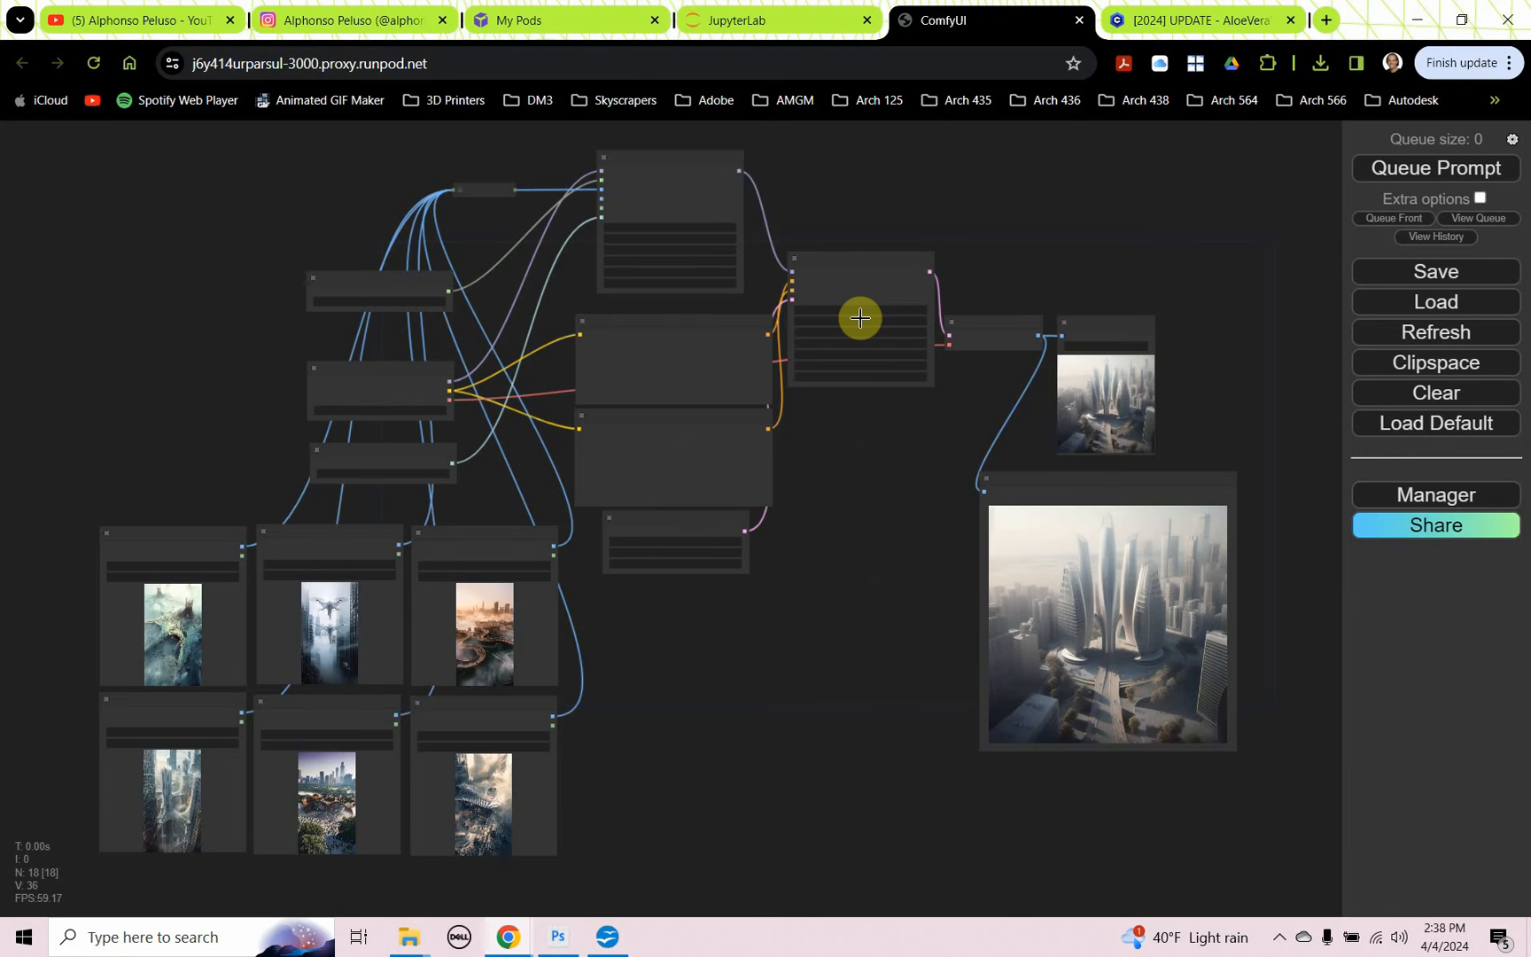
# Step: Subscribe to the Alphonso Peluso channel and browse through its video list
pyautogui.moveTo(859, 317); pyautogui.dragTo(693, 493)
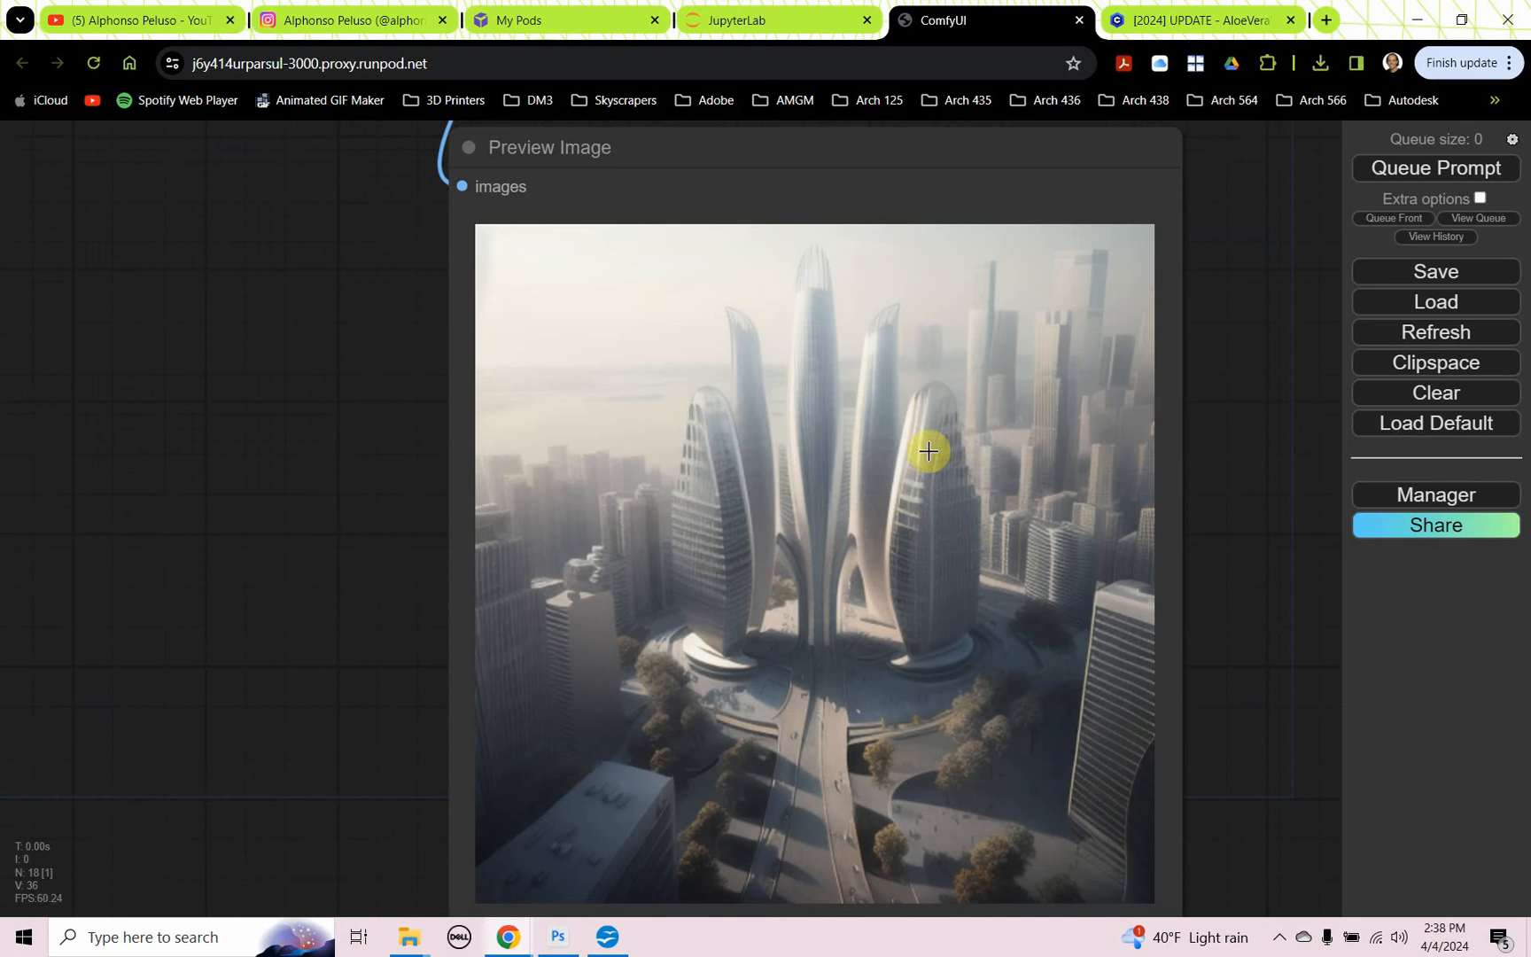
pyautogui.moveTo(755, 480)
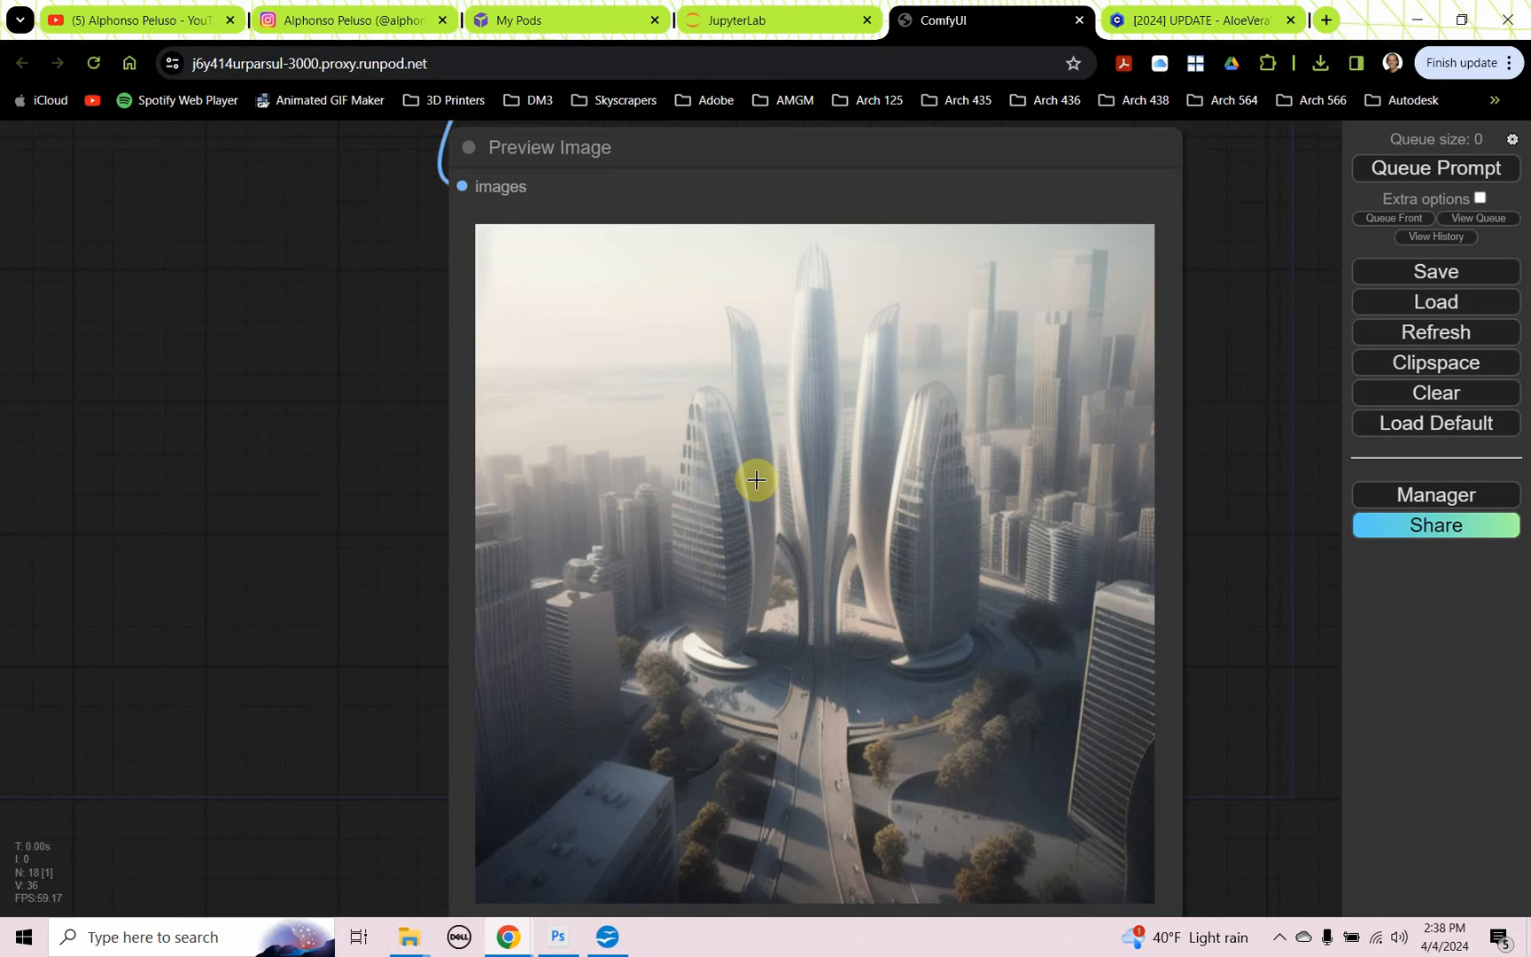
pyautogui.moveTo(780, 454)
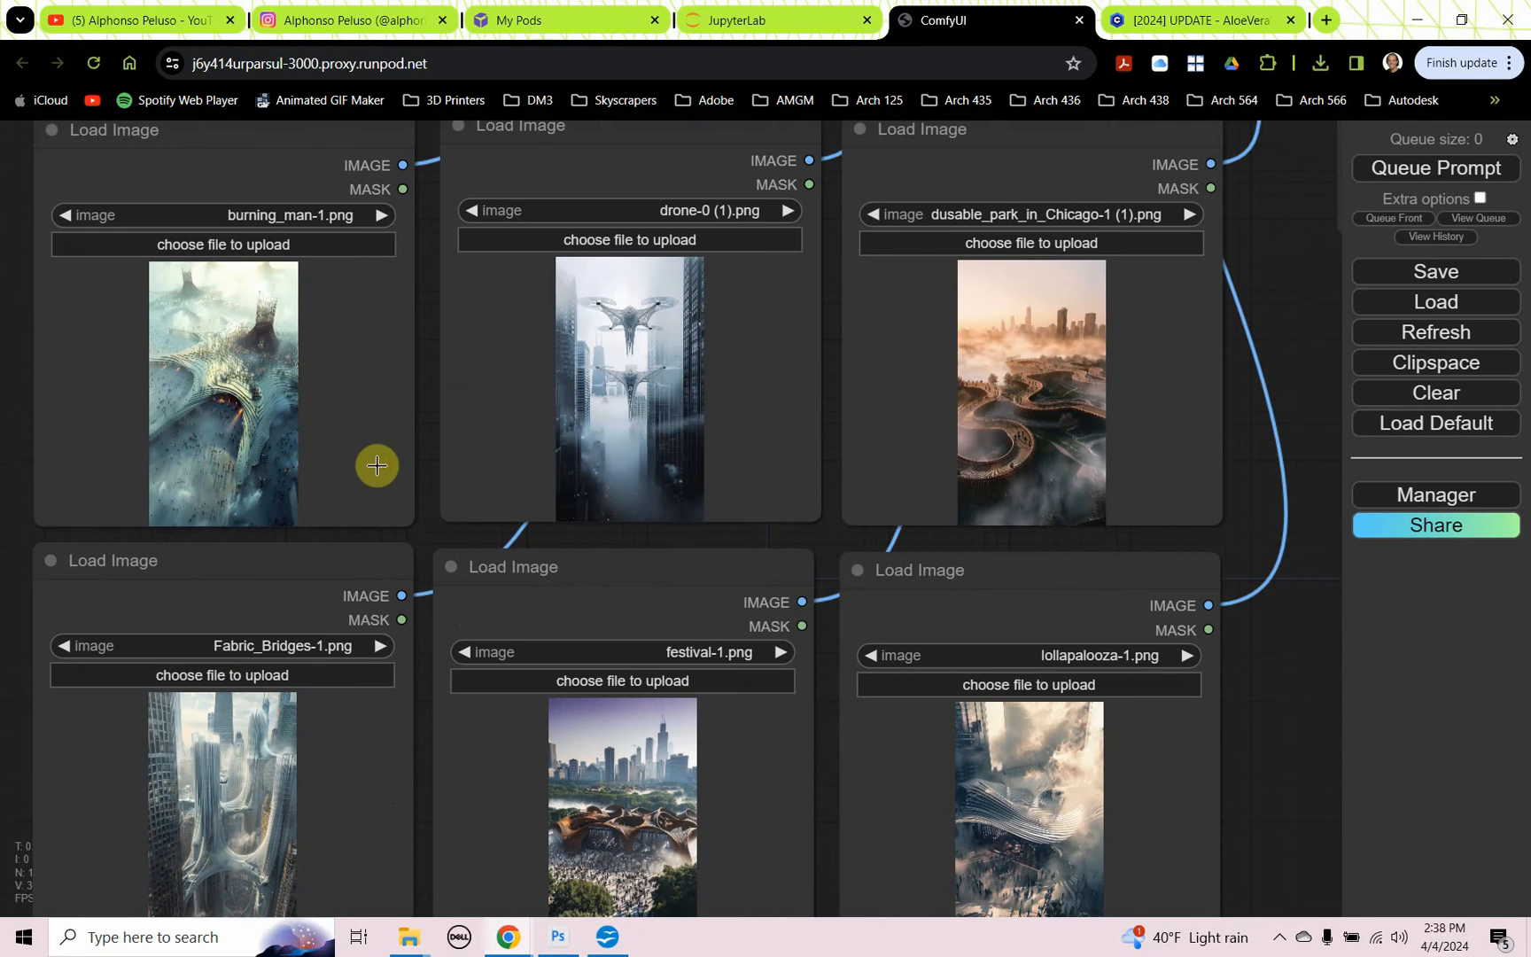
pyautogui.moveTo(627, 407)
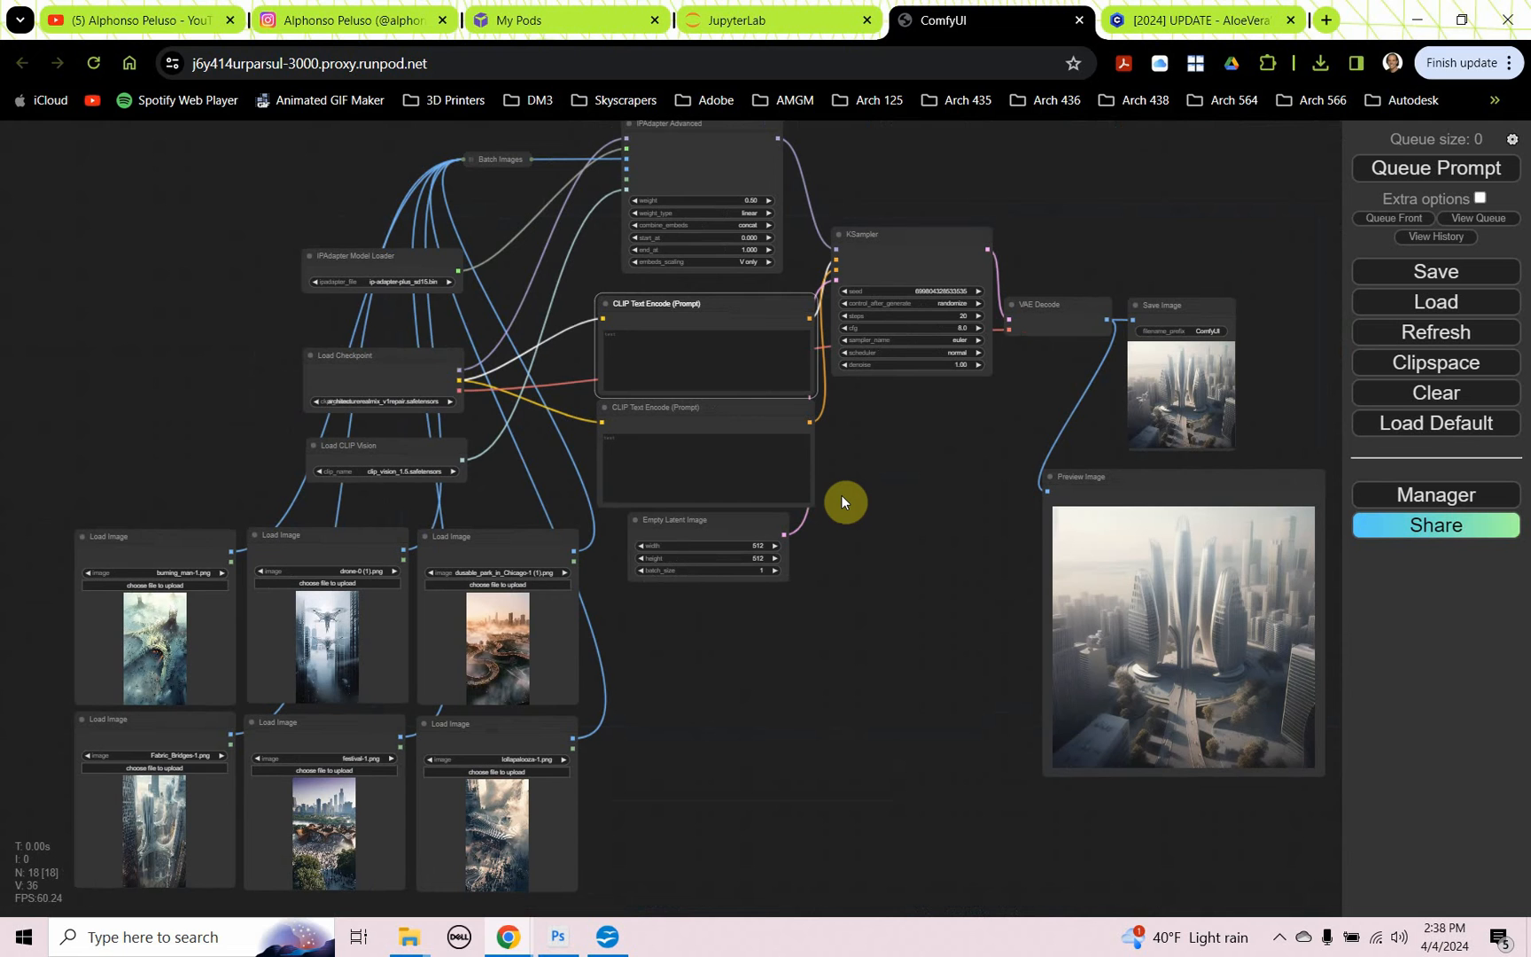
pyautogui.moveTo(183, 106)
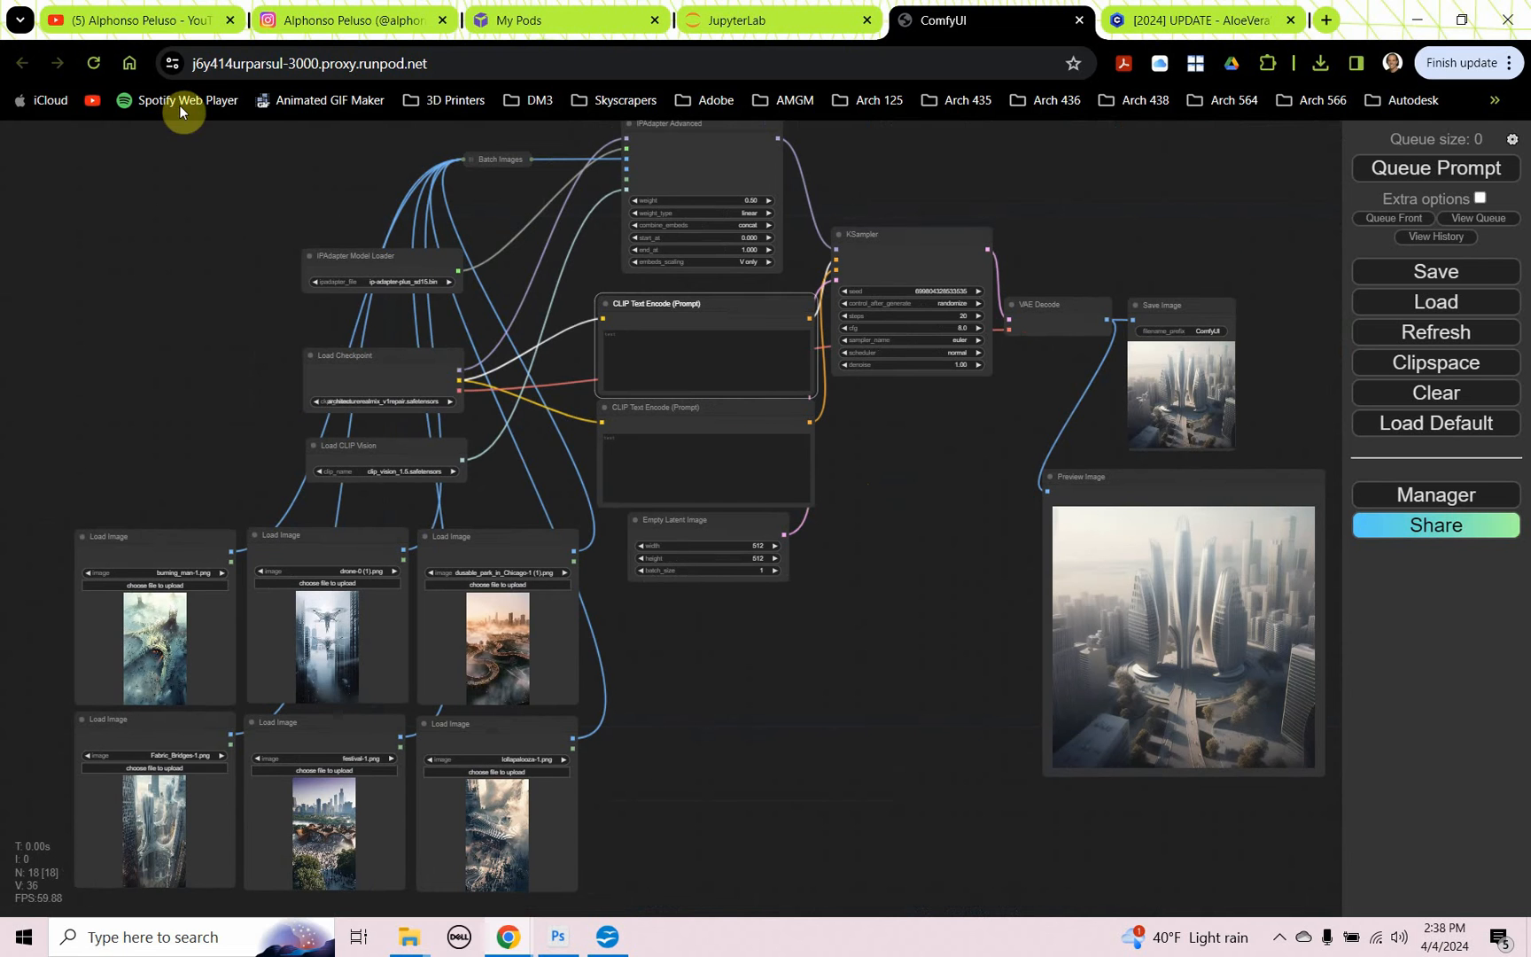
pyautogui.click(142, 20)
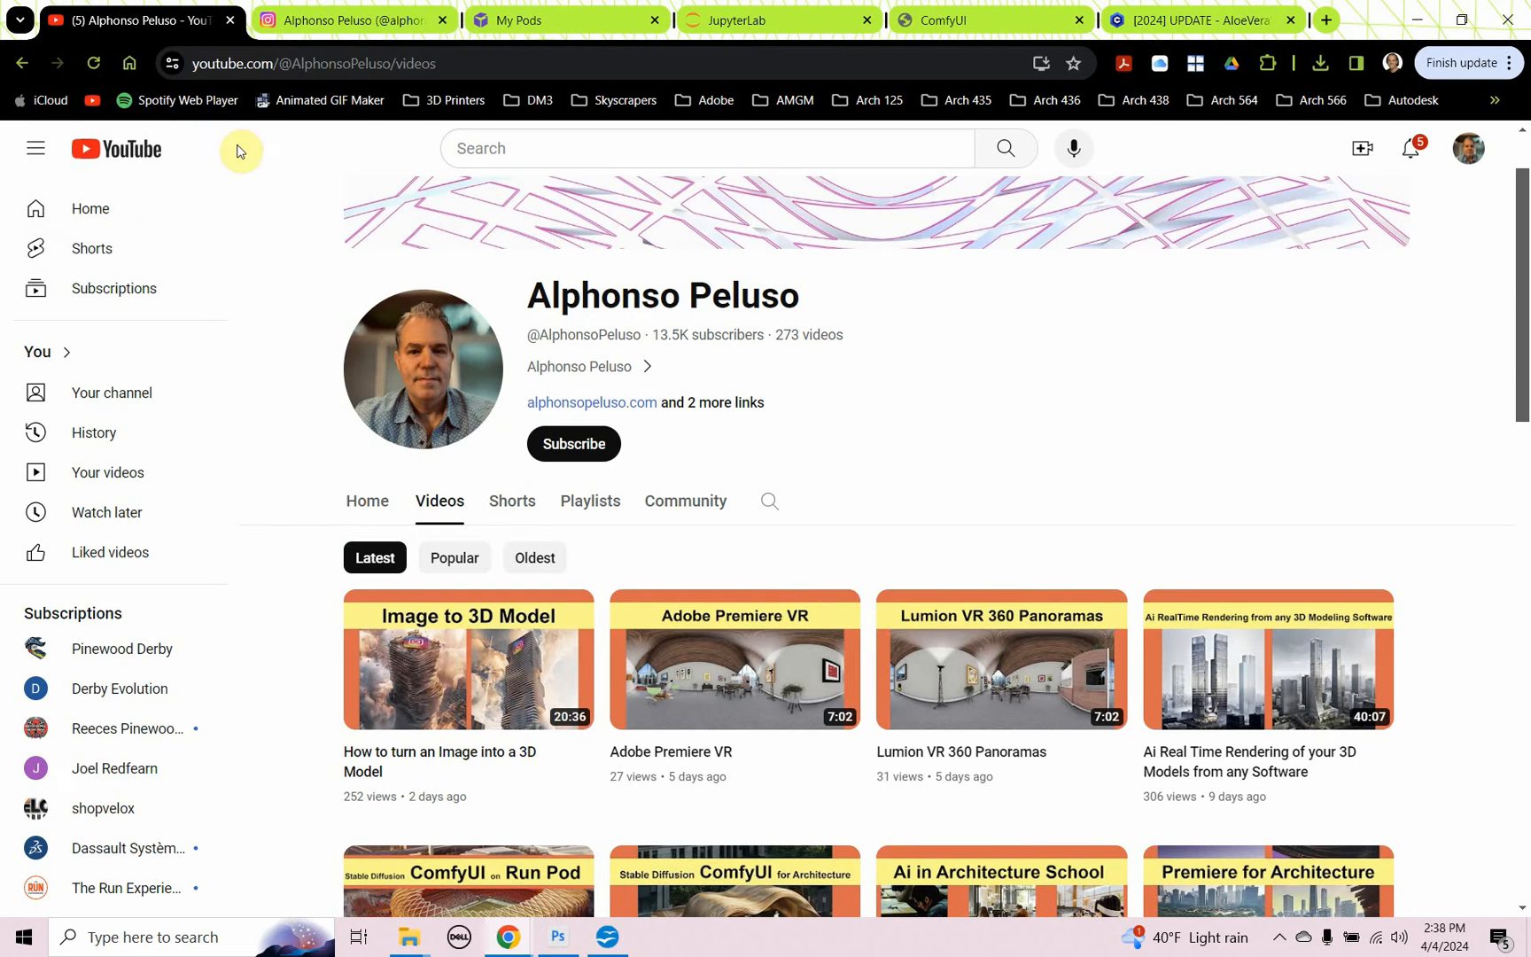
pyautogui.moveTo(758, 450)
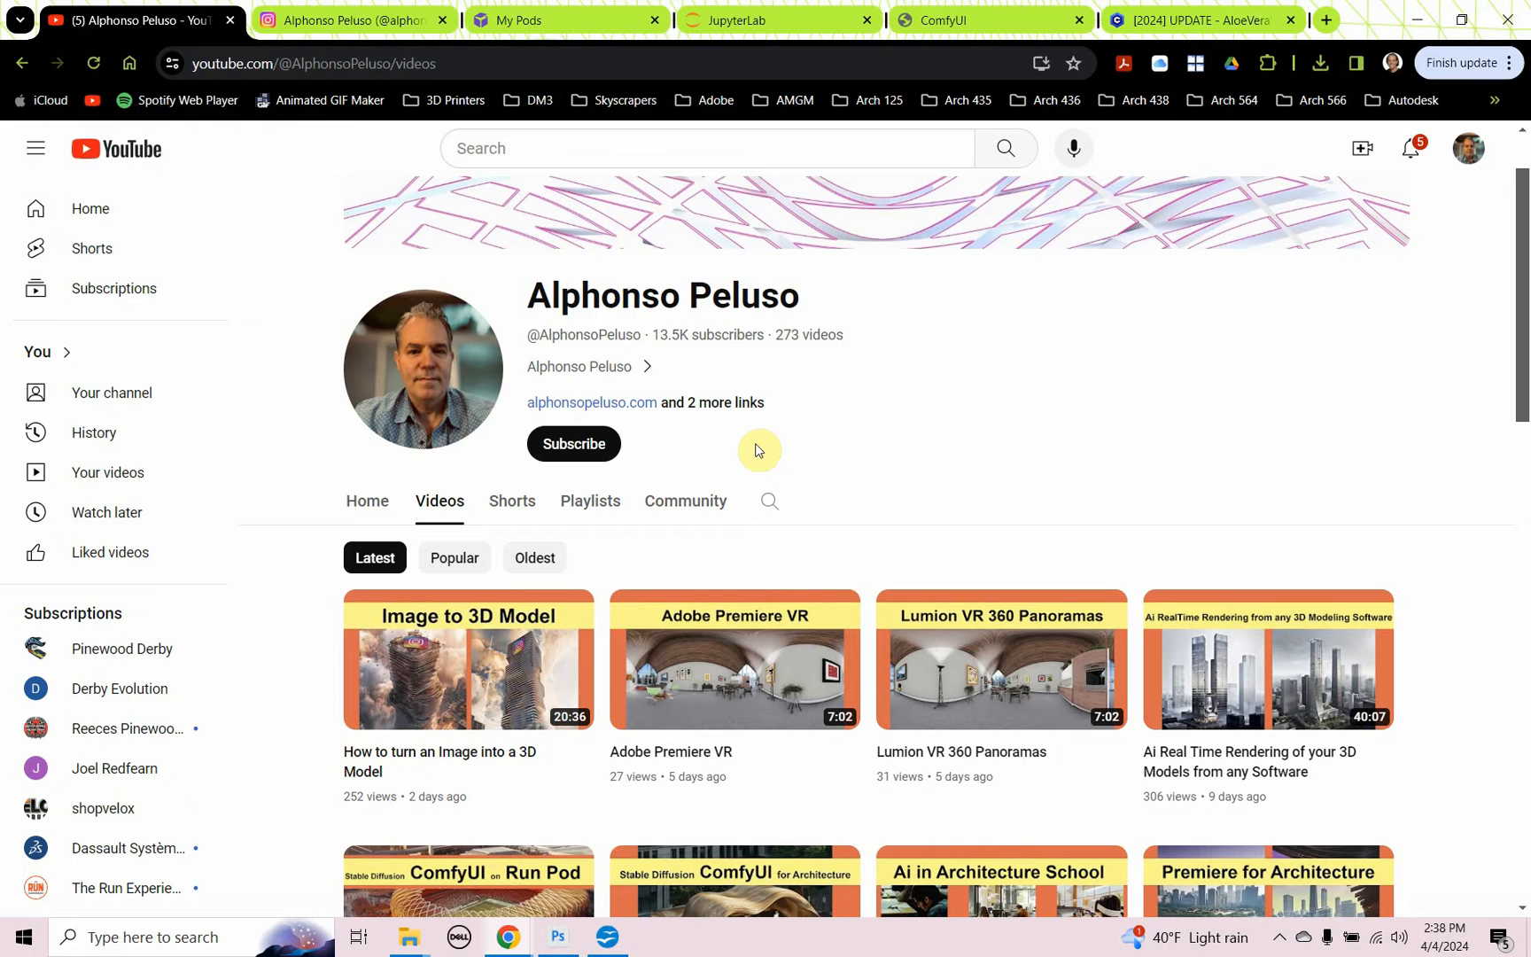
pyautogui.click(573, 443)
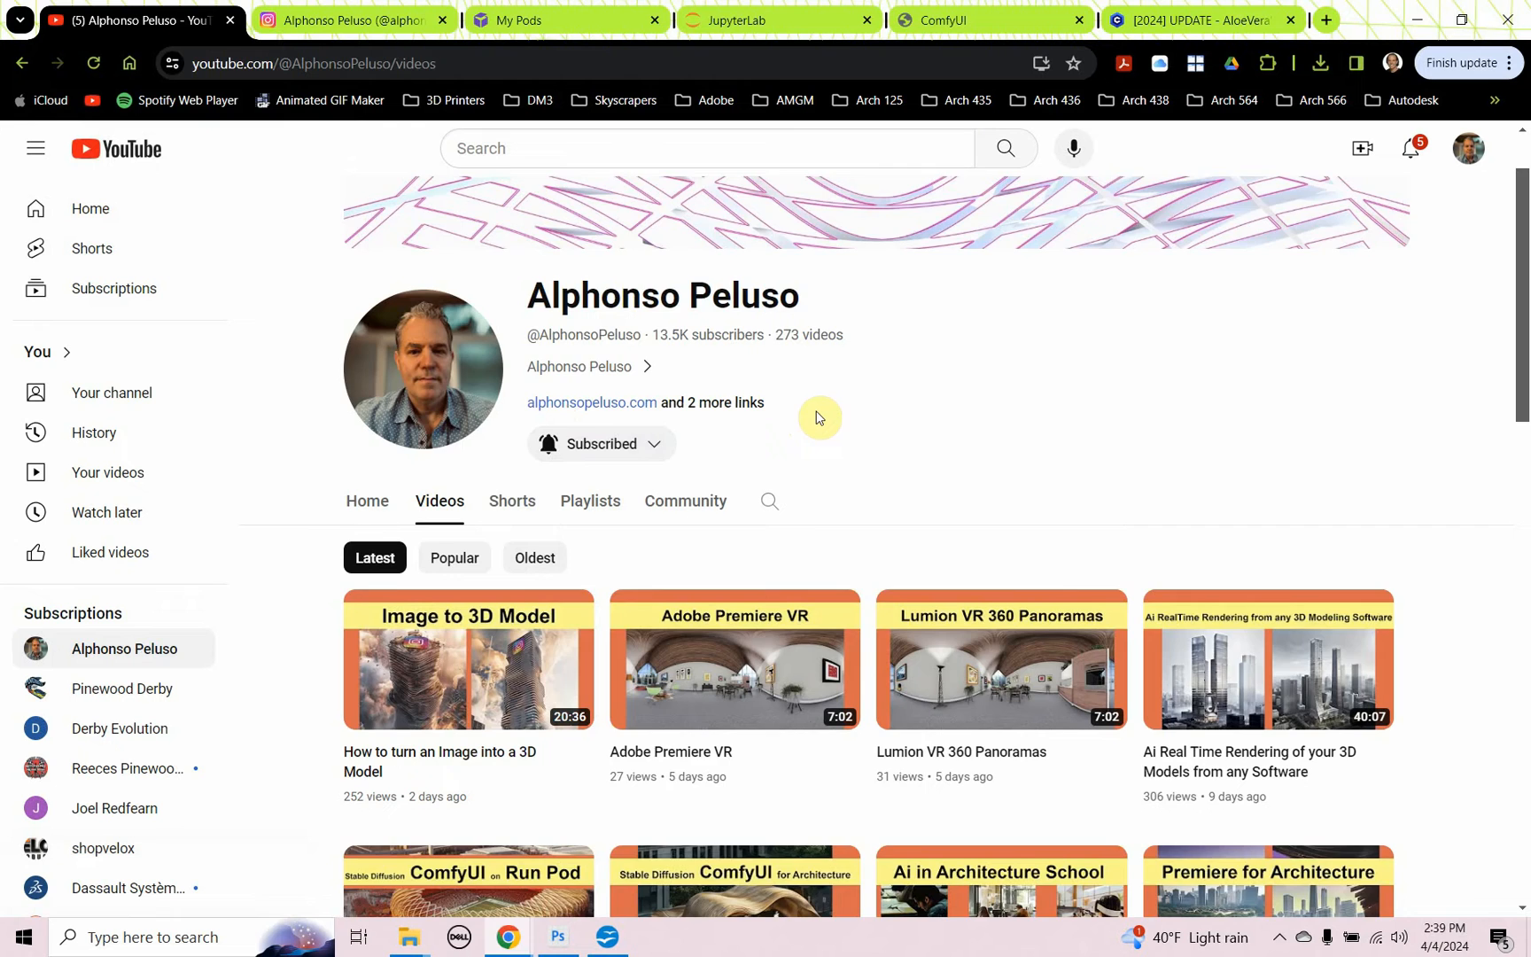
pyautogui.scroll(-3)
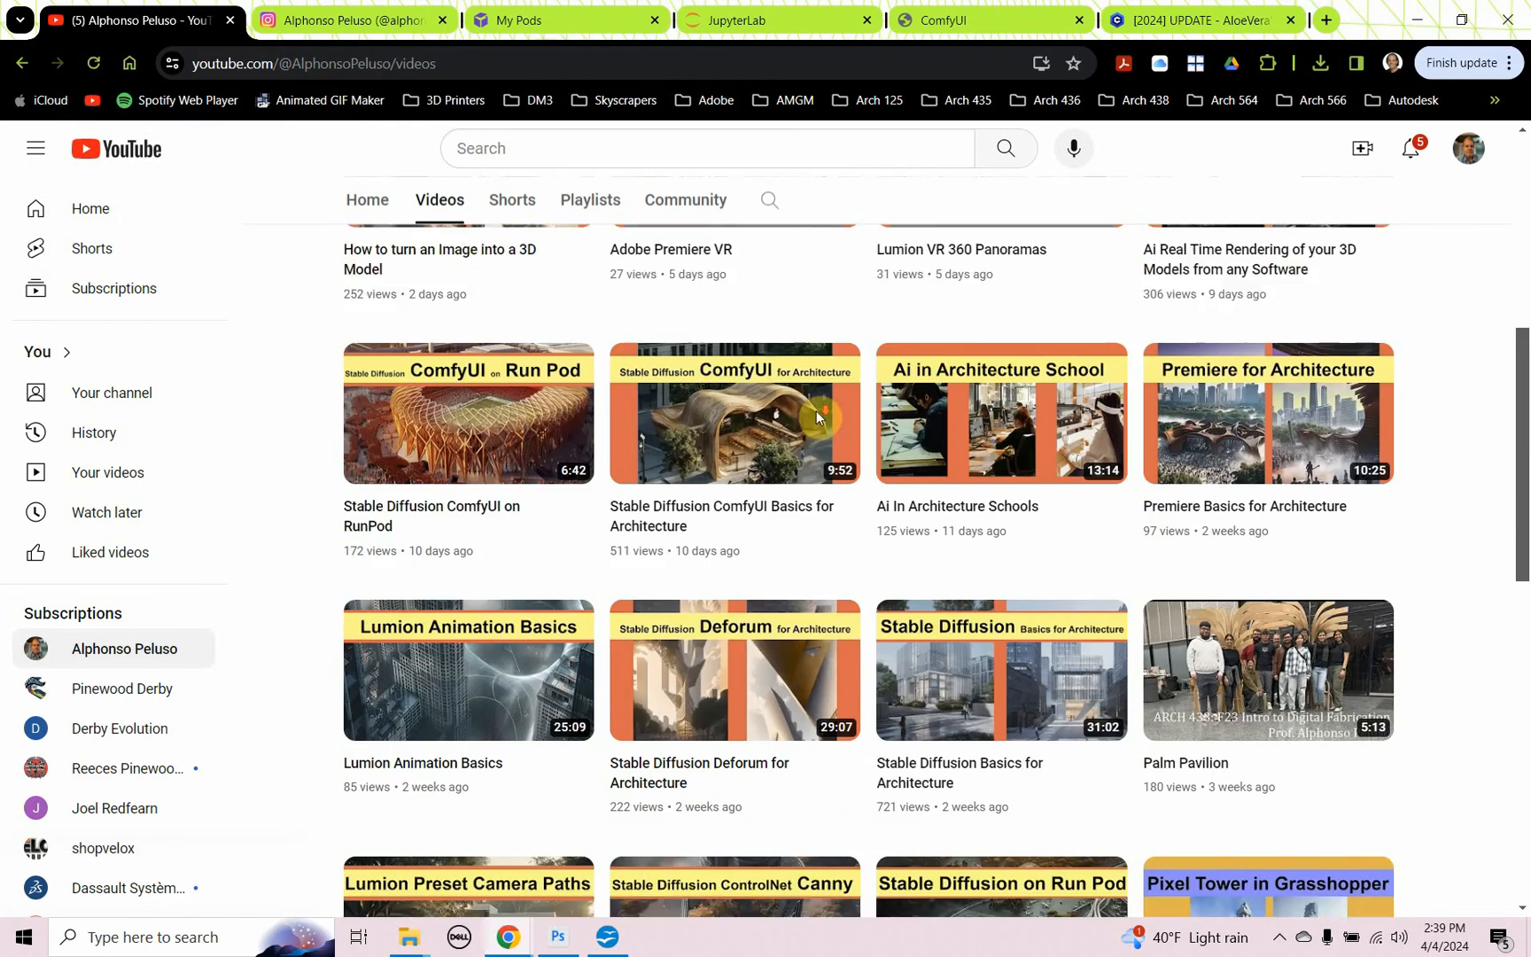
pyautogui.scroll(-3)
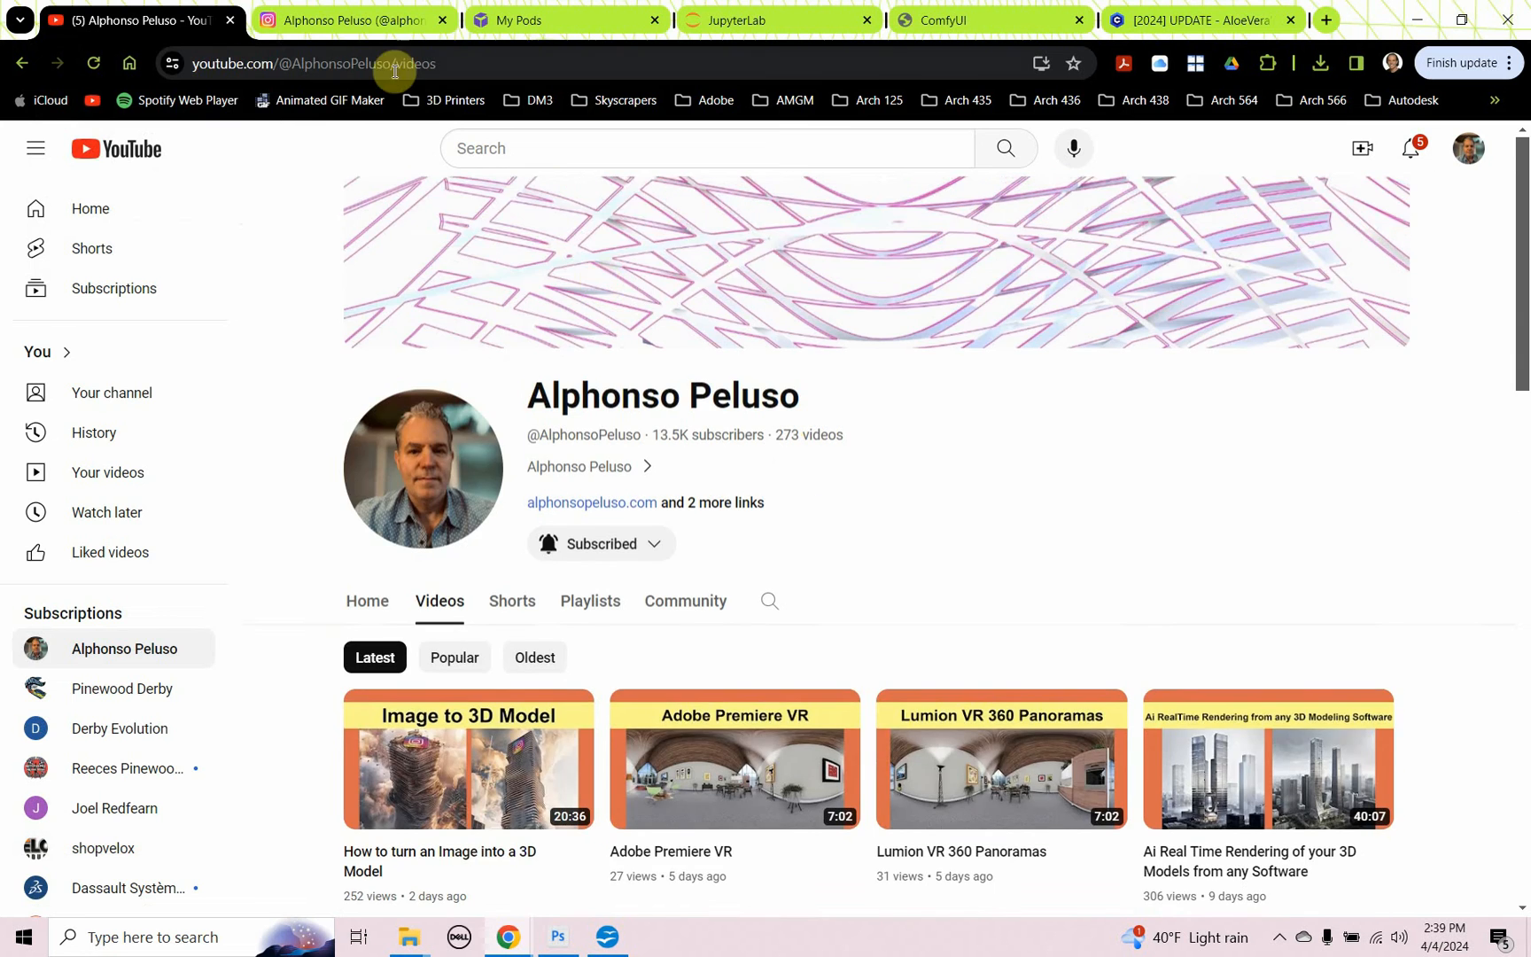
pyautogui.click(350, 19)
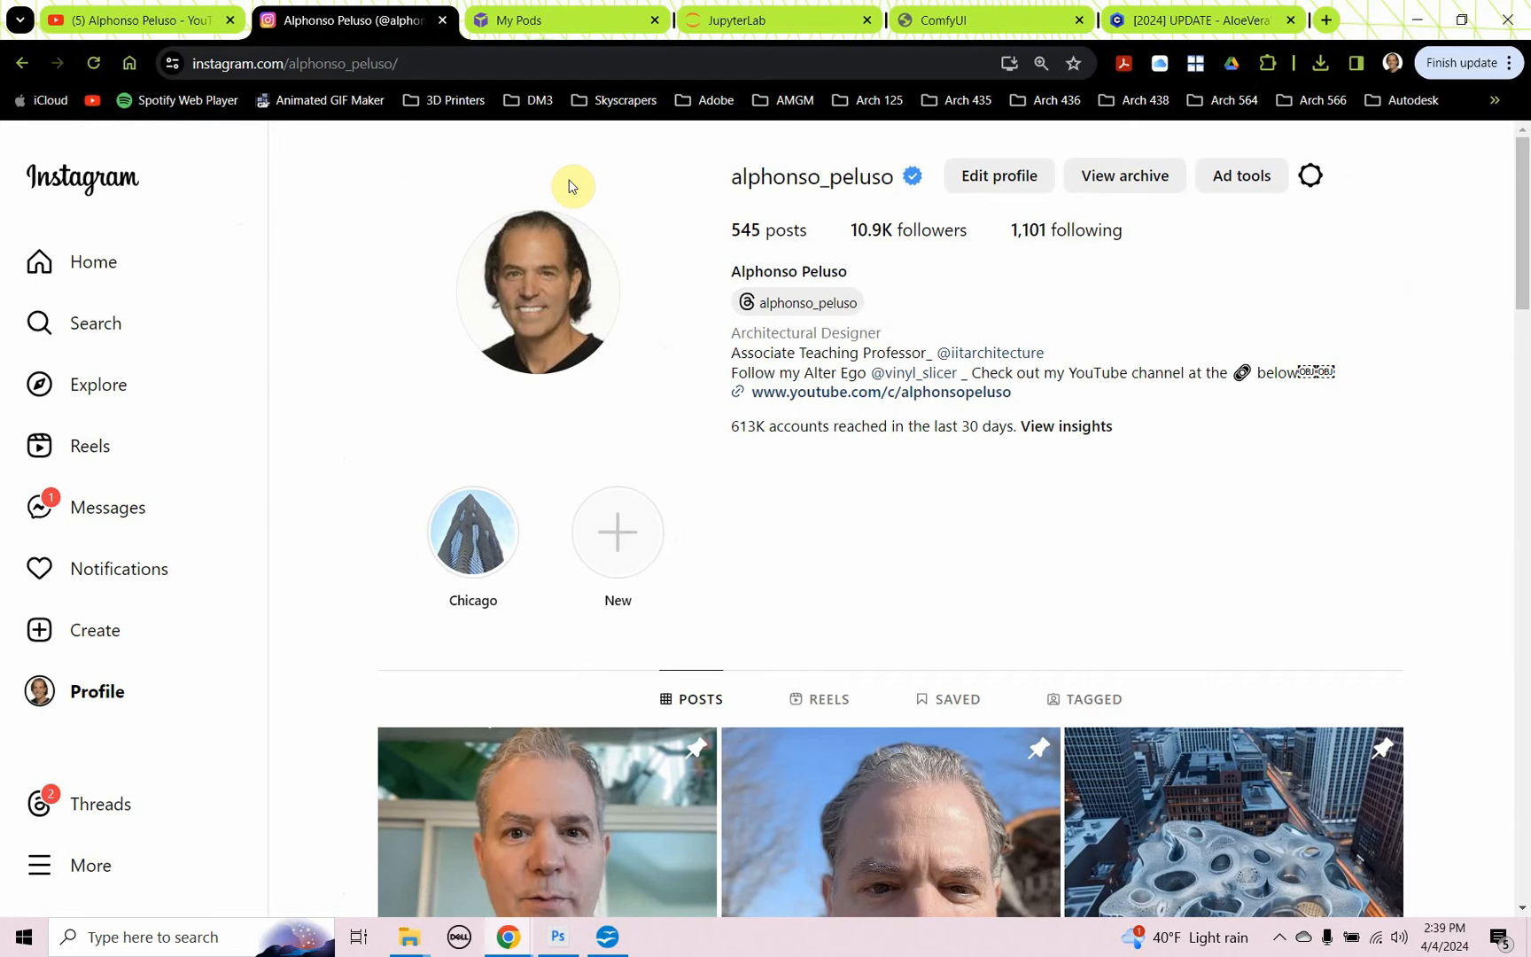
pyautogui.moveTo(946, 294)
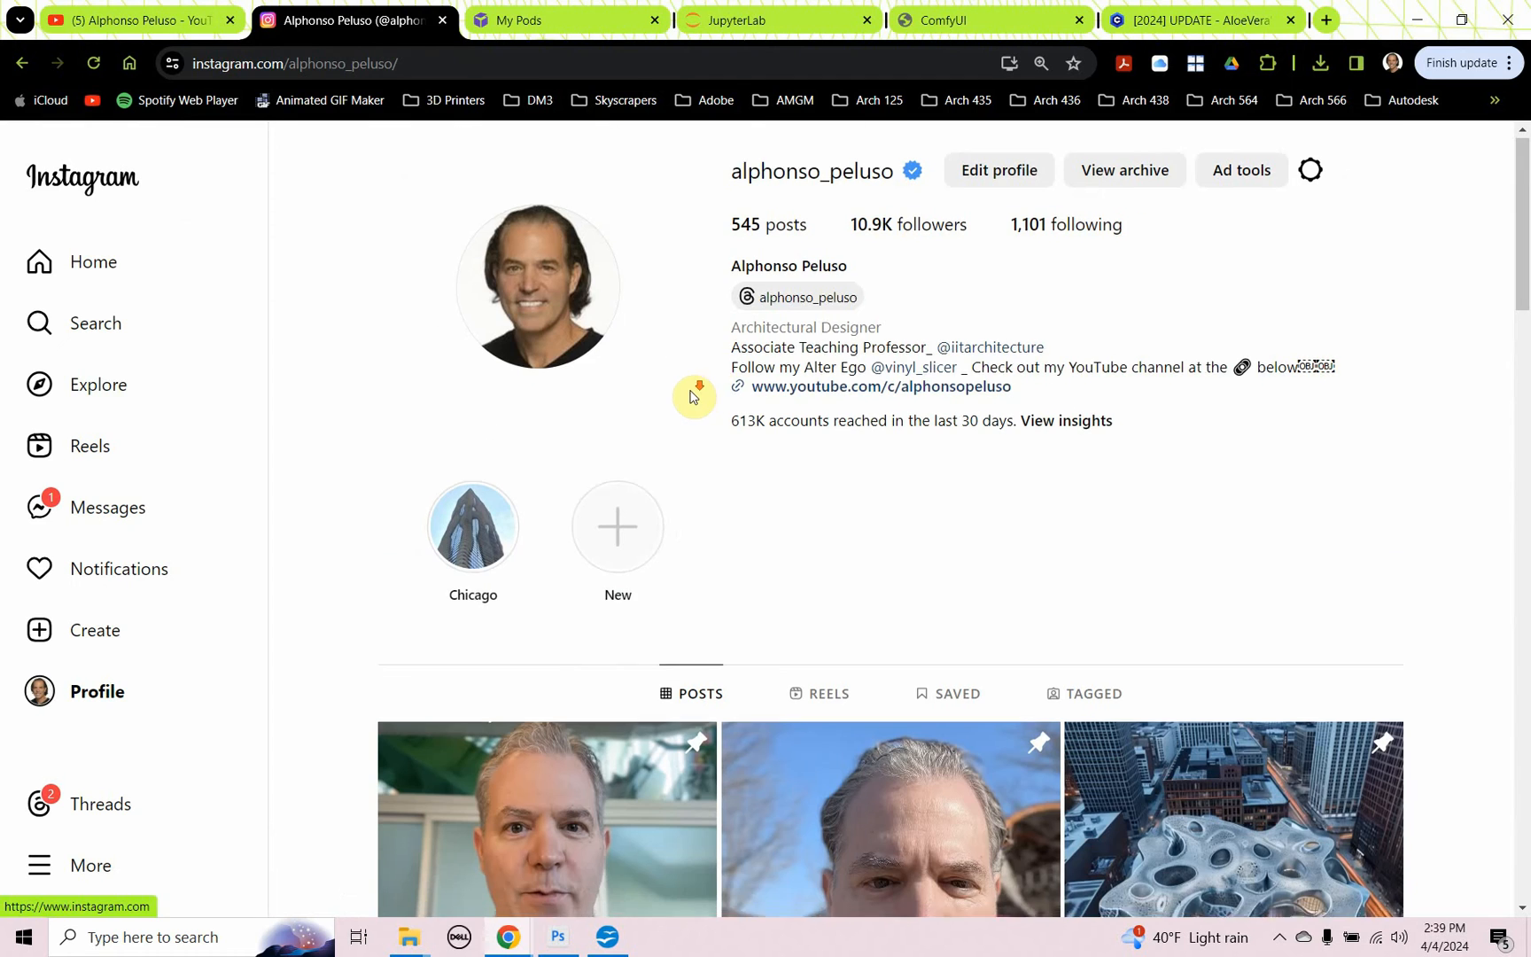
pyautogui.scroll(-3)
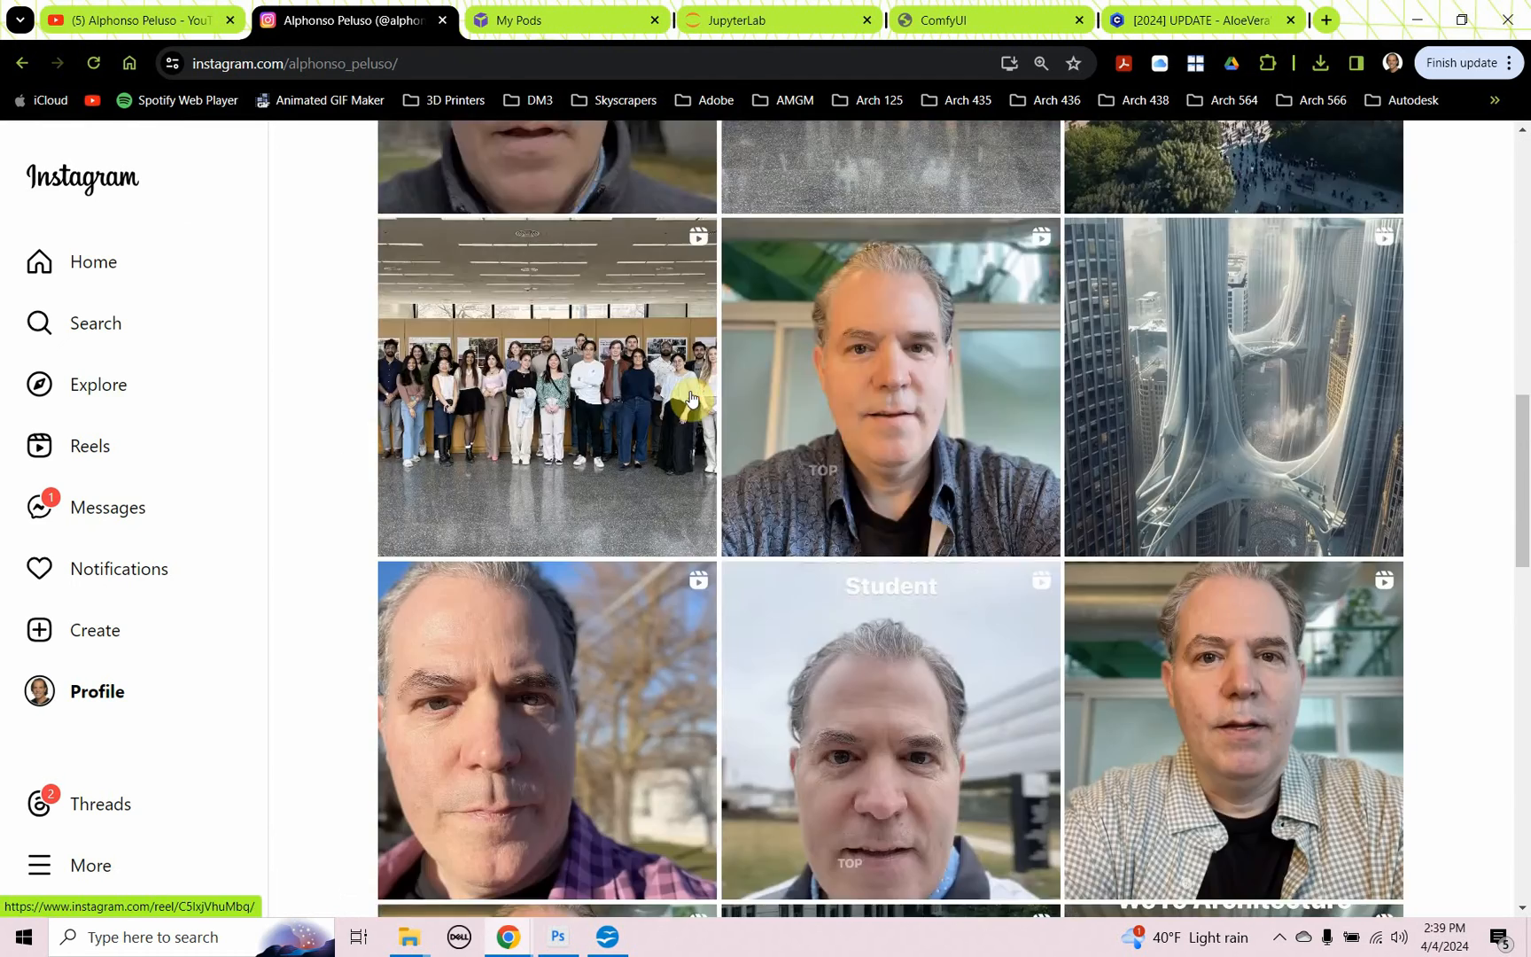
pyautogui.scroll(-3)
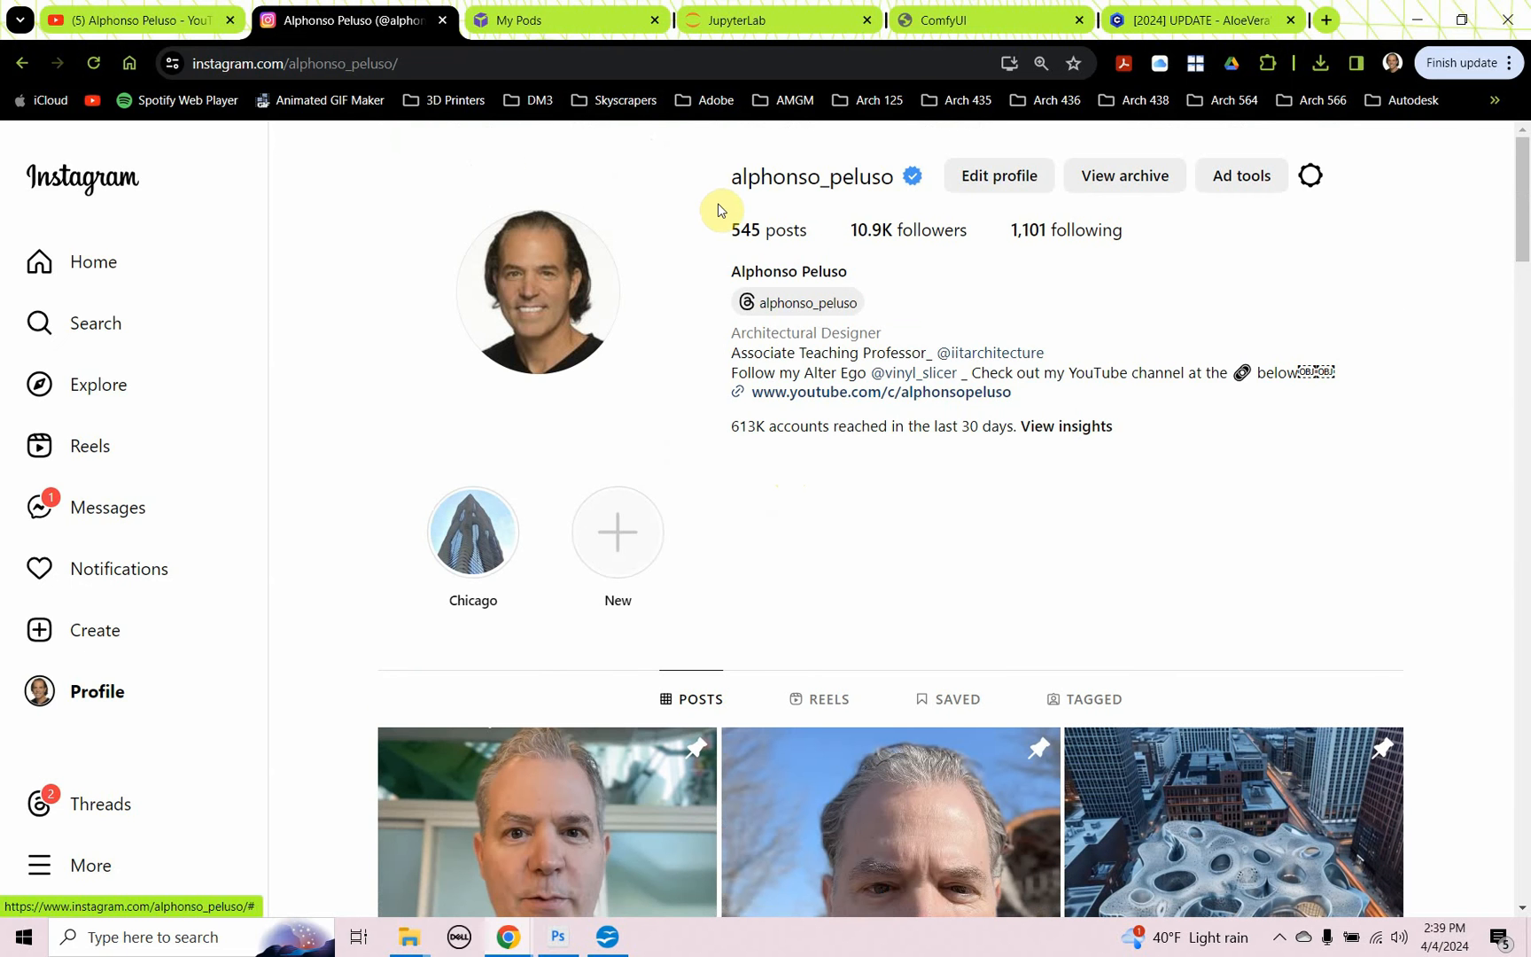
pyautogui.moveTo(944, 21)
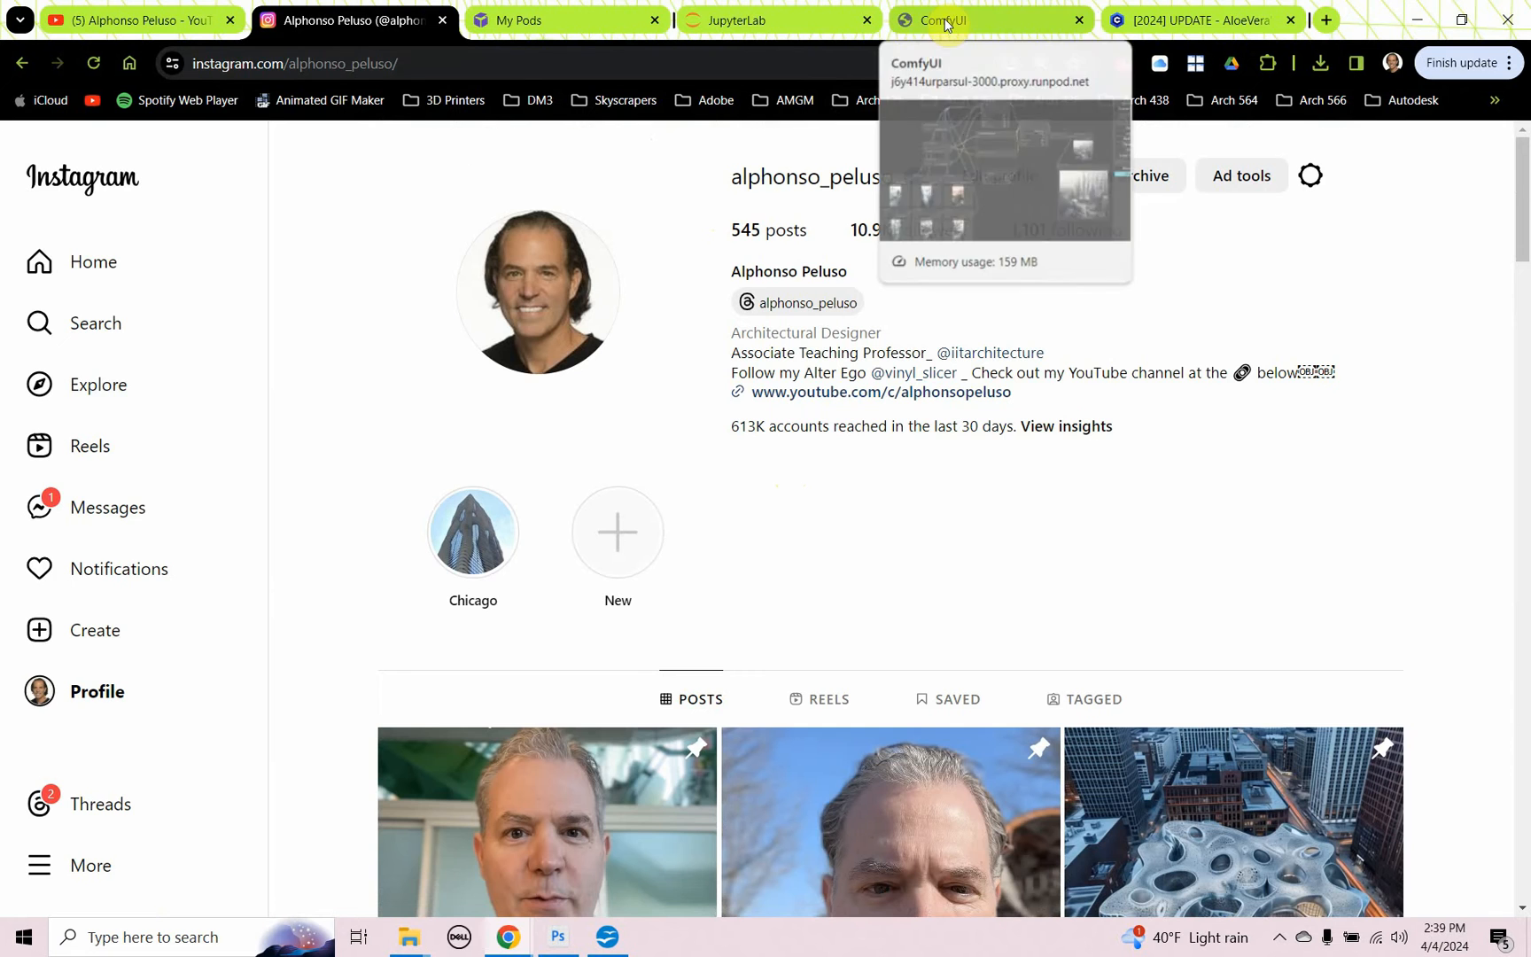
# Step: Re-queue the six-image blend workflow to generate a fresh skyscraper cityscape preview
pyautogui.click(987, 20)
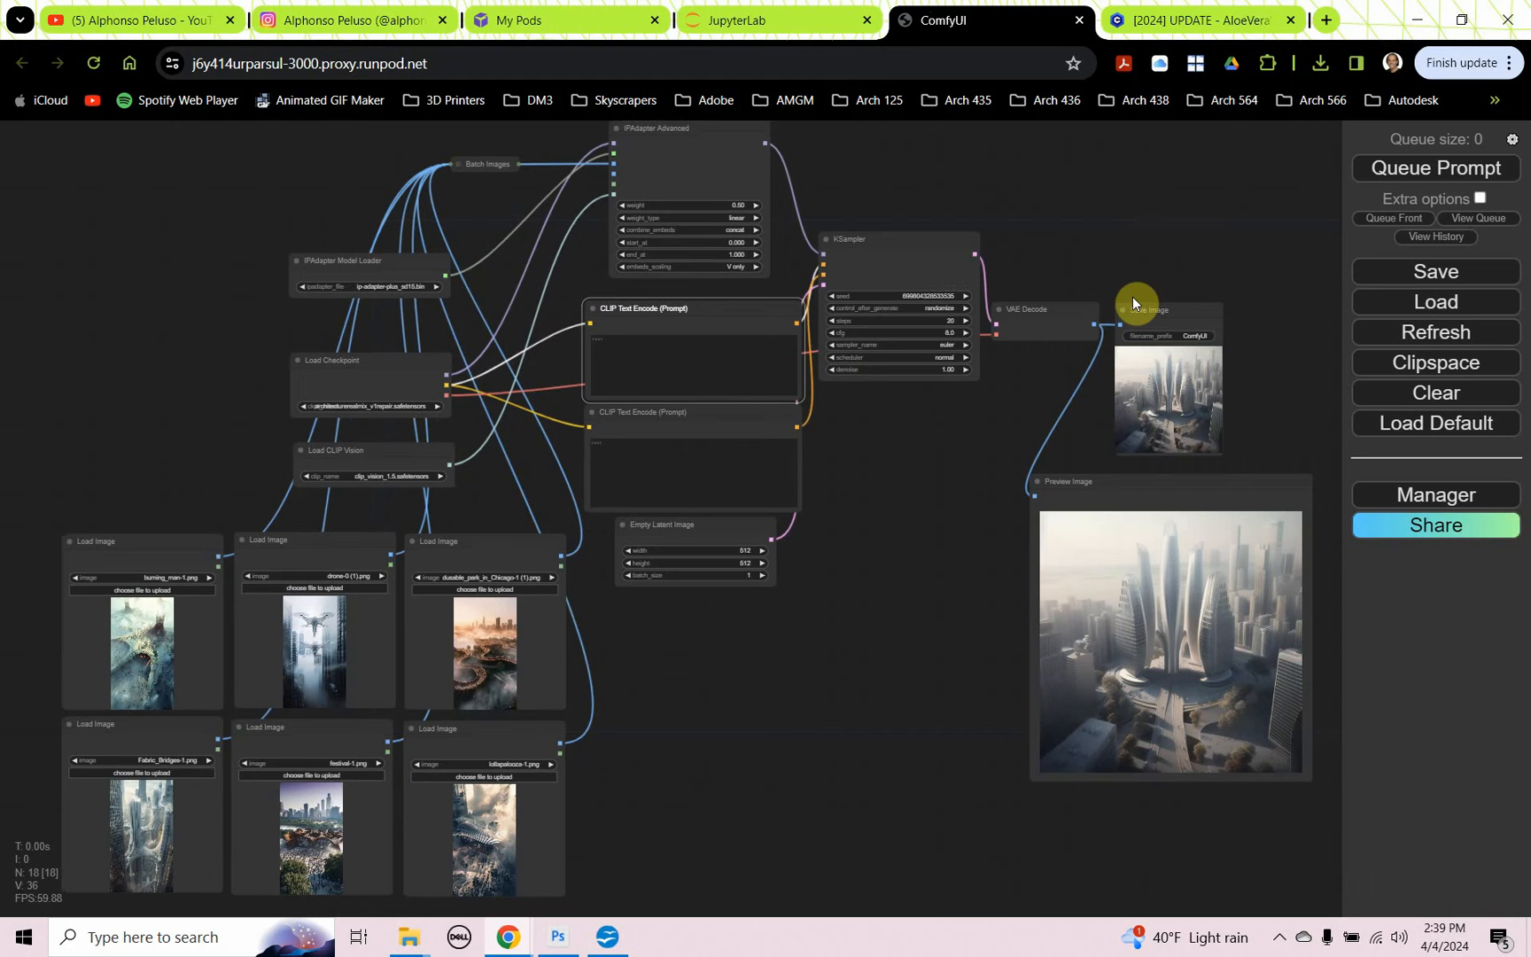
pyautogui.click(1434, 169)
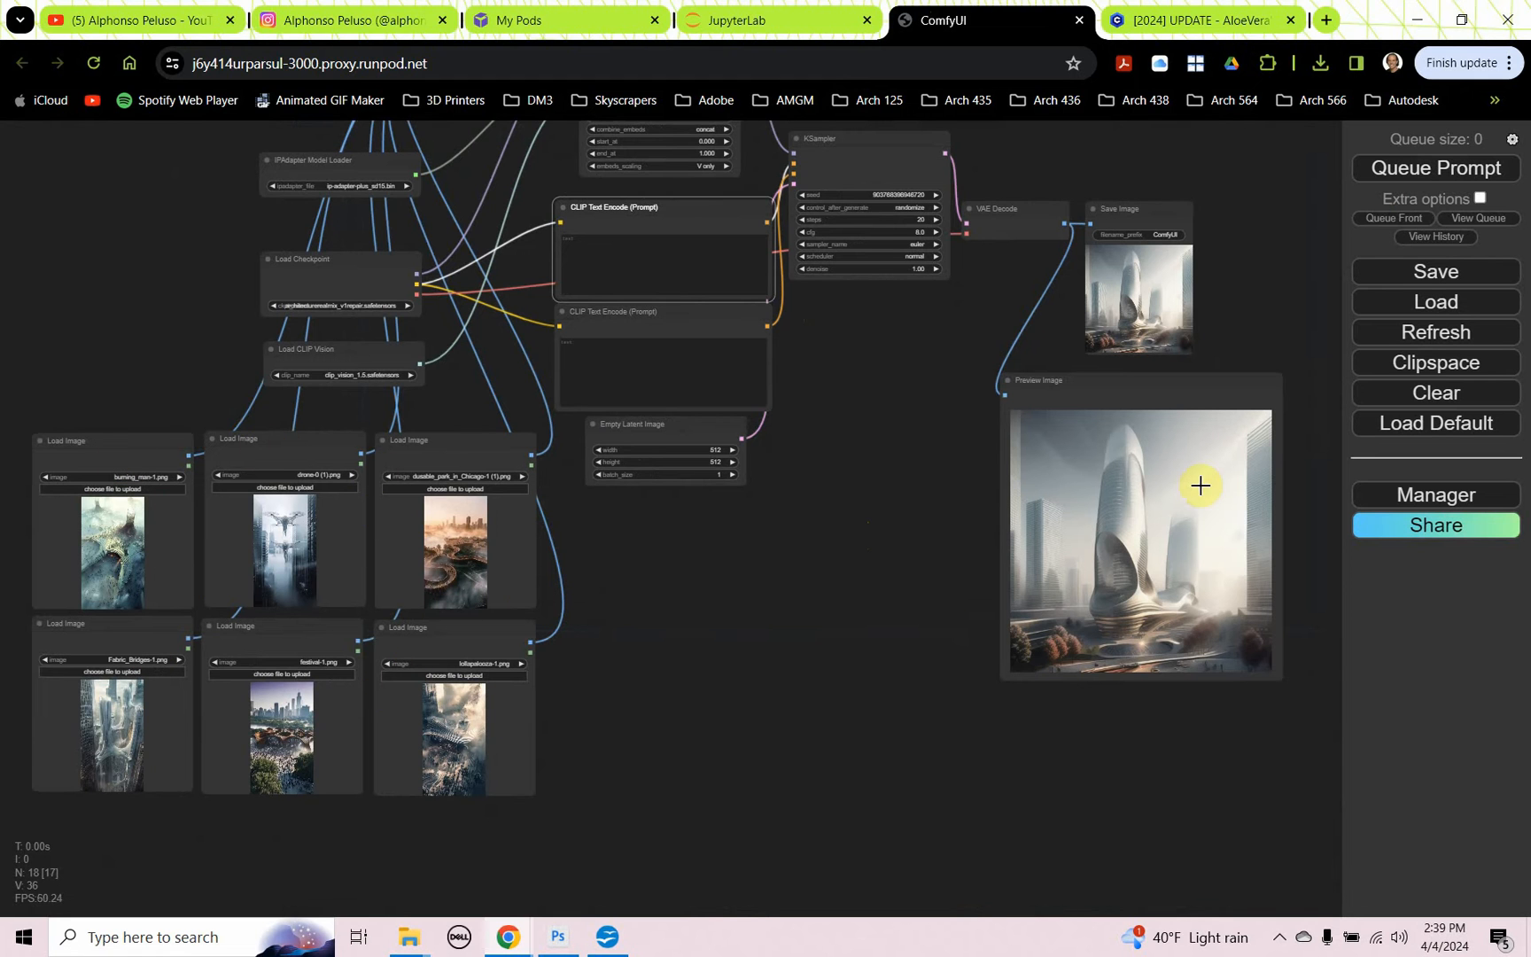
pyautogui.moveTo(1154, 424)
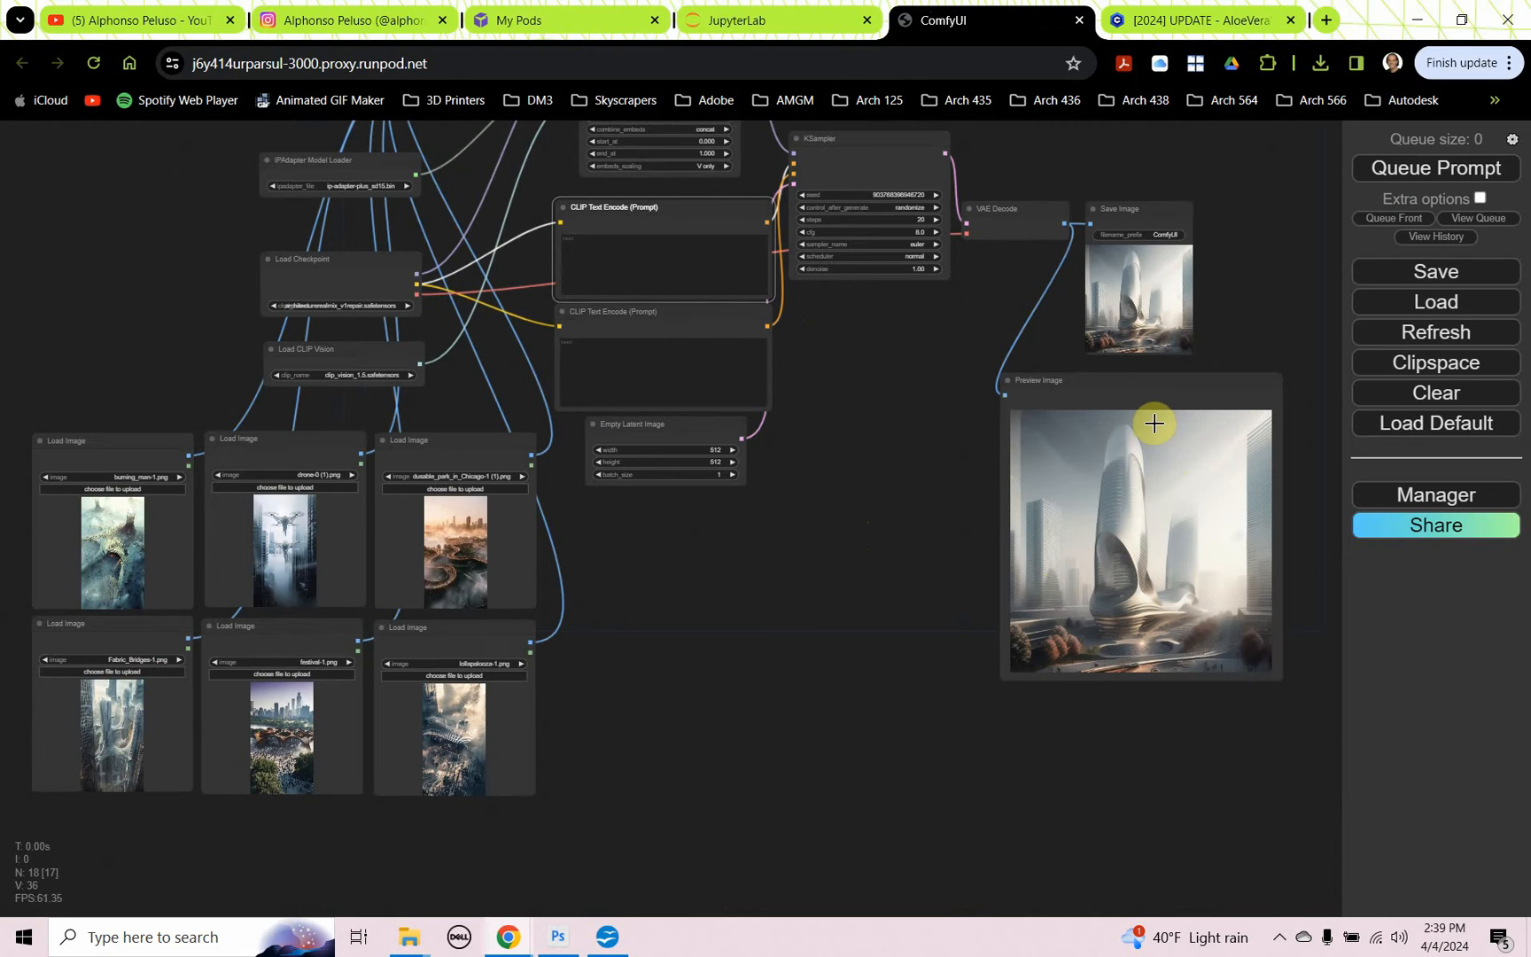
pyautogui.moveTo(1306, 414)
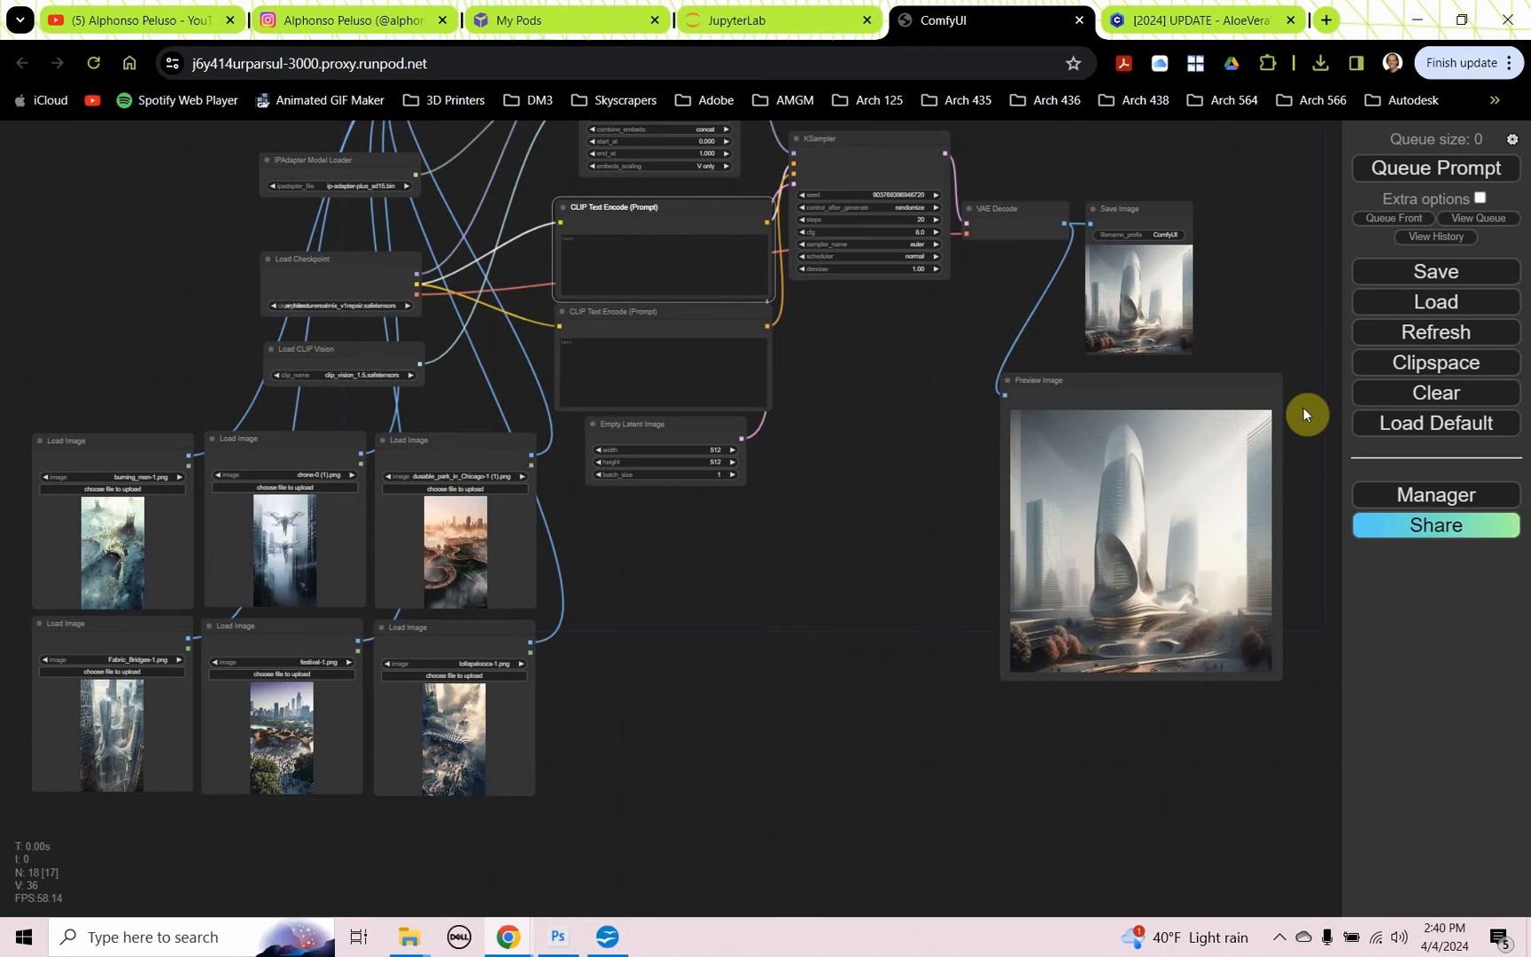
pyautogui.moveTo(1423, 218)
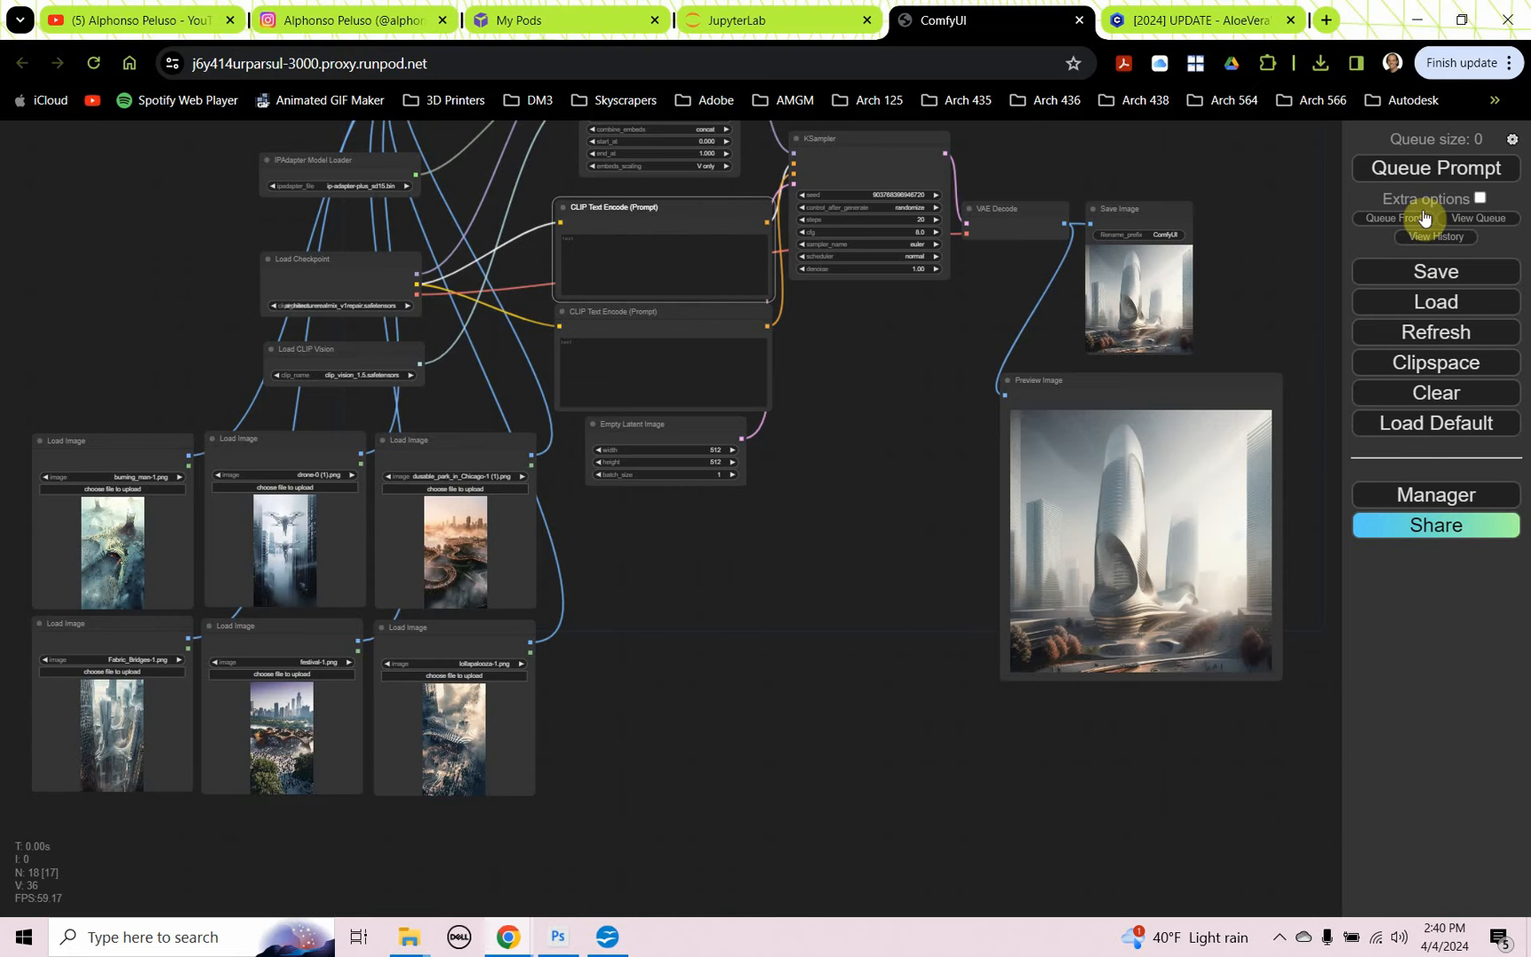
pyautogui.click(1434, 169)
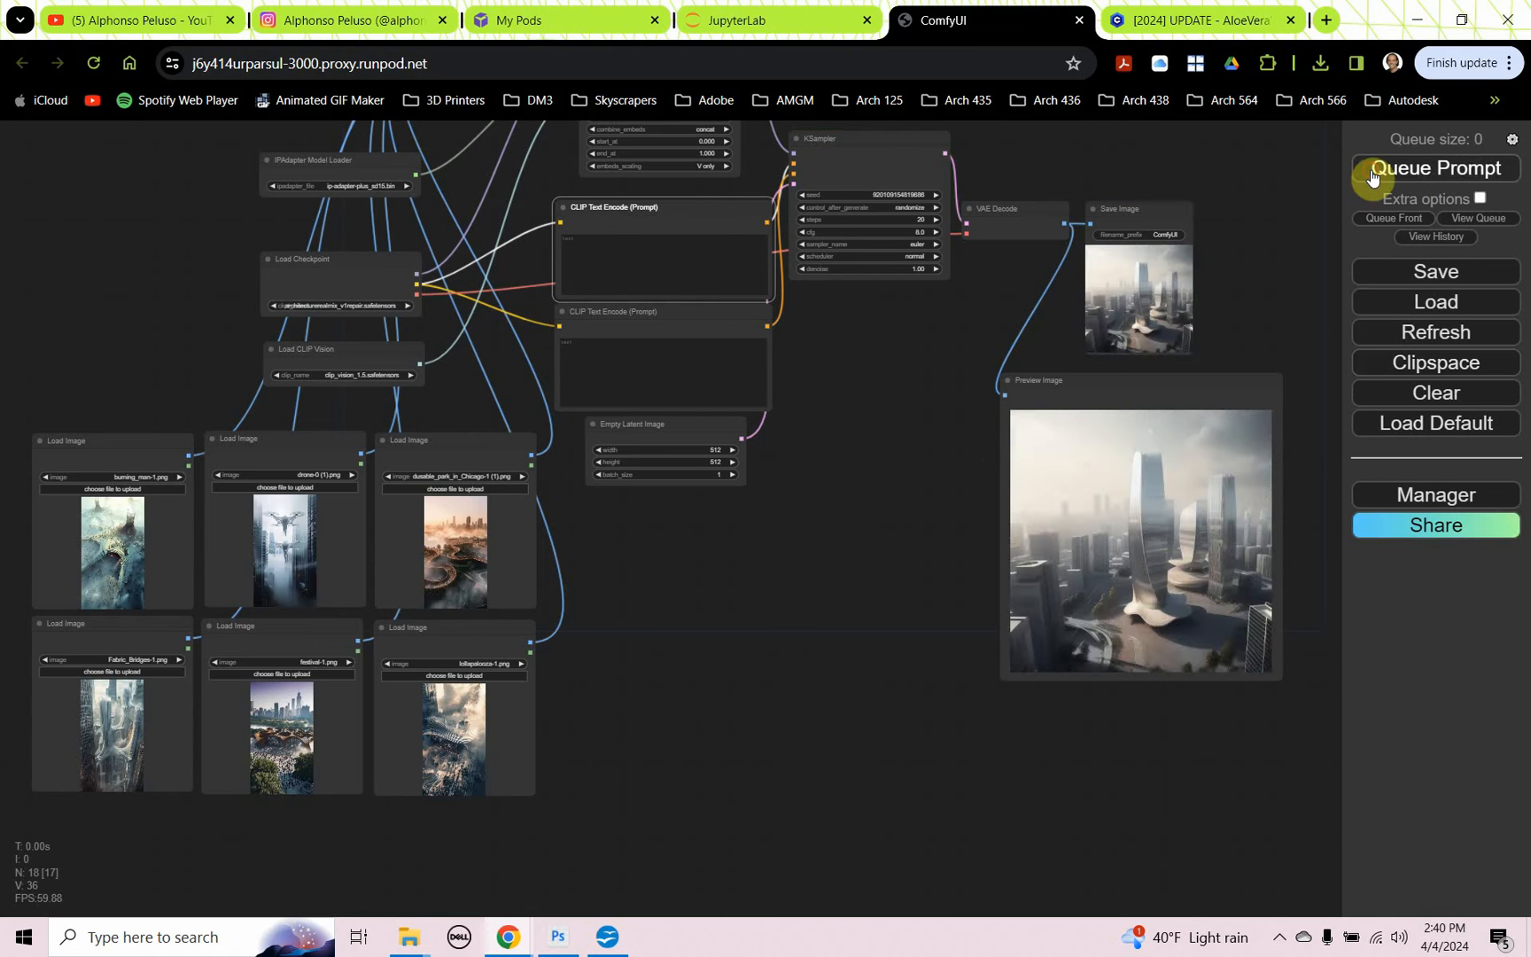
pyautogui.click(1434, 168)
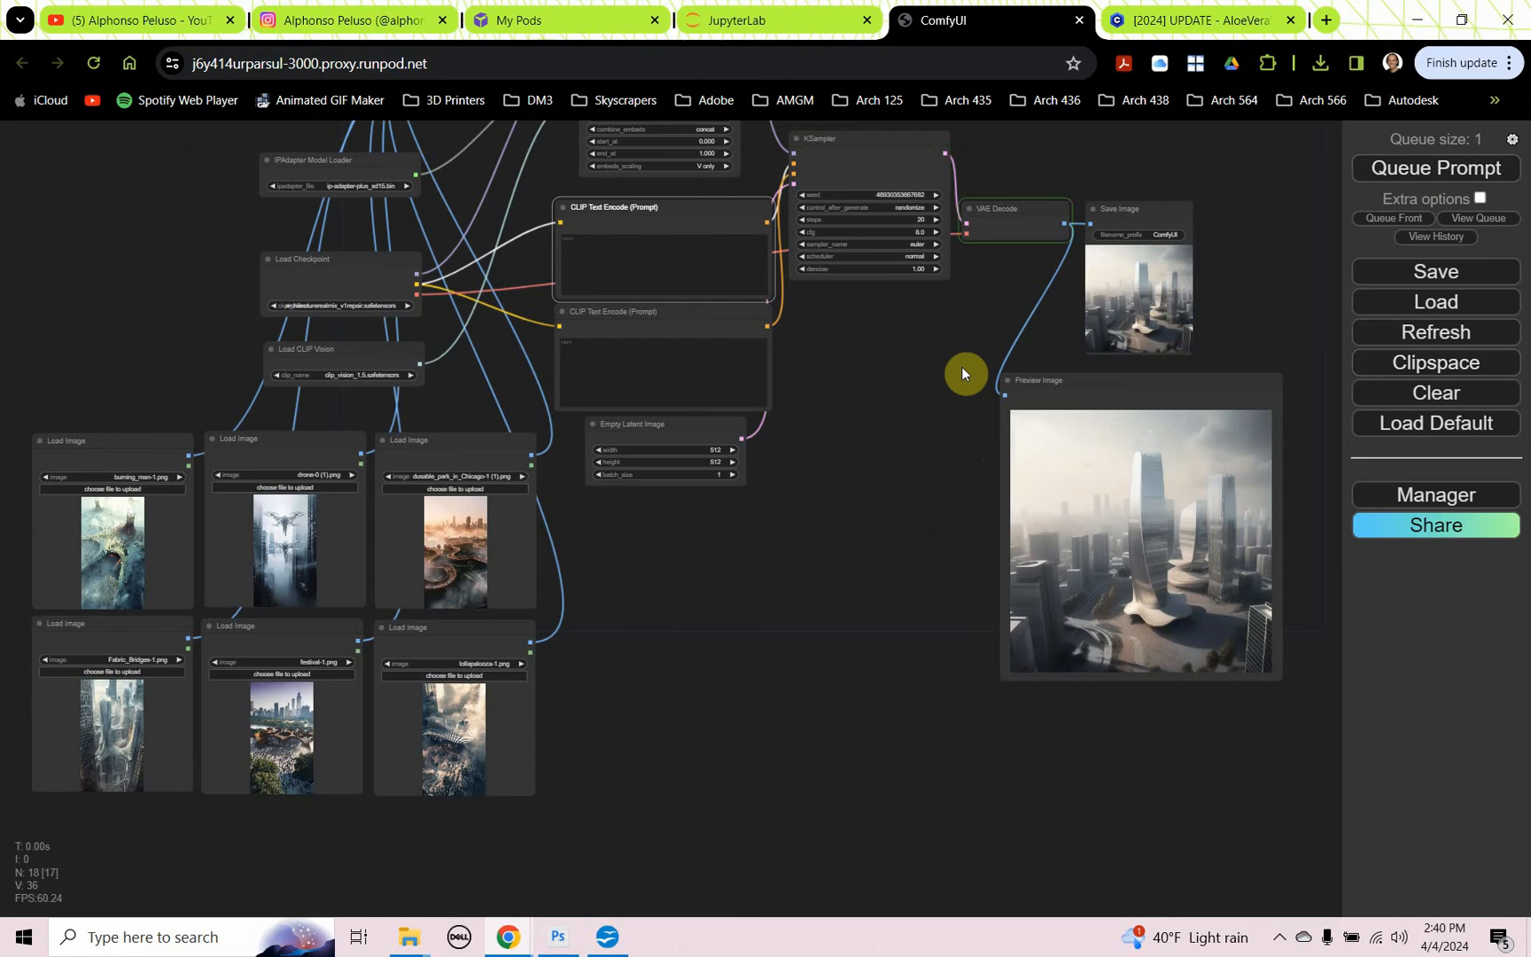
pyautogui.click(1434, 169)
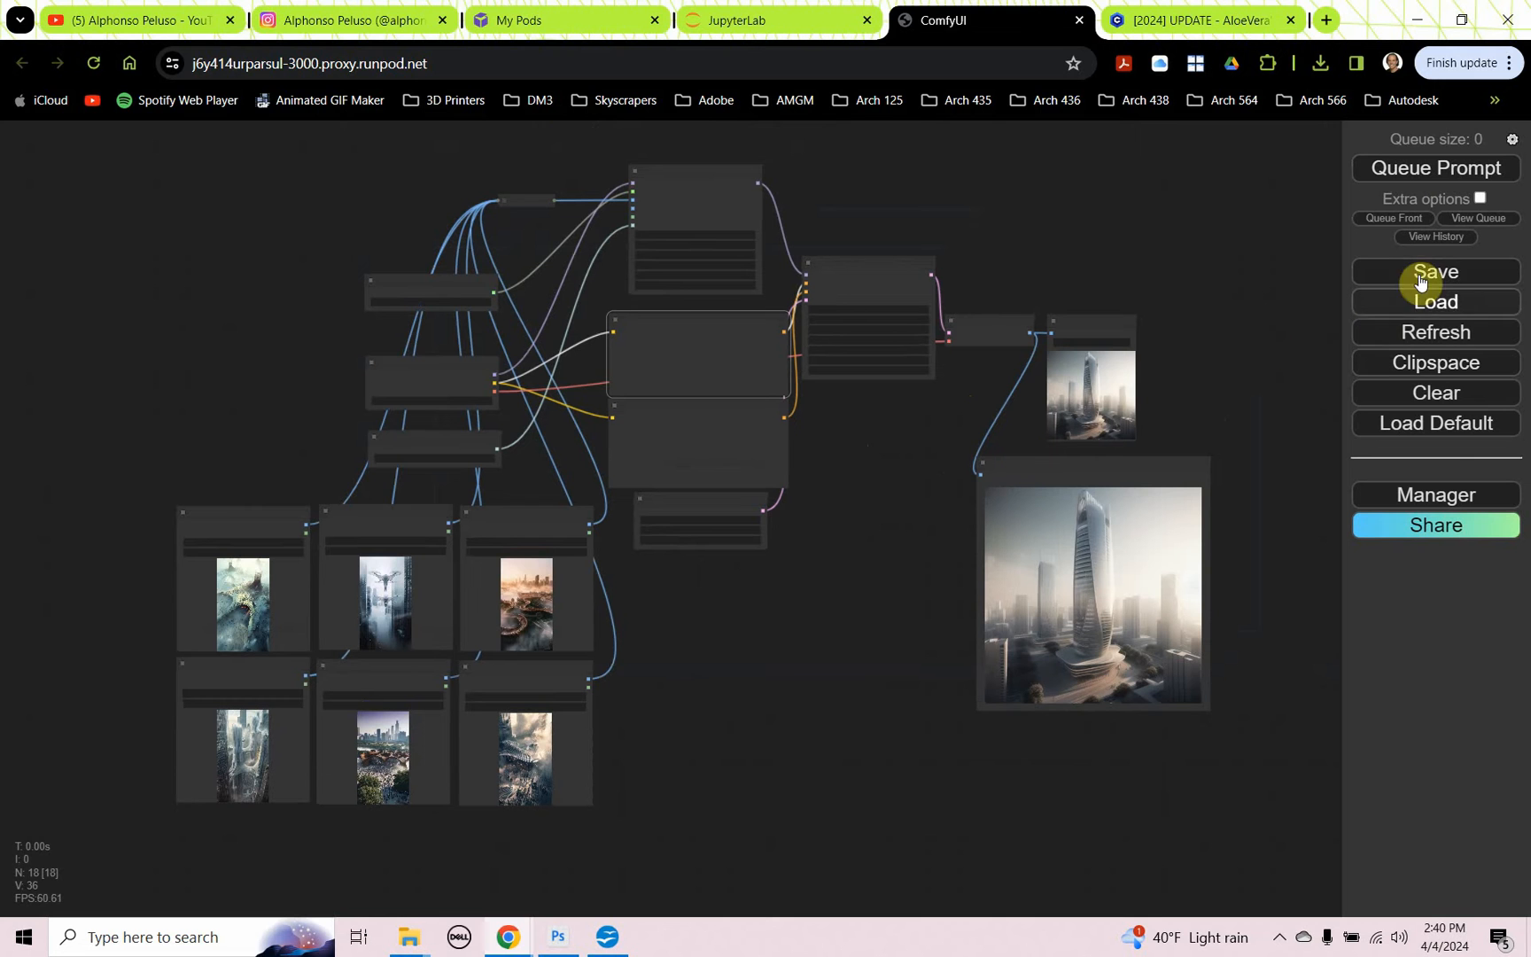
pyautogui.moveTo(1444, 441)
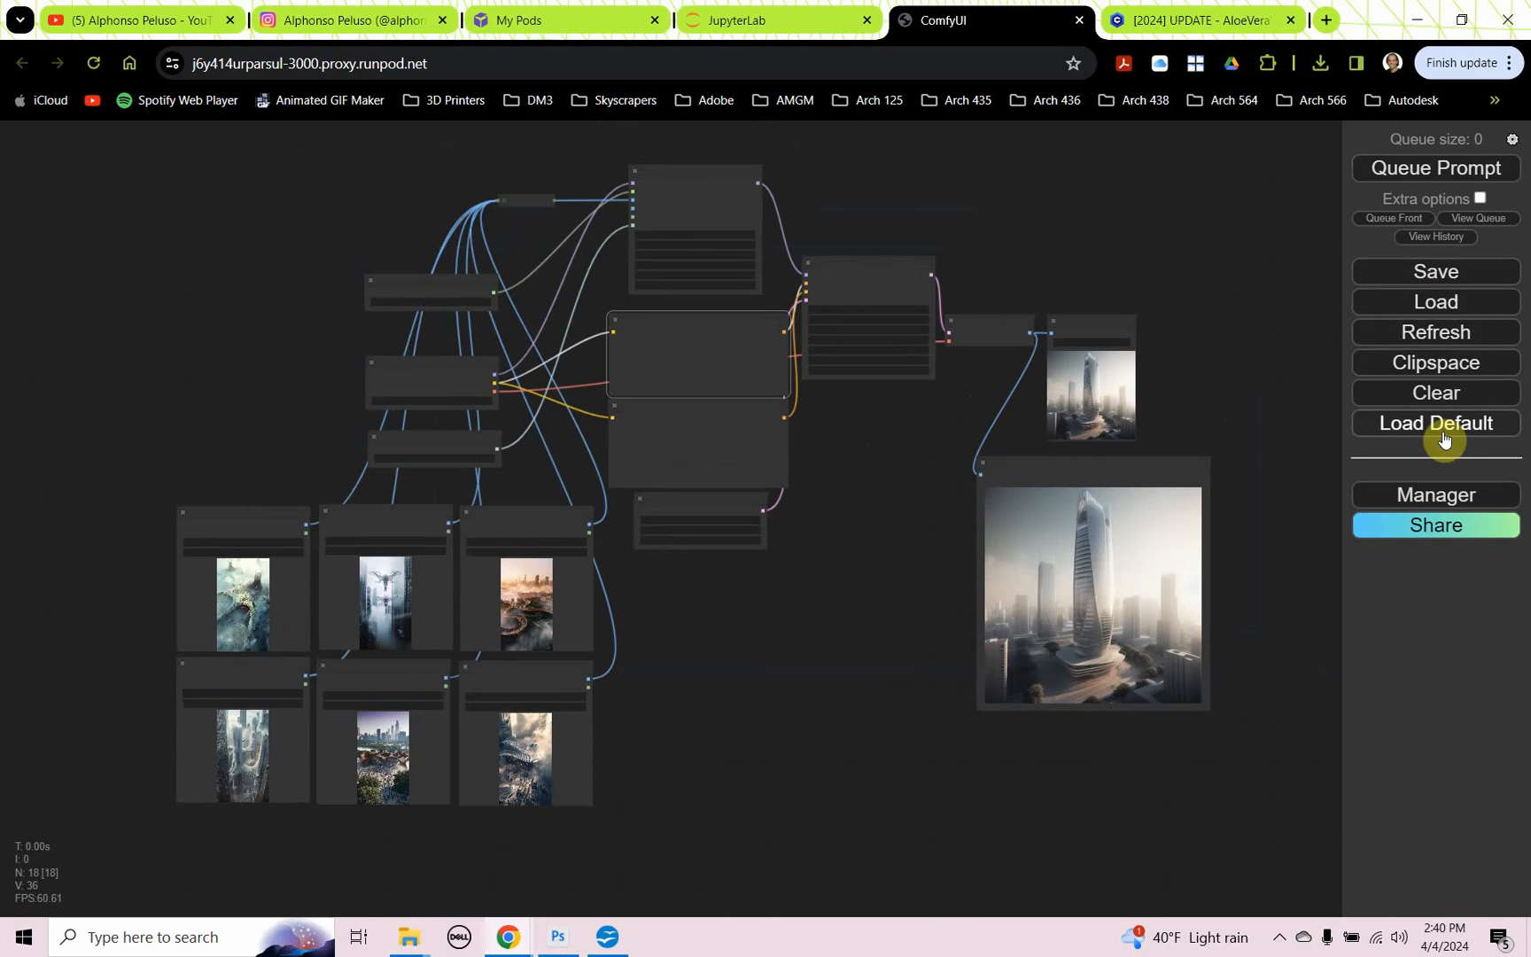
# Step: Load the default text-to-image workflow in place of the six-image blend graph
pyautogui.click(1433, 424)
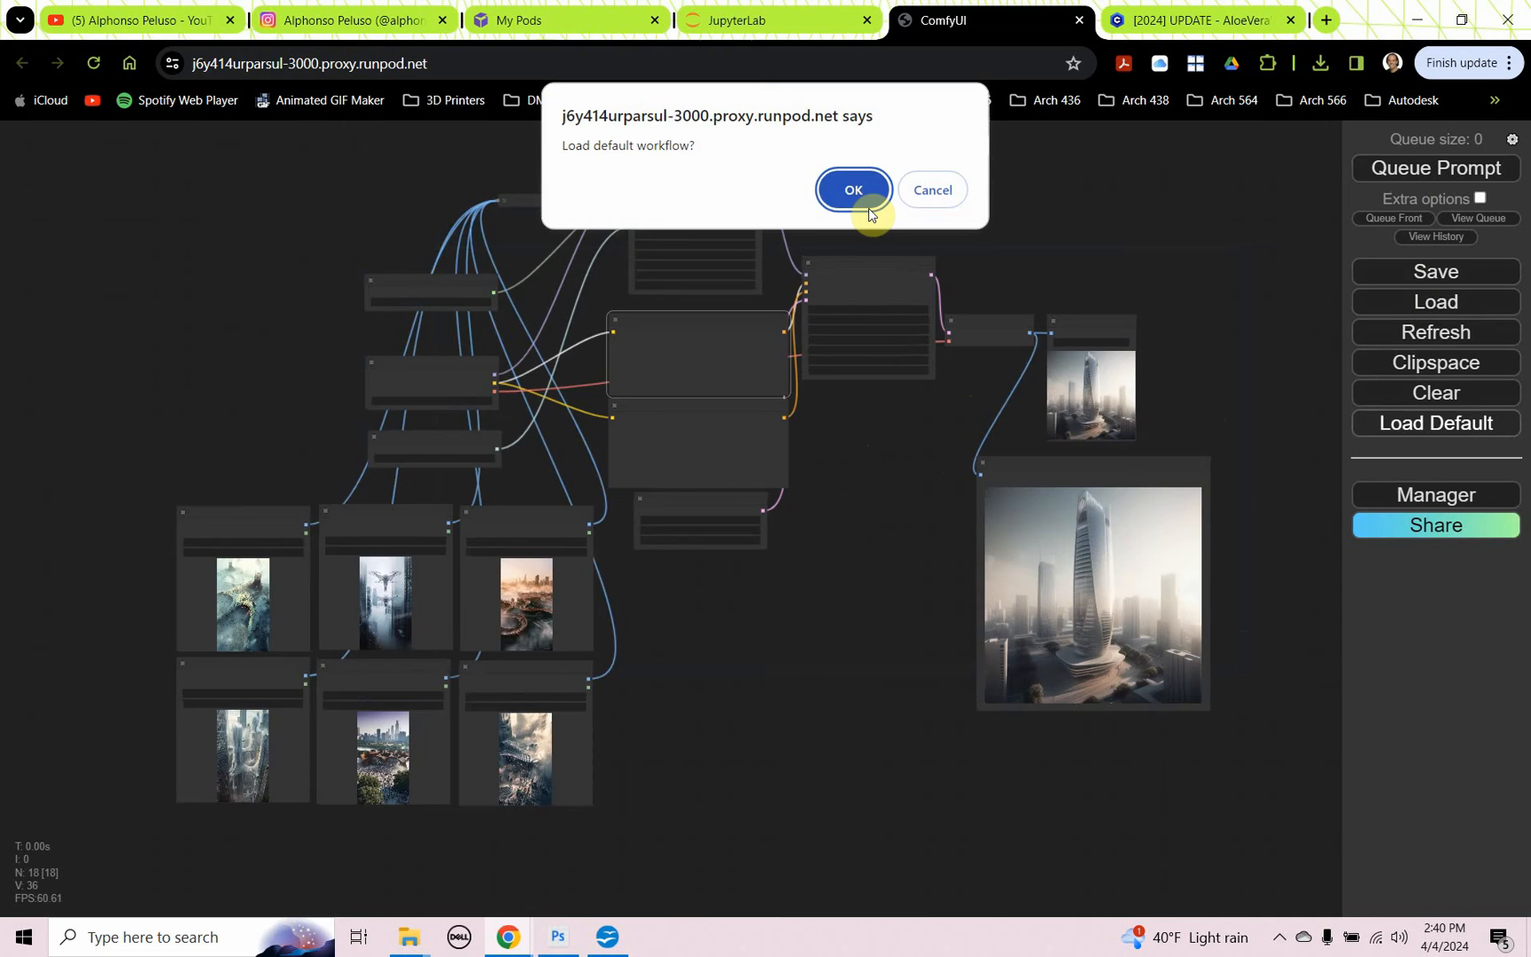
pyautogui.click(851, 190)
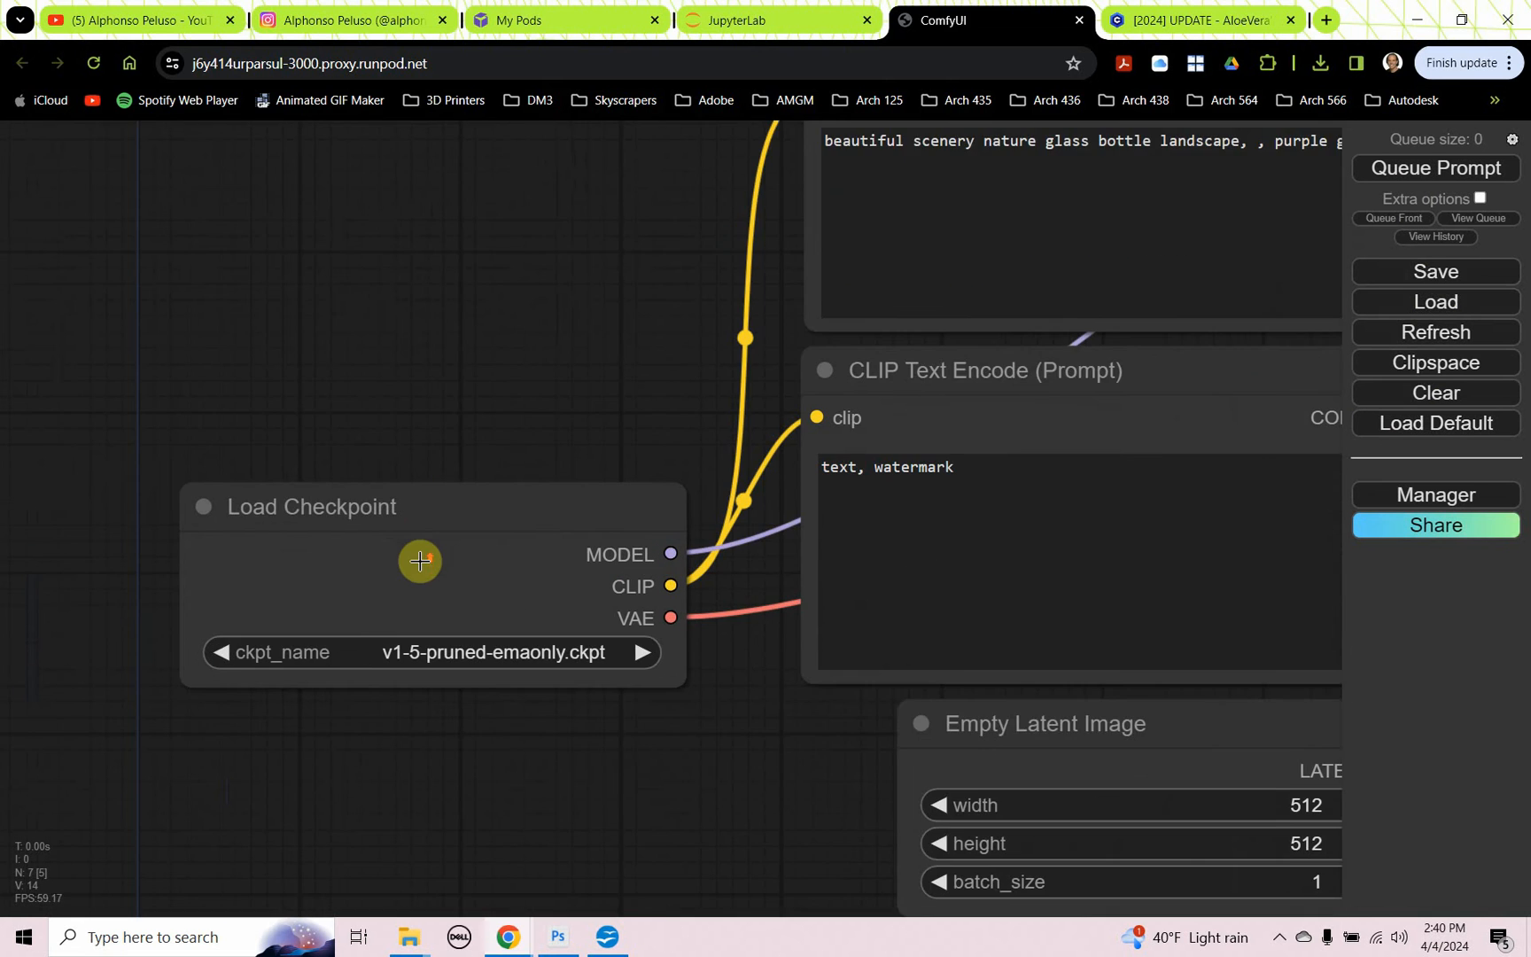
pyautogui.moveTo(420, 560); pyautogui.dragTo(533, 611)
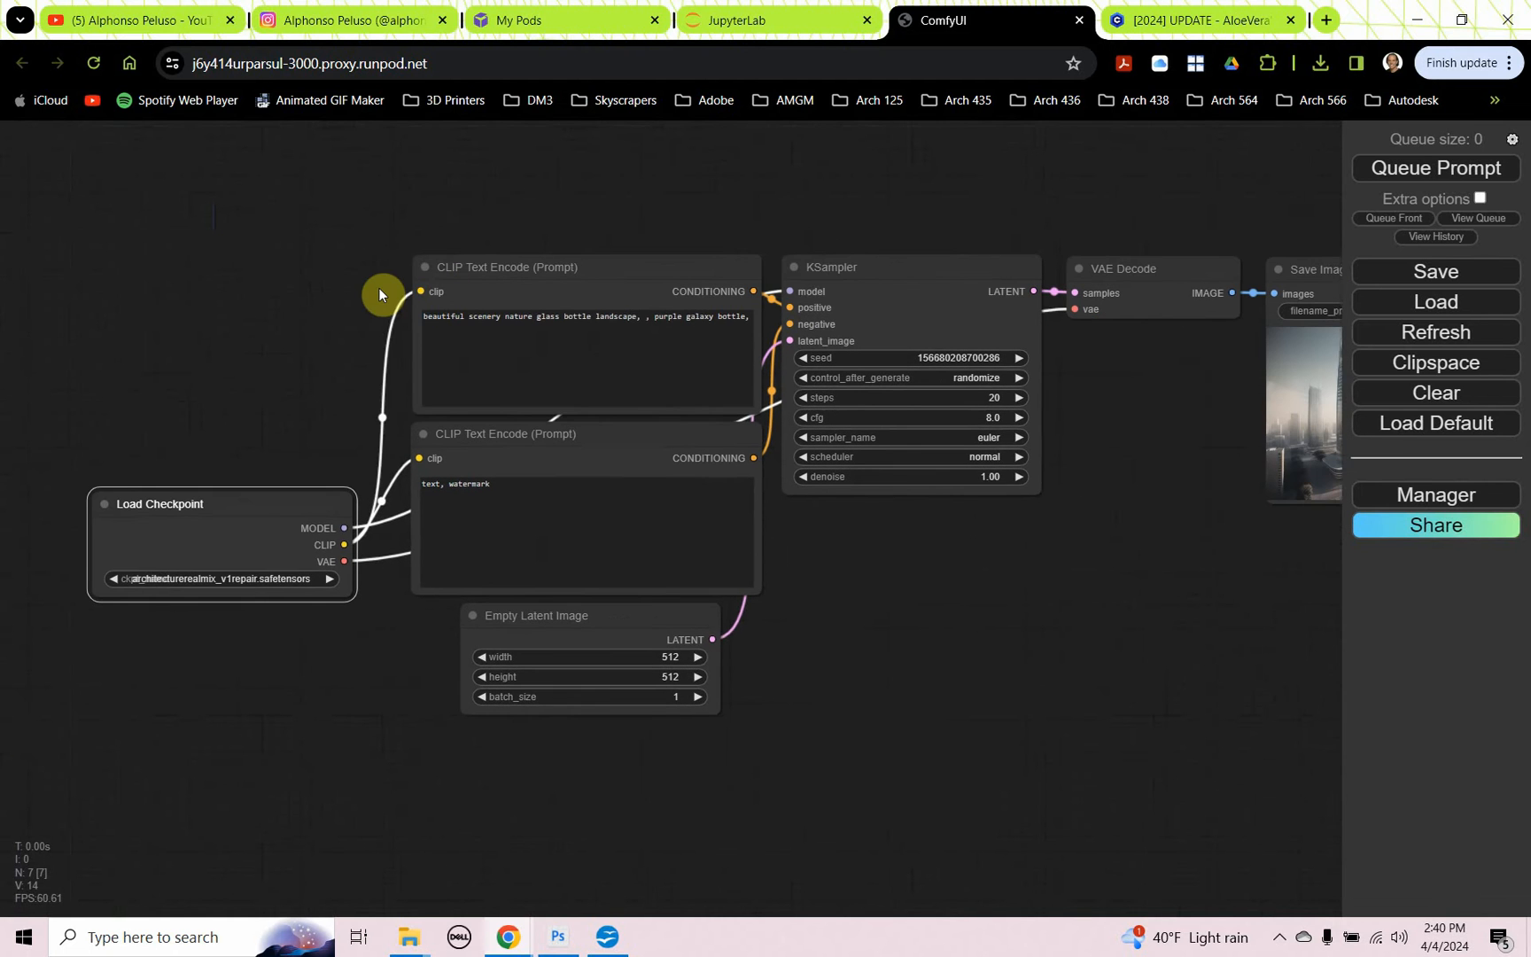
pyautogui.moveTo(379, 294); pyautogui.dragTo(679, 204)
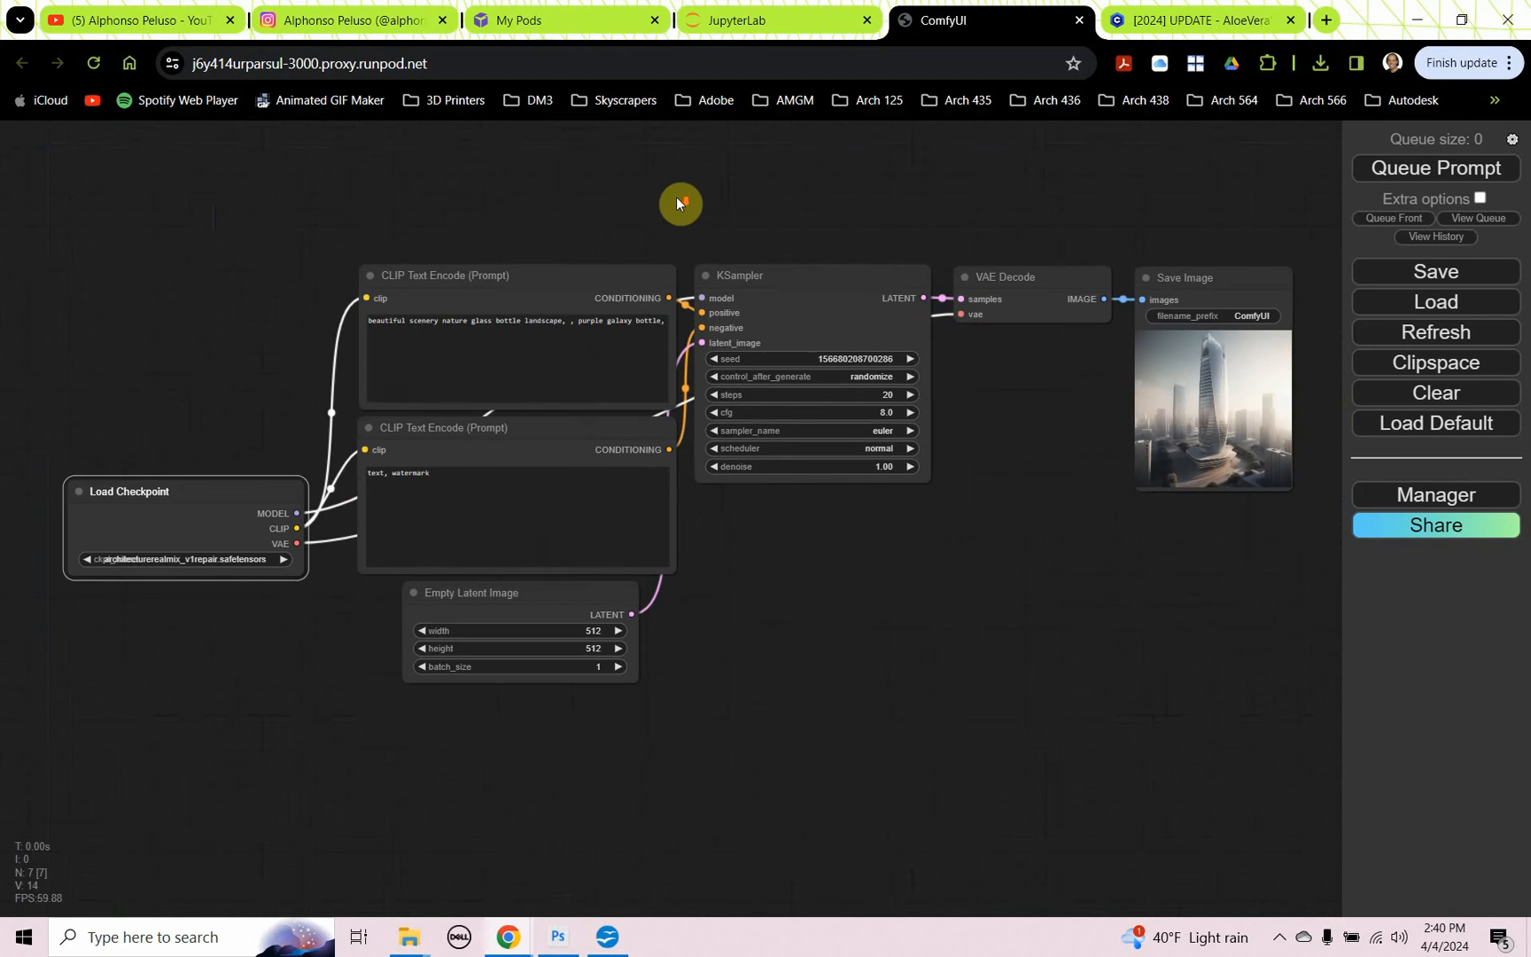
# Step: Scroll the AloeVera Instant-LoRA Enhanced article down to its '2.Requirements' list of models and files
pyautogui.click(1199, 19)
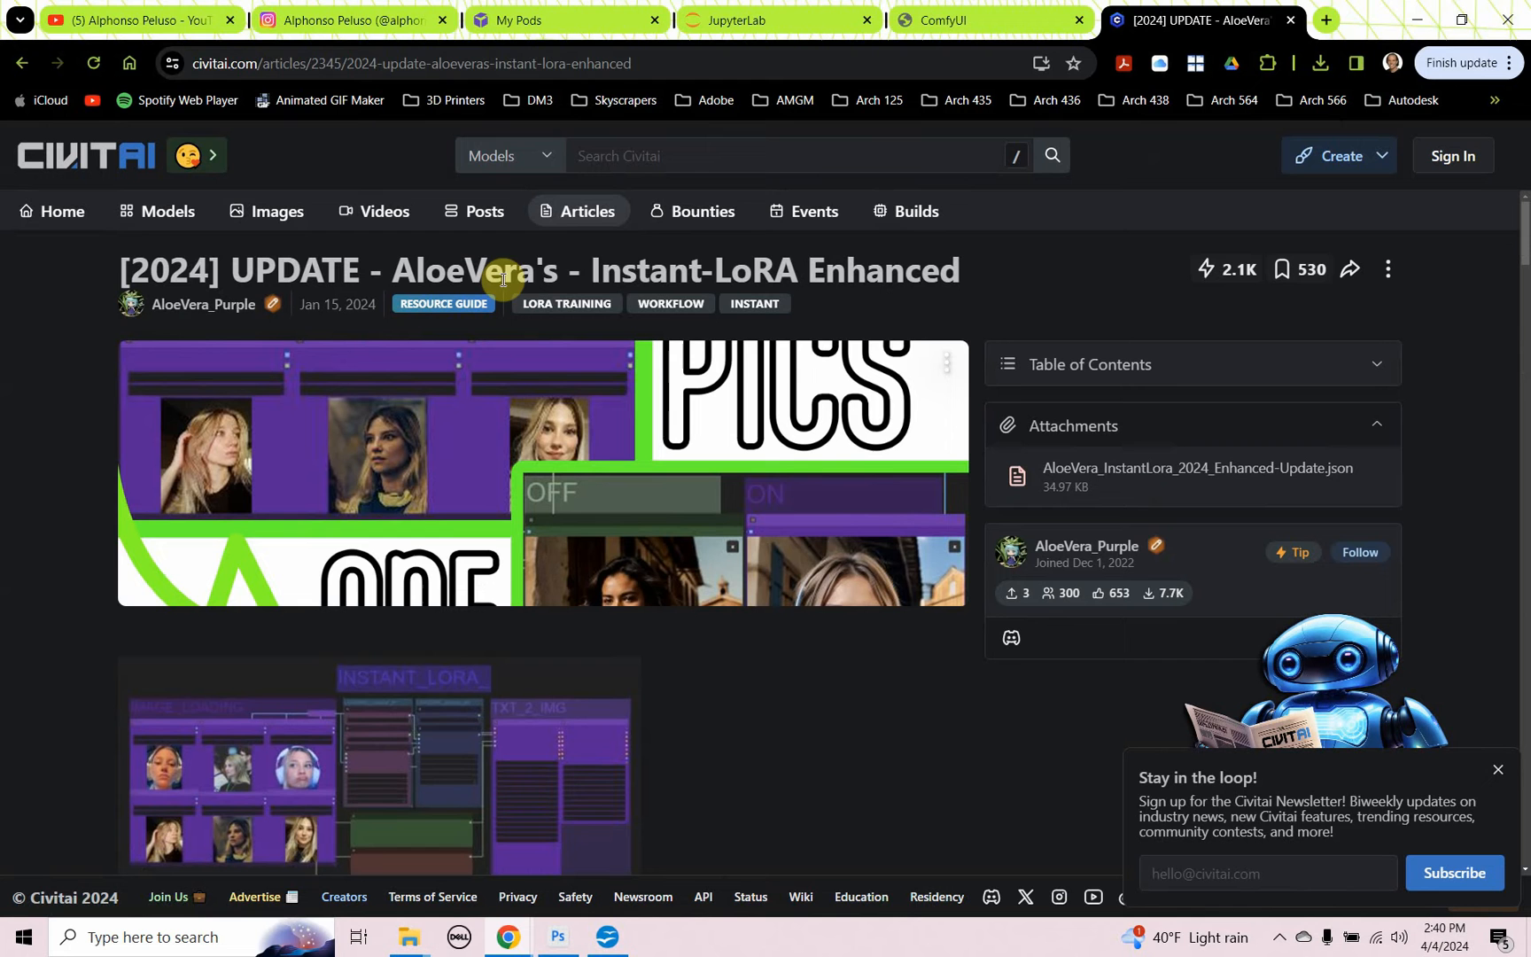
pyautogui.moveTo(741, 257)
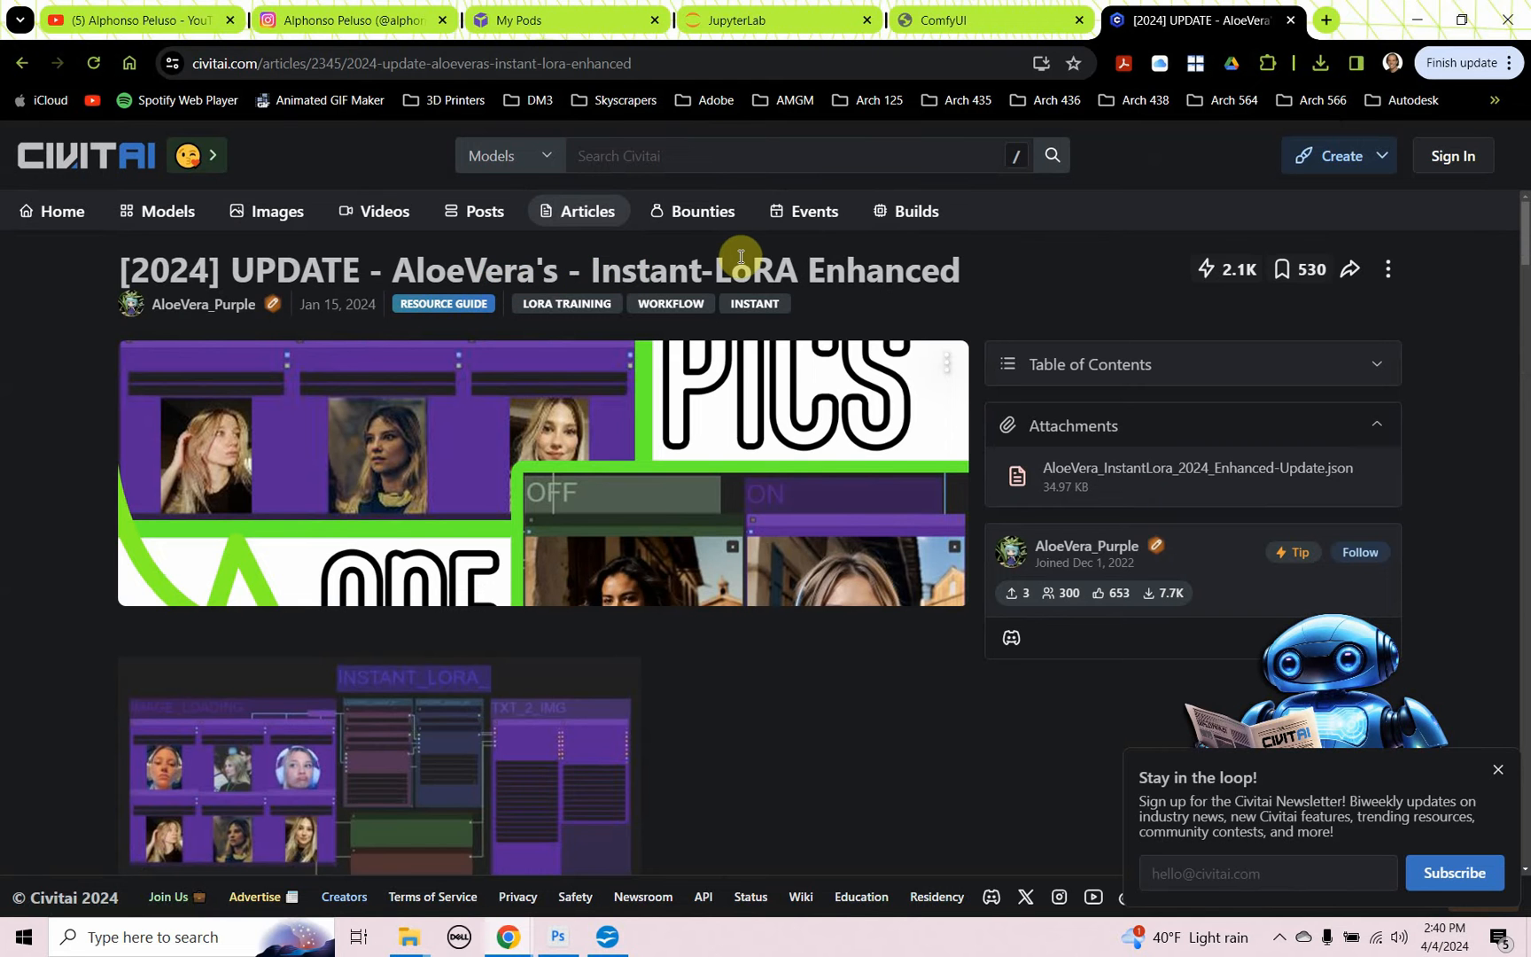
pyautogui.moveTo(250, 345)
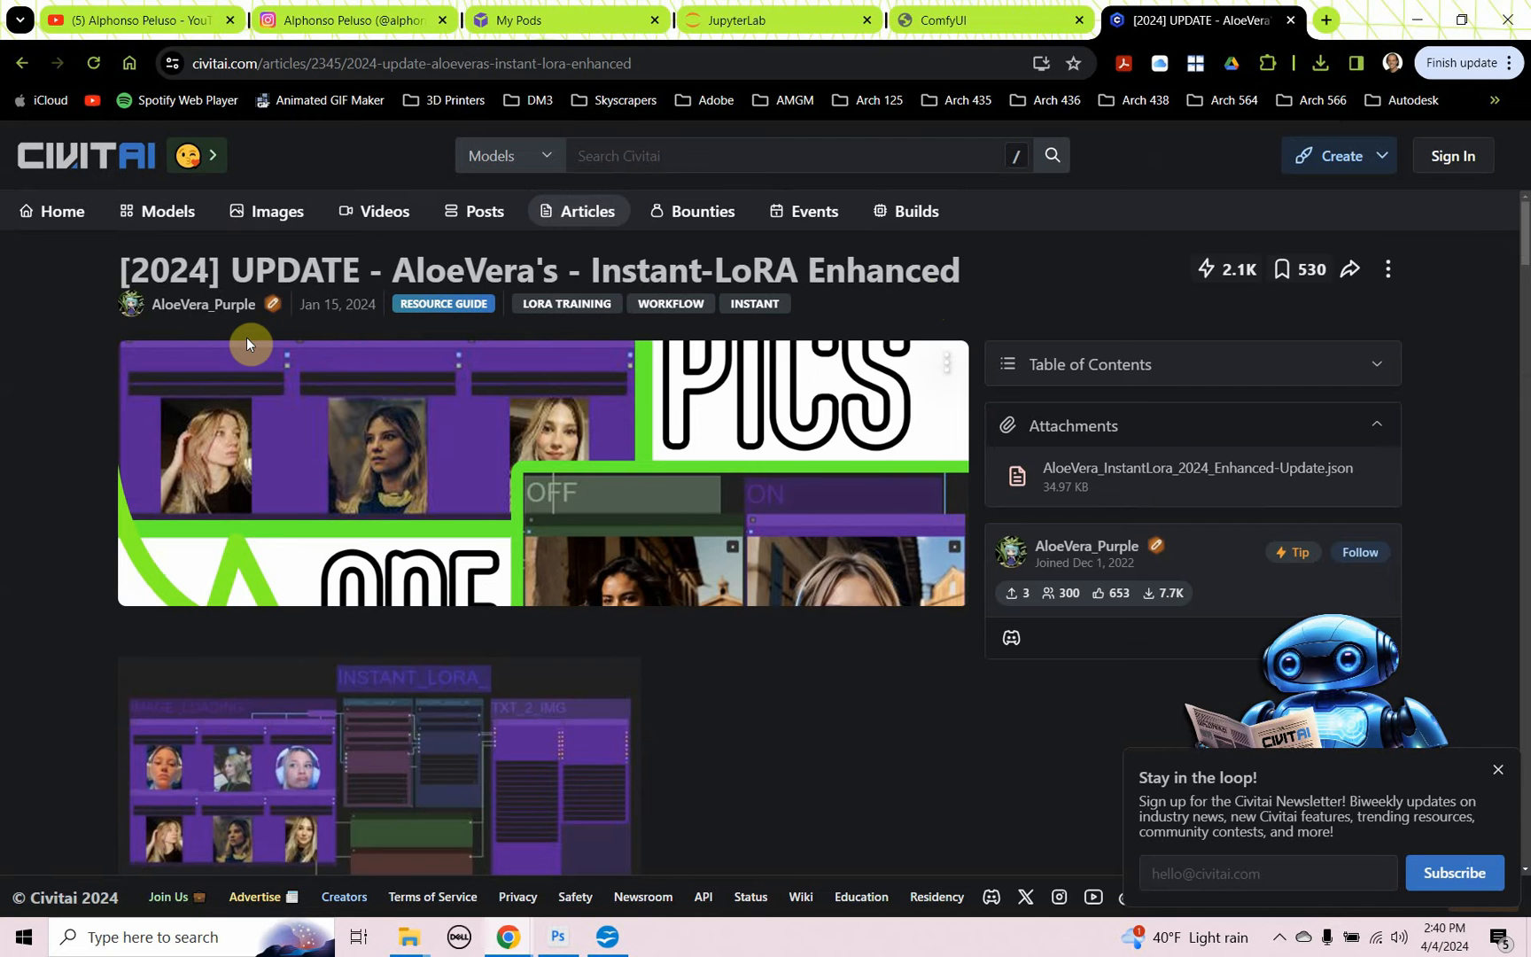
pyautogui.scroll(-3)
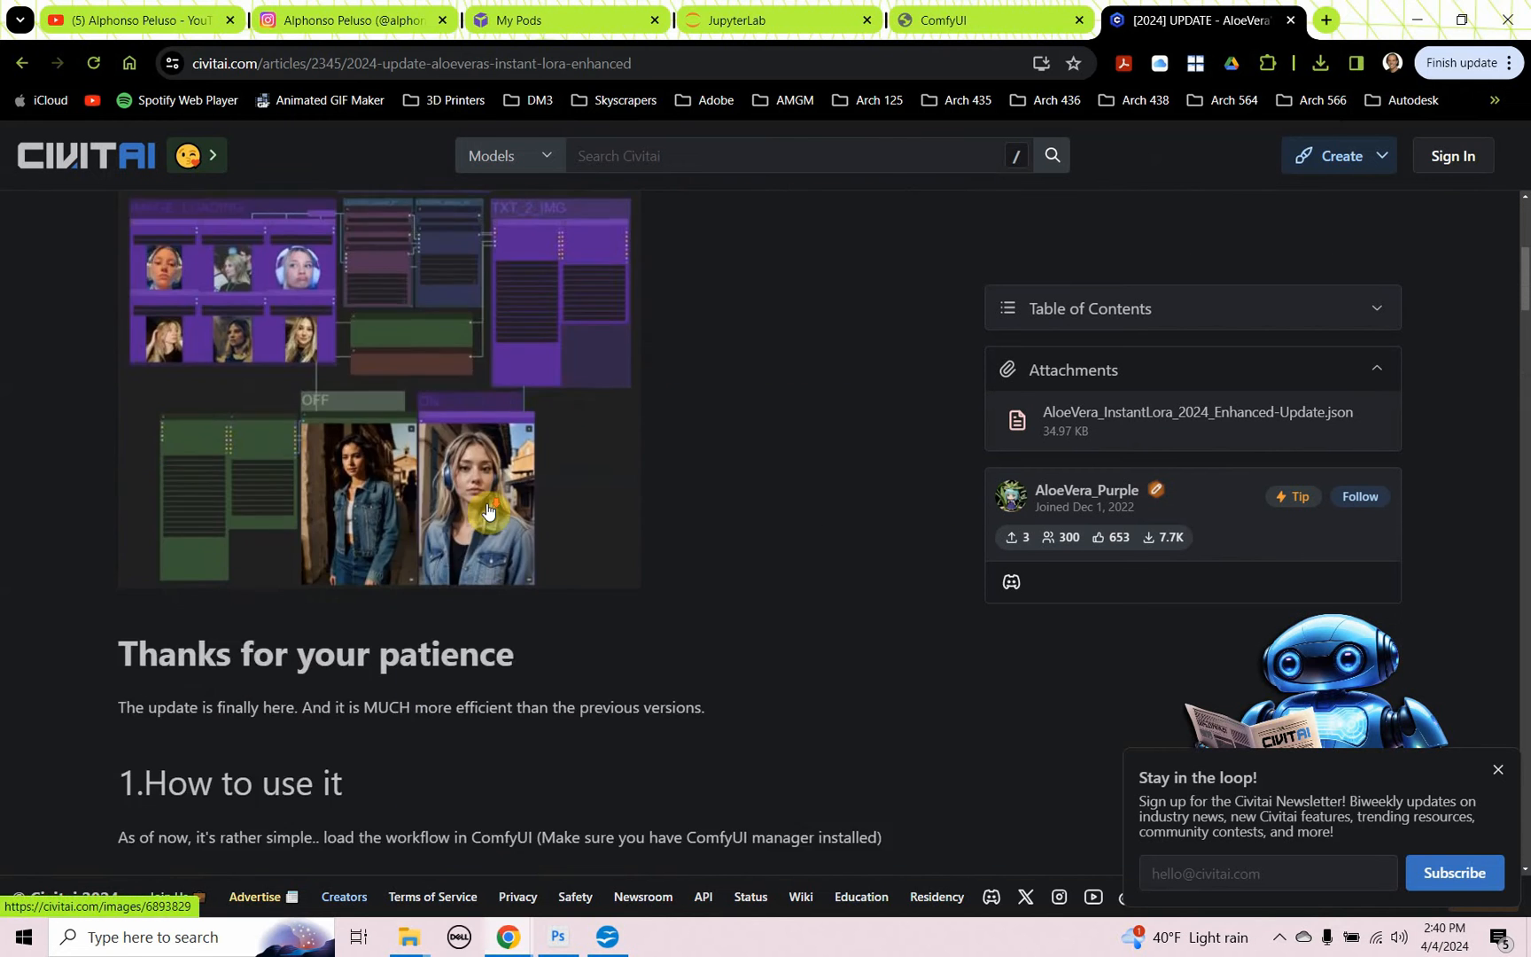
pyautogui.scroll(-3)
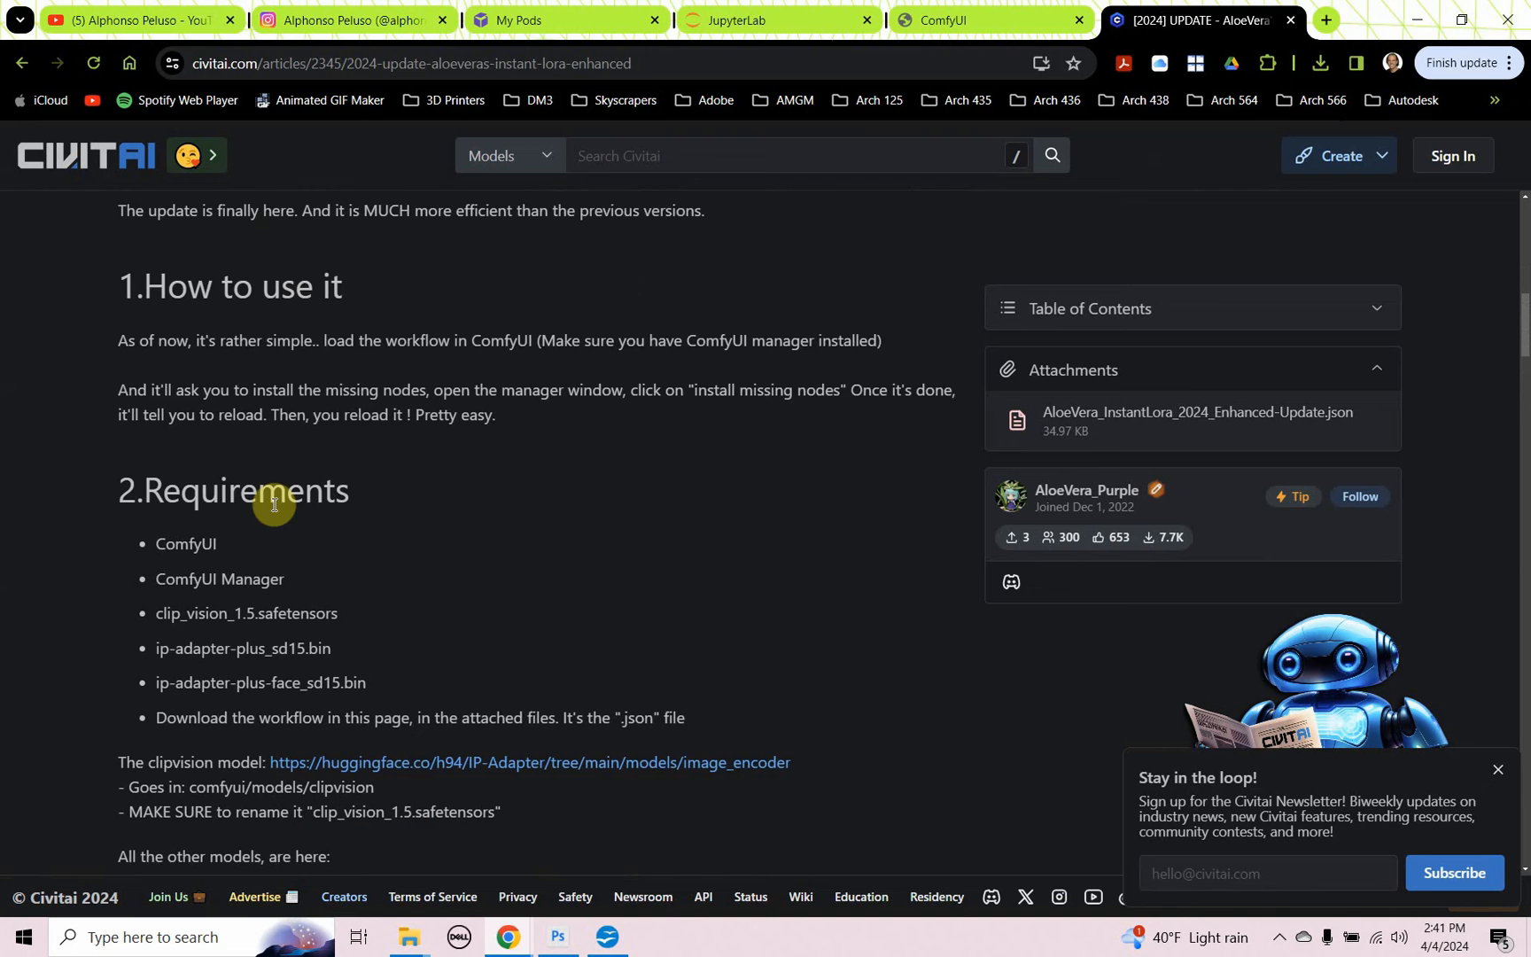
pyautogui.scroll(-3)
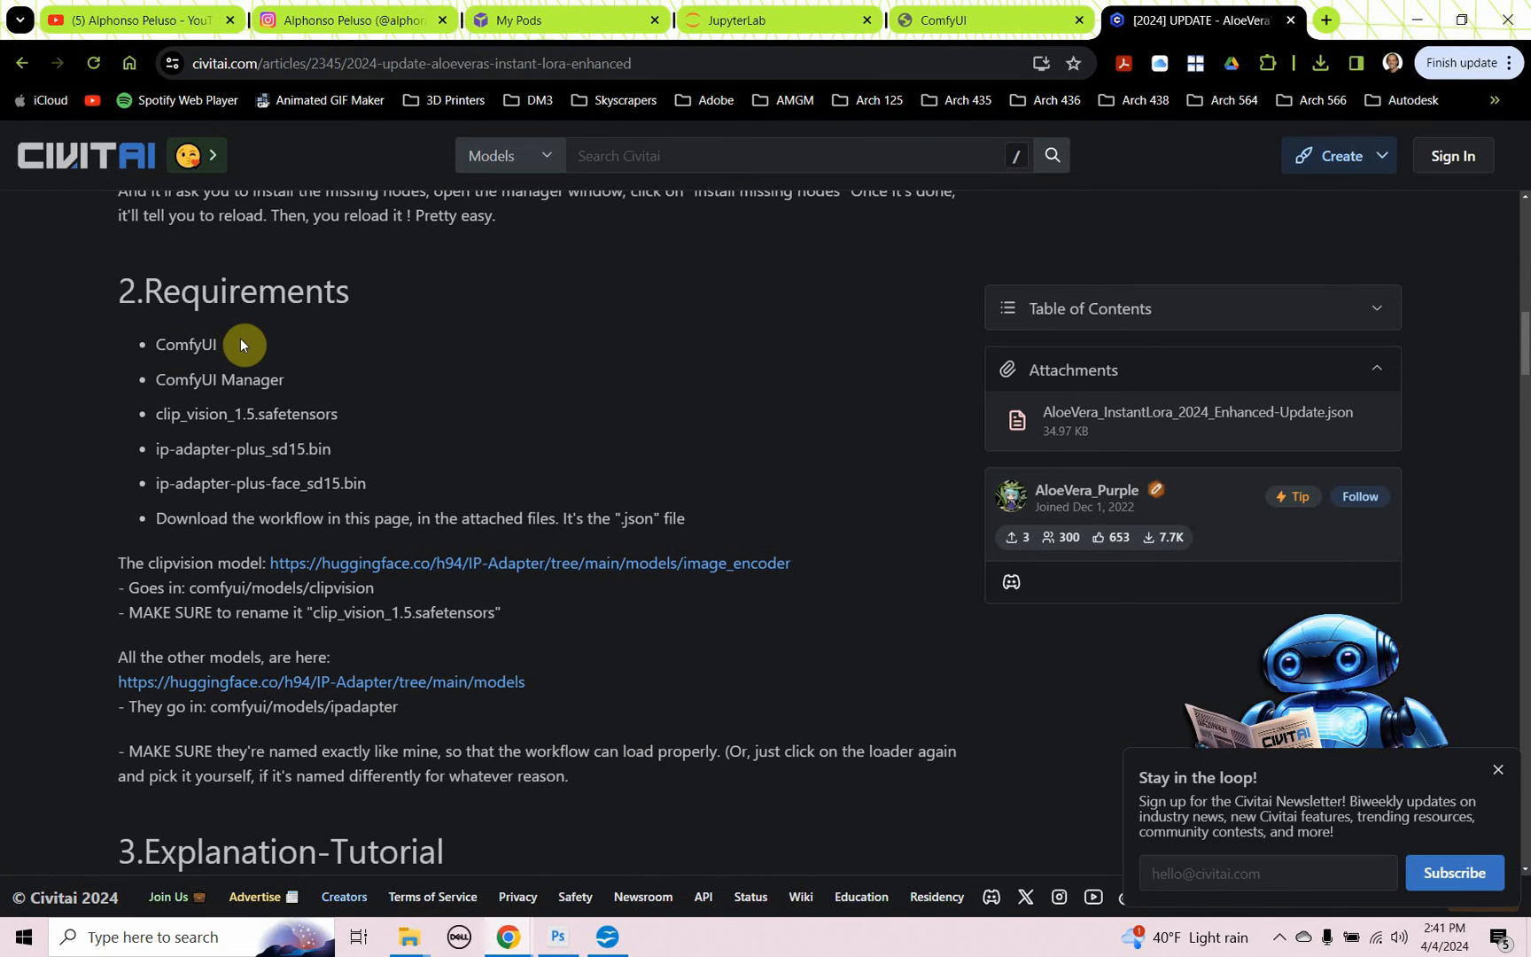
pyautogui.moveTo(234, 346)
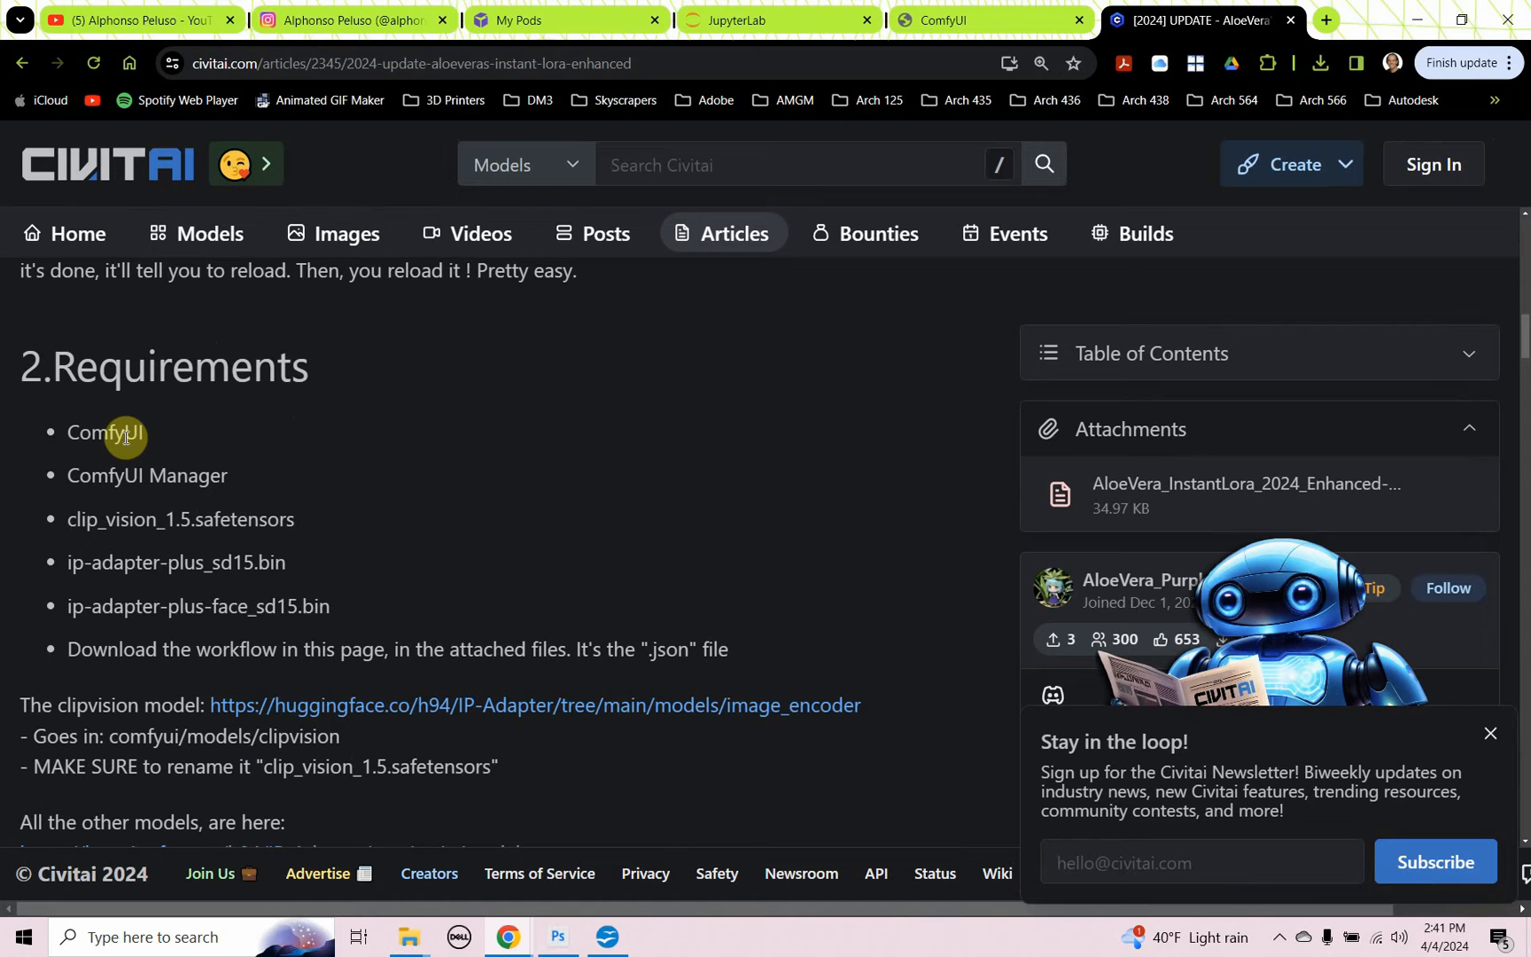
pyautogui.moveTo(128, 475)
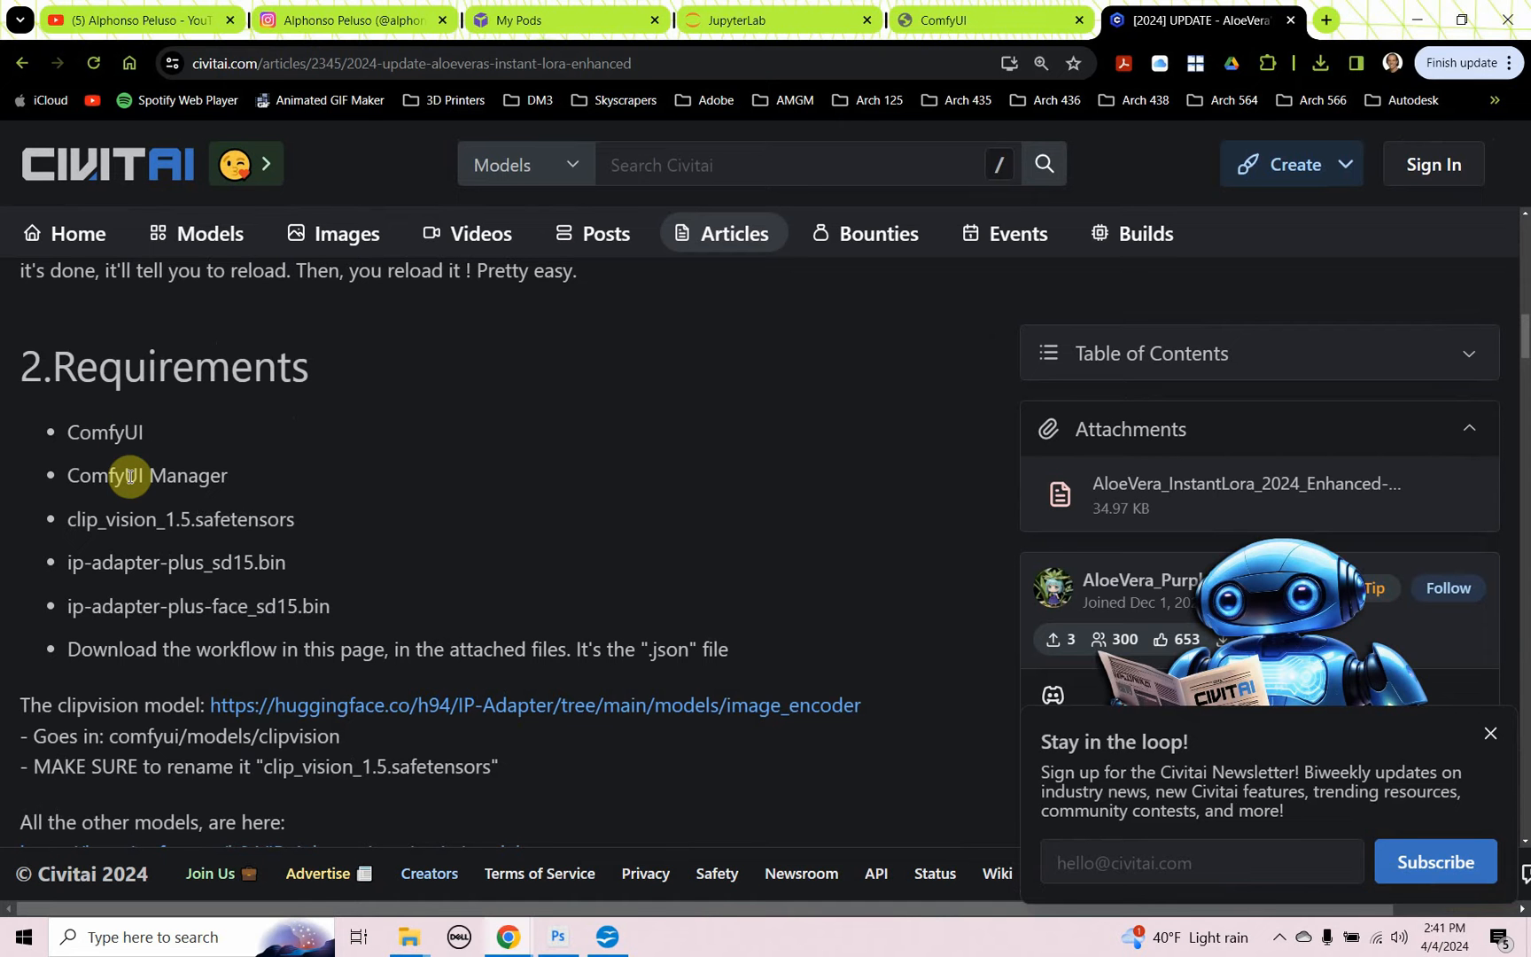
pyautogui.moveTo(128, 519)
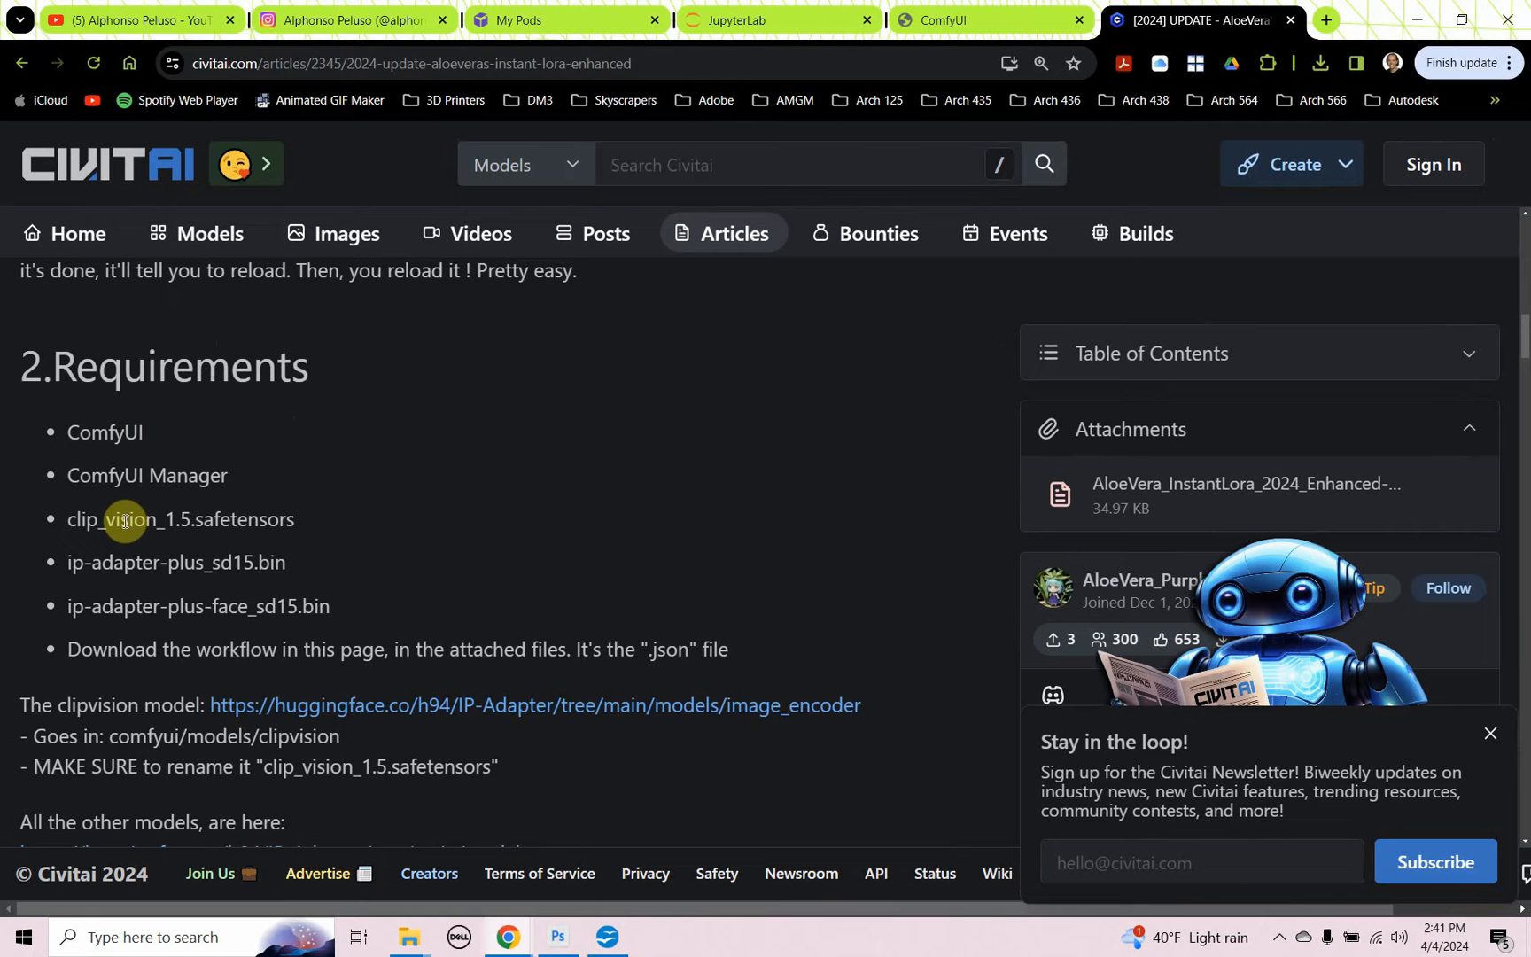
pyautogui.moveTo(181, 569)
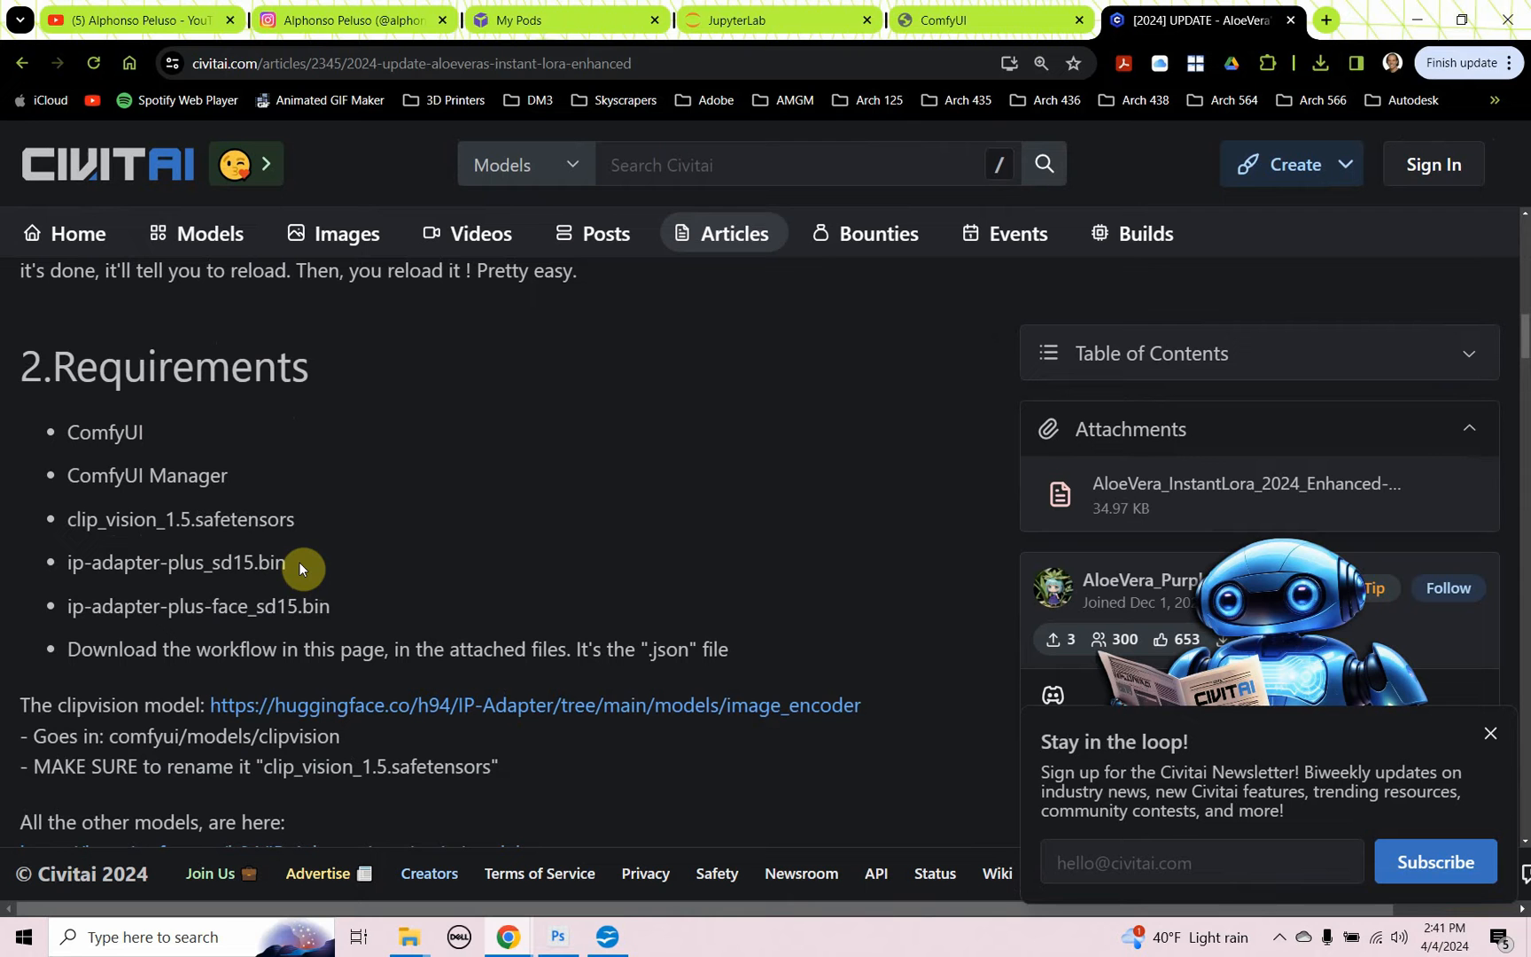
pyautogui.moveTo(329, 601)
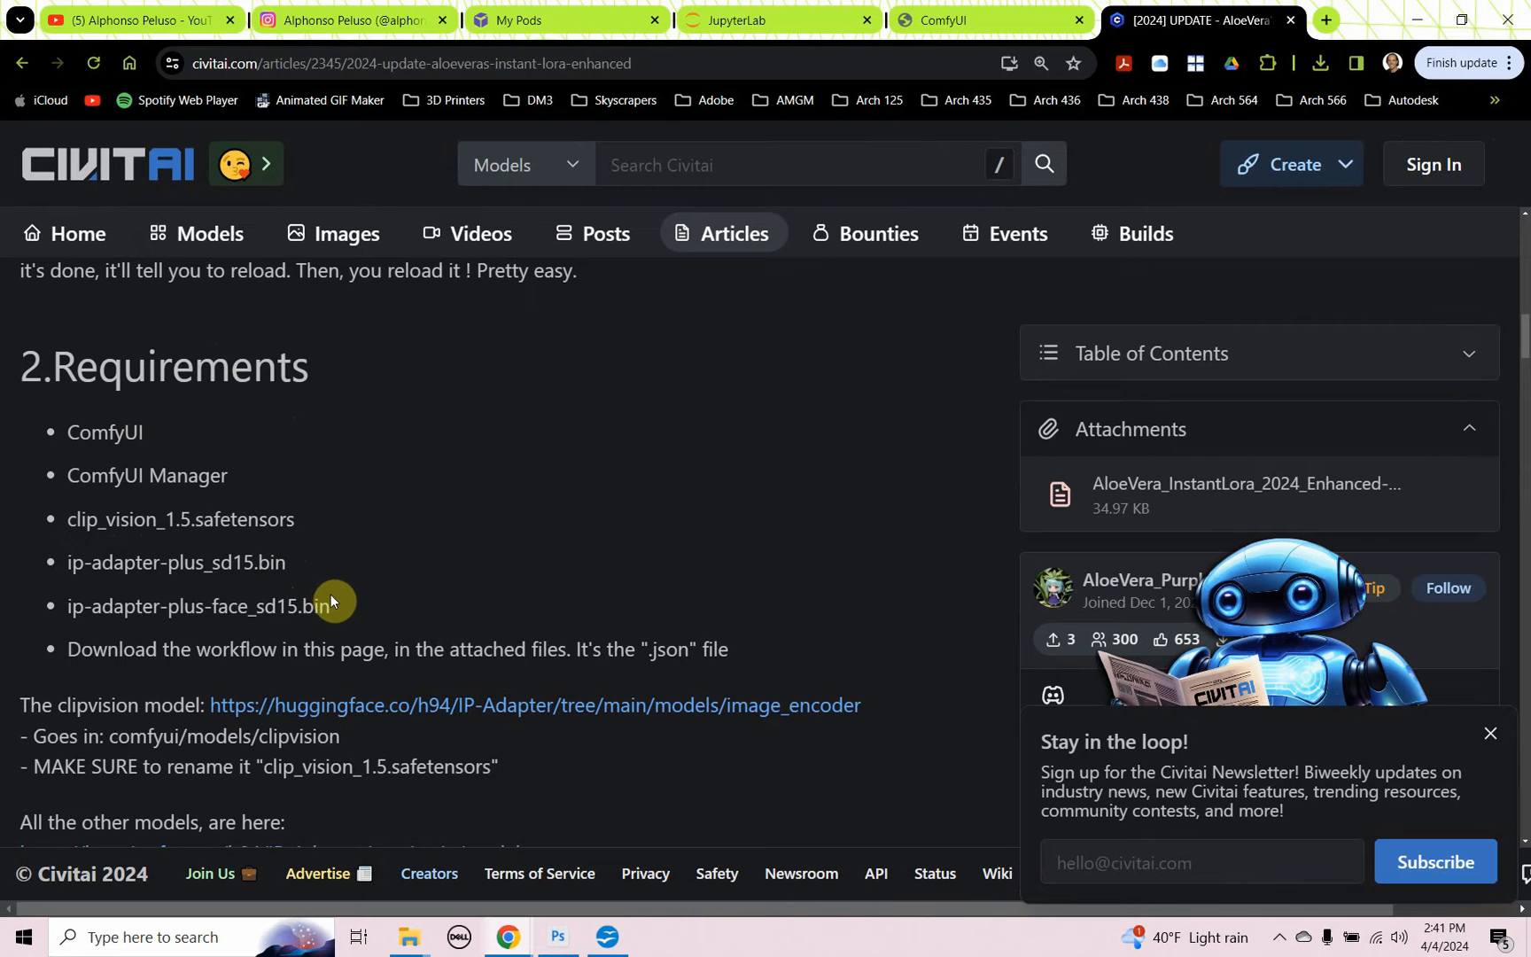
pyautogui.moveTo(215, 602)
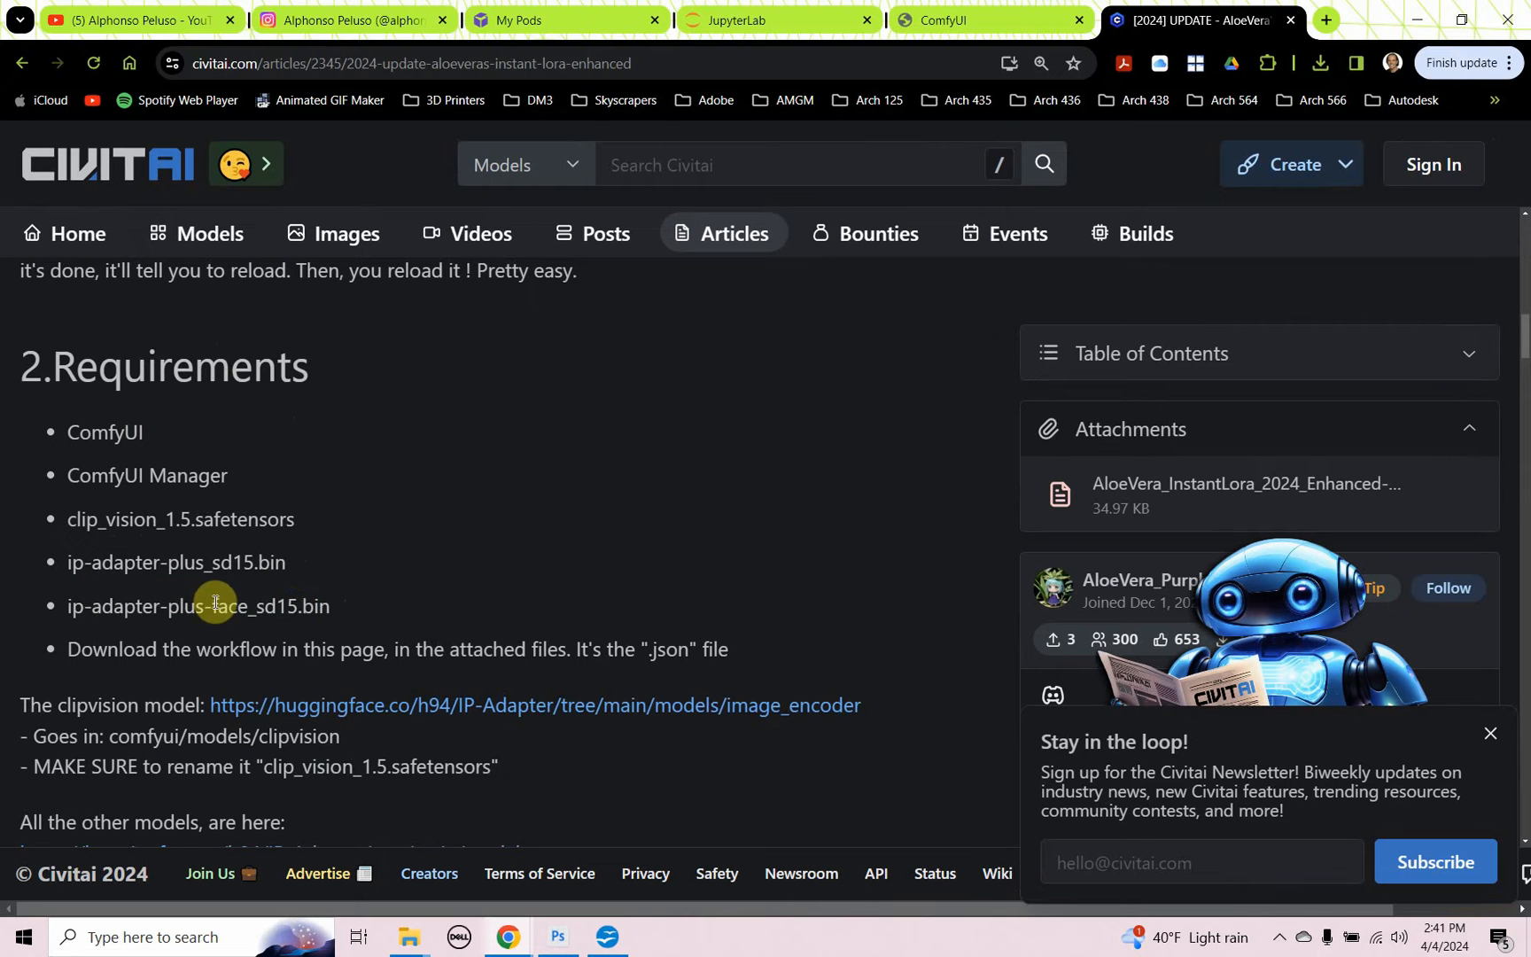
pyautogui.moveTo(401, 588)
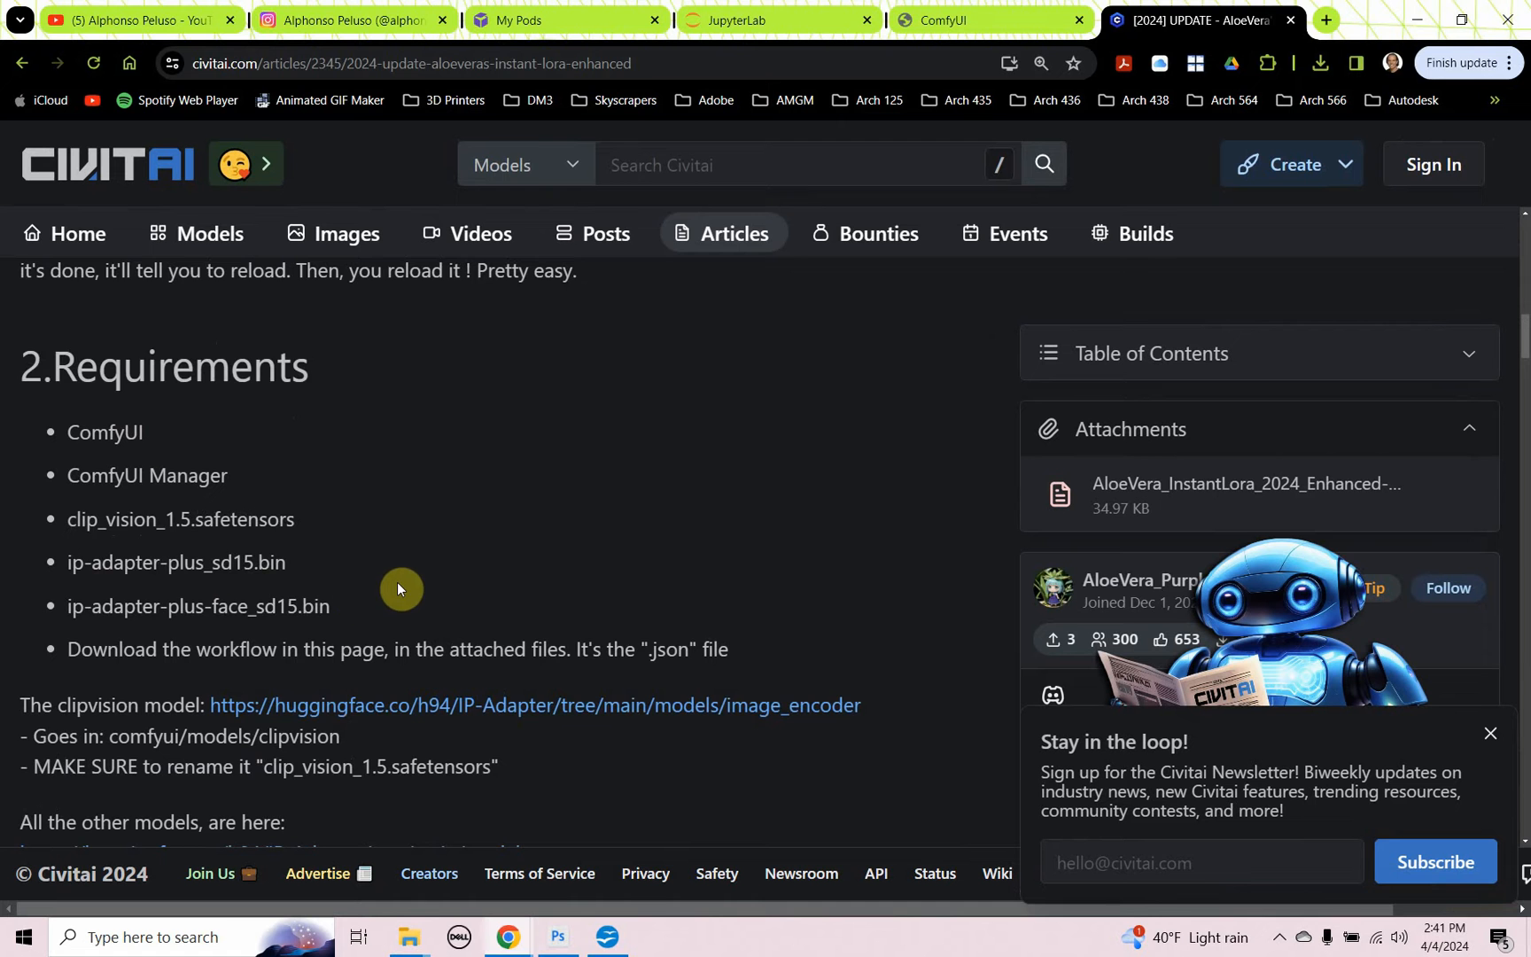
pyautogui.scroll(-3)
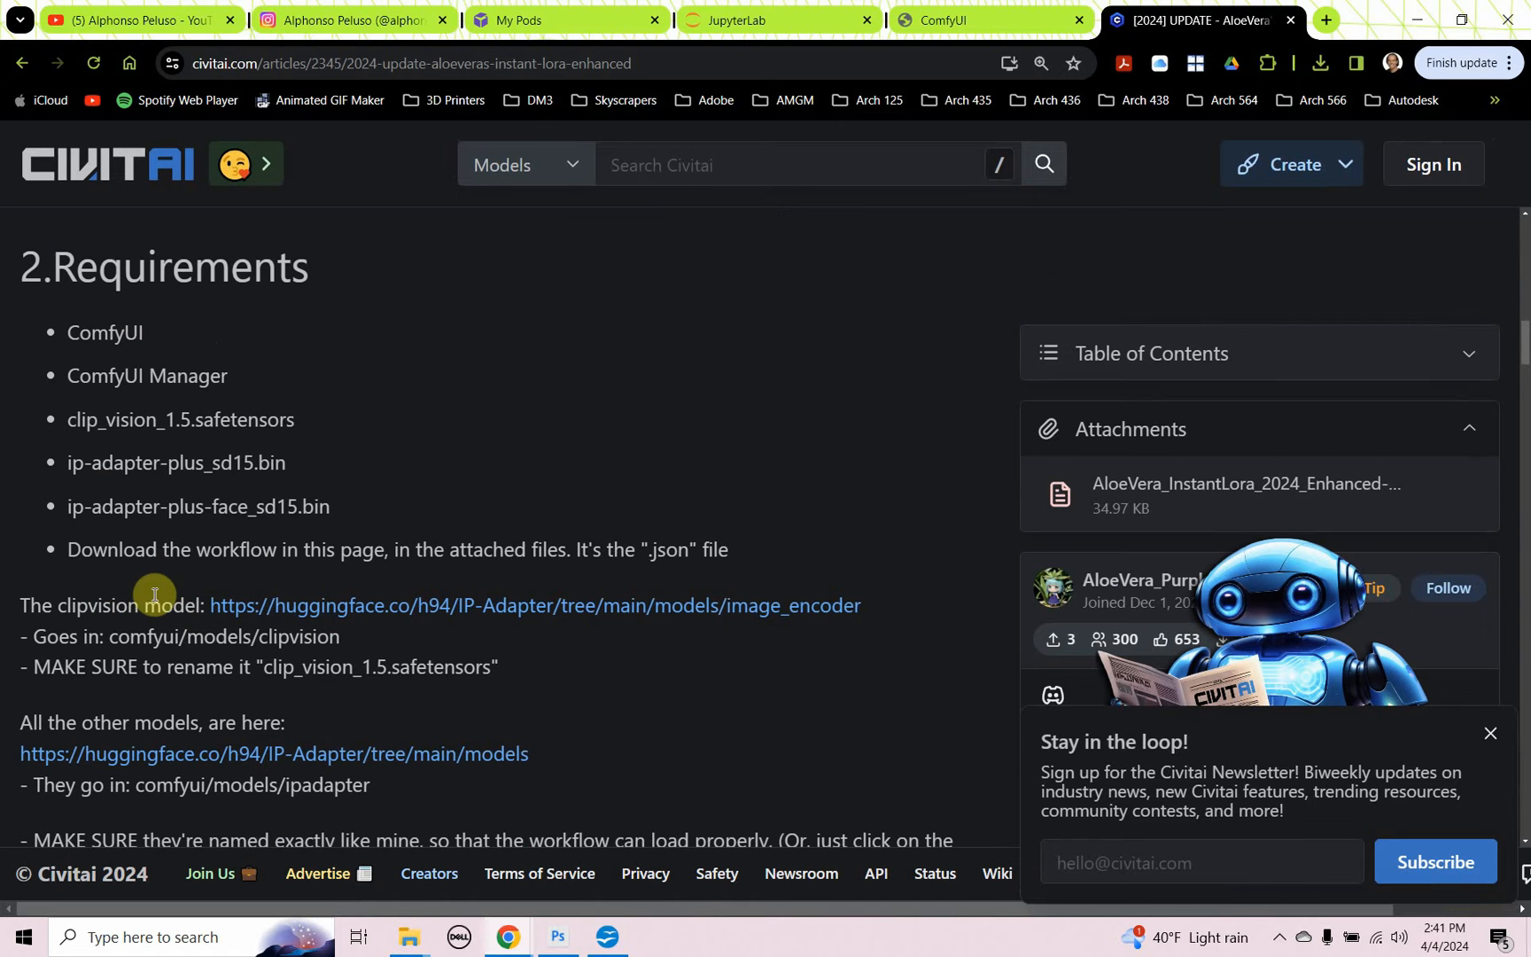
pyautogui.moveTo(289, 418)
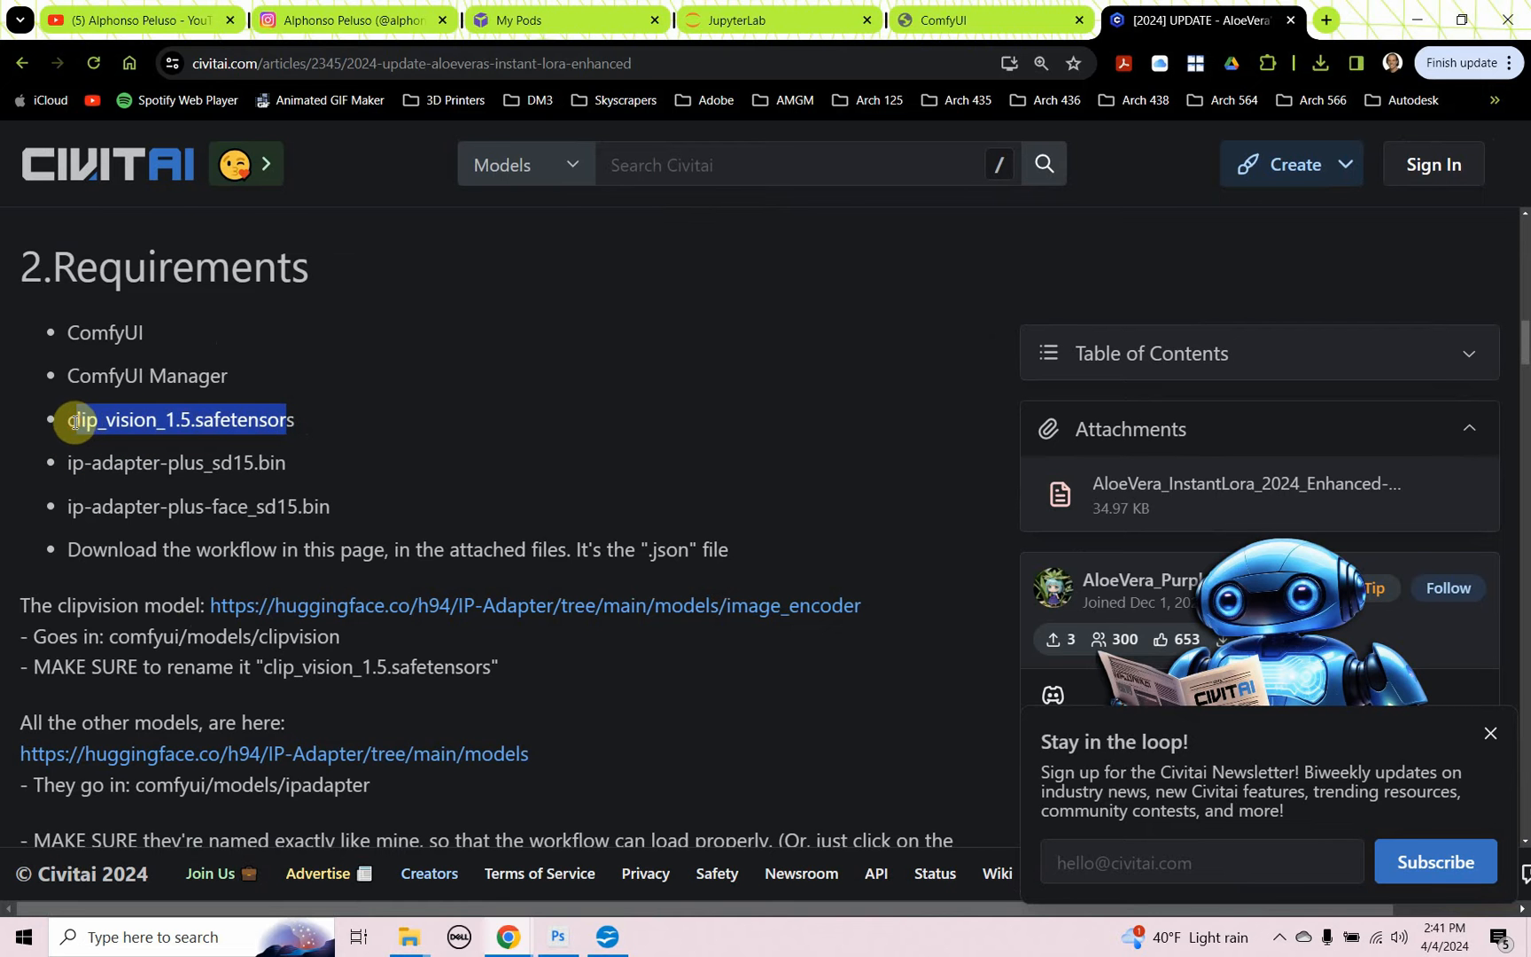
pyautogui.moveTo(179, 776)
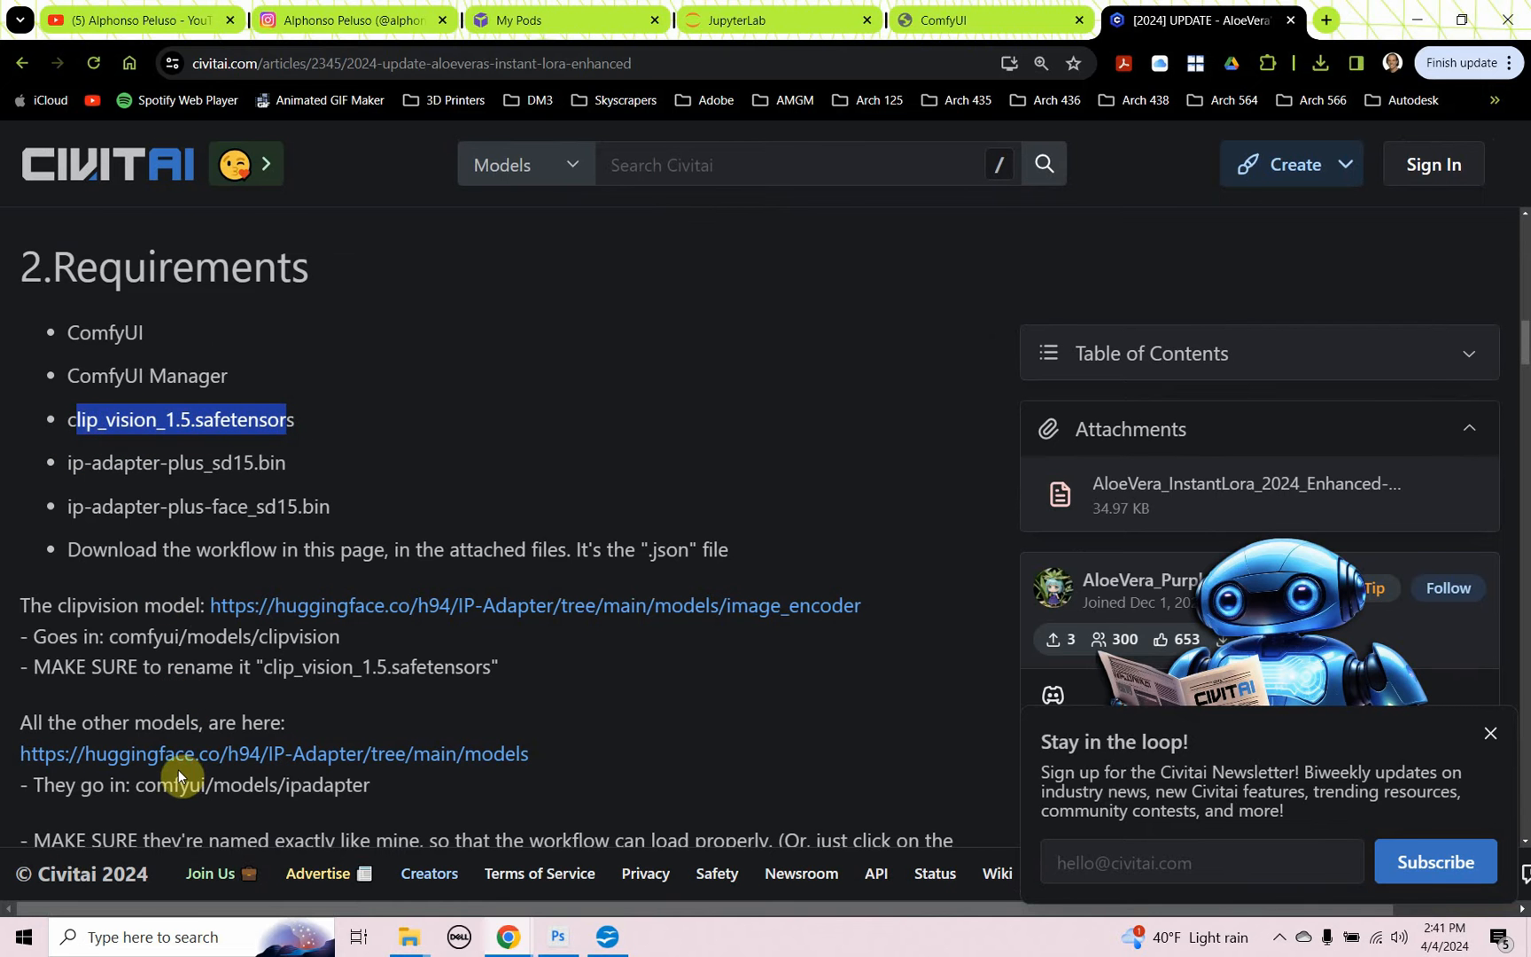
pyautogui.moveTo(361, 521)
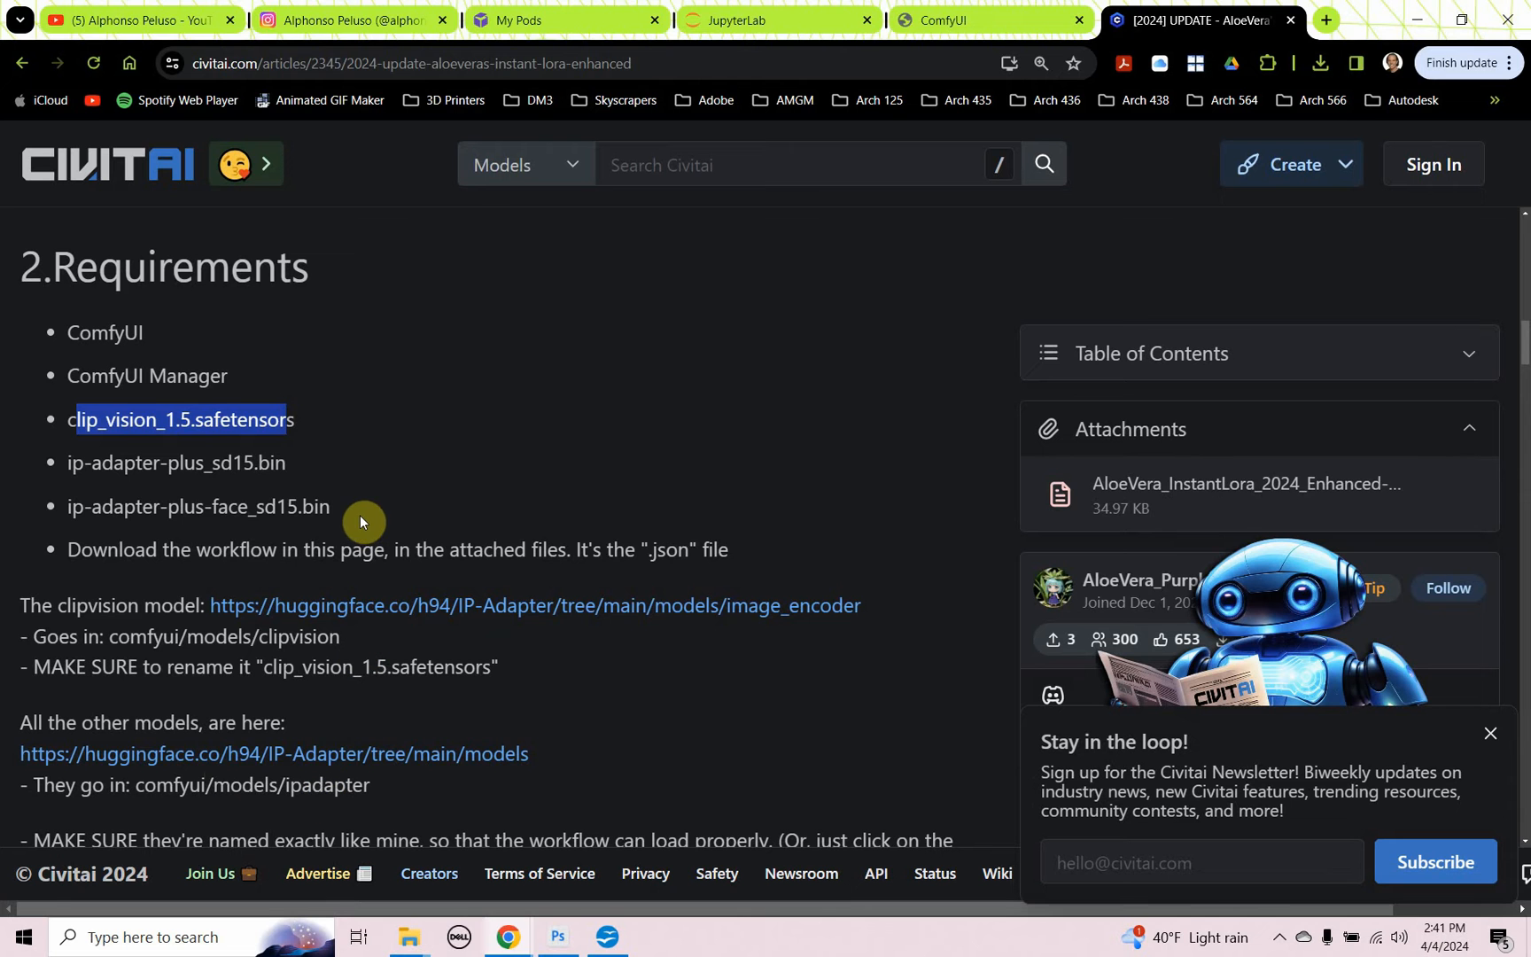
pyautogui.doubleClick(199, 505)
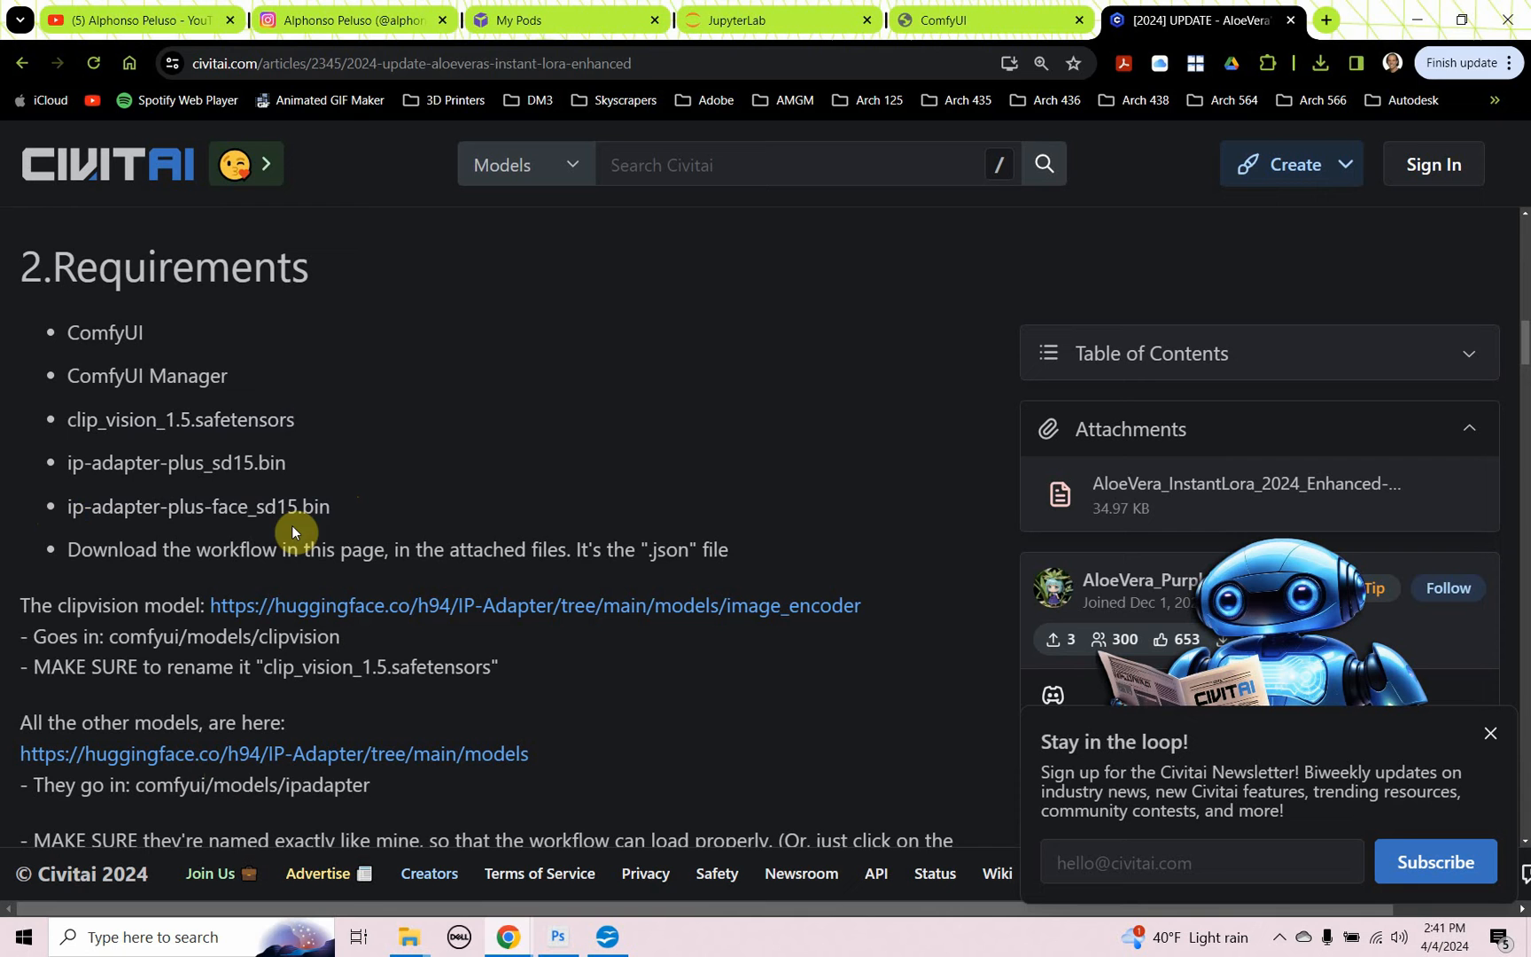
pyautogui.moveTo(380, 510)
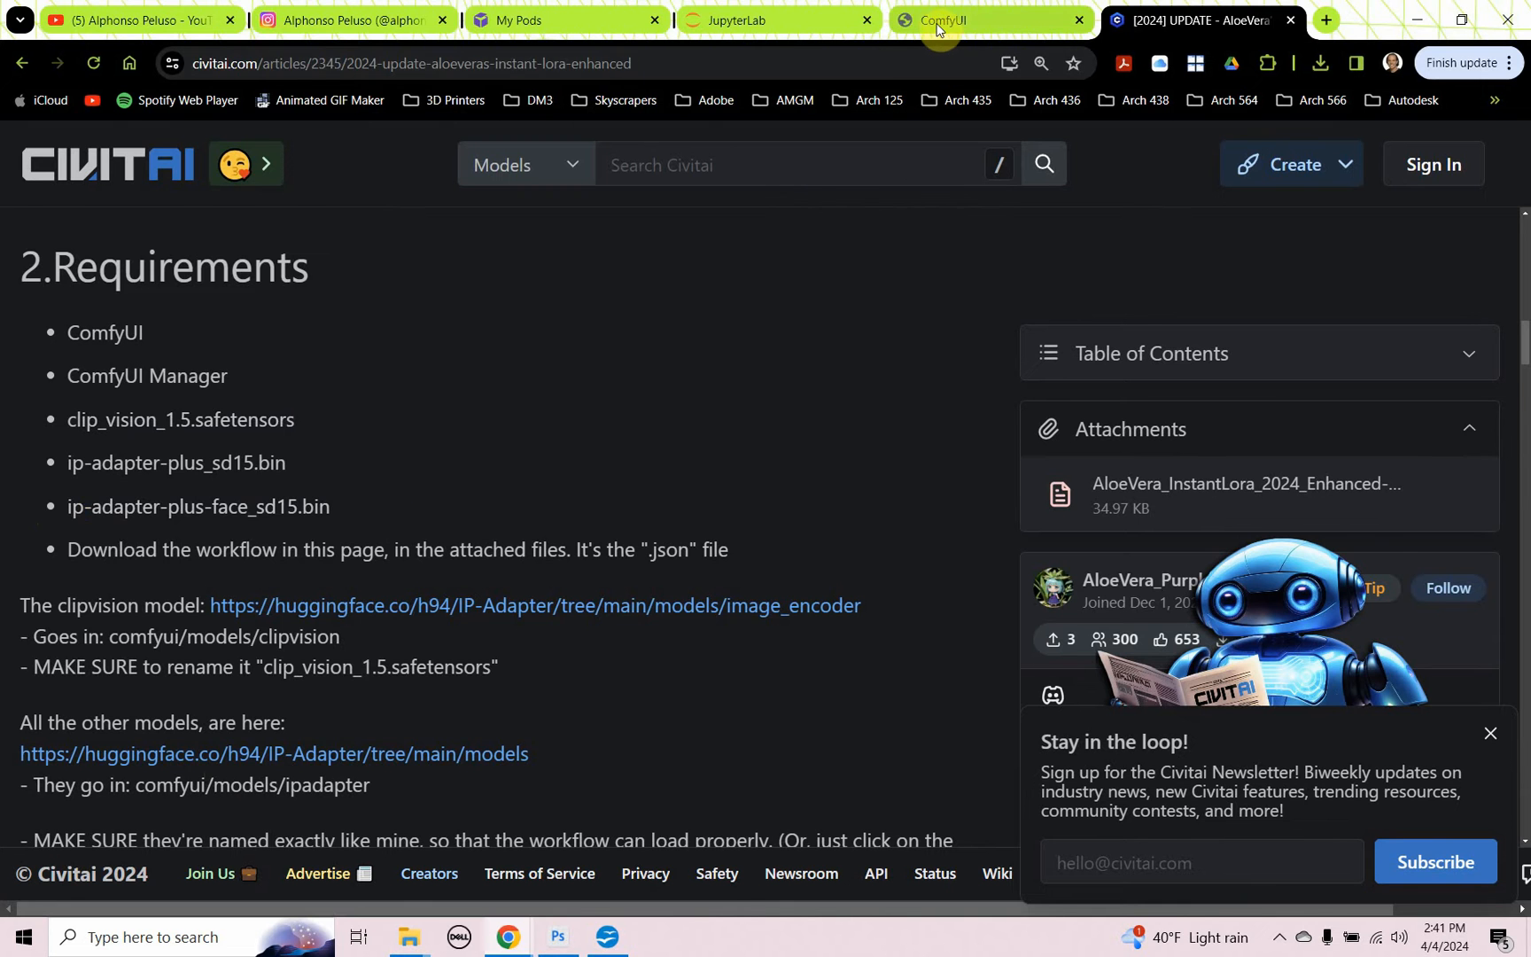
# Step: Confirm ComfyUI_IPAdapter_plus appears in the Manager's installed custom nodes, then close the manager
pyautogui.click(977, 19)
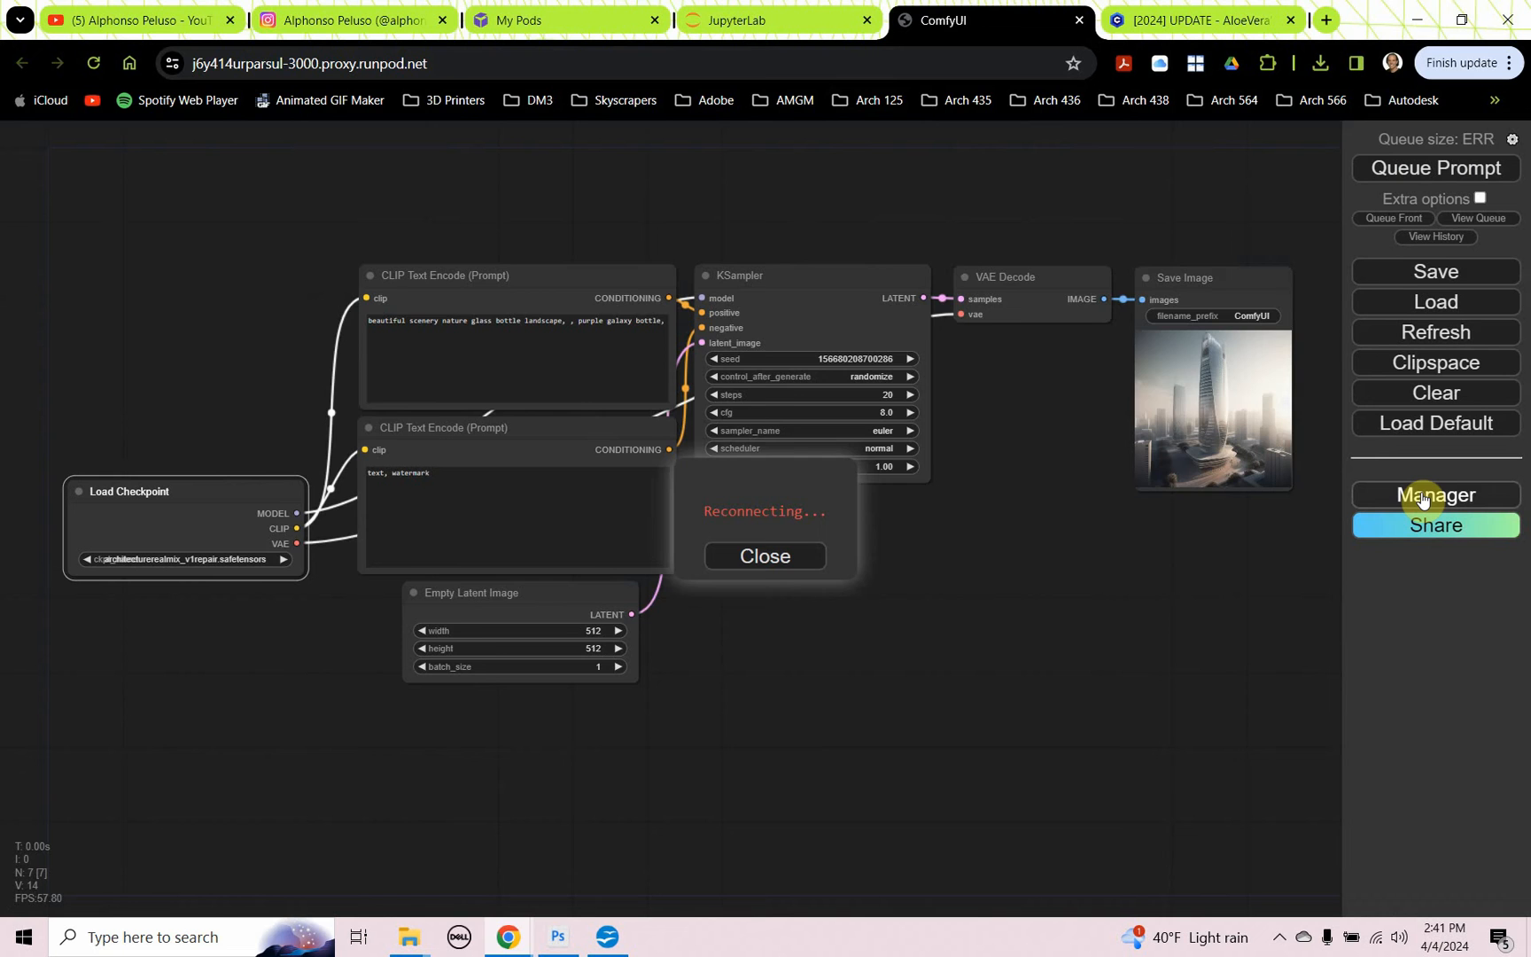
pyautogui.click(1435, 495)
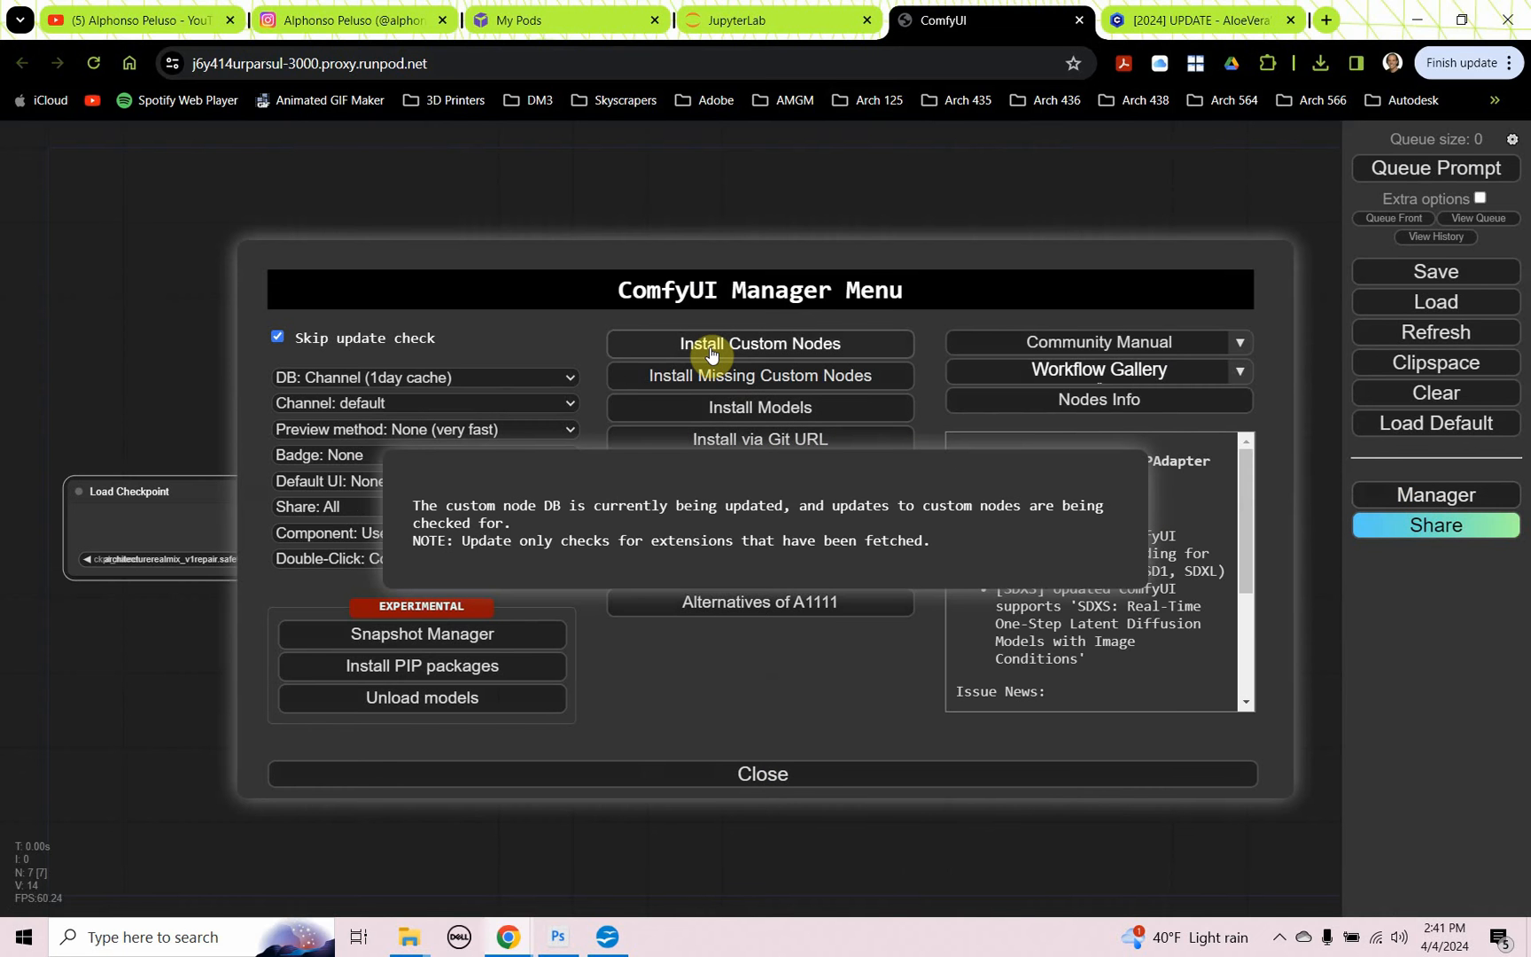
pyautogui.click(760, 342)
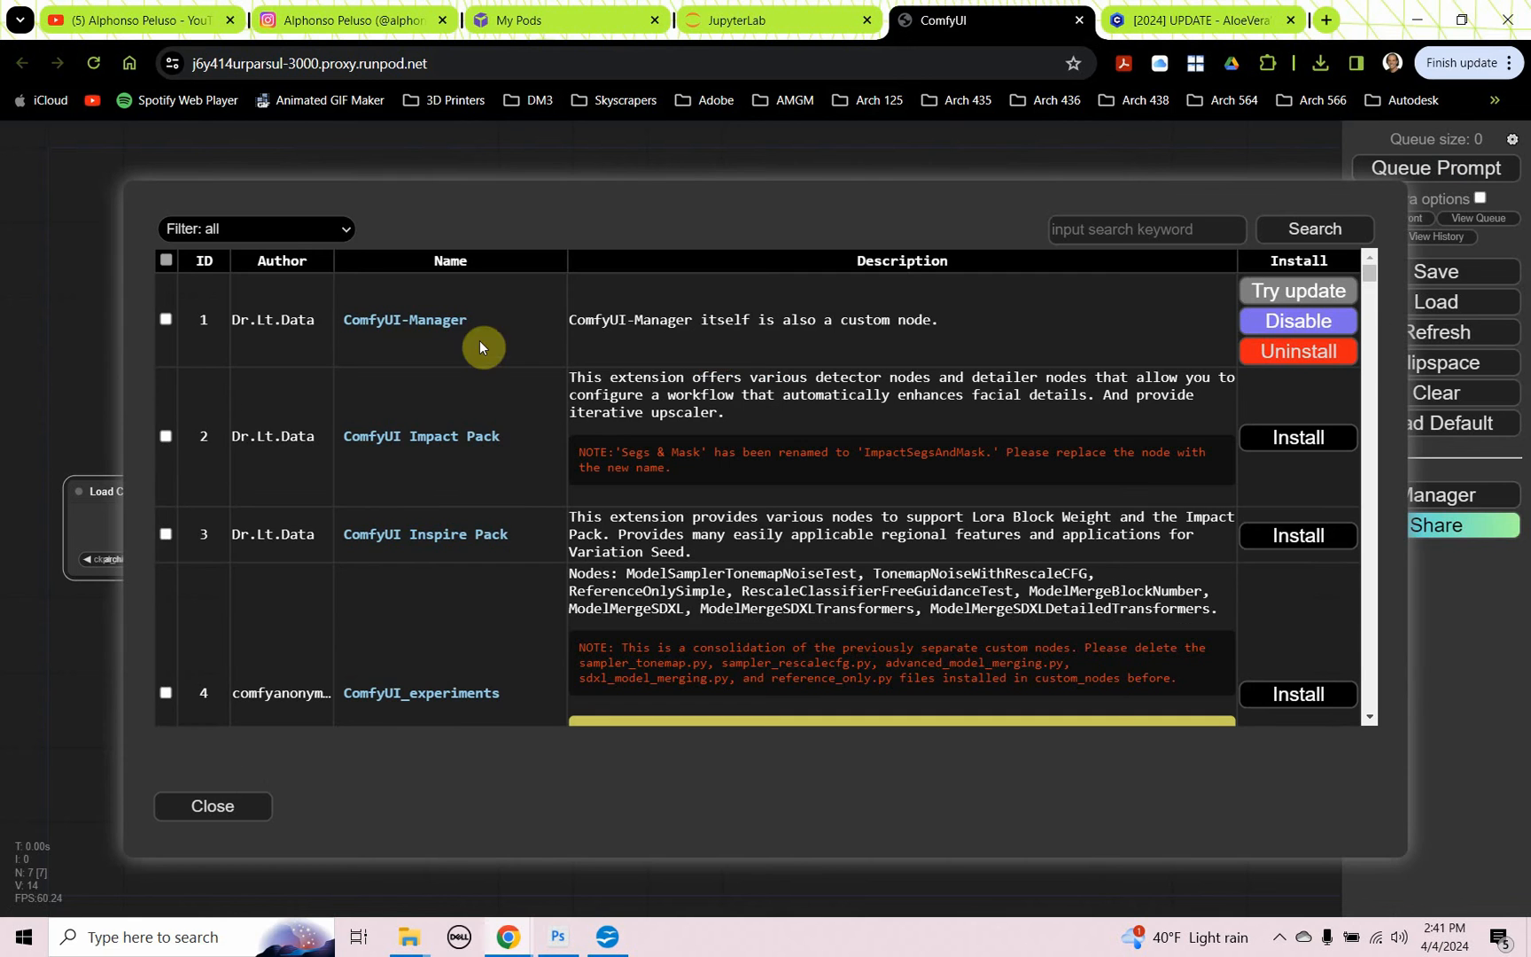
pyautogui.click(255, 229)
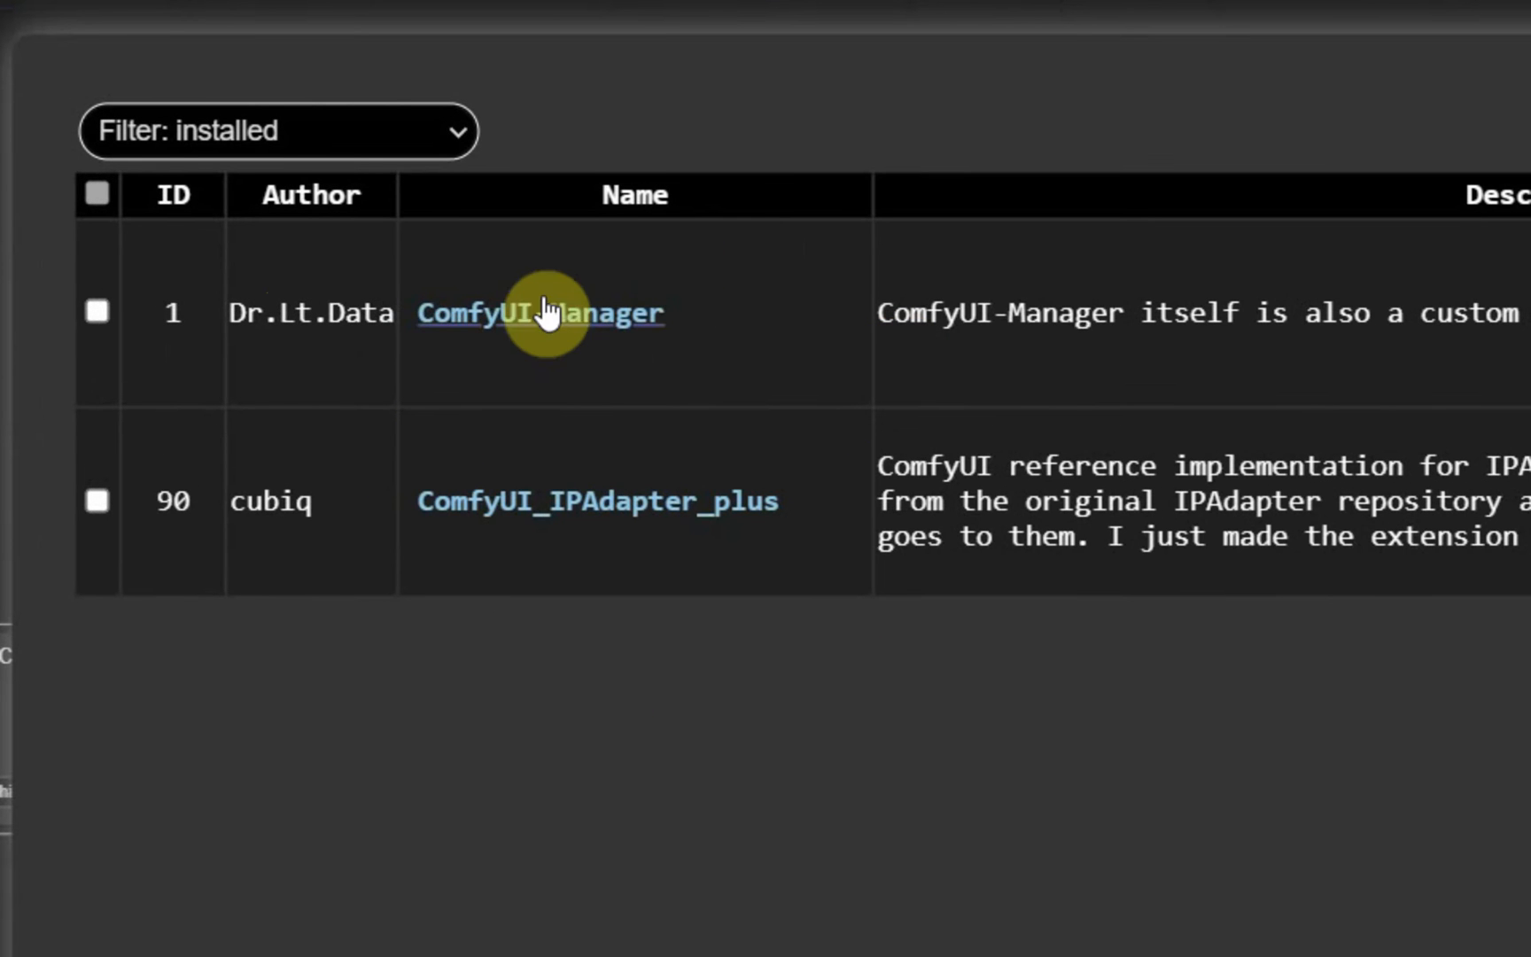
pyautogui.moveTo(504, 606)
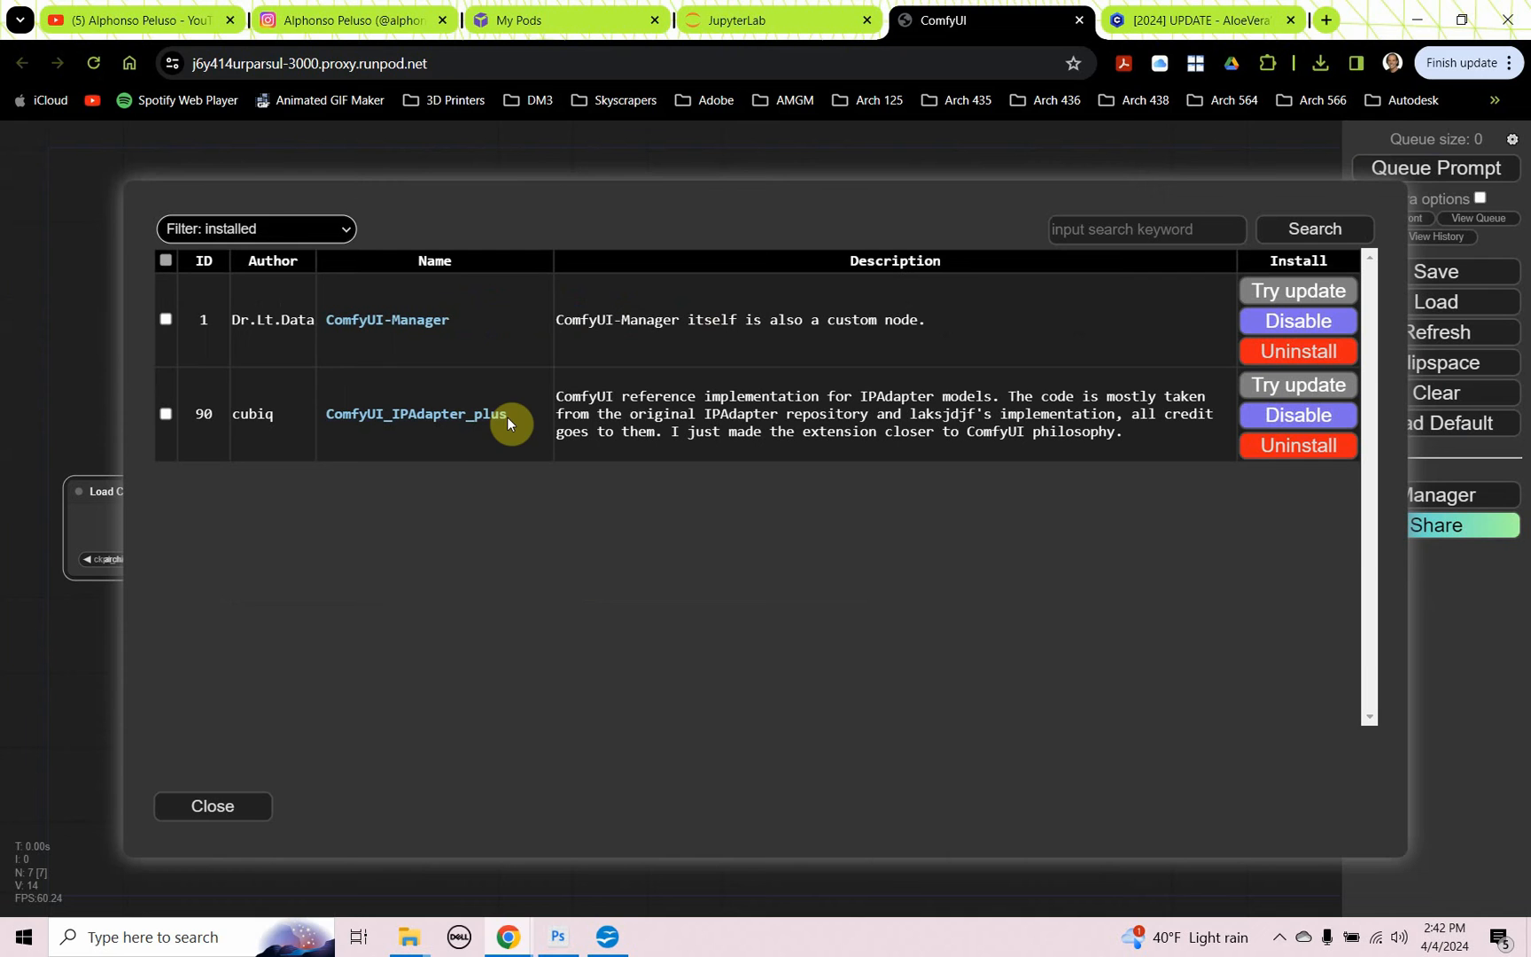
pyautogui.moveTo(442, 393)
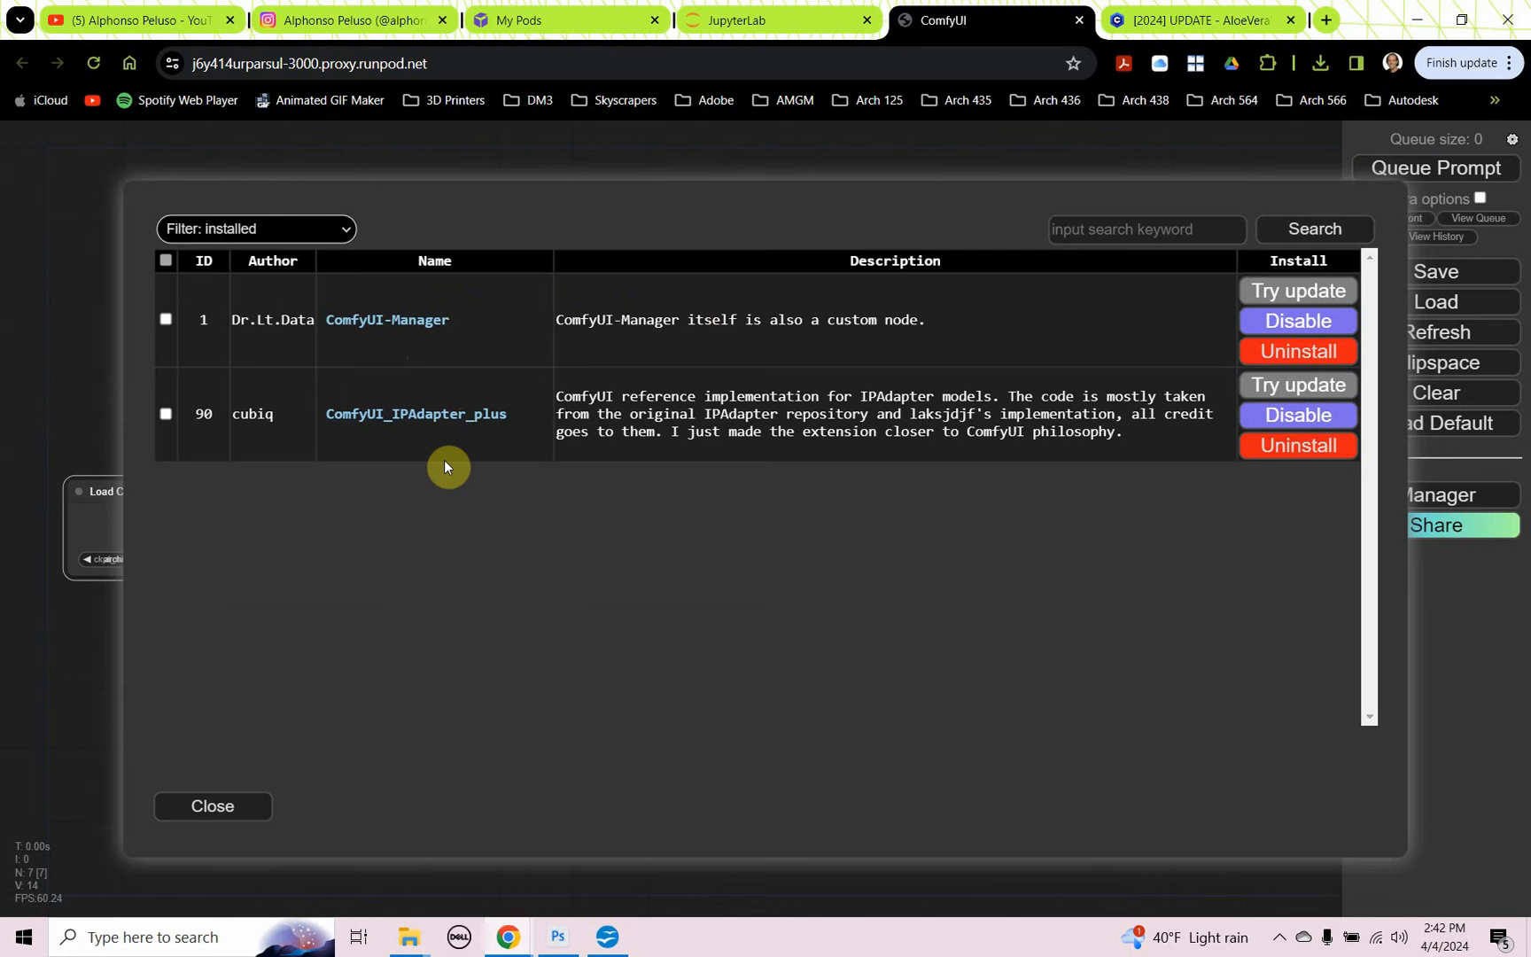
pyautogui.moveTo(525, 422)
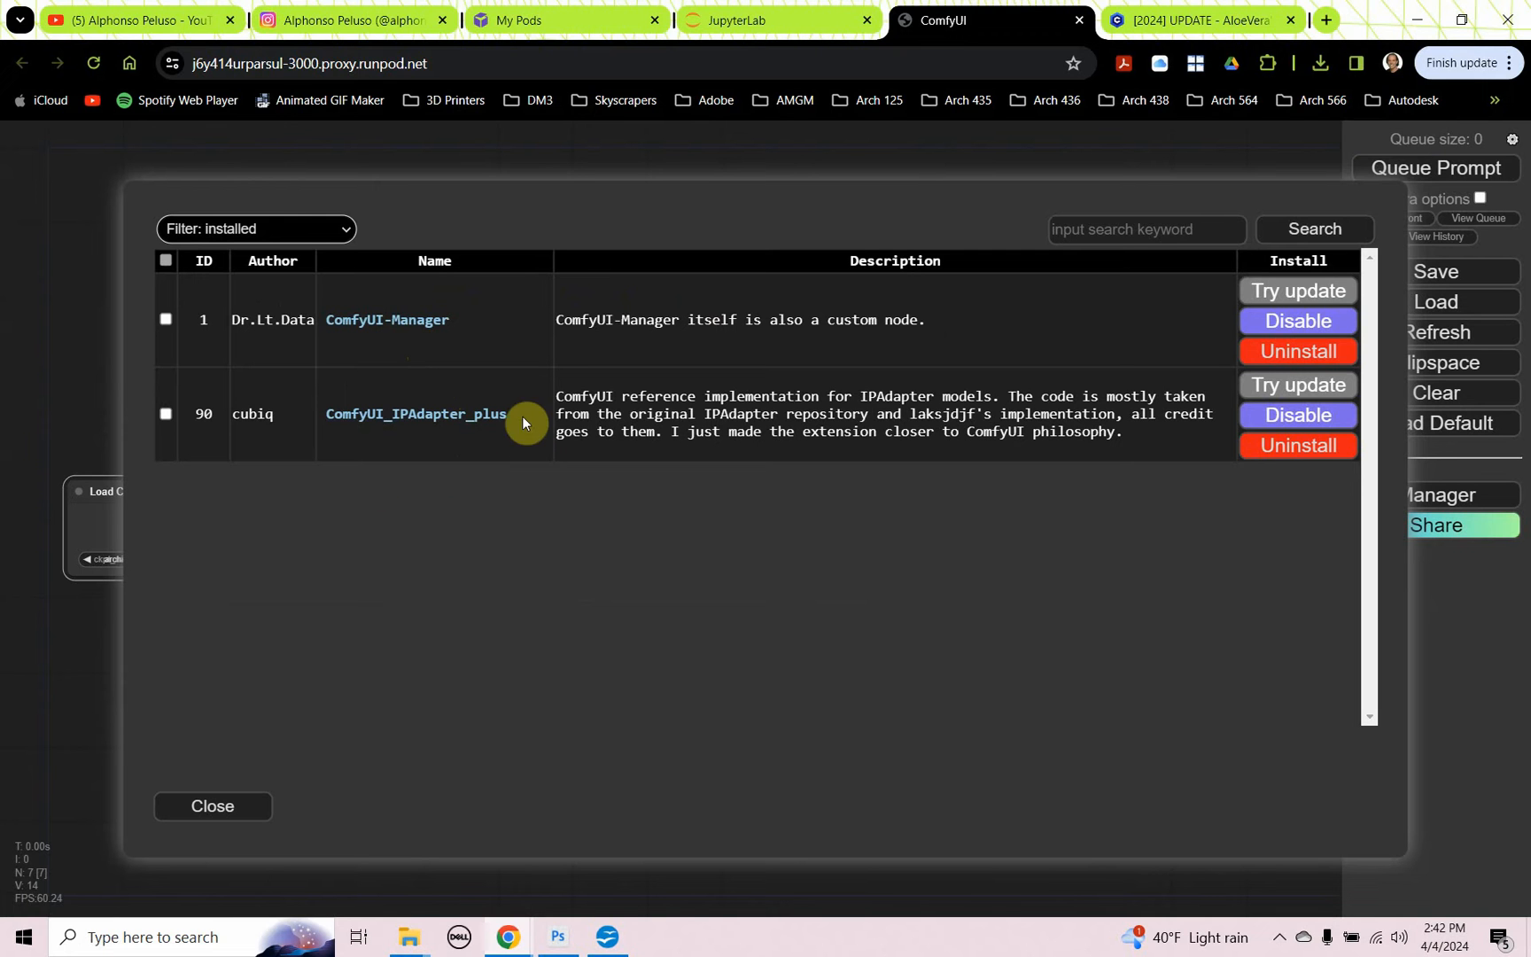
pyautogui.moveTo(473, 445)
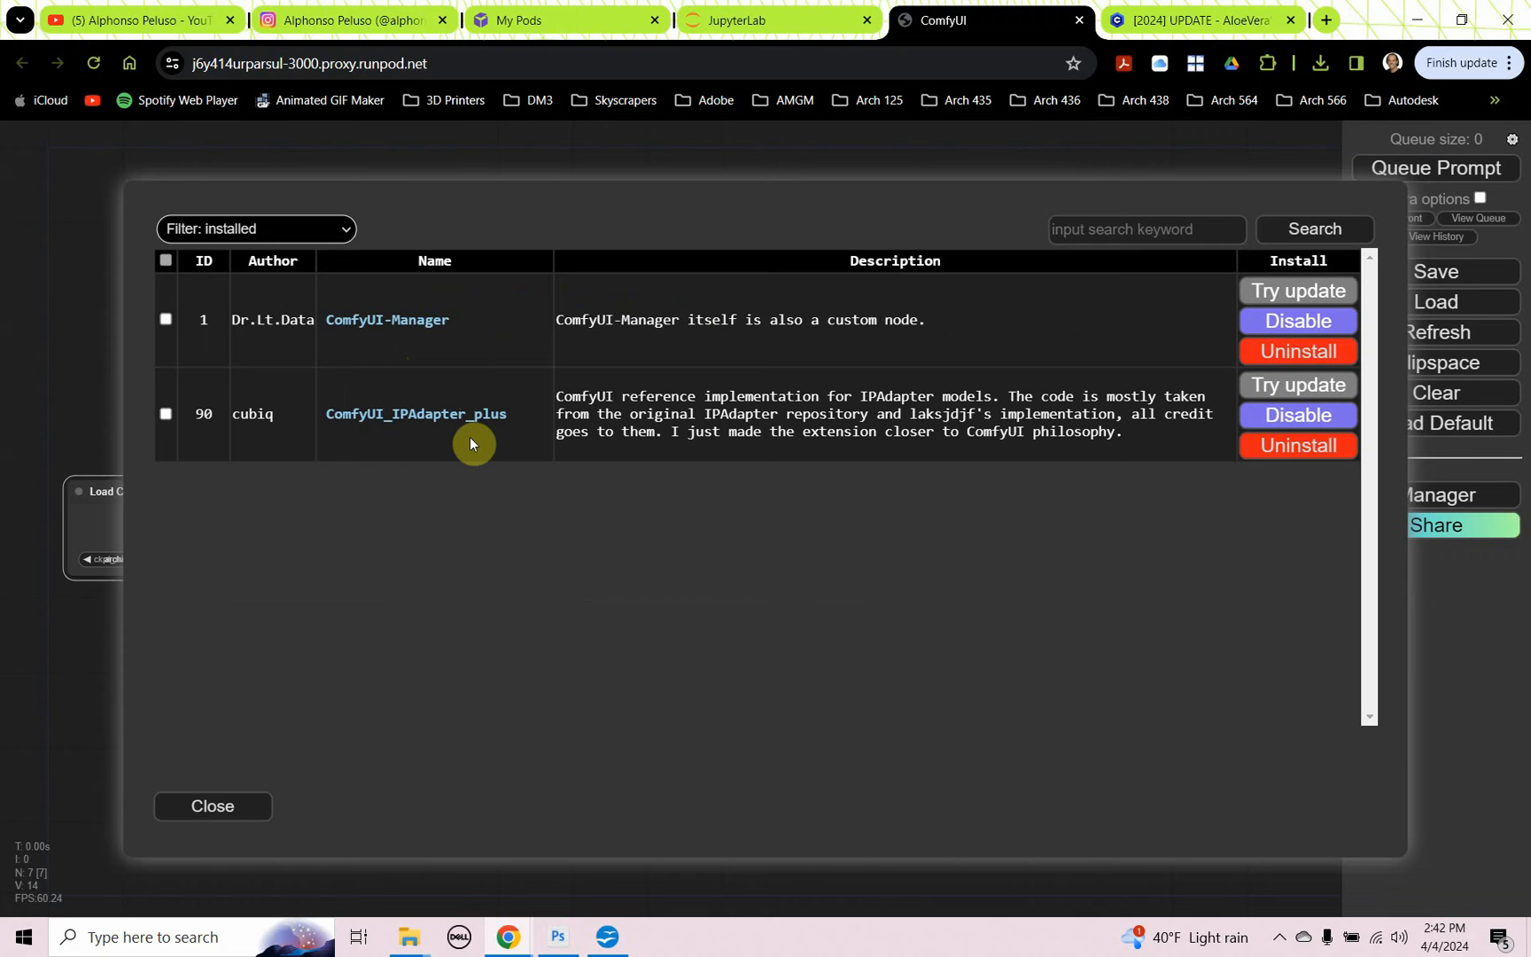
pyautogui.moveTo(1085, 491)
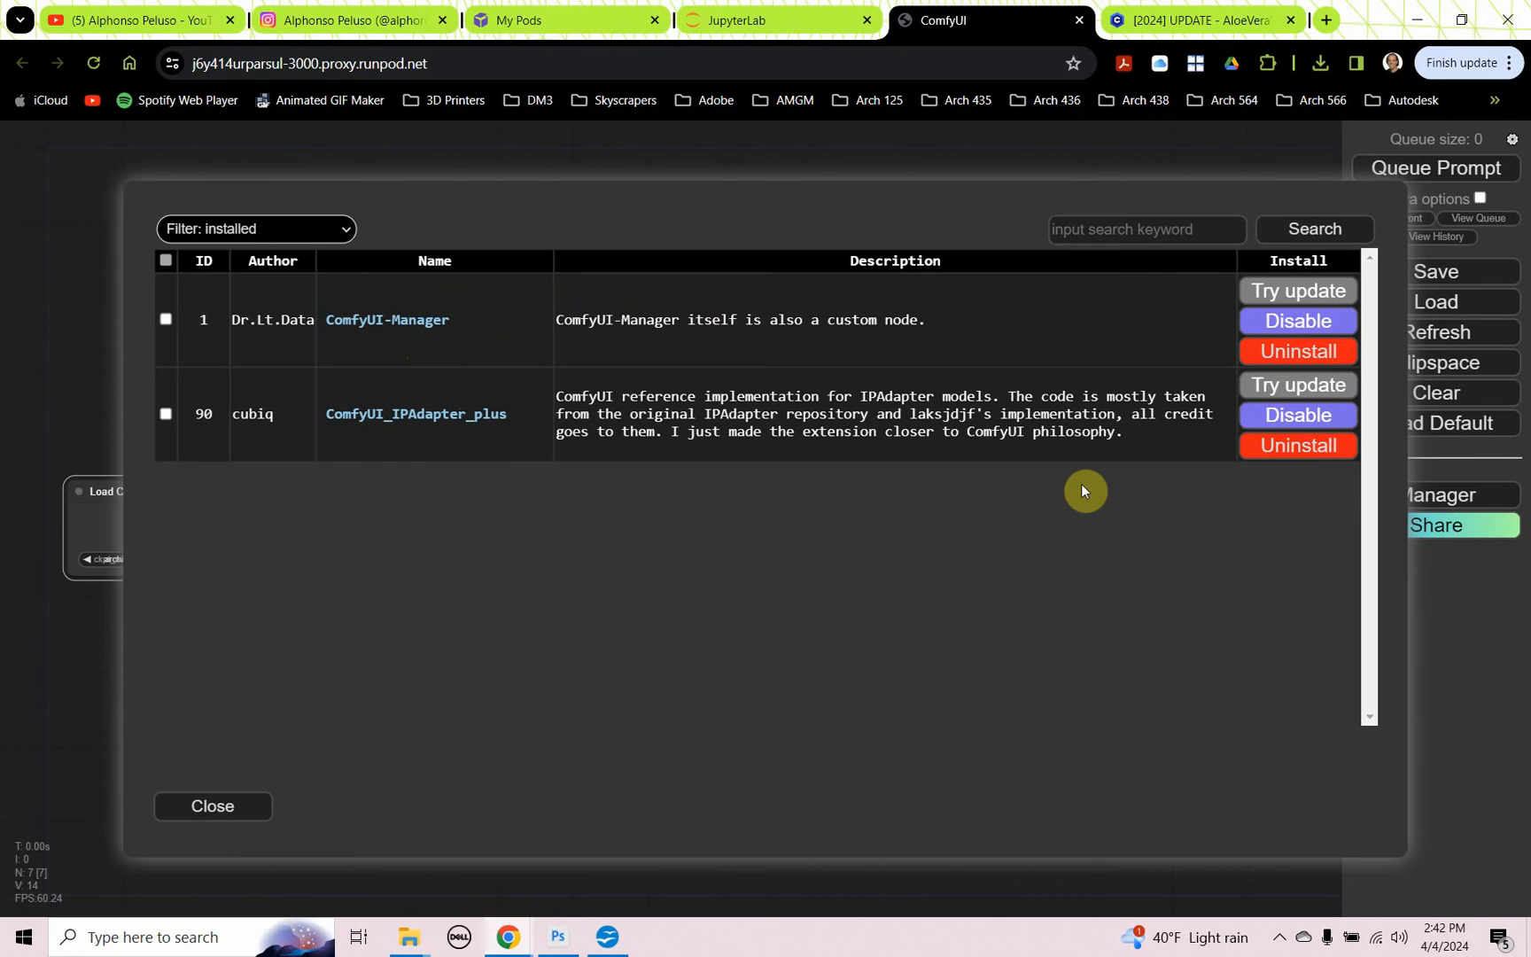
pyautogui.moveTo(213, 806)
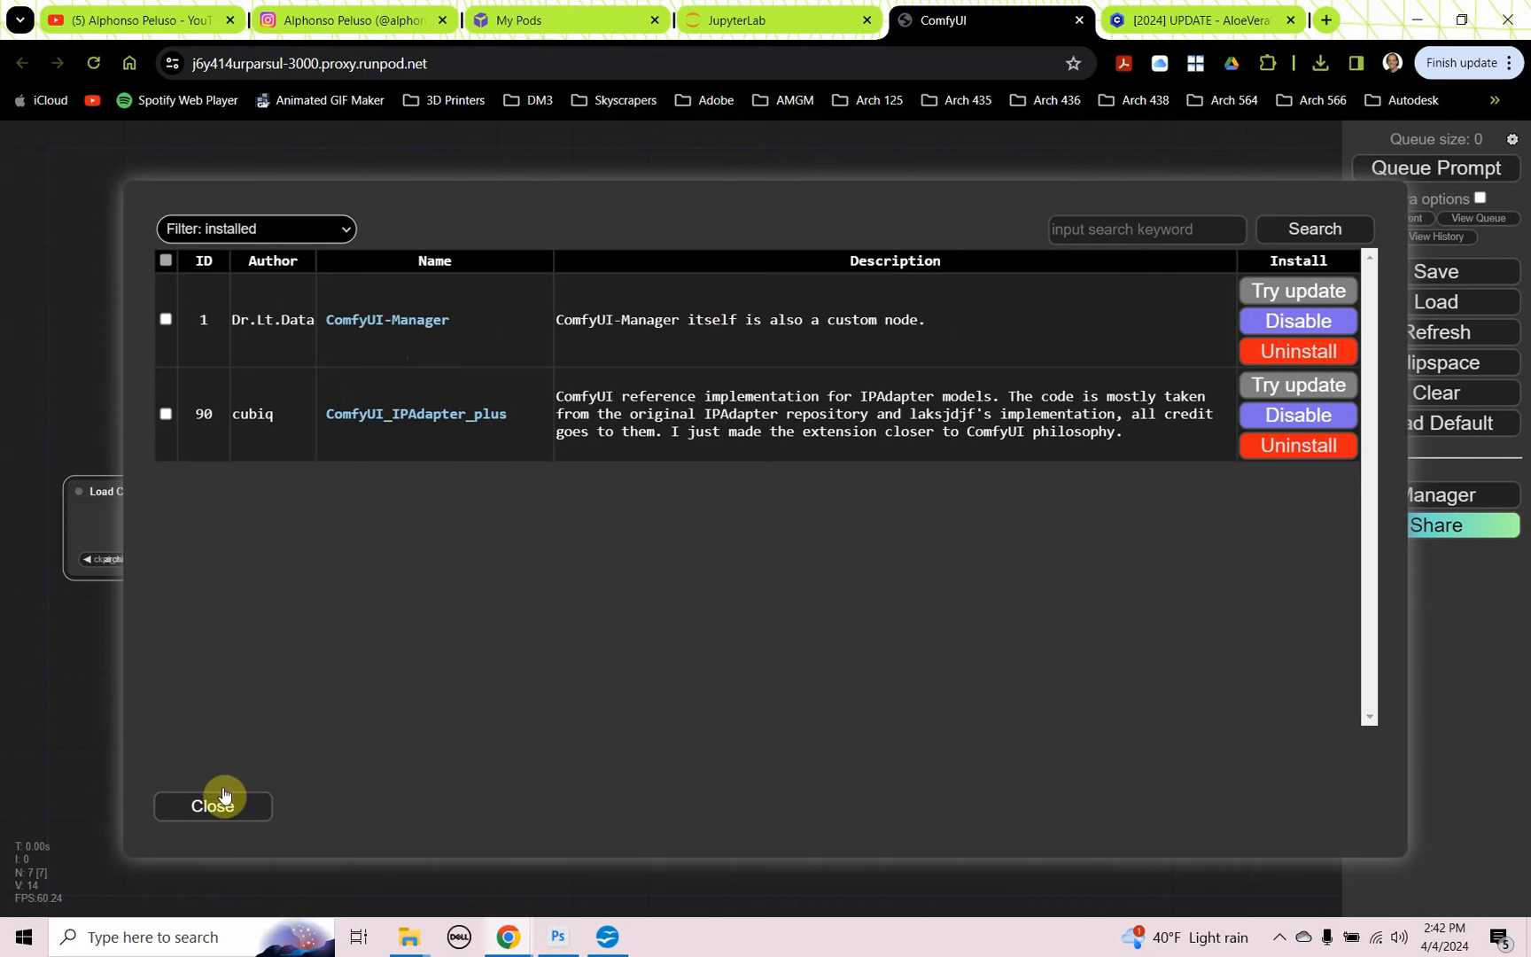
pyautogui.click(213, 806)
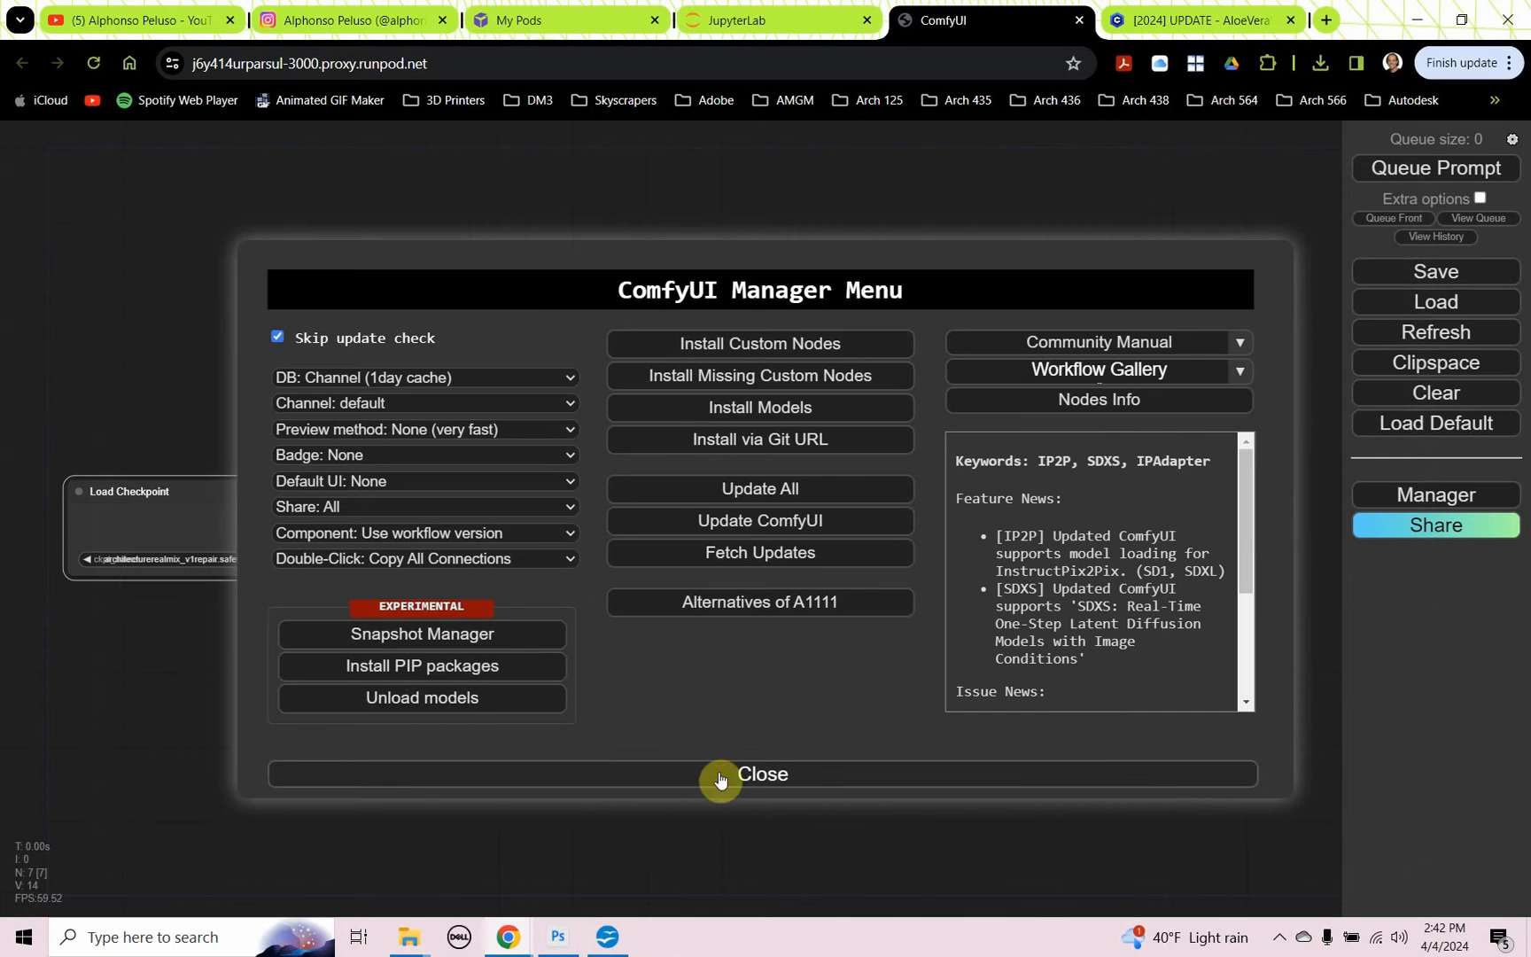
pyautogui.click(760, 773)
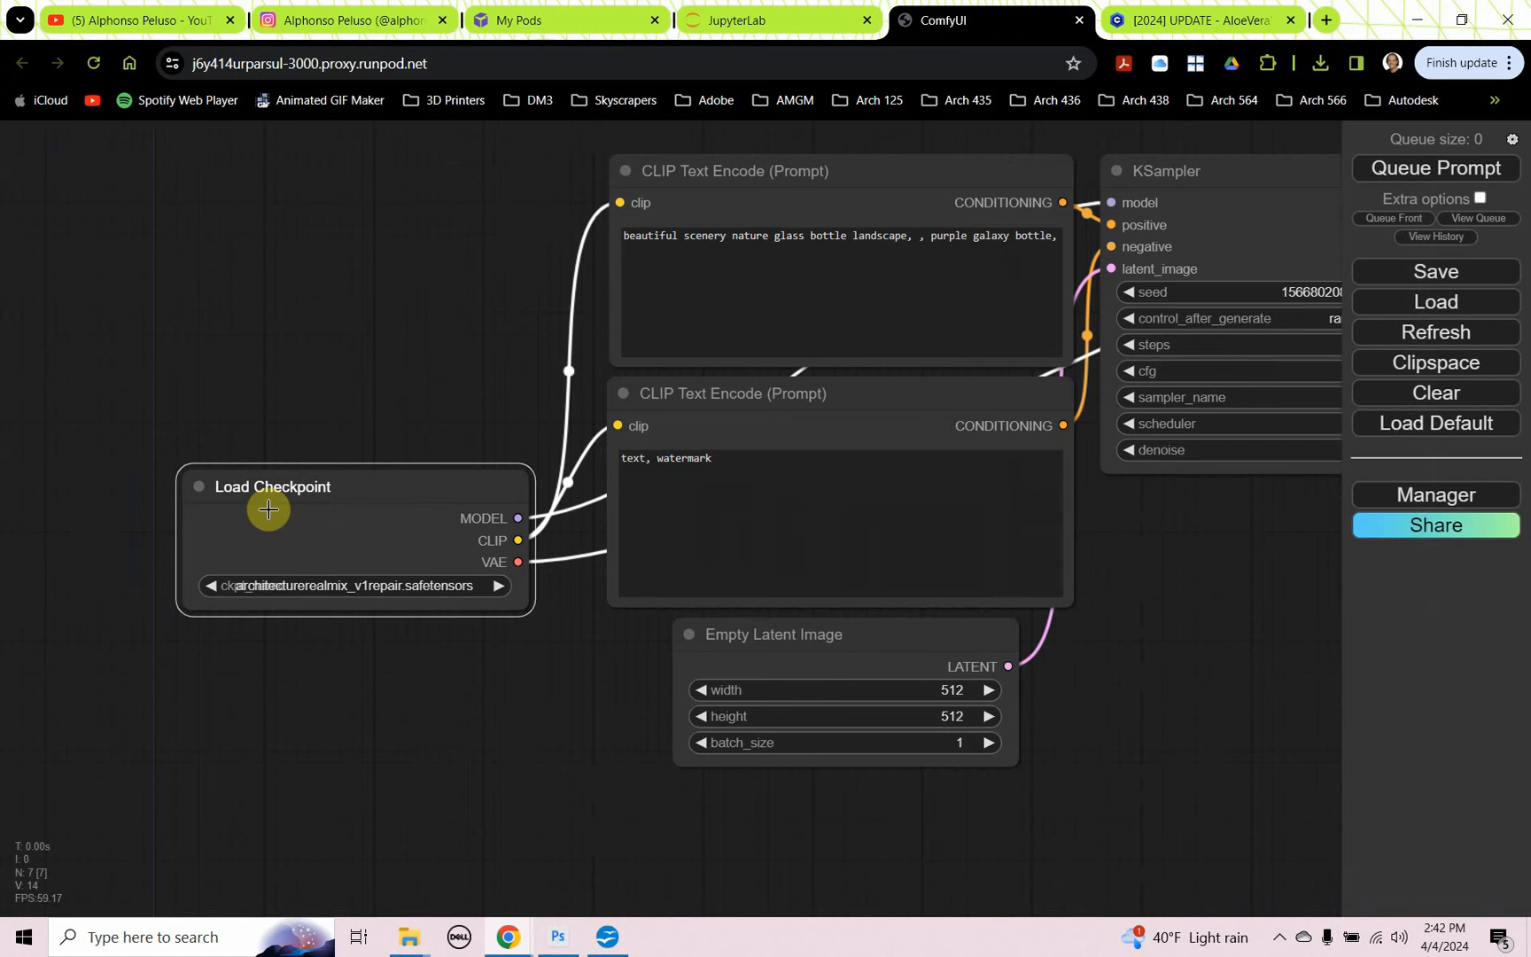
pyautogui.moveTo(278, 418)
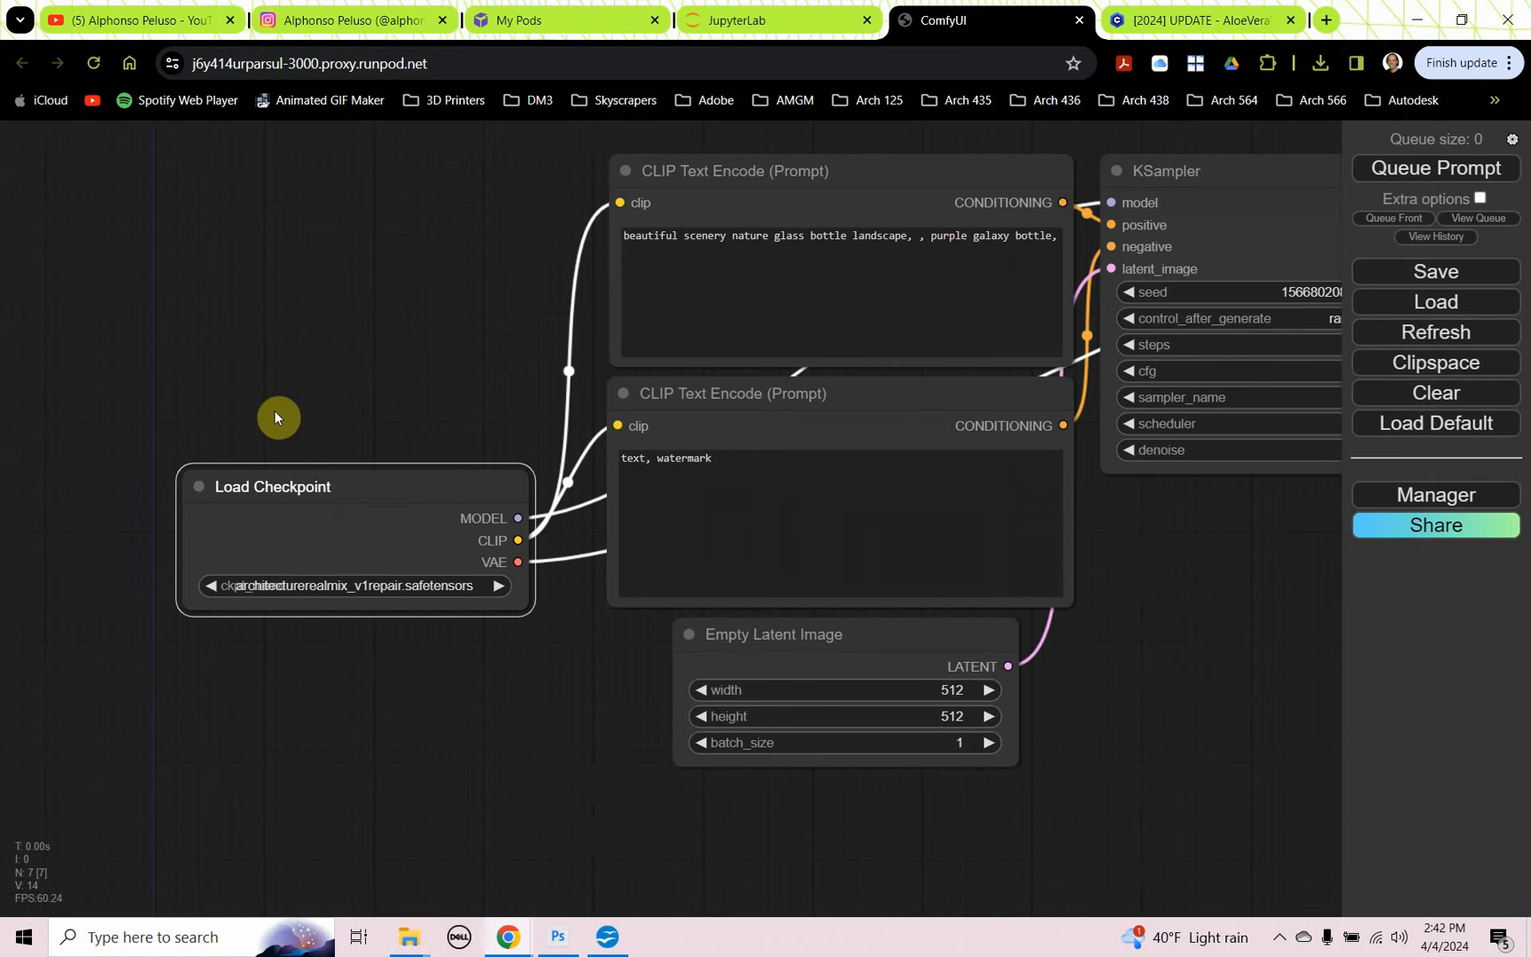
pyautogui.moveTo(278, 358)
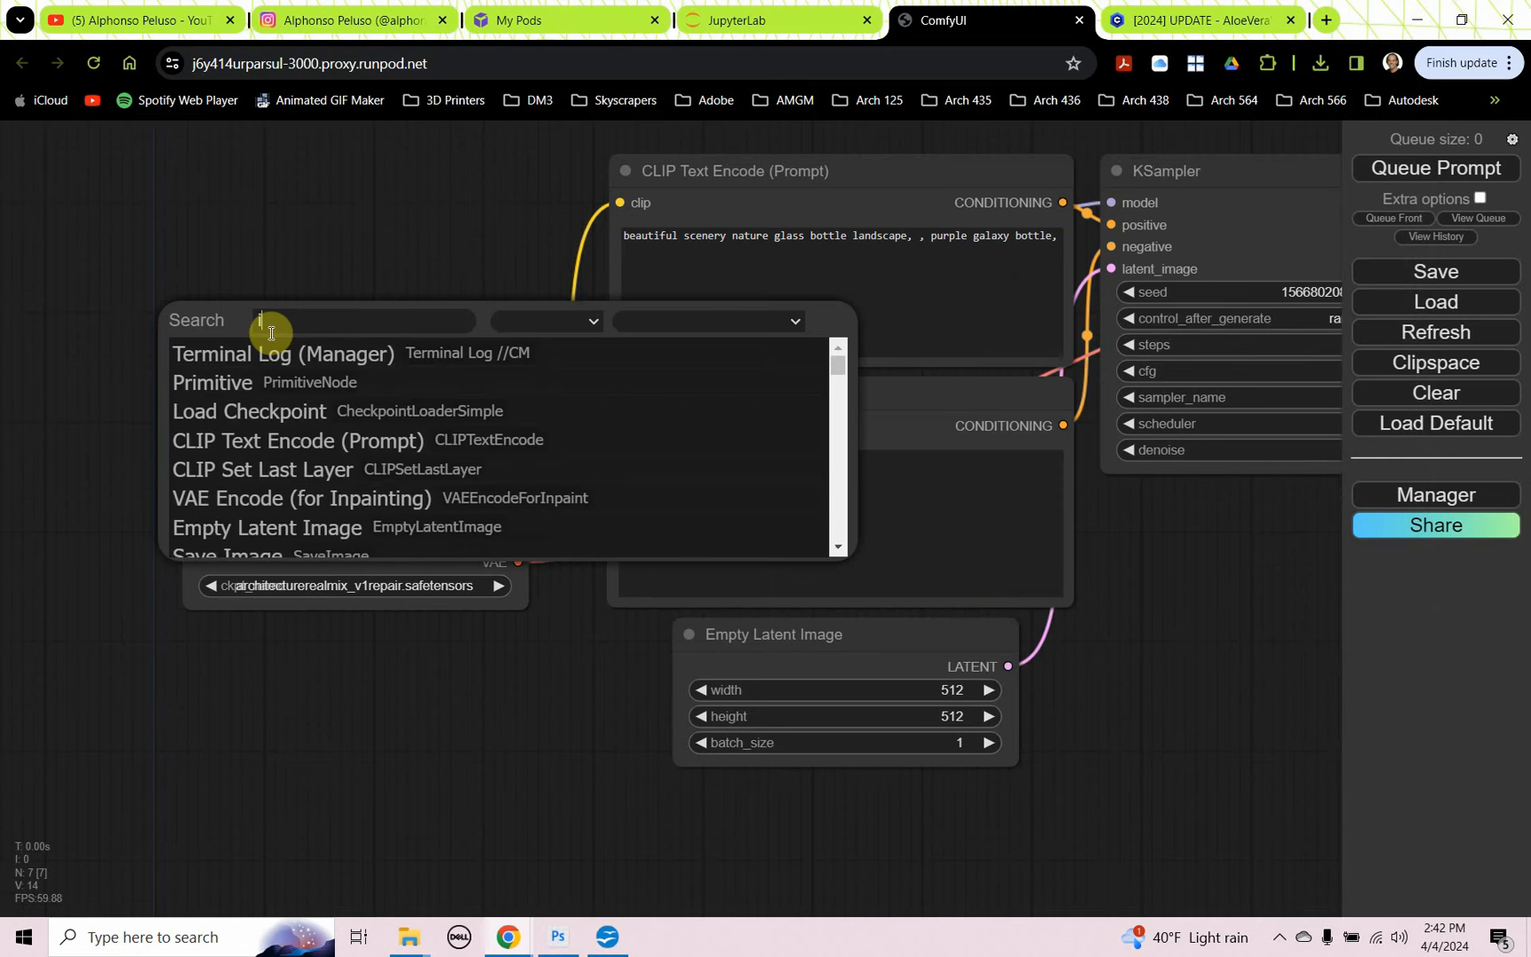
# Step: Add an IPAdapter Model Loader node from the canvas search 'ipadapt'
pyautogui.write('ipadapter model')
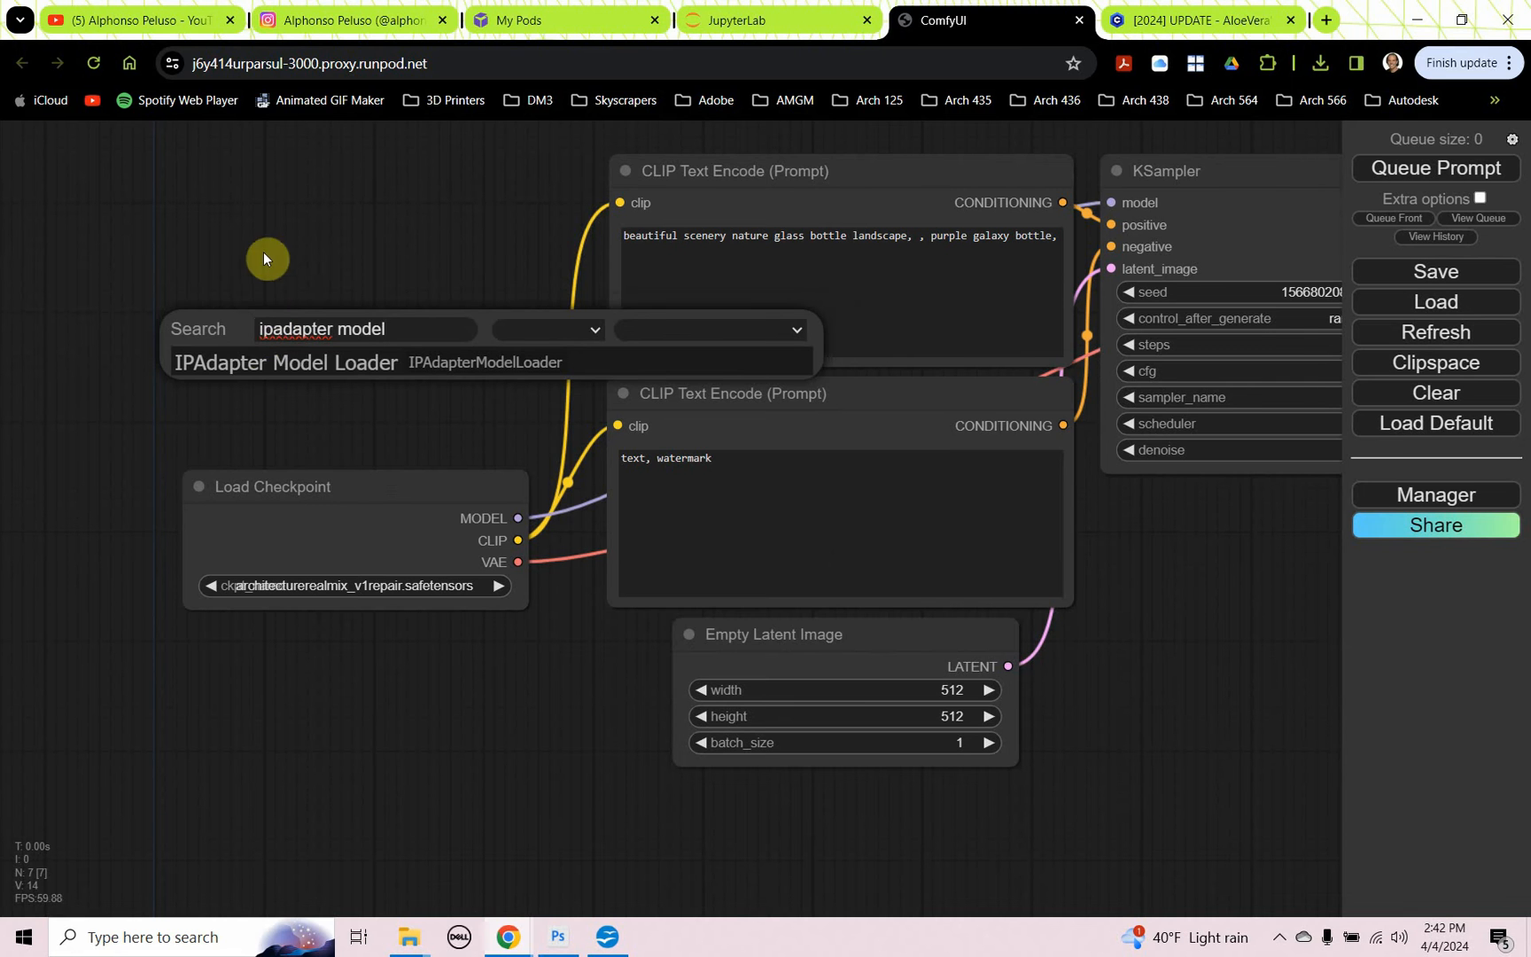
pyautogui.click(285, 362)
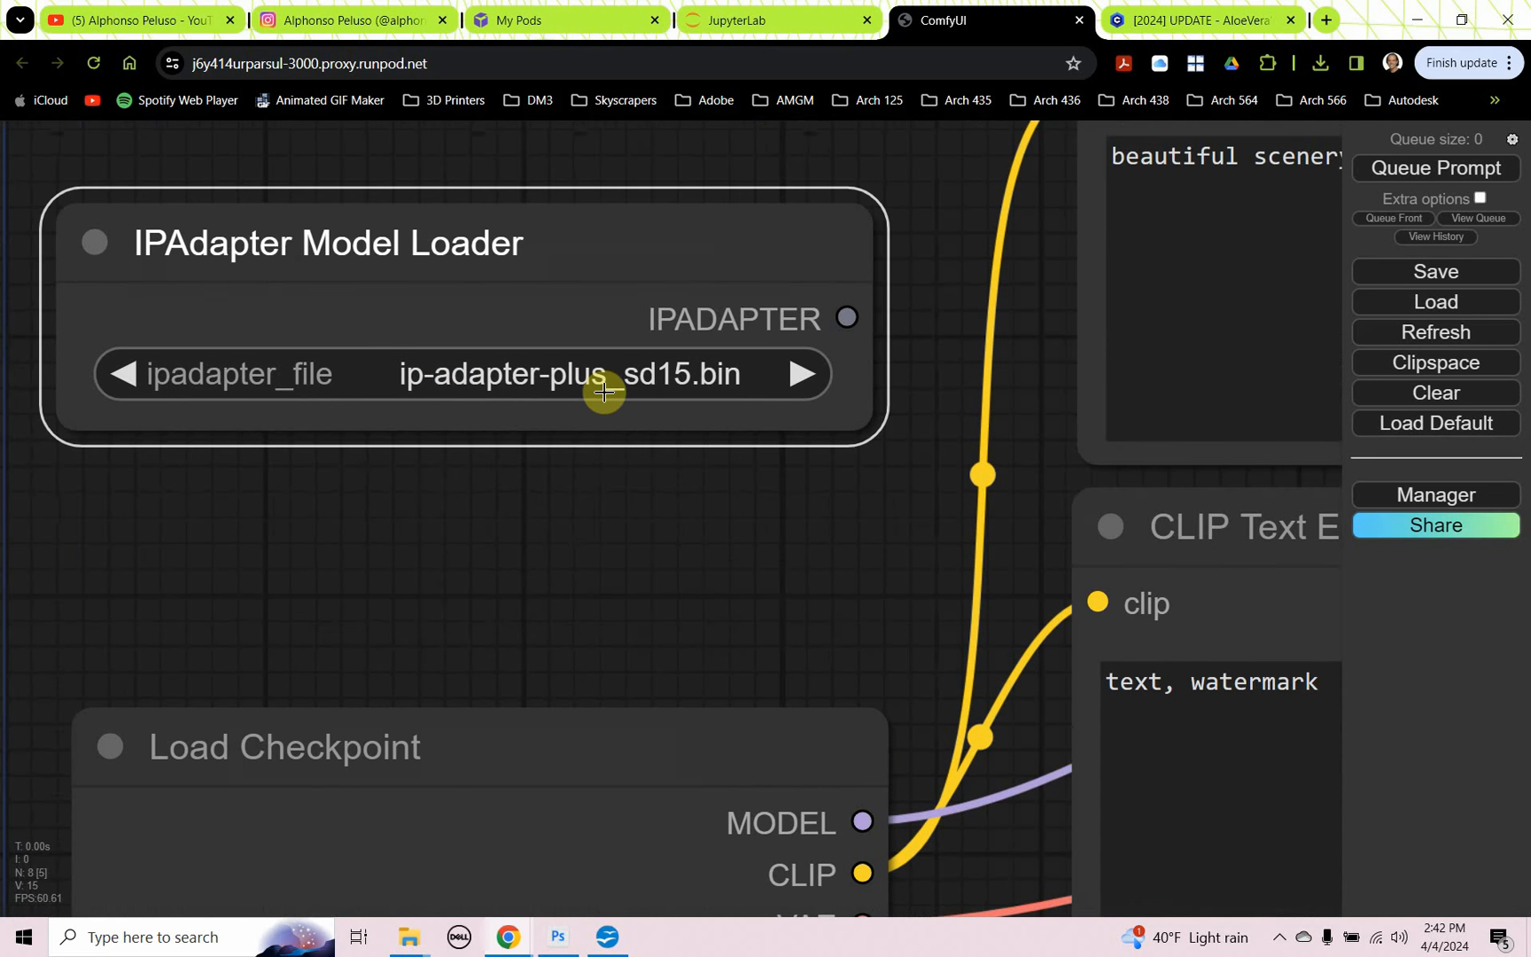
pyautogui.moveTo(697, 395)
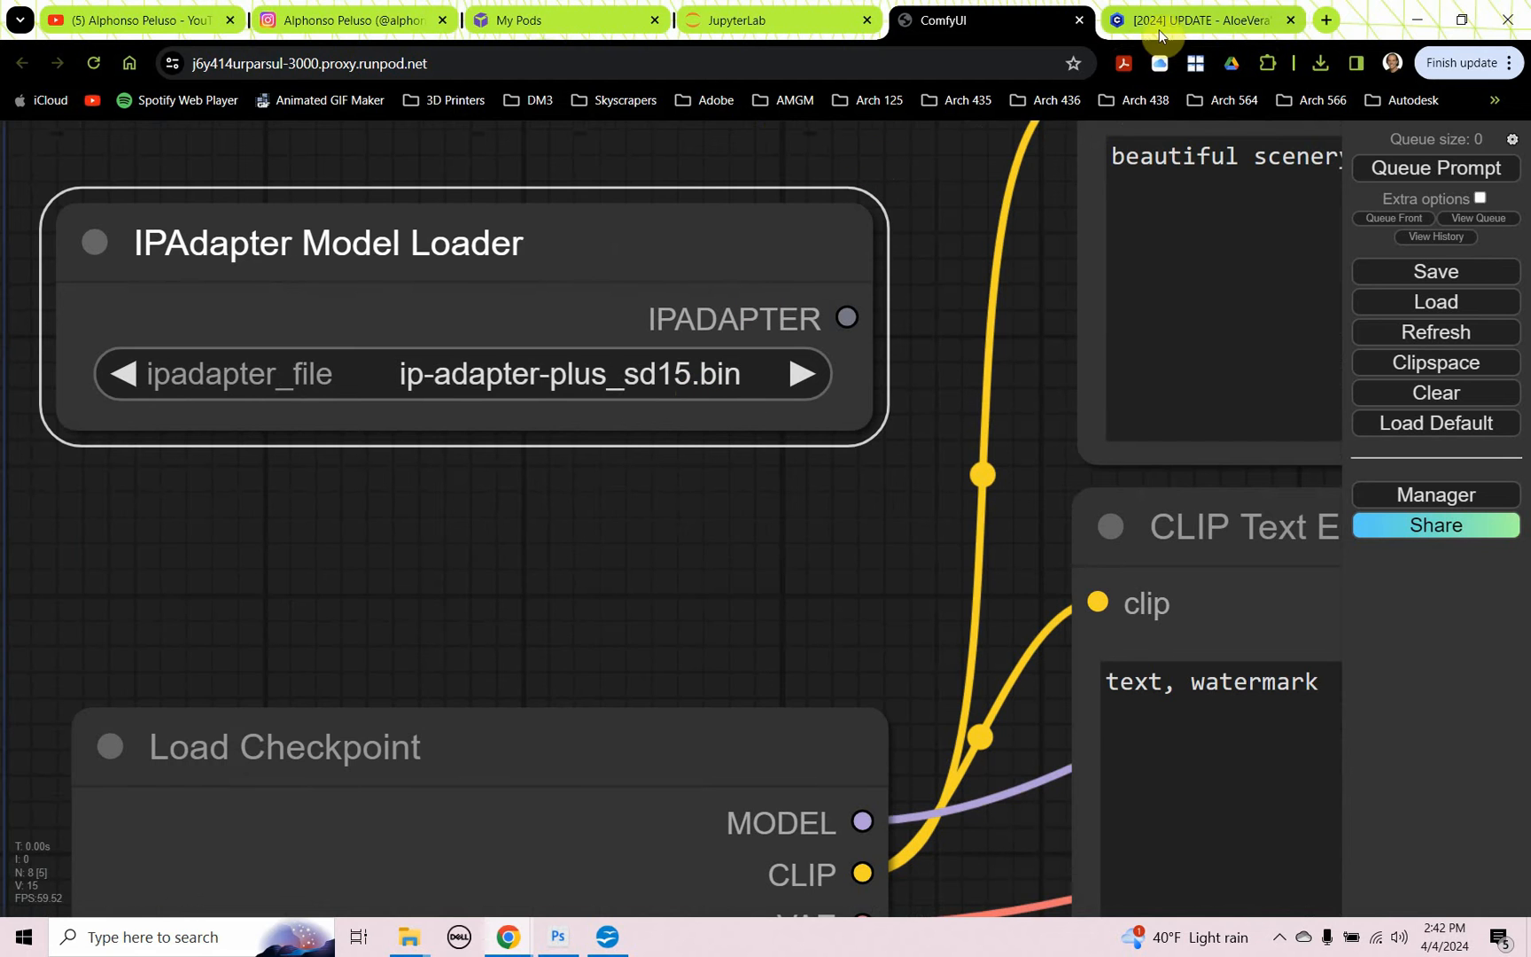
# Step: Follow the Civitai requirements link to the Hugging Face h94/IP-Adapter models folder of ip-adapter files
pyautogui.click(1200, 19)
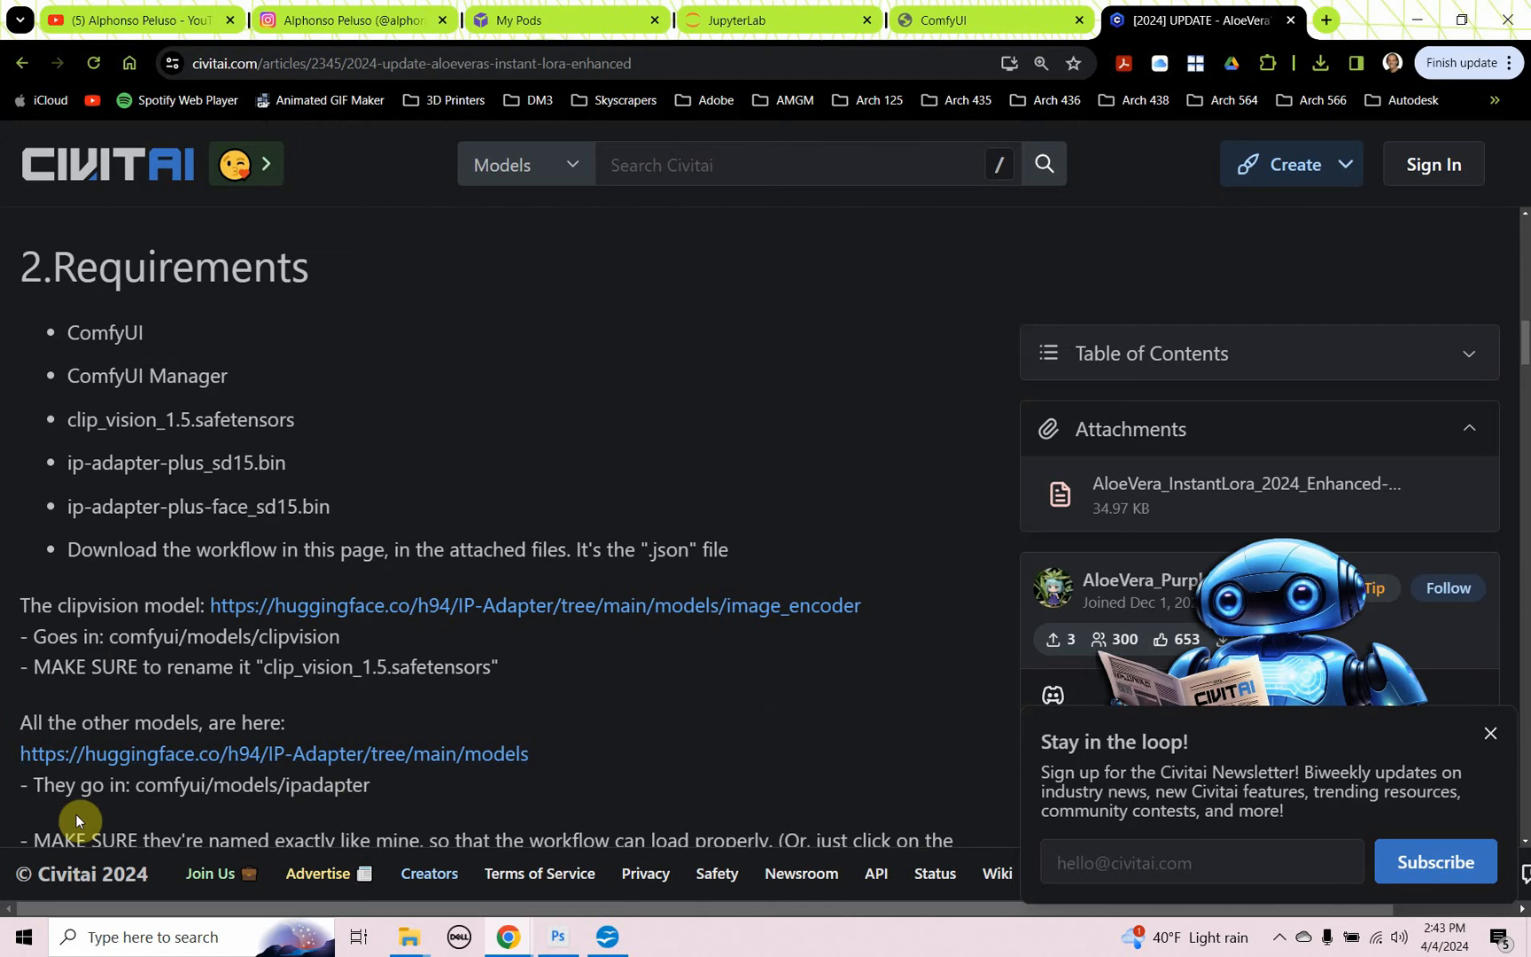
pyautogui.moveTo(401, 762)
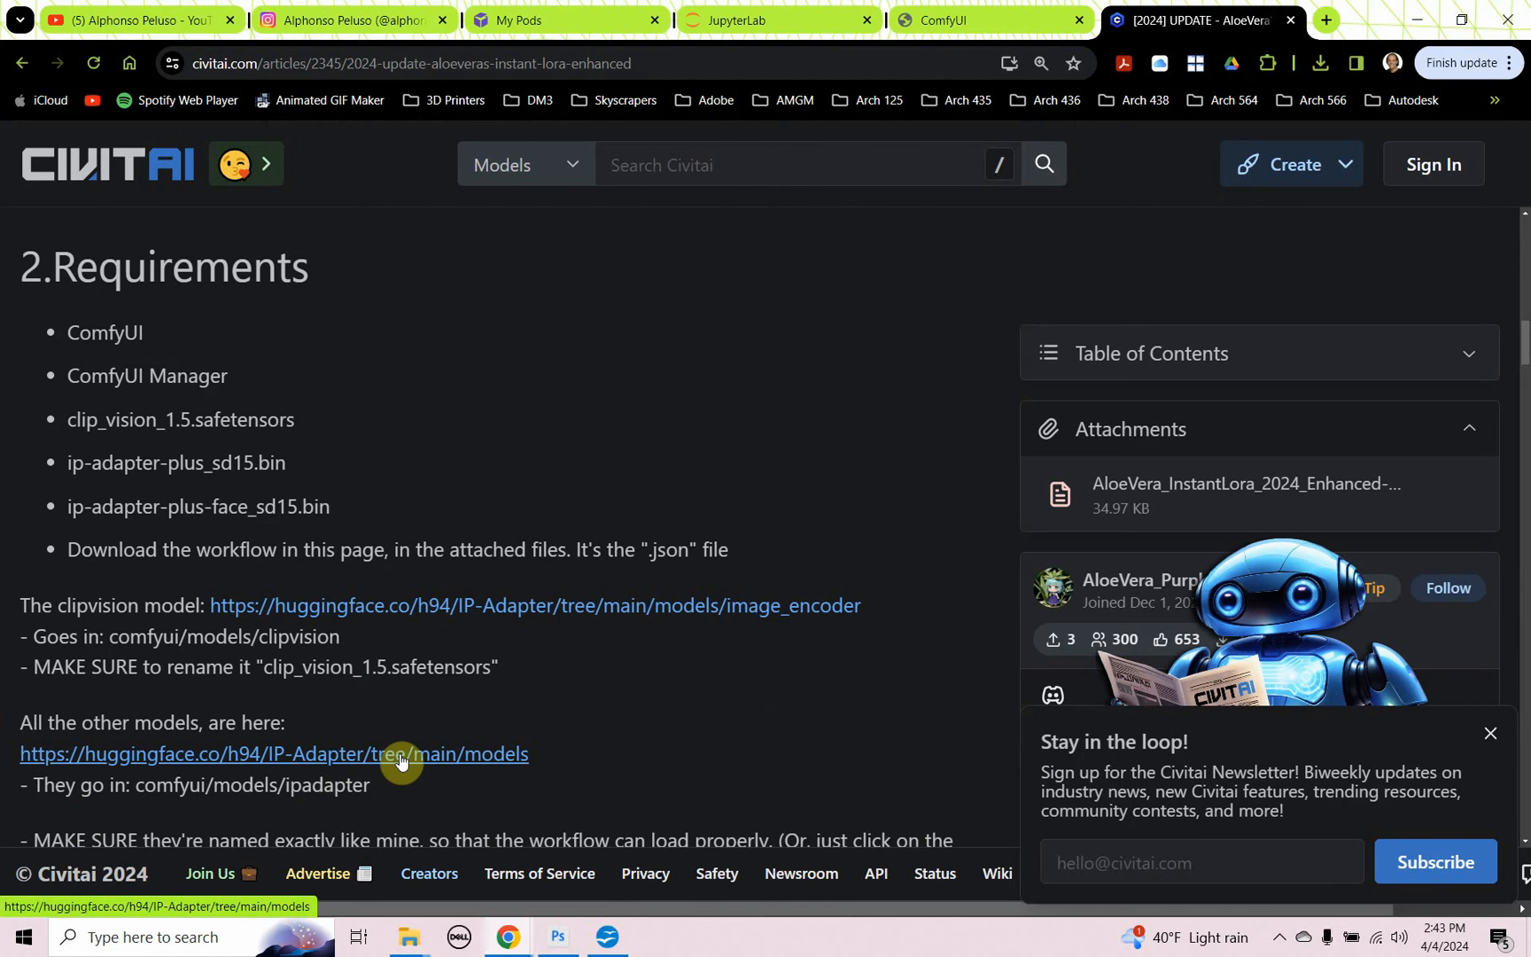
pyautogui.click(401, 753)
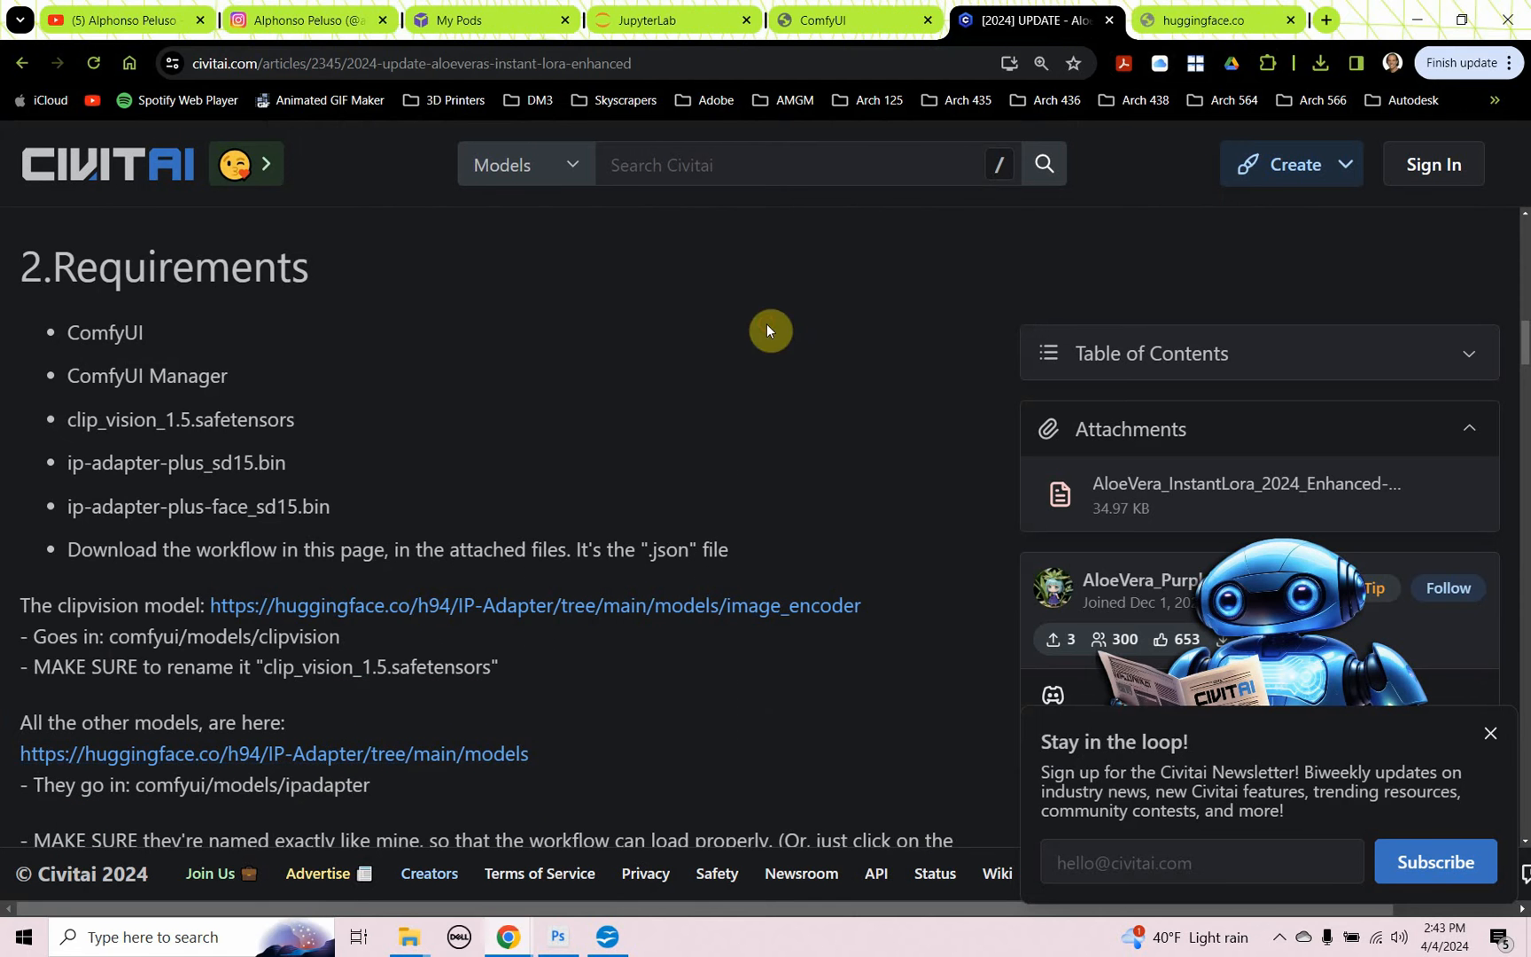
pyautogui.click(1210, 19)
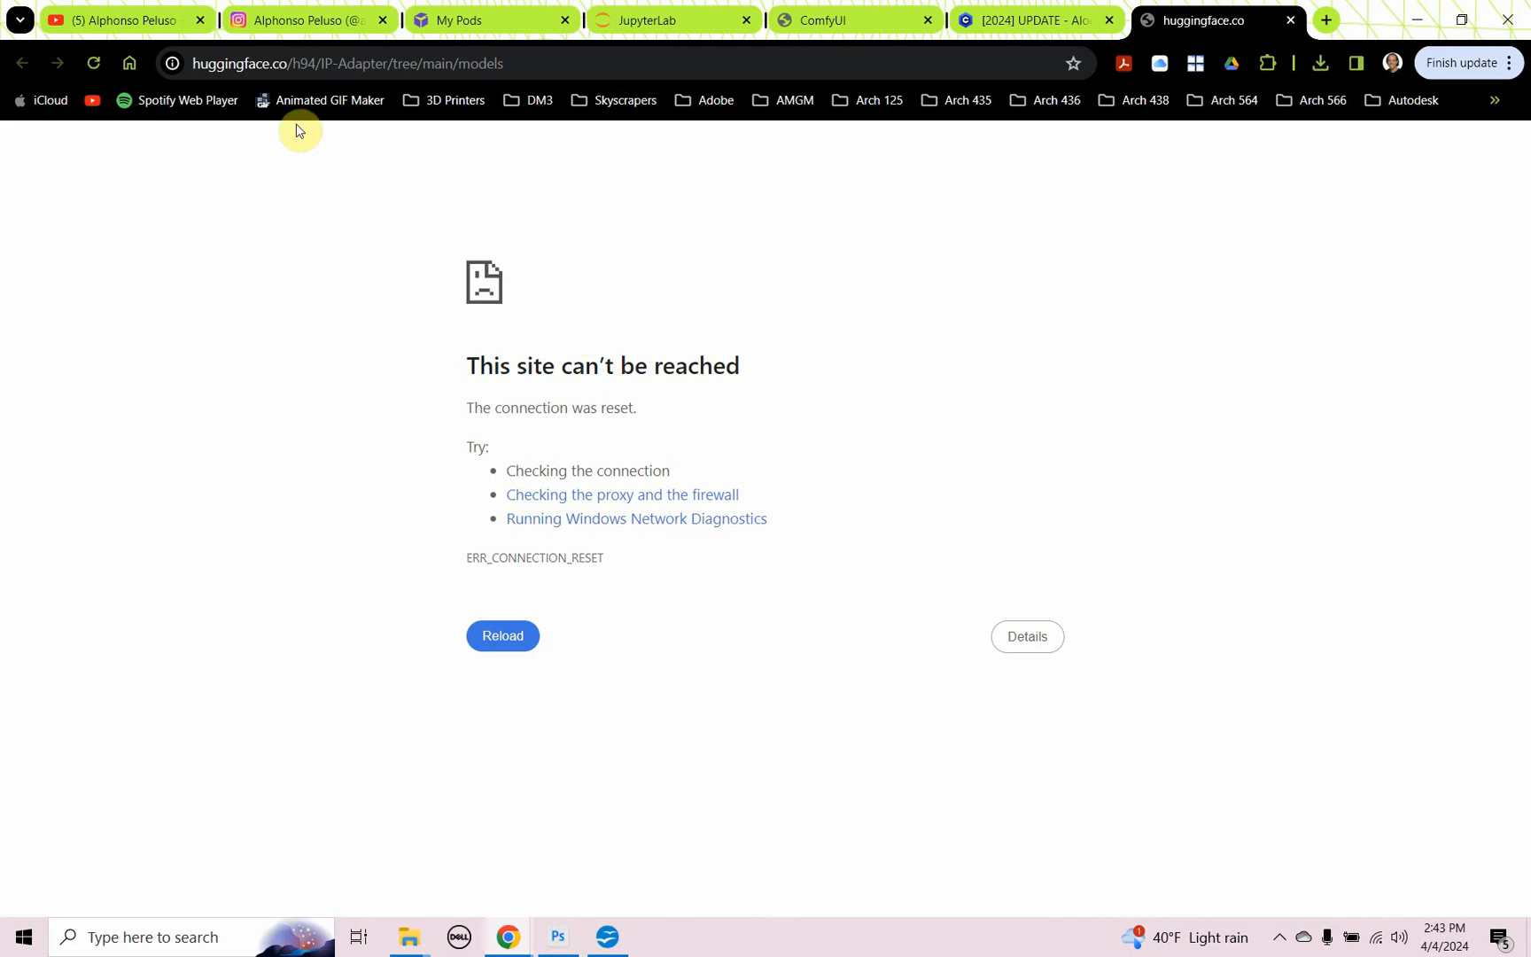
pyautogui.moveTo(94, 64)
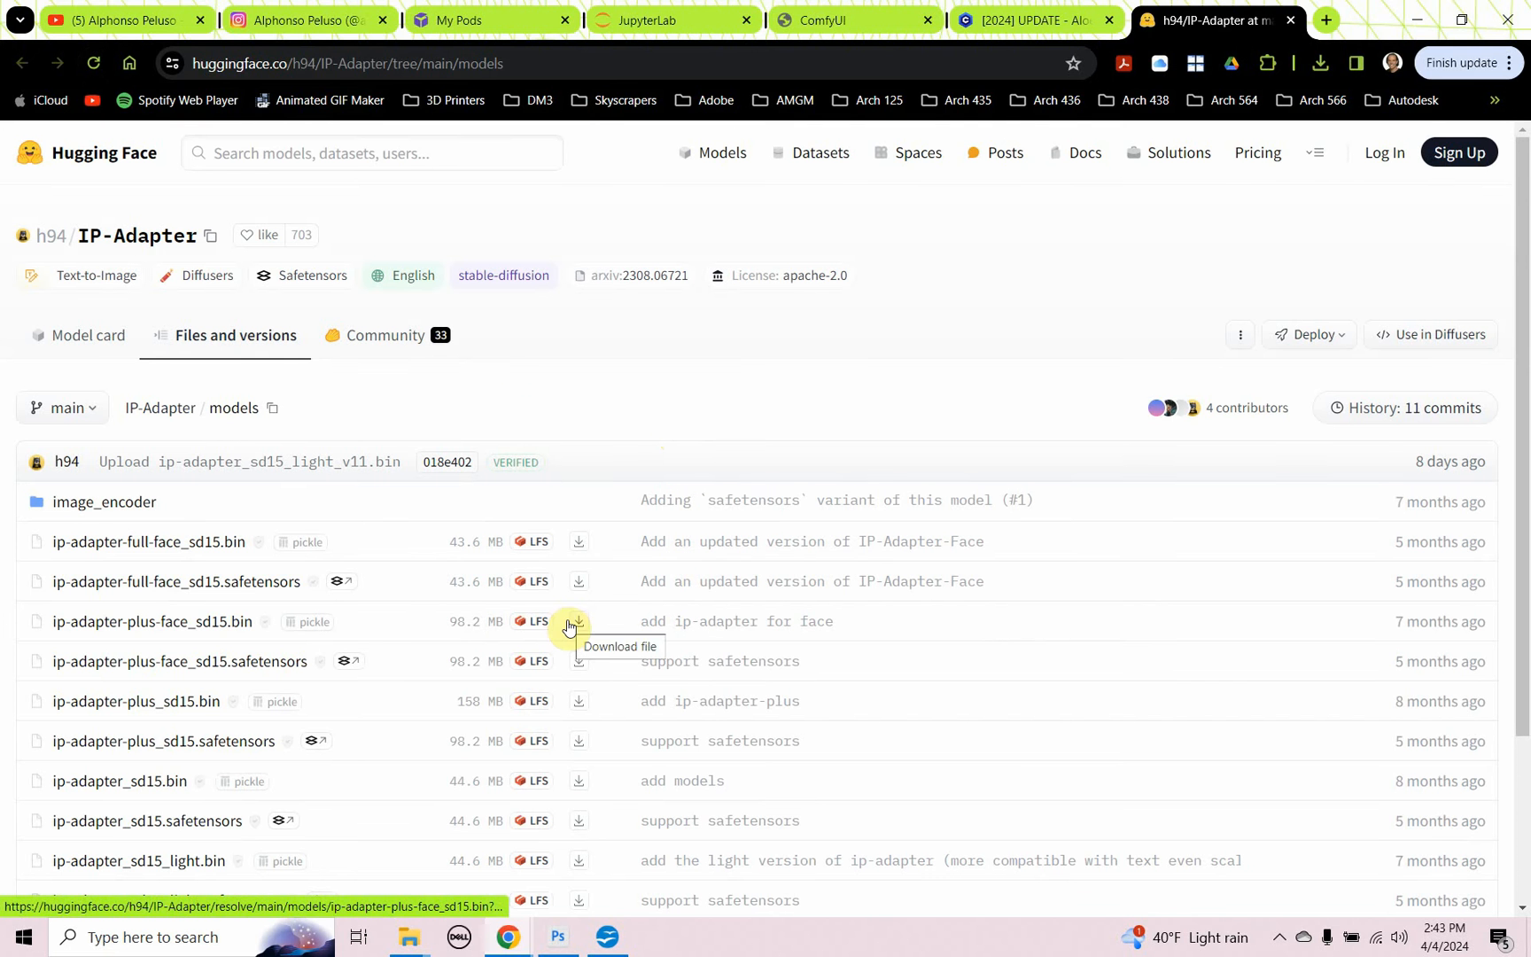
pyautogui.scroll(-3)
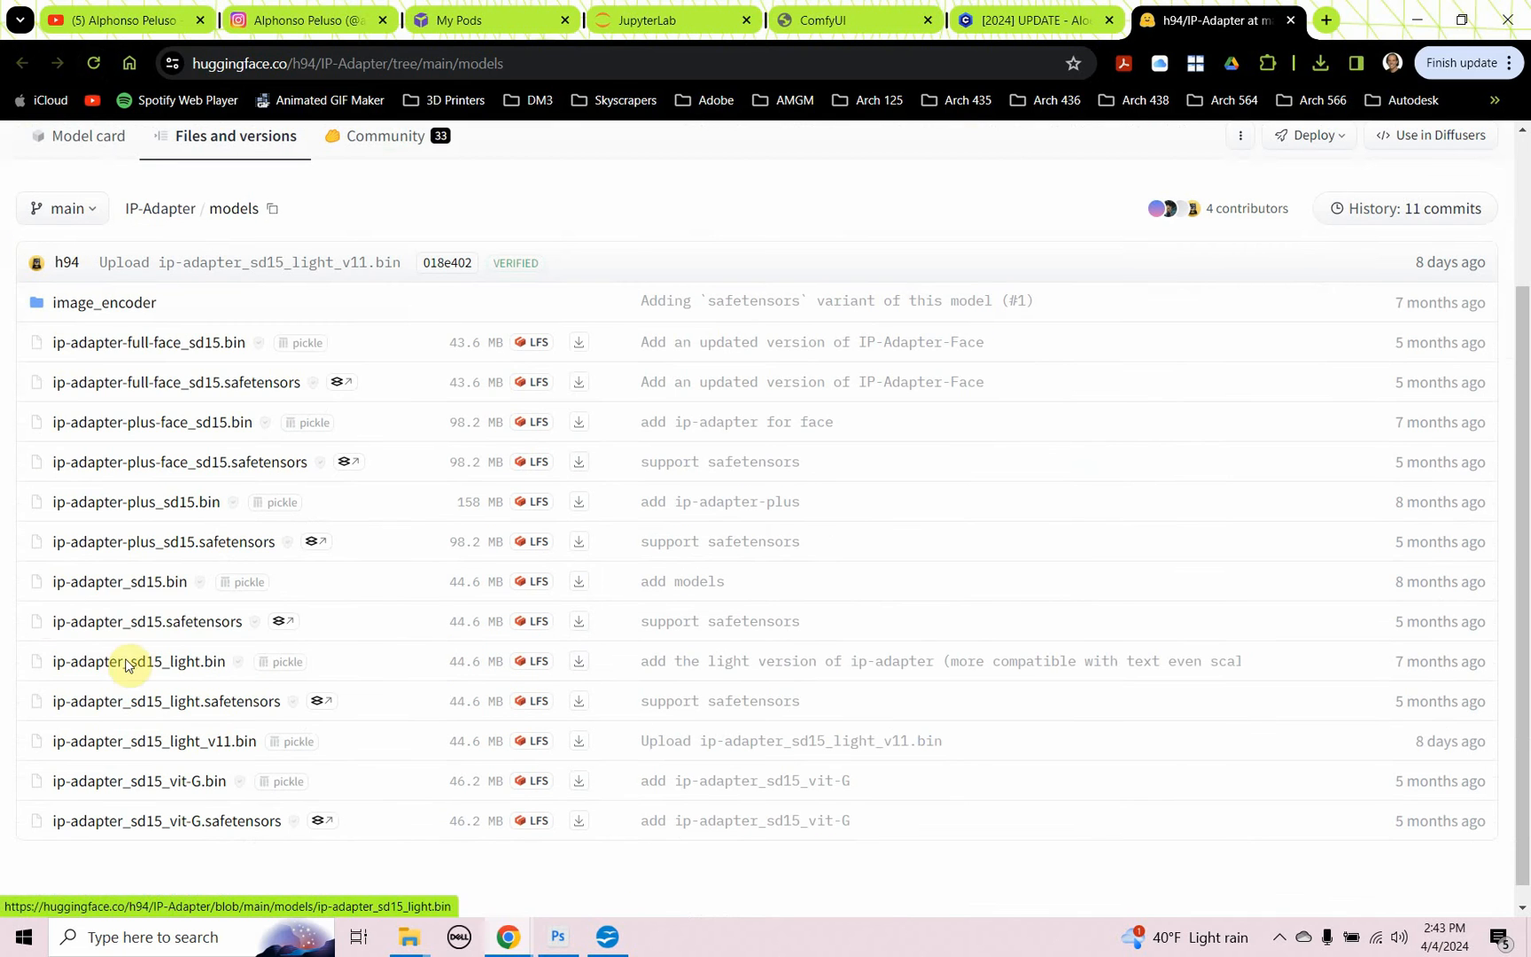
pyautogui.moveTo(119, 582)
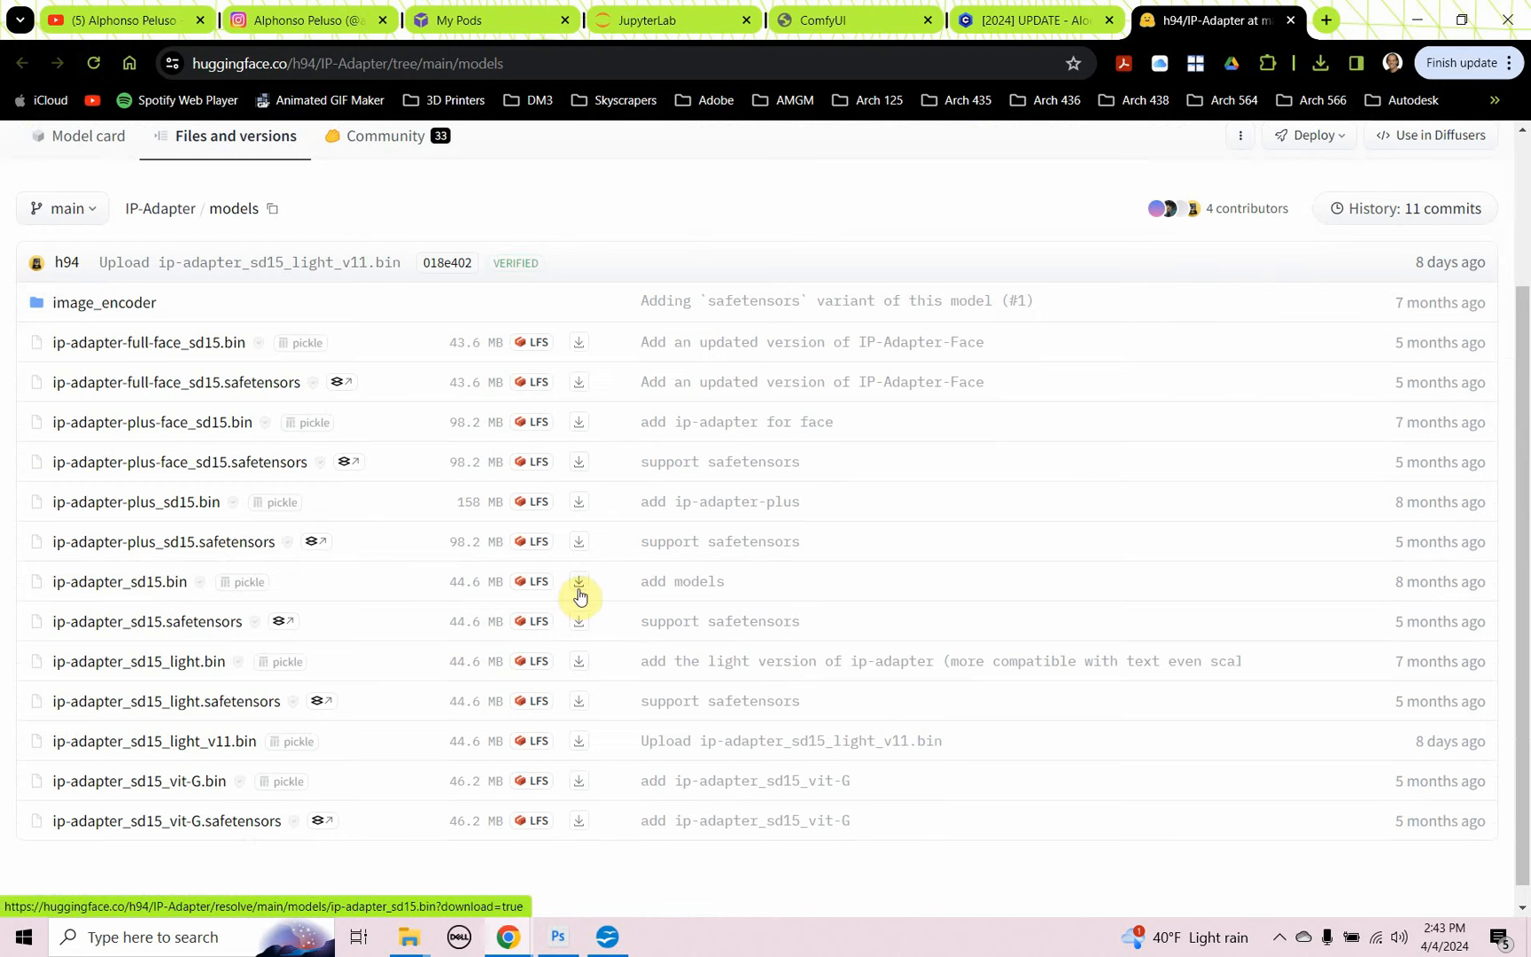
pyautogui.moveTo(578, 581)
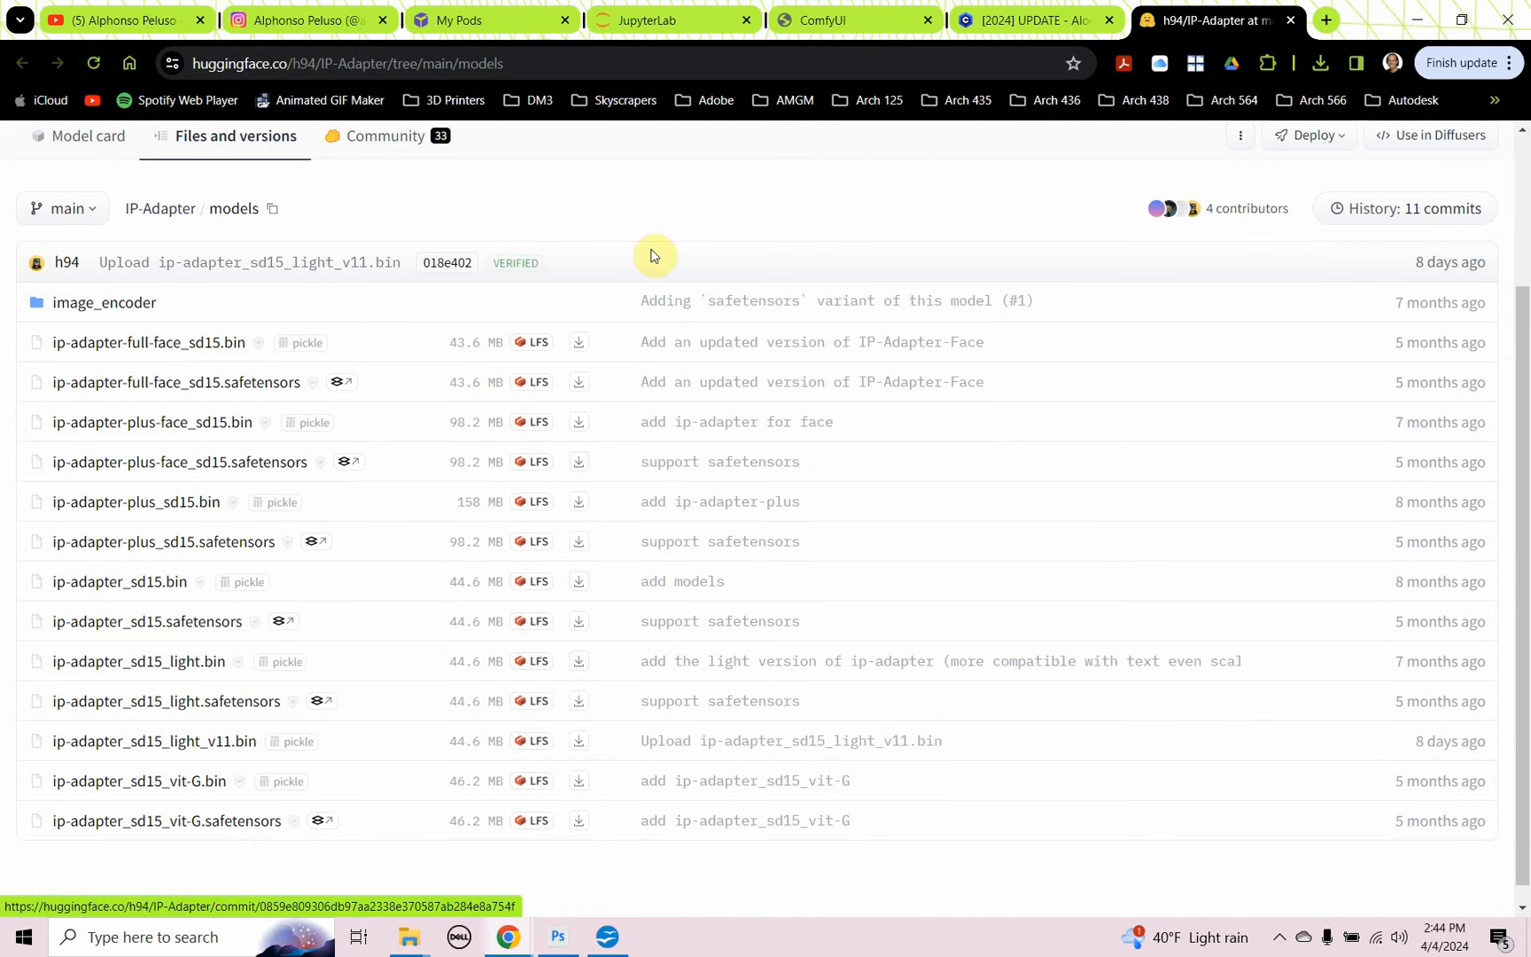
# Step: Browse JupyterLab to ComfyUI/models/ipadapter and confirm ip-adapter-plus_sd15.bin is present
pyautogui.click(671, 20)
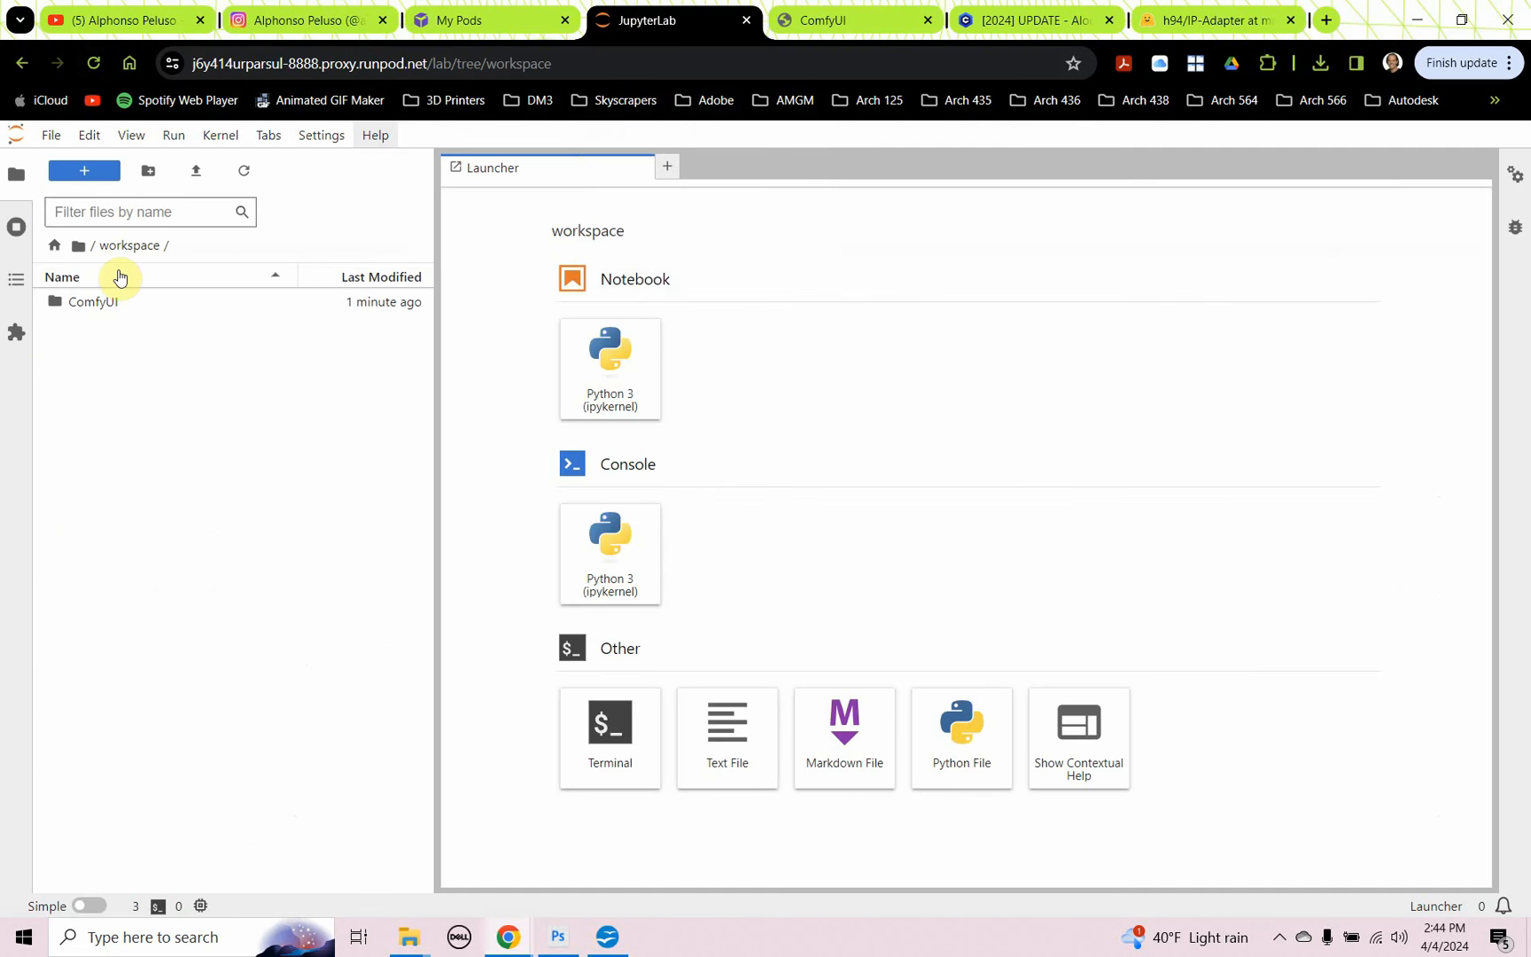
pyautogui.click(92, 301)
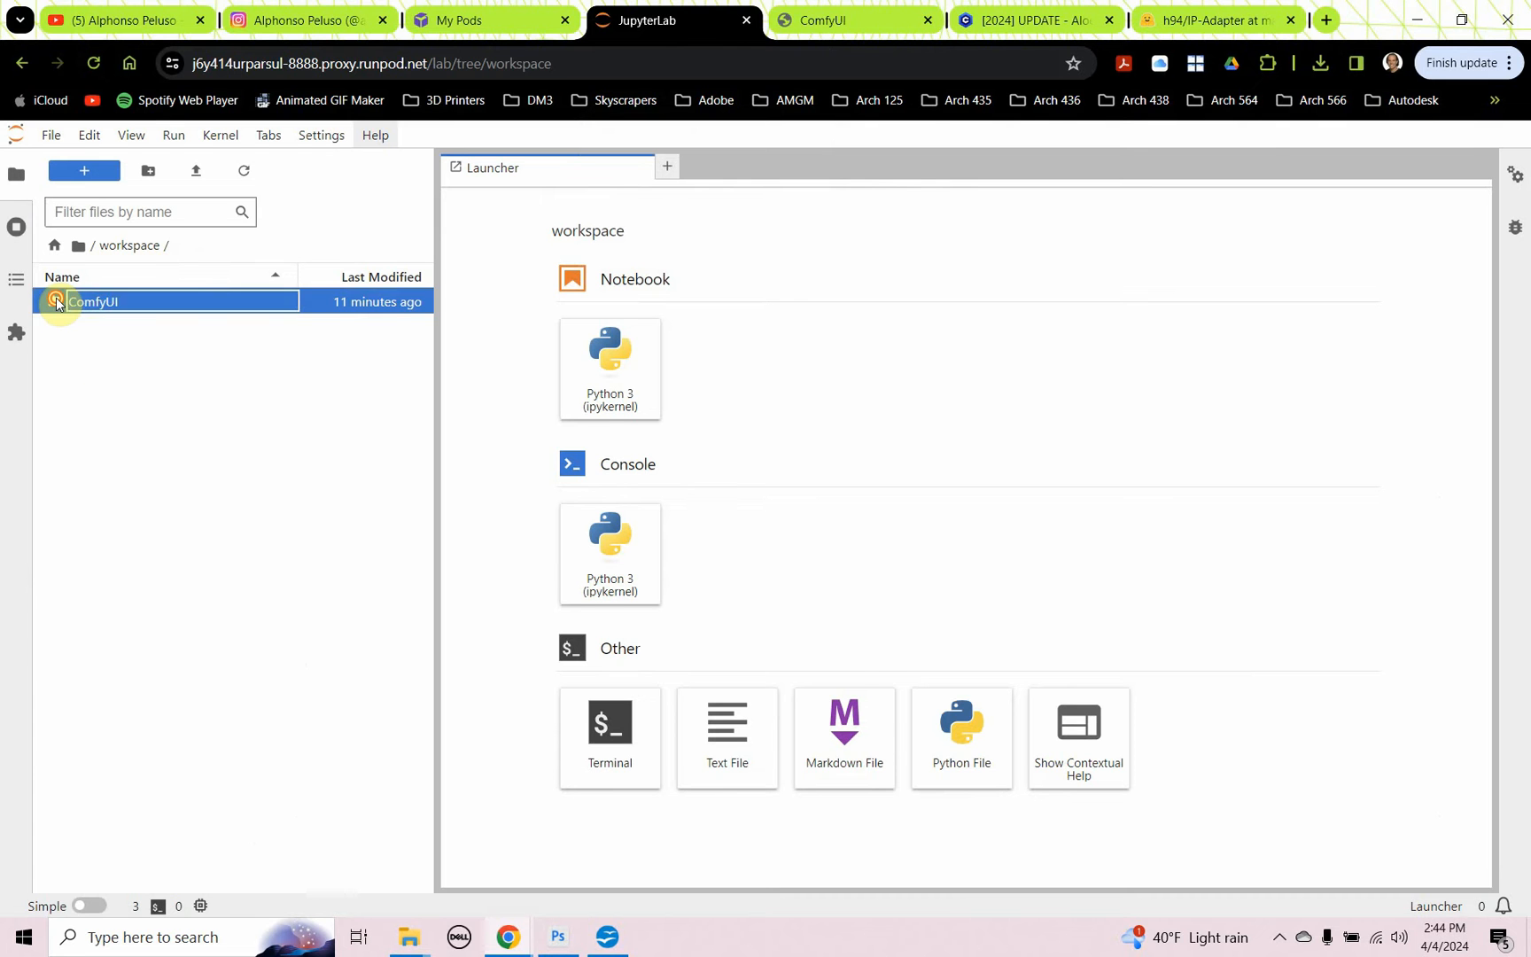
pyautogui.doubleClick(94, 301)
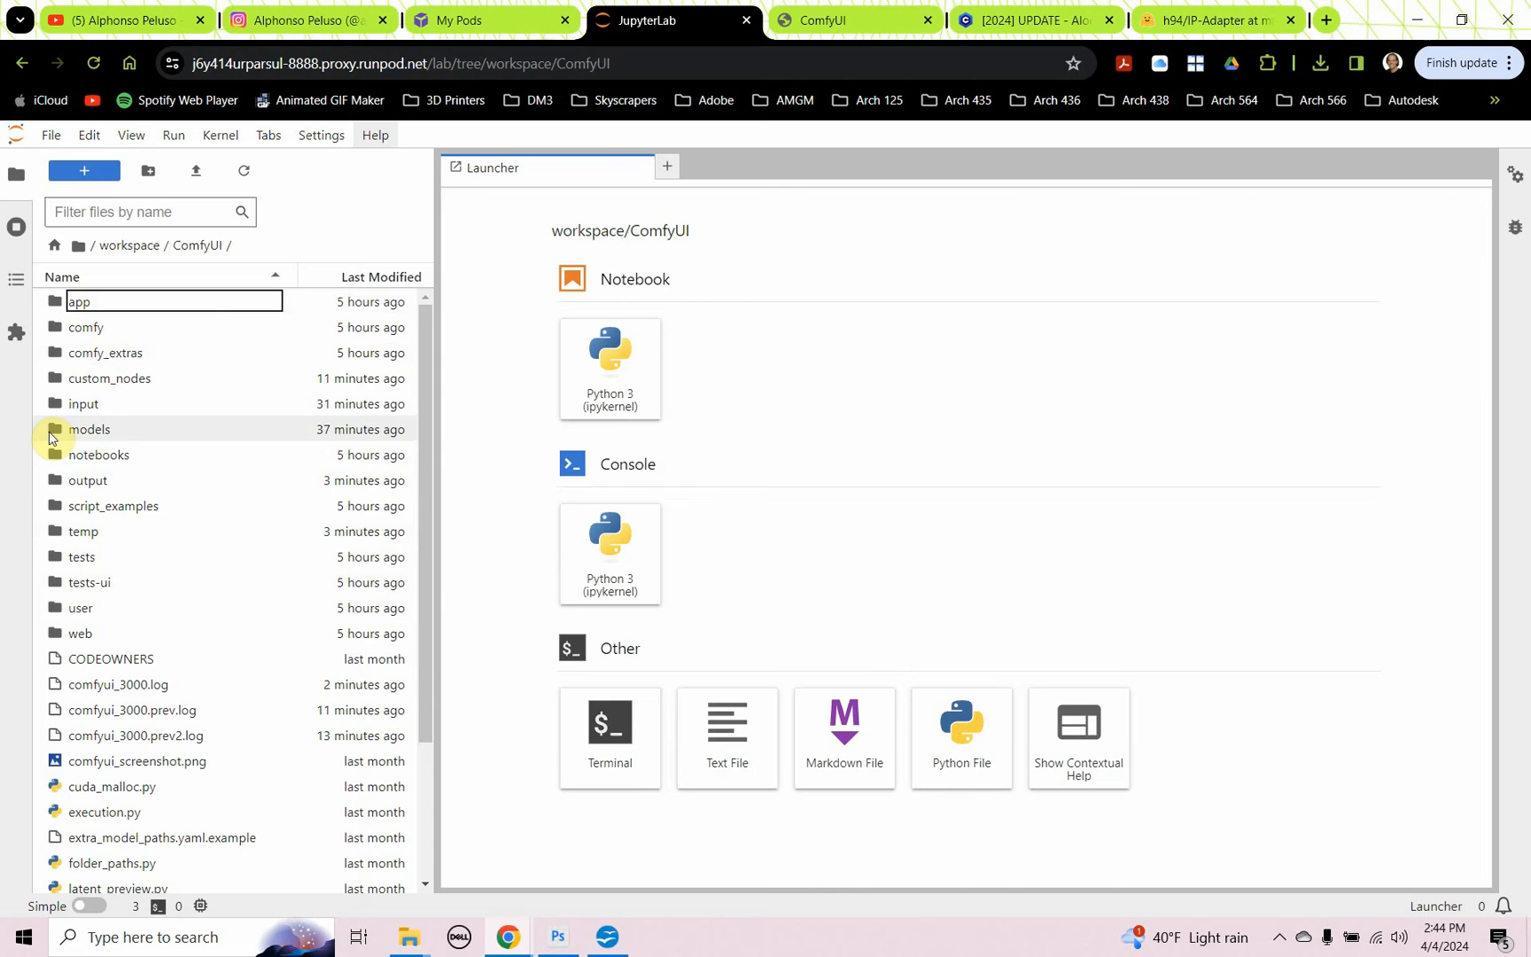
pyautogui.doubleClick(88, 429)
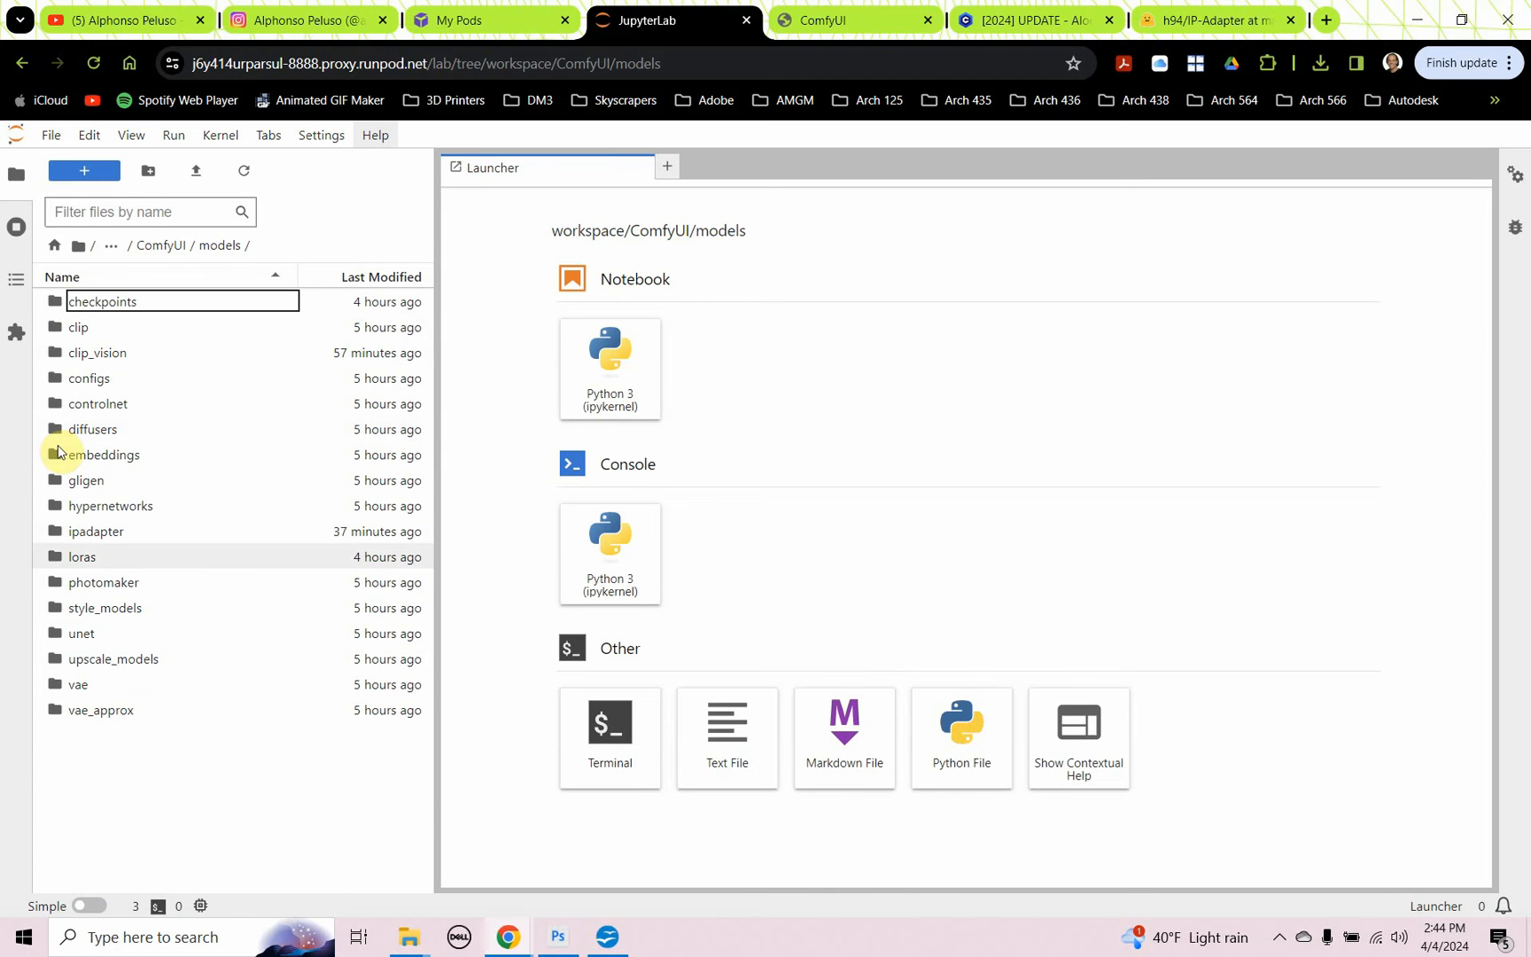
pyautogui.click(95, 531)
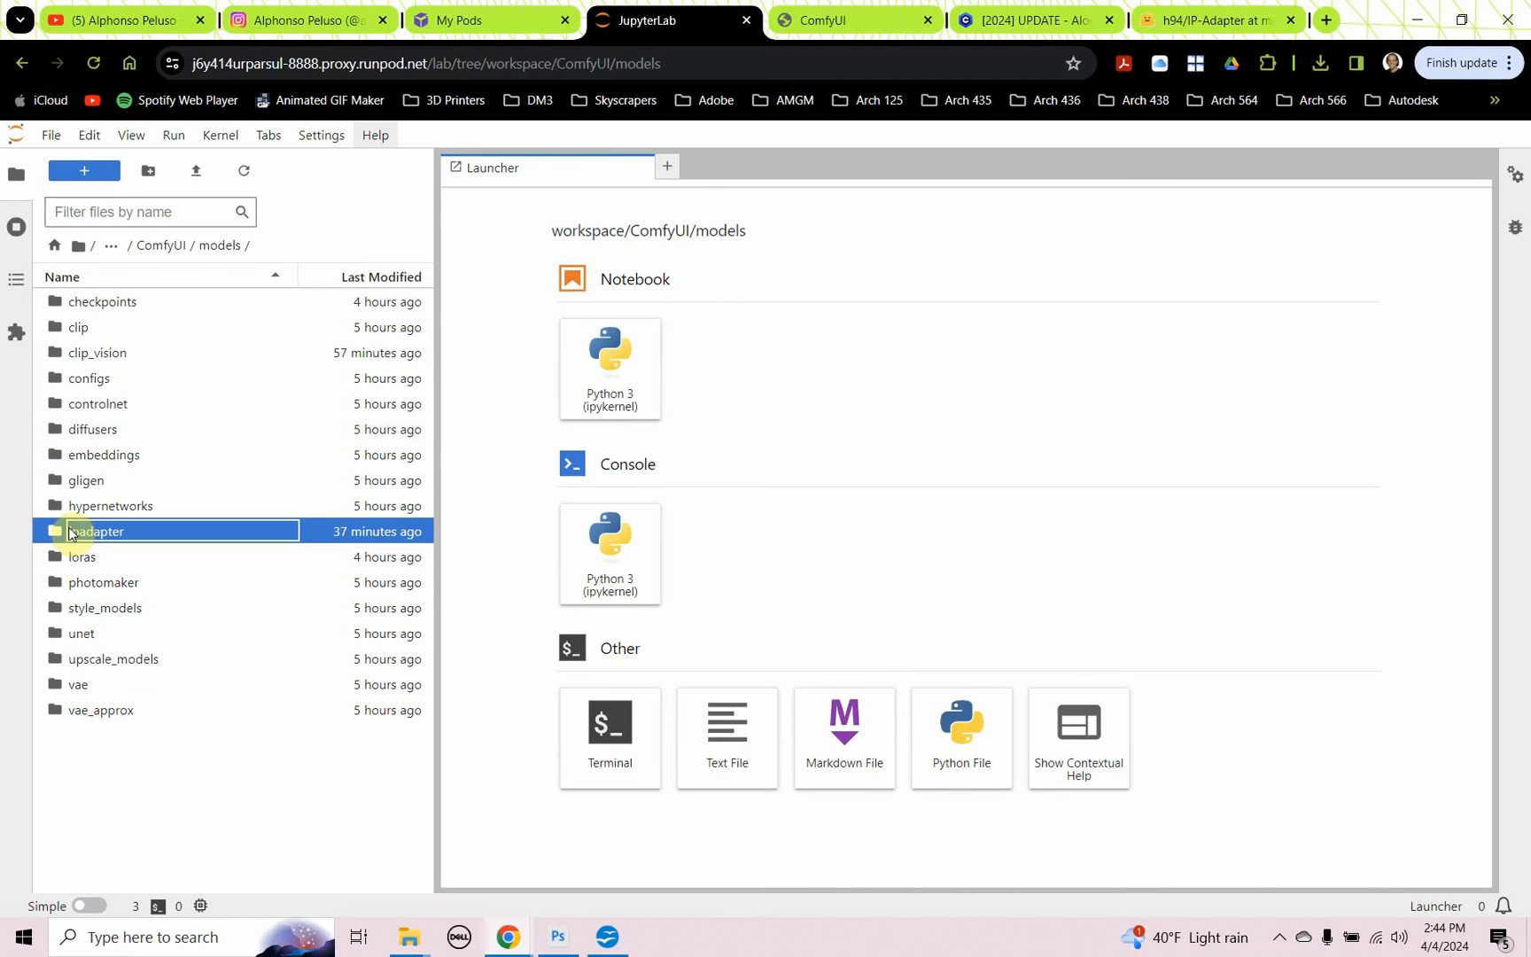
pyautogui.moveTo(94, 532)
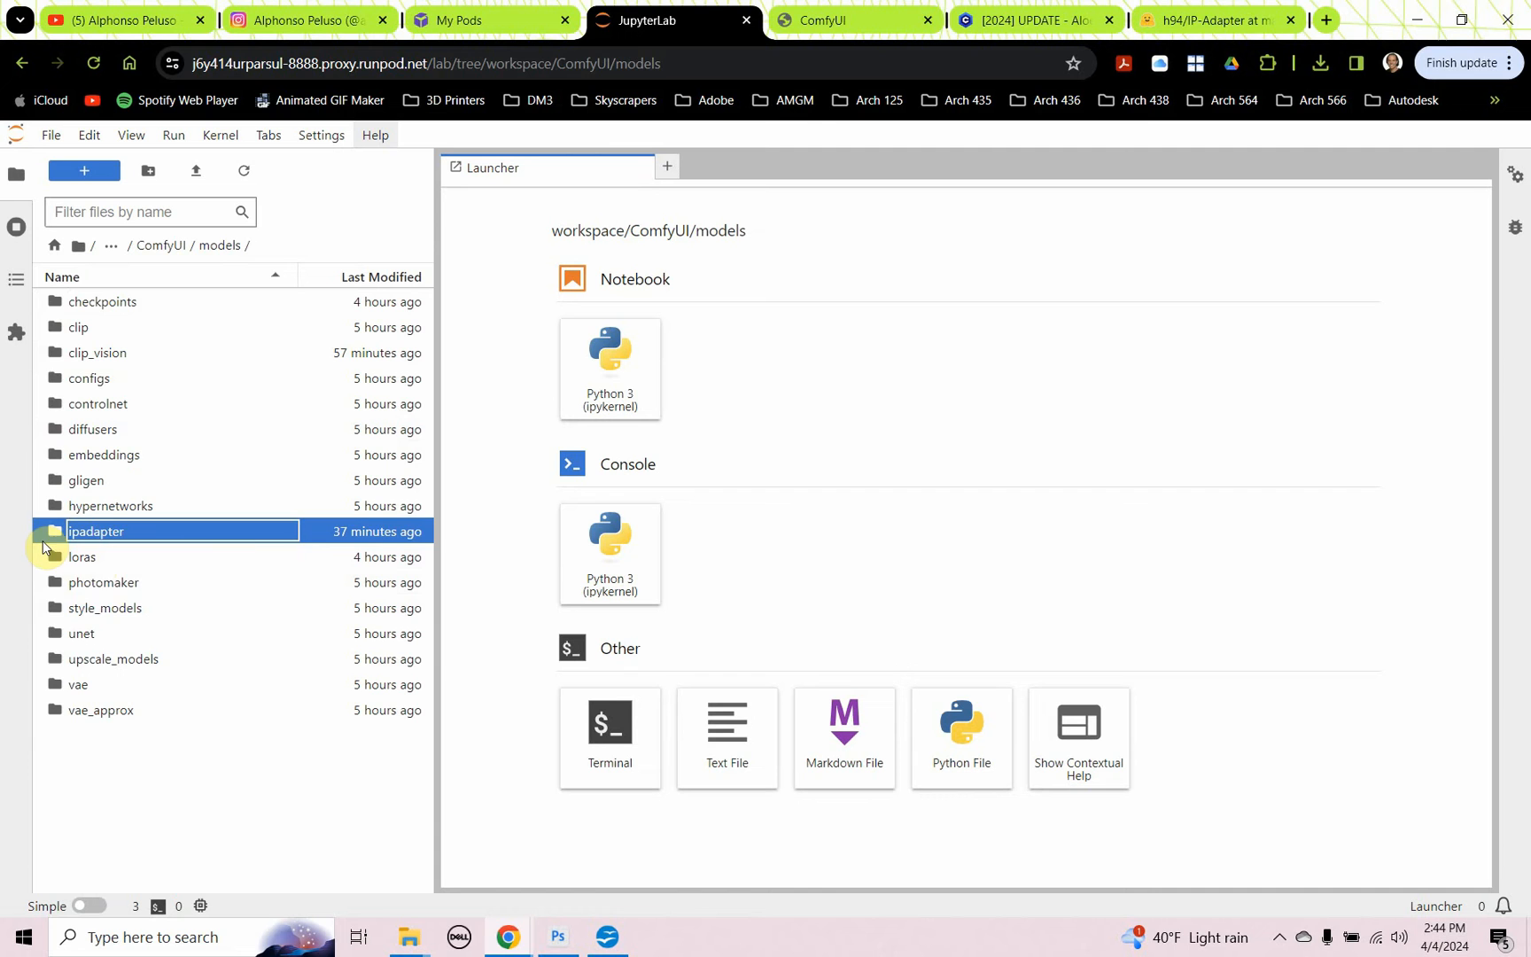
pyautogui.moveTo(52, 537)
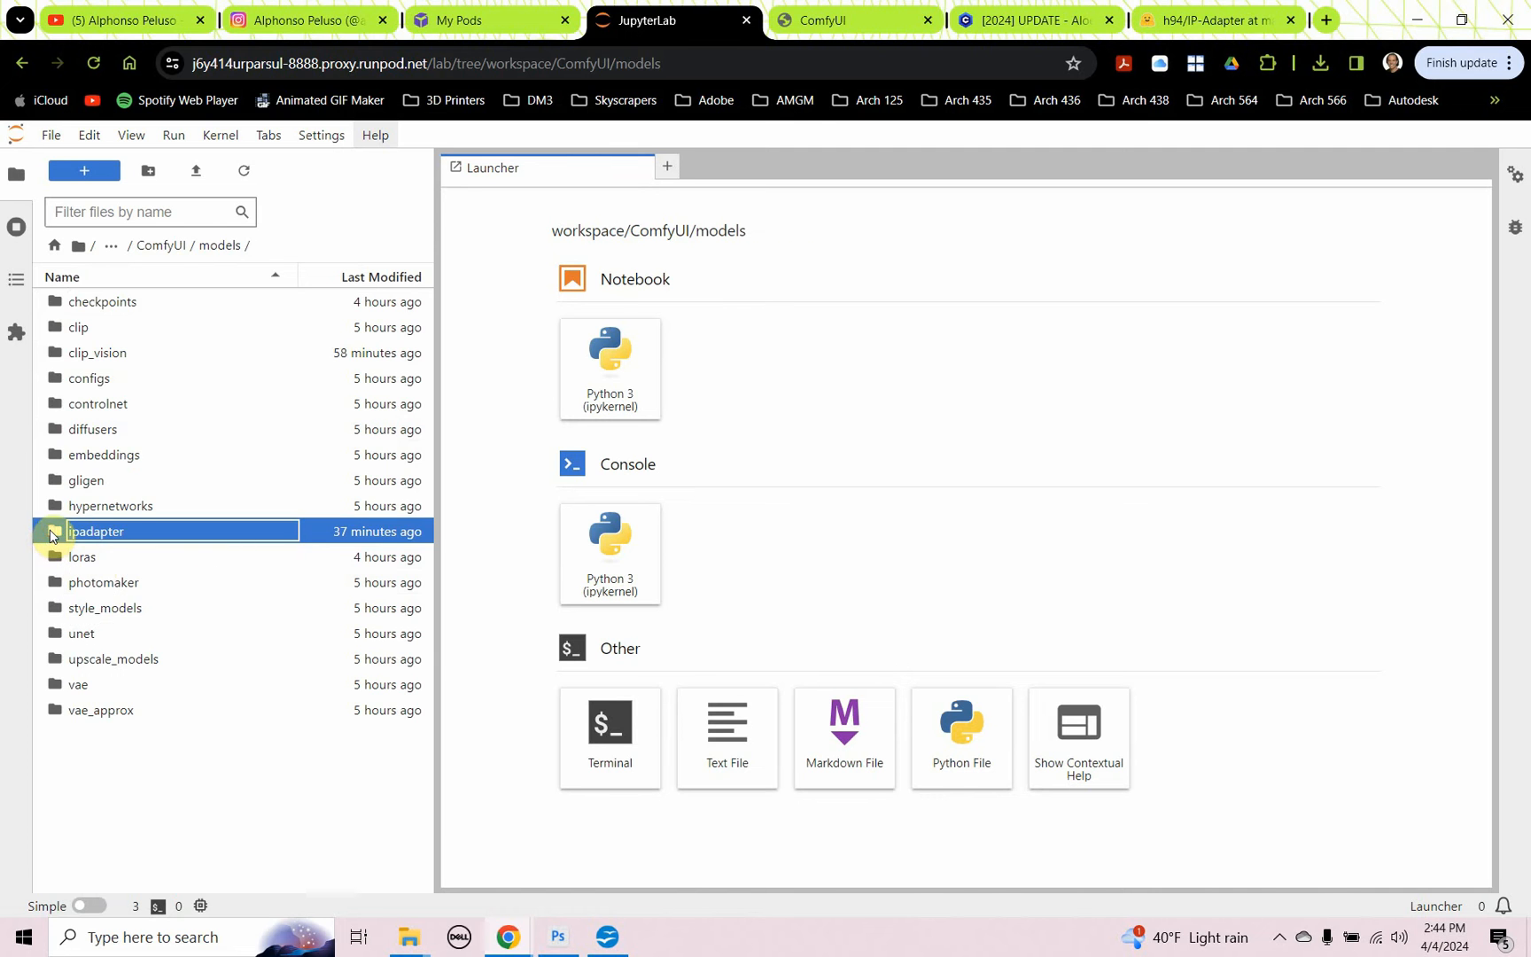
pyautogui.doubleClick(96, 531)
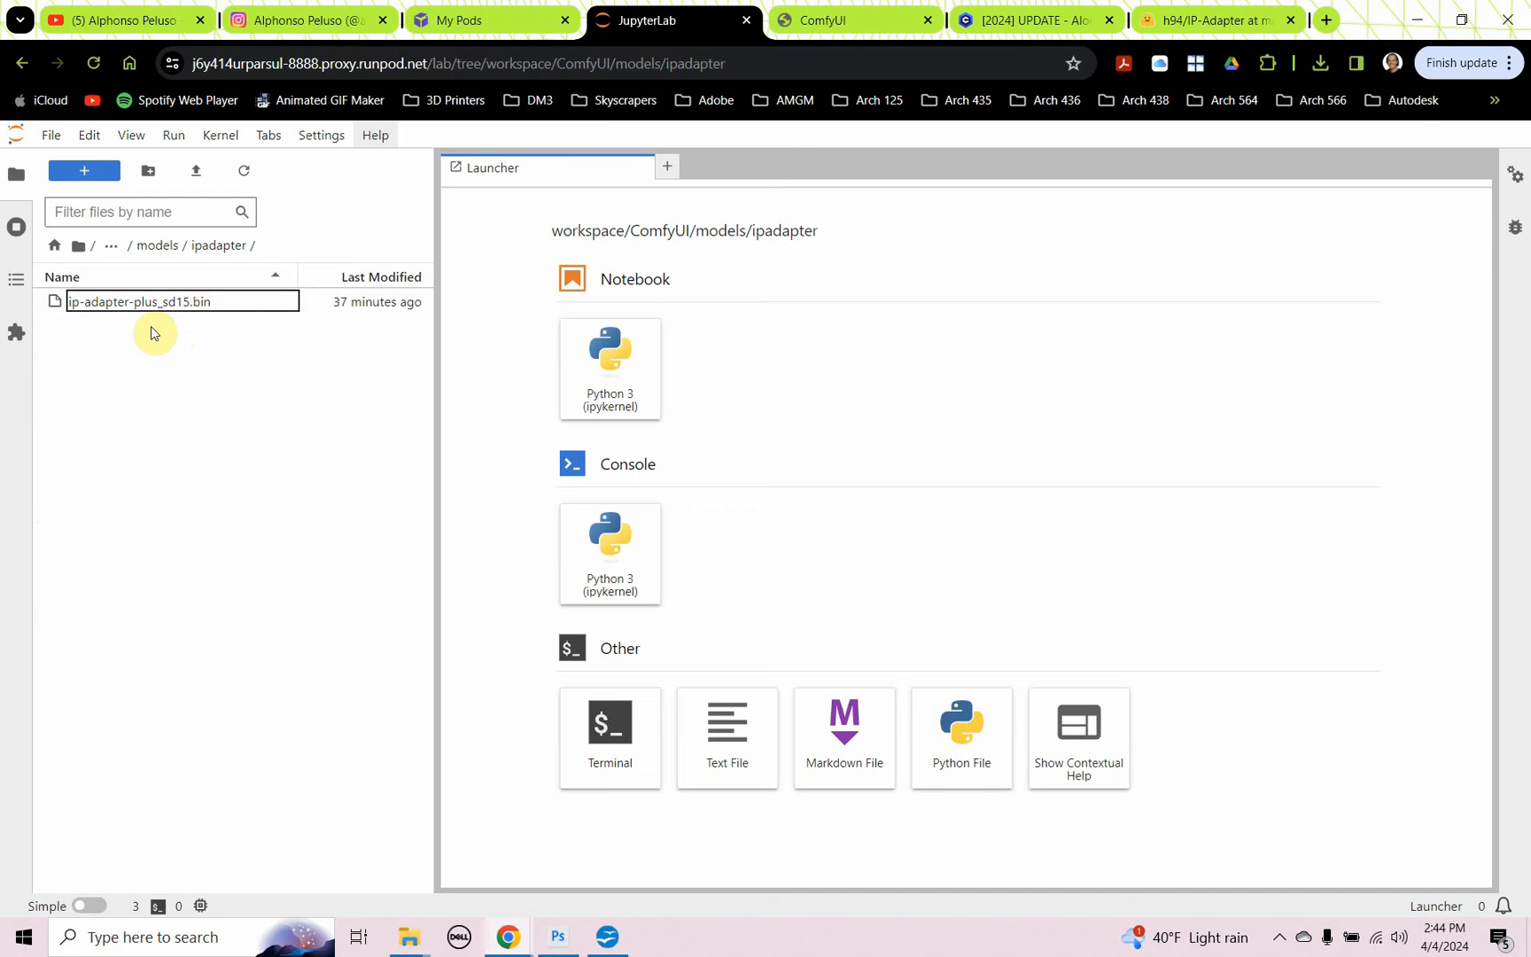
pyautogui.moveTo(286, 349)
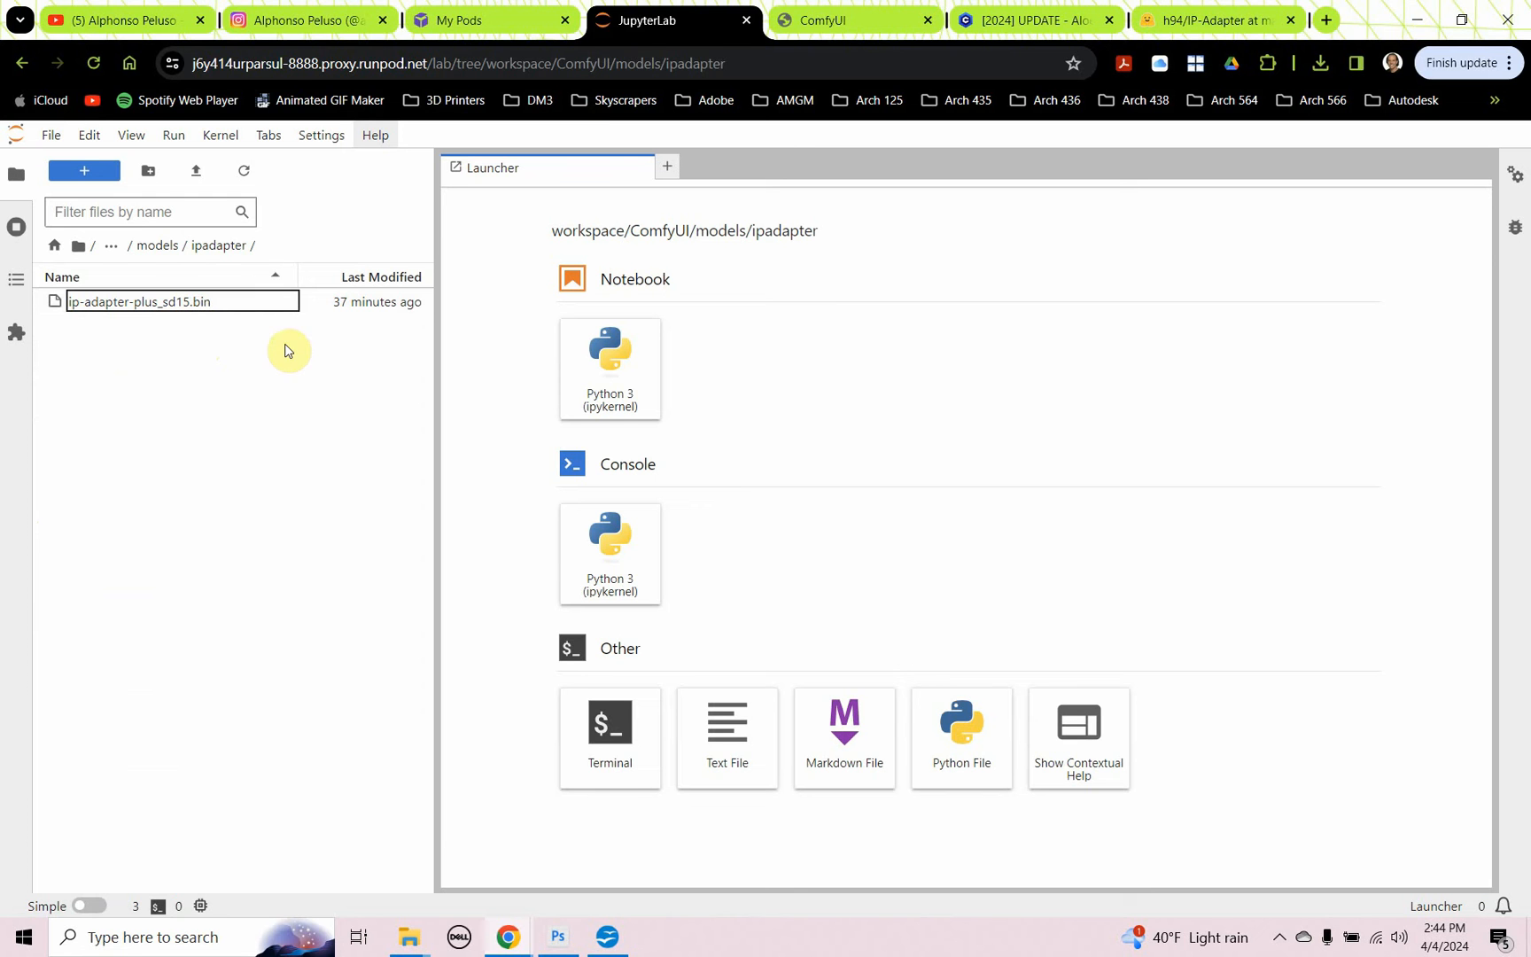
pyautogui.moveTo(14, 452)
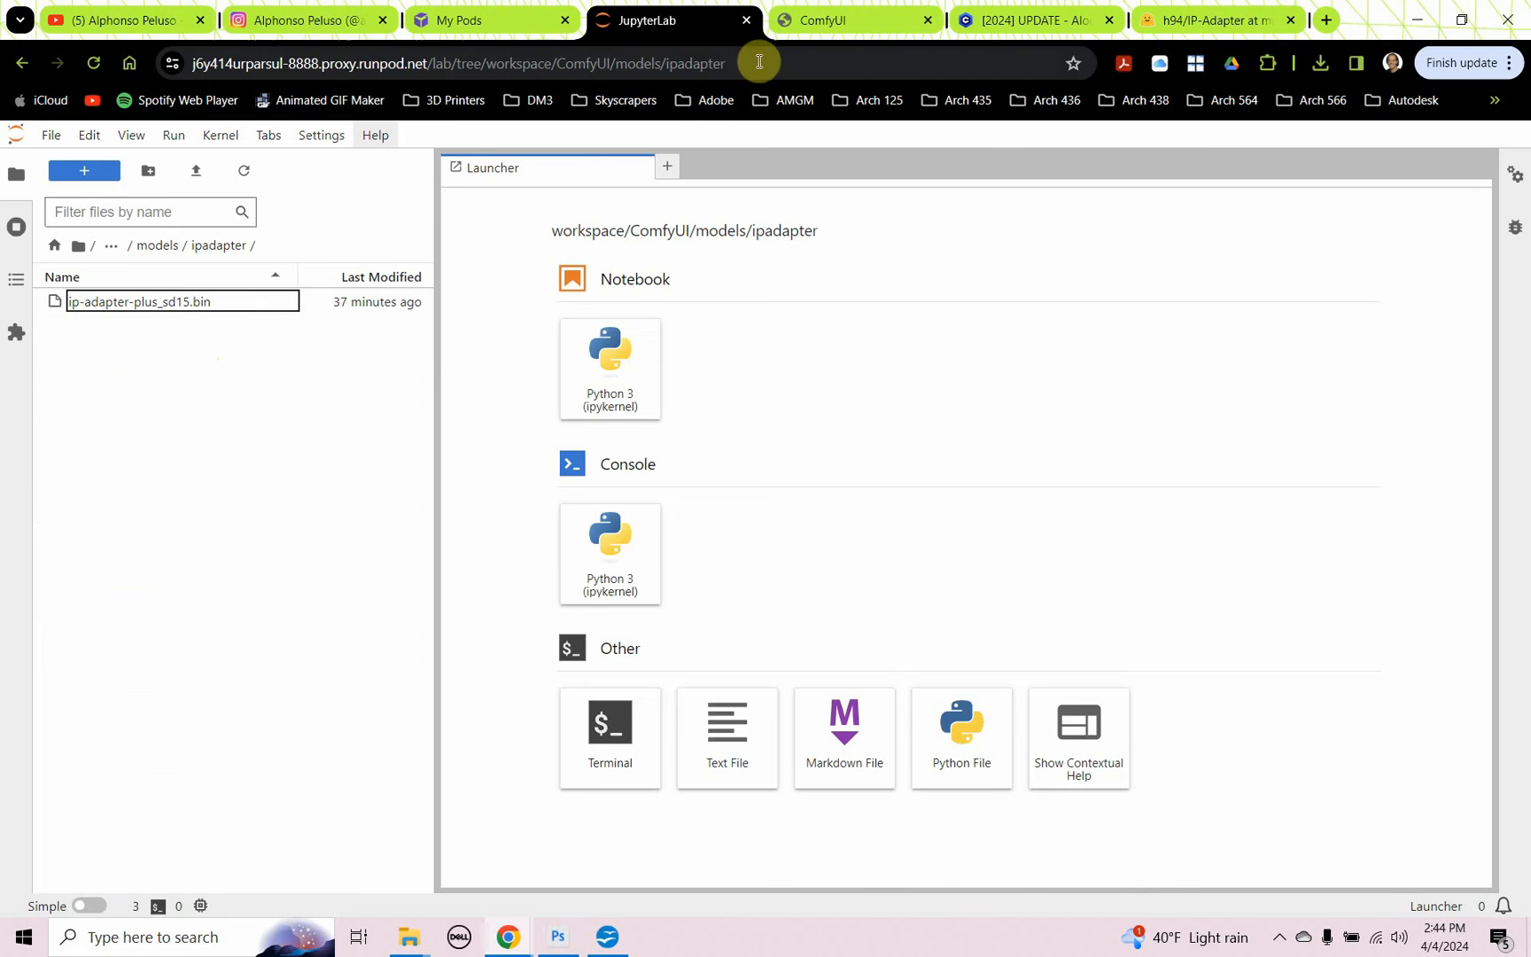
# Step: Add a Load CLIP Vision node to the ComfyUI graph beside the IPAdapter Model Loader
pyautogui.click(850, 20)
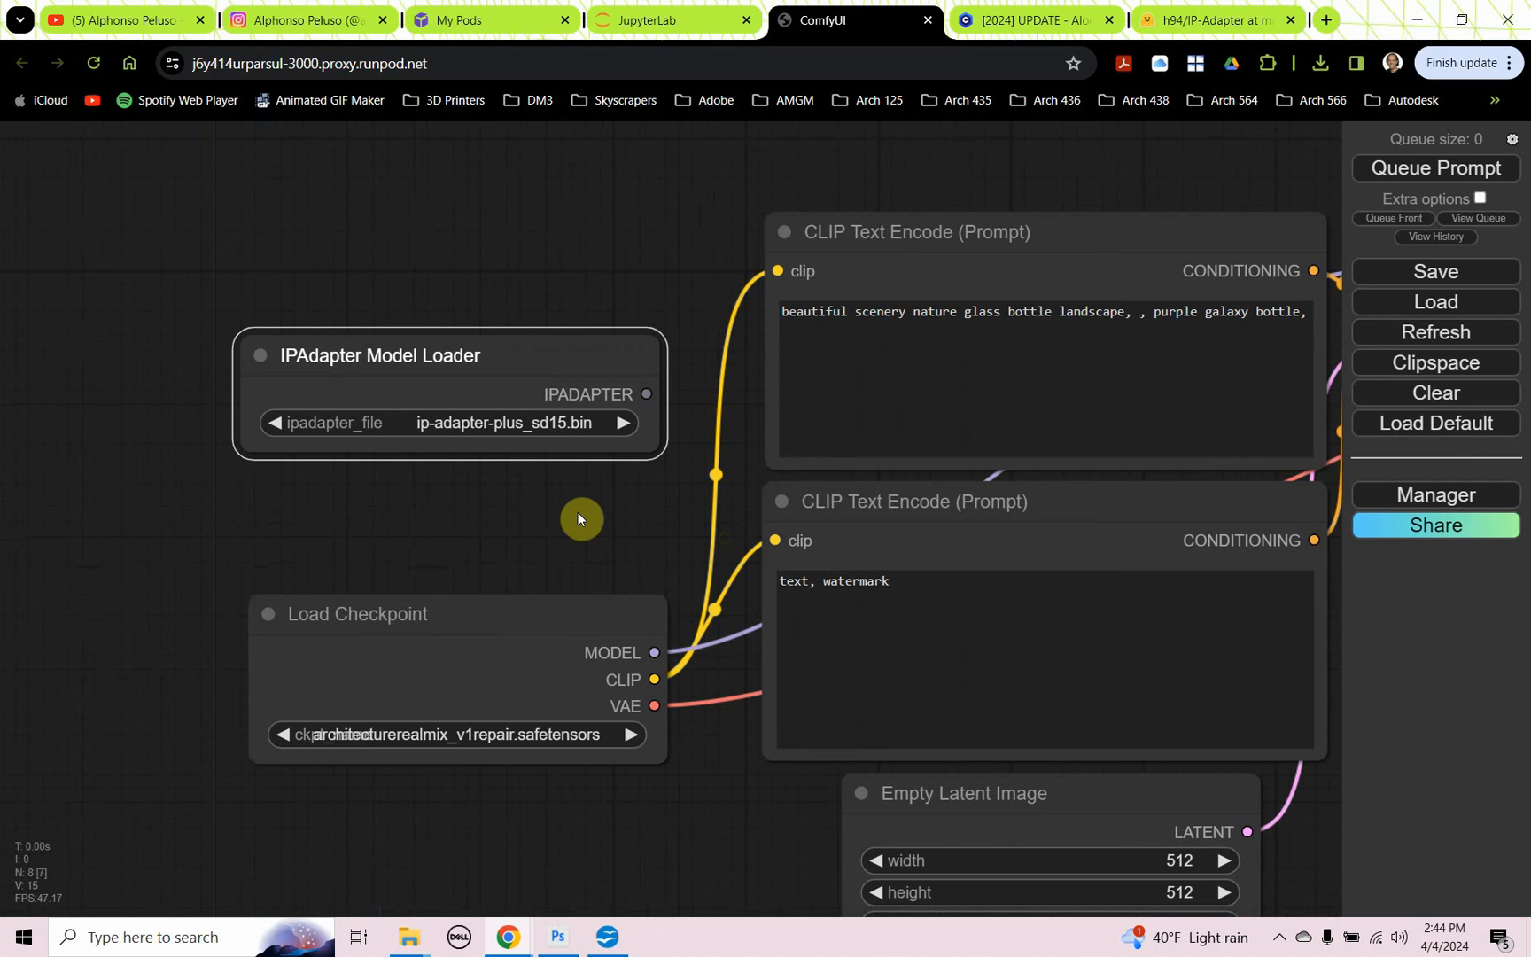
pyautogui.moveTo(559, 514)
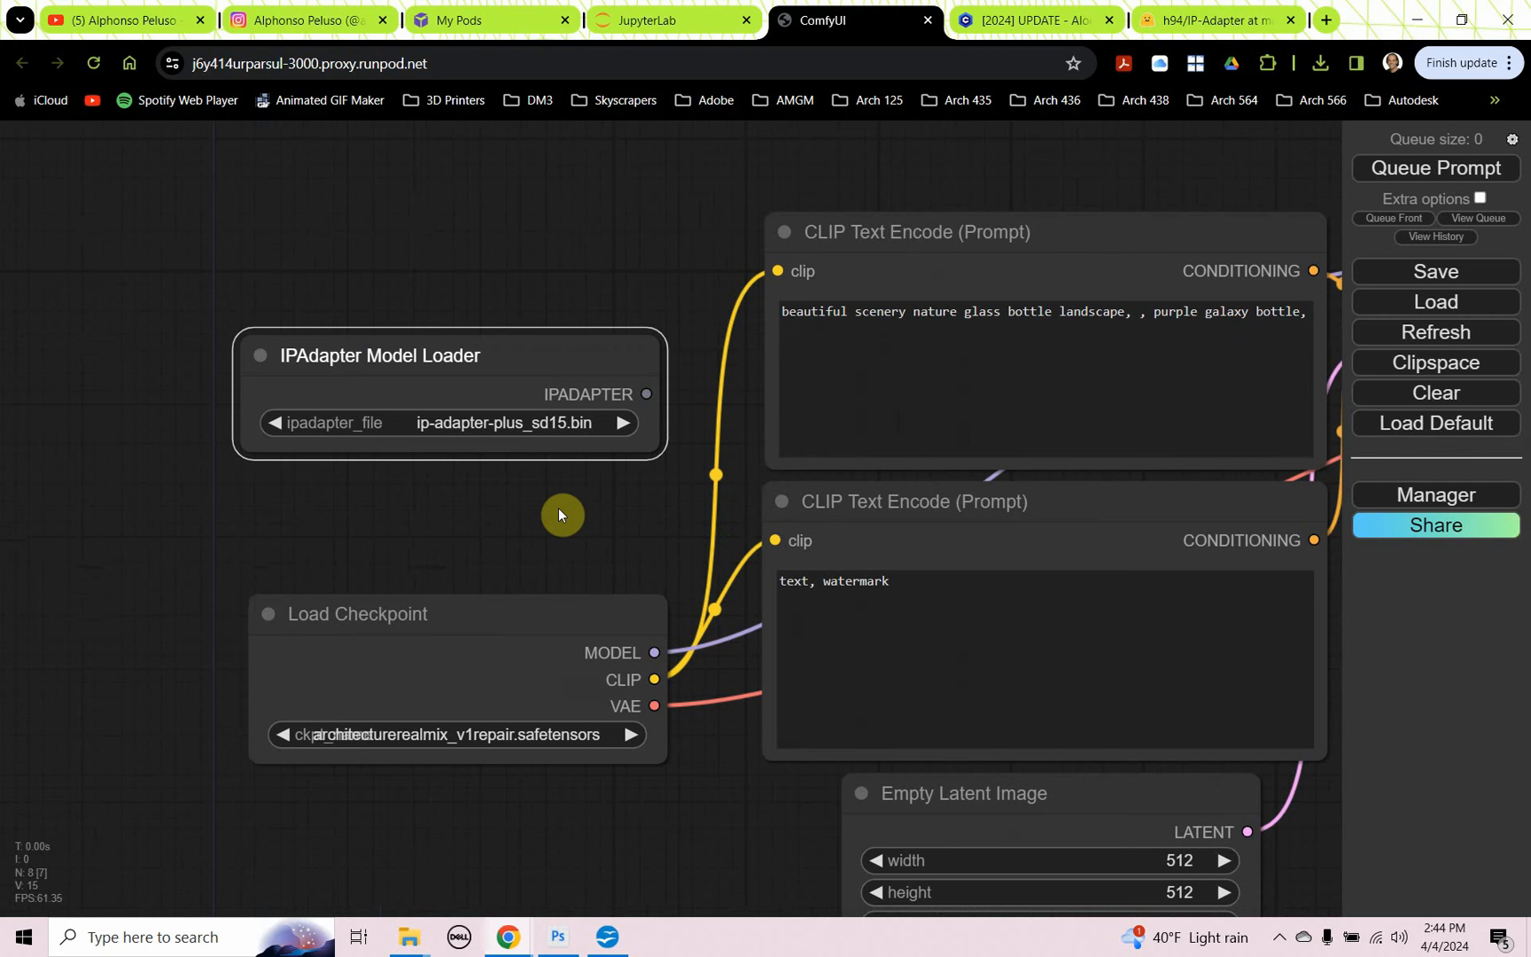
pyautogui.moveTo(361, 242)
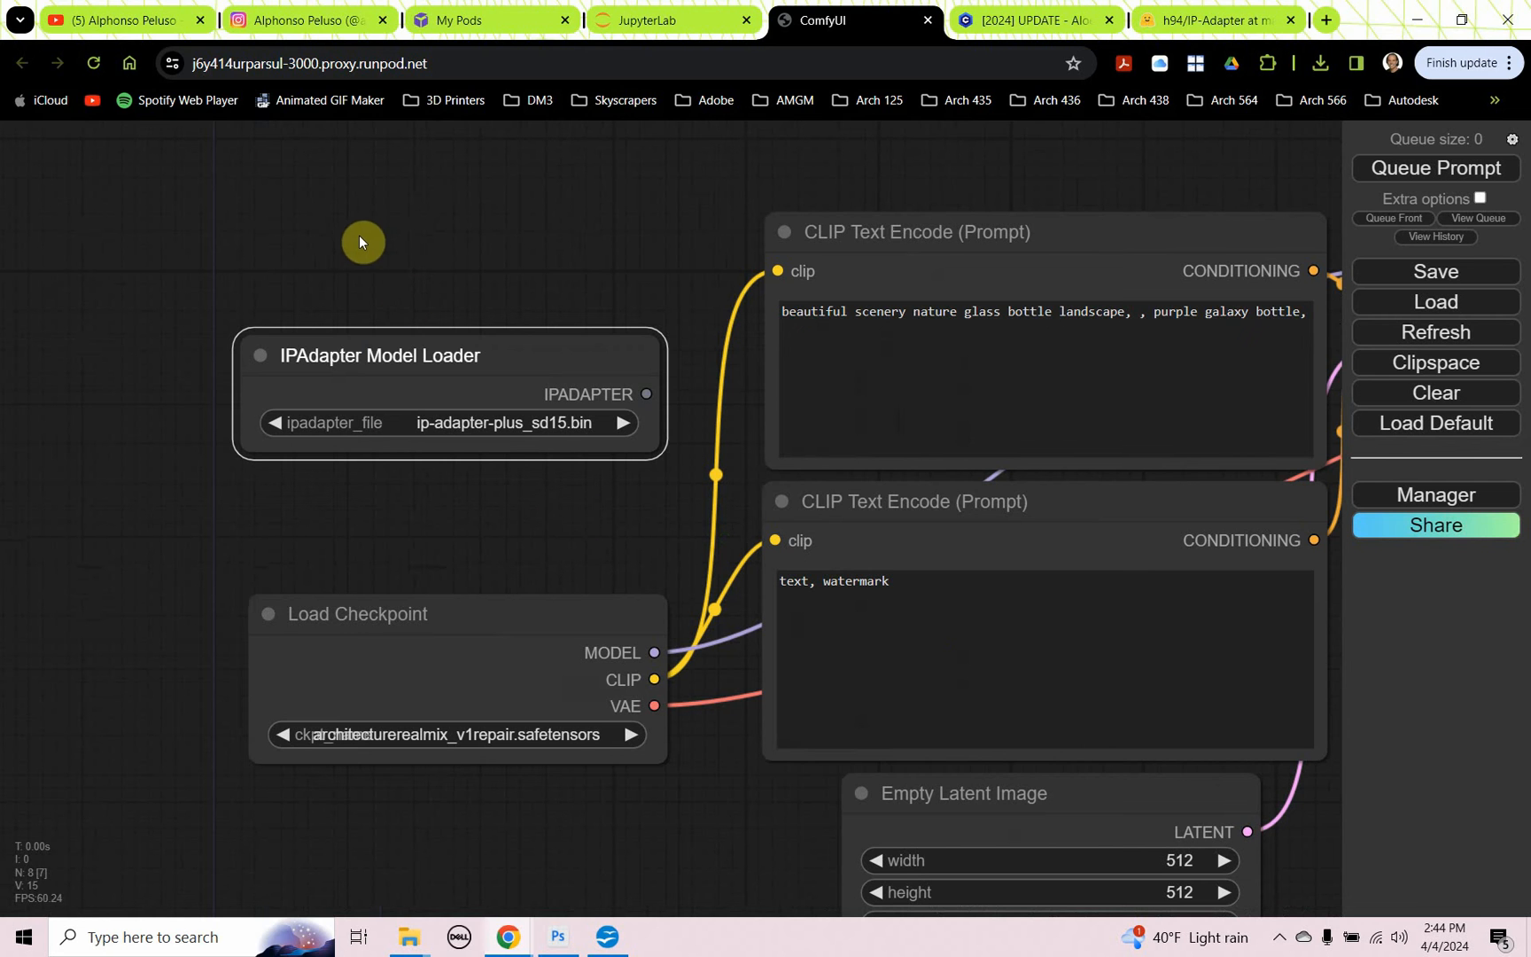
pyautogui.write('los')
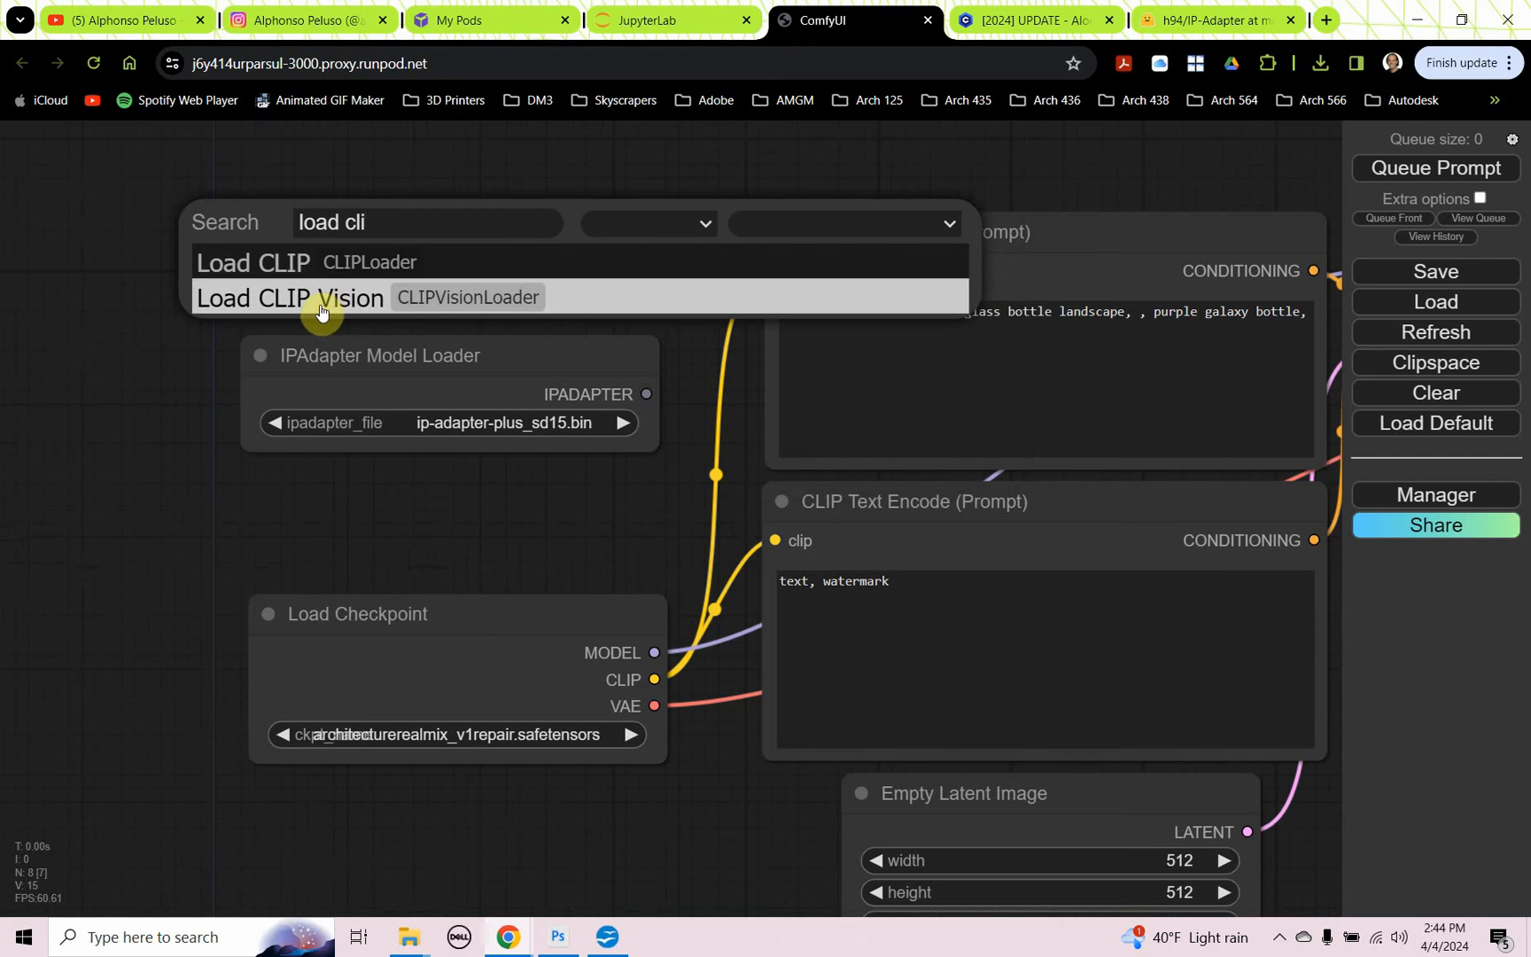
pyautogui.click(288, 298)
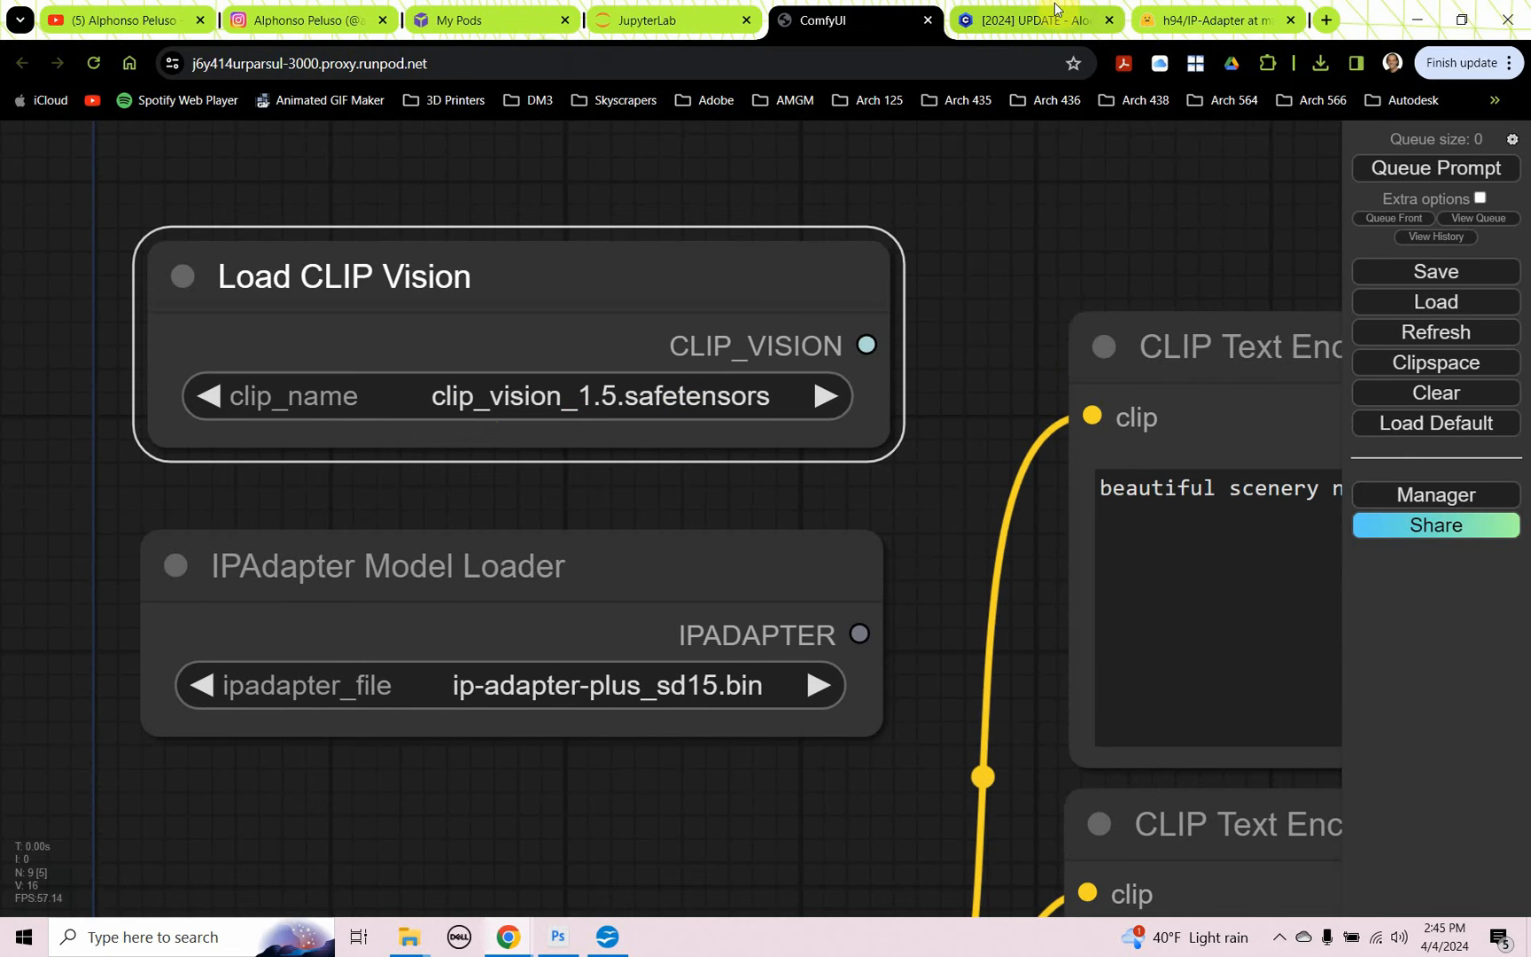
# Step: Open the Civitai requirements' Hugging Face image_encoder link in a separate tab
pyautogui.click(1031, 19)
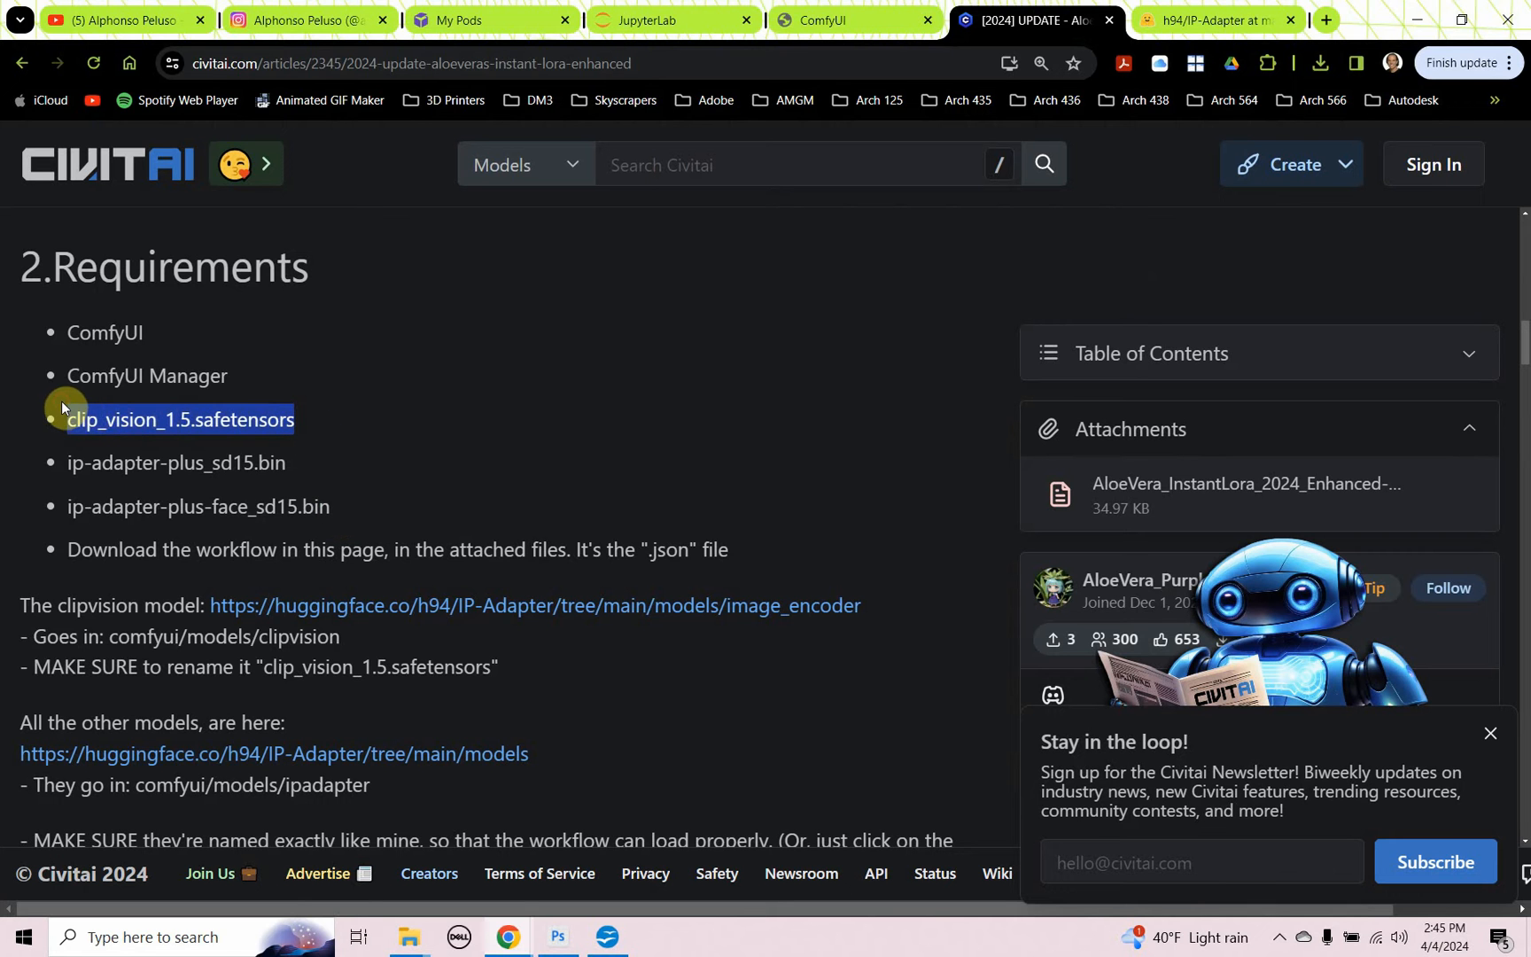
pyautogui.moveTo(349, 576)
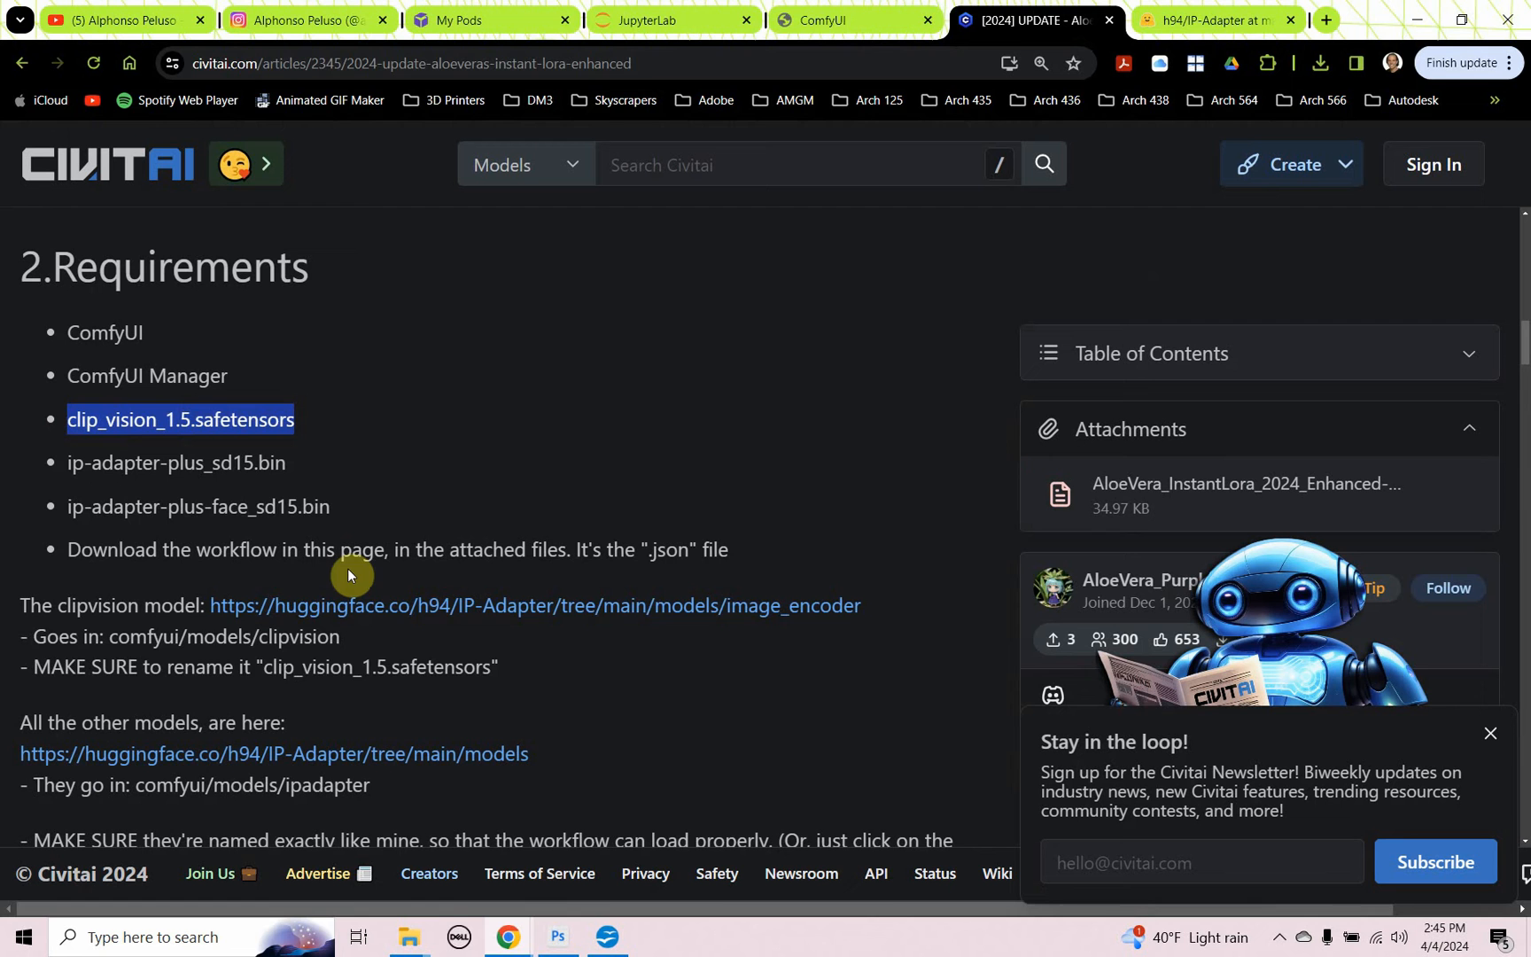
pyautogui.moveTo(390, 604)
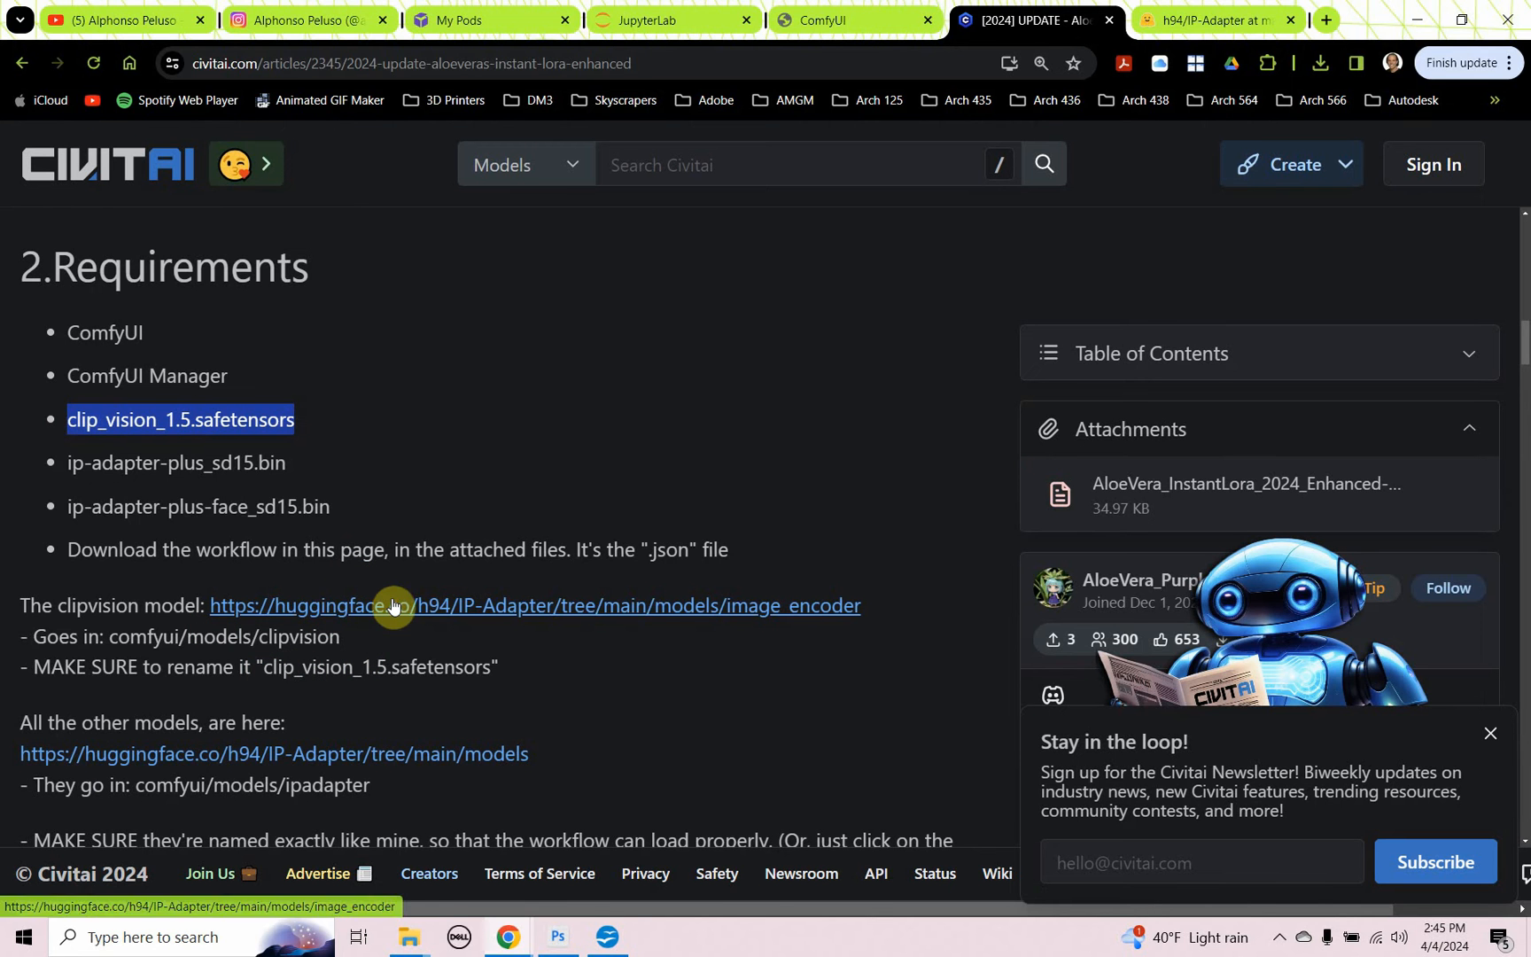
pyautogui.rightClick(395, 606)
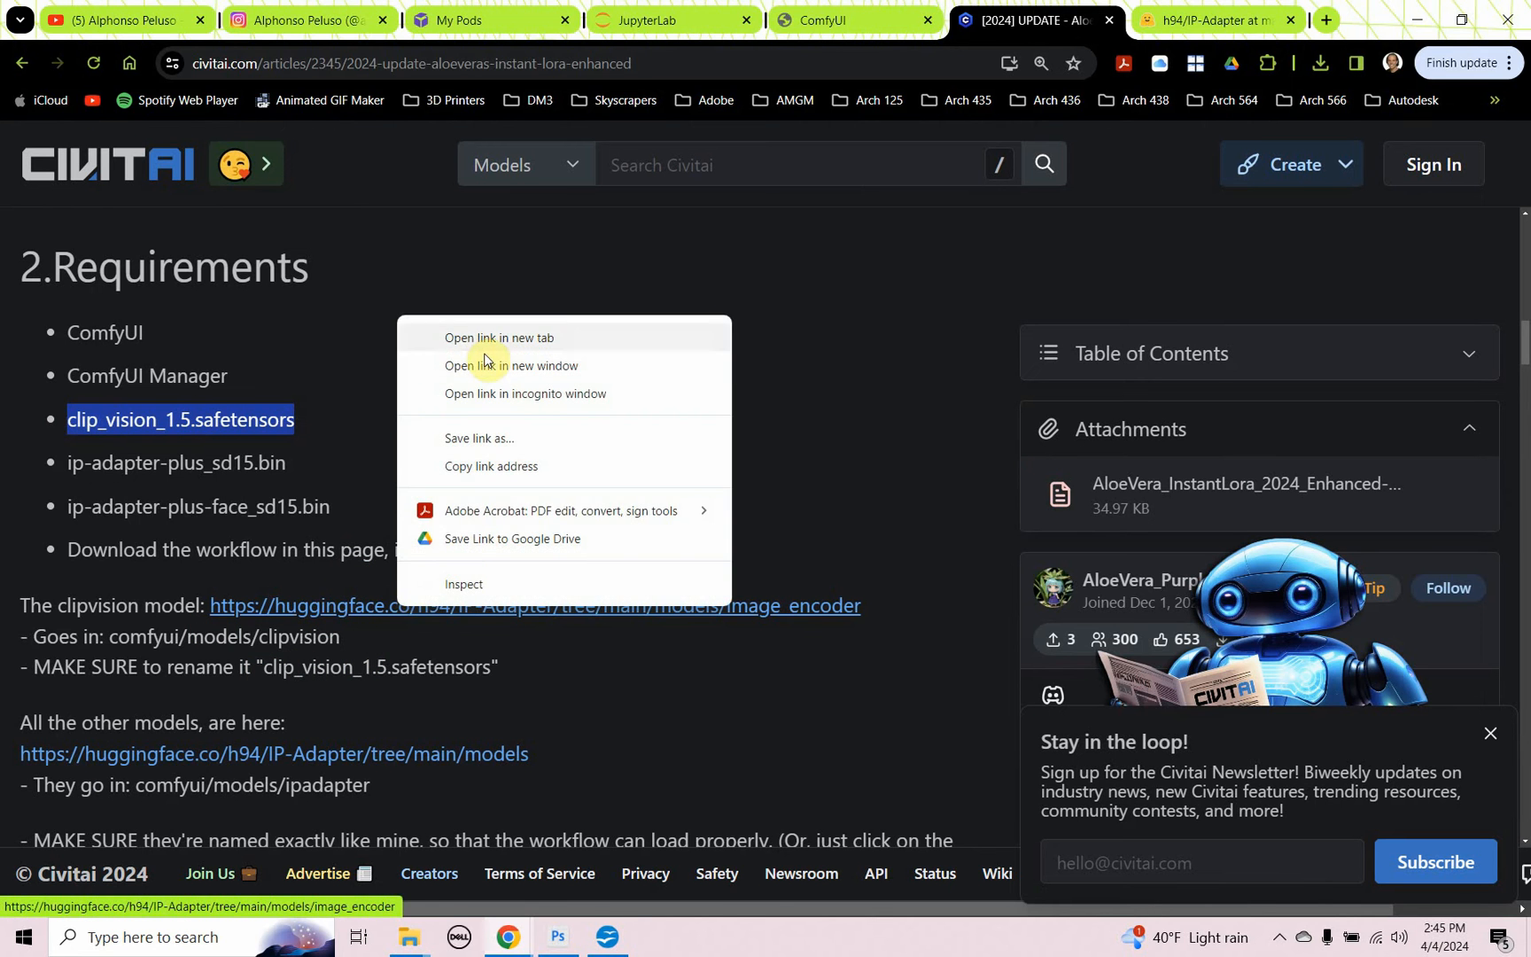
pyautogui.click(499, 338)
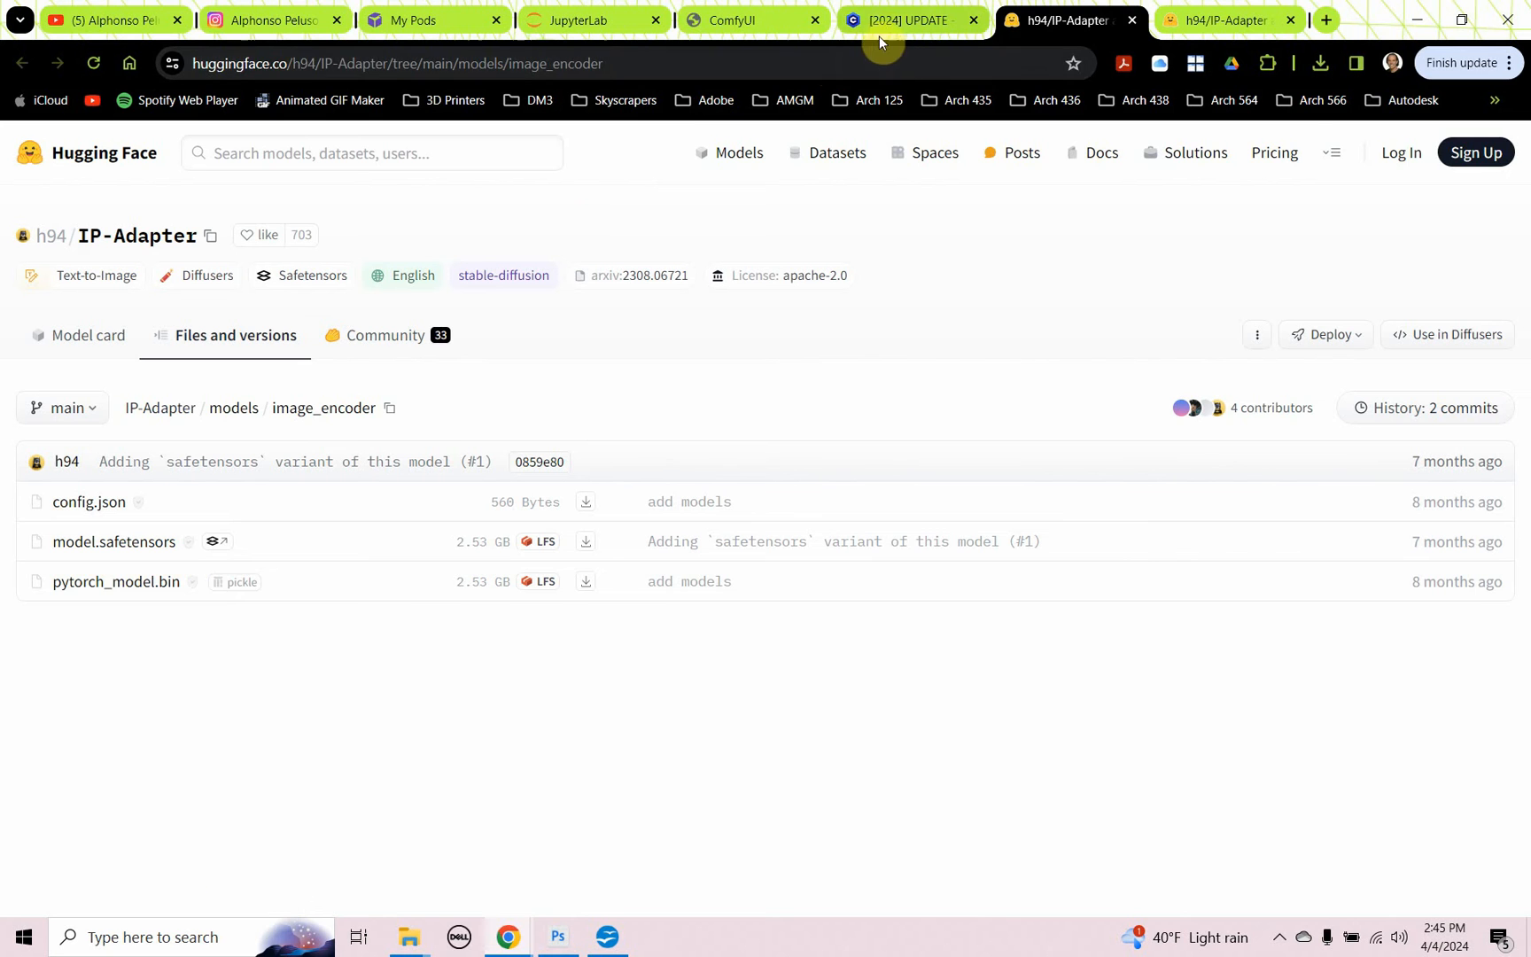
pyautogui.click(907, 19)
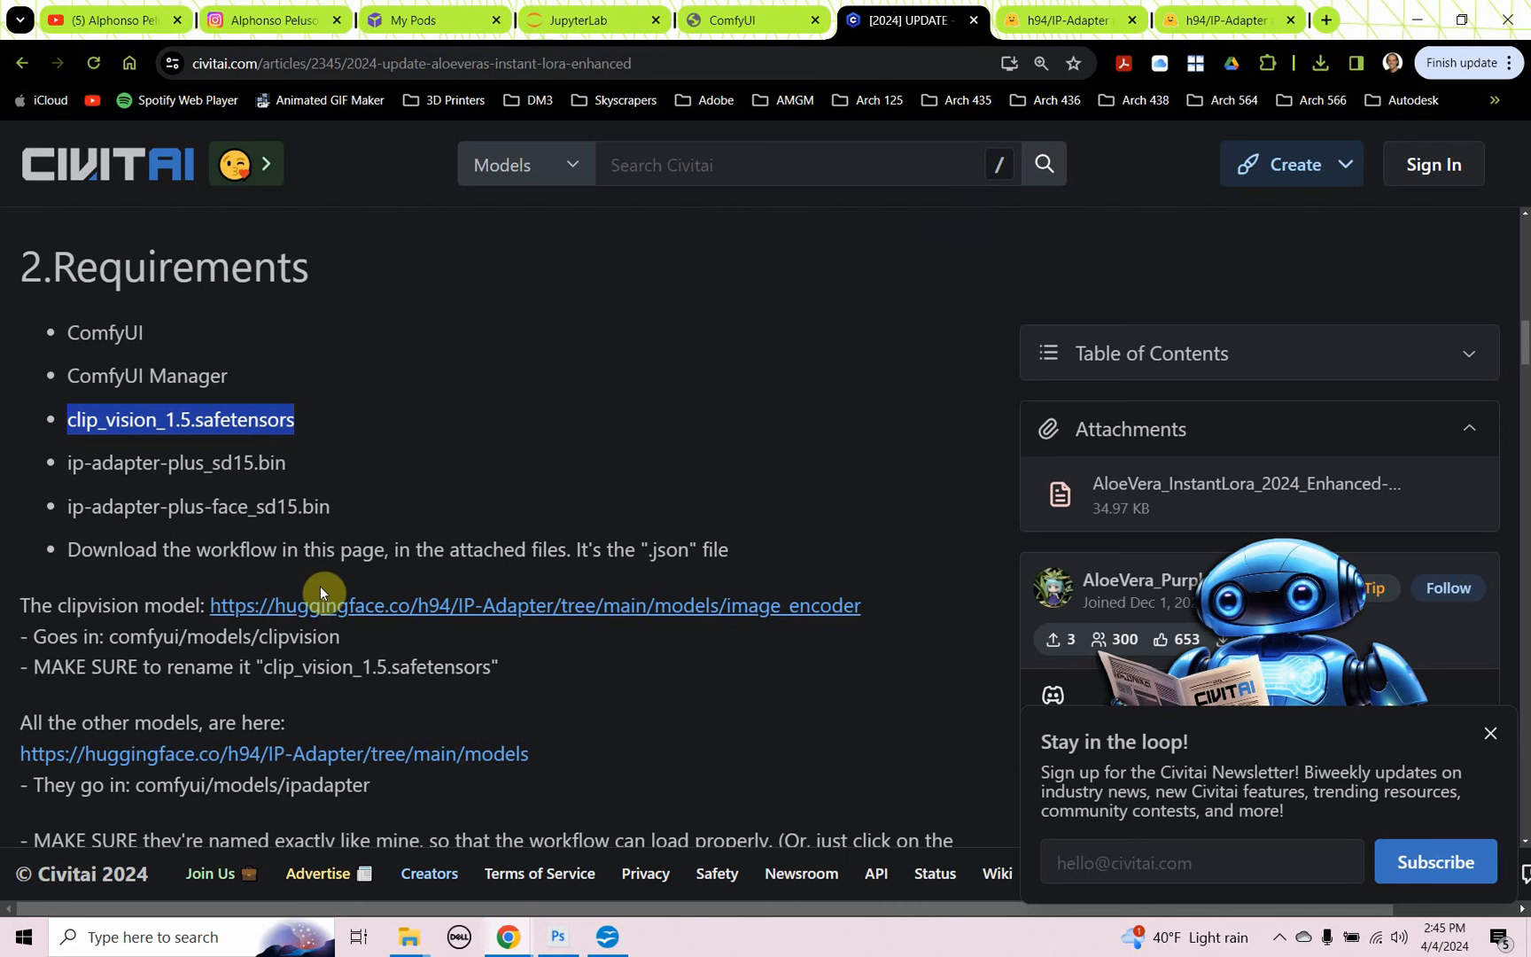
pyautogui.moveTo(181, 492)
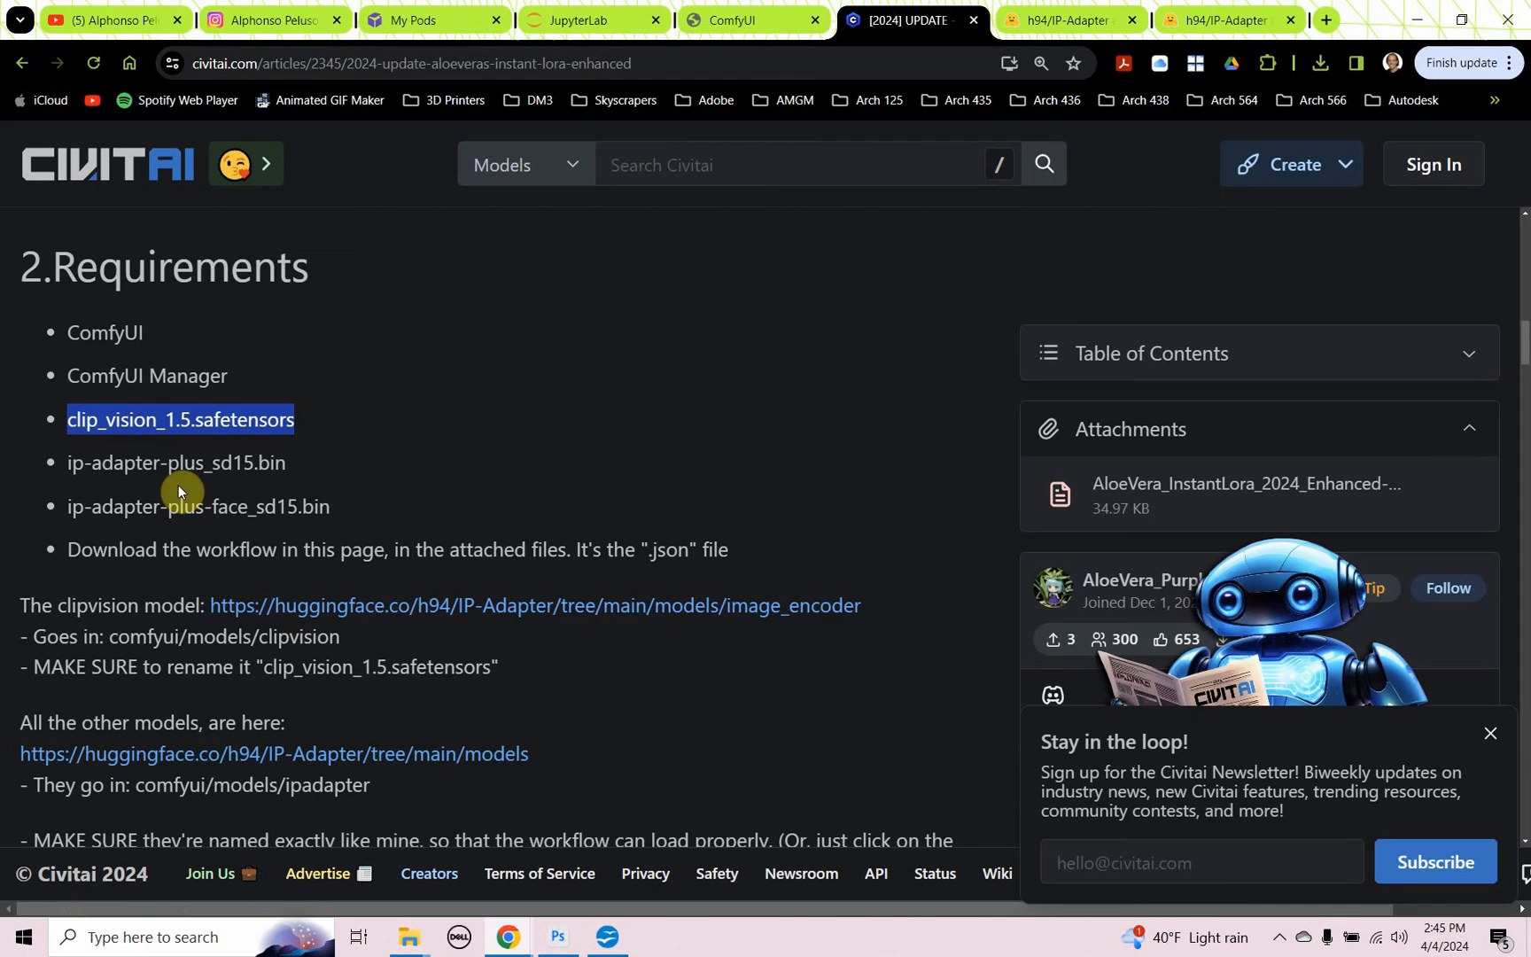
# Step: Check JupyterLab's models/clip_vision folder against the image_encoder listing, then return to ComfyUI
pyautogui.click(570, 20)
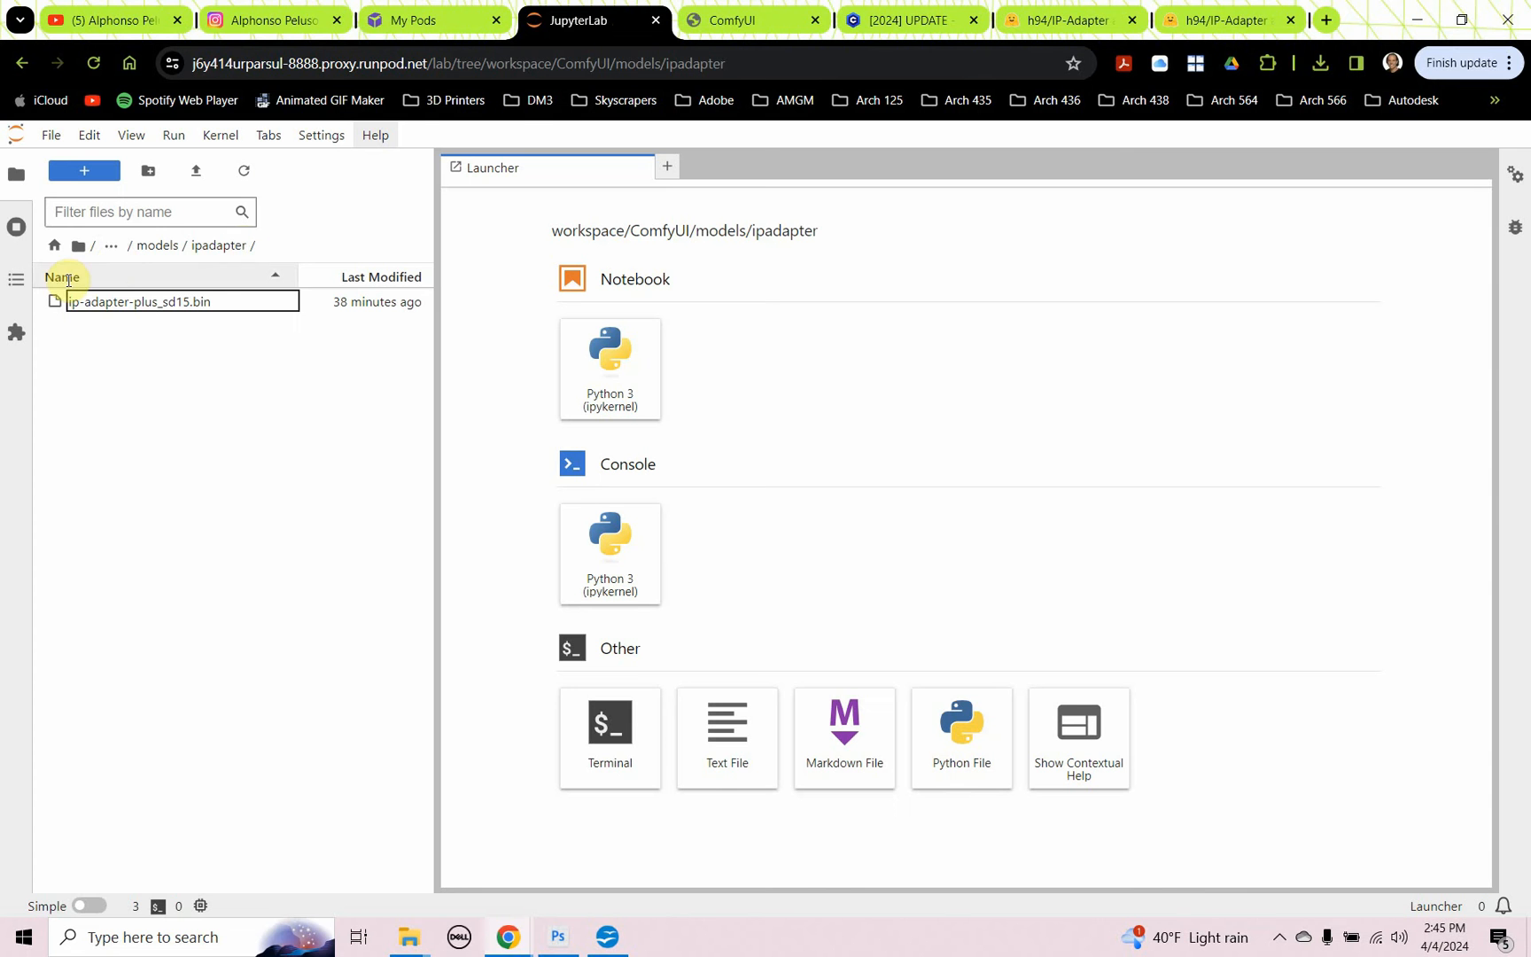
pyautogui.click(128, 245)
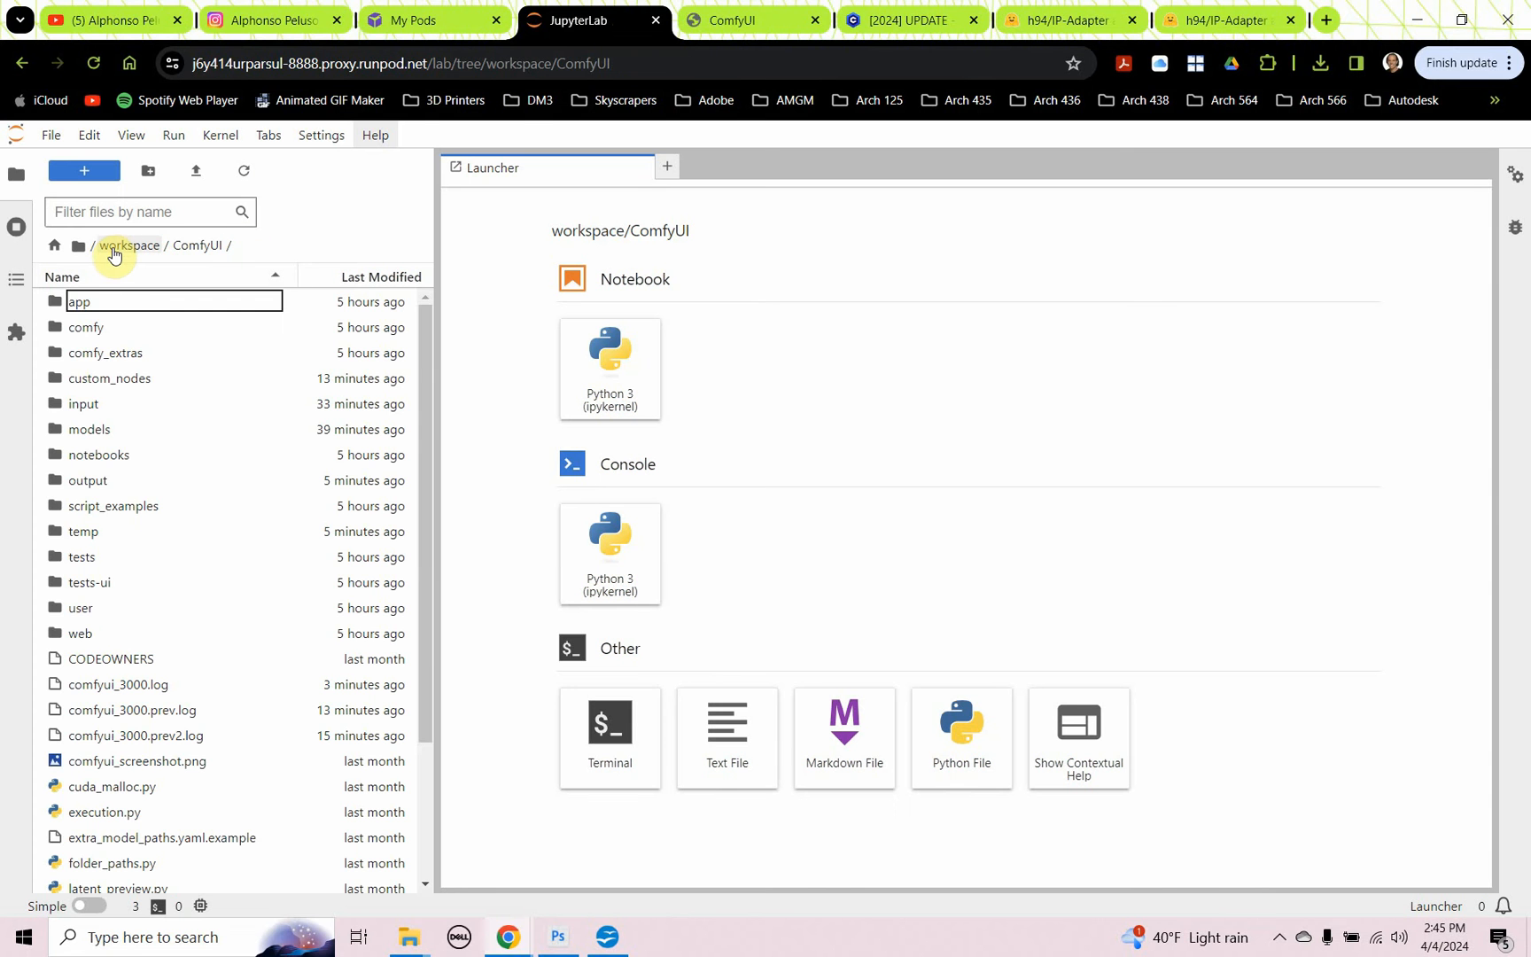
pyautogui.moveTo(128, 428)
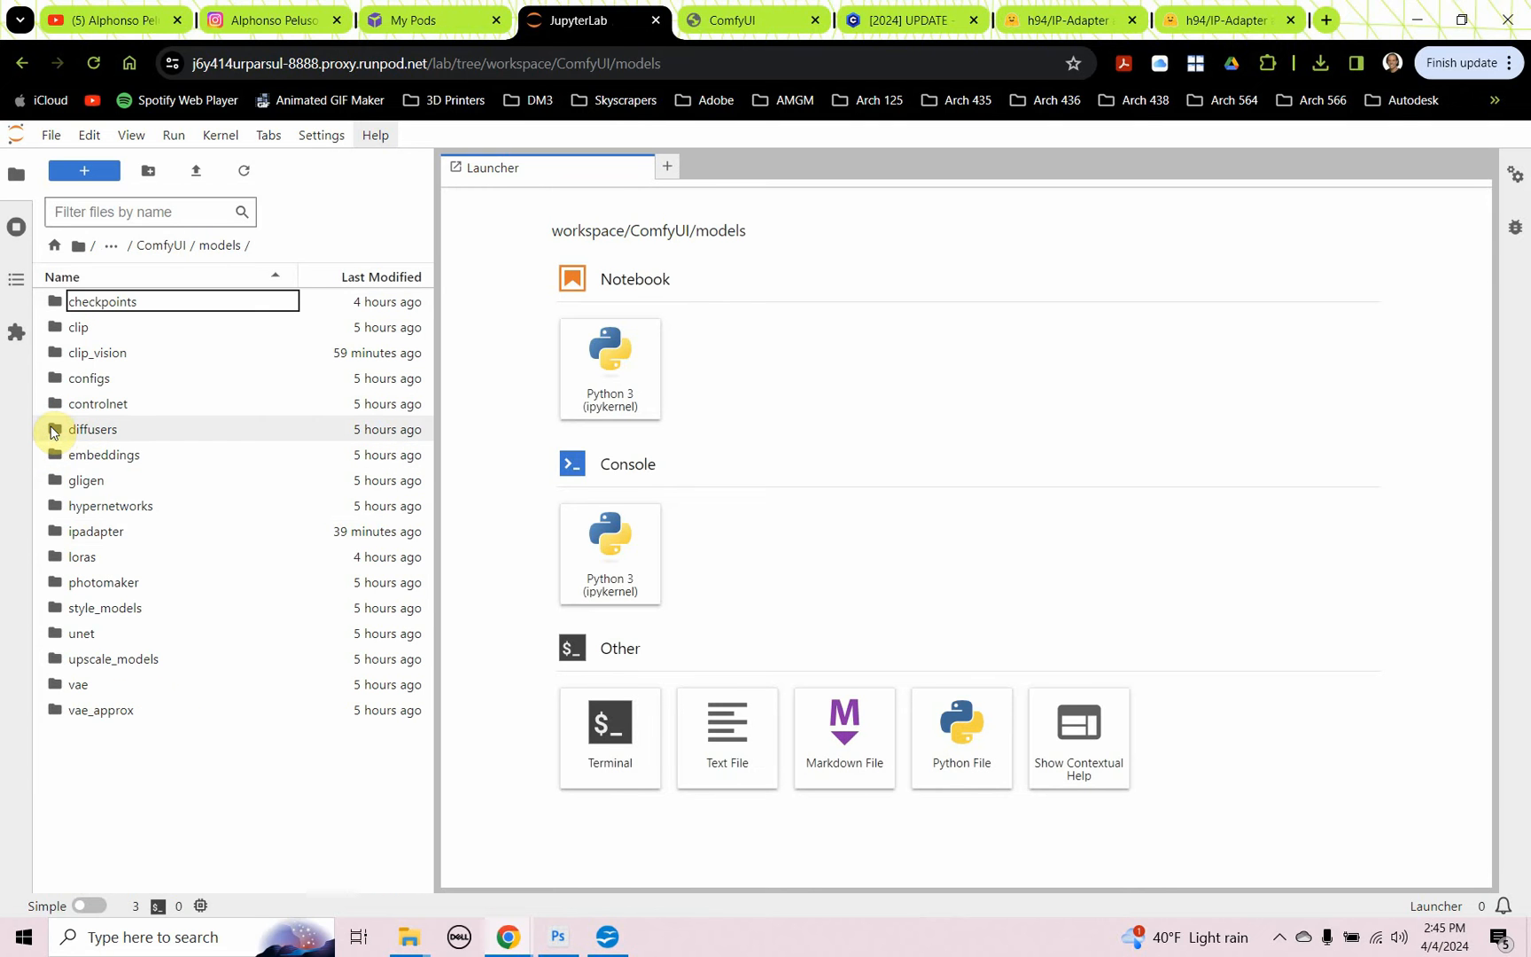
pyautogui.moveTo(58, 361)
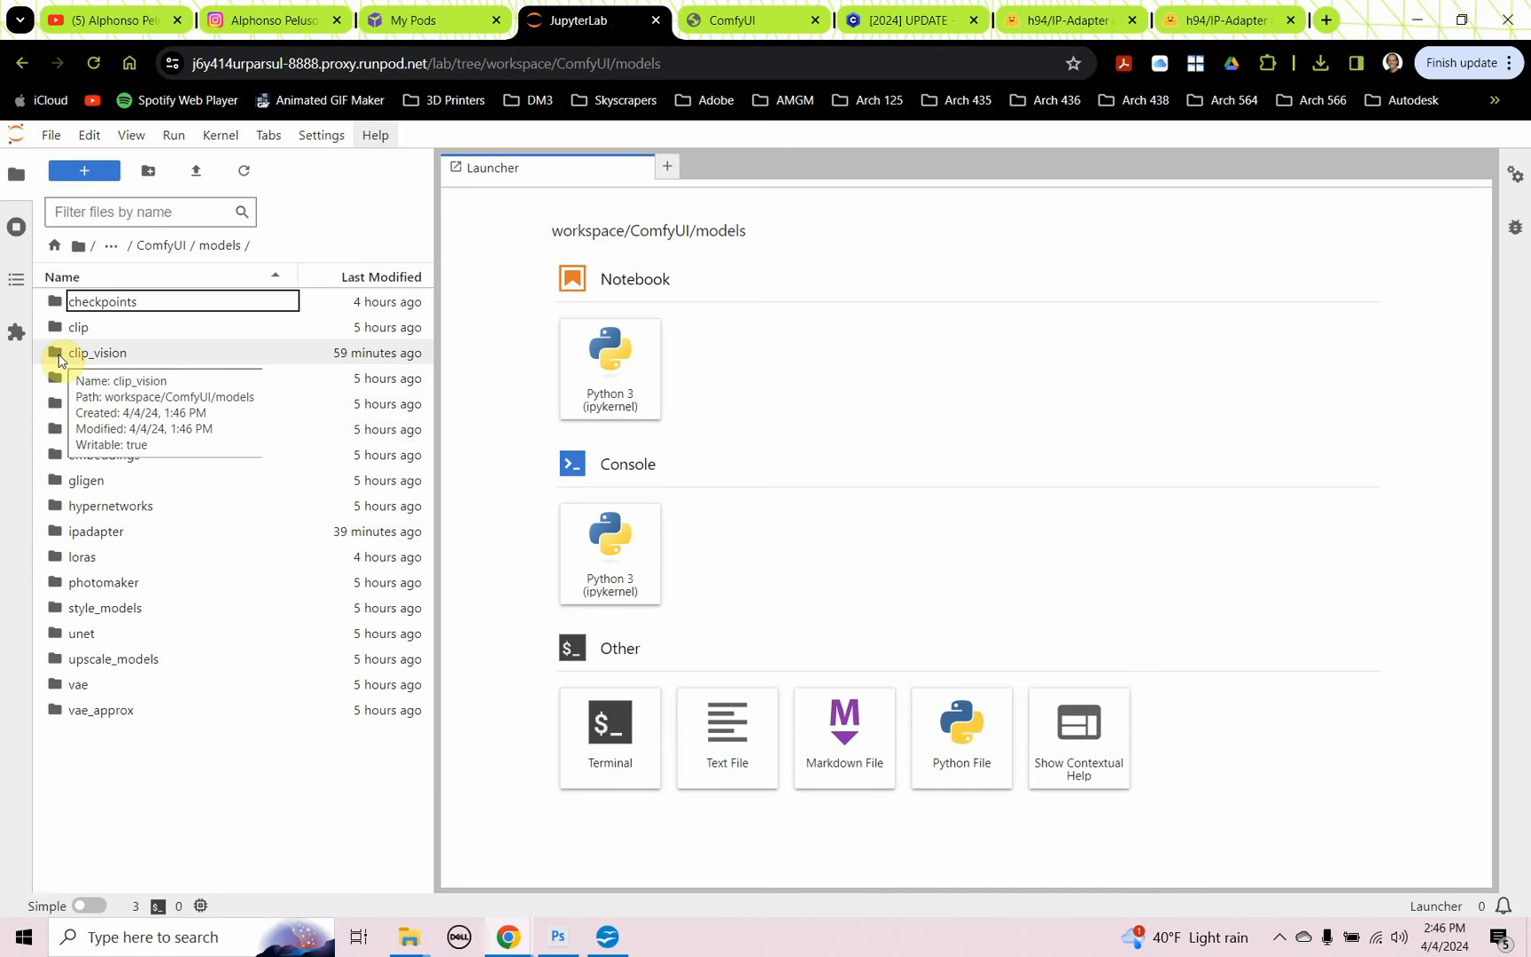
pyautogui.doubleClick(97, 353)
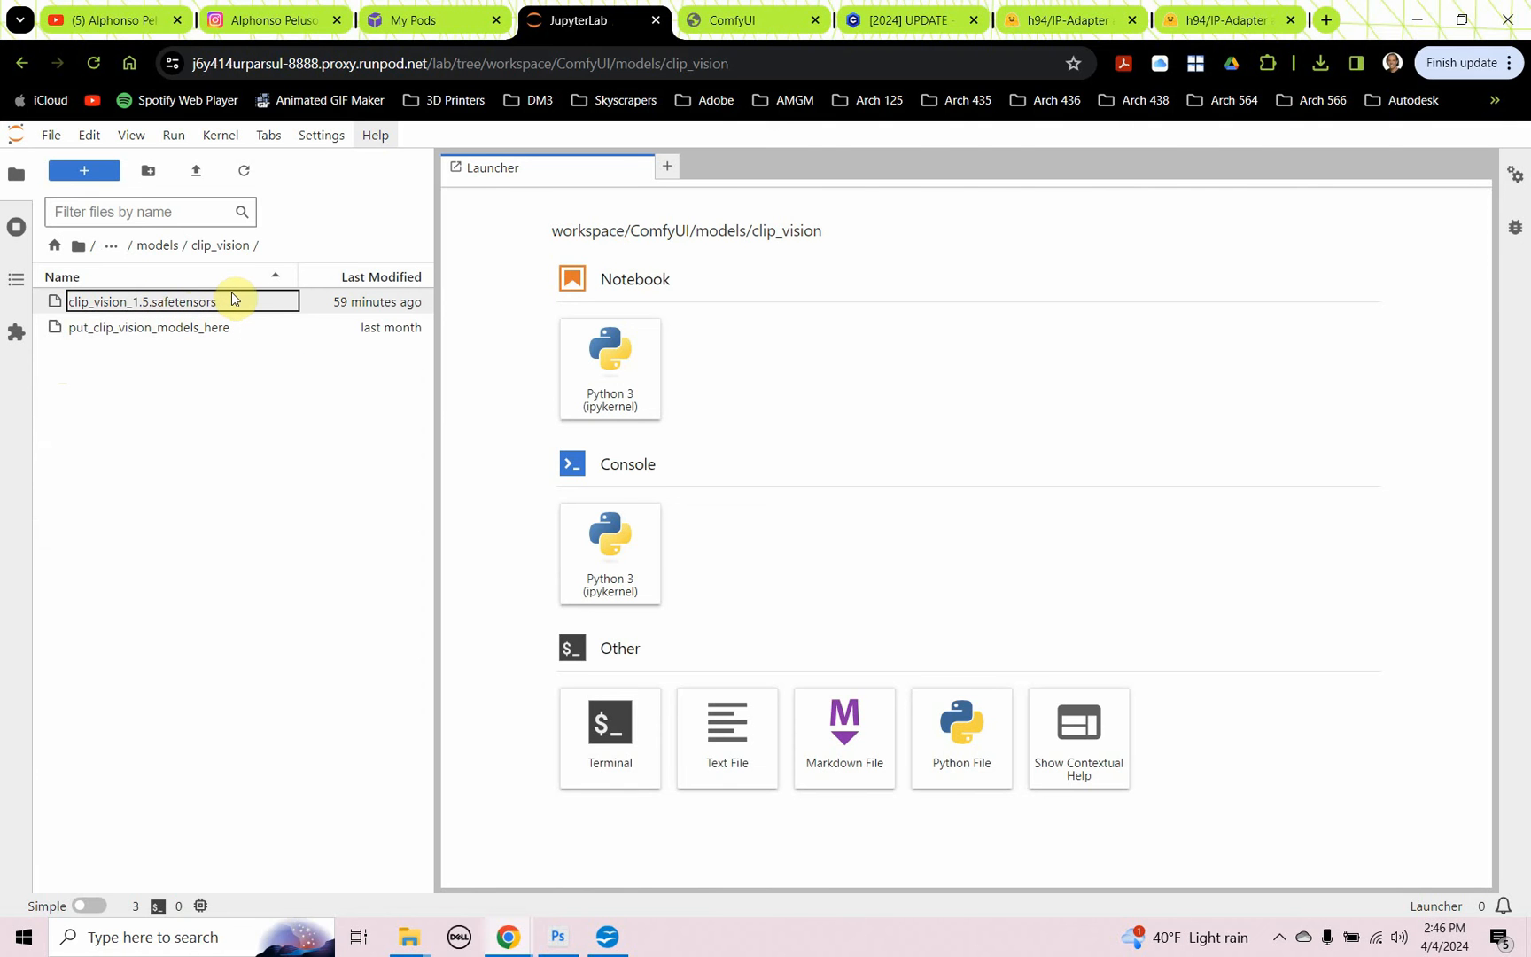
pyautogui.click(1063, 20)
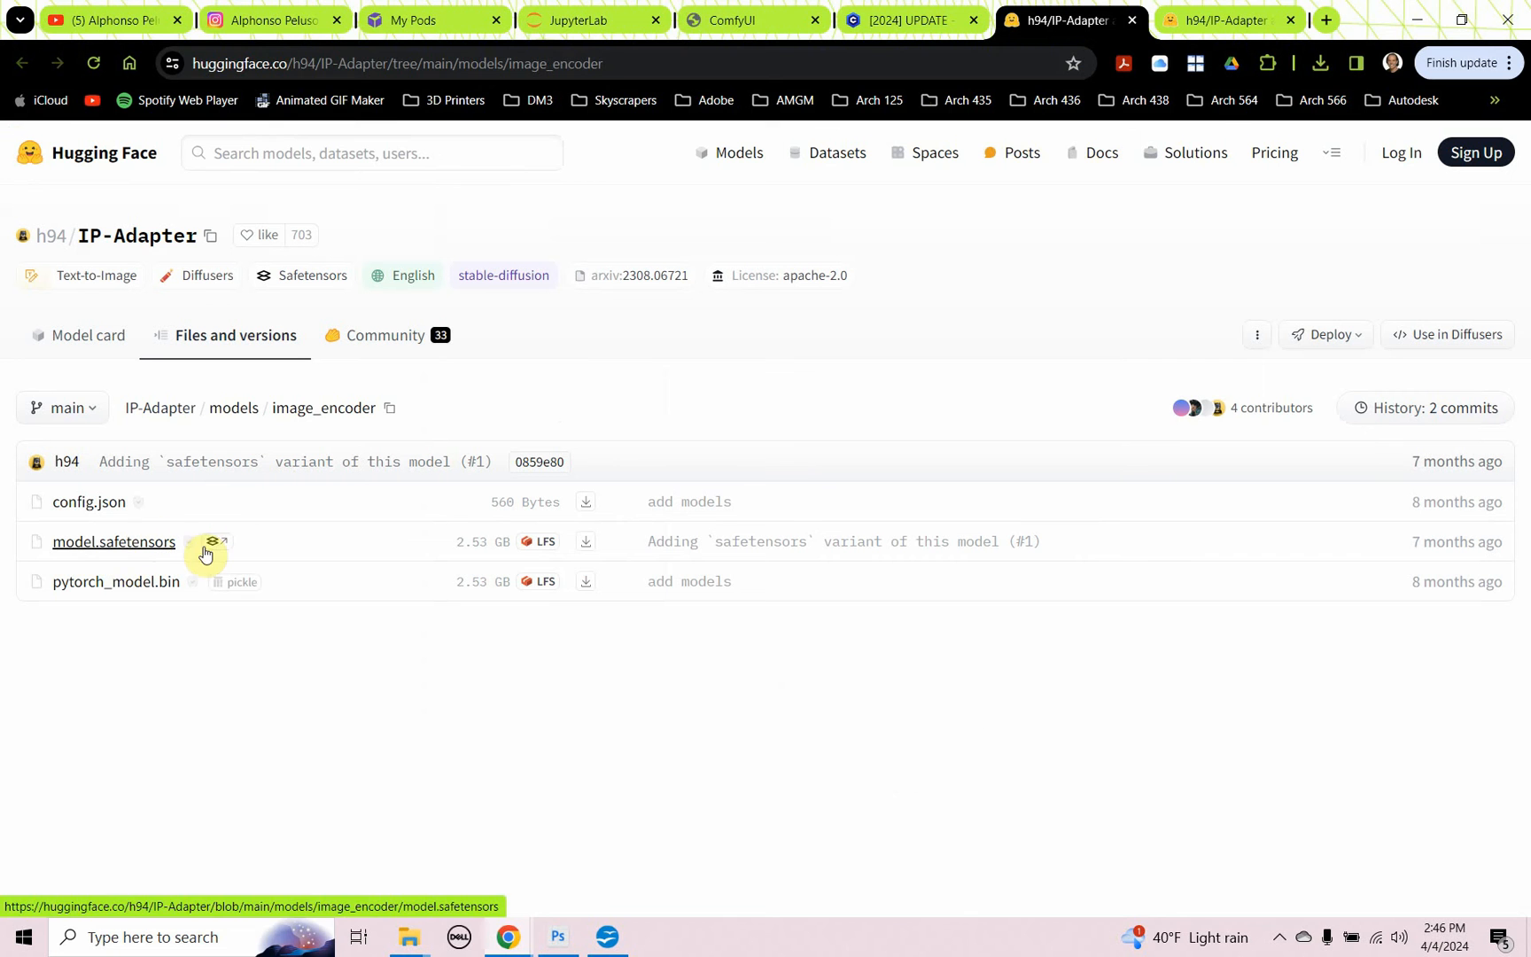
pyautogui.moveTo(895, 19)
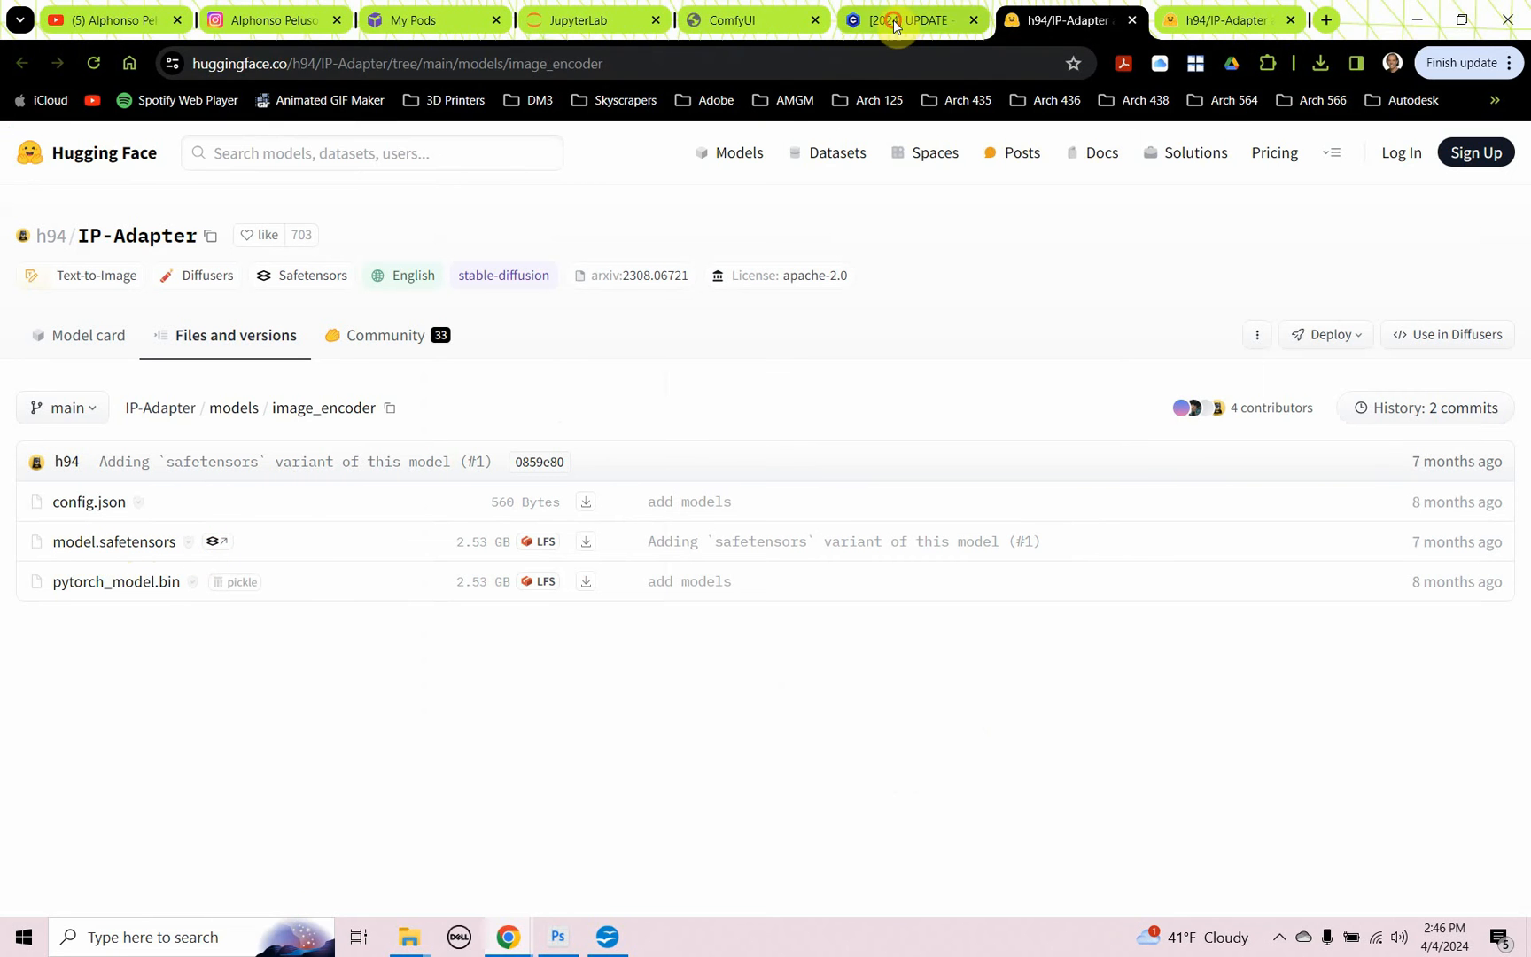
pyautogui.click(908, 19)
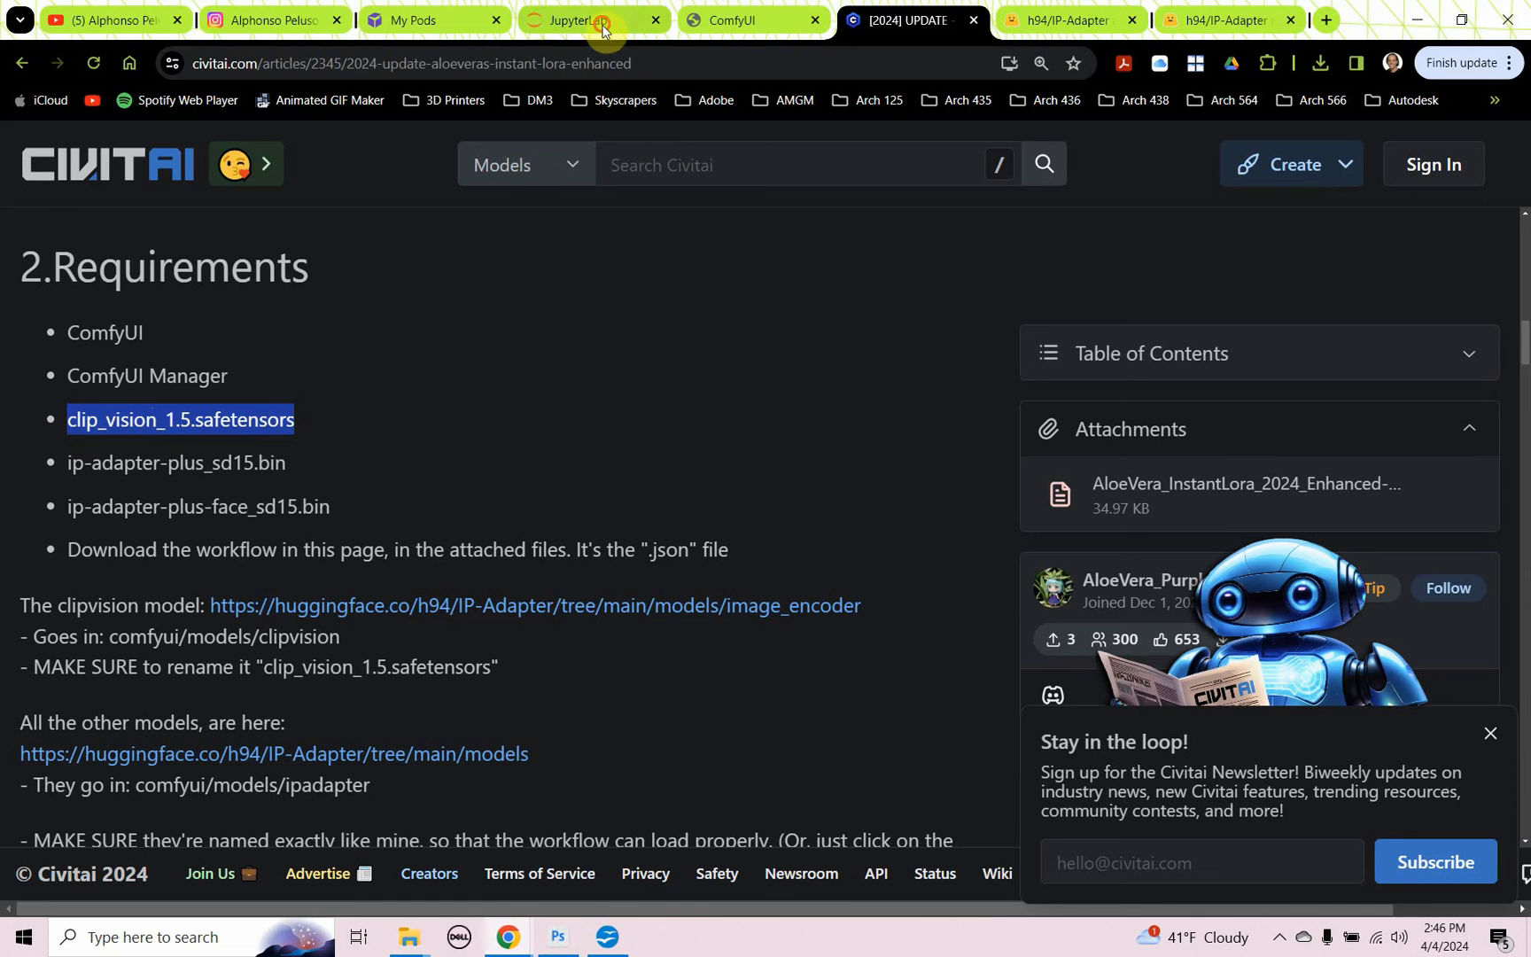
pyautogui.click(587, 19)
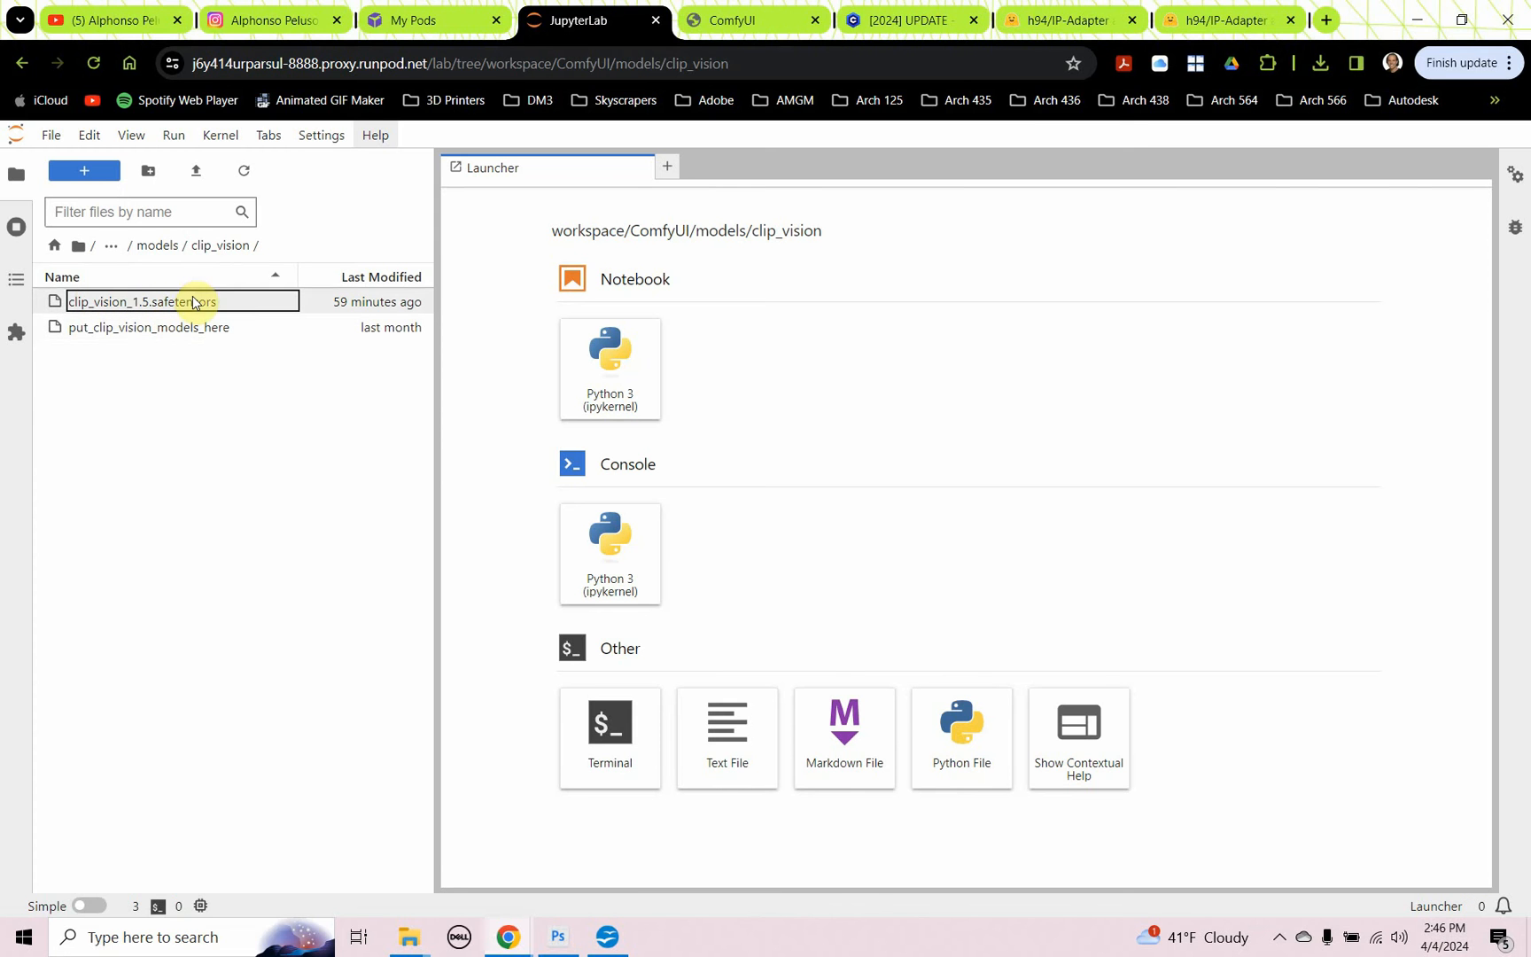
pyautogui.click(906, 19)
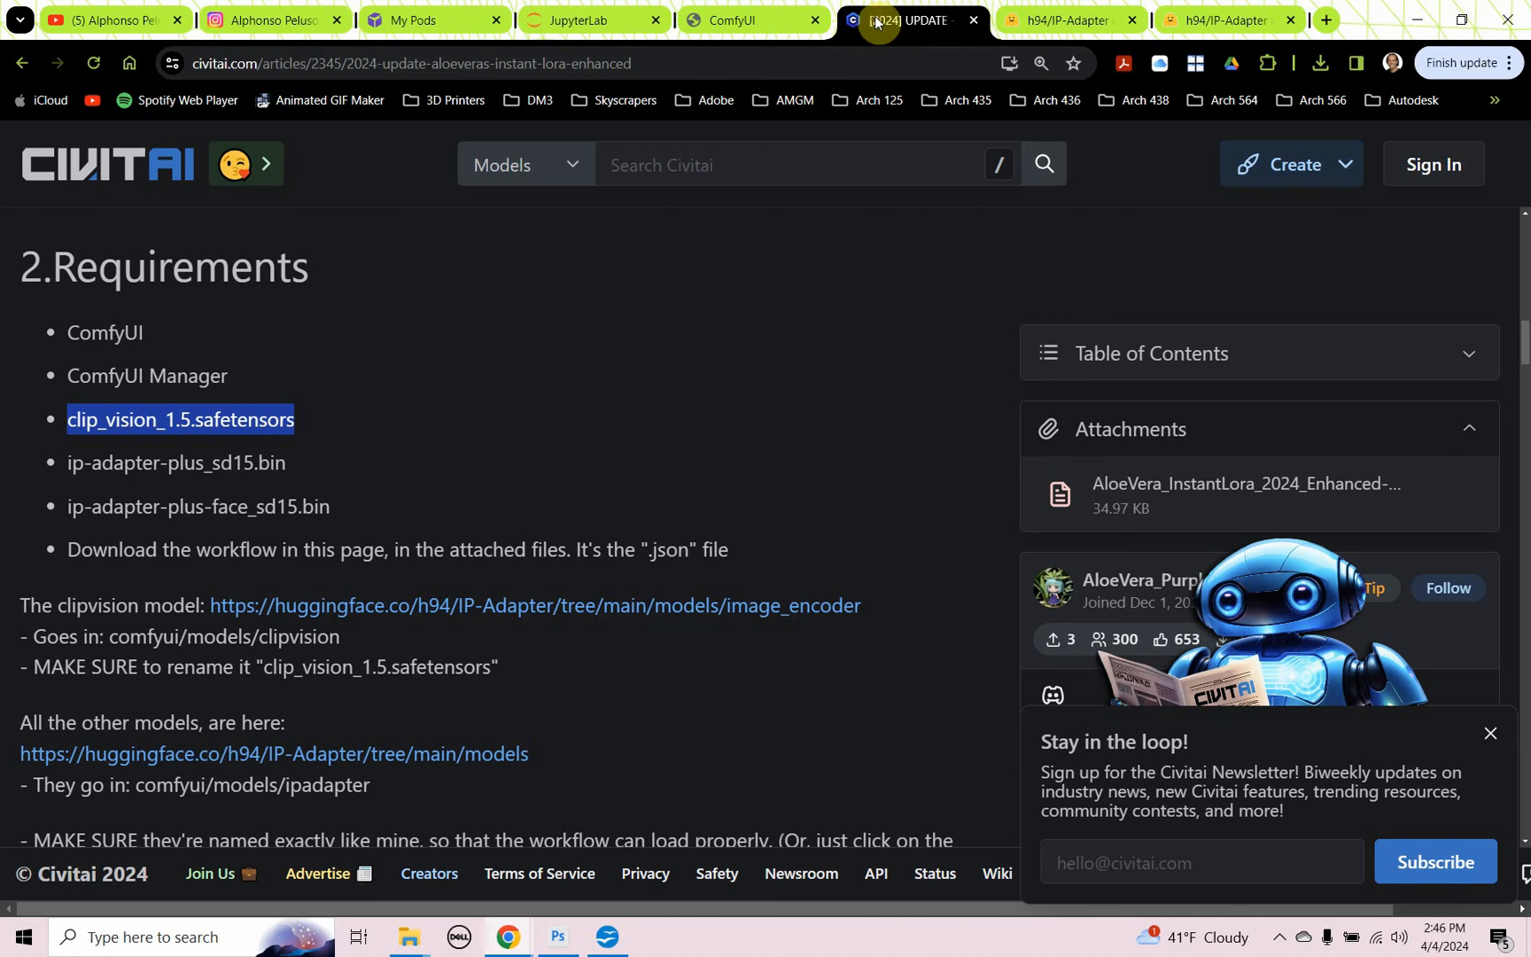
pyautogui.click(728, 20)
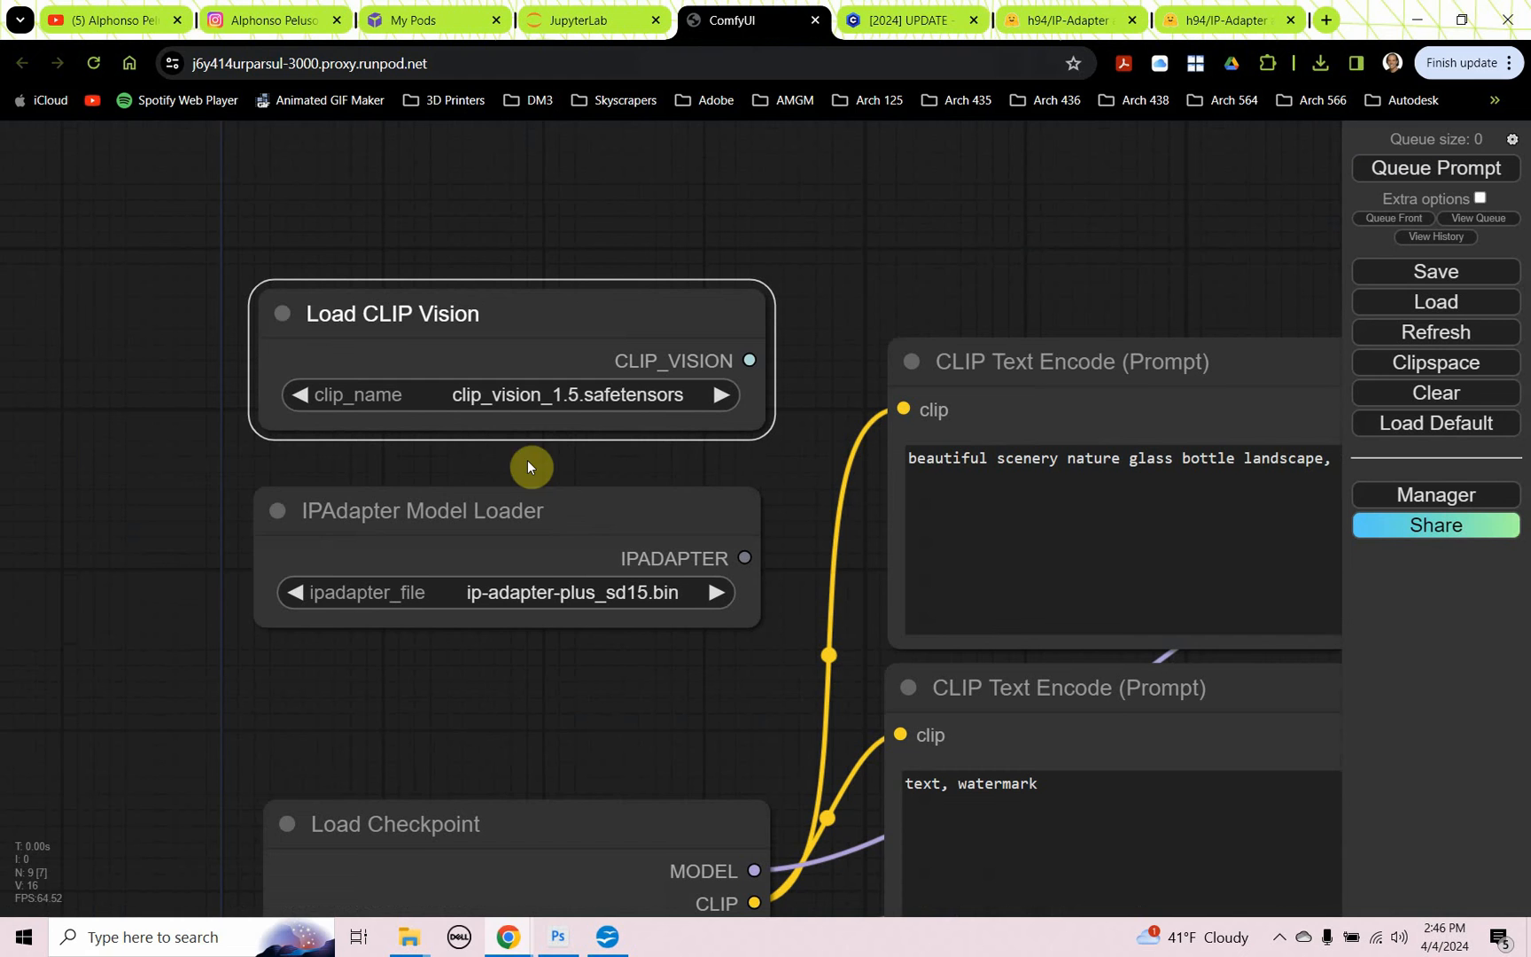
pyautogui.moveTo(553, 416)
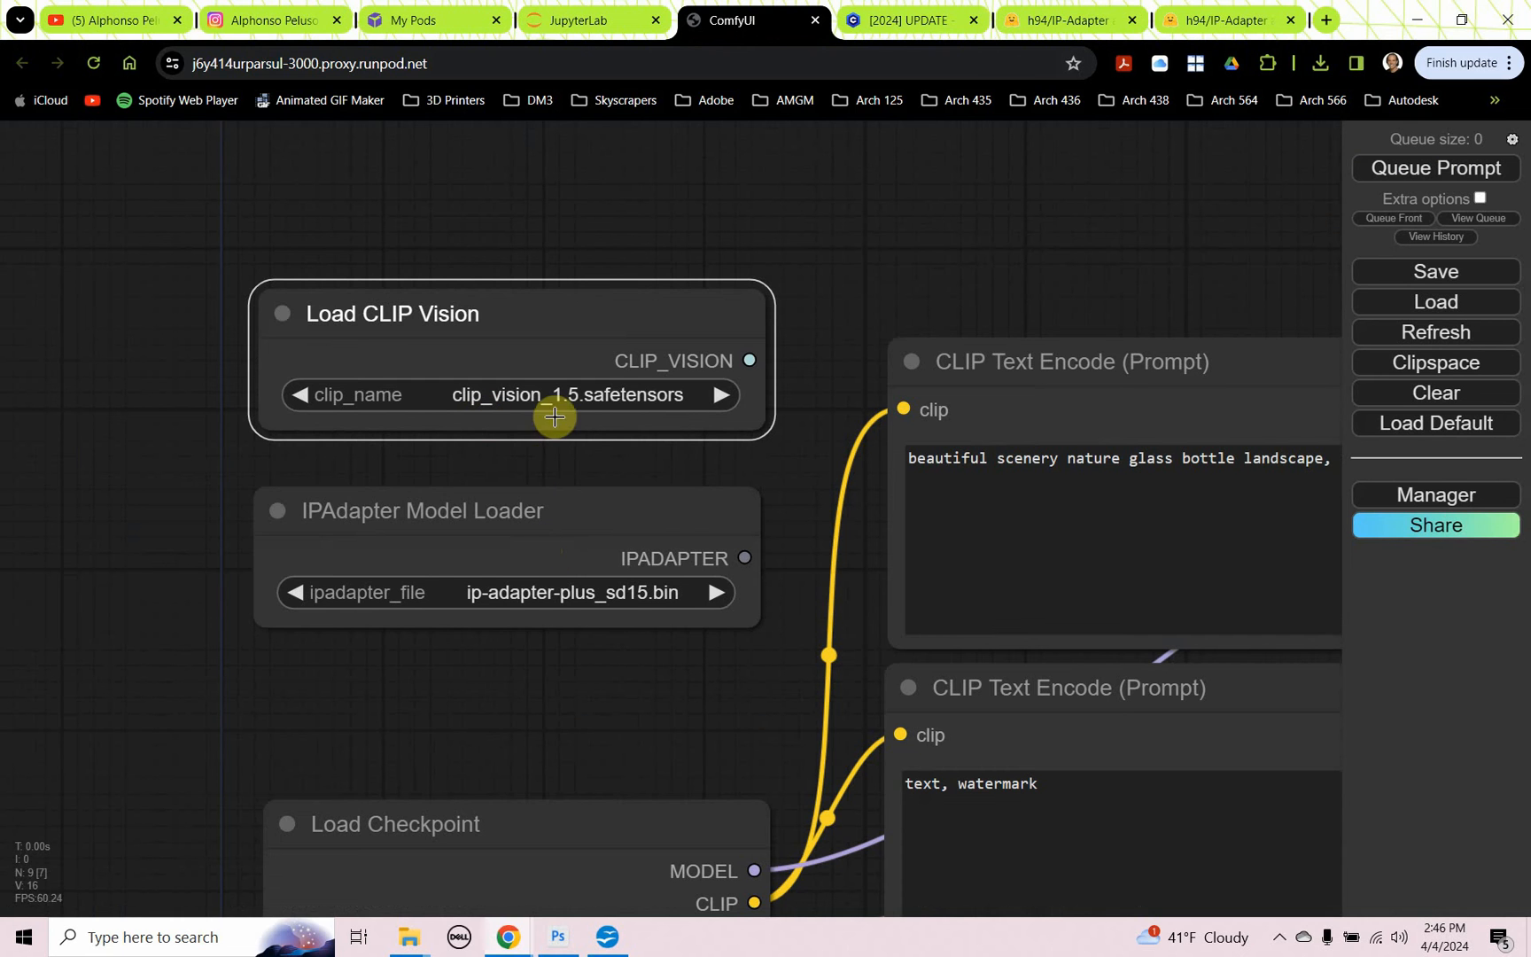
pyautogui.moveTo(471, 618)
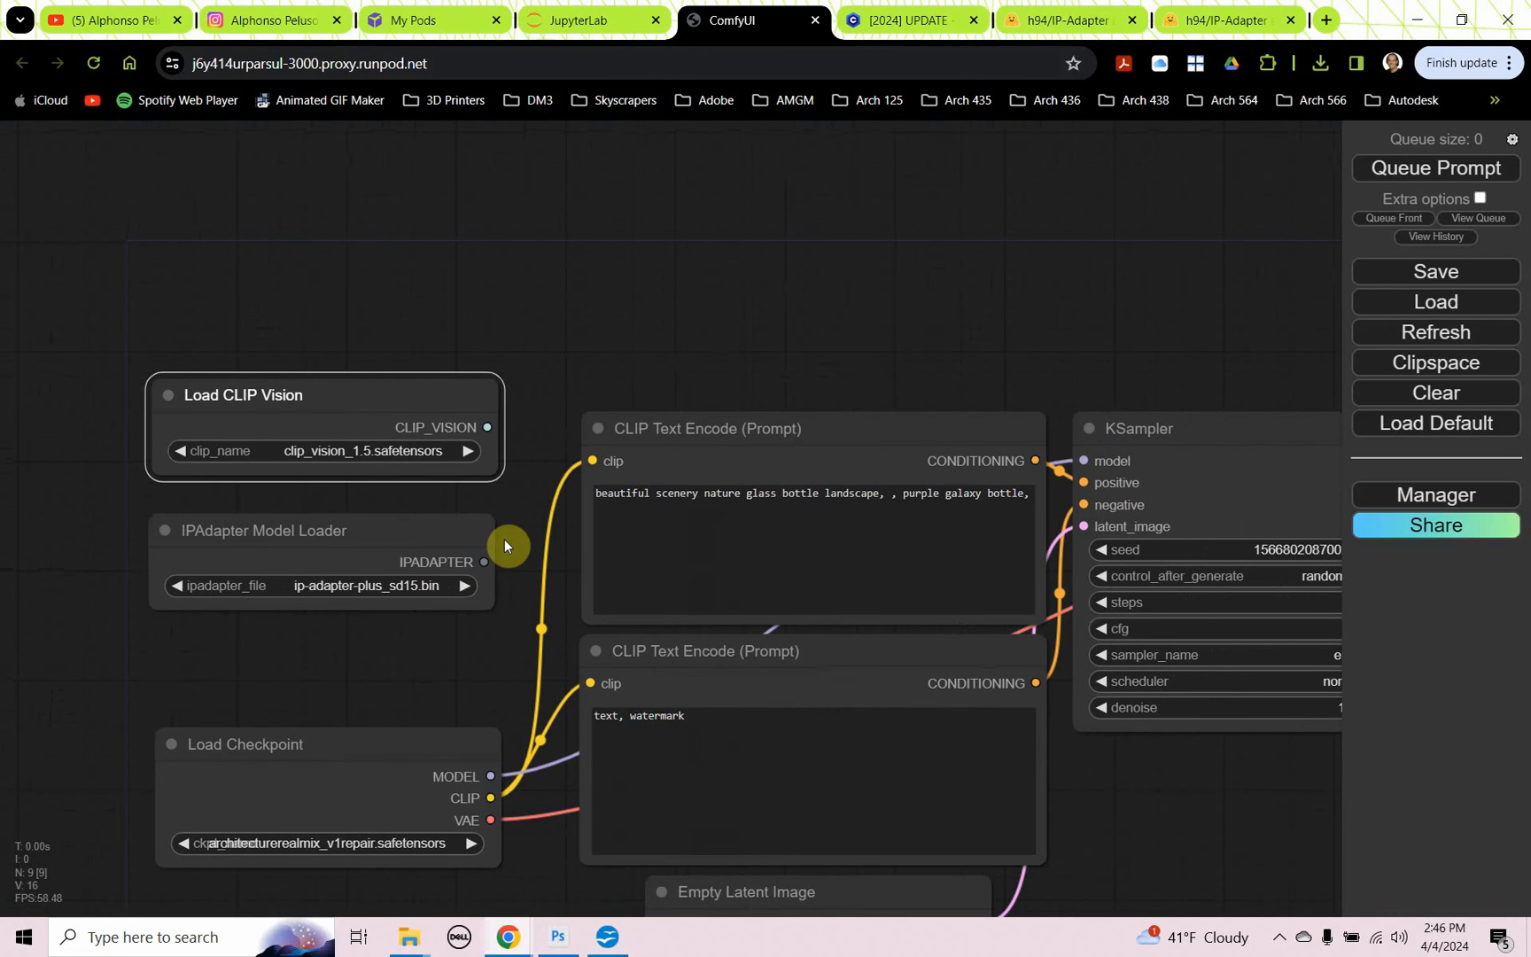
pyautogui.moveTo(518, 556)
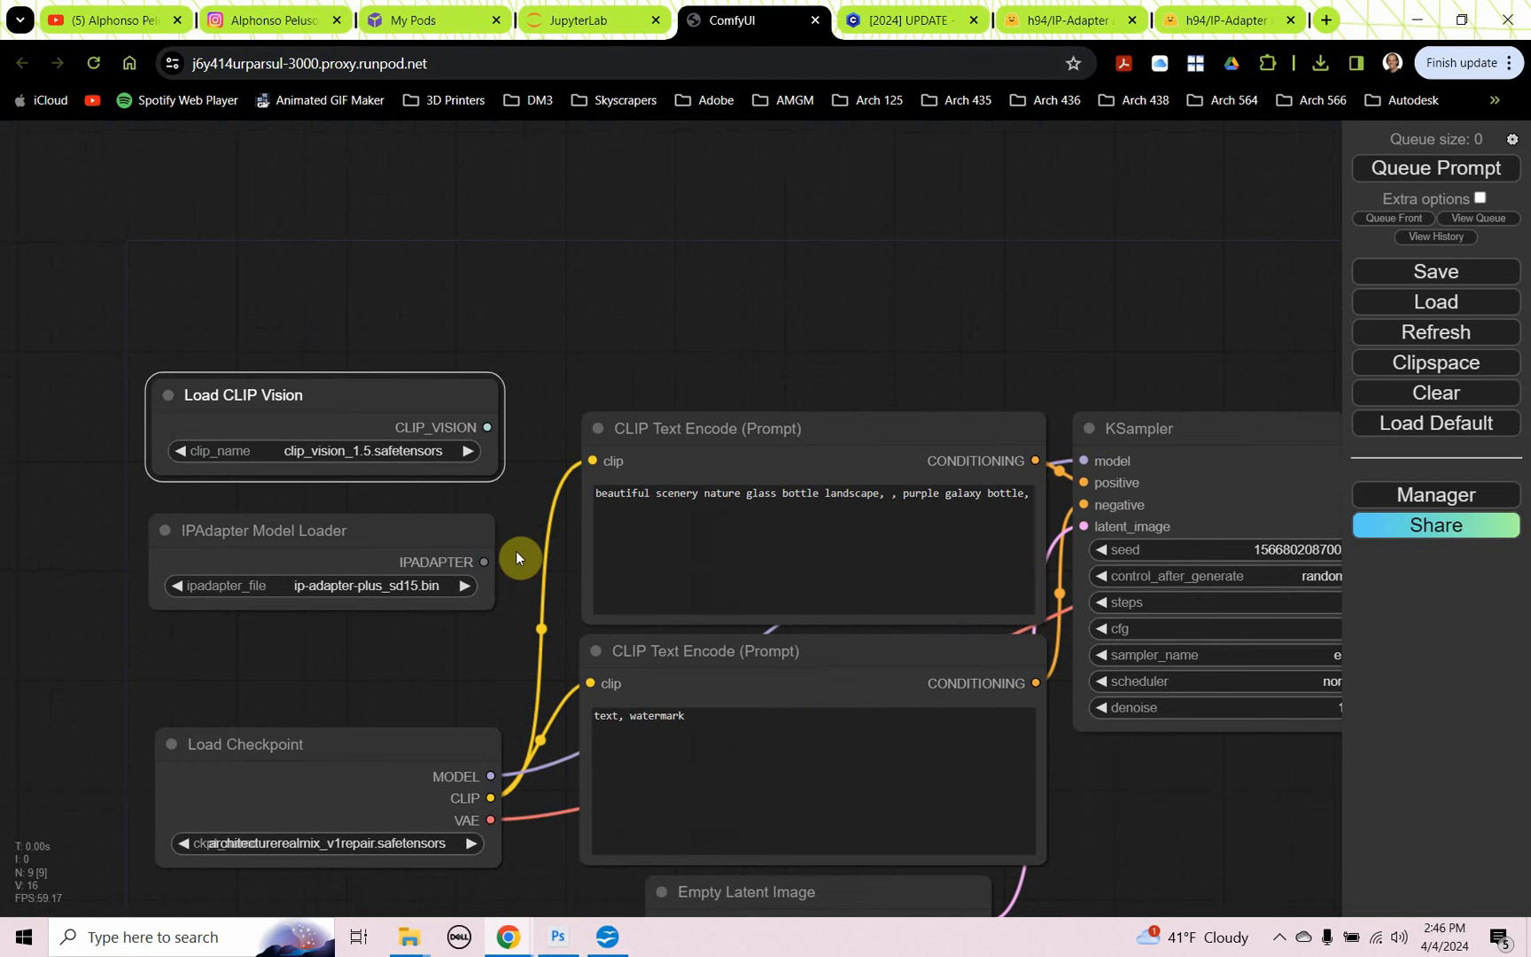
pyautogui.moveTo(716, 318)
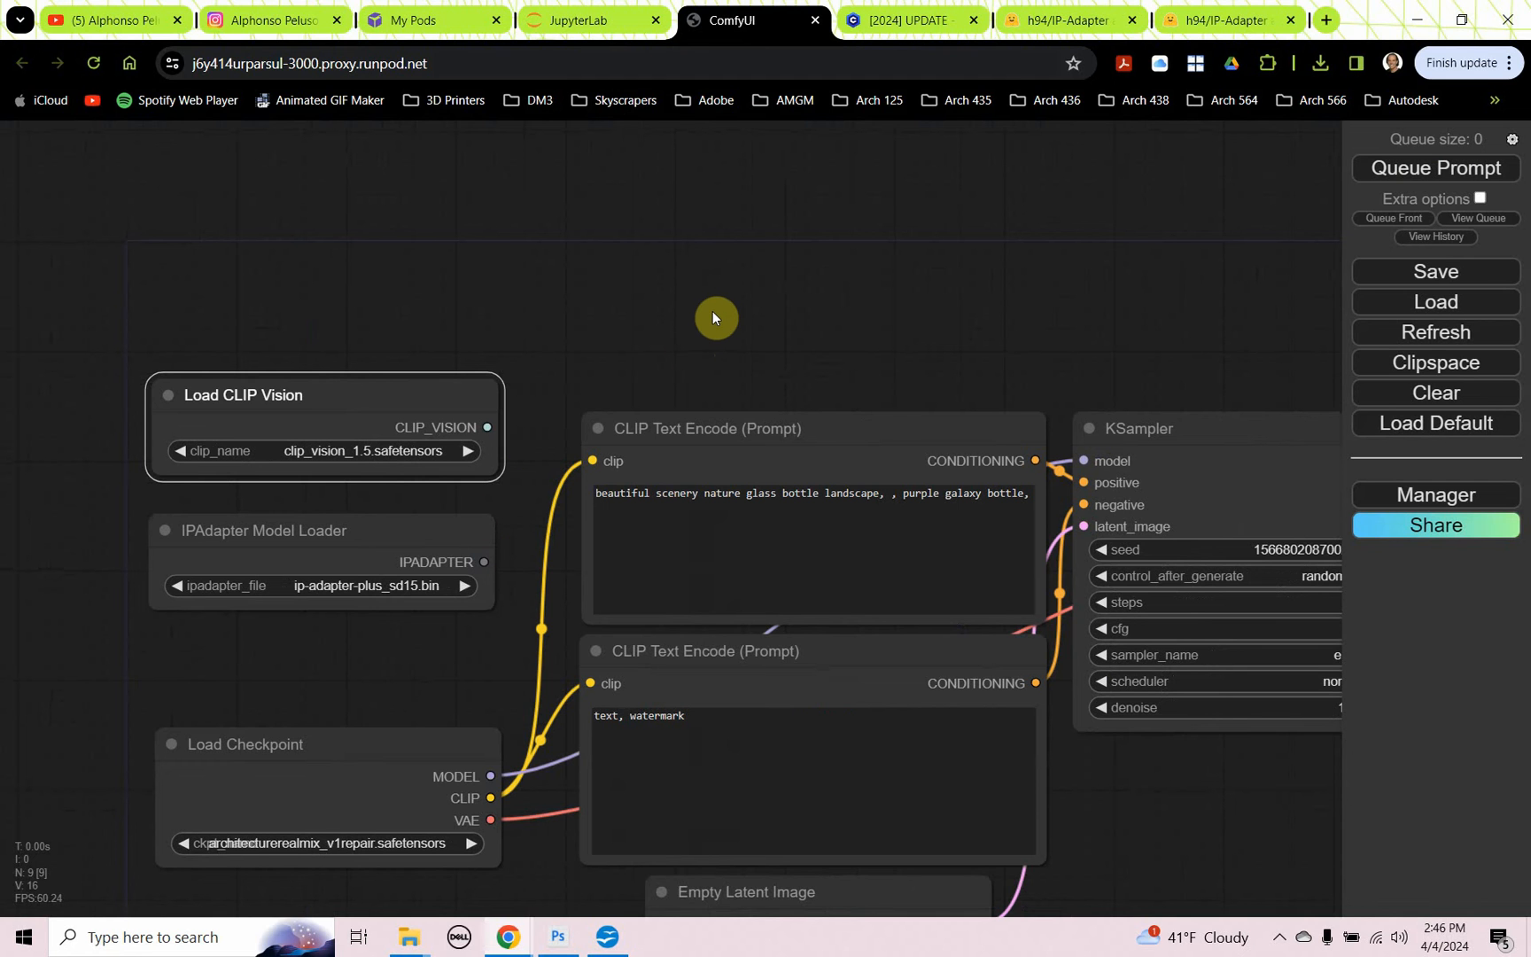
pyautogui.moveTo(723, 301)
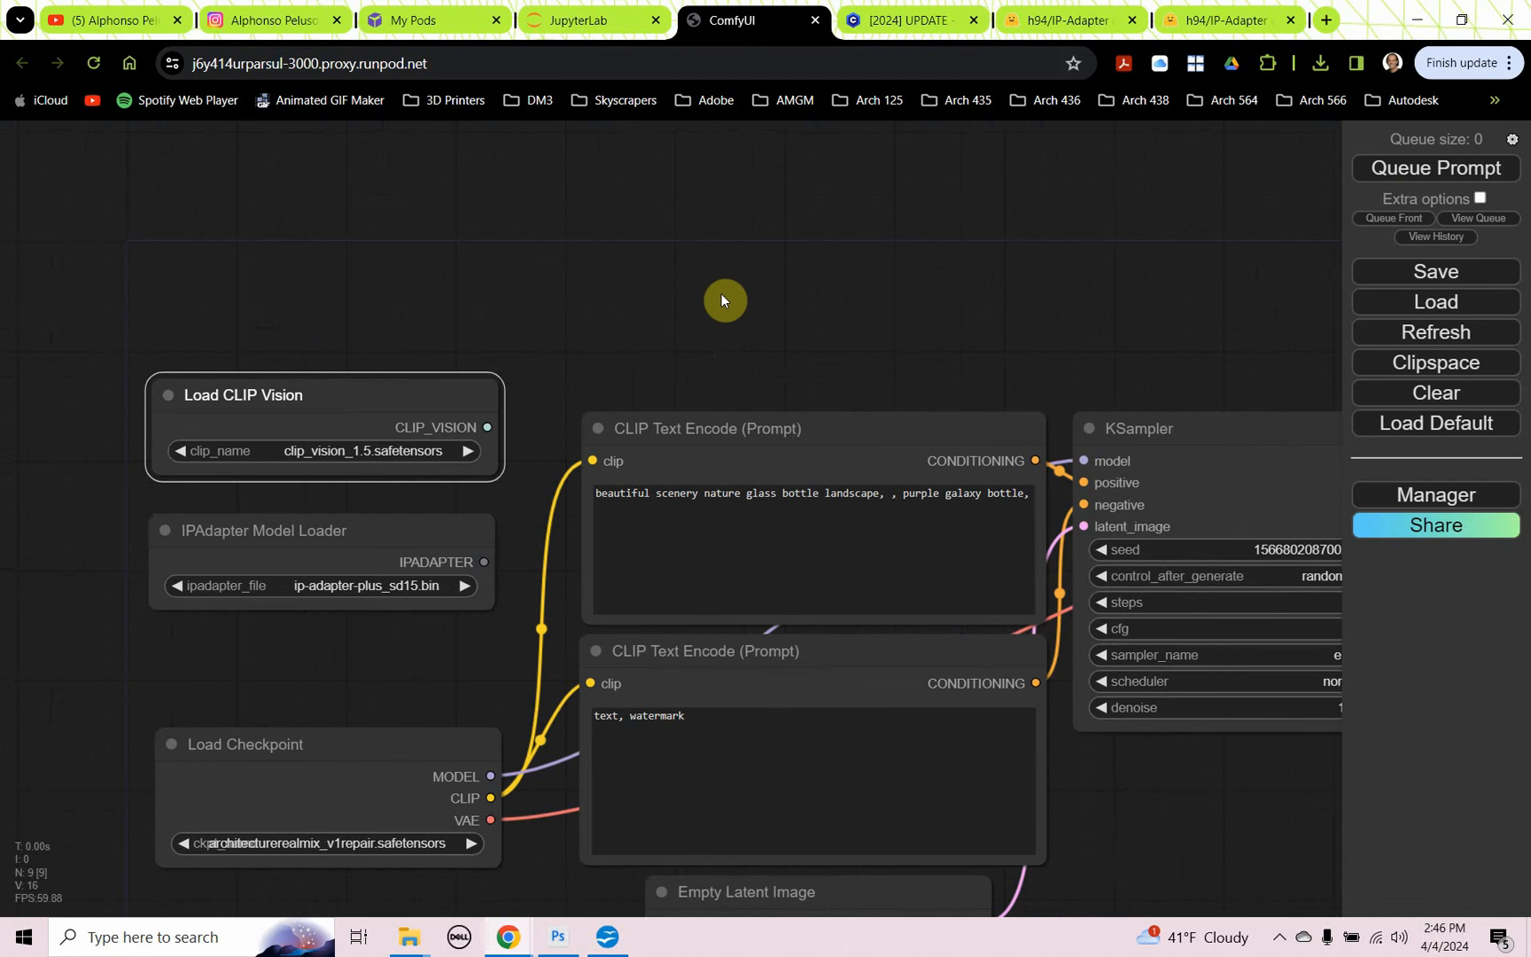
# Step: Add an IPAdapter Advanced node (weight 1.00, linear) from the node search 'ipad'
pyautogui.doubleClick(723, 300)
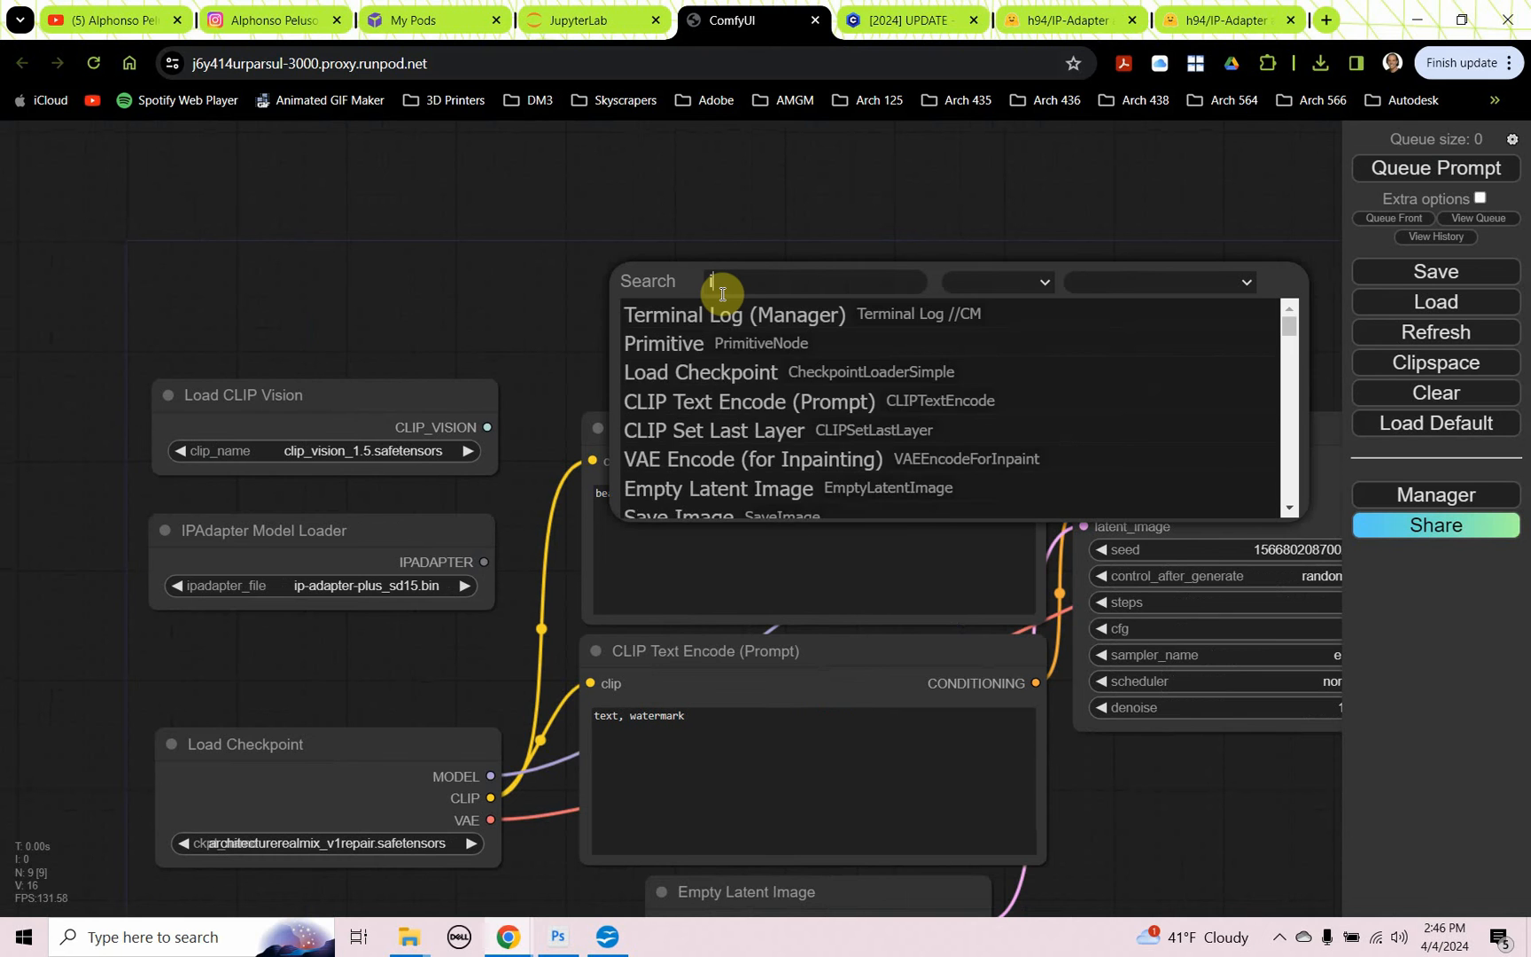
pyautogui.write('ipadapter')
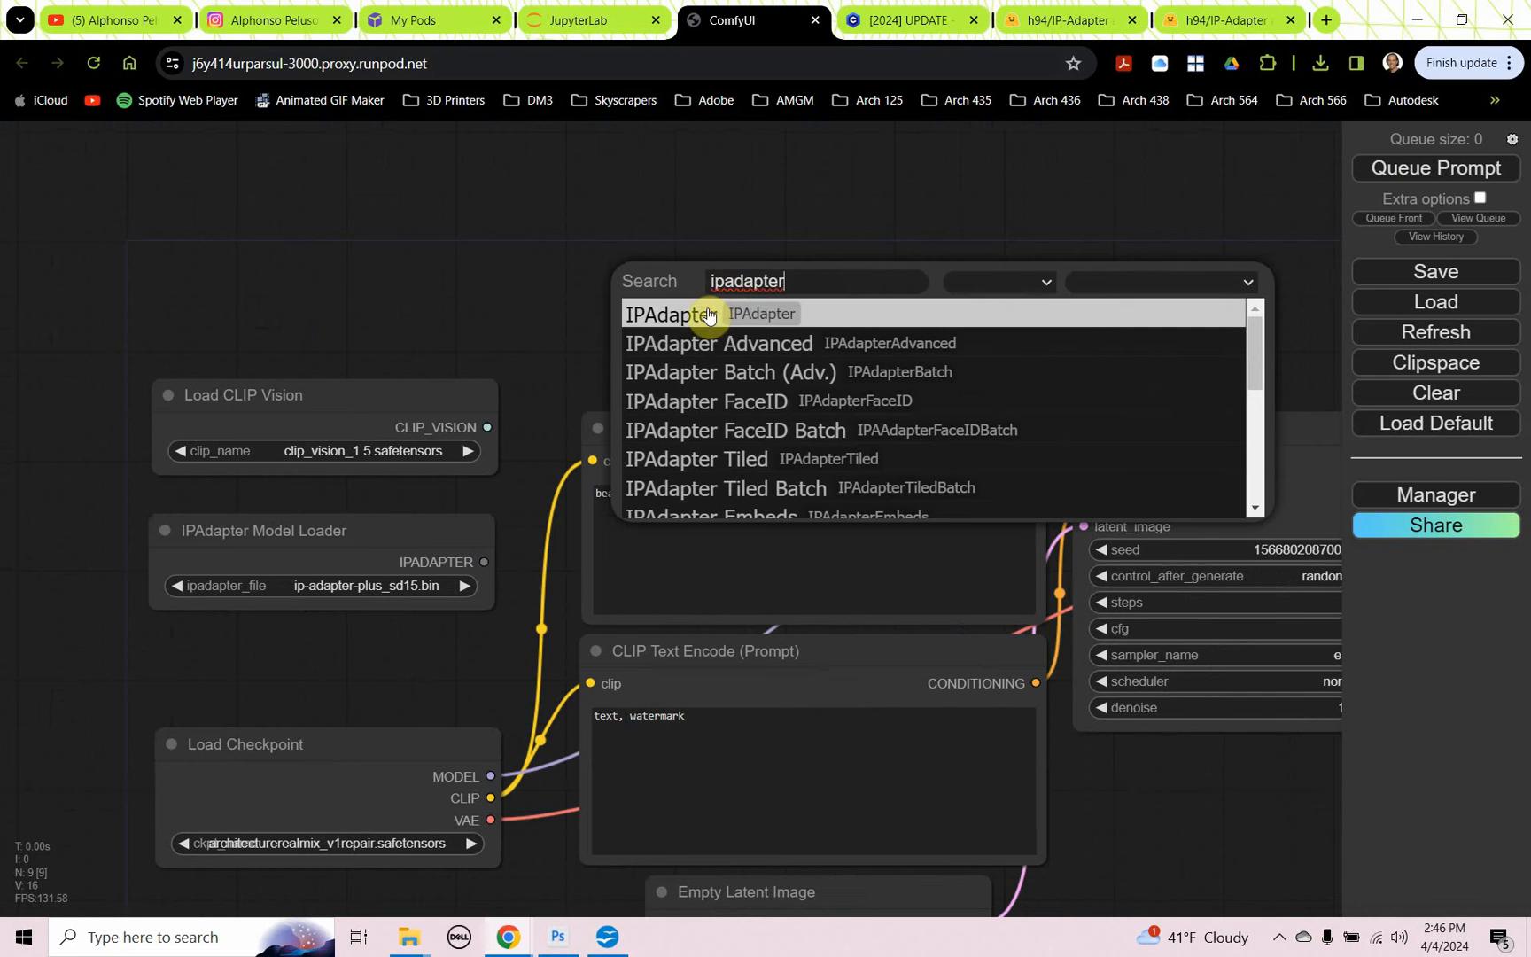
pyautogui.moveTo(693, 344)
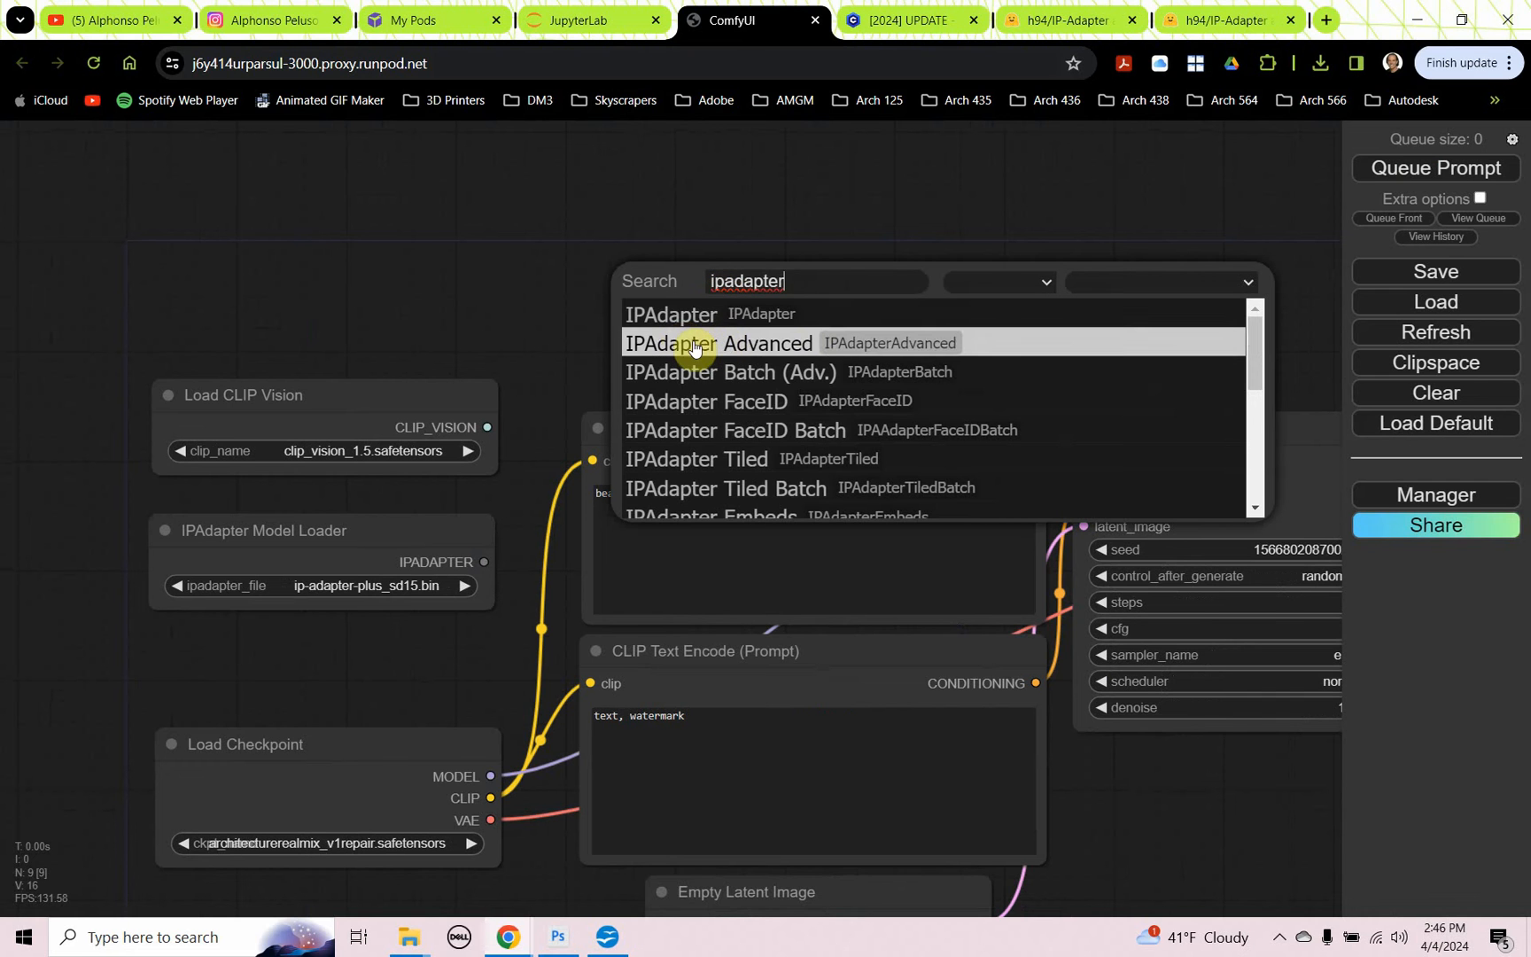
pyautogui.click(718, 342)
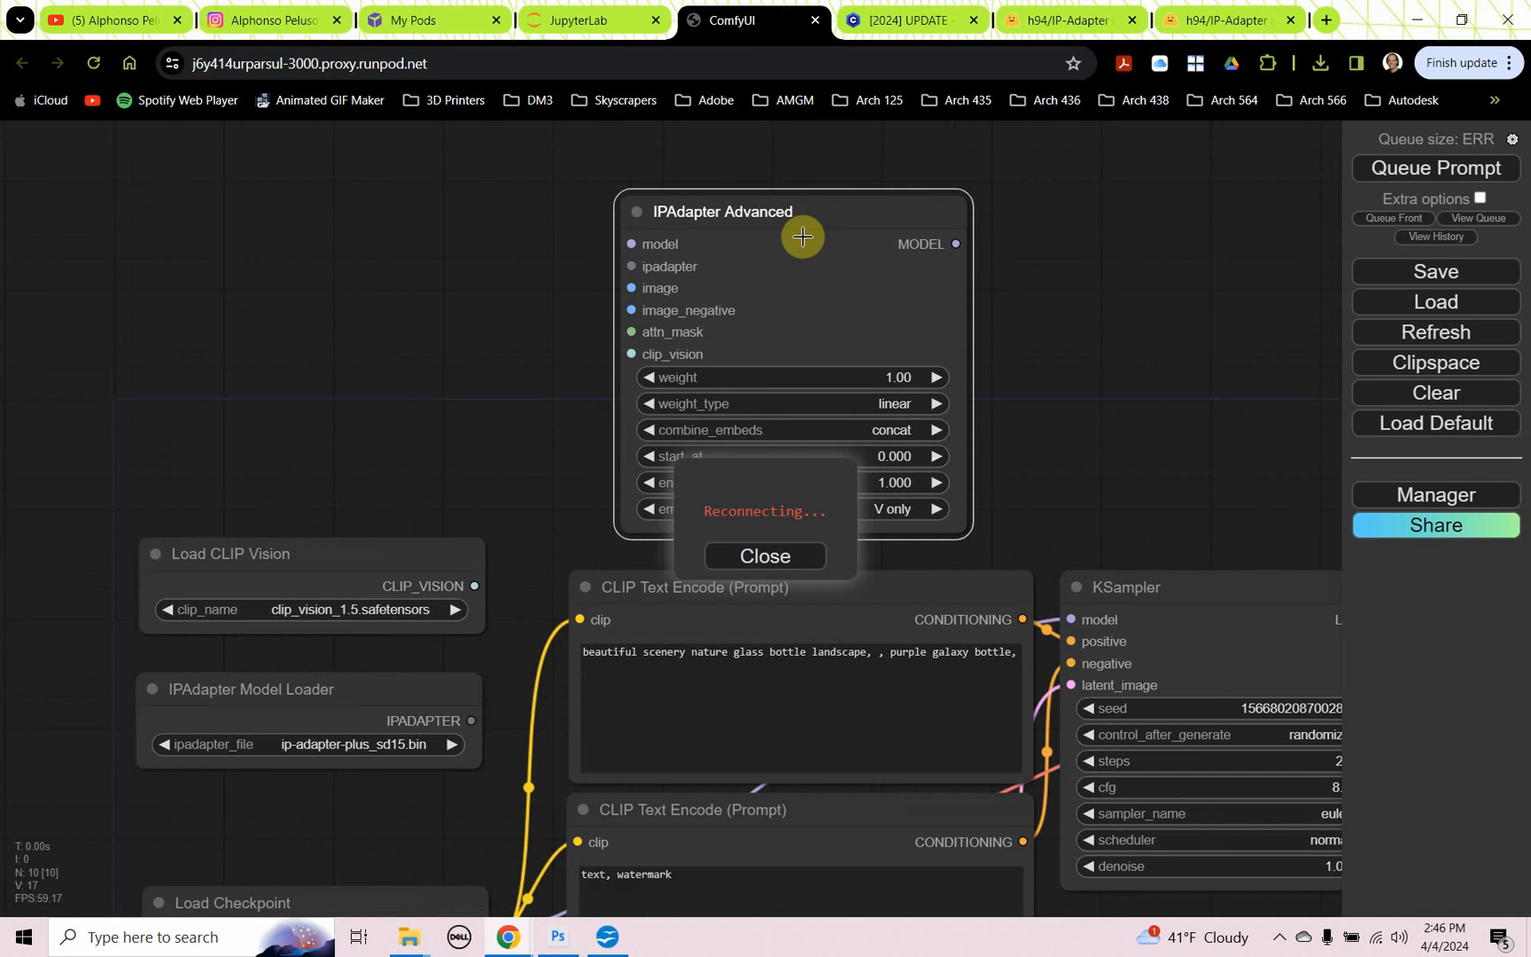
pyautogui.click(764, 555)
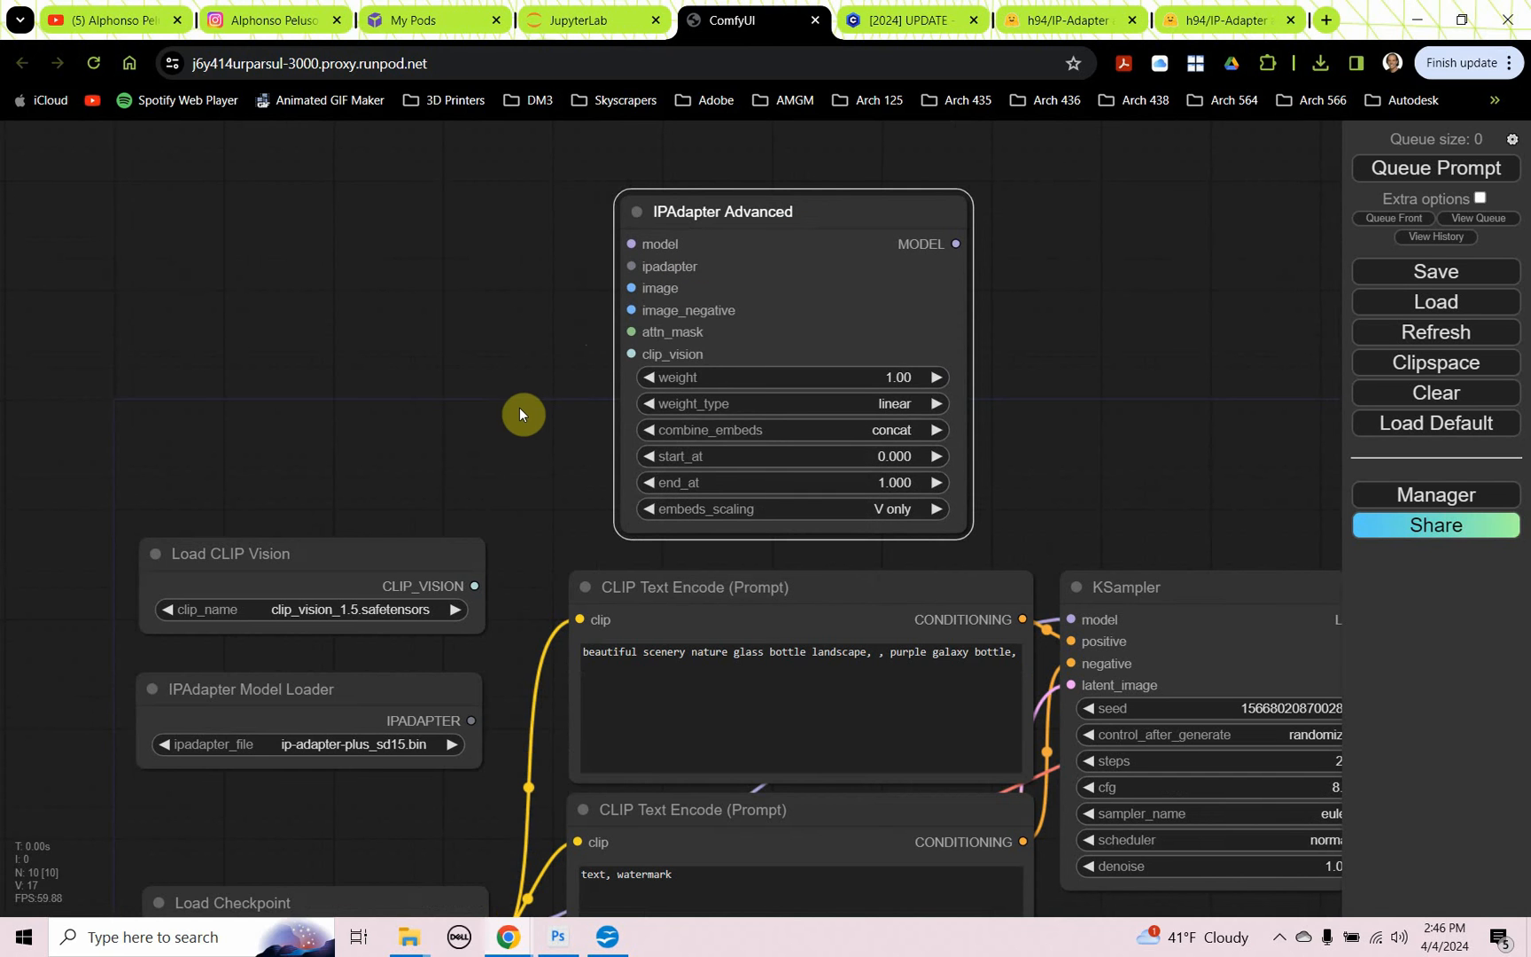
pyautogui.moveTo(496, 475)
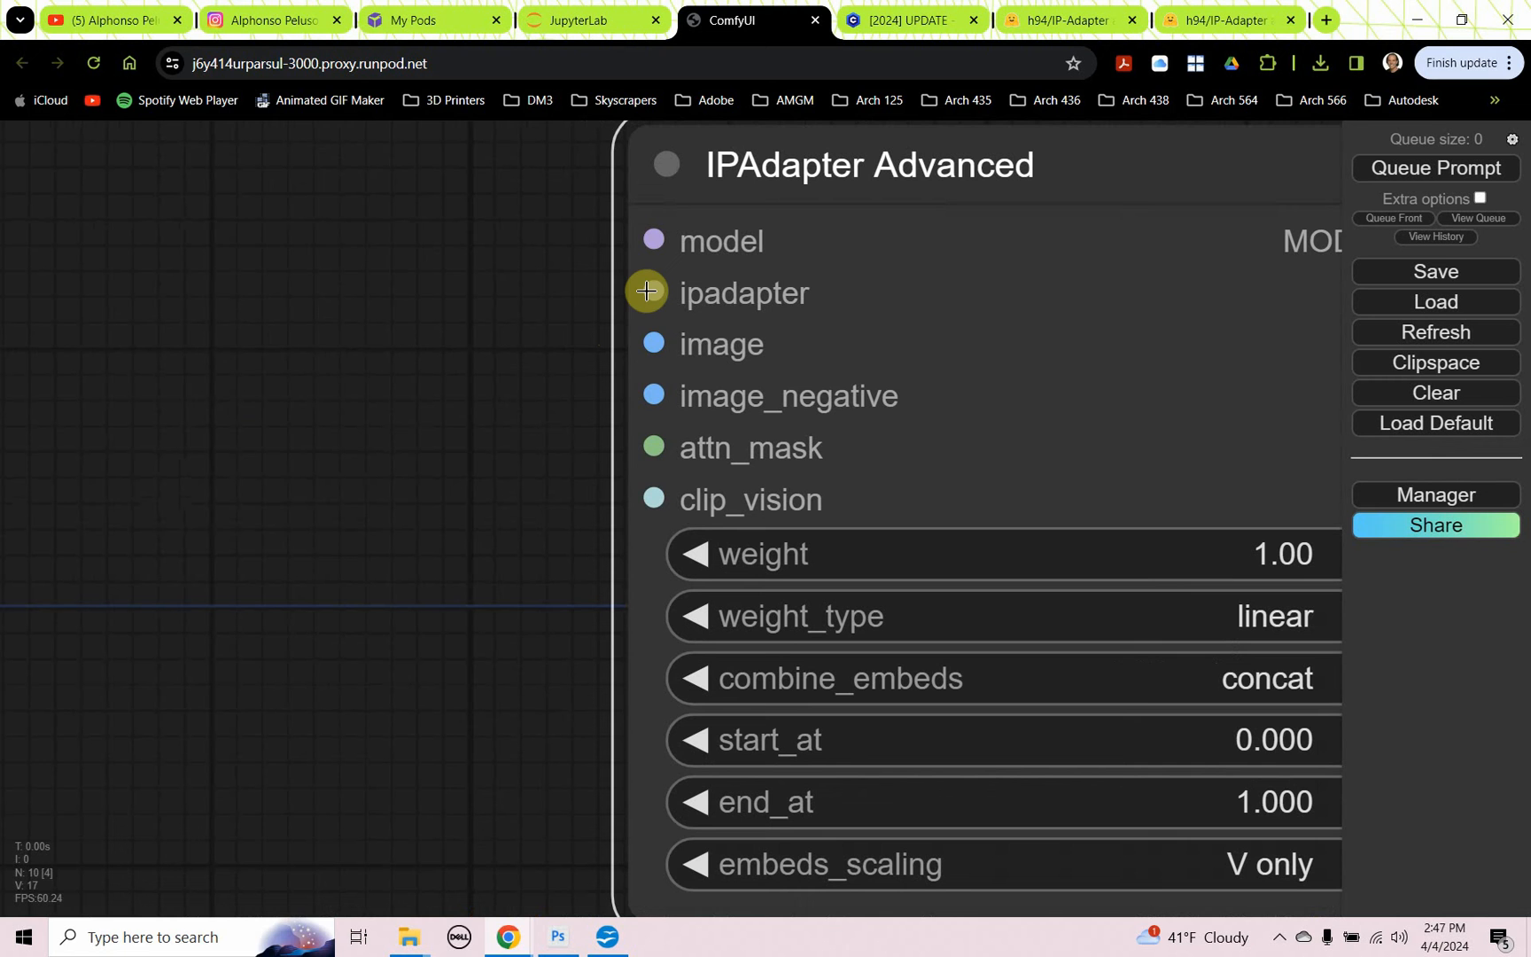
pyautogui.moveTo(595, 386)
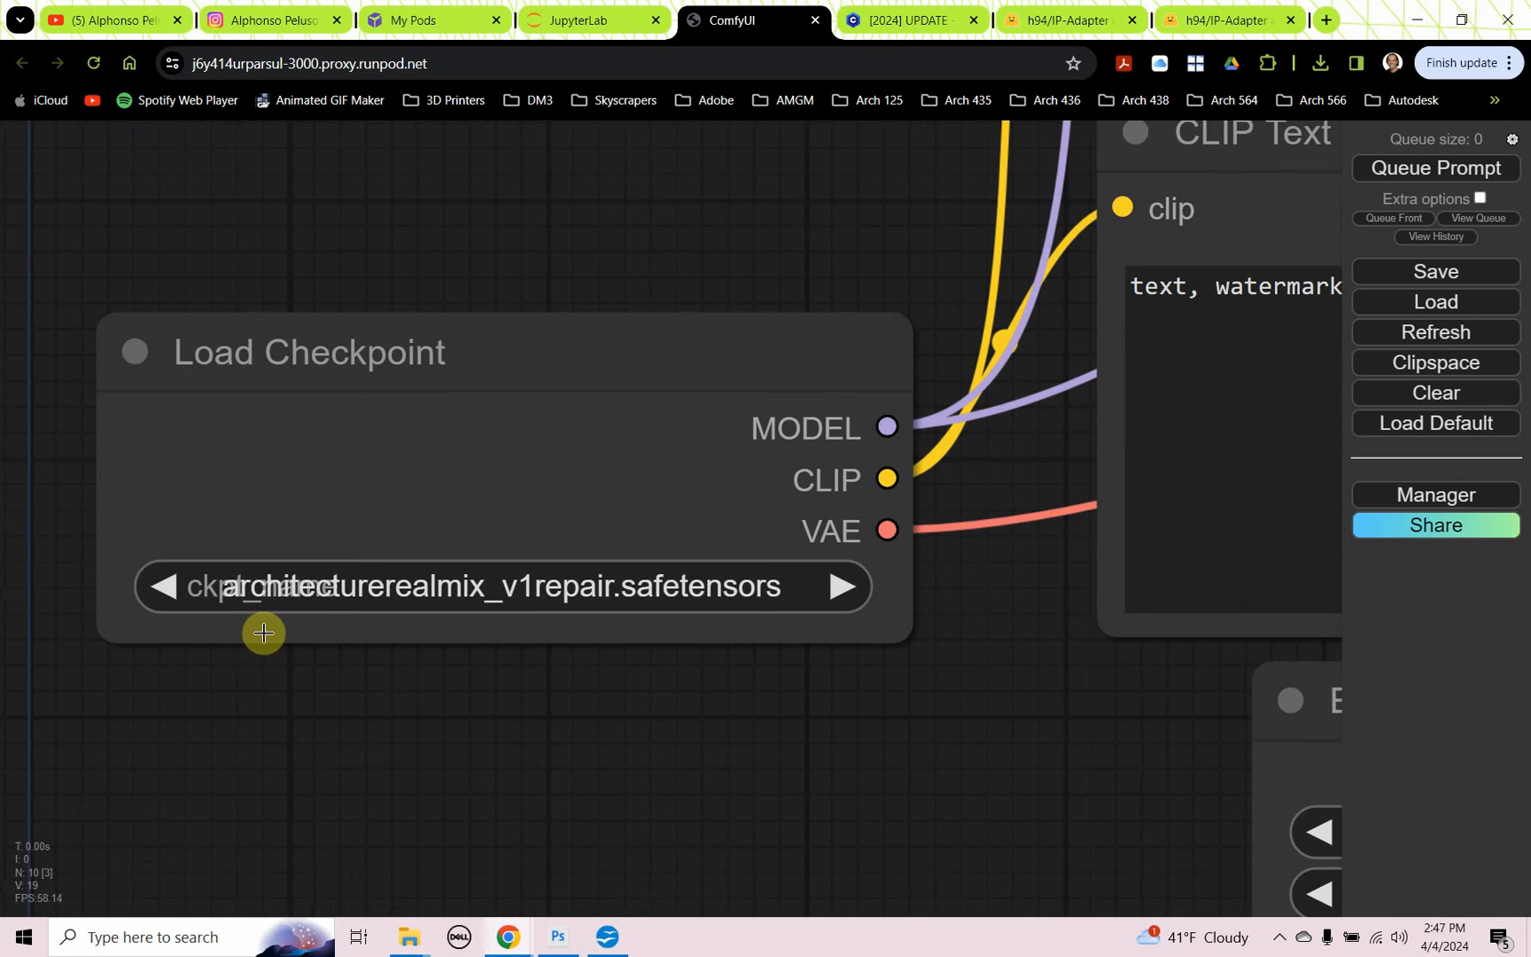
# Step: Scroll and pan the canvas to bring the IPAdapter Advanced node into view
pyautogui.scroll(-3)
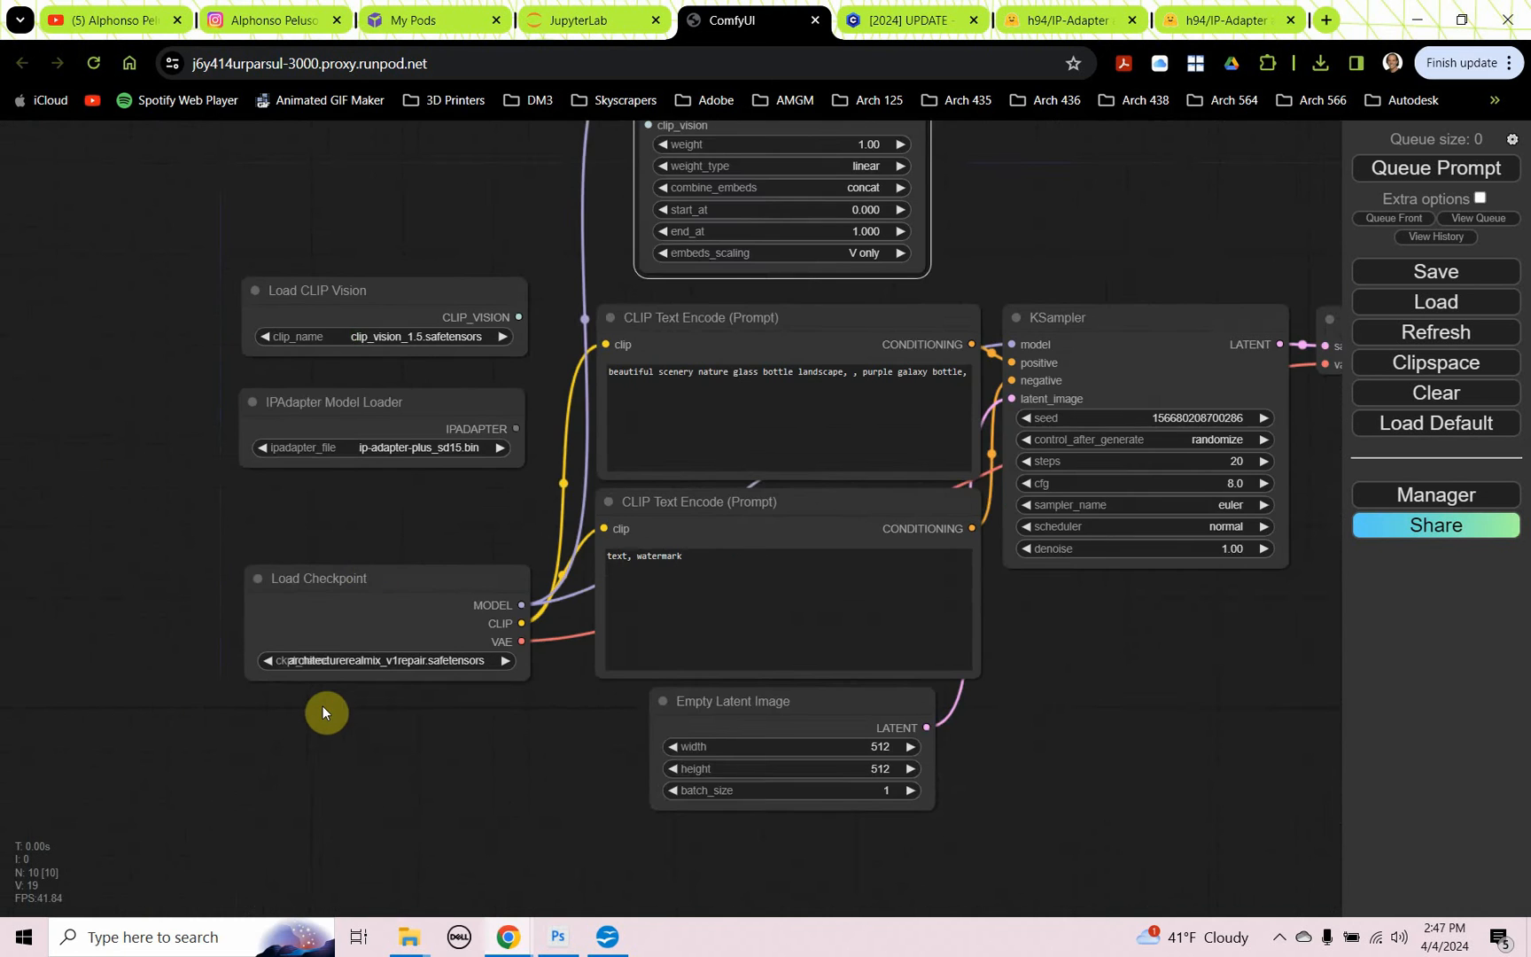
pyautogui.moveTo(325, 713); pyautogui.dragTo(385, 723)
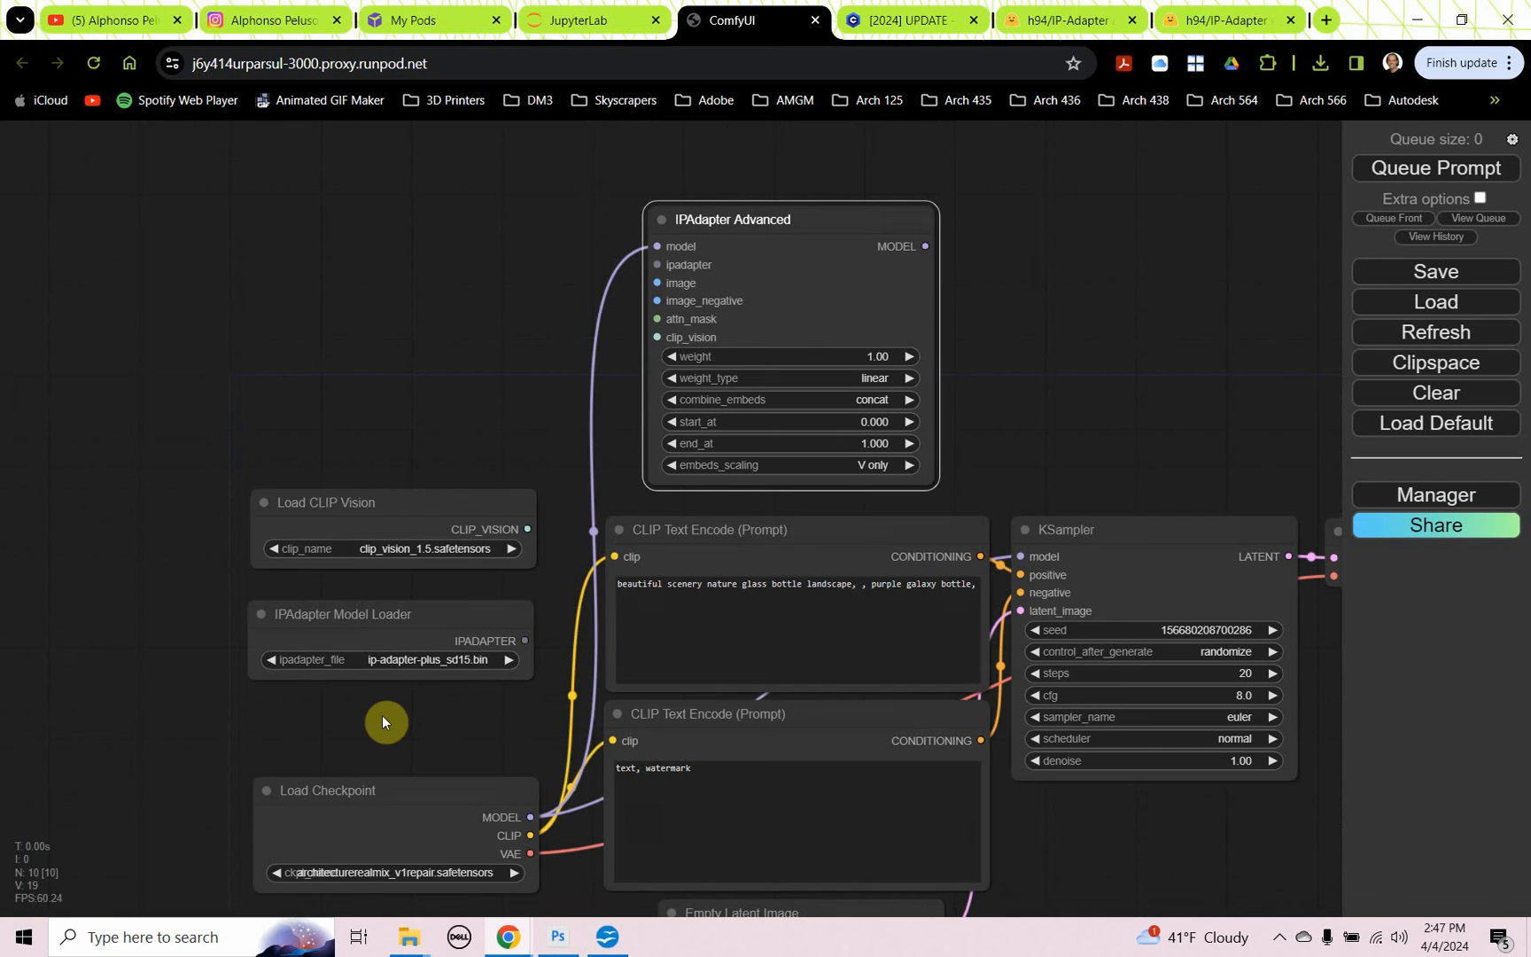
pyautogui.moveTo(659, 269)
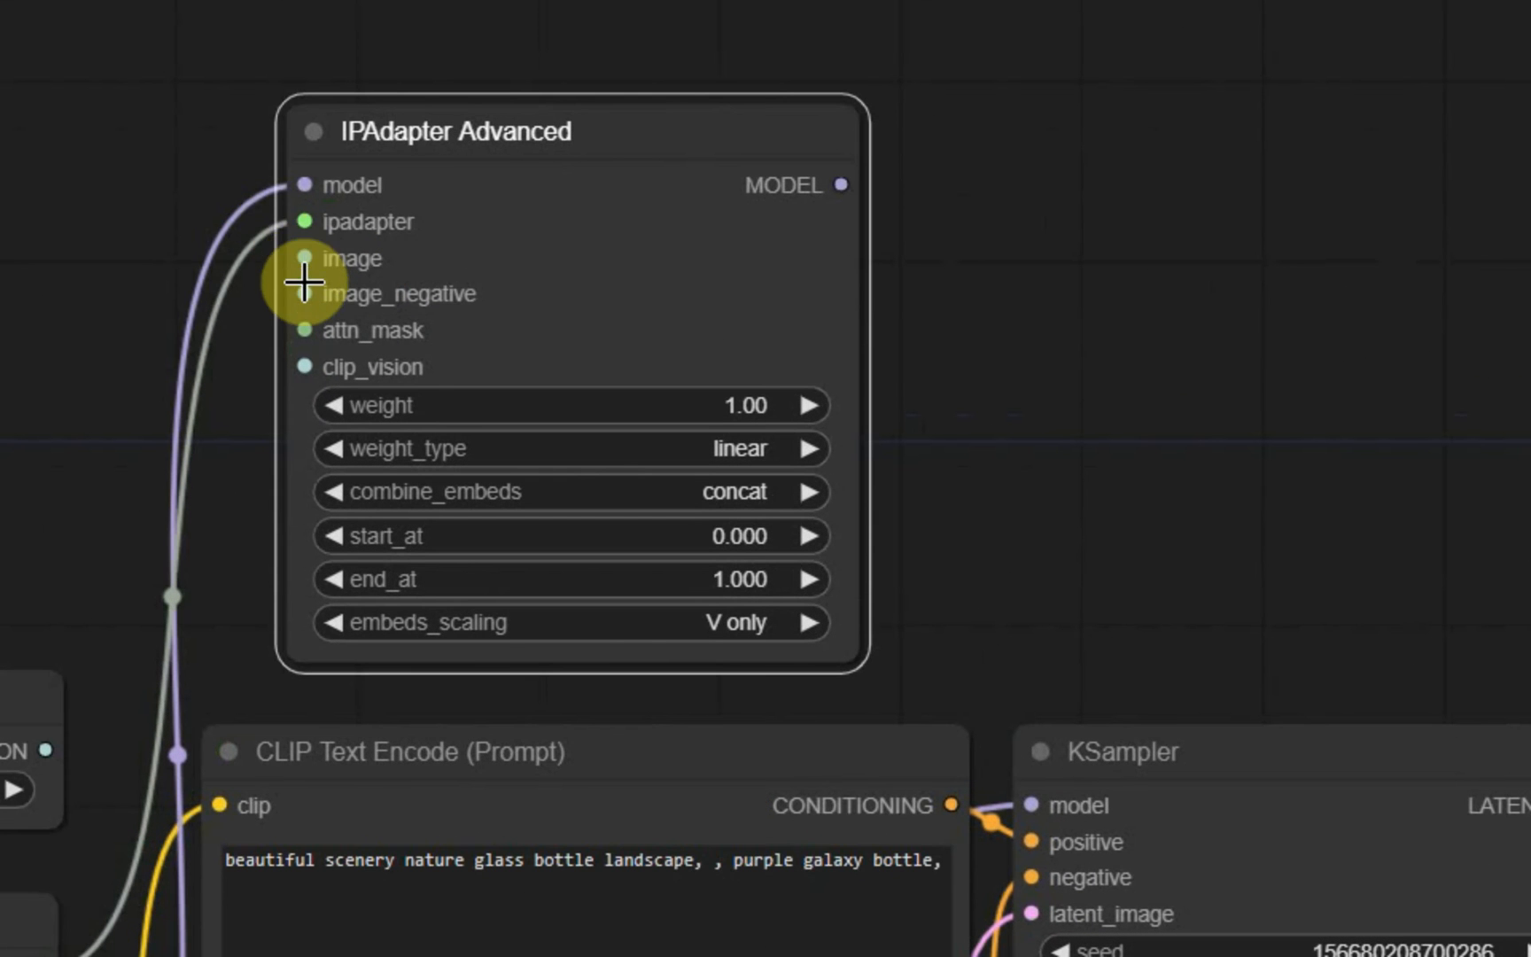
pyautogui.moveTo(278, 327)
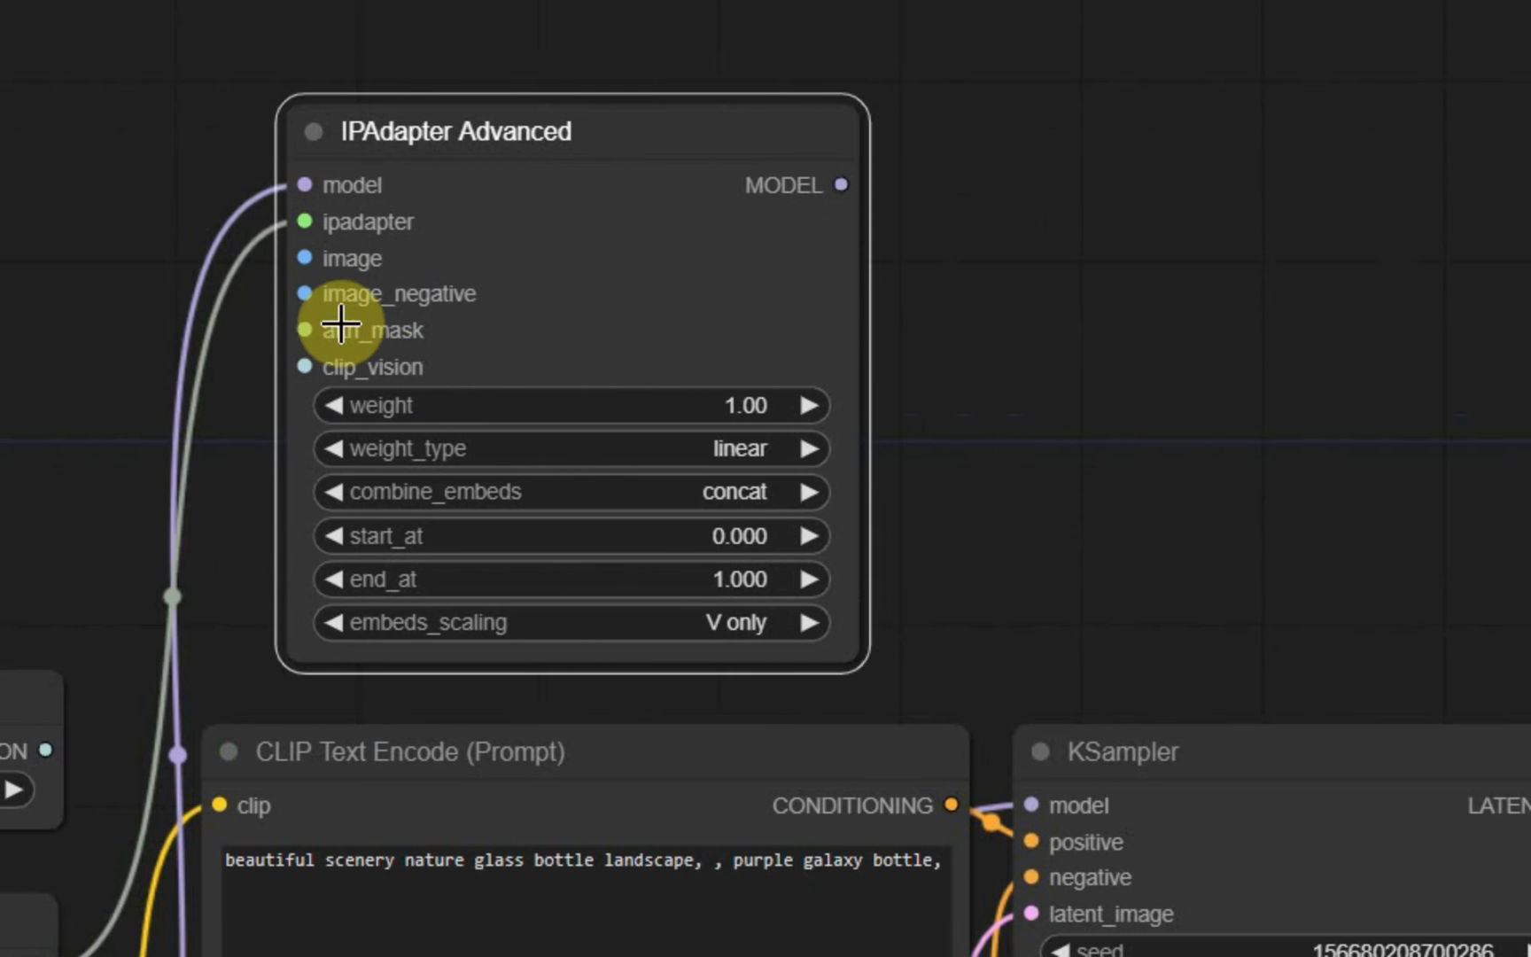
pyautogui.moveTo(131, 799)
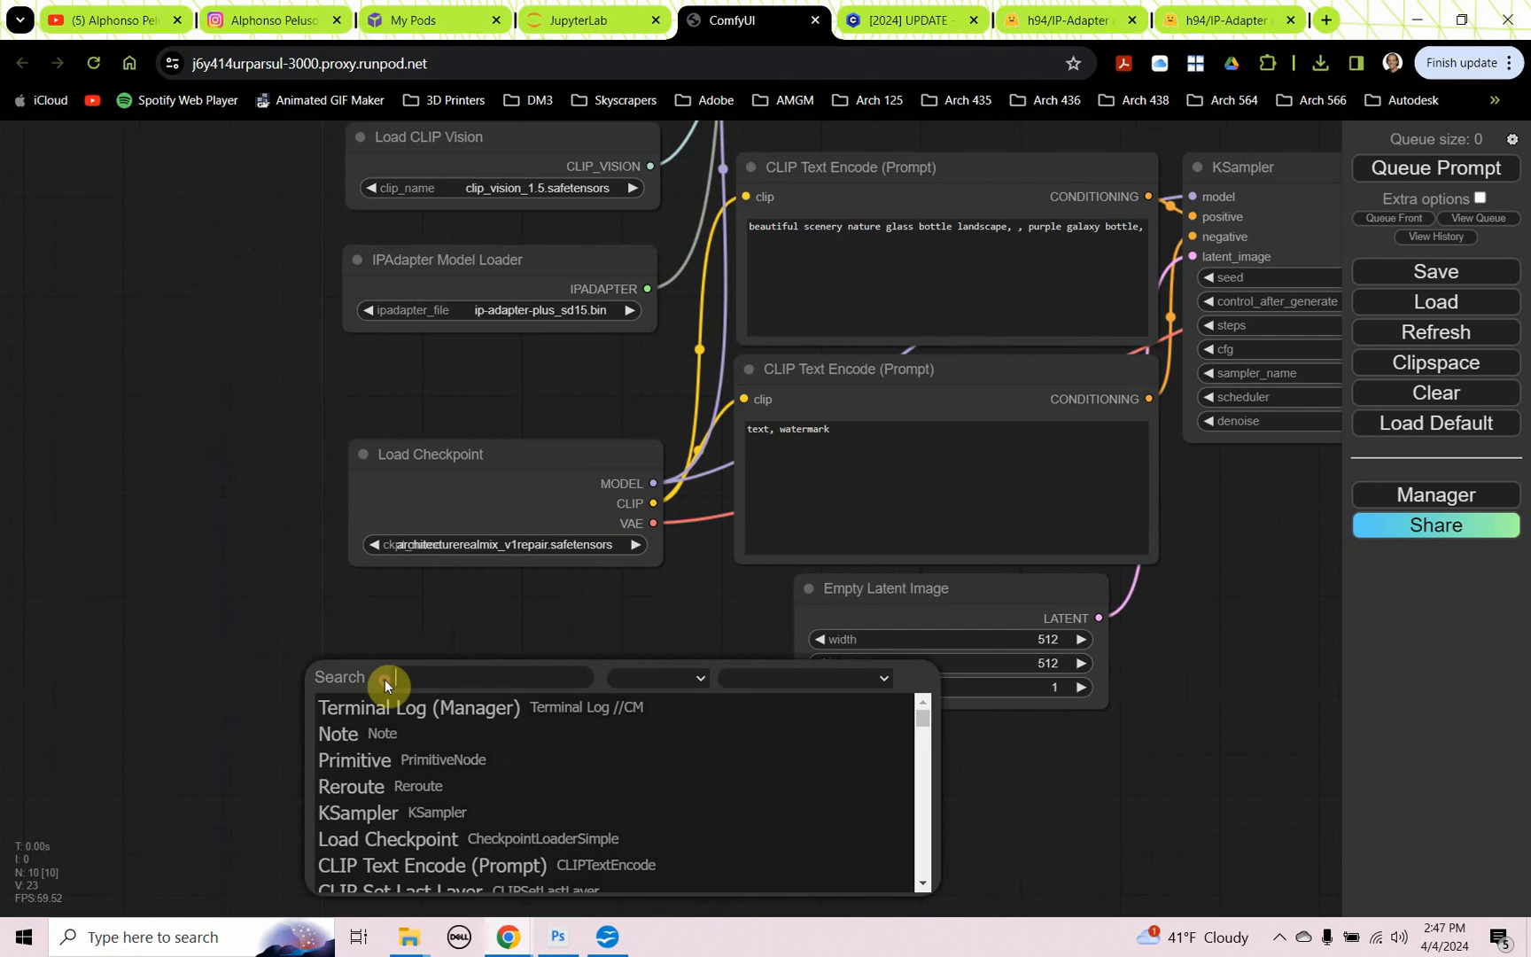
# Step: Add a Load Image node at lower left holding the burning man picture from the Instant_LoRA dataset folder
pyautogui.write('load')
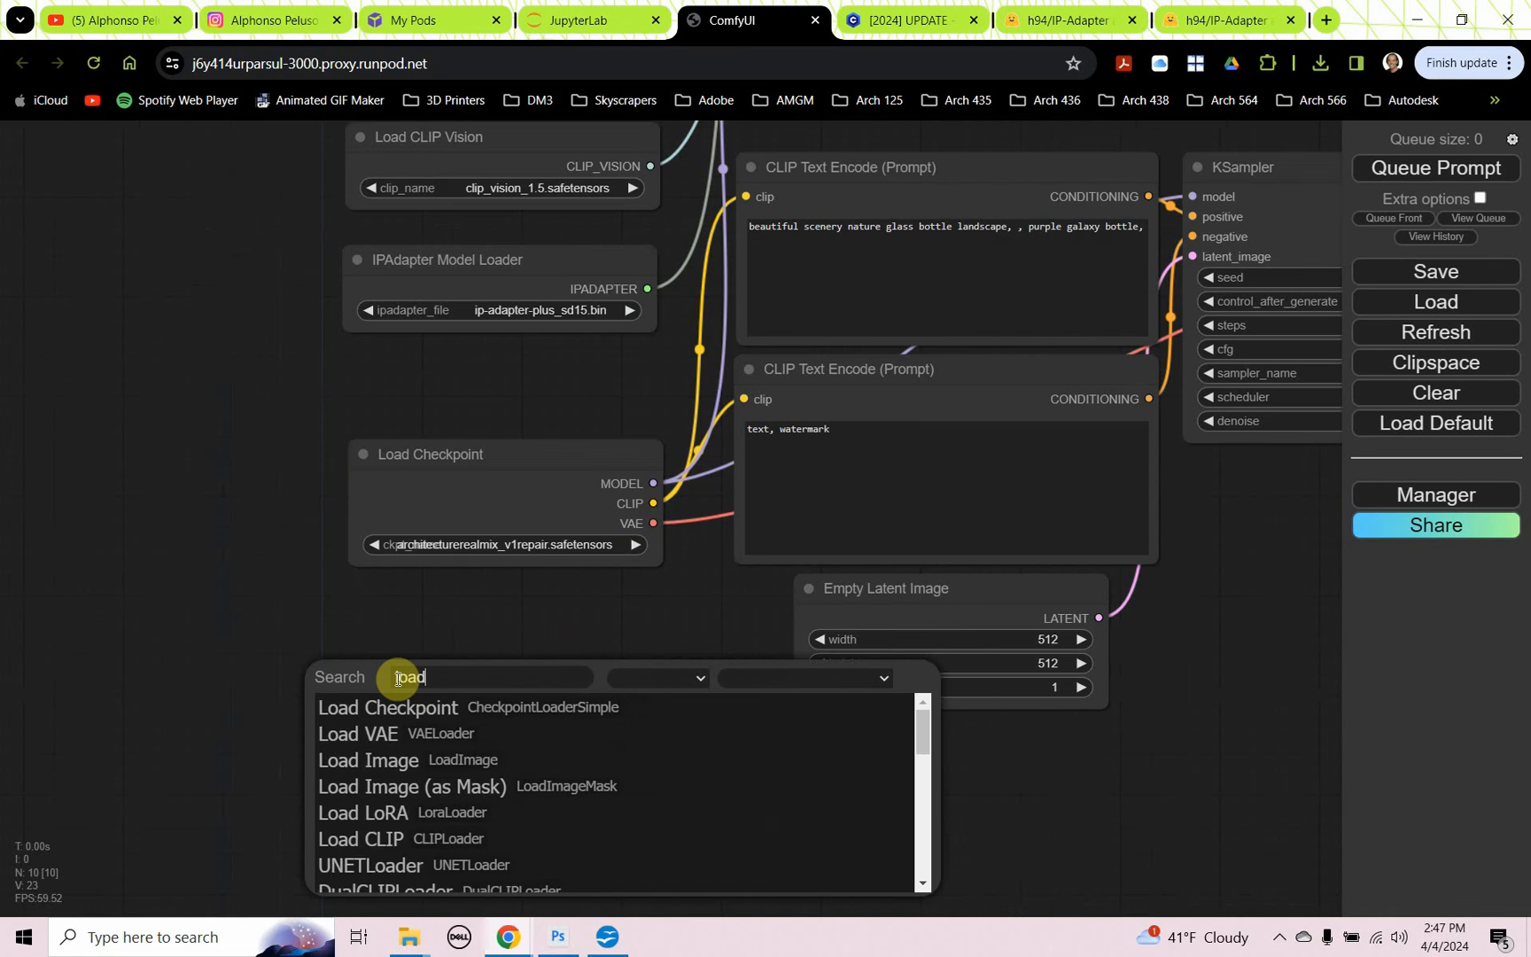
pyautogui.write('image')
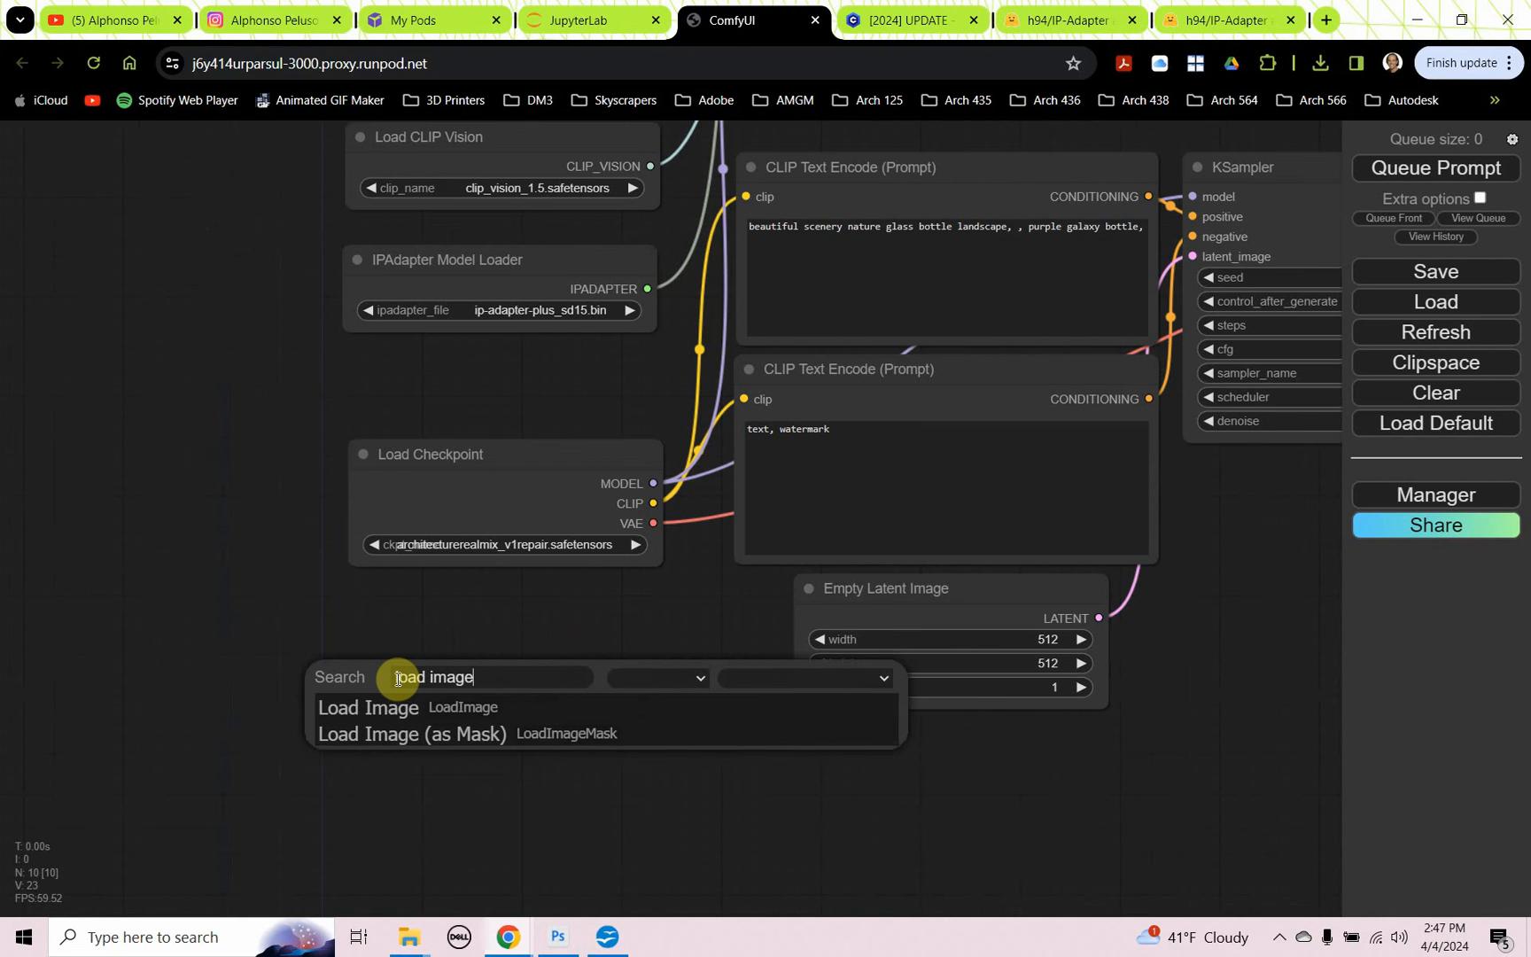
pyautogui.click(368, 707)
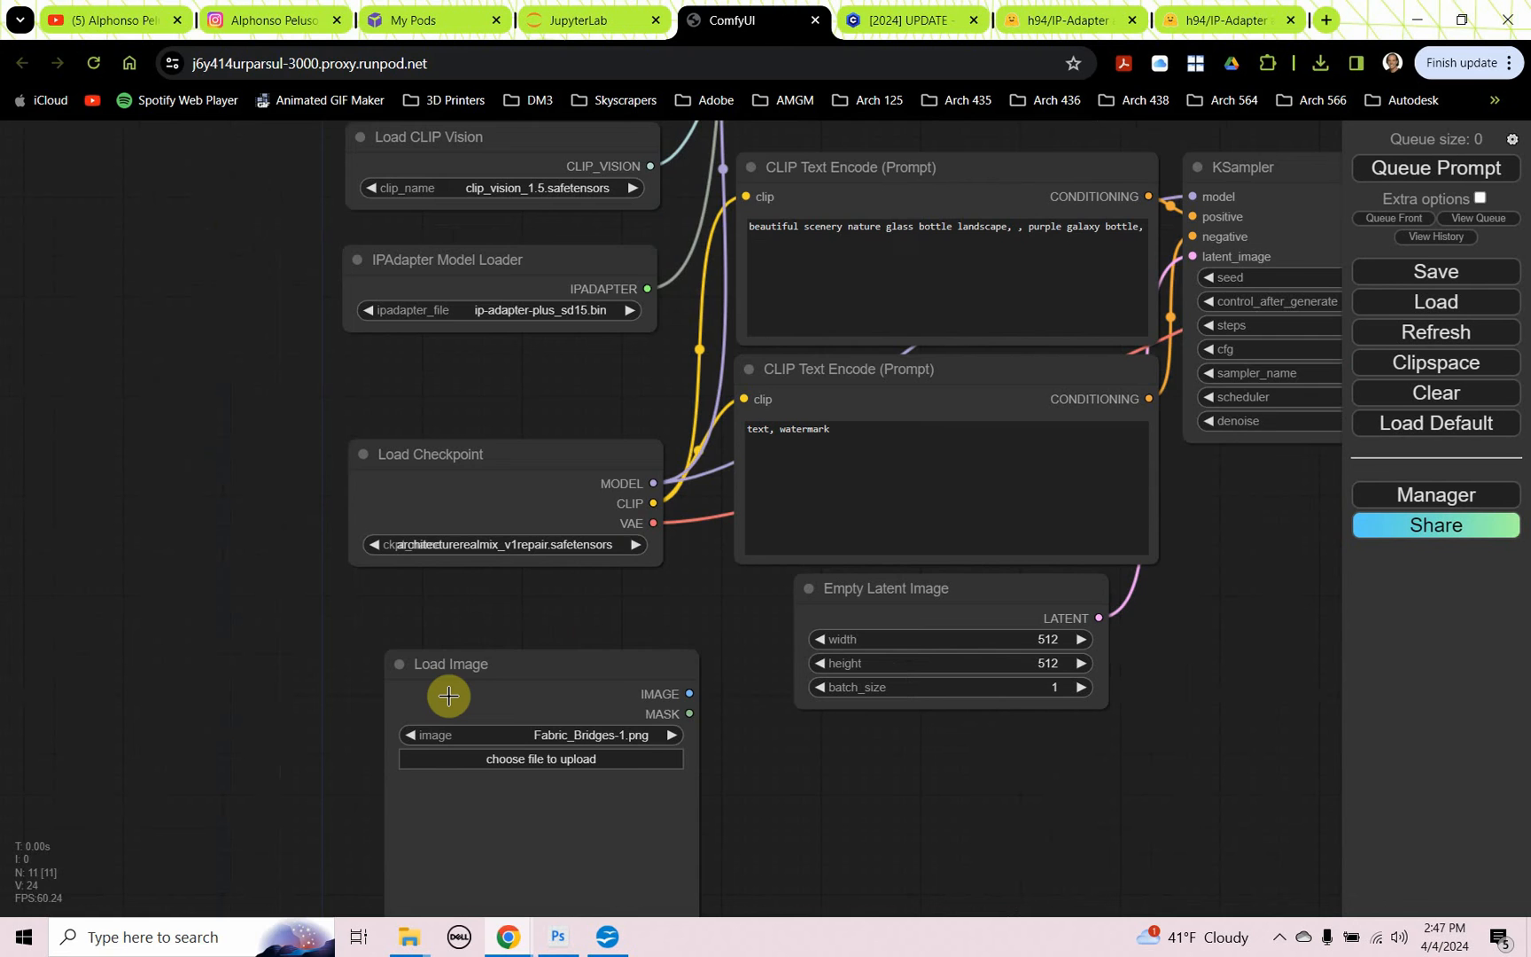
pyautogui.moveTo(448, 696); pyautogui.dragTo(479, 739)
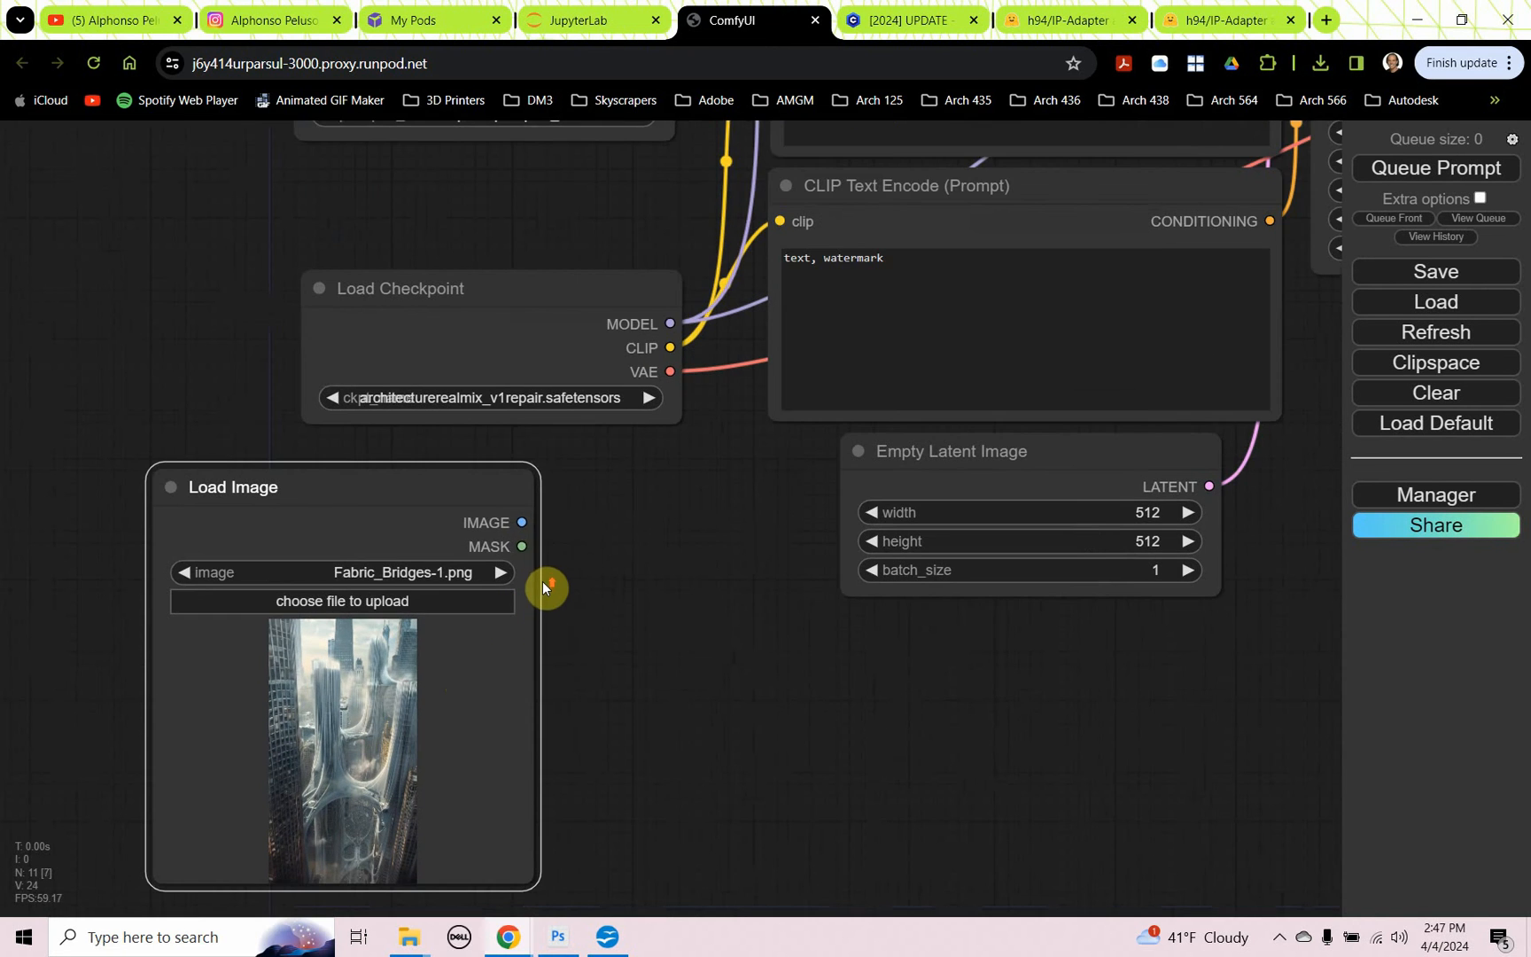
pyautogui.moveTo(548, 586); pyautogui.dragTo(464, 574)
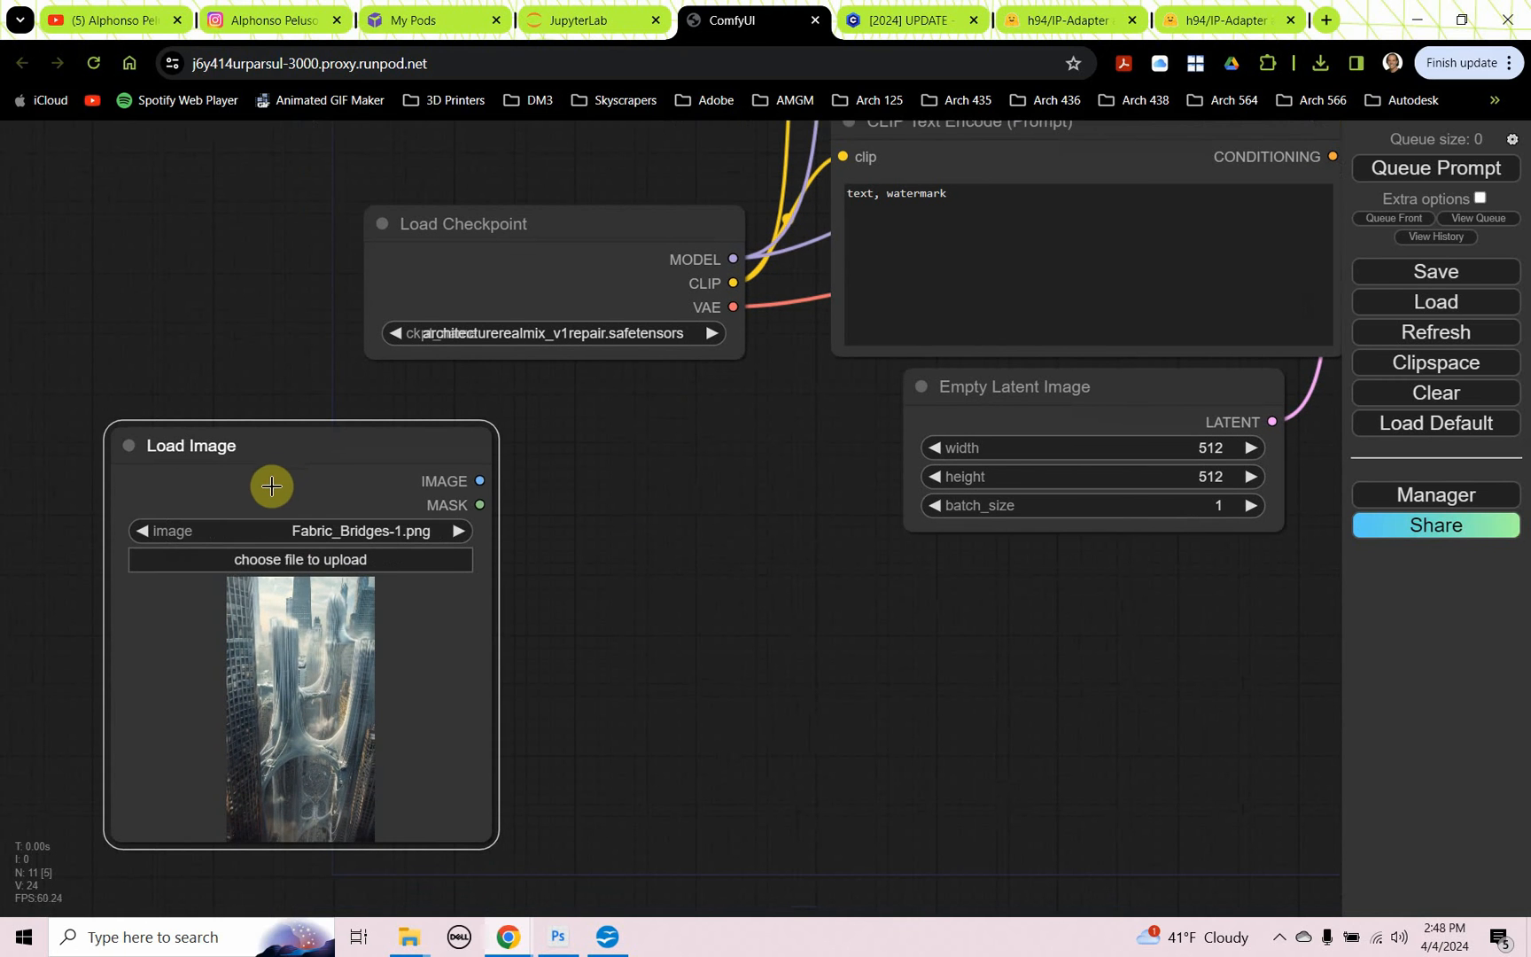
pyautogui.click(300, 559)
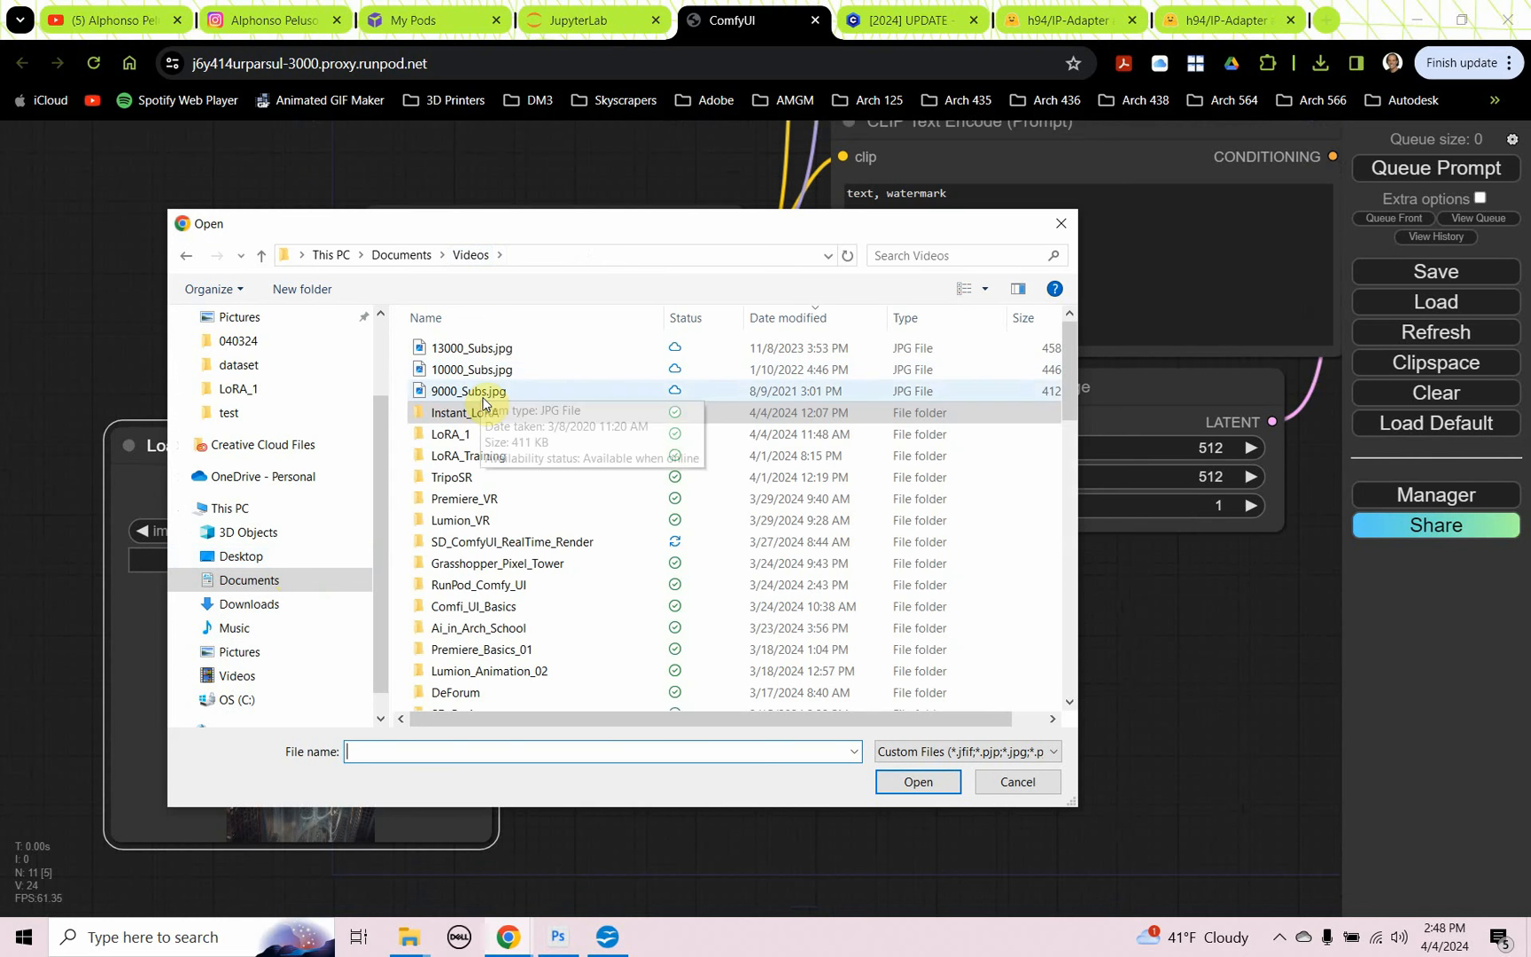
pyautogui.doubleClick(464, 413)
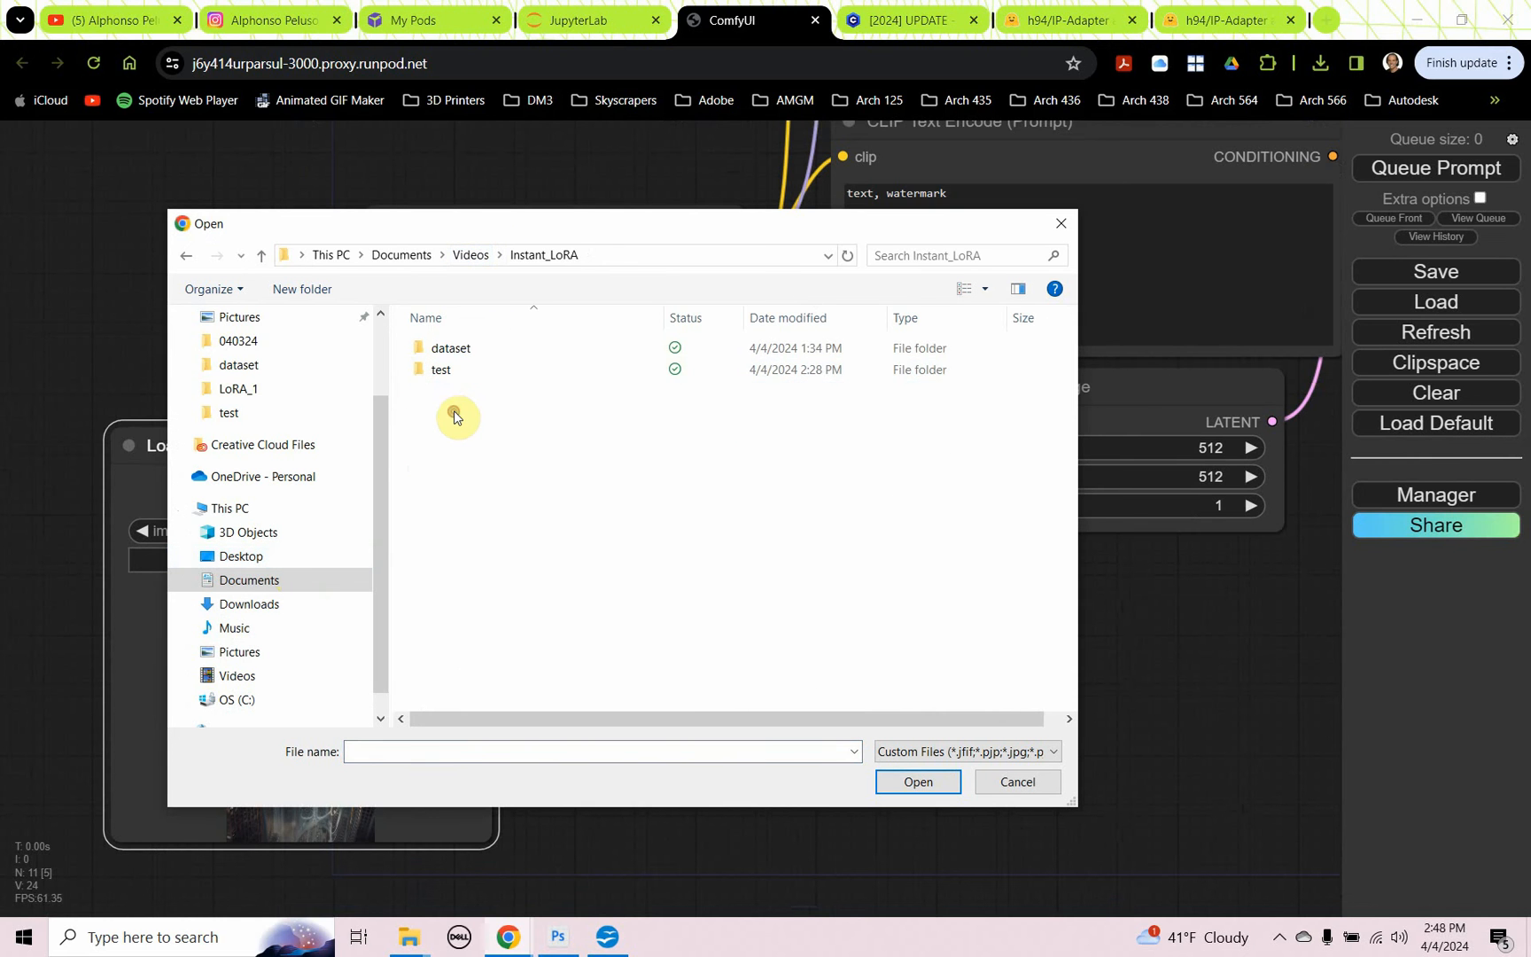
pyautogui.doubleClick(450, 347)
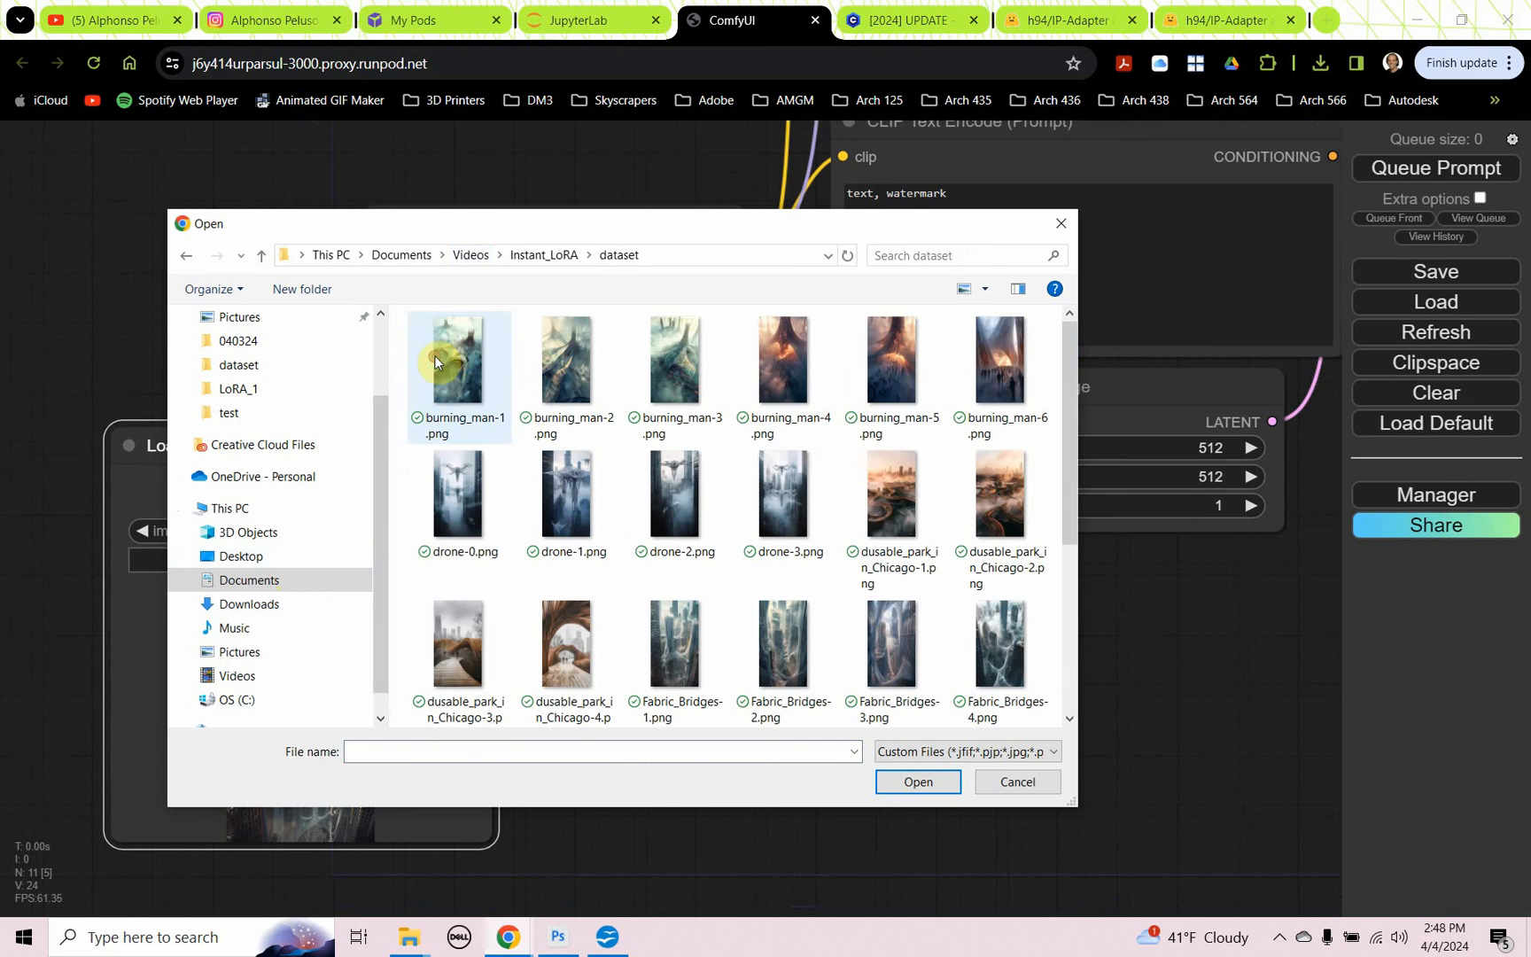
pyautogui.click(457, 359)
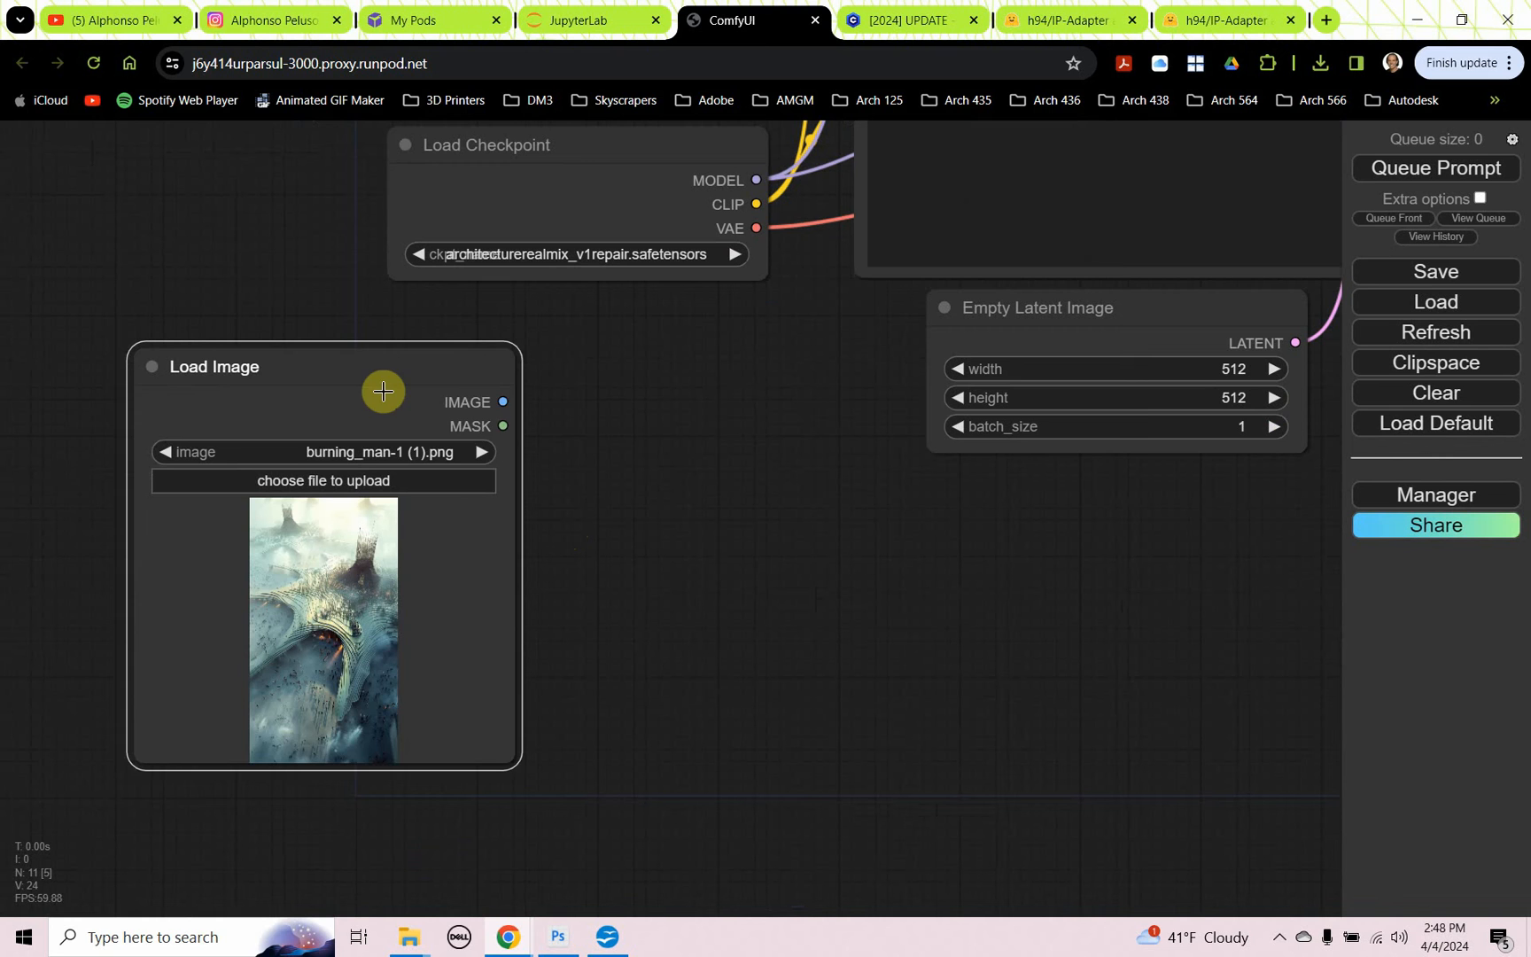
pyautogui.moveTo(383, 392); pyautogui.dragTo(486, 503)
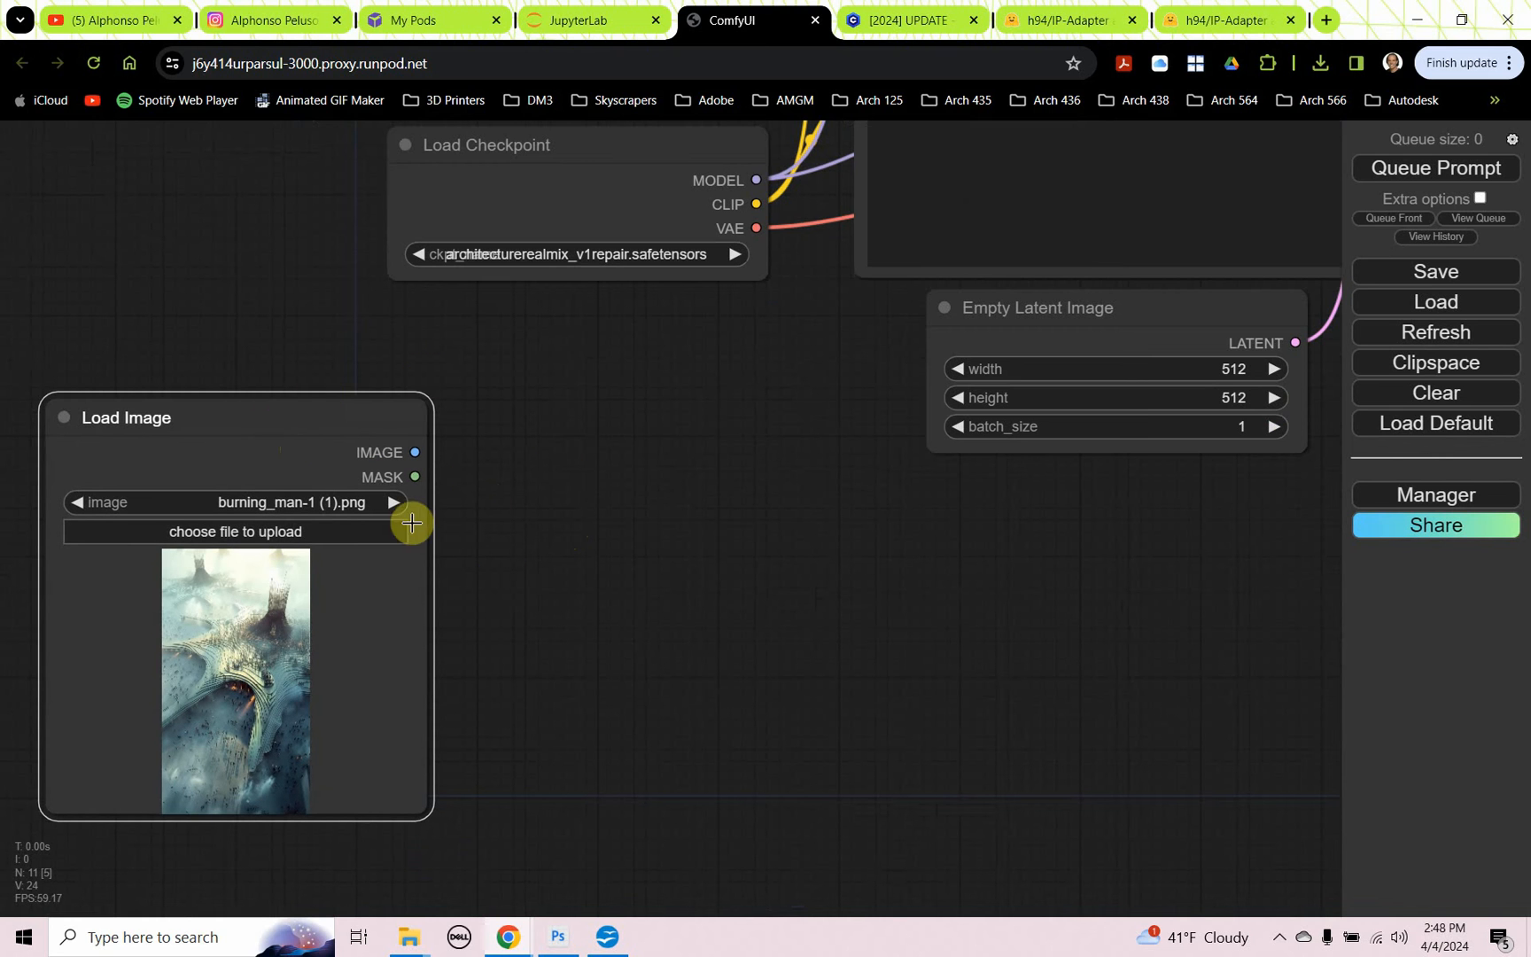
pyautogui.moveTo(471, 495)
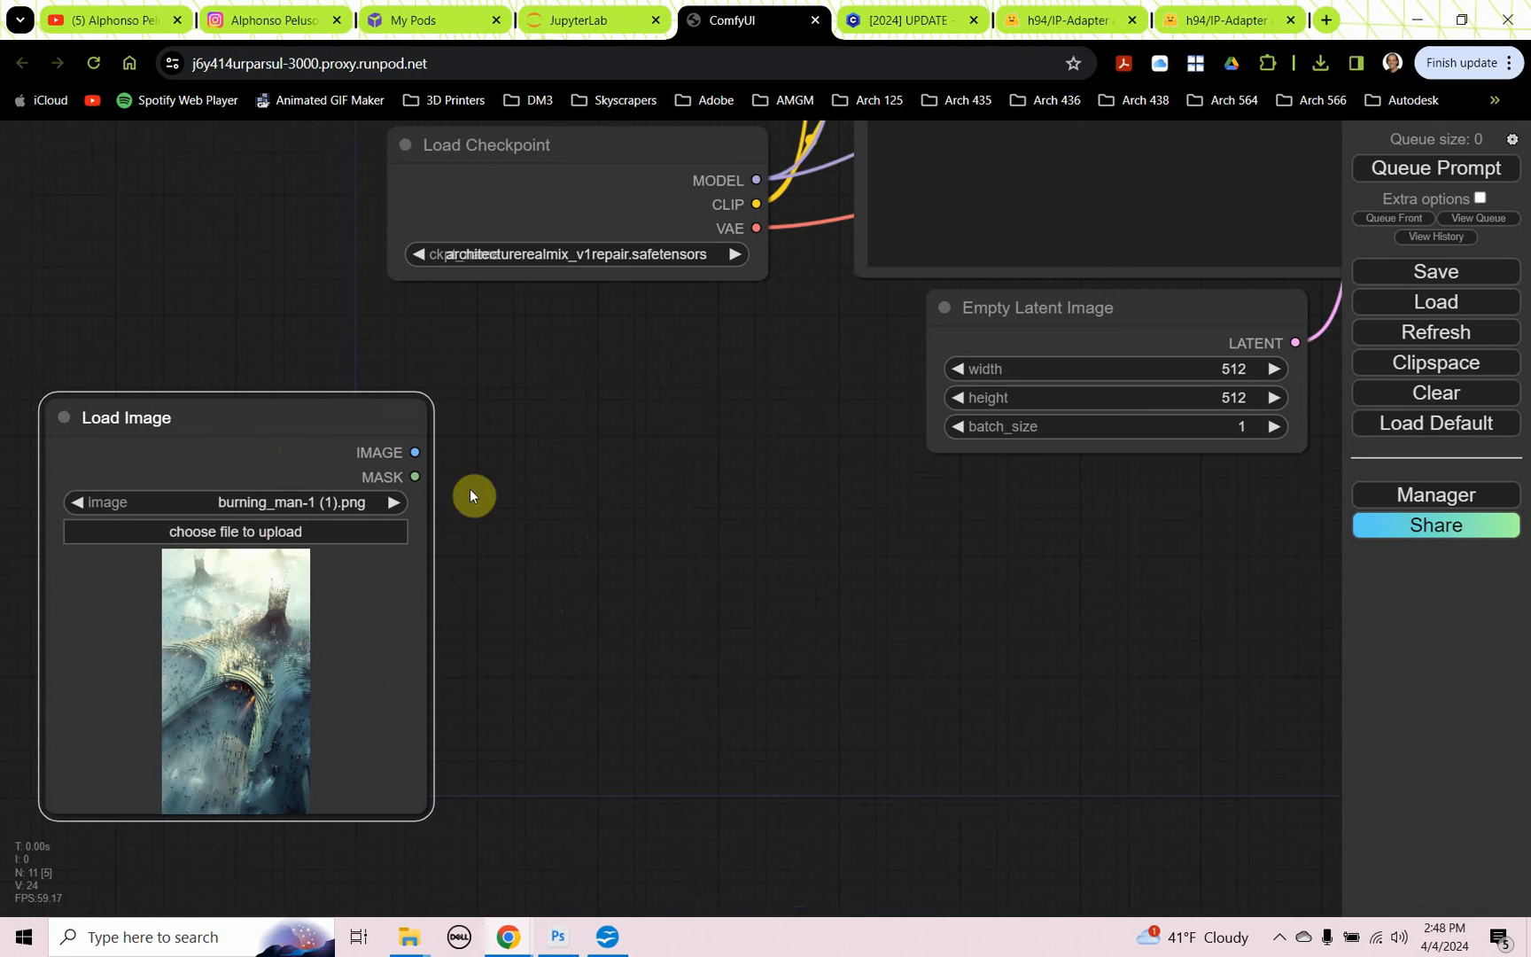
pyautogui.moveTo(599, 576)
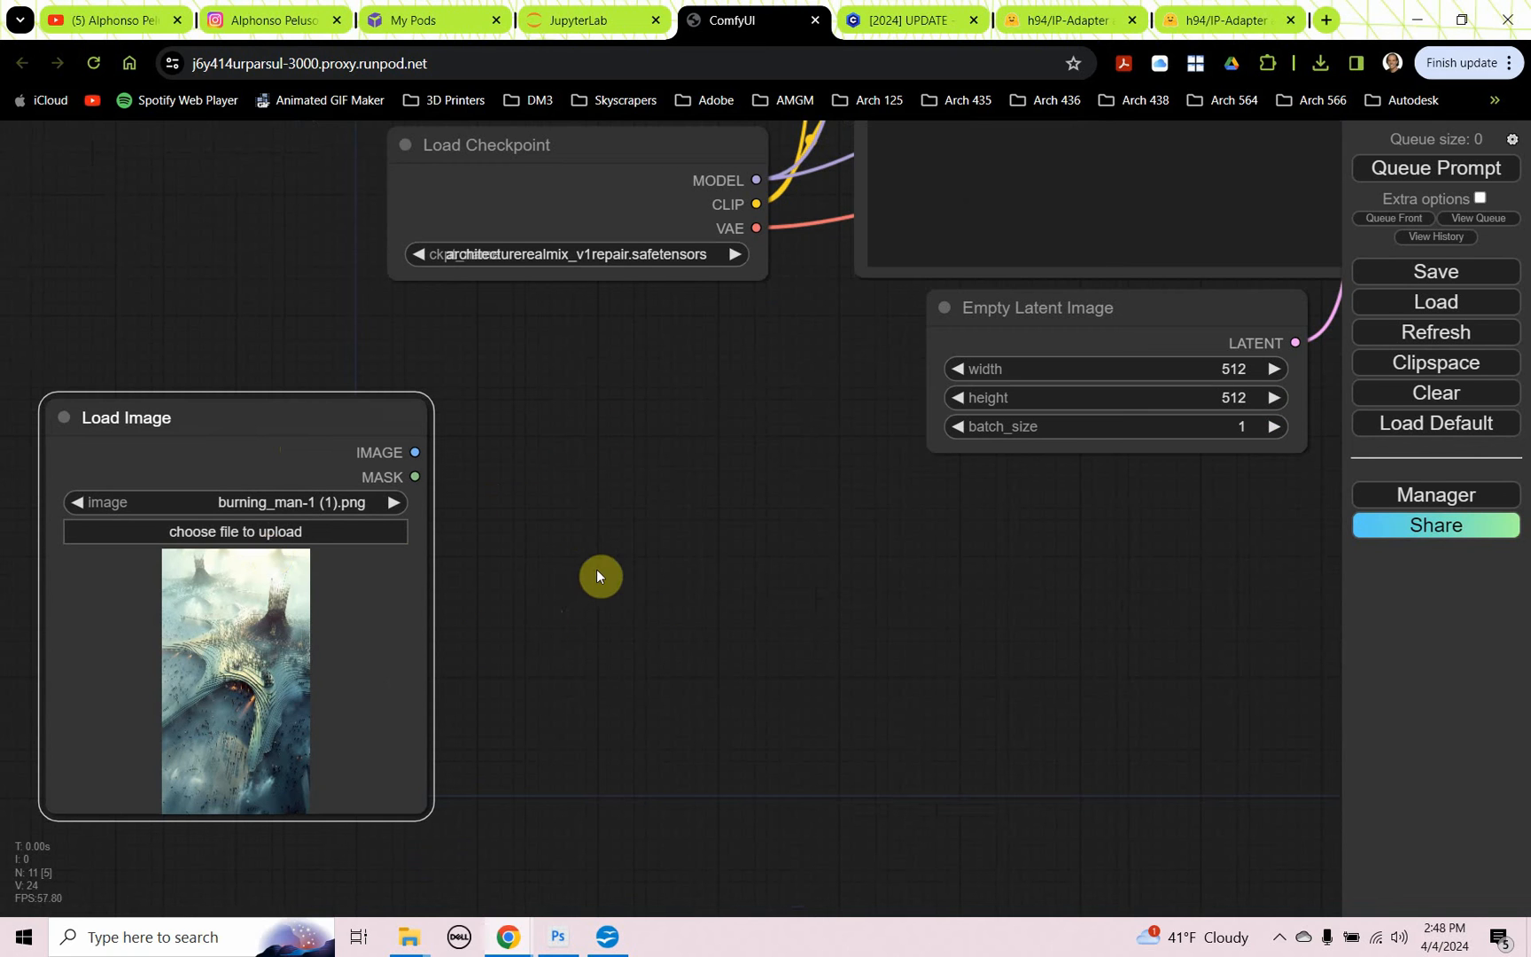
pyautogui.moveTo(637, 590)
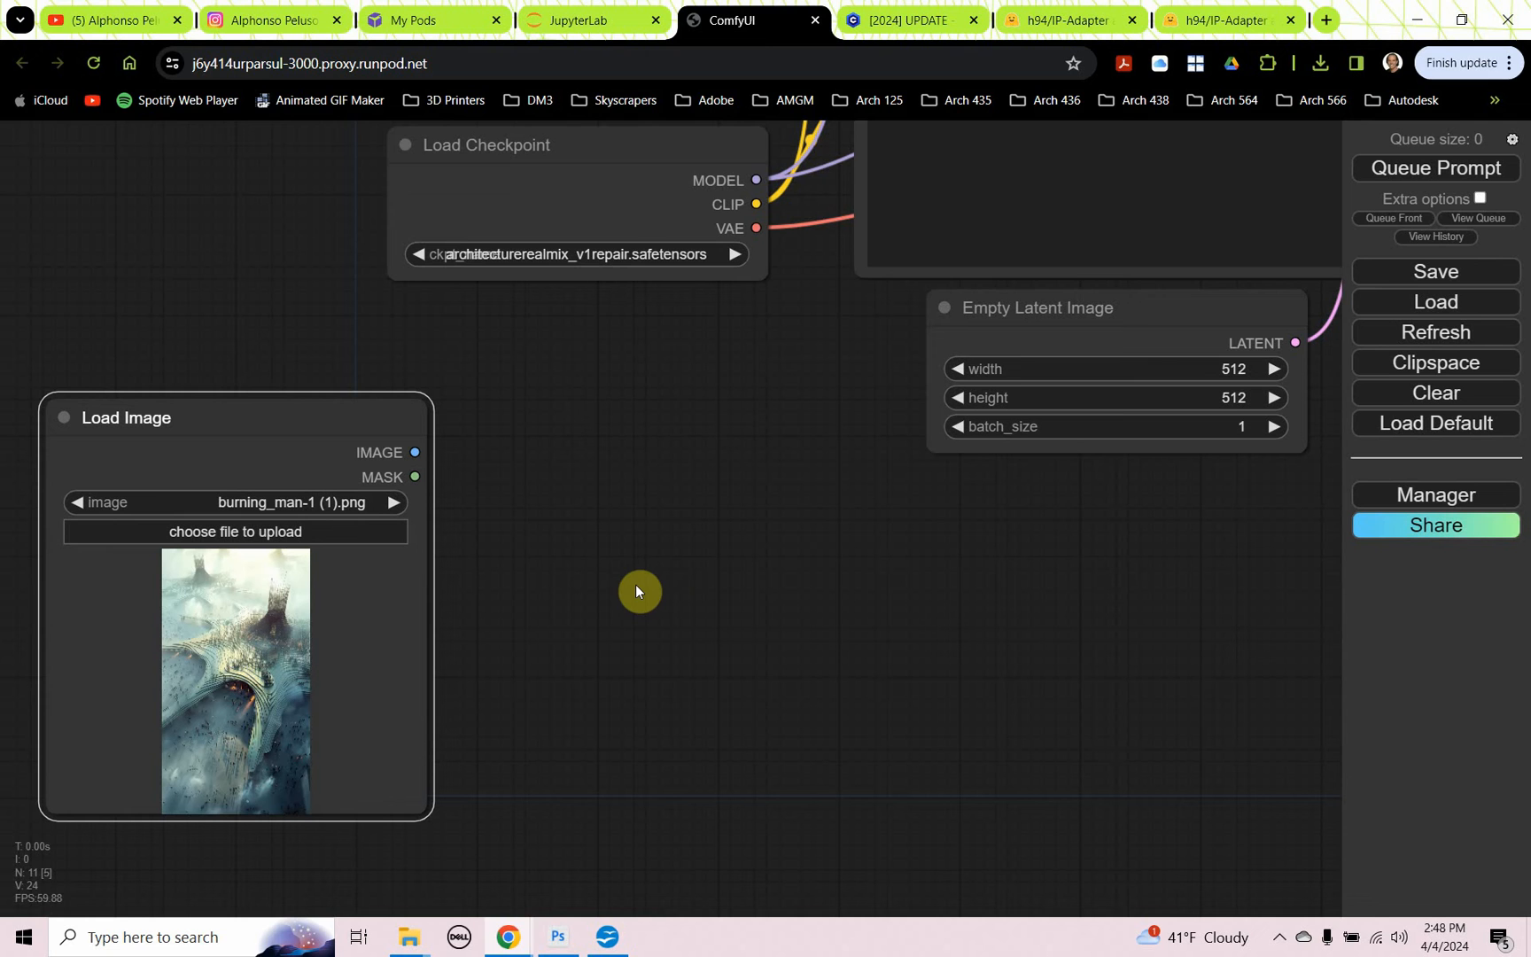
pyautogui.moveTo(731, 415)
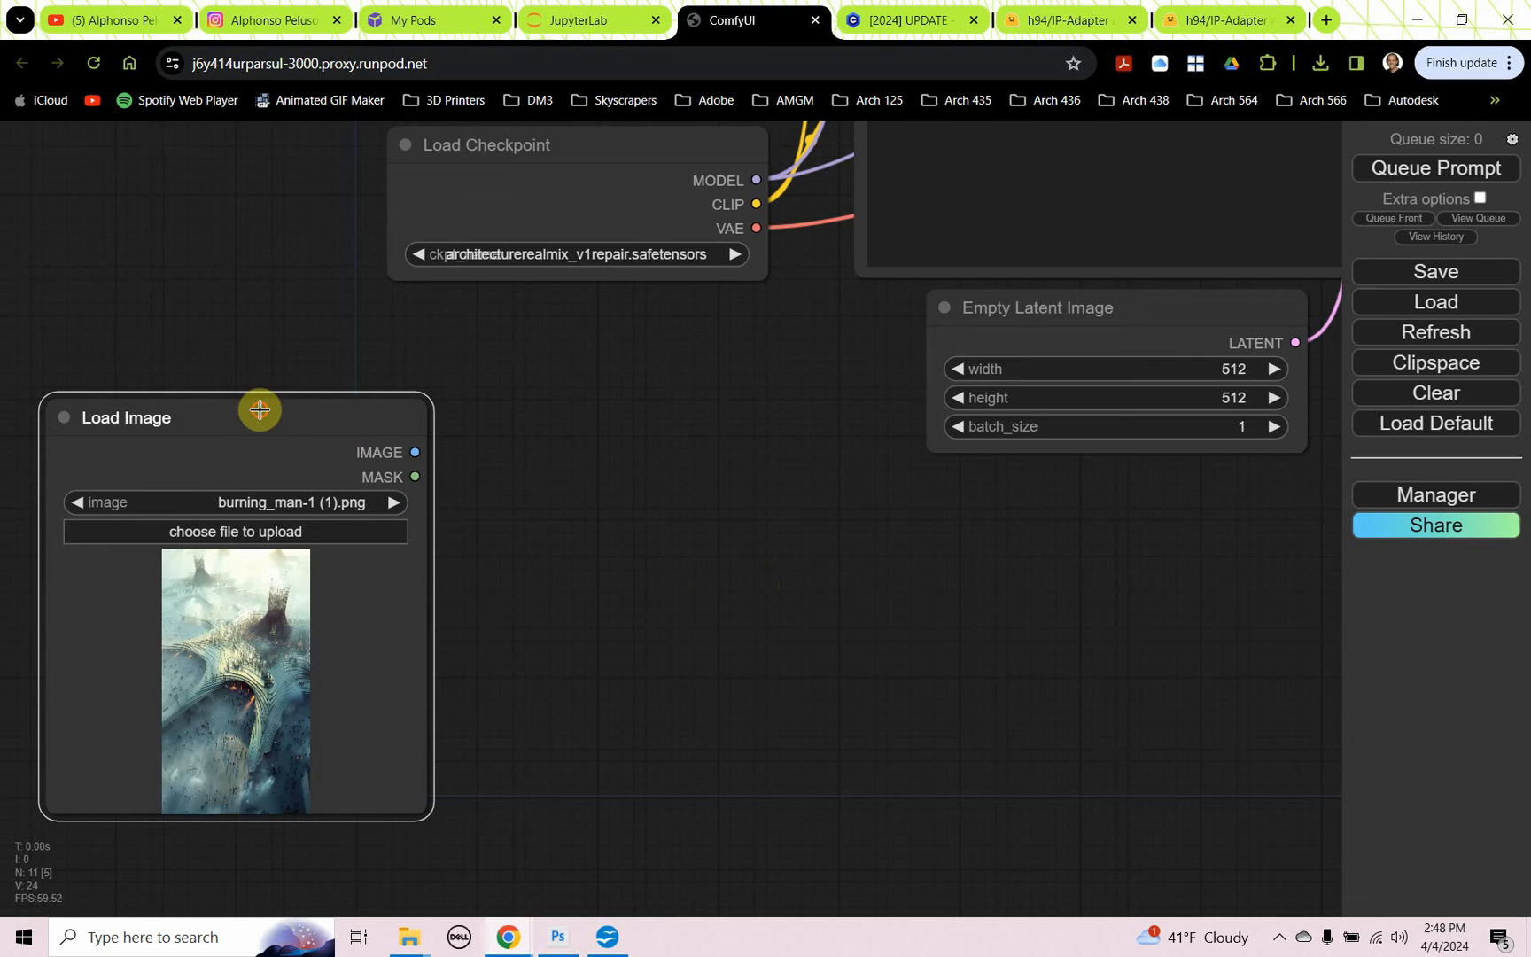
# Step: Add the remaining Load Image nodes for the other reference pictures, up to the sixth
pyautogui.moveTo(259, 410); pyautogui.dragTo(492, 513)
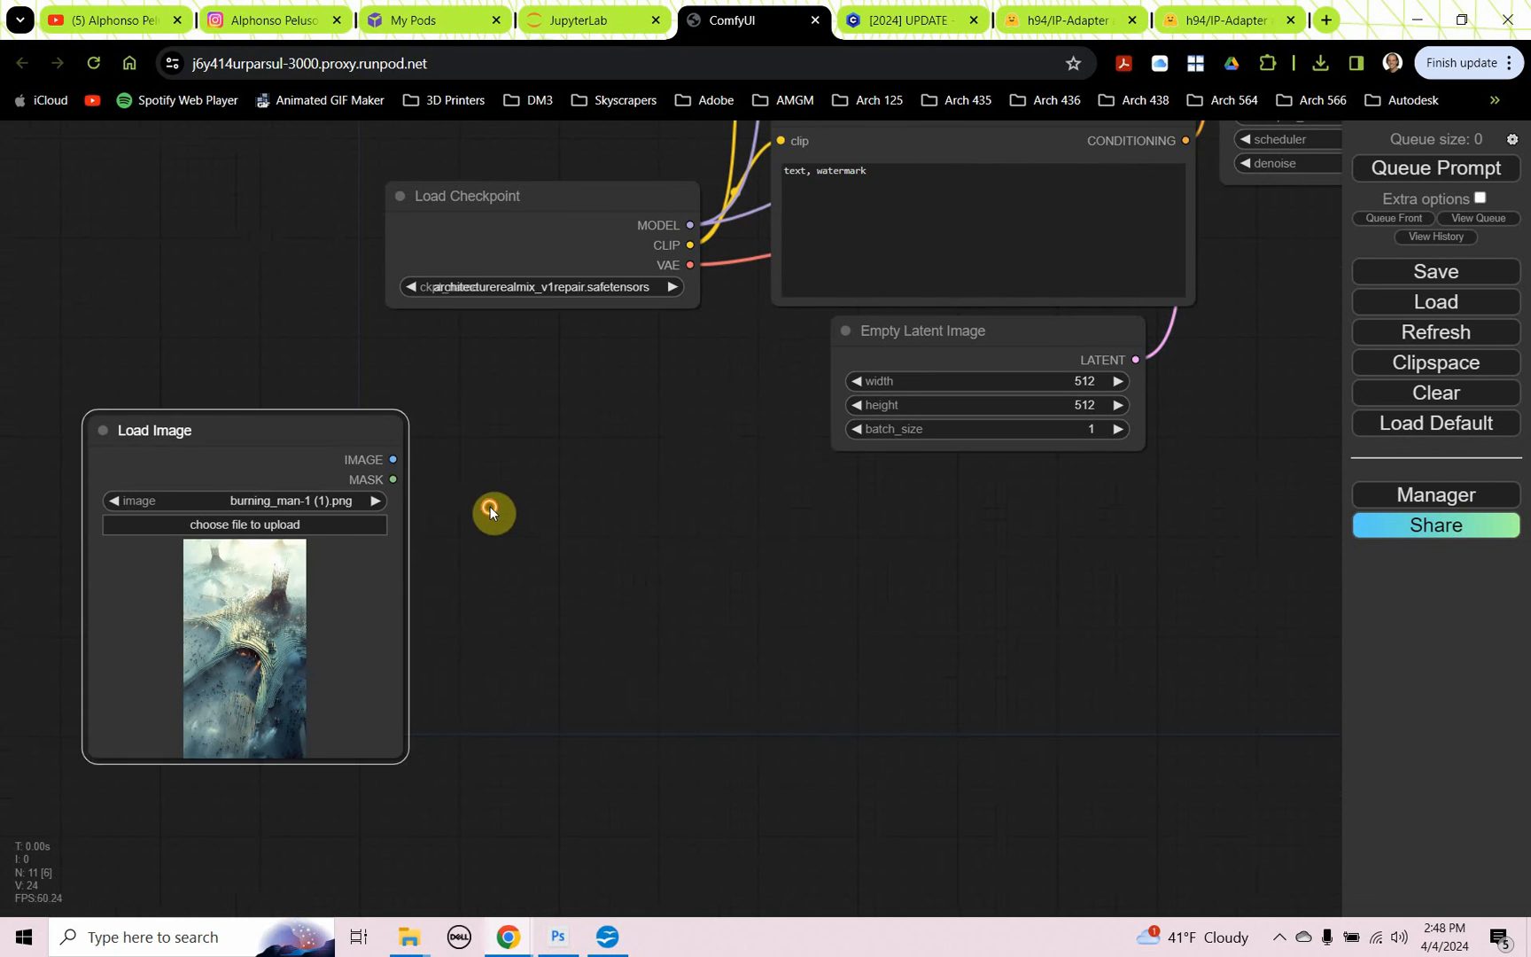
pyautogui.write('load')
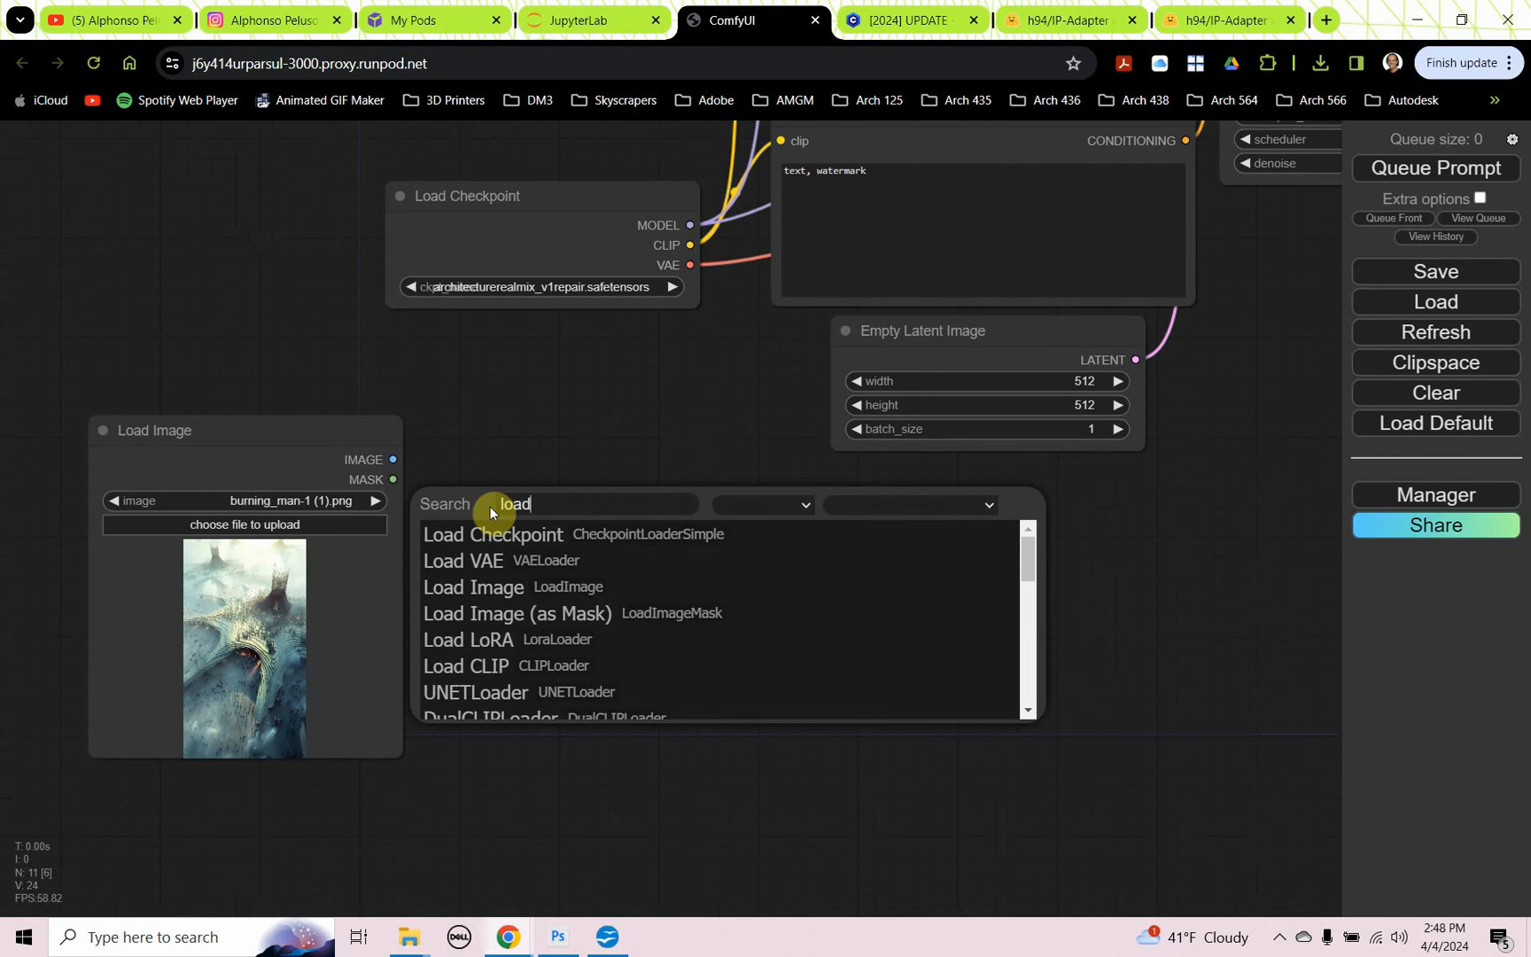
pyautogui.click(473, 587)
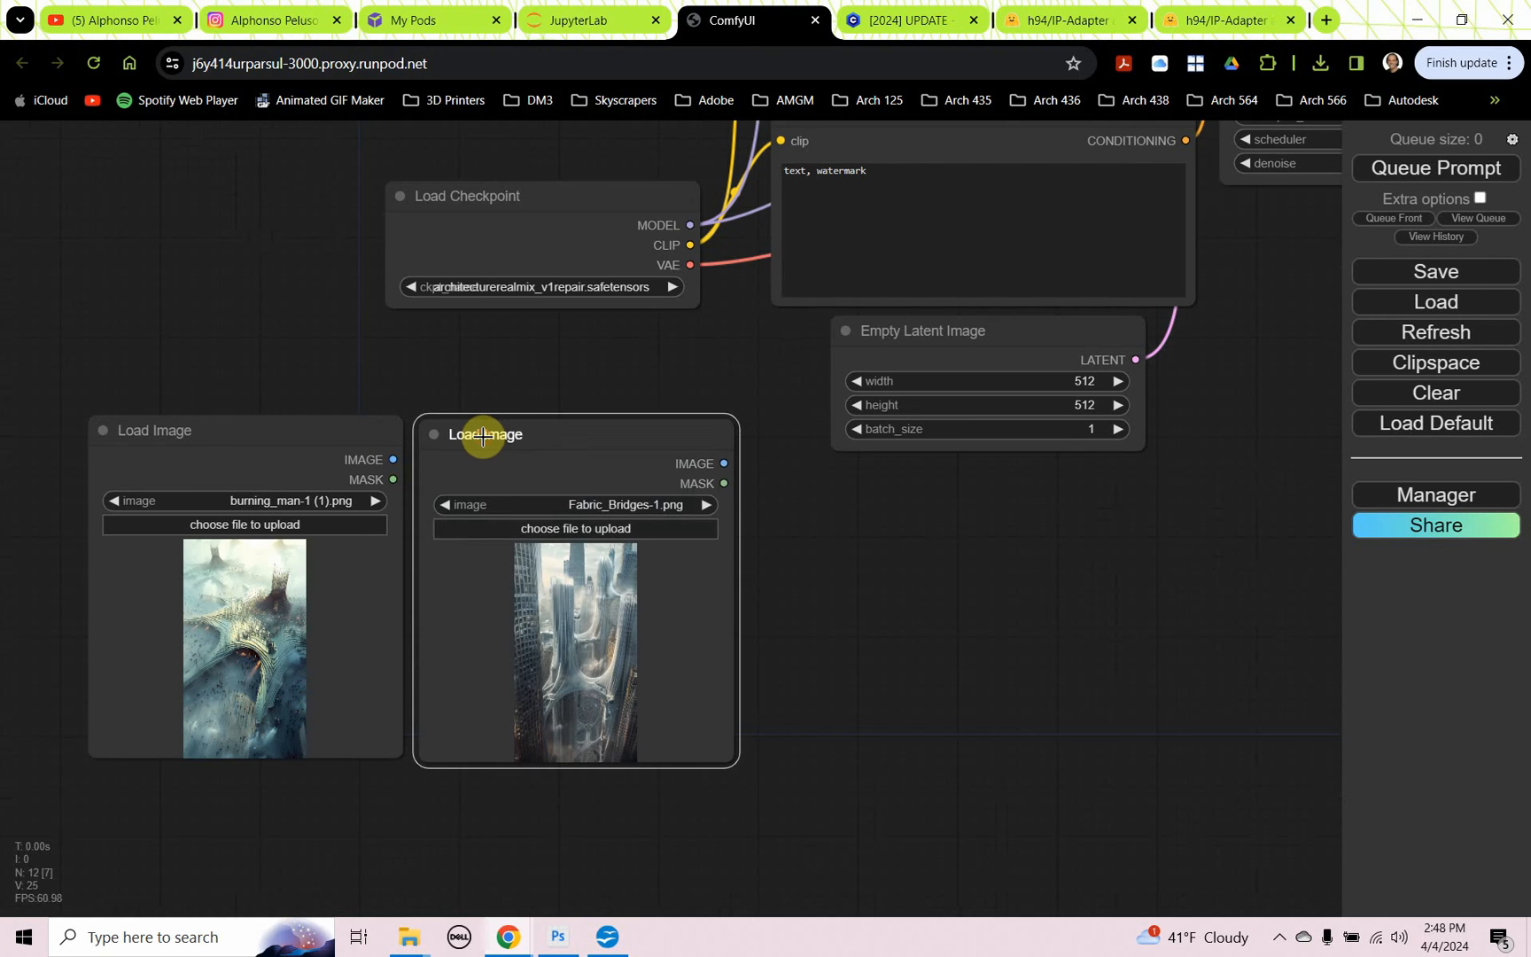
pyautogui.write('load image')
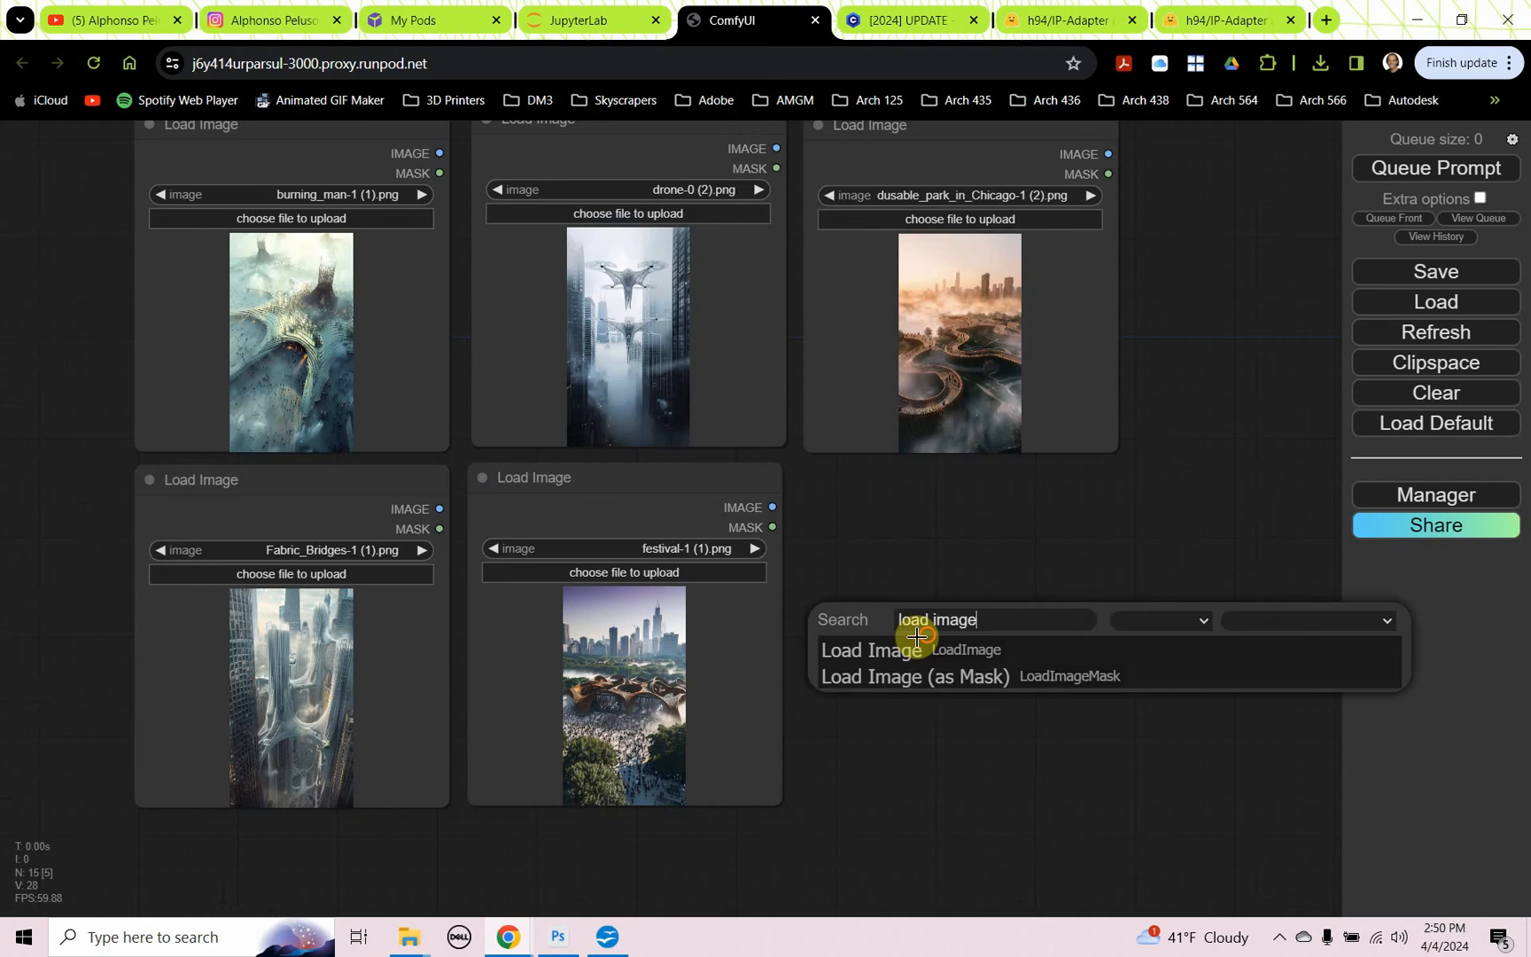
pyautogui.click(872, 649)
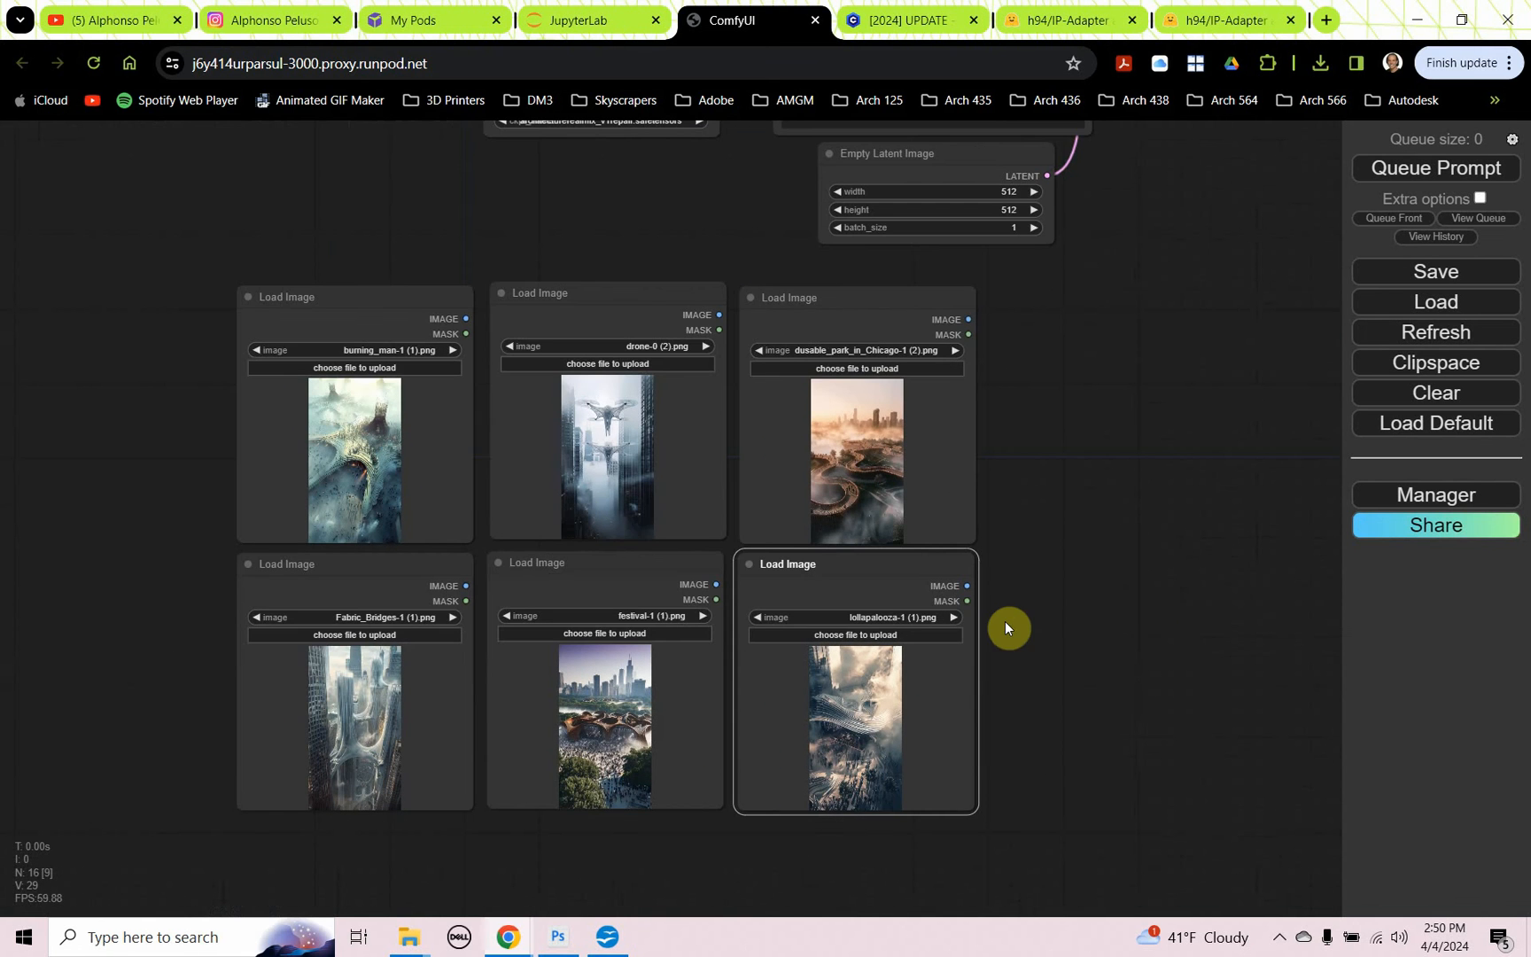
pyautogui.scroll(-3)
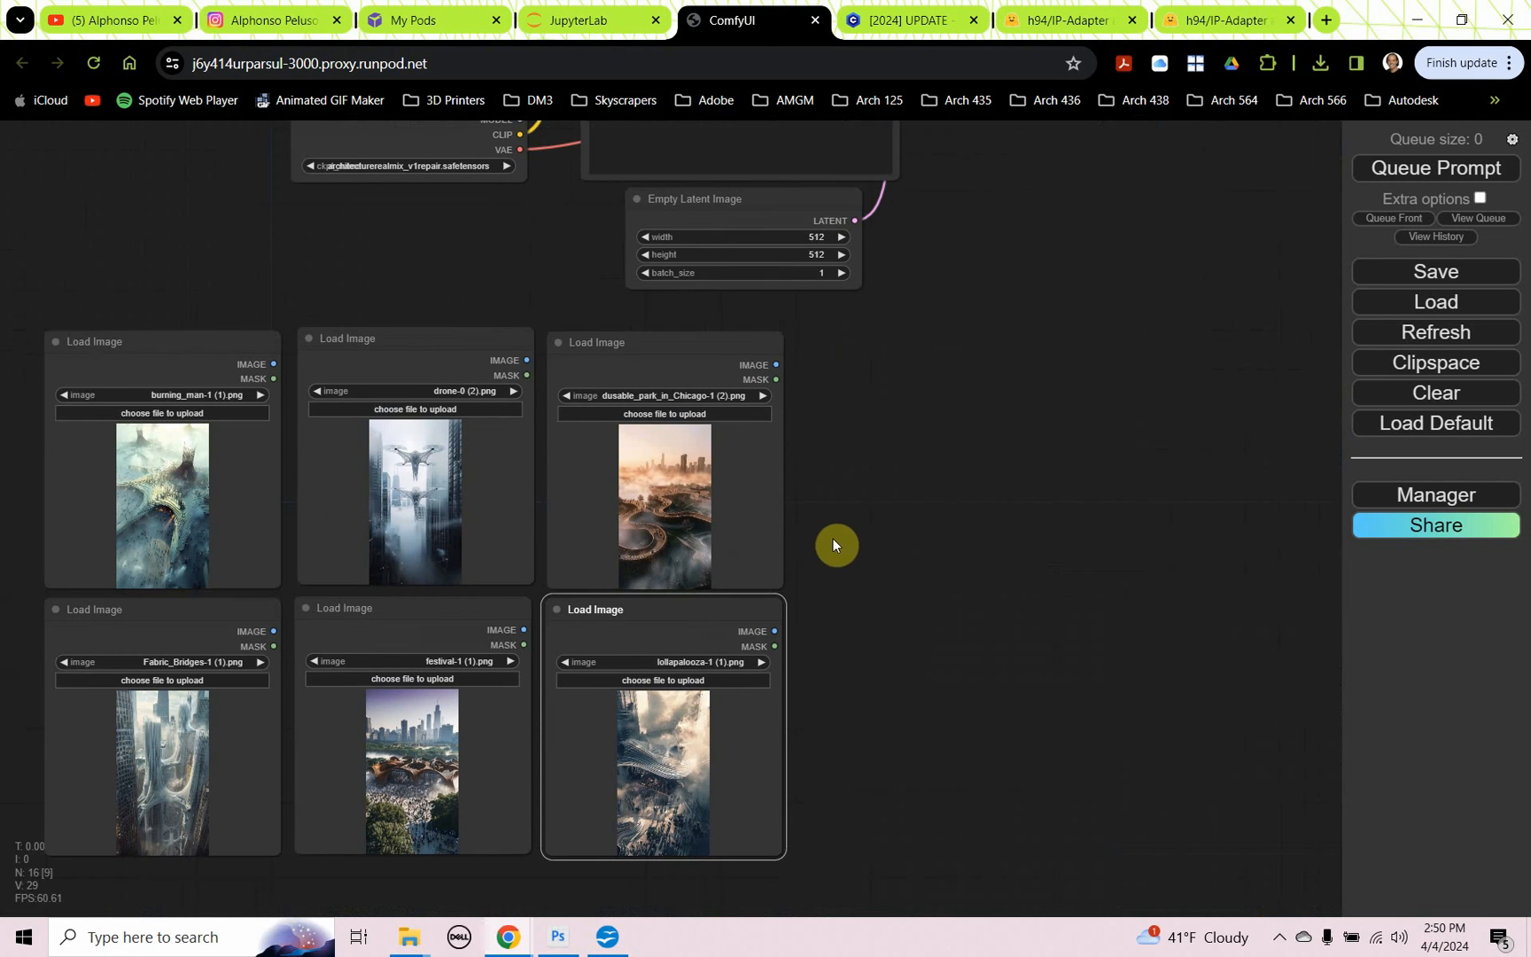
pyautogui.moveTo(831, 537)
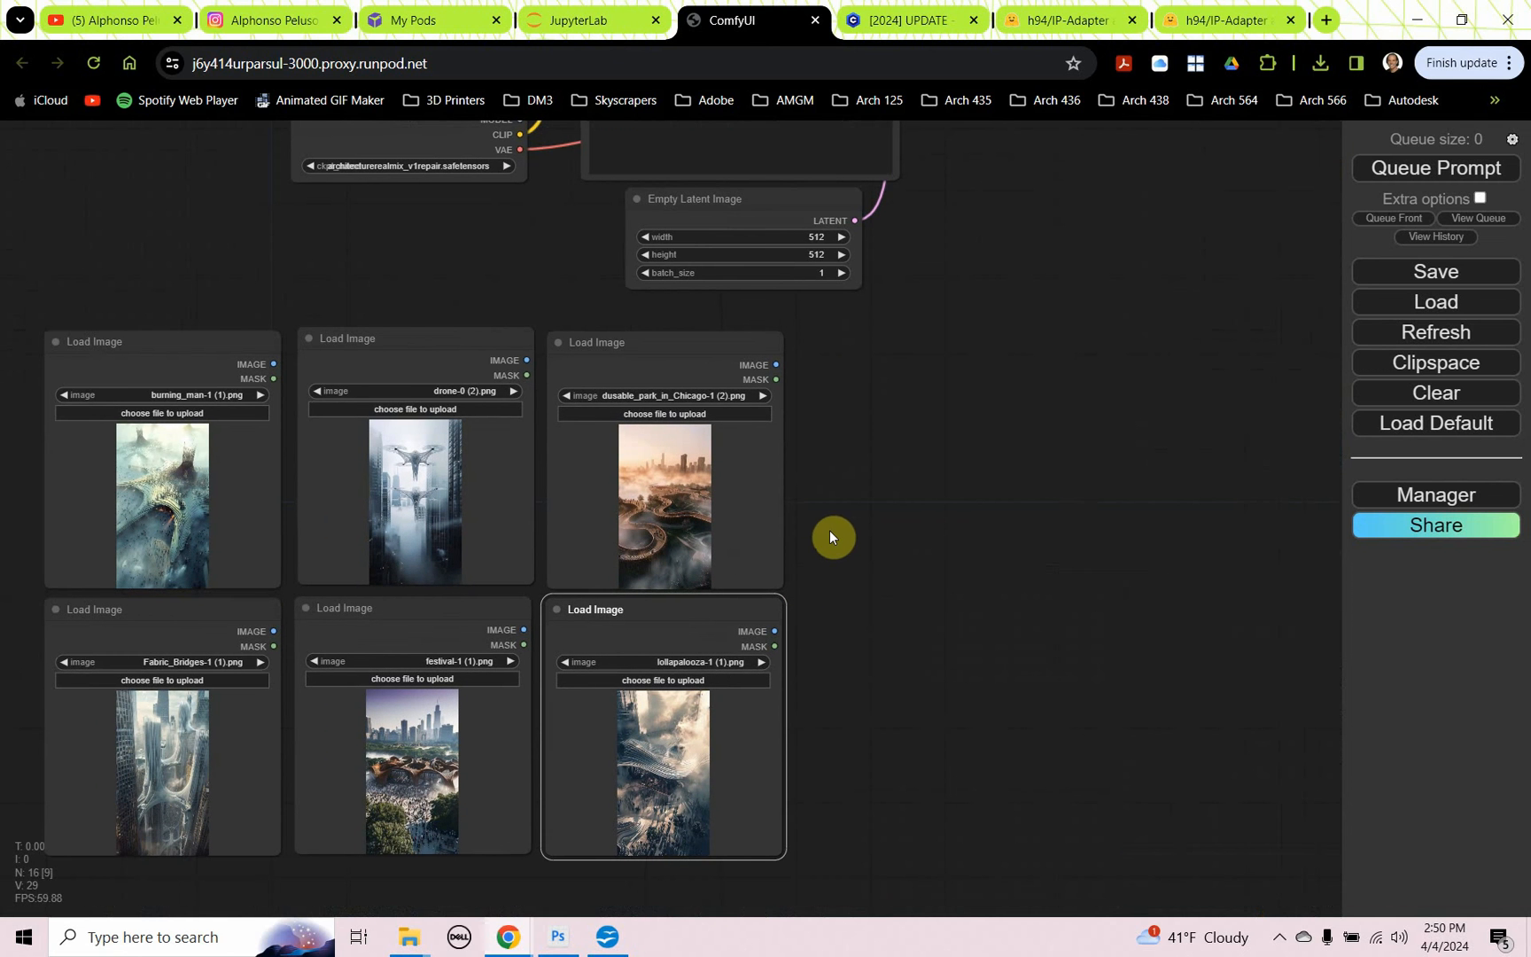
pyautogui.moveTo(892, 509)
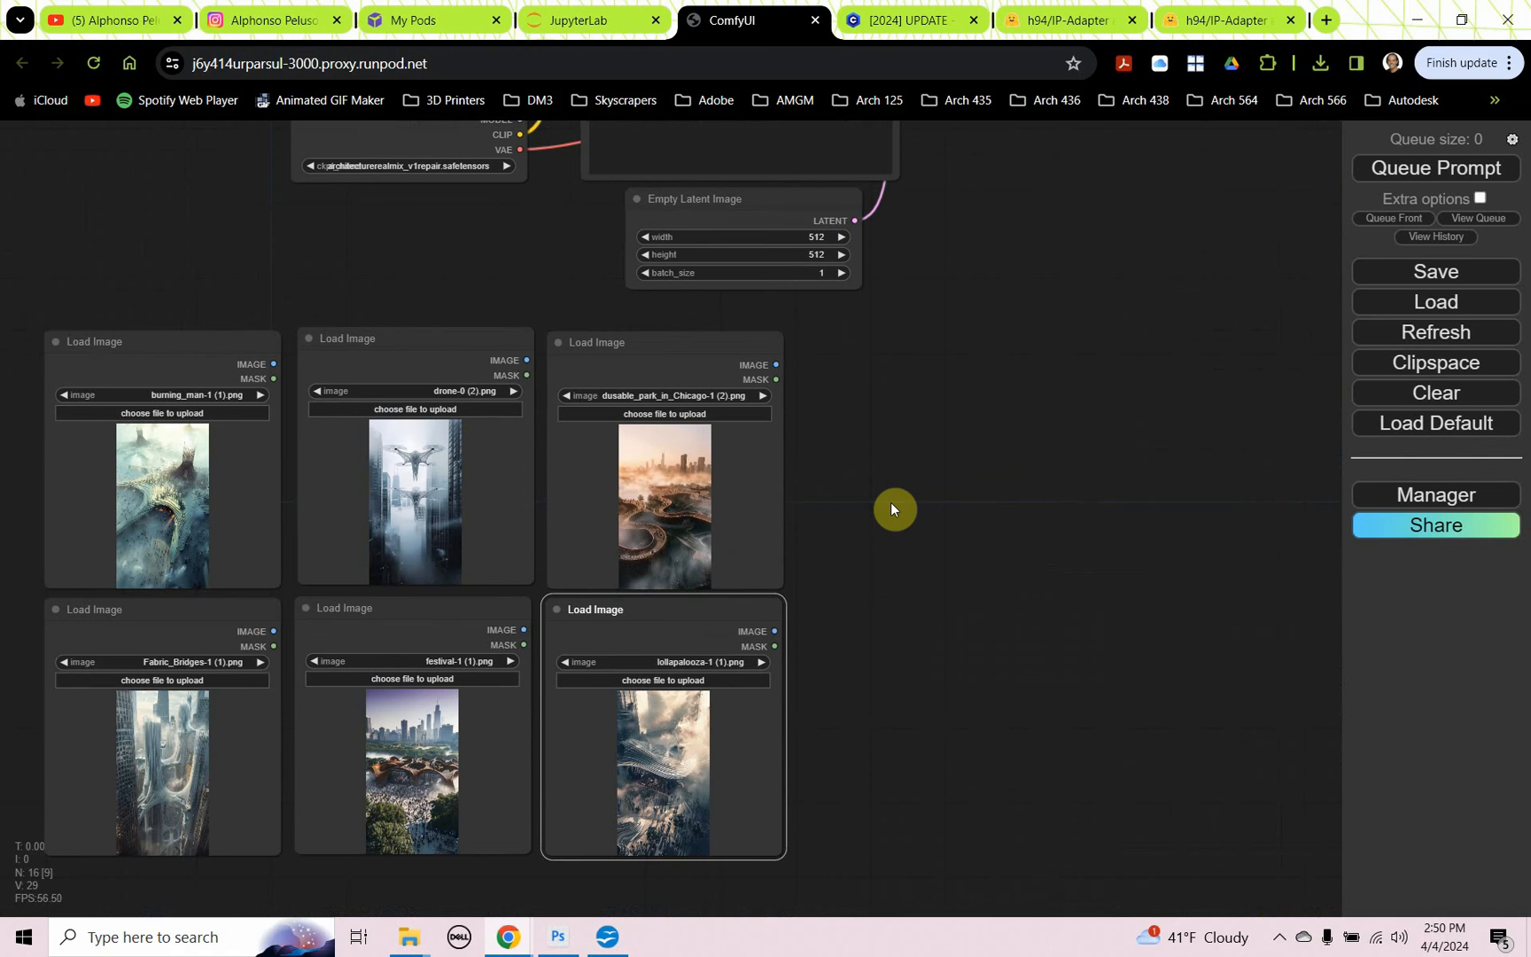
# Step: Add a Batch Images node combining the burning man and drone images
pyautogui.doubleClick(892, 509)
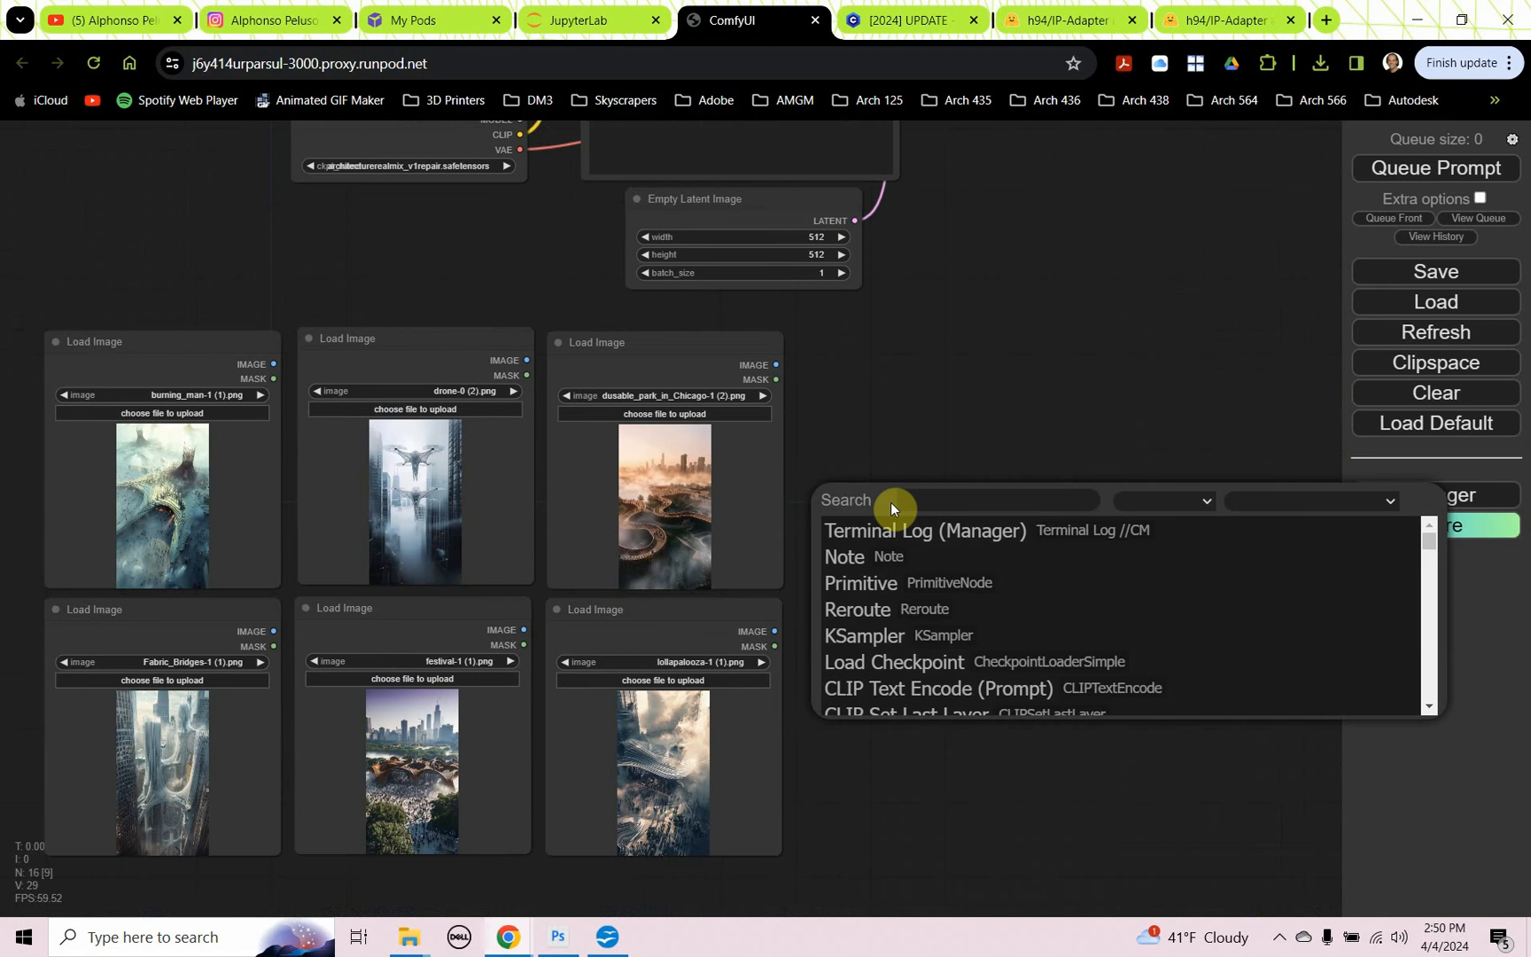
pyautogui.write('ima')
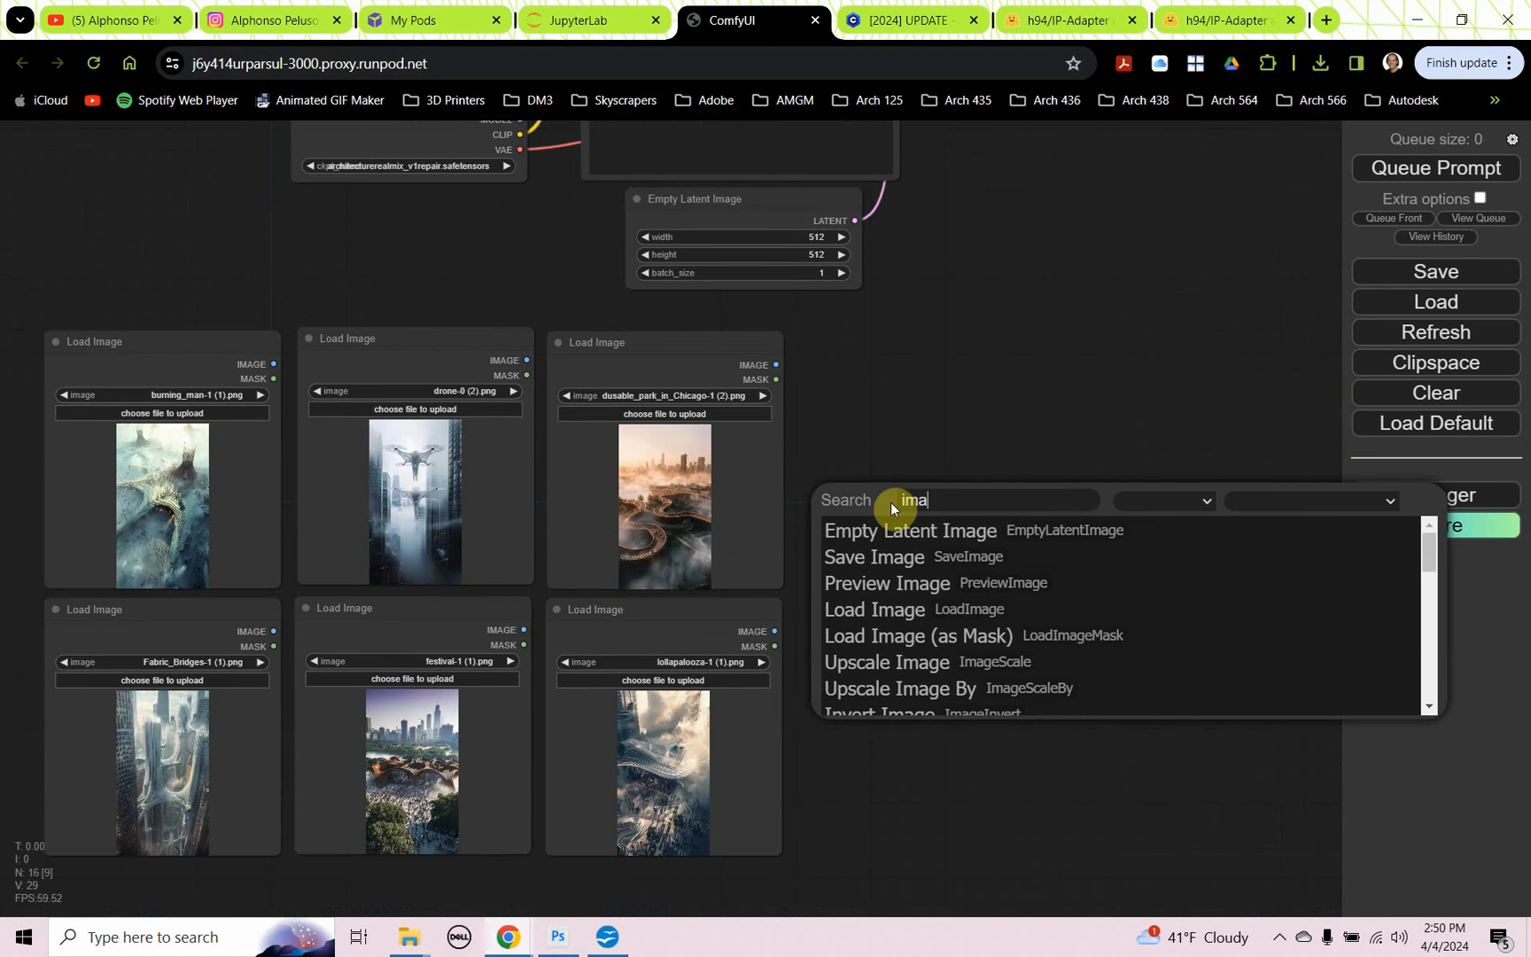
pyautogui.write('image batc')
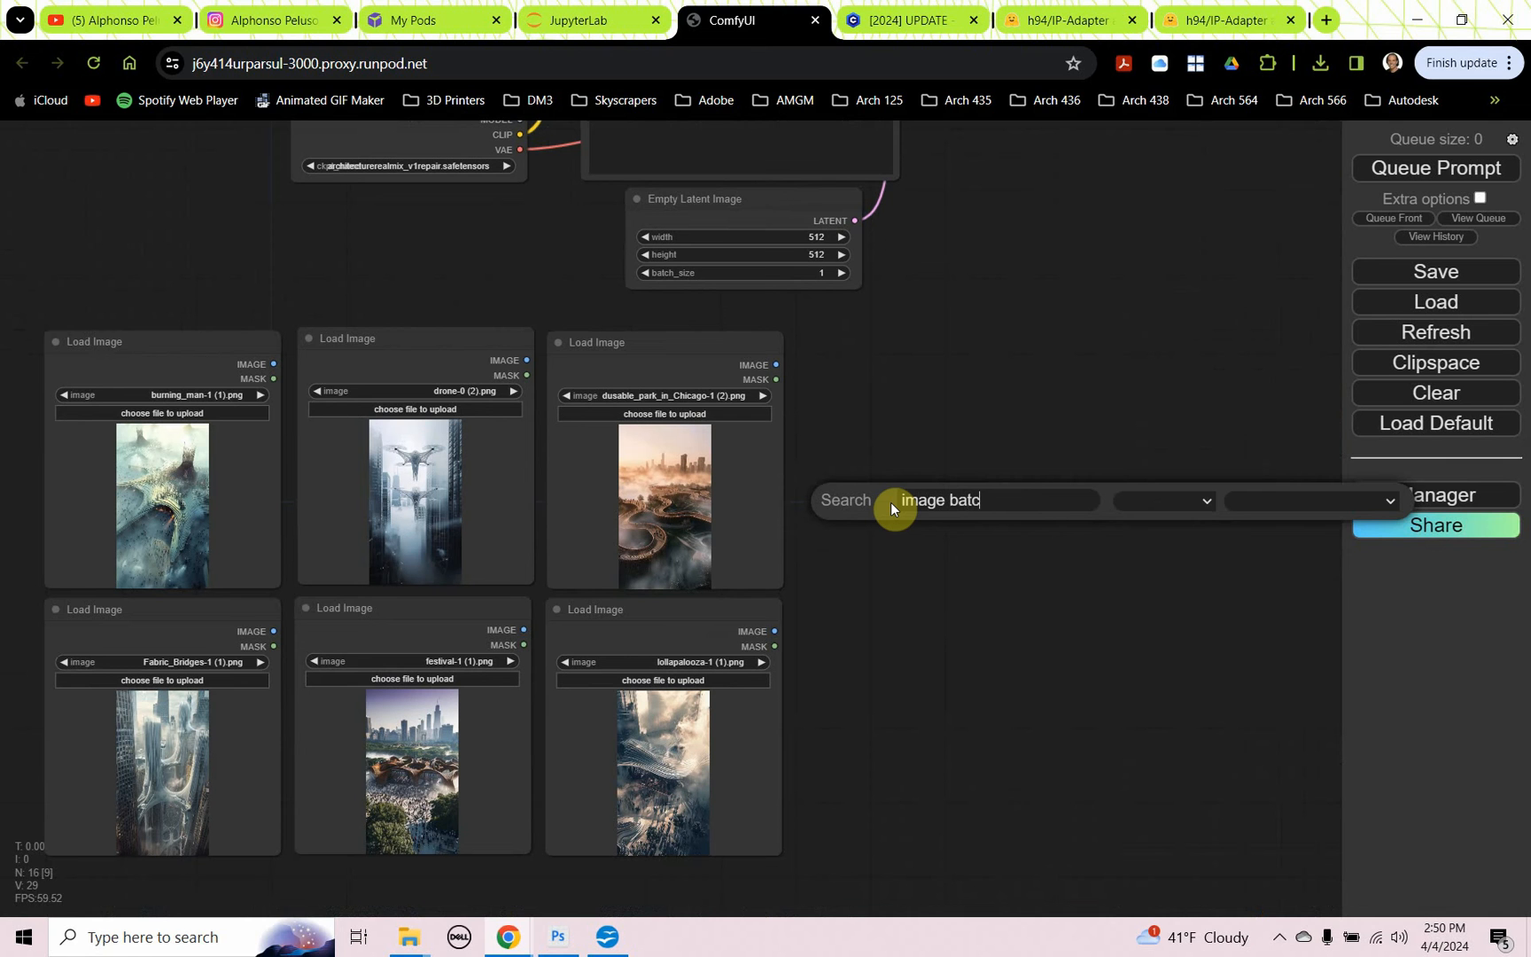
pyautogui.press('Backspace')
pyautogui.write('b')
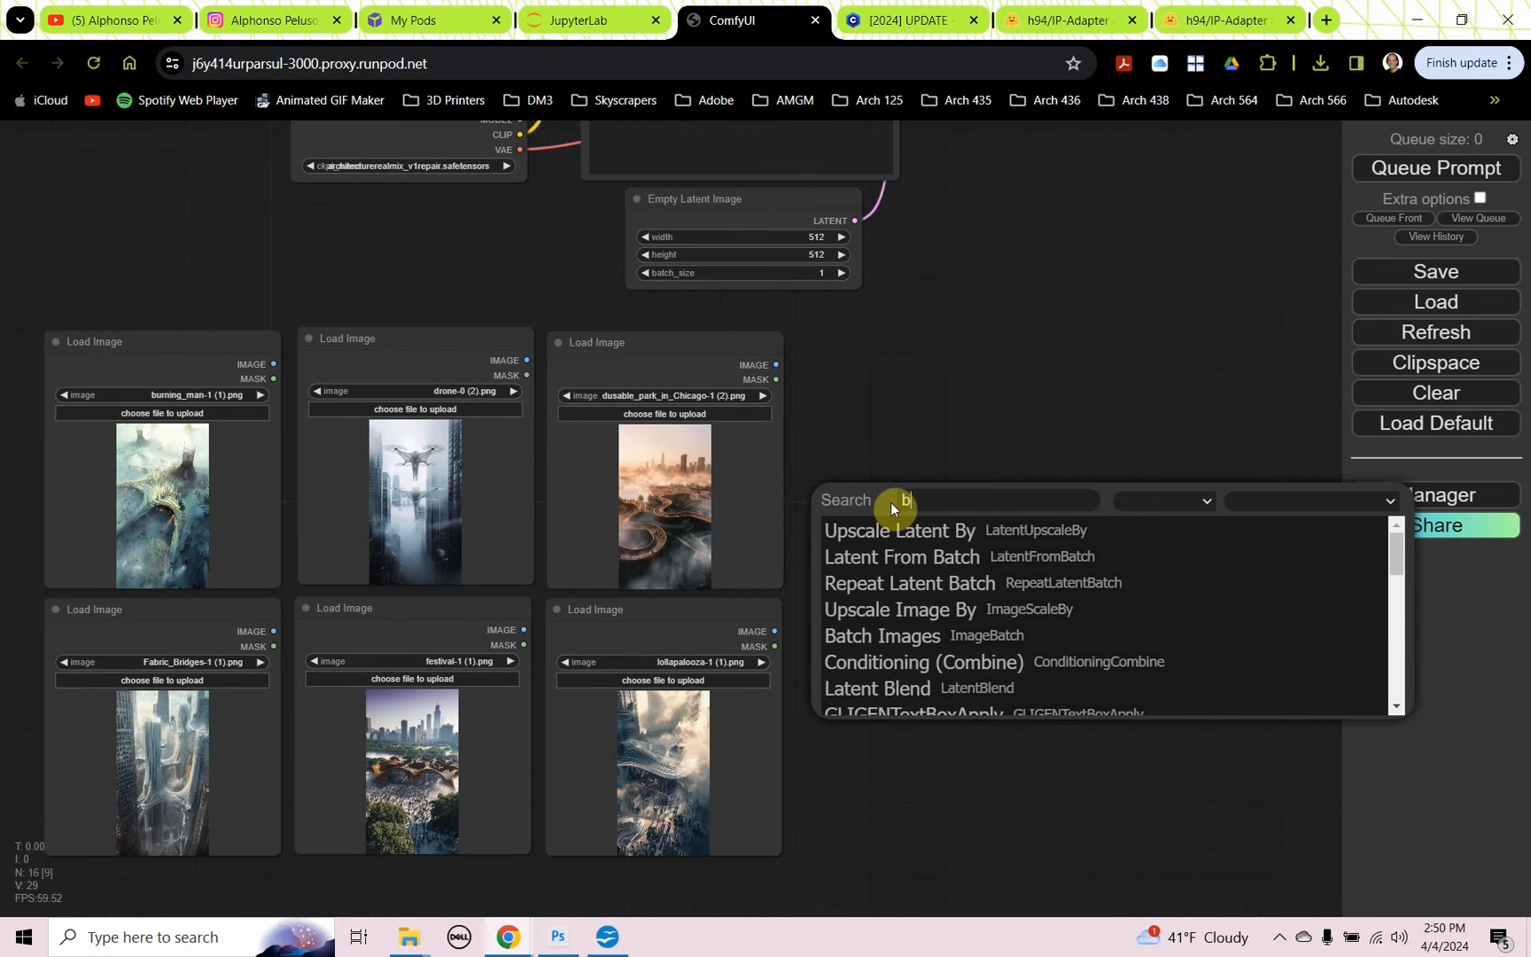
pyautogui.write('atch')
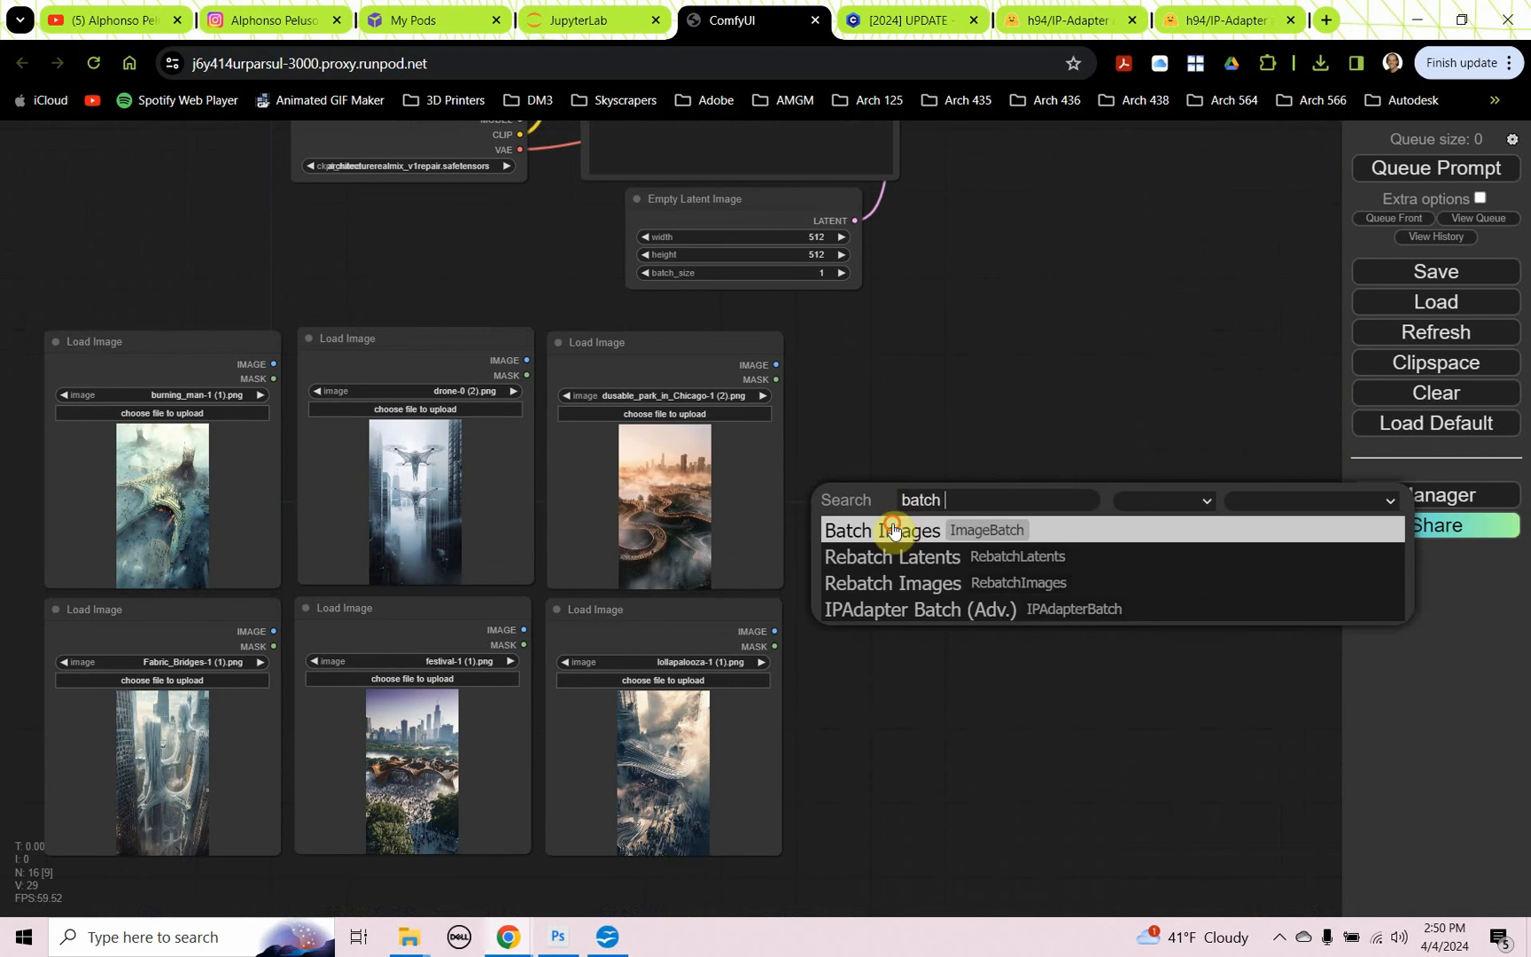
pyautogui.click(879, 530)
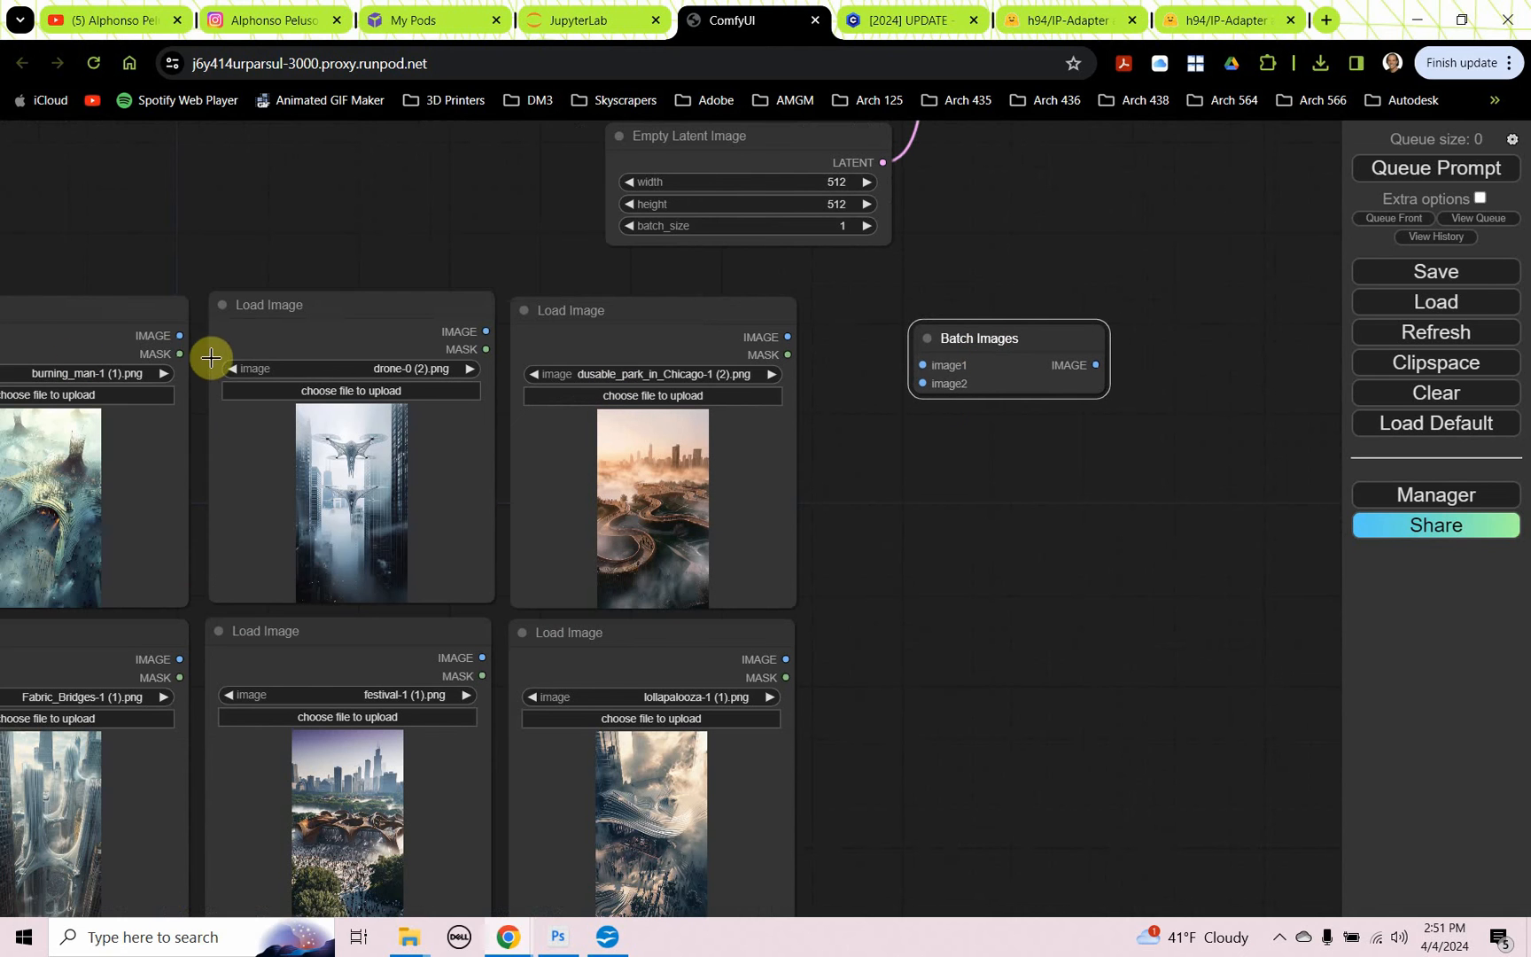
pyautogui.moveTo(179, 334); pyautogui.dragTo(920, 365)
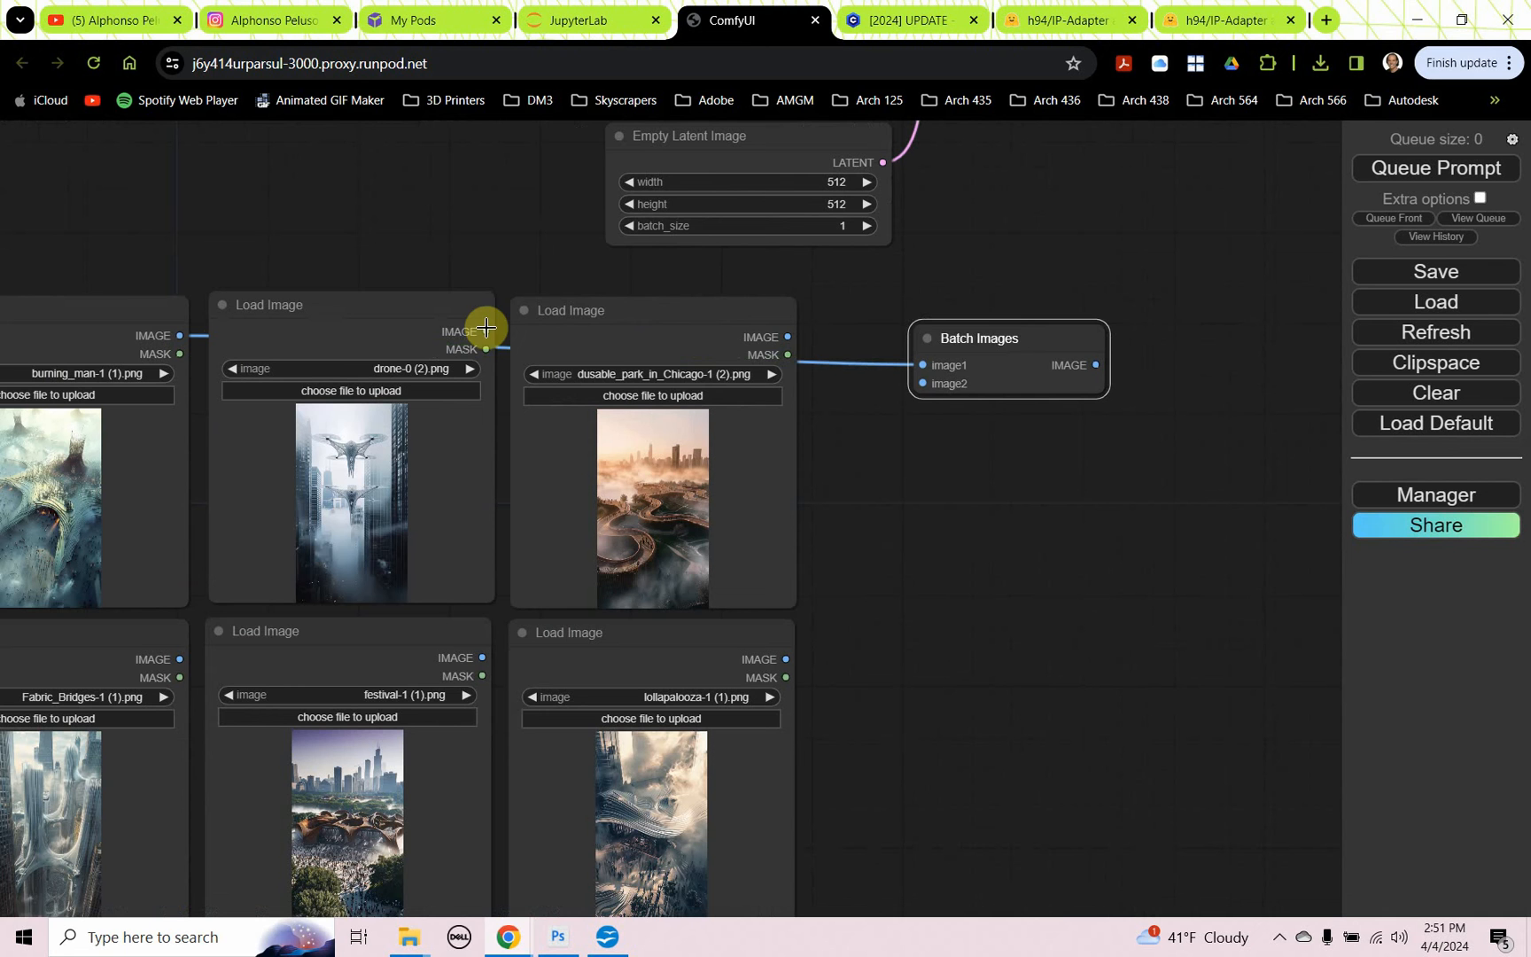
pyautogui.moveTo(485, 331); pyautogui.dragTo(920, 384)
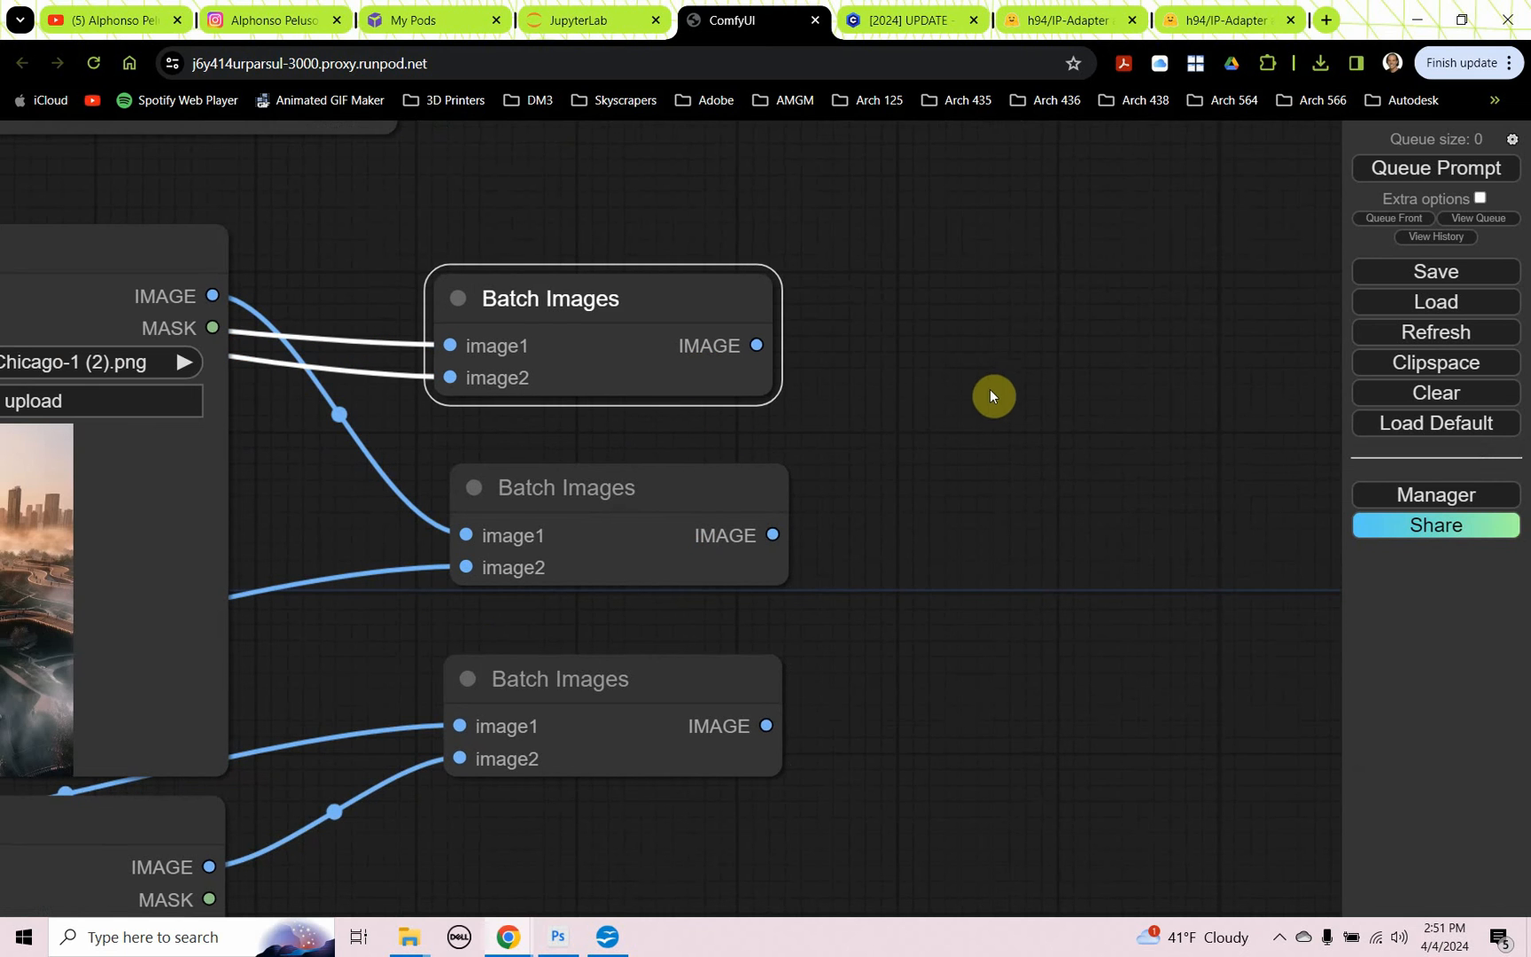
# Step: Add further Batch Images nodes chaining the paired batches toward a single combined output
pyautogui.write('batch image')
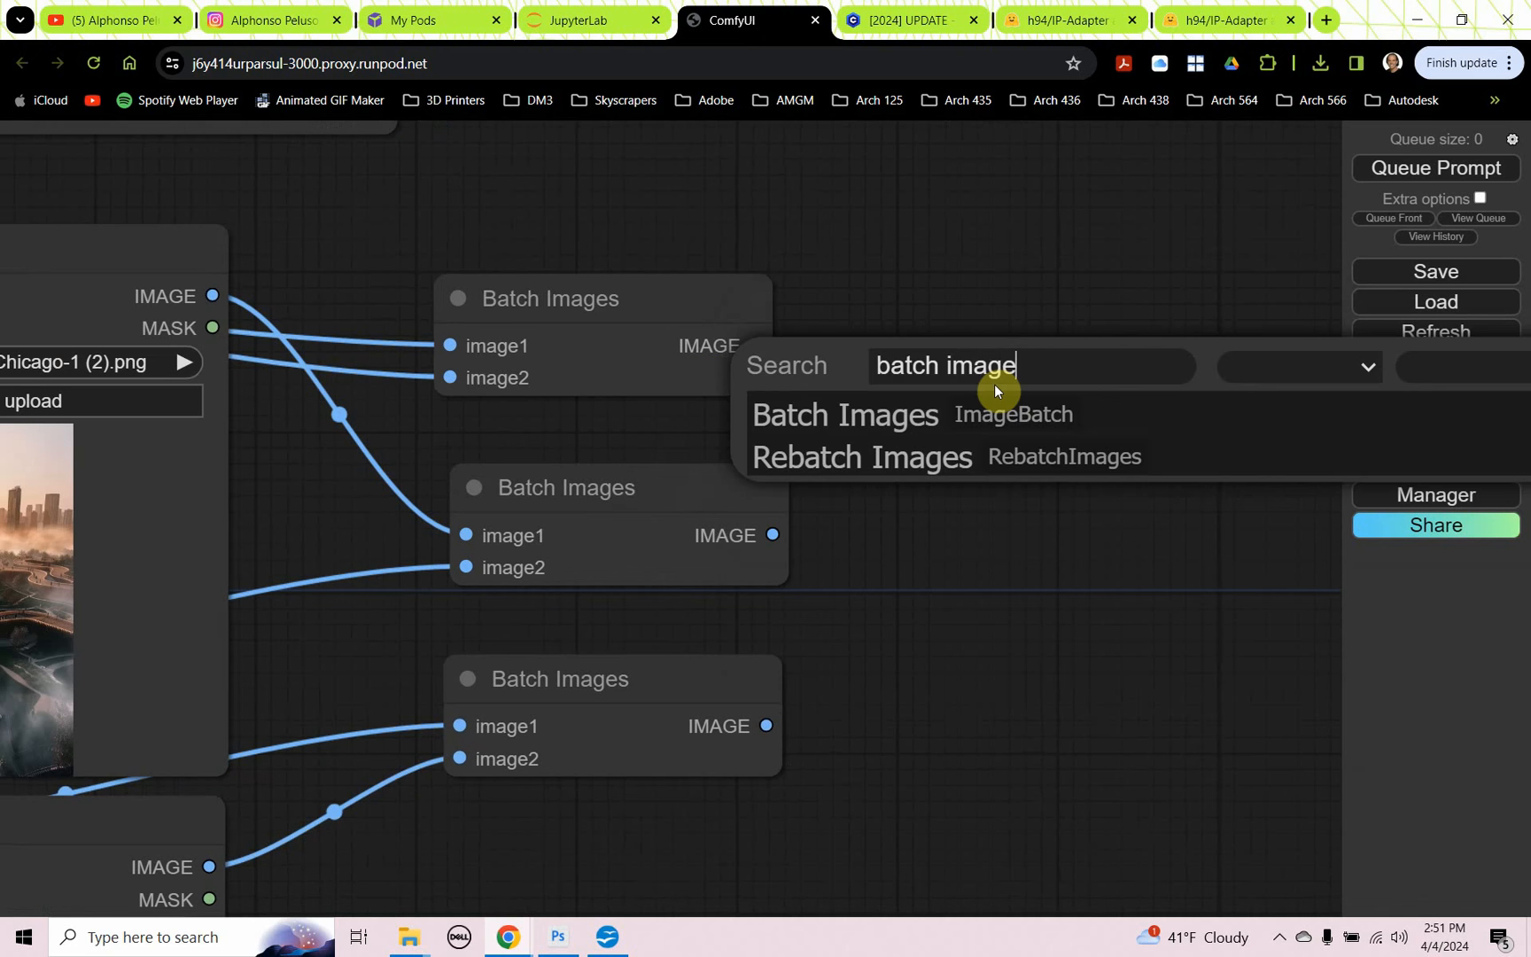
pyautogui.click(843, 414)
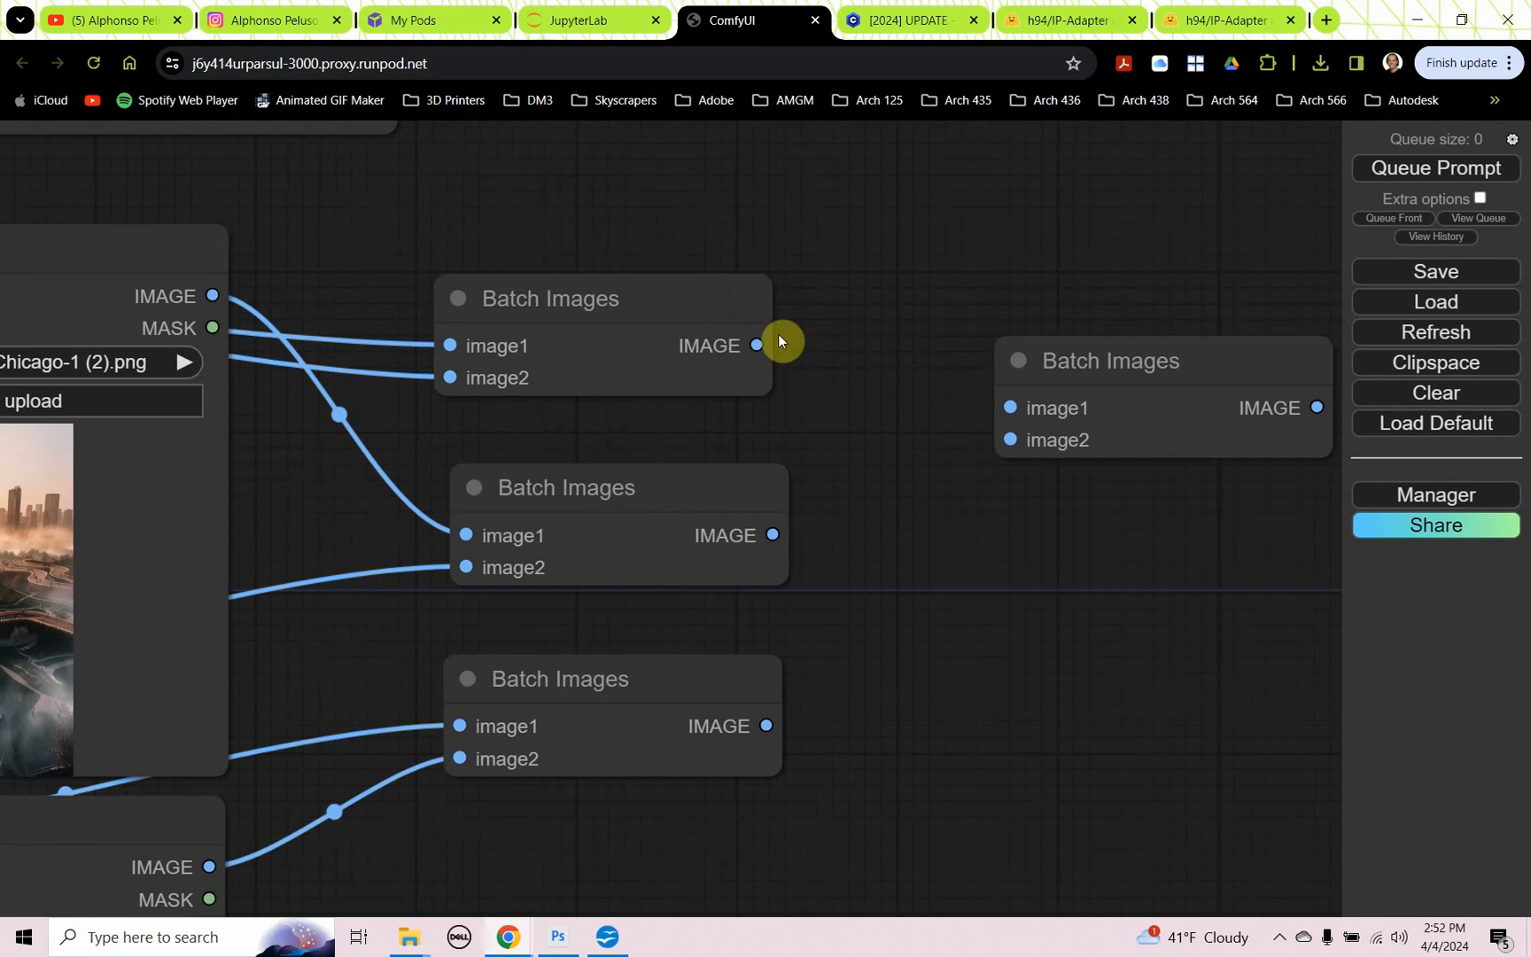
pyautogui.moveTo(756, 346); pyautogui.dragTo(1010, 407)
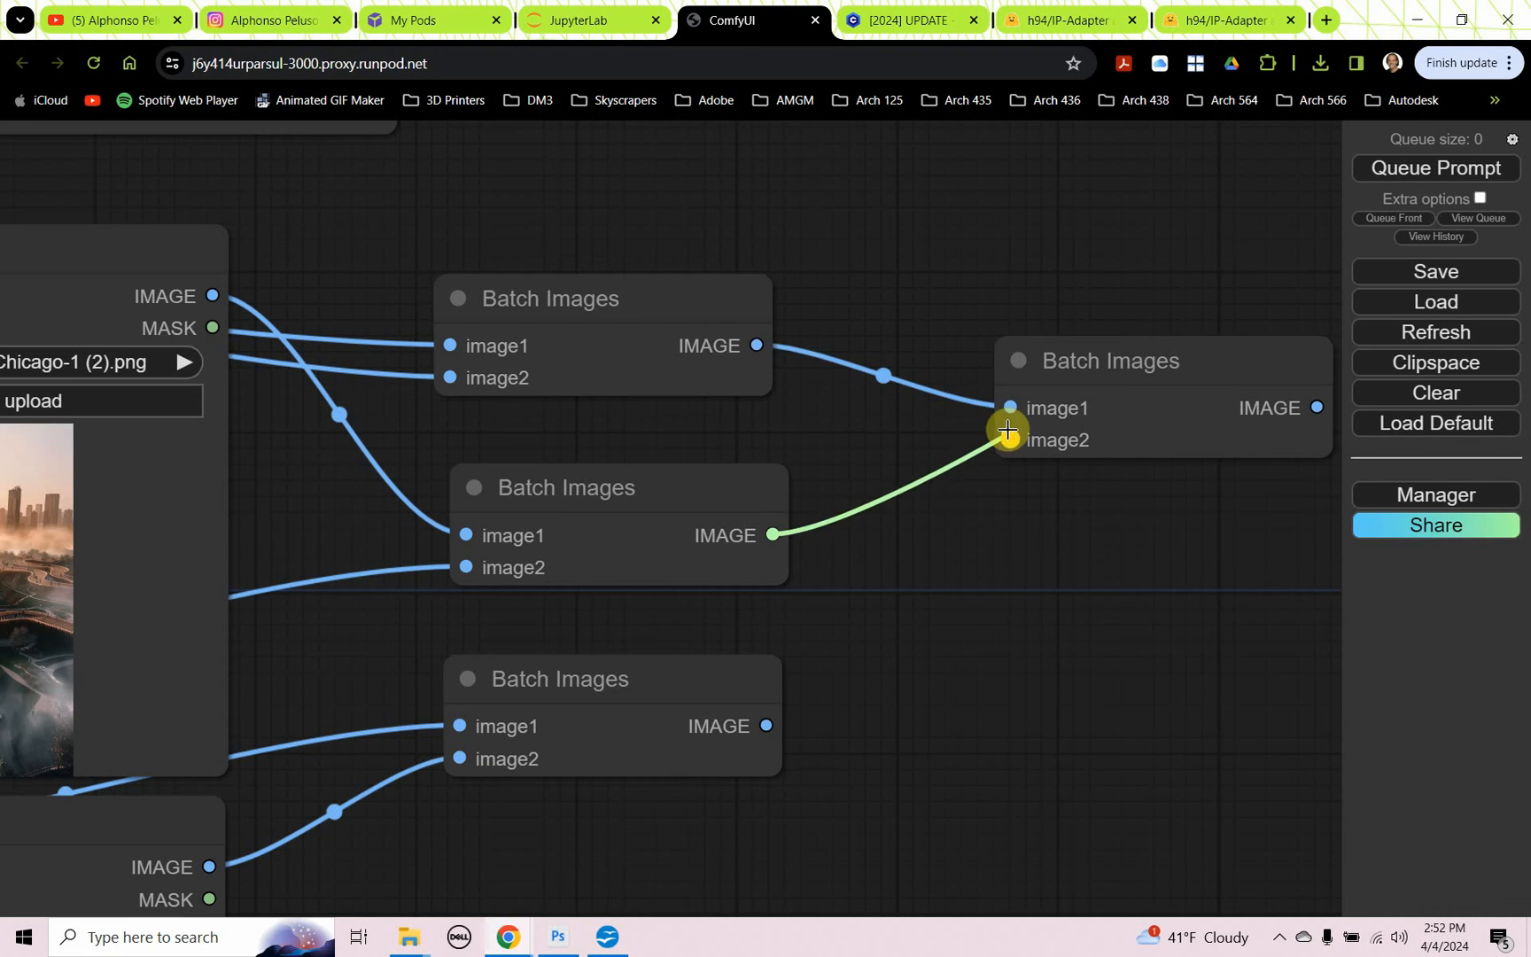
pyautogui.moveTo(1007, 429); pyautogui.dragTo(467, 659)
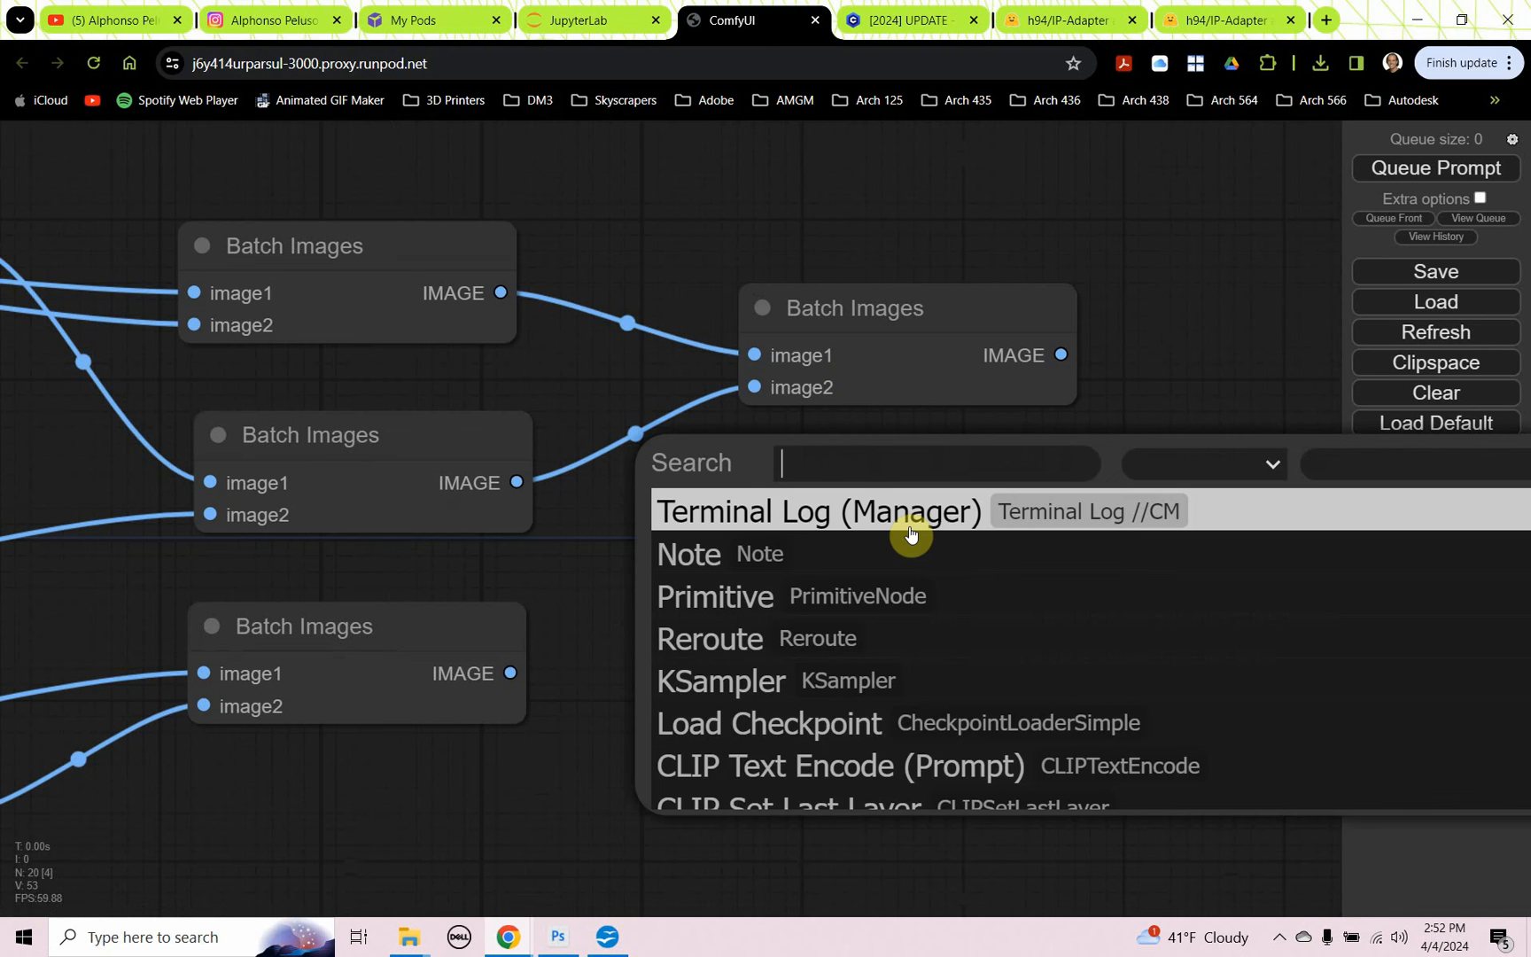
pyautogui.write('batch images')
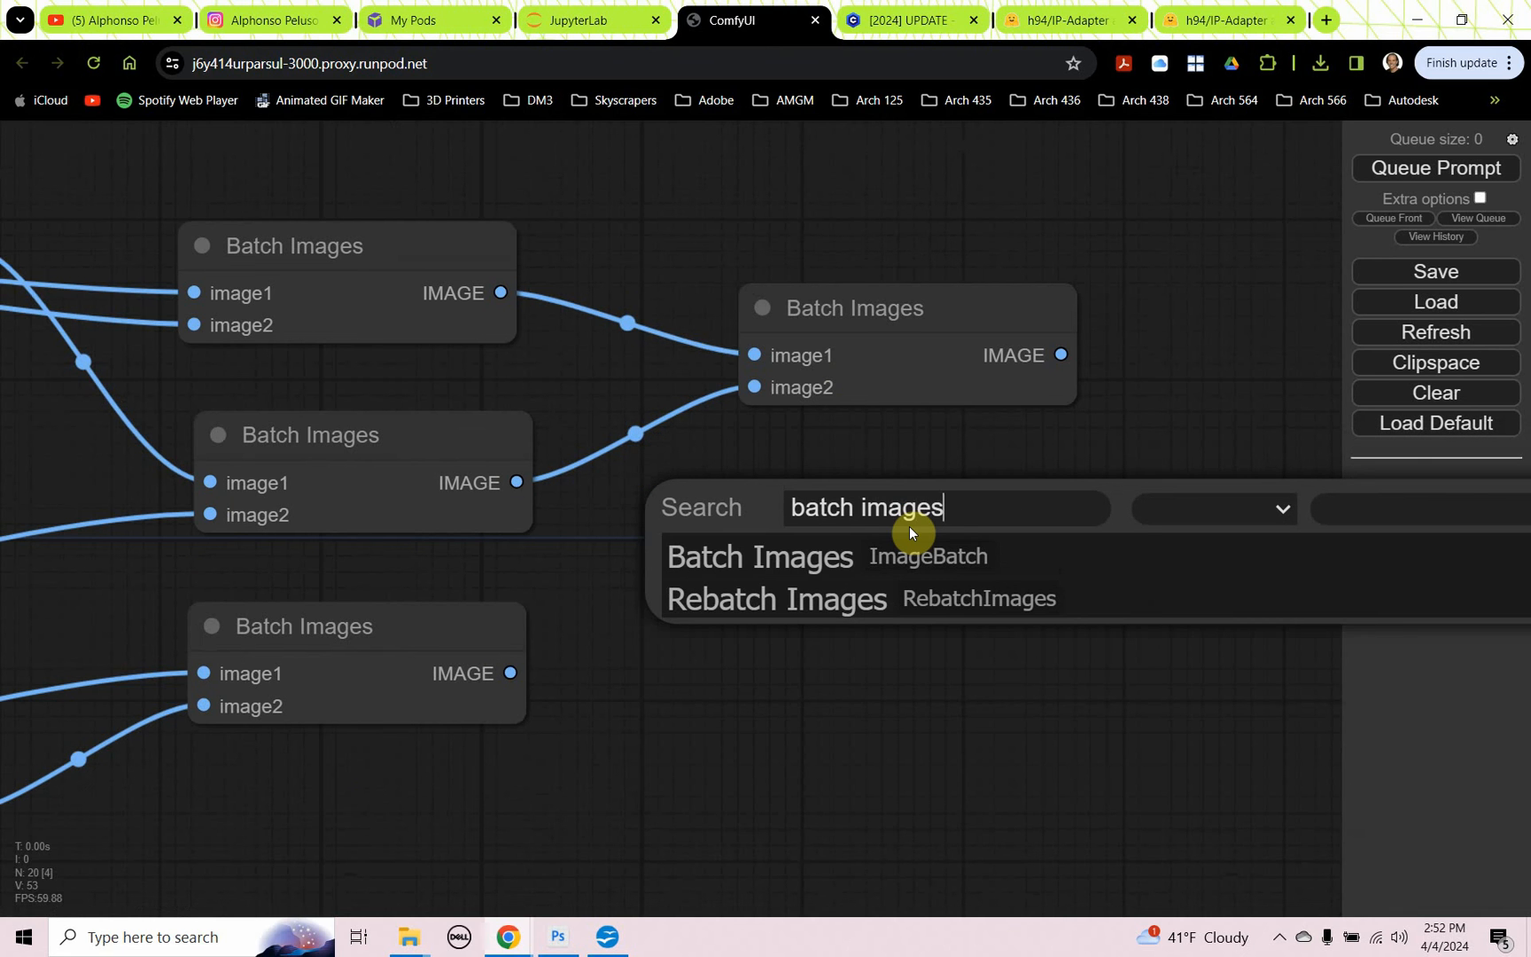
pyautogui.click(758, 557)
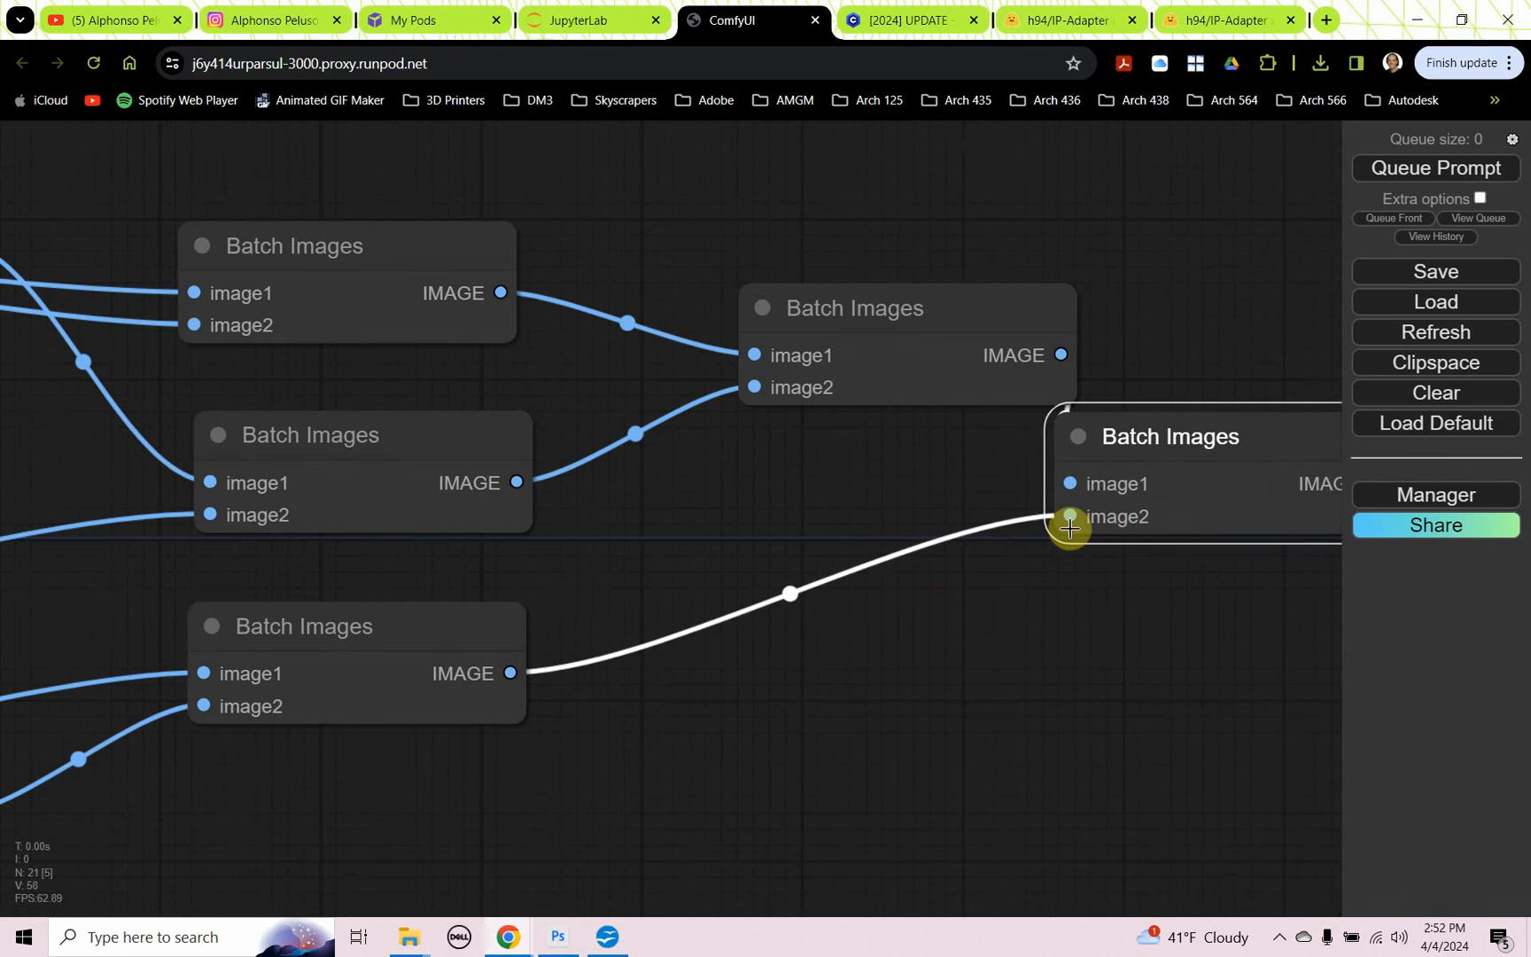
pyautogui.moveTo(1068, 528); pyautogui.dragTo(1120, 485)
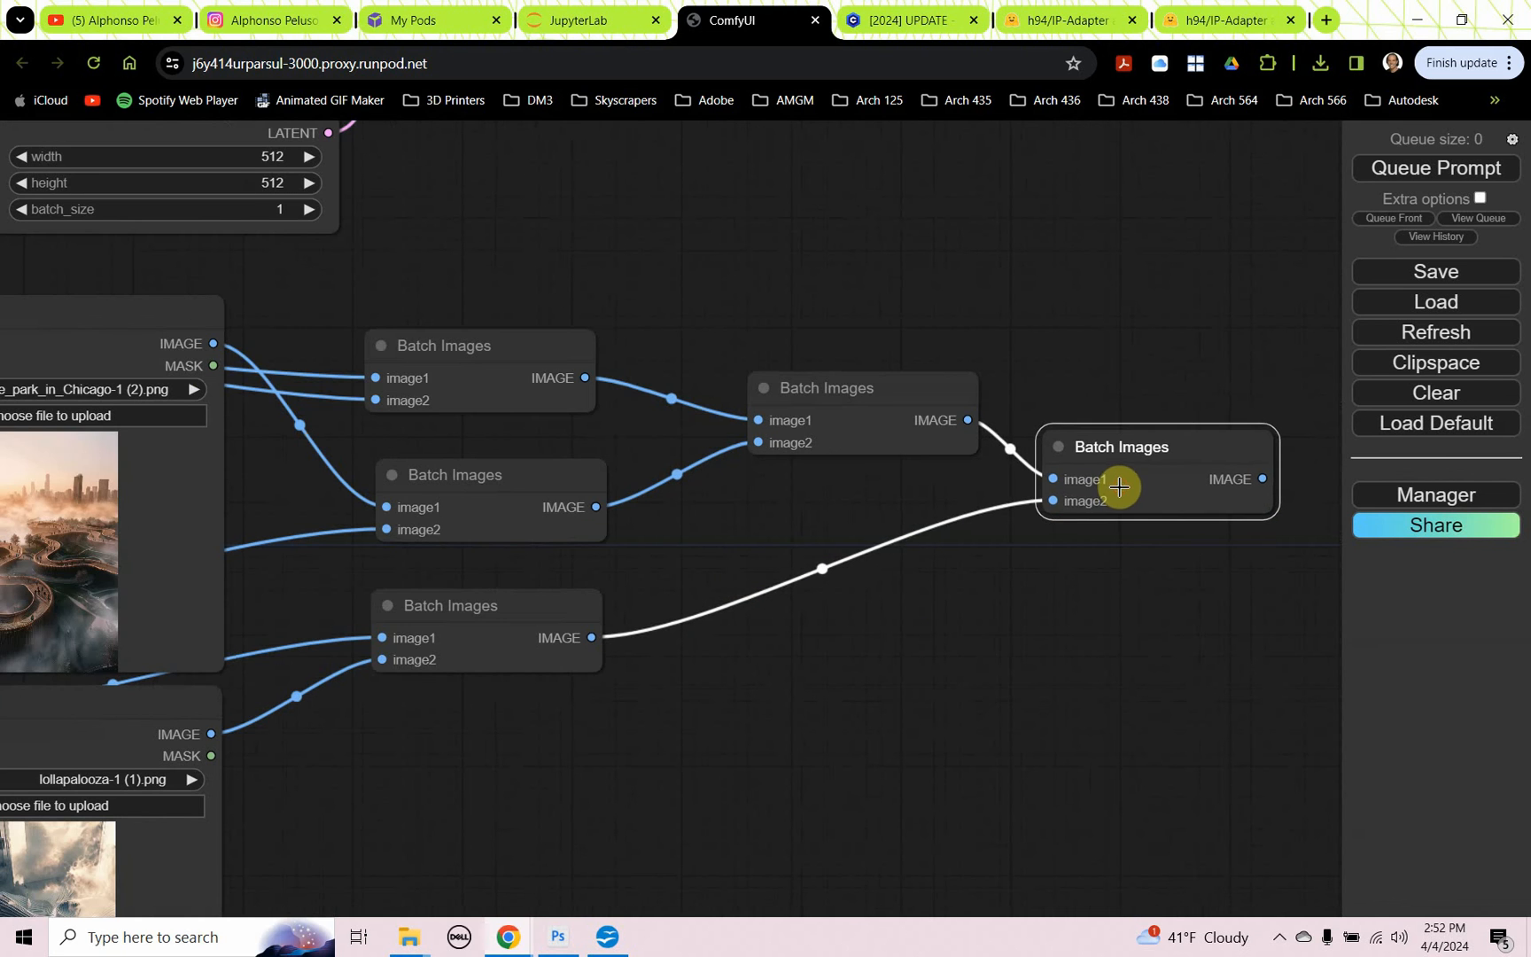
# Step: Wire the last batch link and convert the batching chain into a group node named 'Batch Images Peluso'
pyautogui.moveTo(1120, 486); pyautogui.dragTo(959, 635)
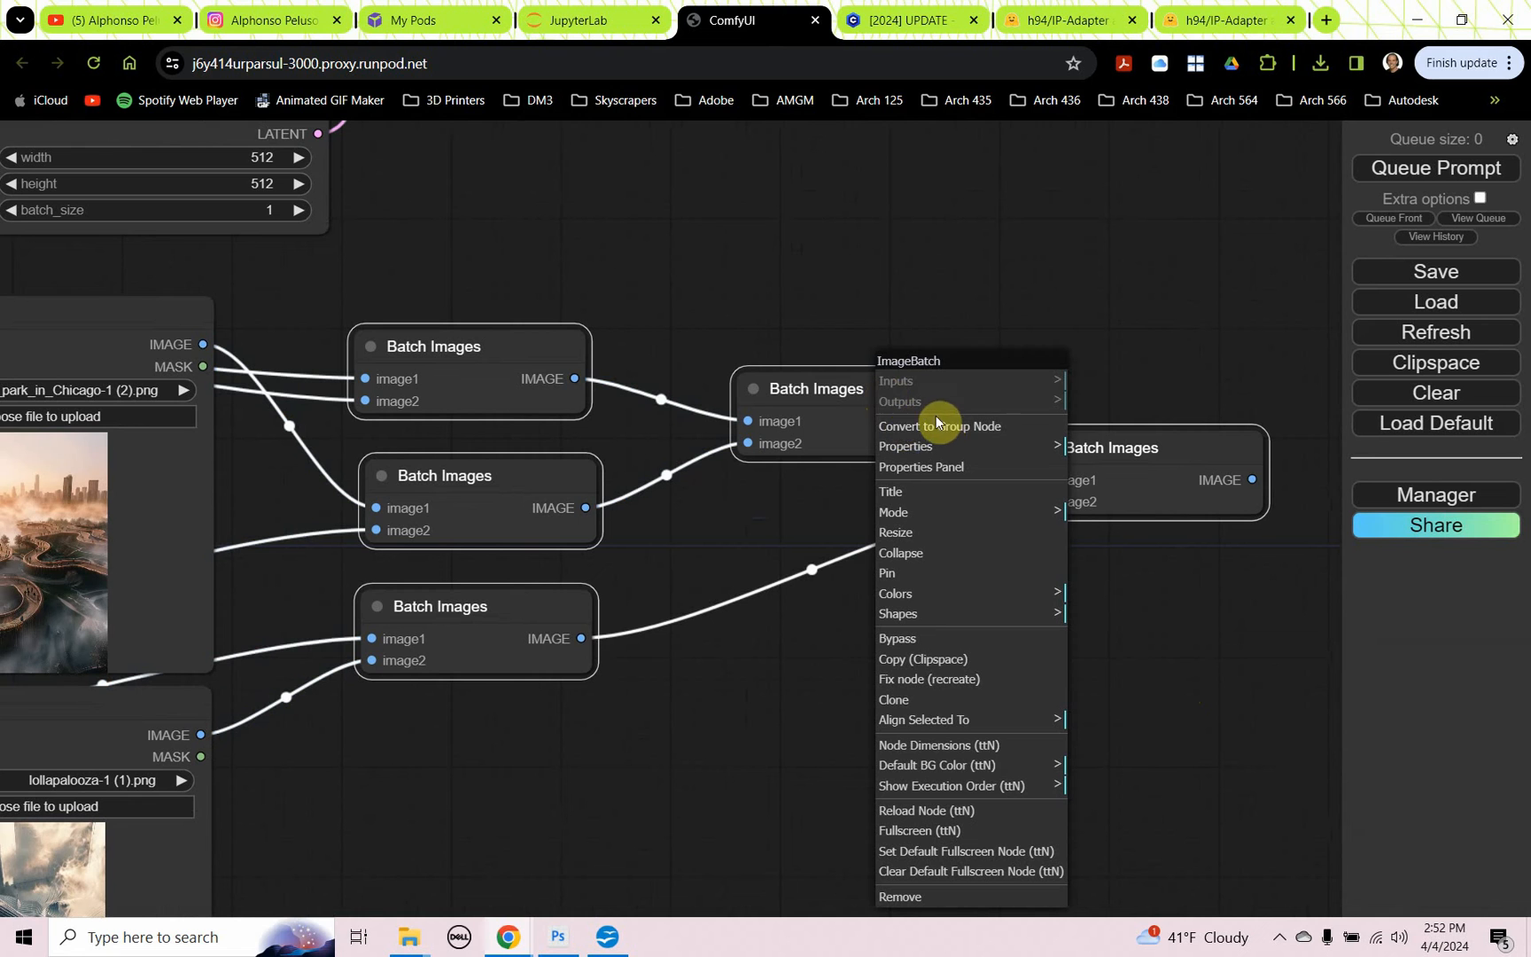
pyautogui.click(939, 425)
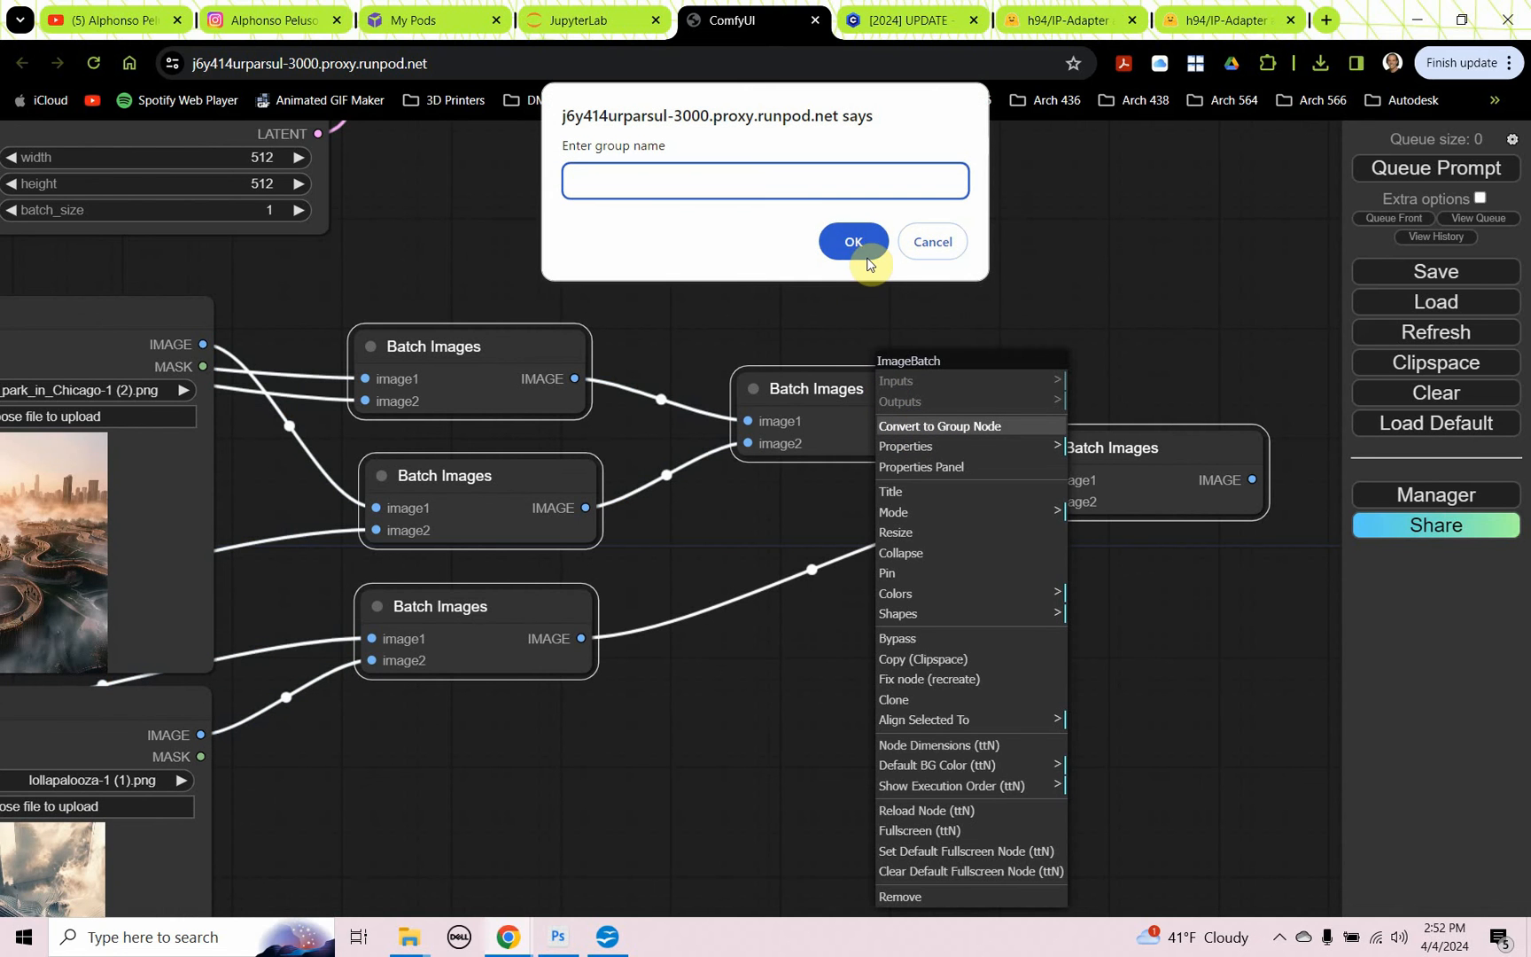
pyautogui.write('B')
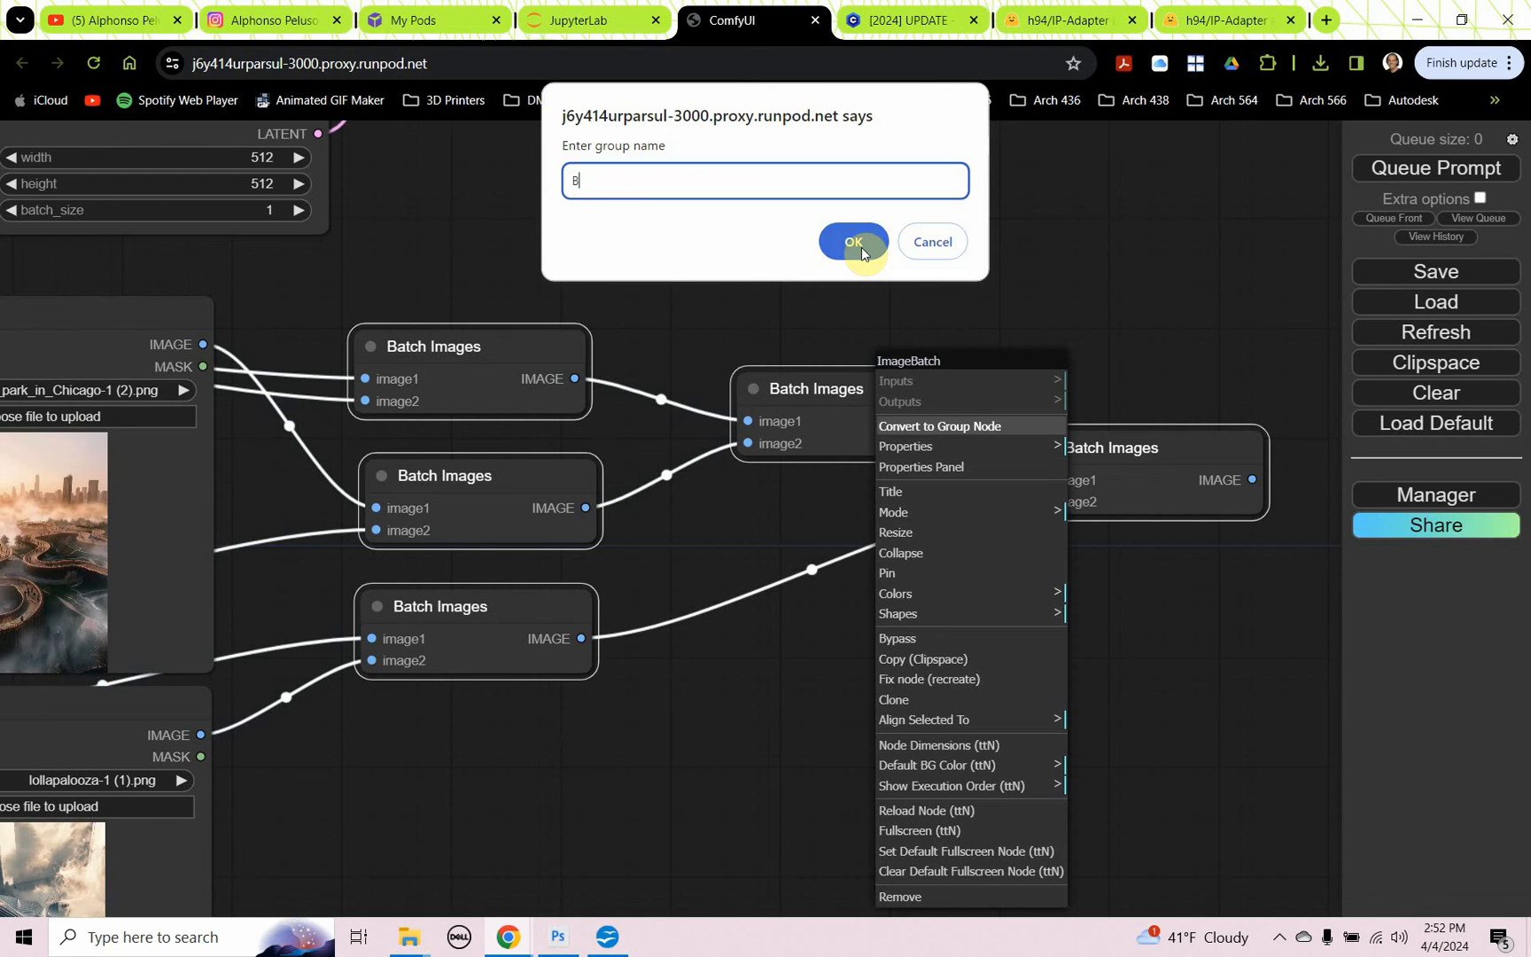
pyautogui.write('atch Images P')
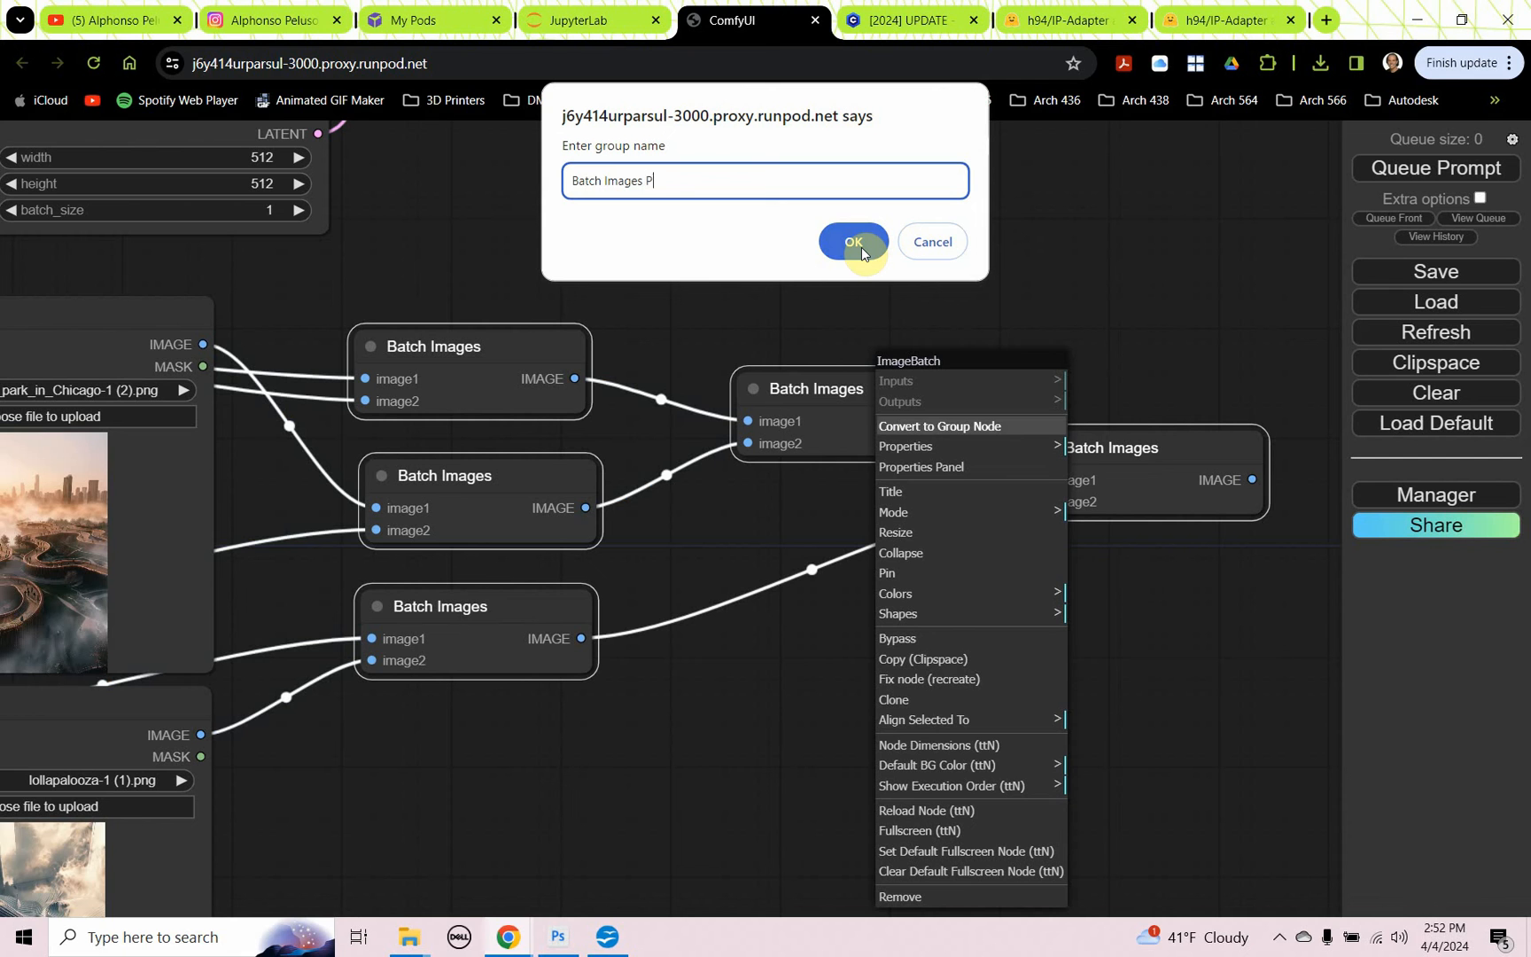
pyautogui.write('eluso')
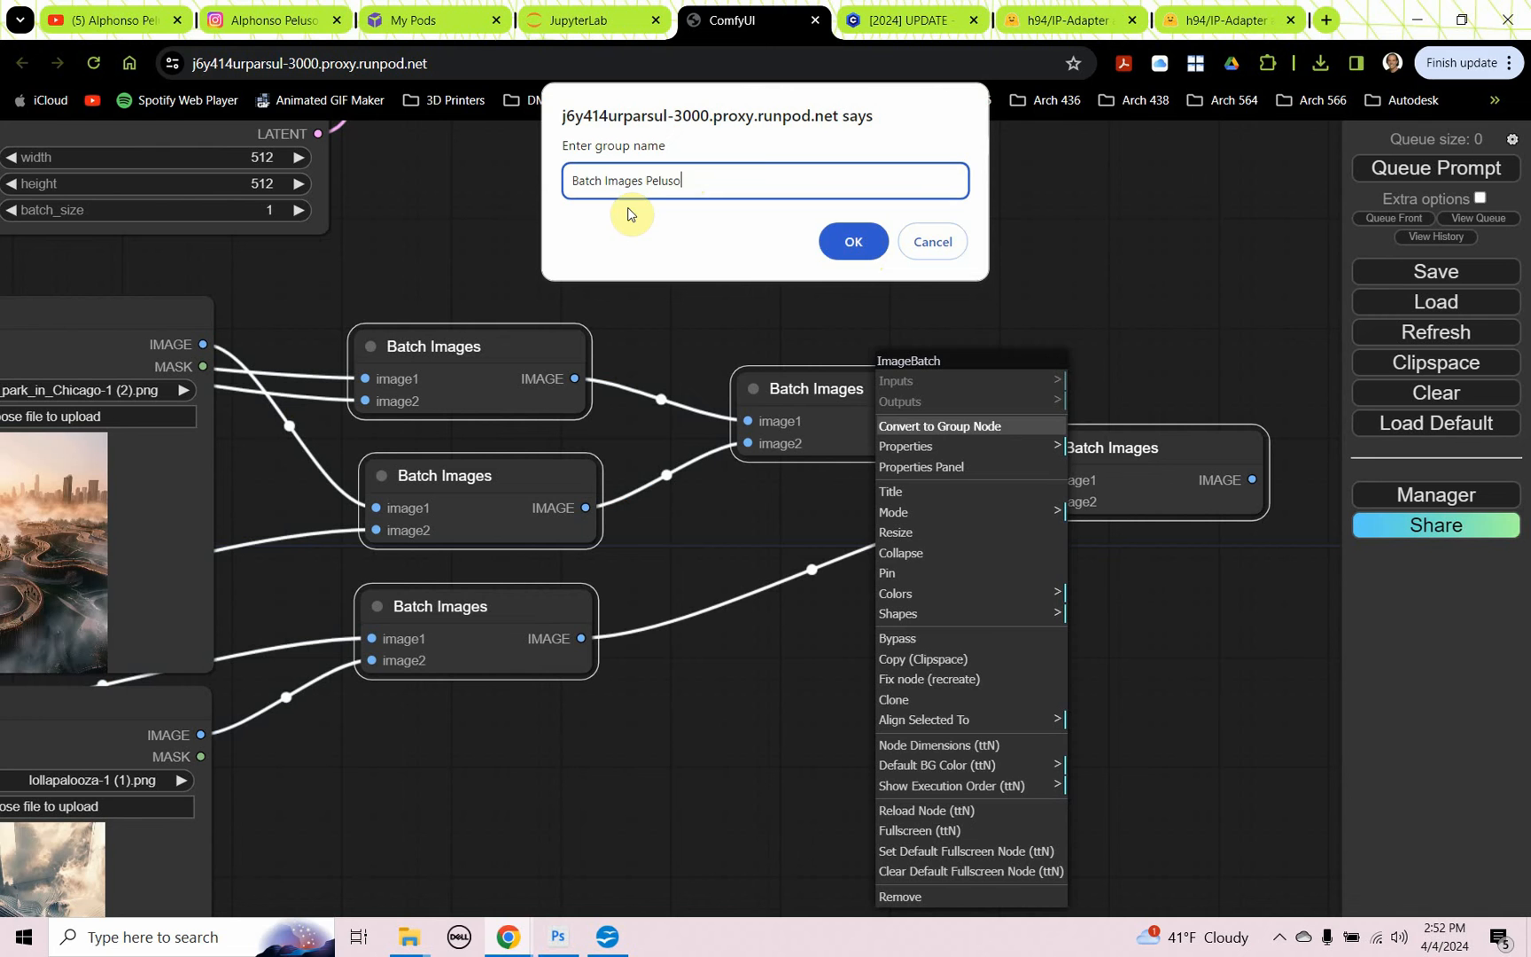
pyautogui.moveTo(636, 229)
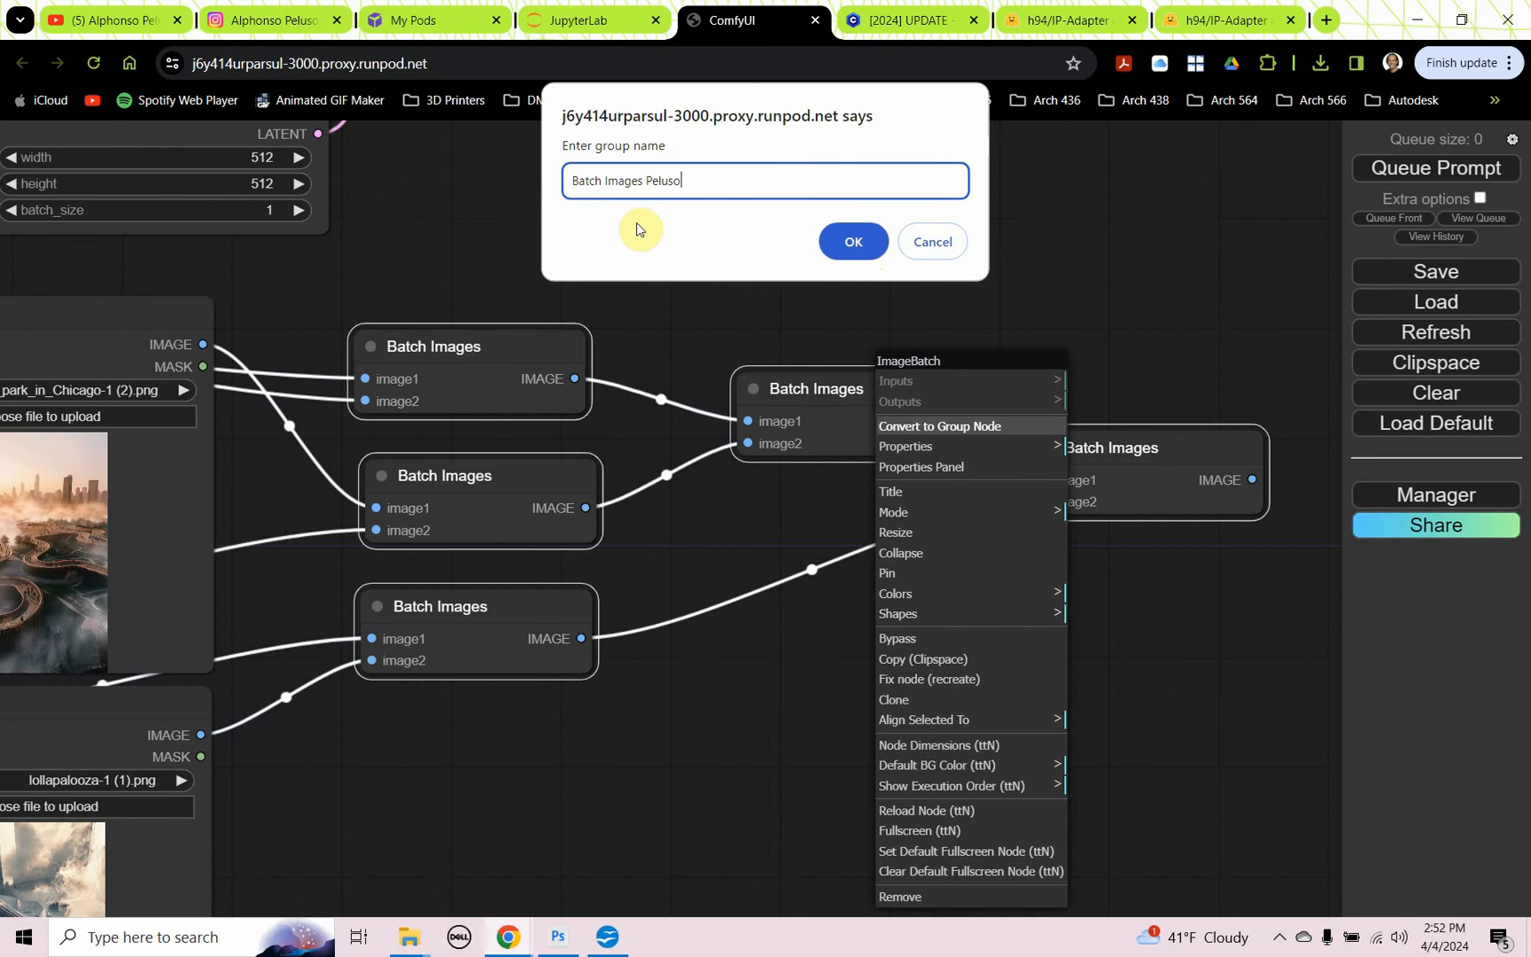
pyautogui.click(850, 241)
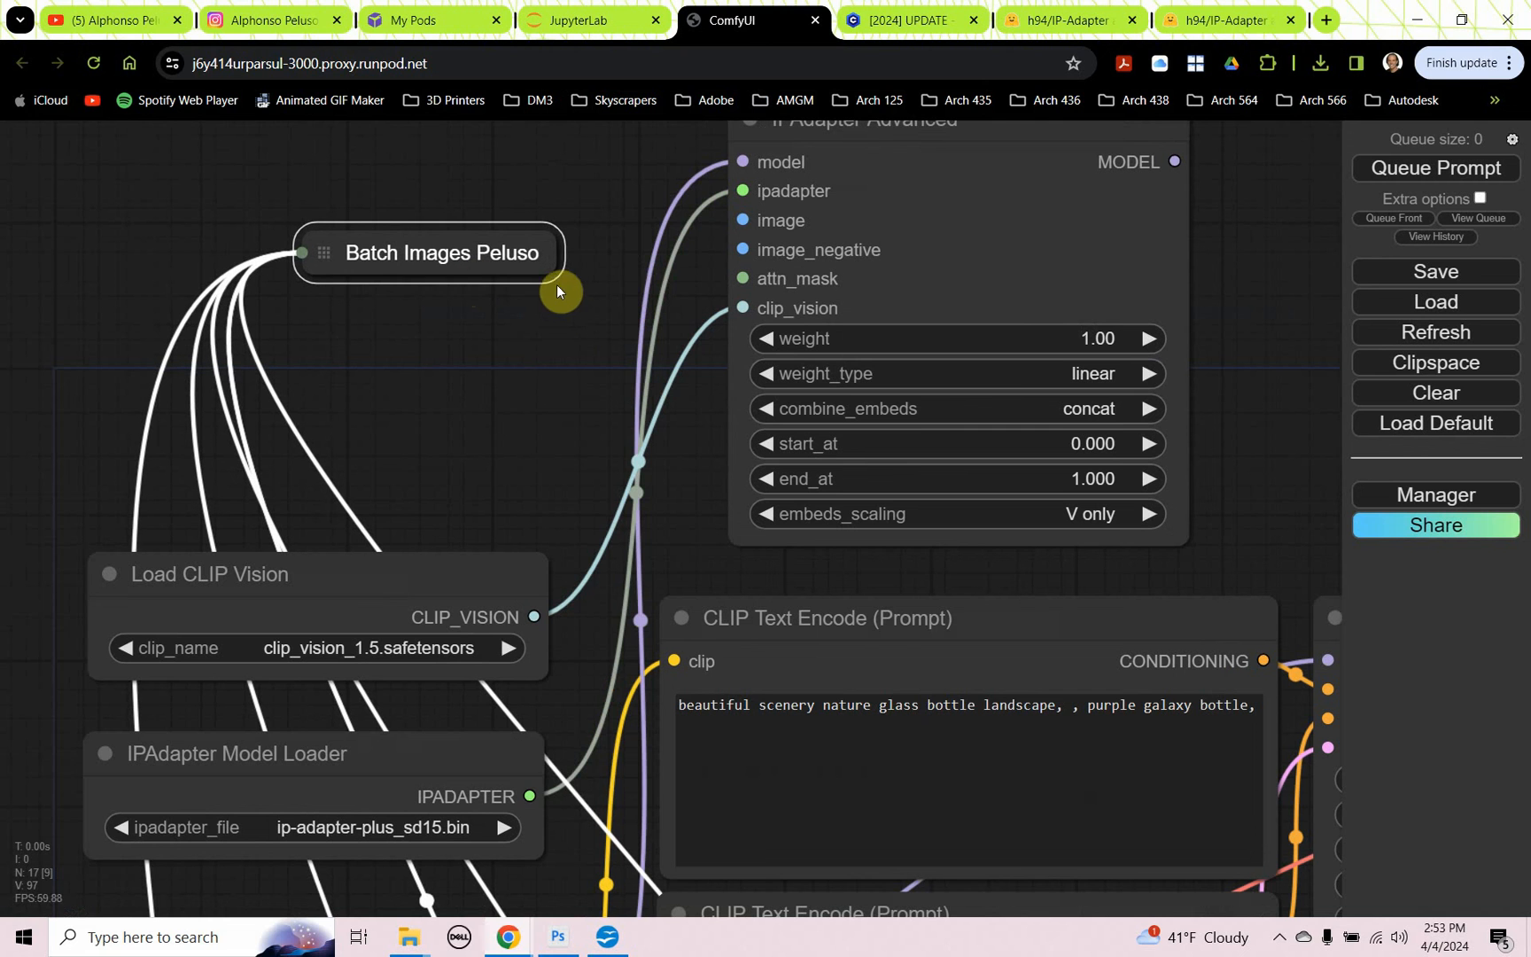
# Step: Collapse the group node and place it beside the IPAdapter for its image input
pyautogui.rightClick(528, 252)
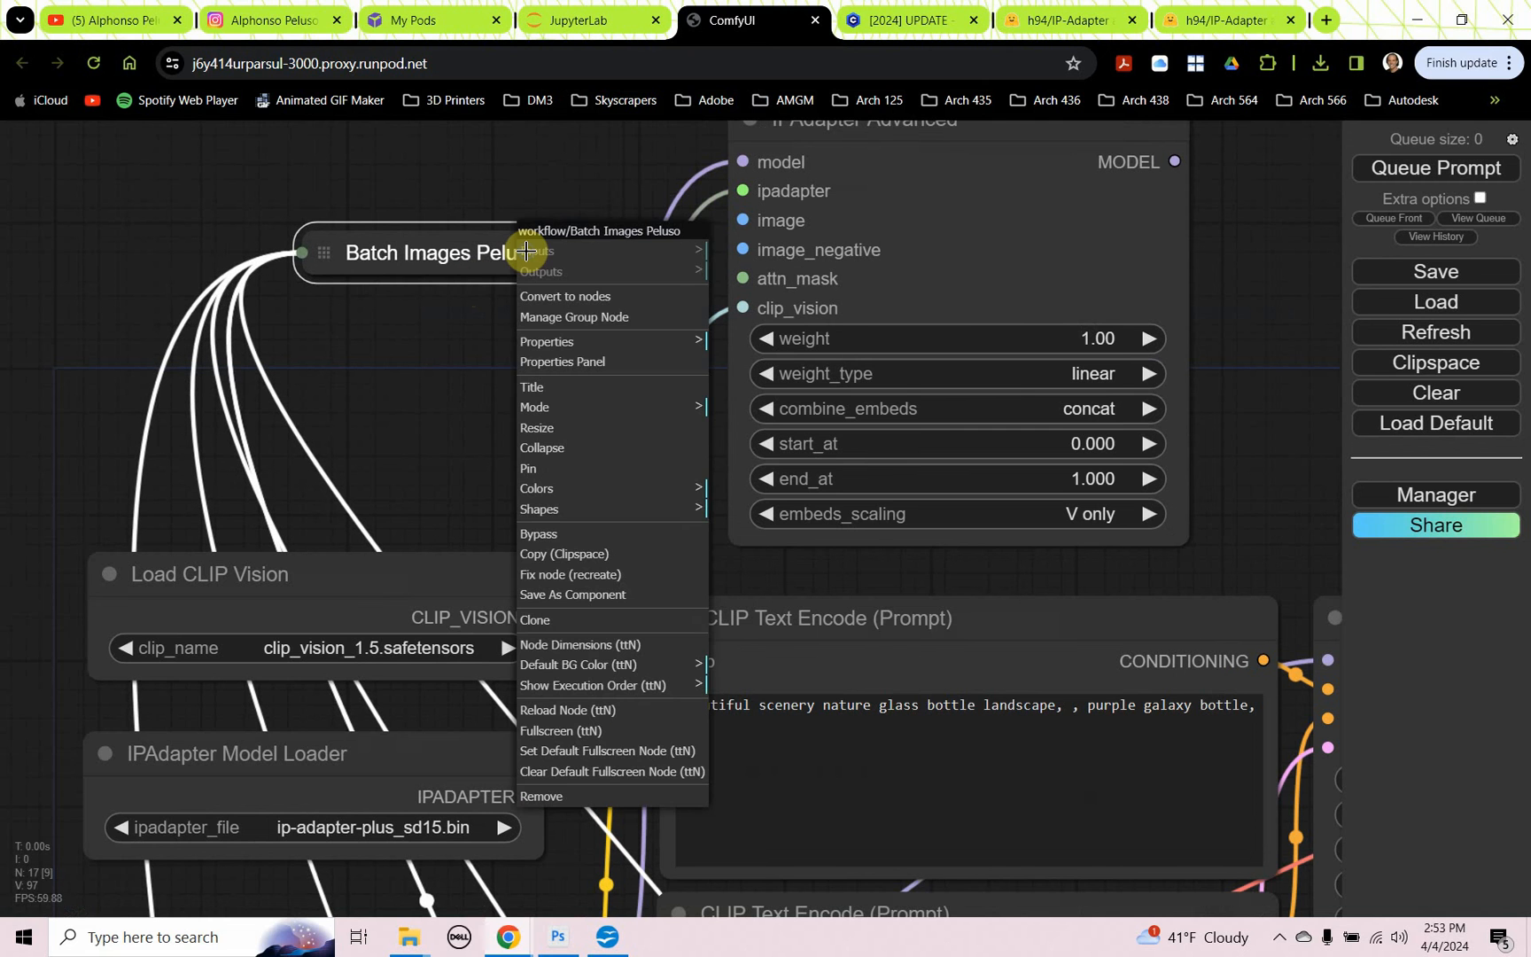
pyautogui.moveTo(558, 366)
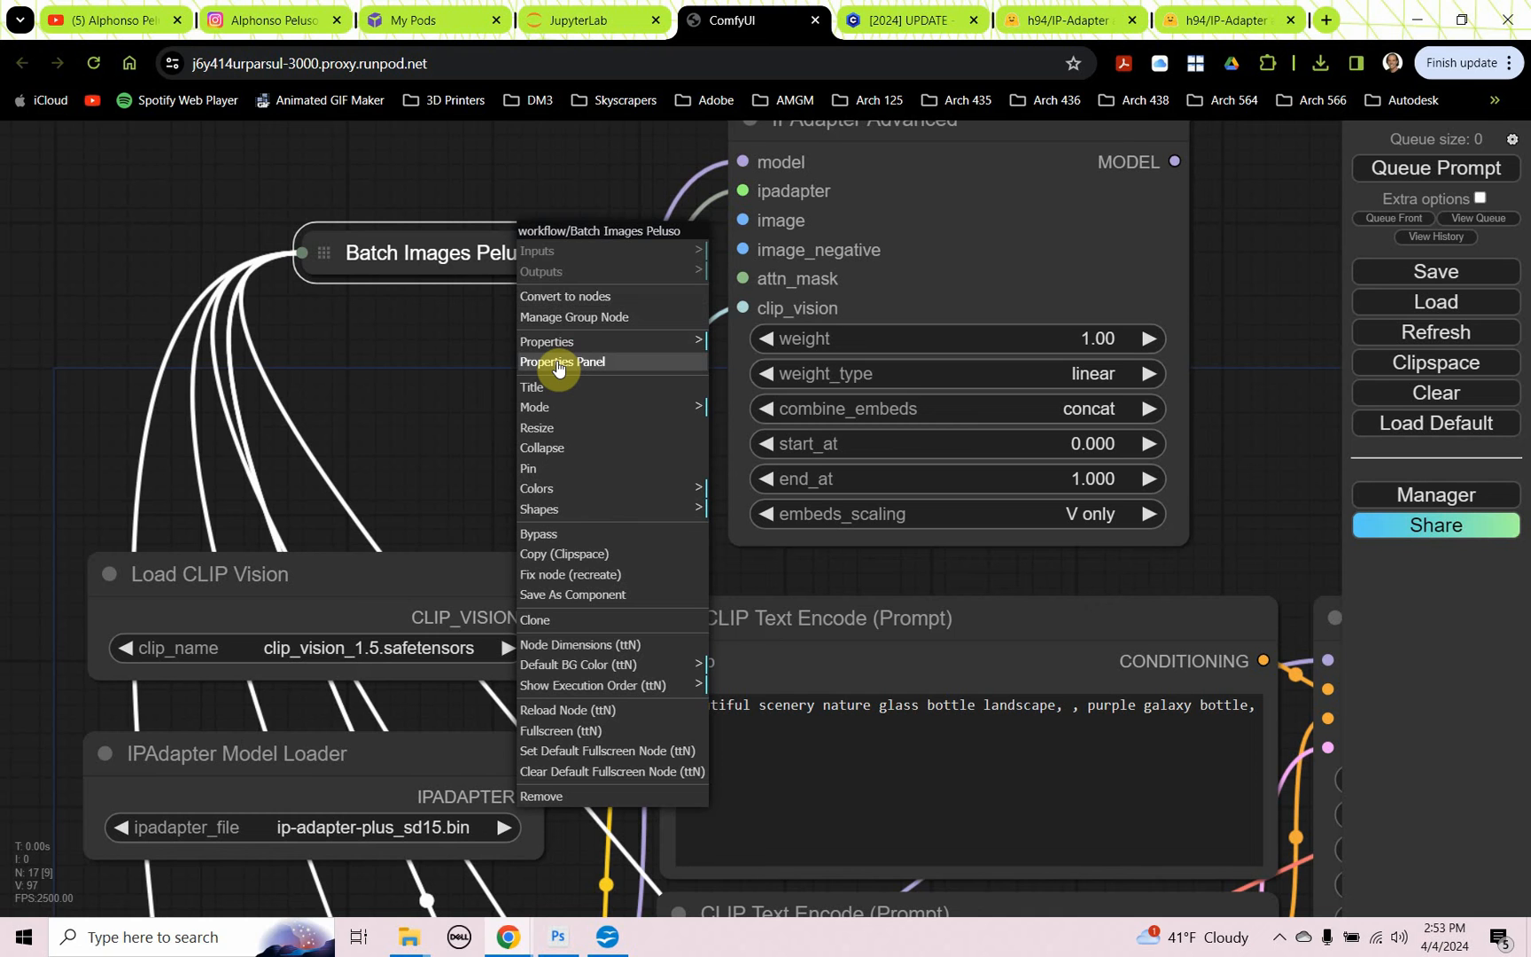
pyautogui.moveTo(564, 447)
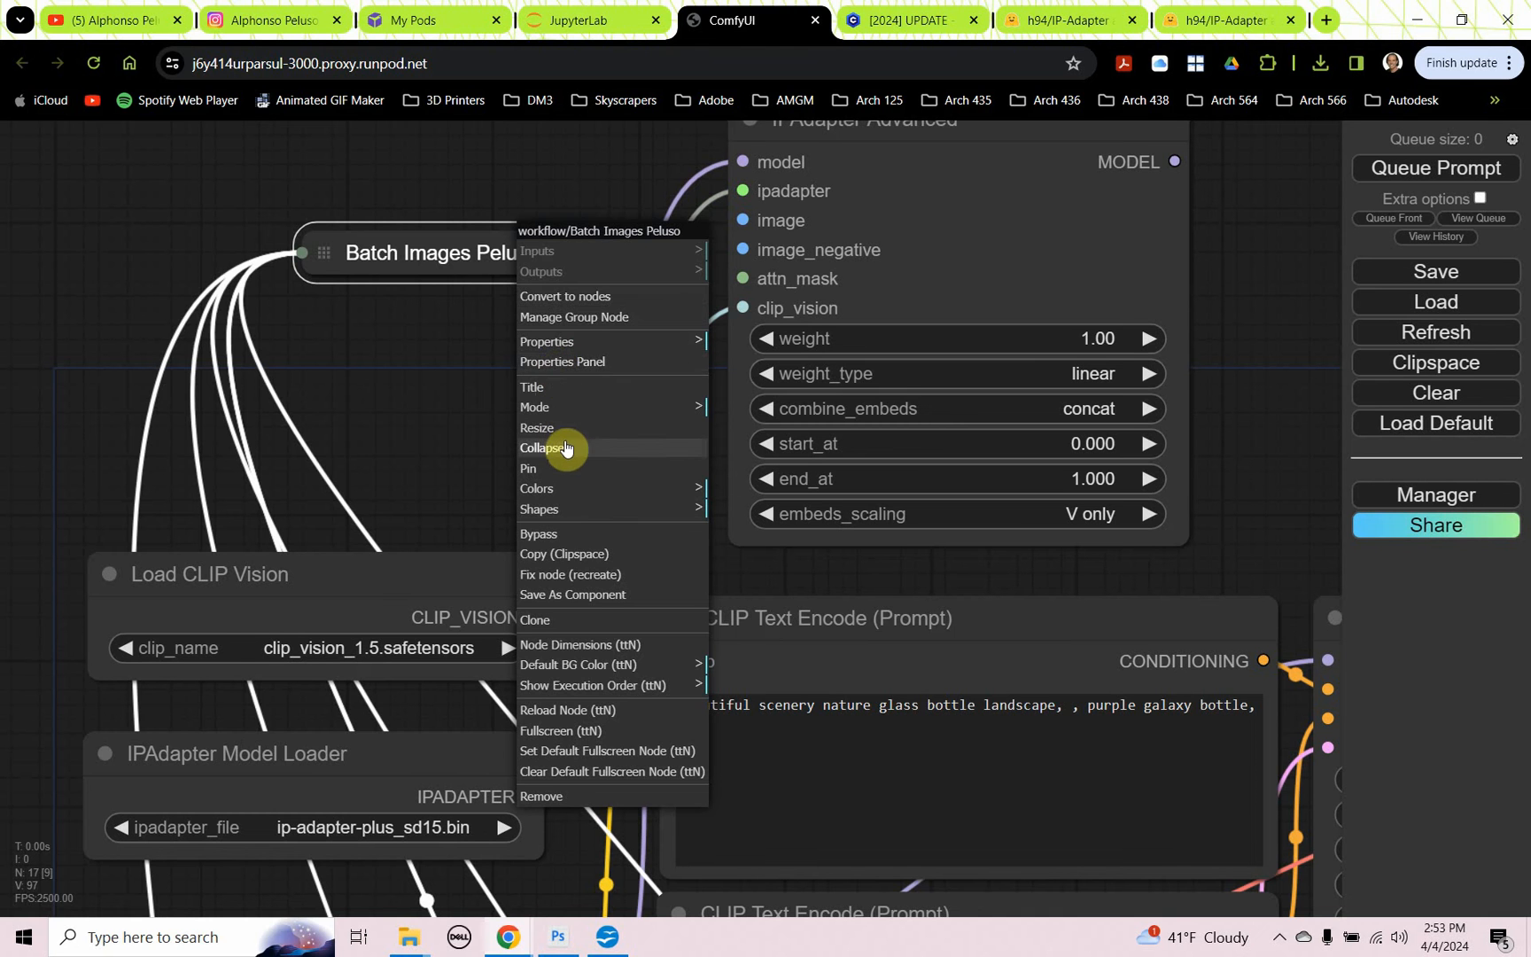
pyautogui.click(546, 447)
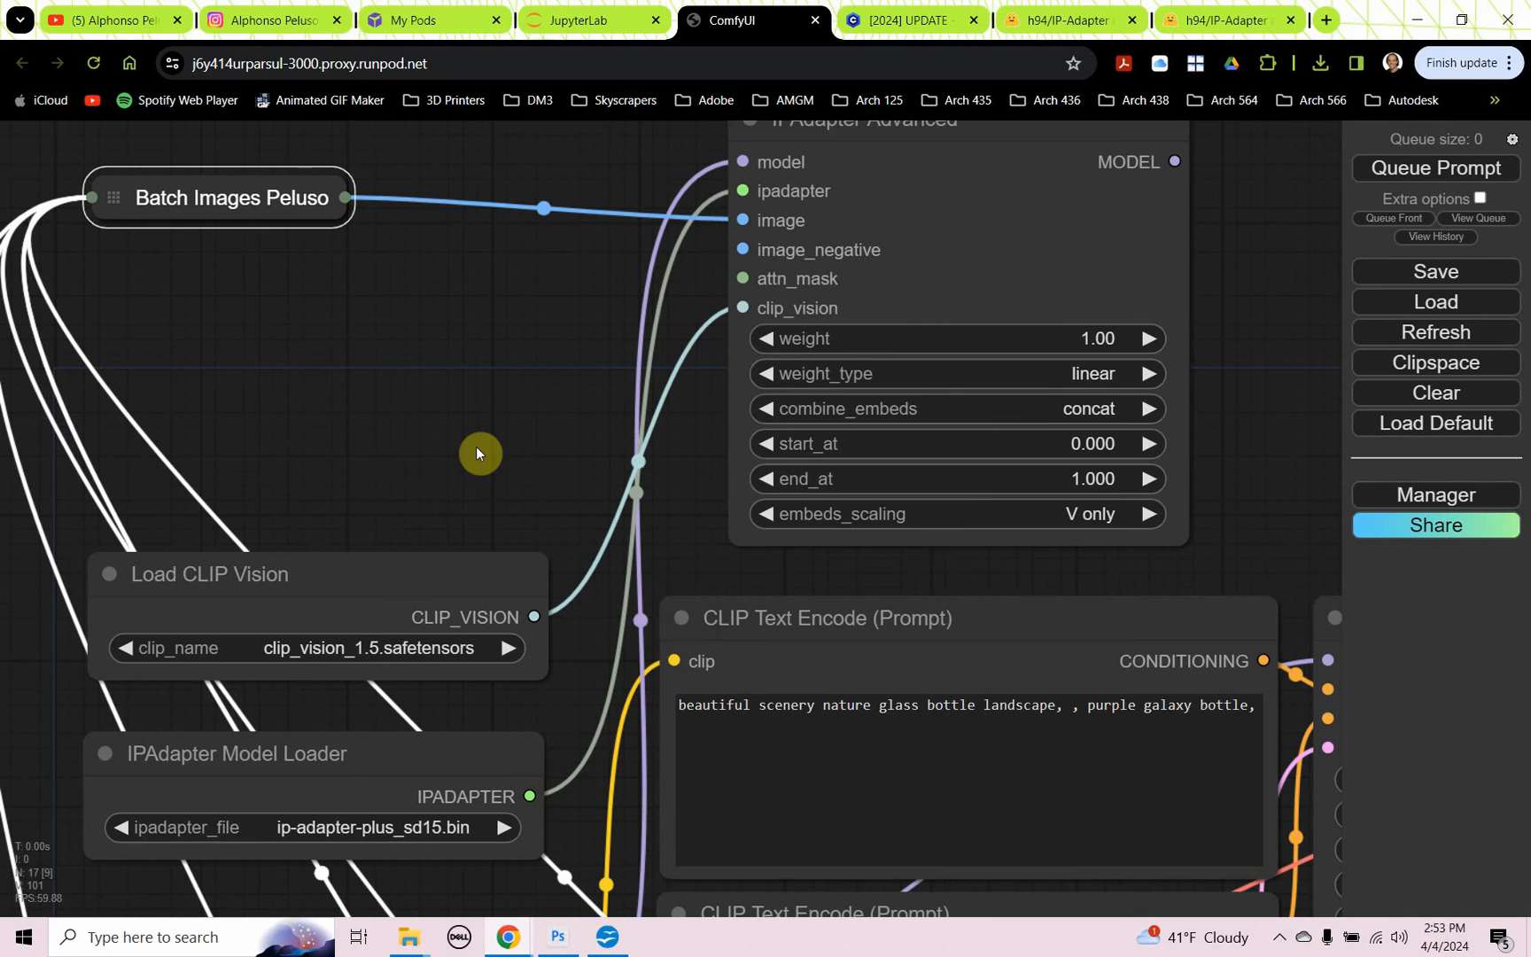
pyautogui.moveTo(232, 197); pyautogui.dragTo(373, 225)
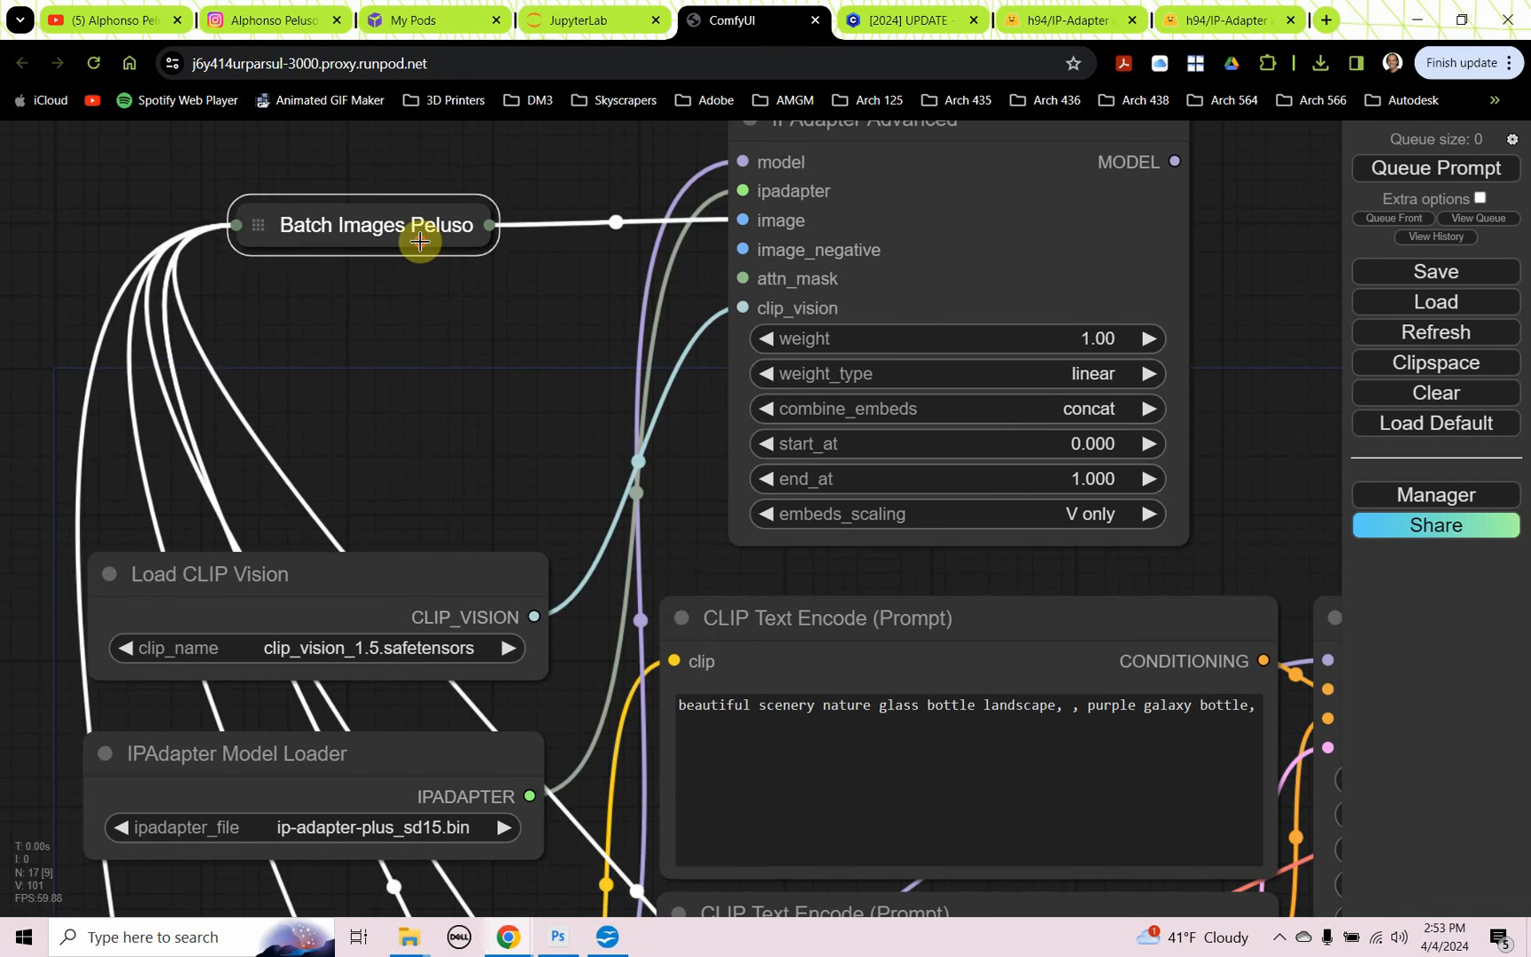
# Step: Add a Preview Image node fed by the VAE Decode output and queue a generation
pyautogui.scroll(-3)
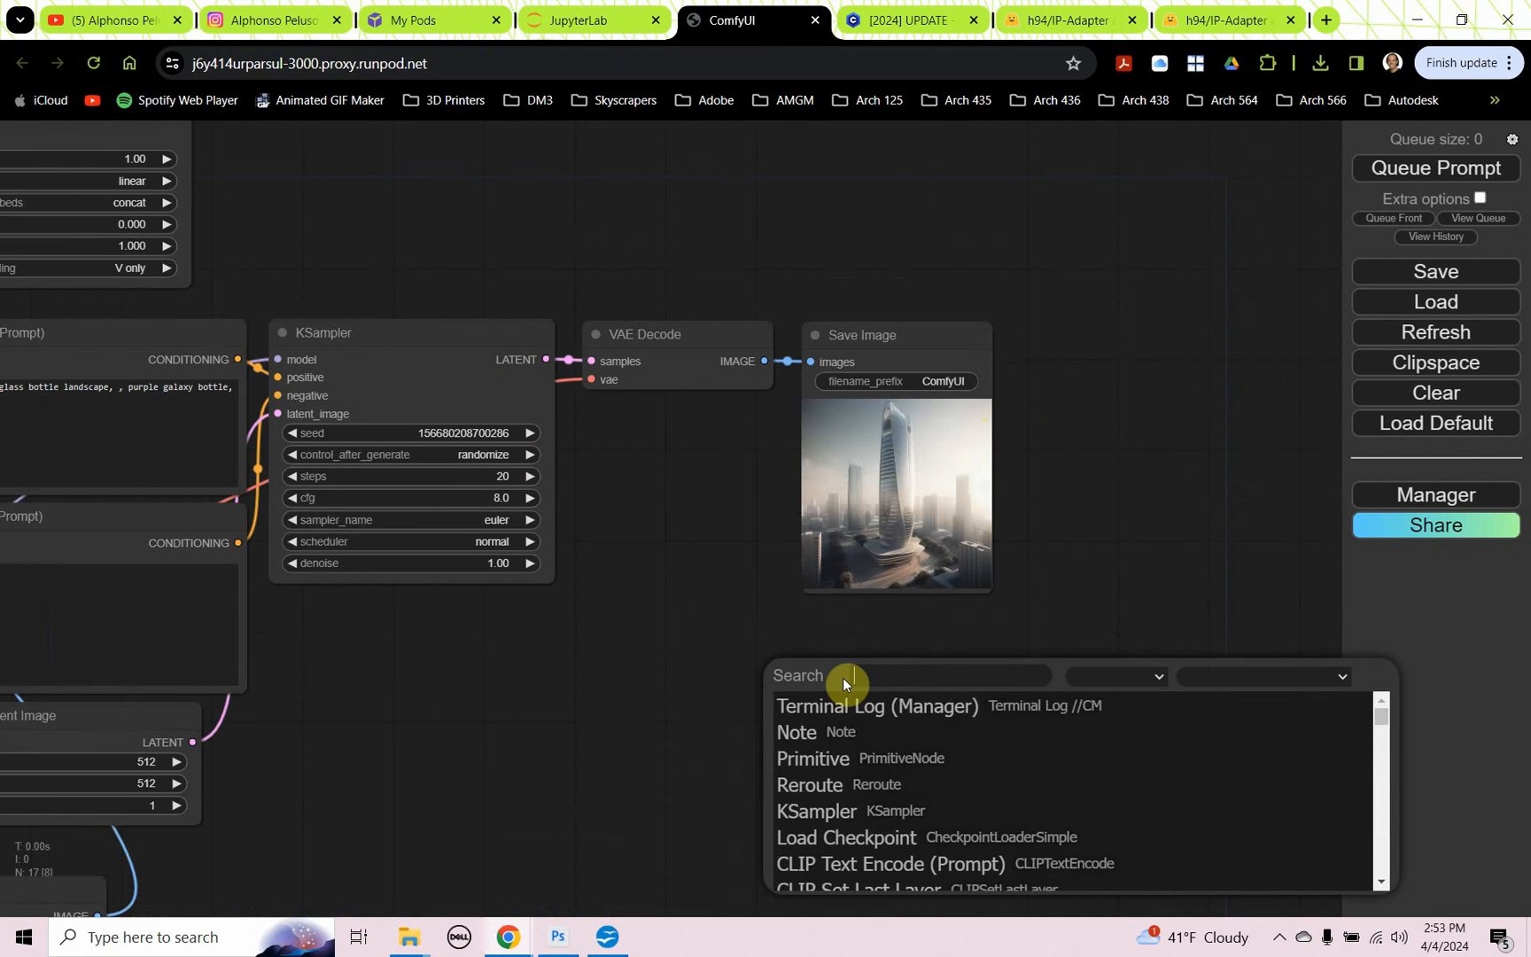
pyautogui.write('Previe')
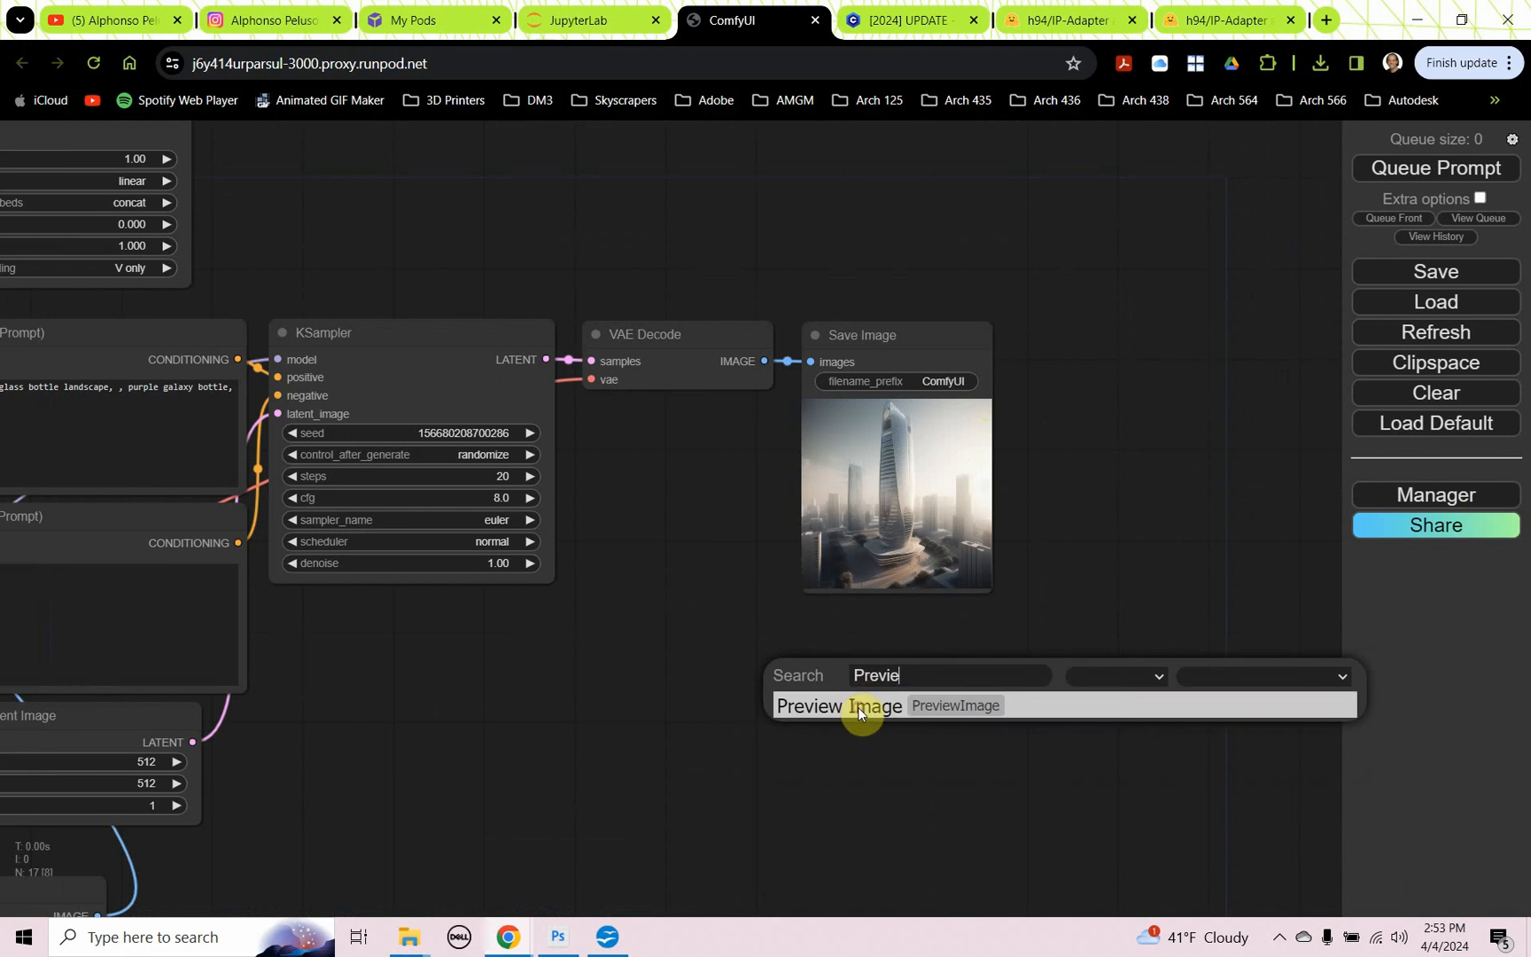
pyautogui.click(837, 705)
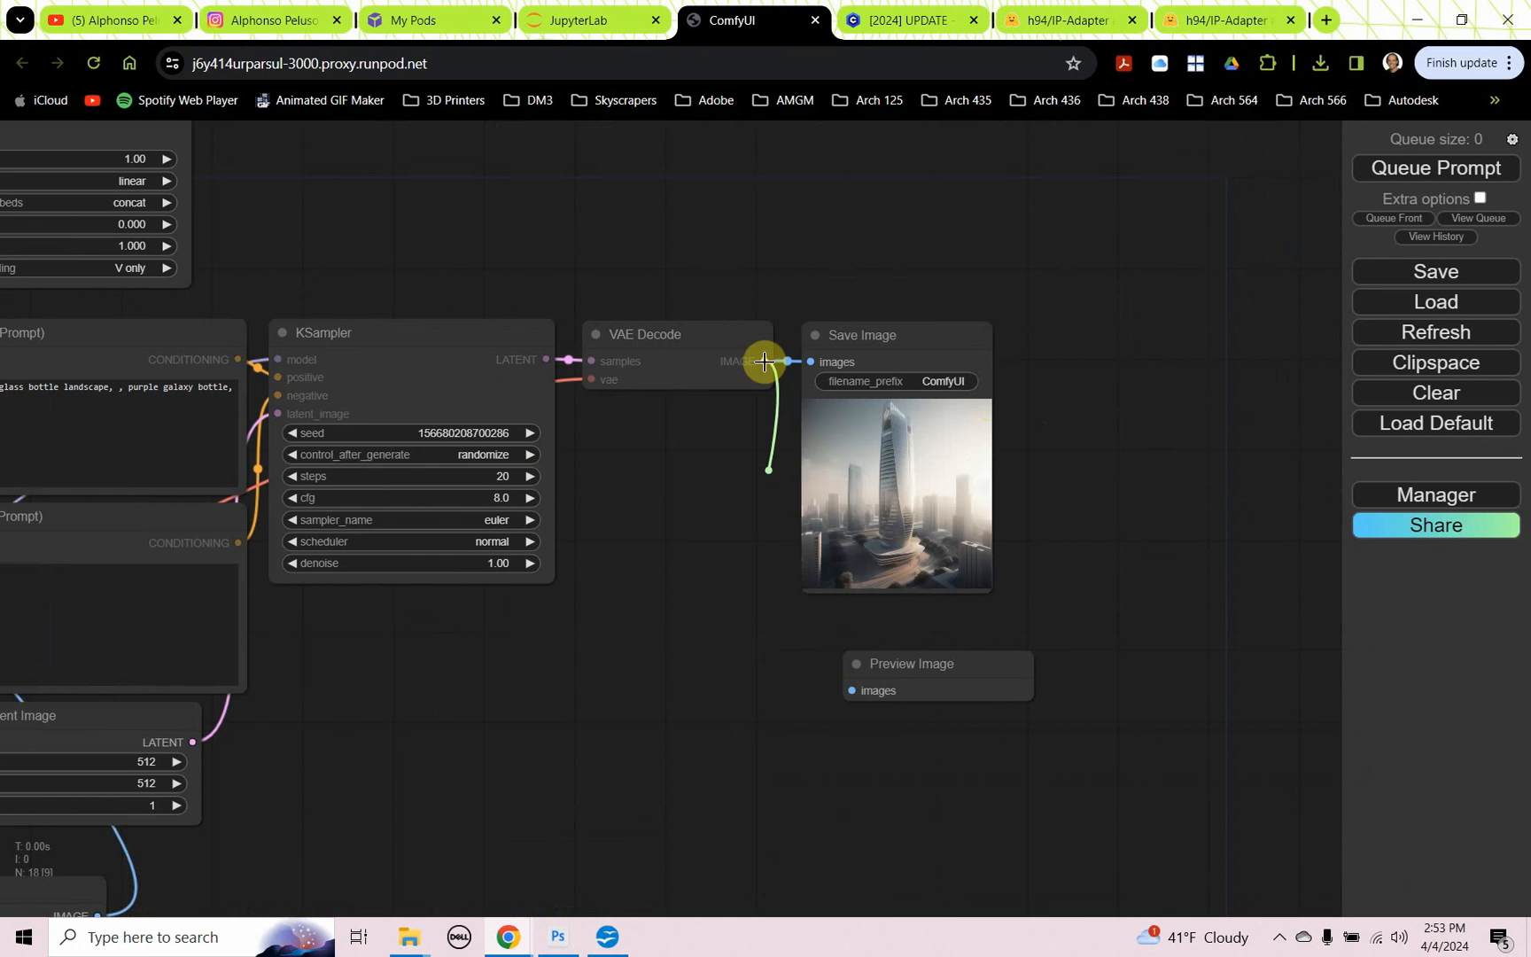
pyautogui.moveTo(767, 361); pyautogui.dragTo(897, 728)
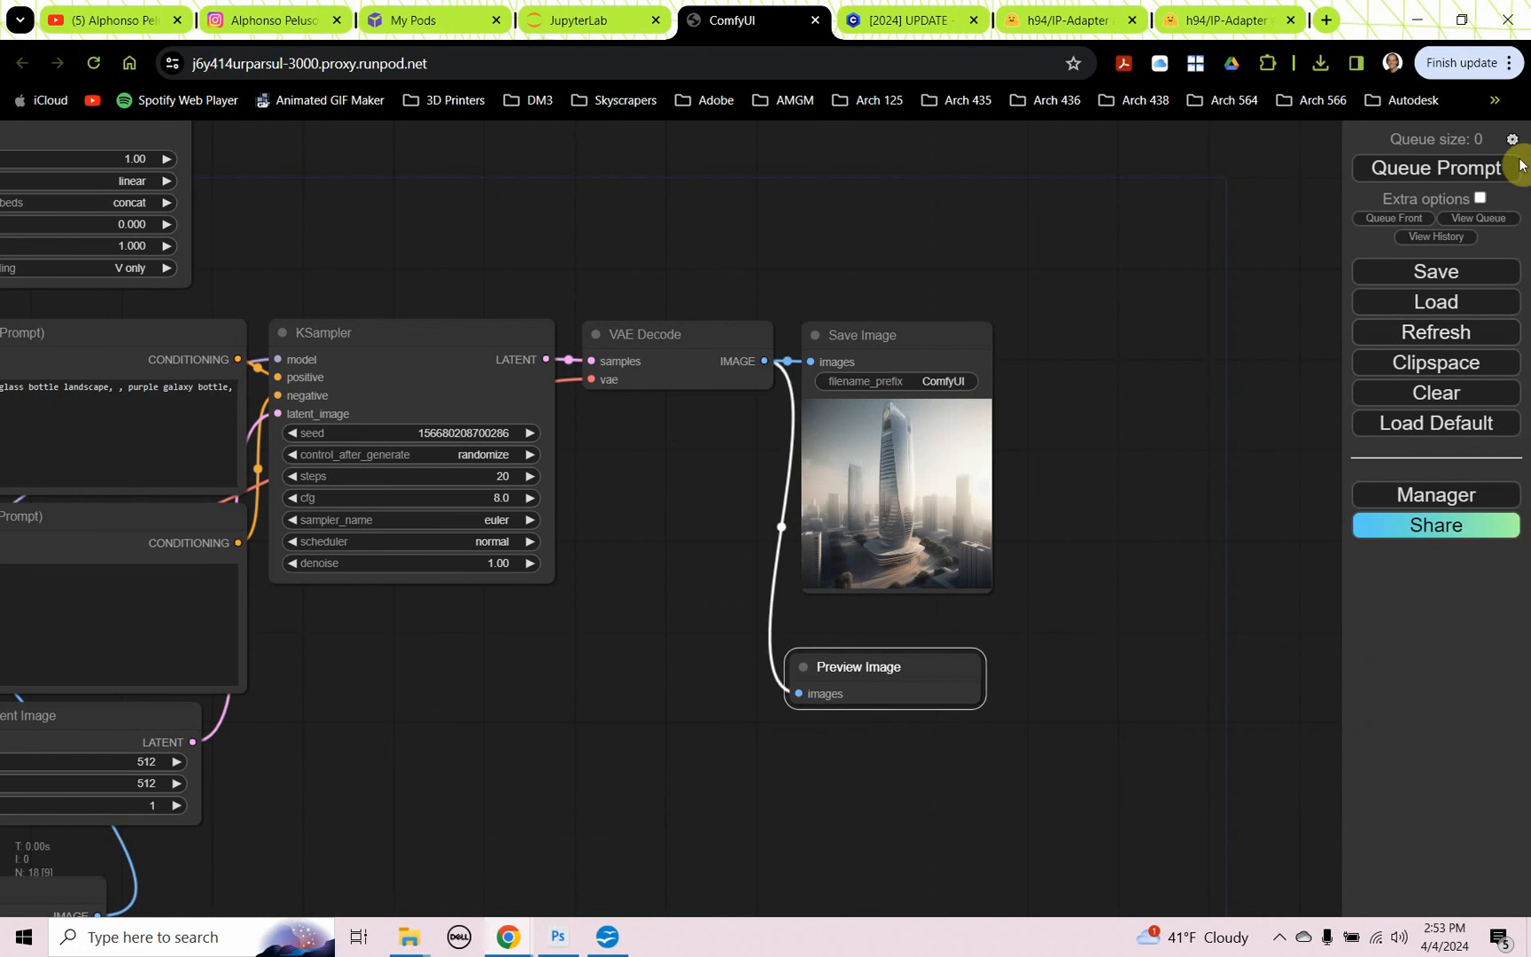
pyautogui.click(1436, 169)
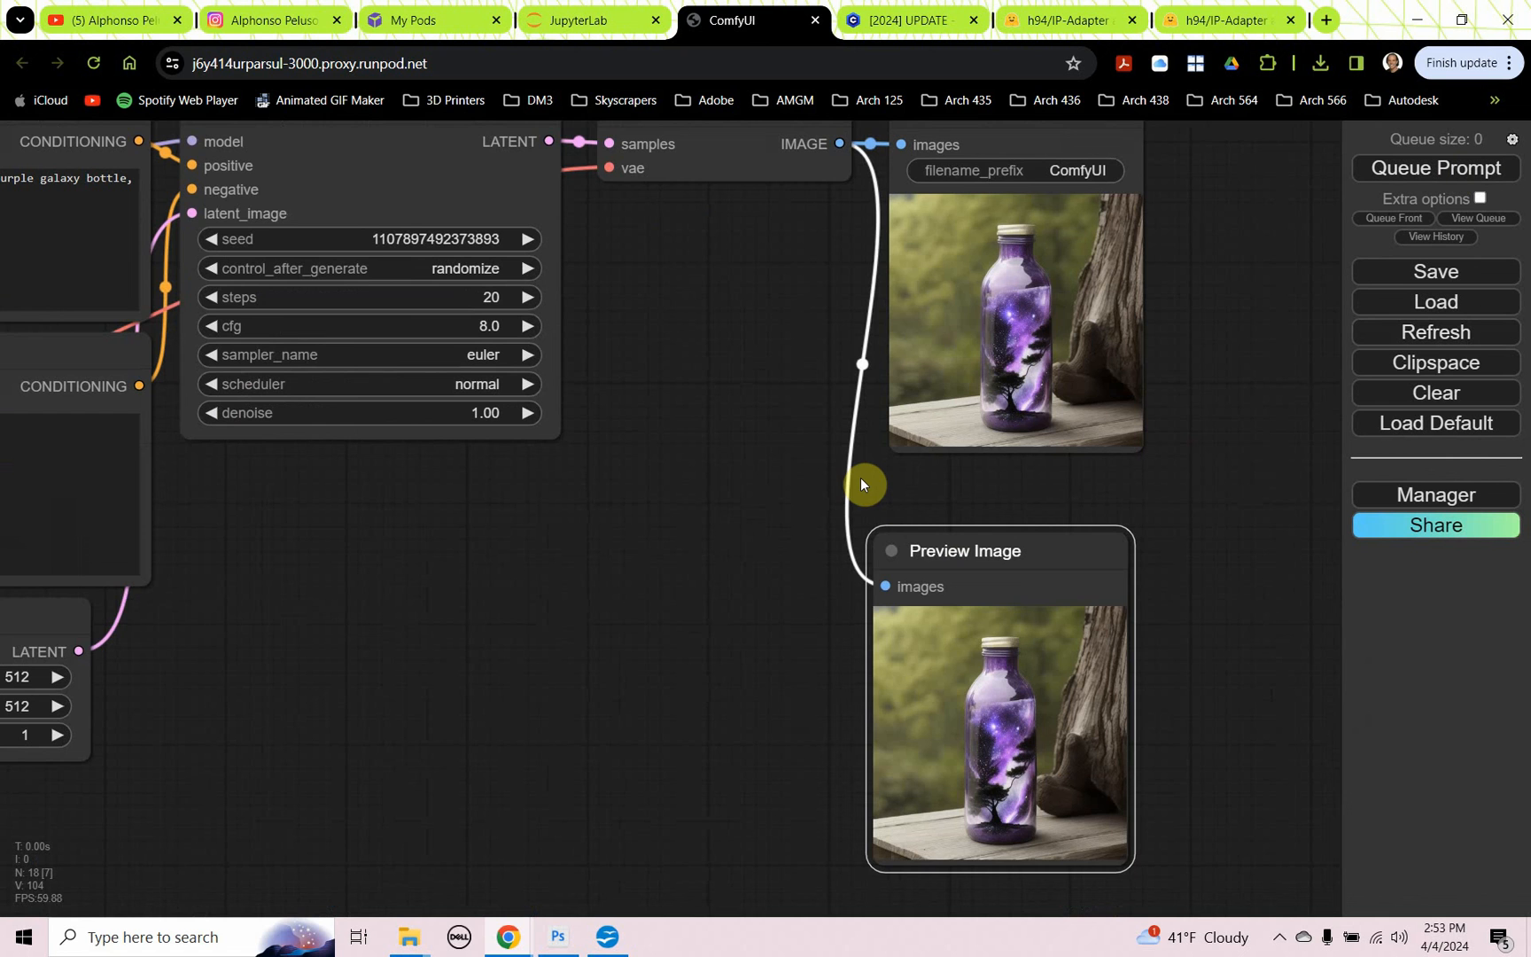
# Step: Queue several image-guided generations and enlarge the preview node showing the tower renders
pyautogui.moveTo(865, 486); pyautogui.dragTo(730, 492)
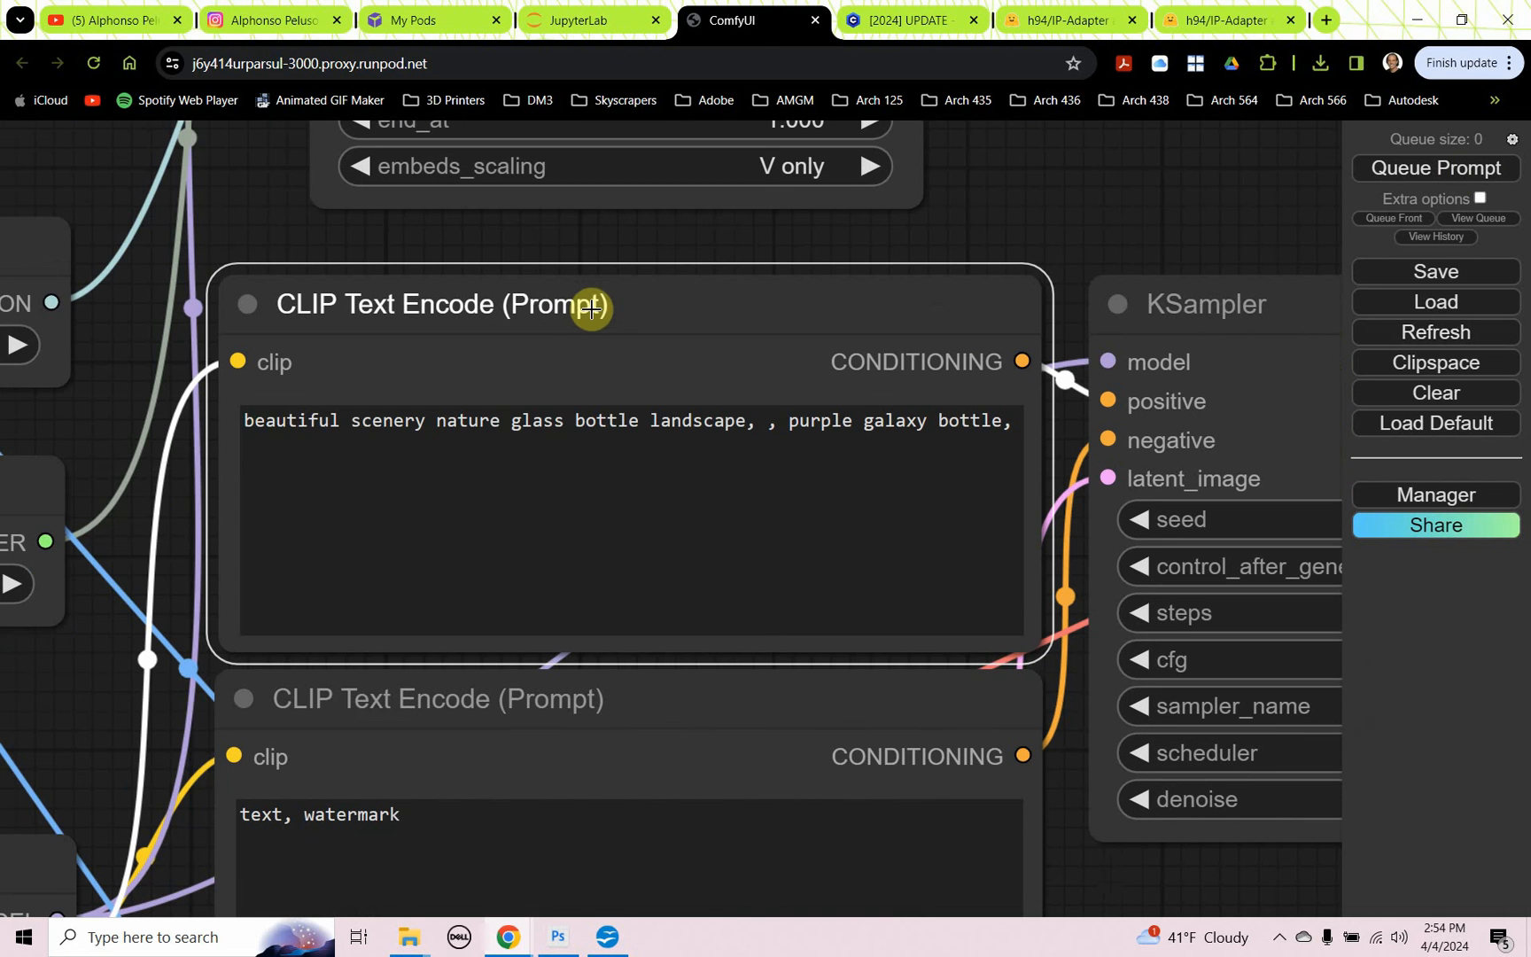
pyautogui.moveTo(577, 432)
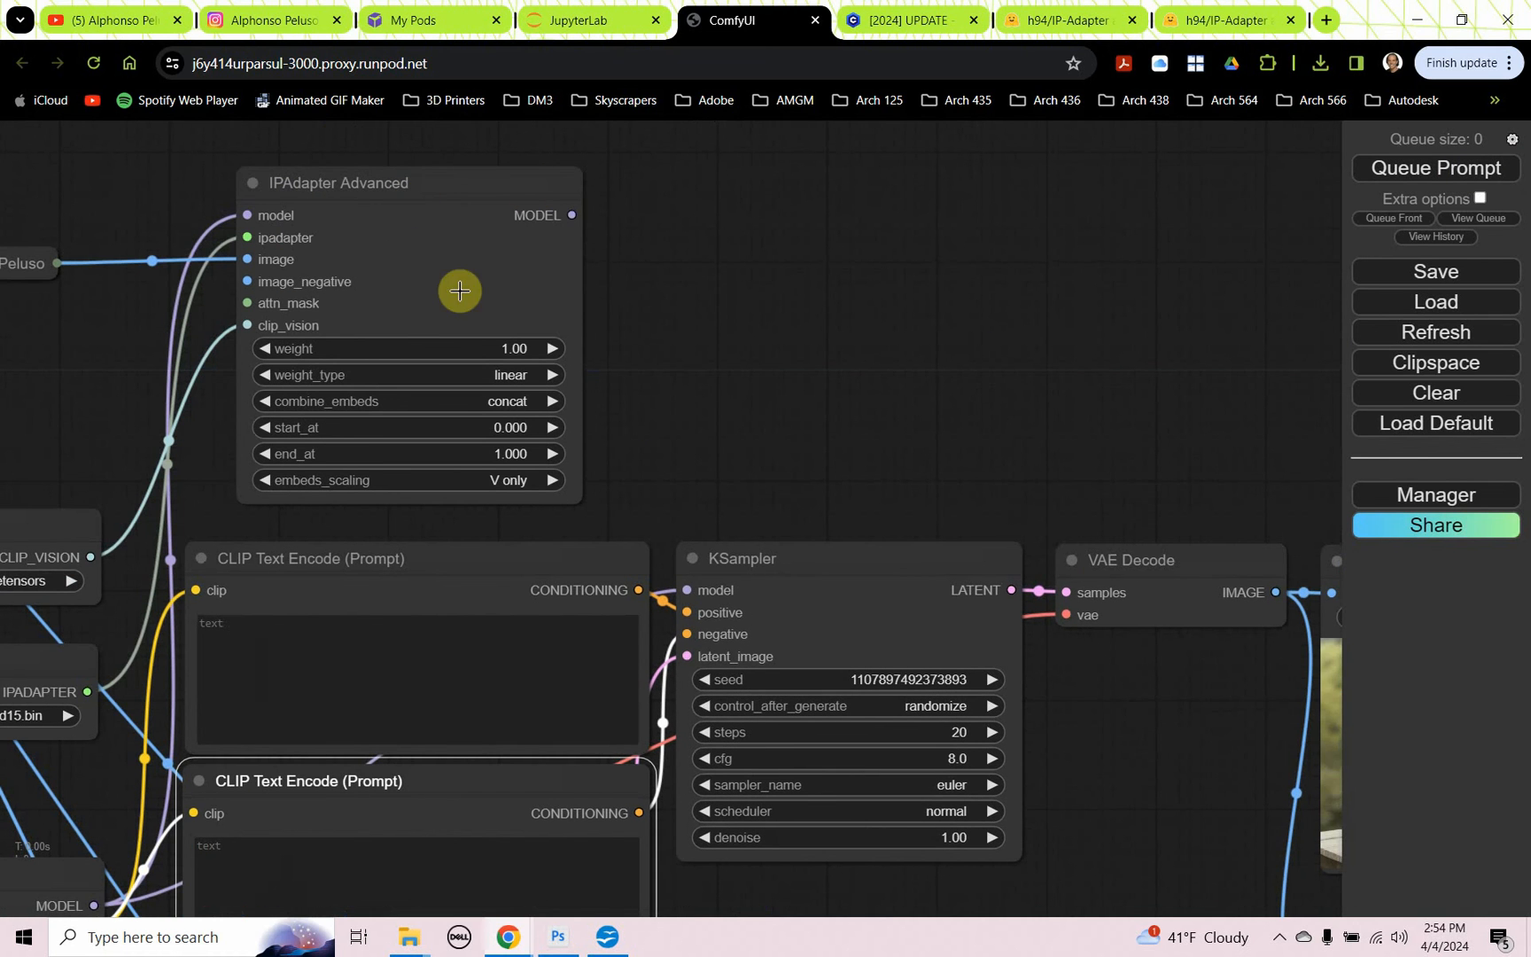
pyautogui.moveTo(629, 213)
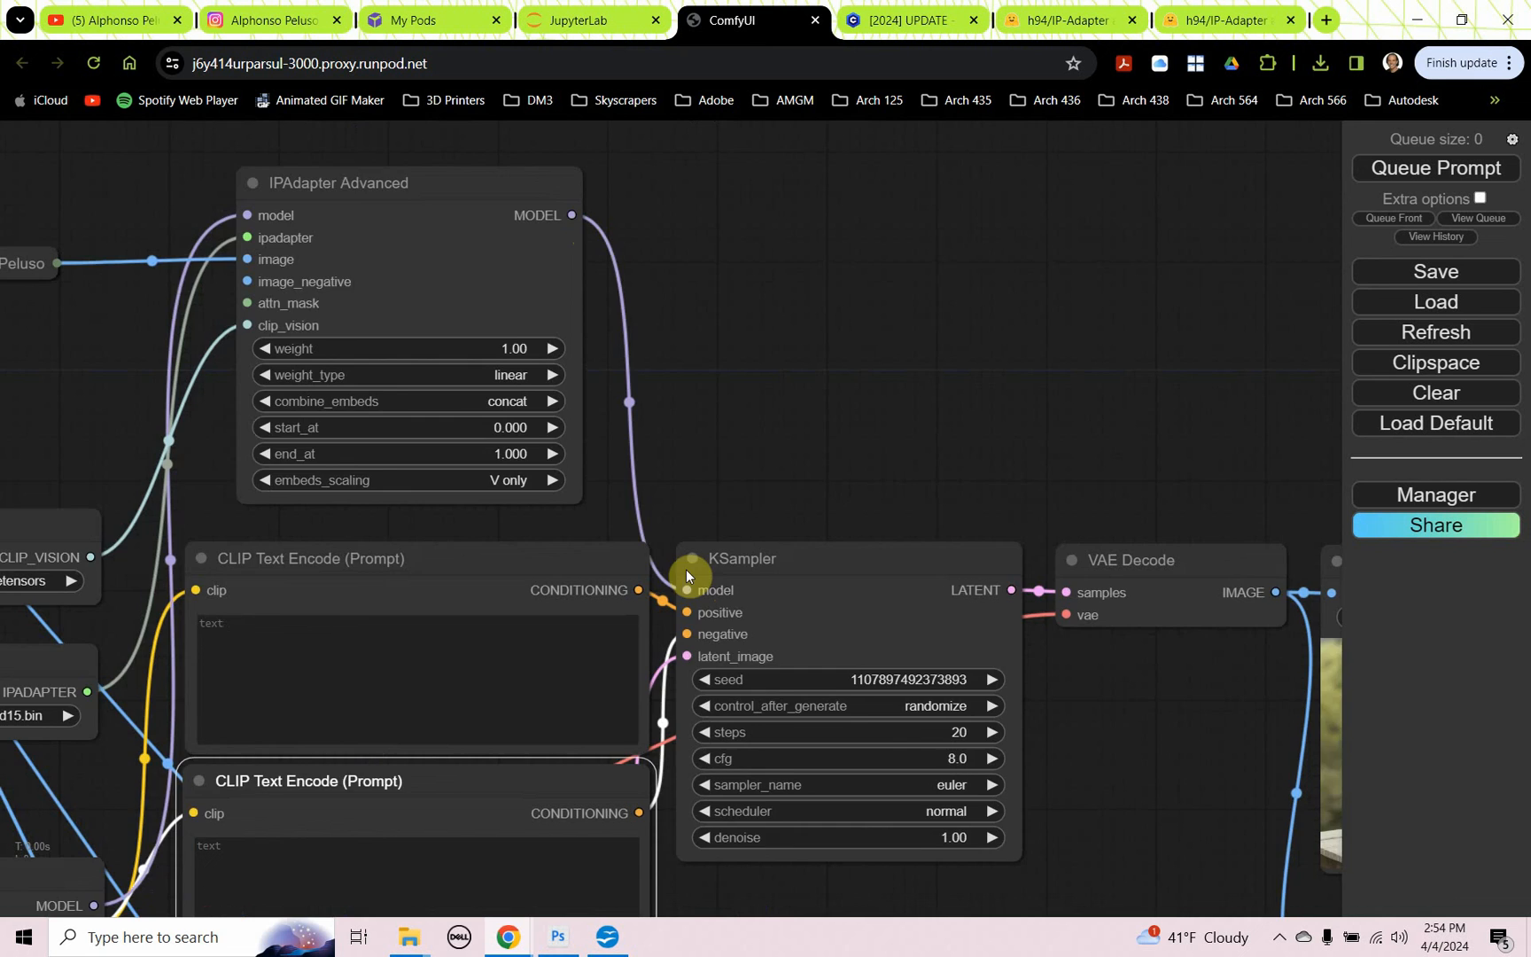
pyautogui.scroll(-3)
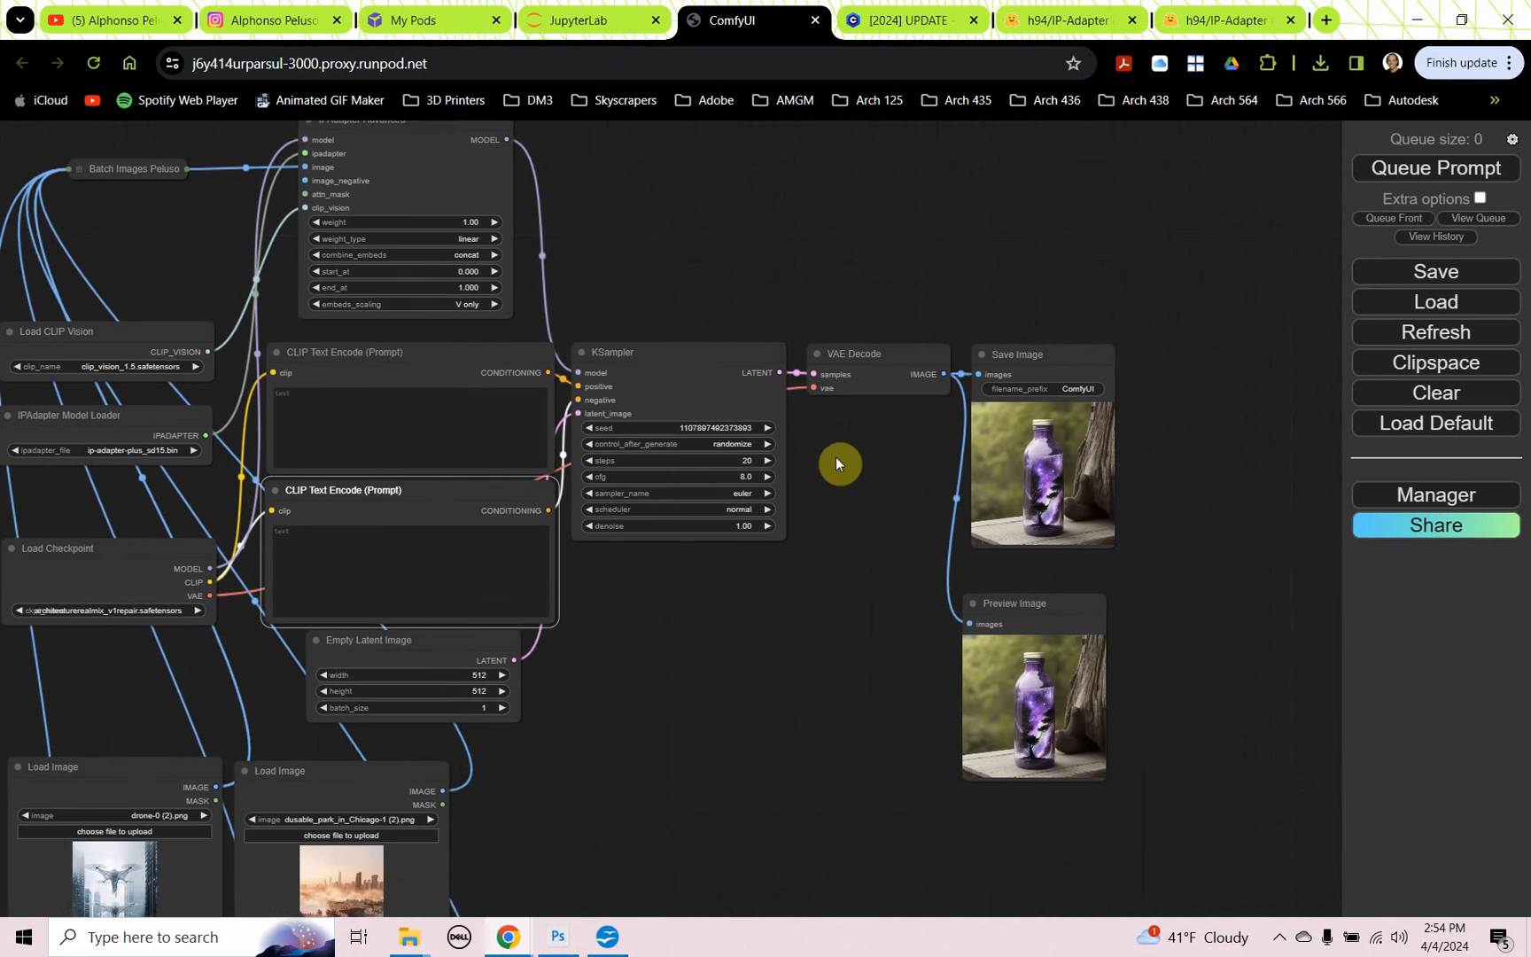
pyautogui.moveTo(837, 463); pyautogui.dragTo(1327, 509)
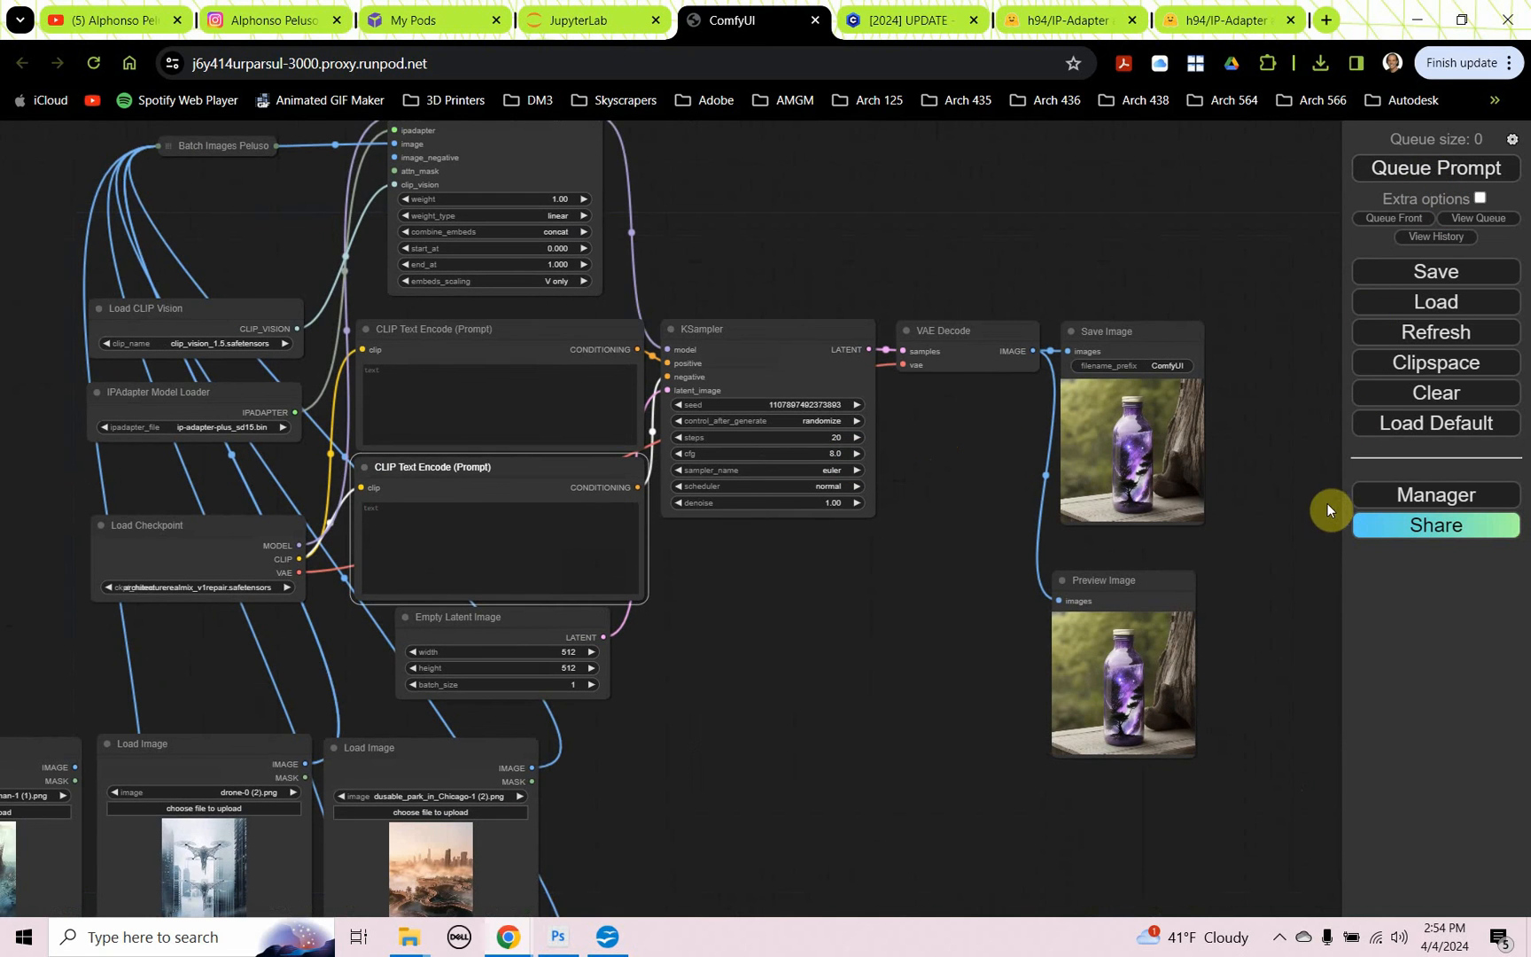
pyautogui.click(1436, 169)
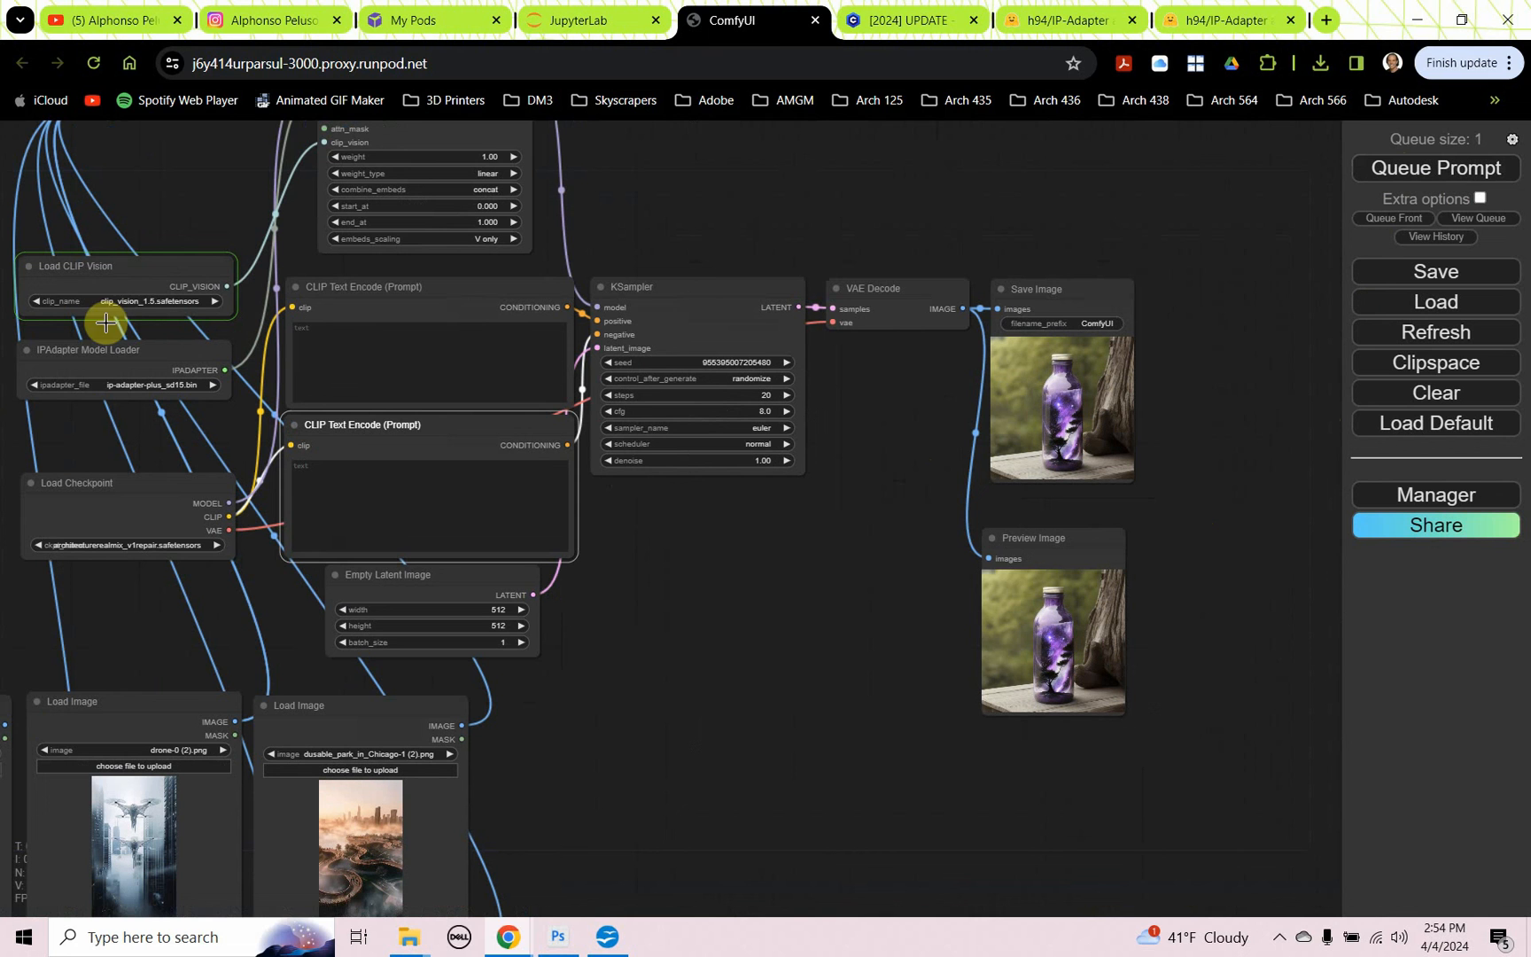
pyautogui.moveTo(138, 264)
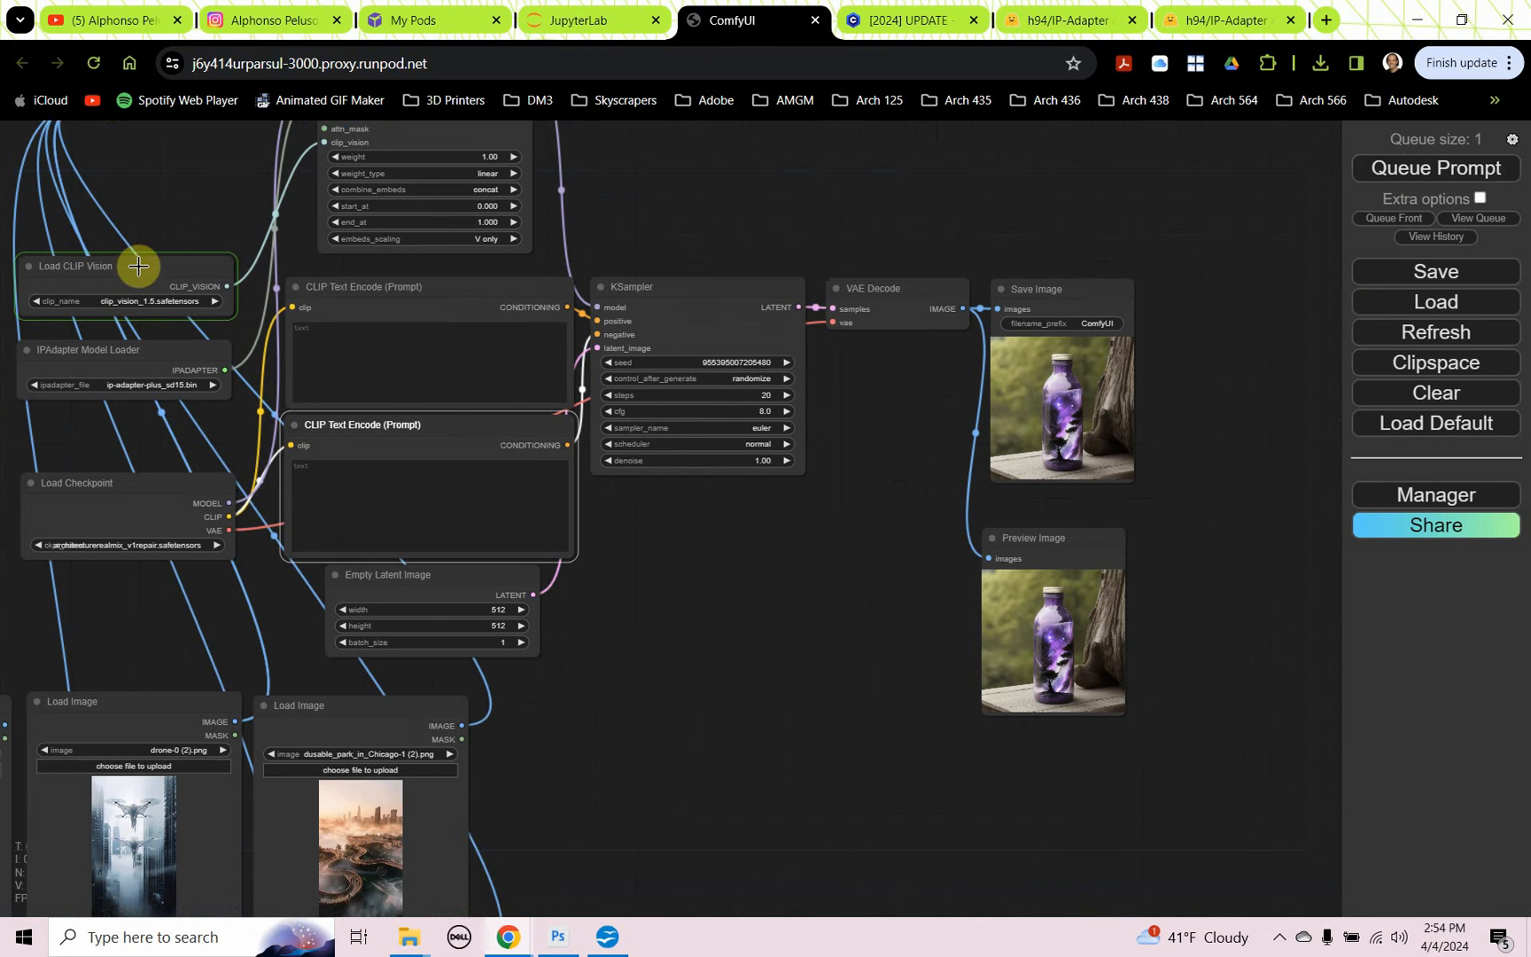
pyautogui.moveTo(70, 501)
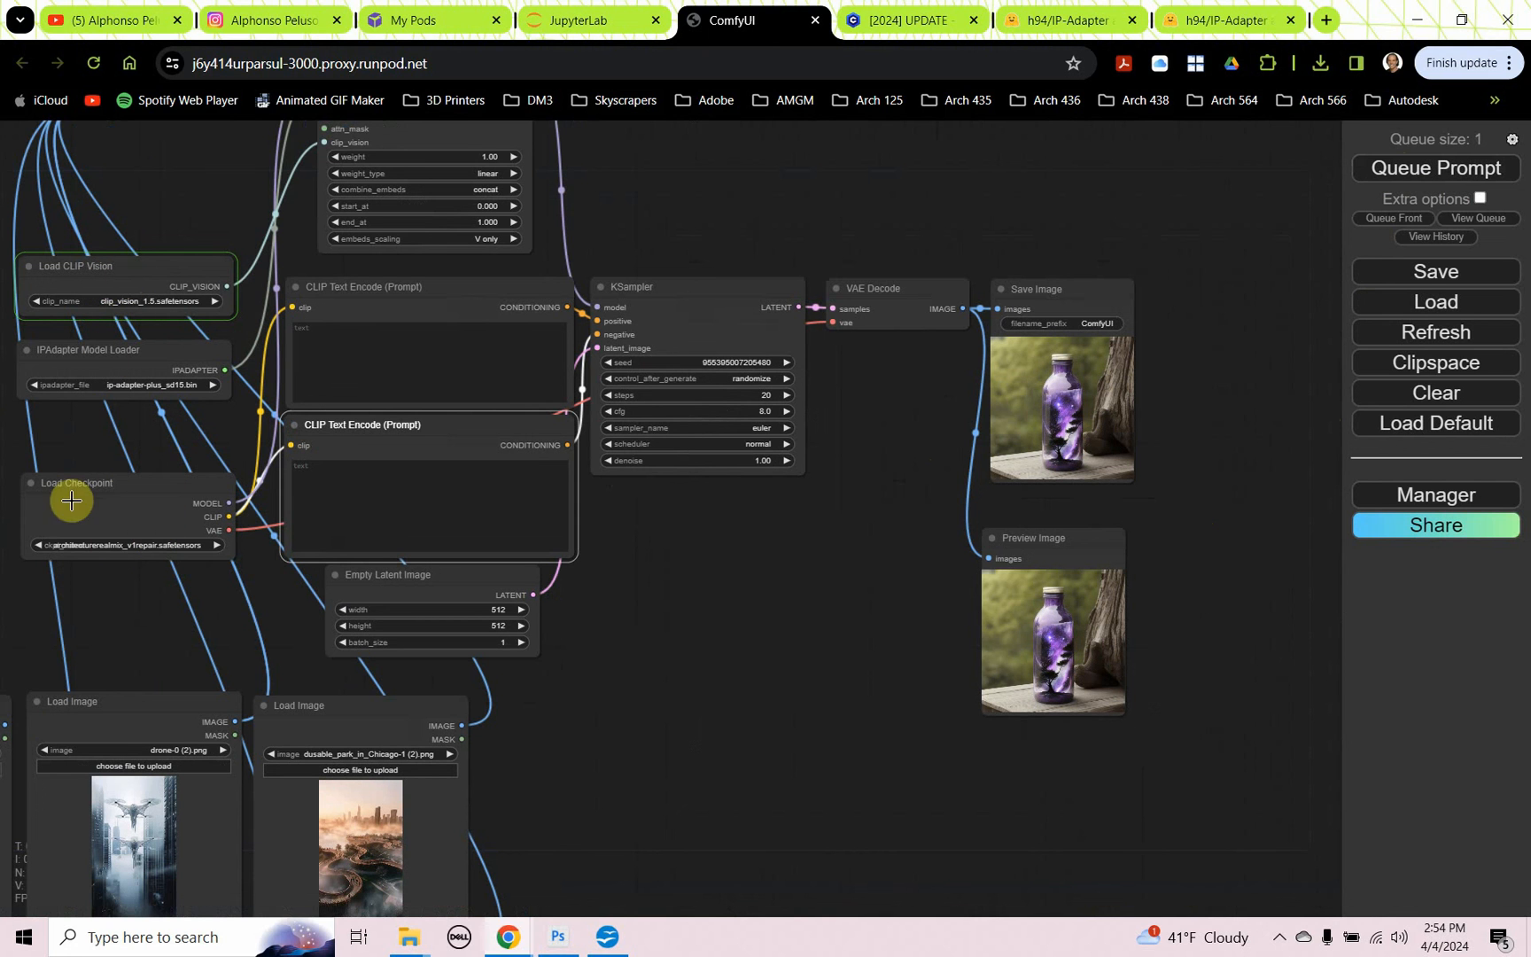
pyautogui.moveTo(110, 532)
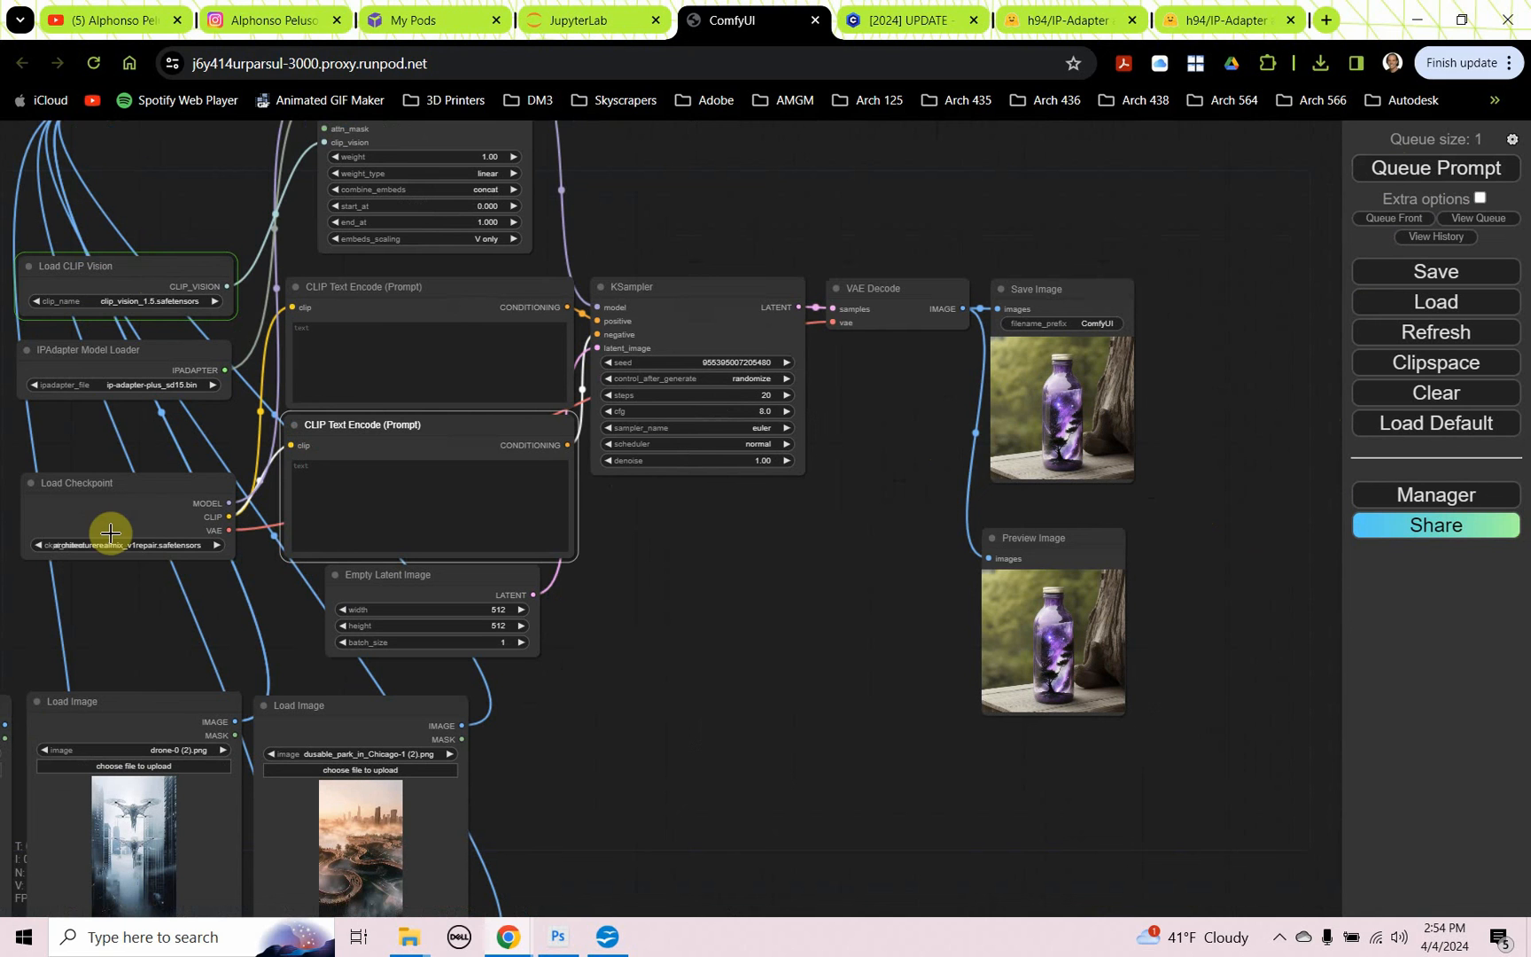
pyautogui.moveTo(122, 362)
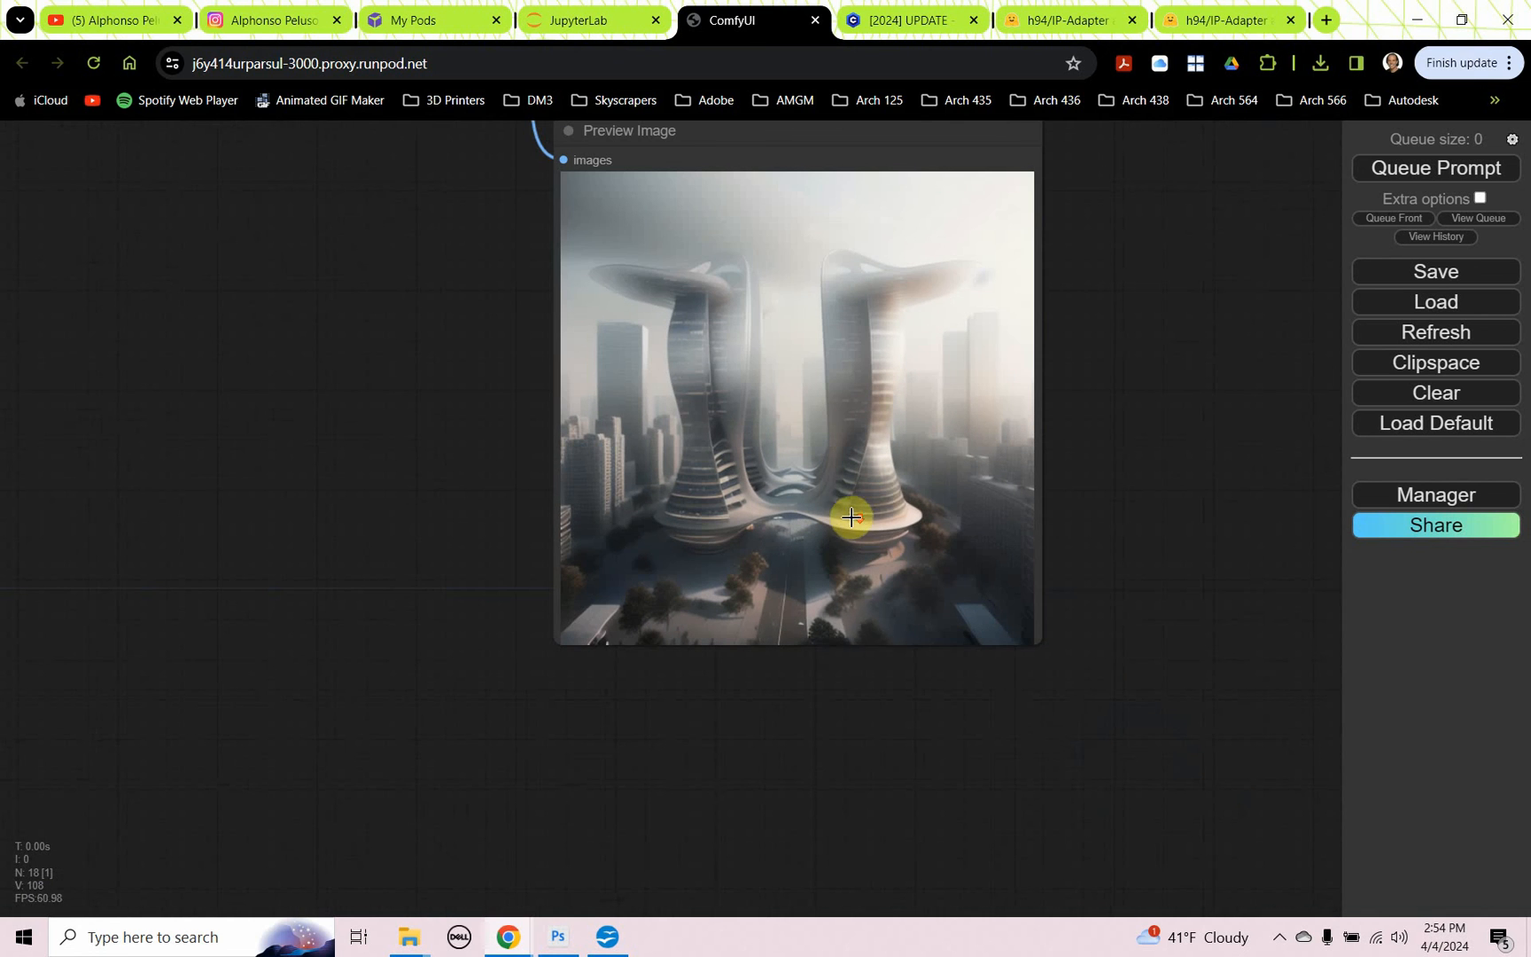
pyautogui.moveTo(1038, 640)
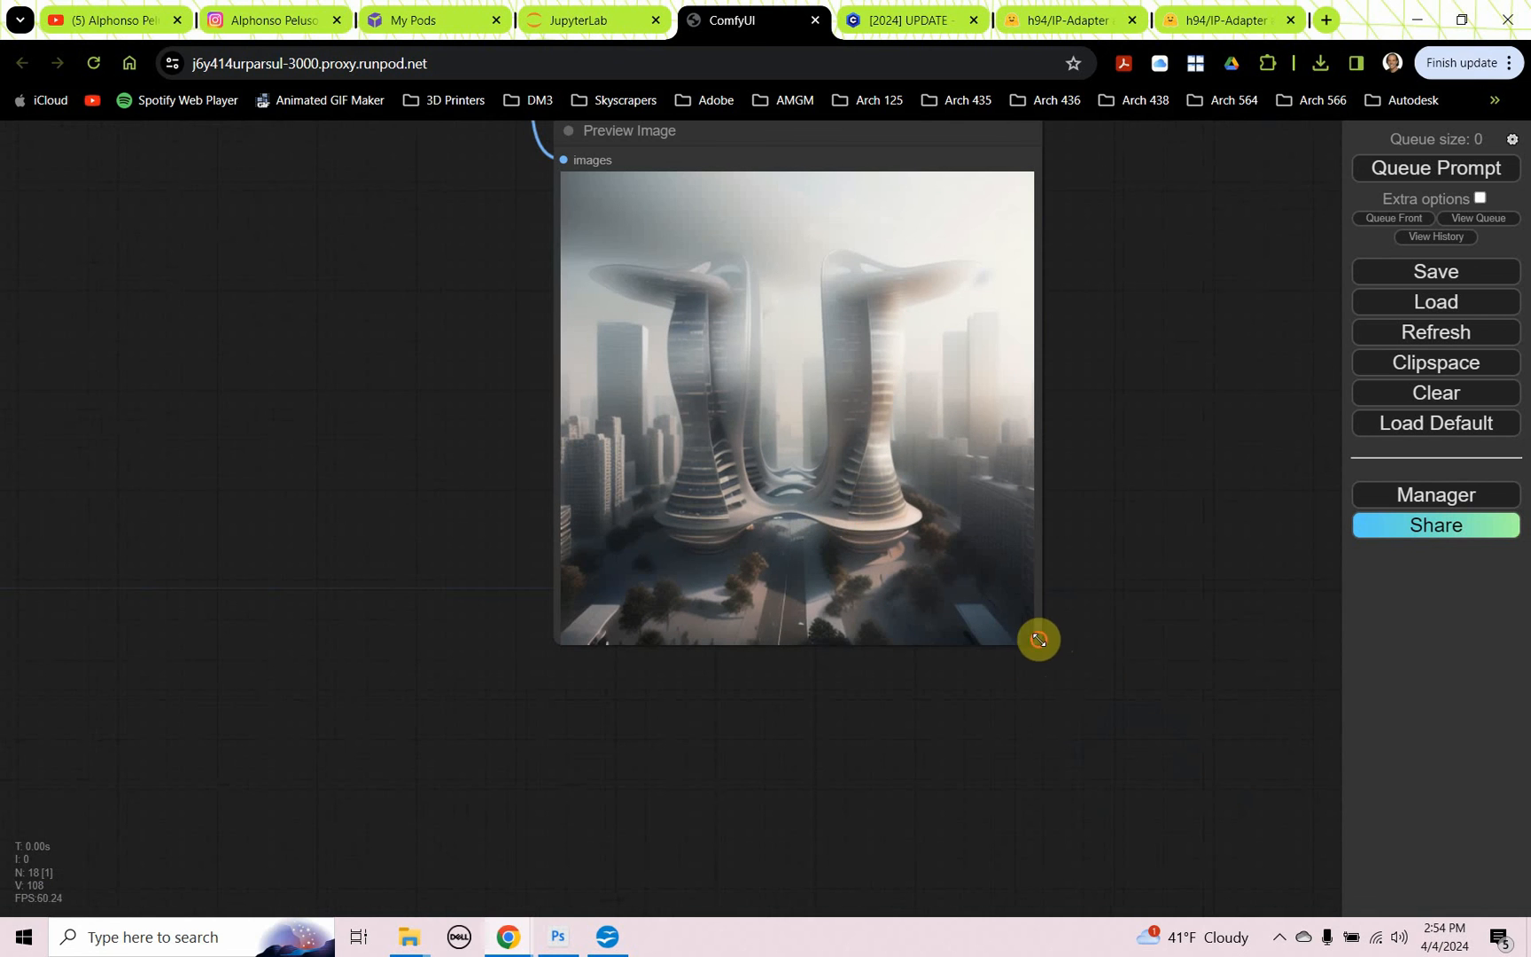
pyautogui.moveTo(1038, 639); pyautogui.dragTo(1138, 691)
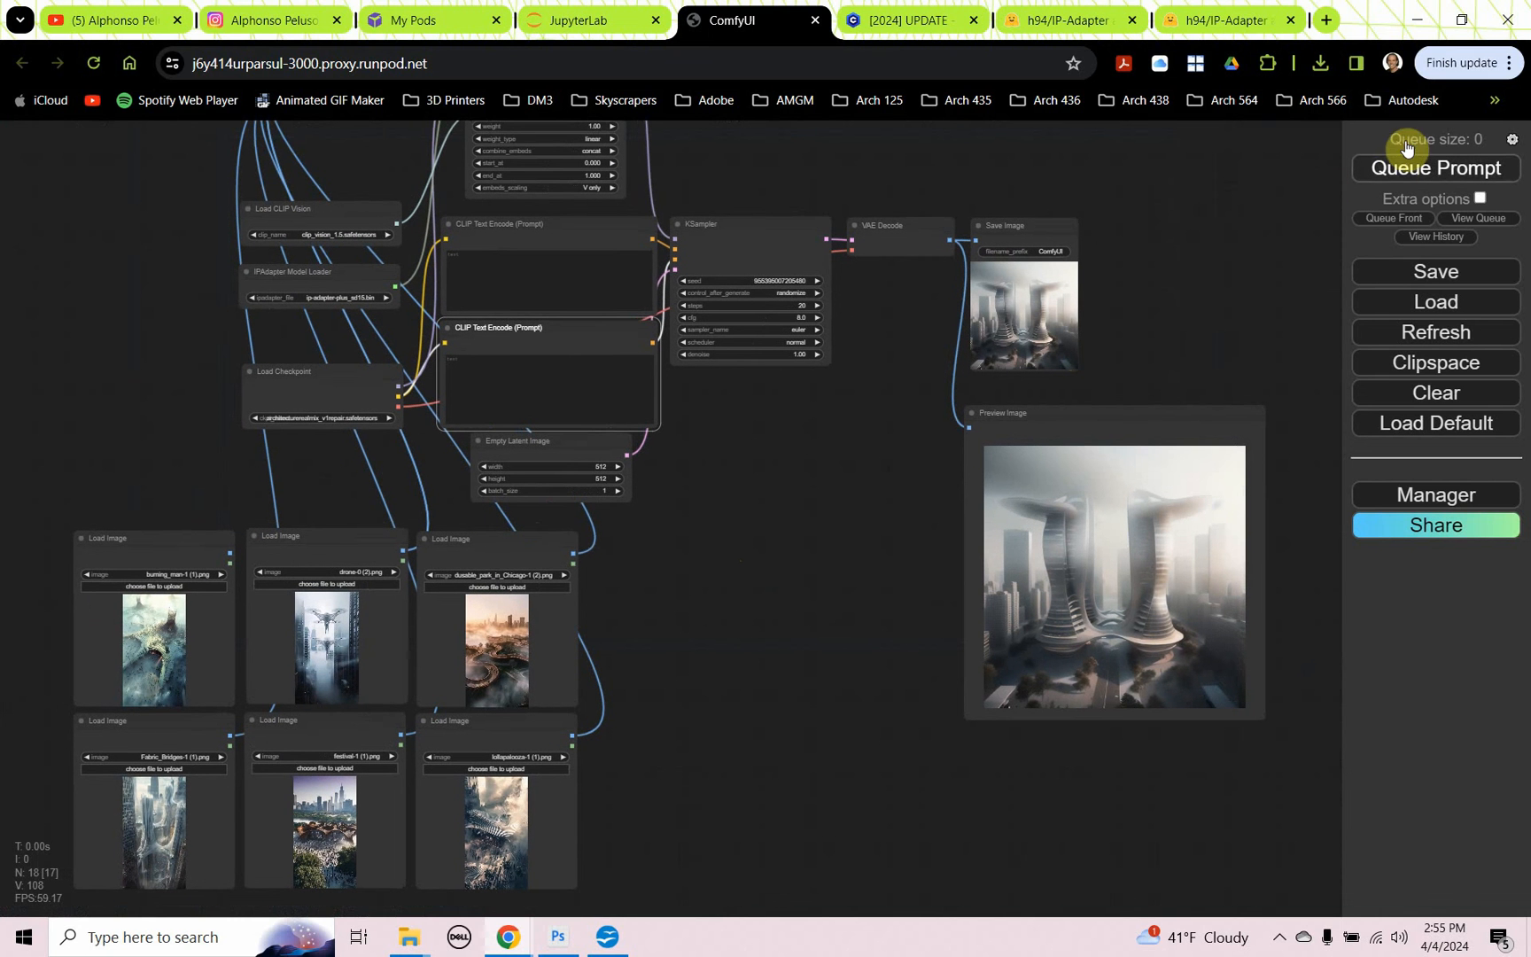
pyautogui.click(1435, 168)
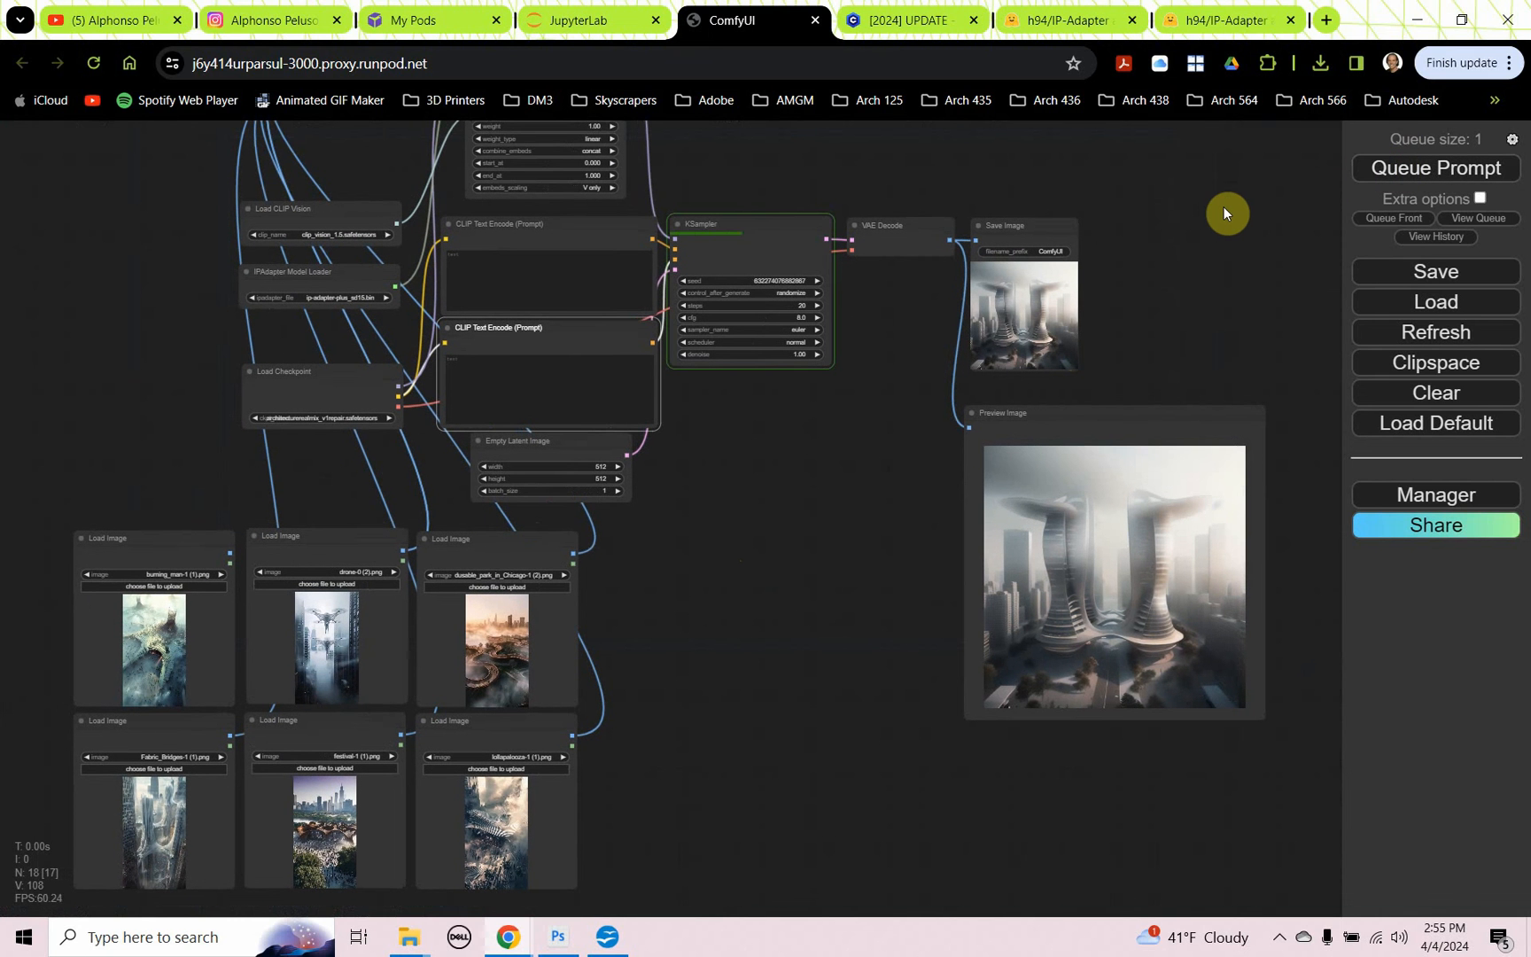
pyautogui.click(1433, 168)
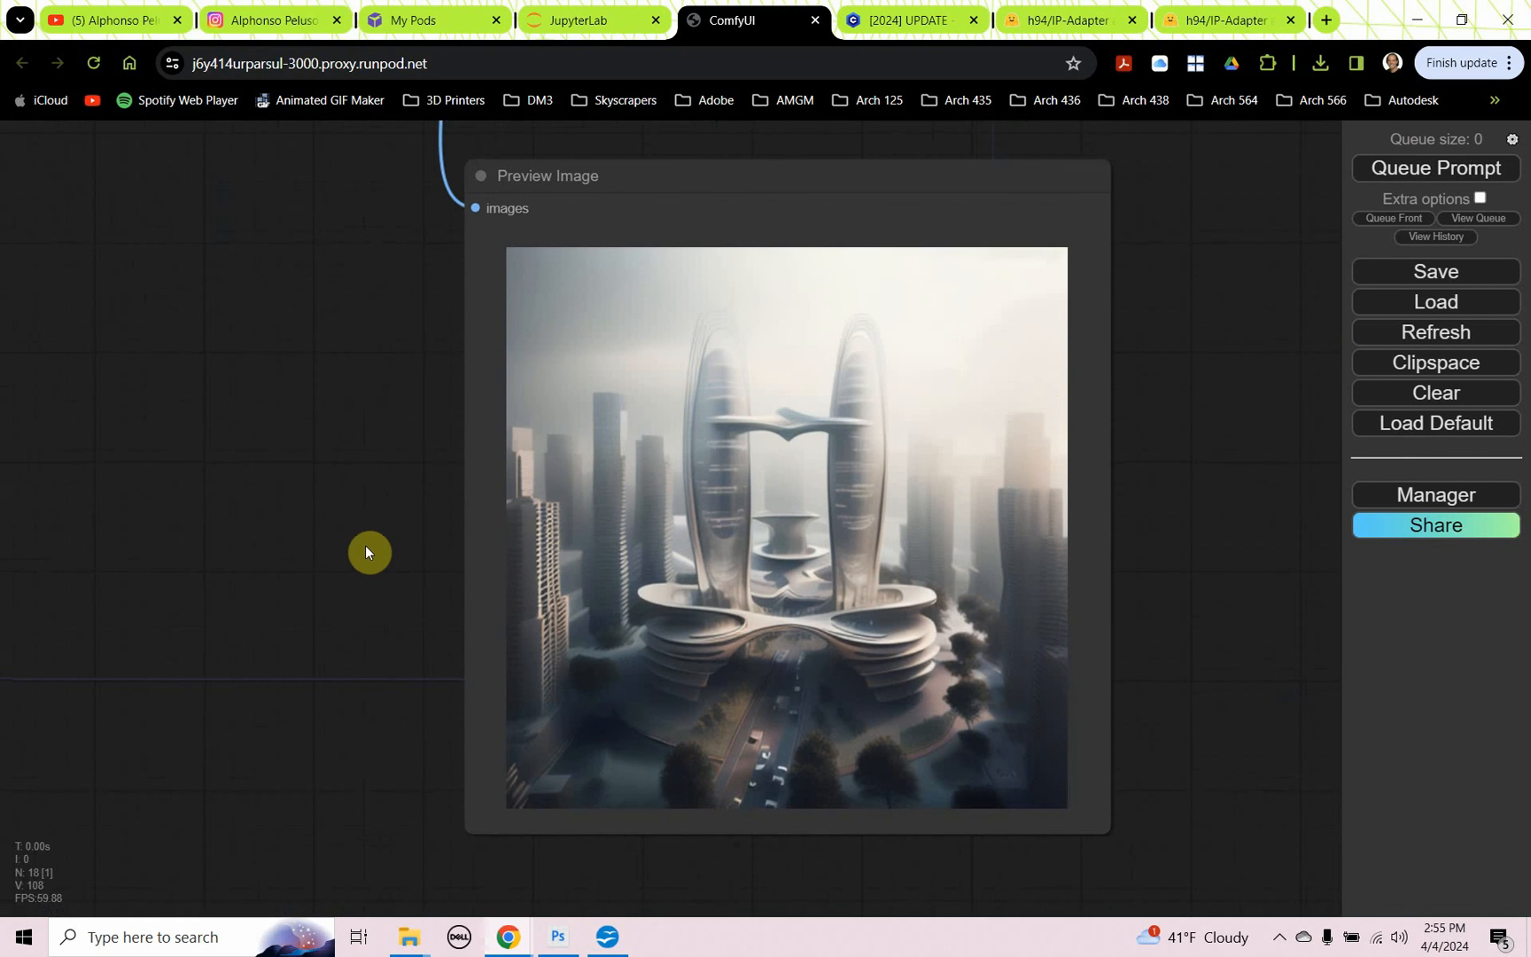
pyautogui.moveTo(1219, 224)
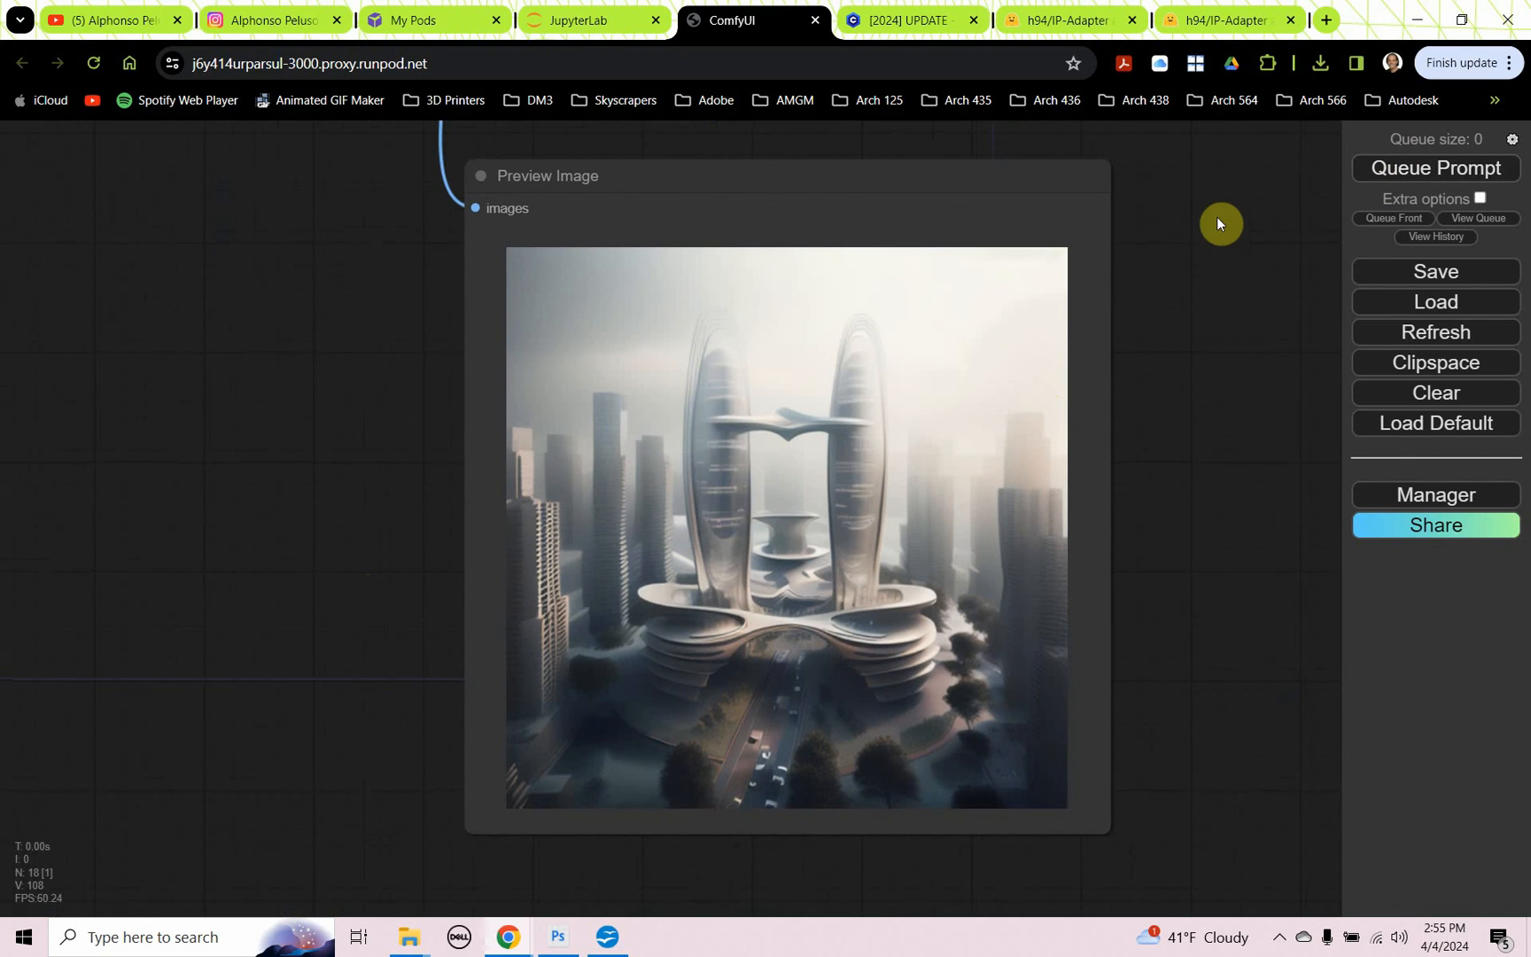
pyautogui.moveTo(1161, 245)
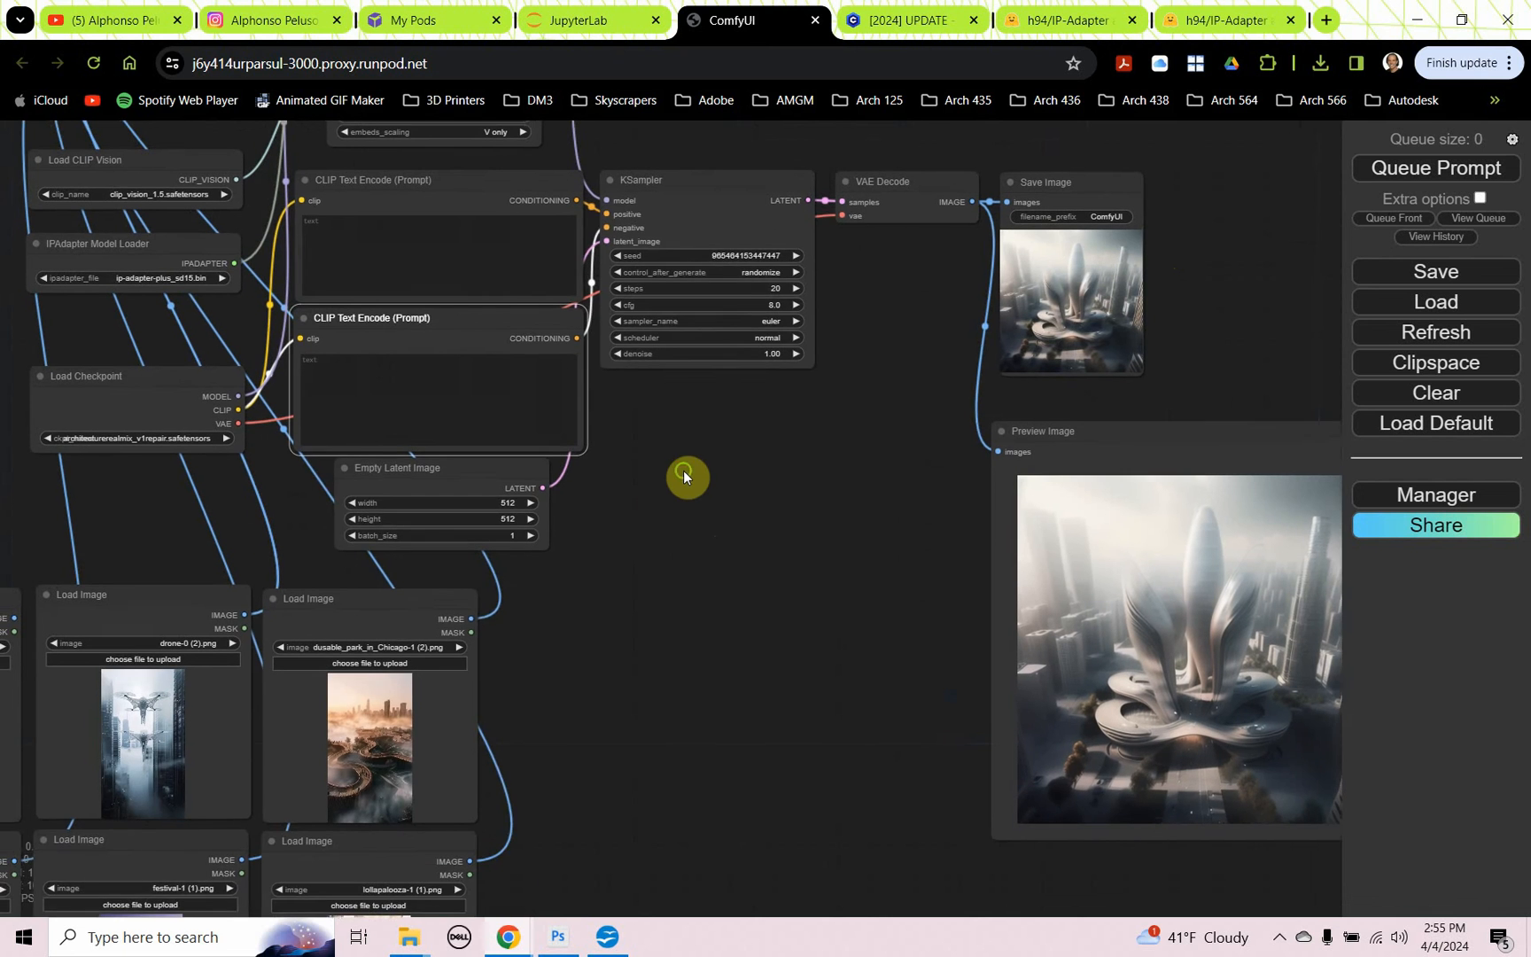
# Step: Enter the glass Chicago house prompt and set KSampler to 30 steps, dpmpp_2m, karras
pyautogui.moveTo(684, 477); pyautogui.dragTo(723, 535)
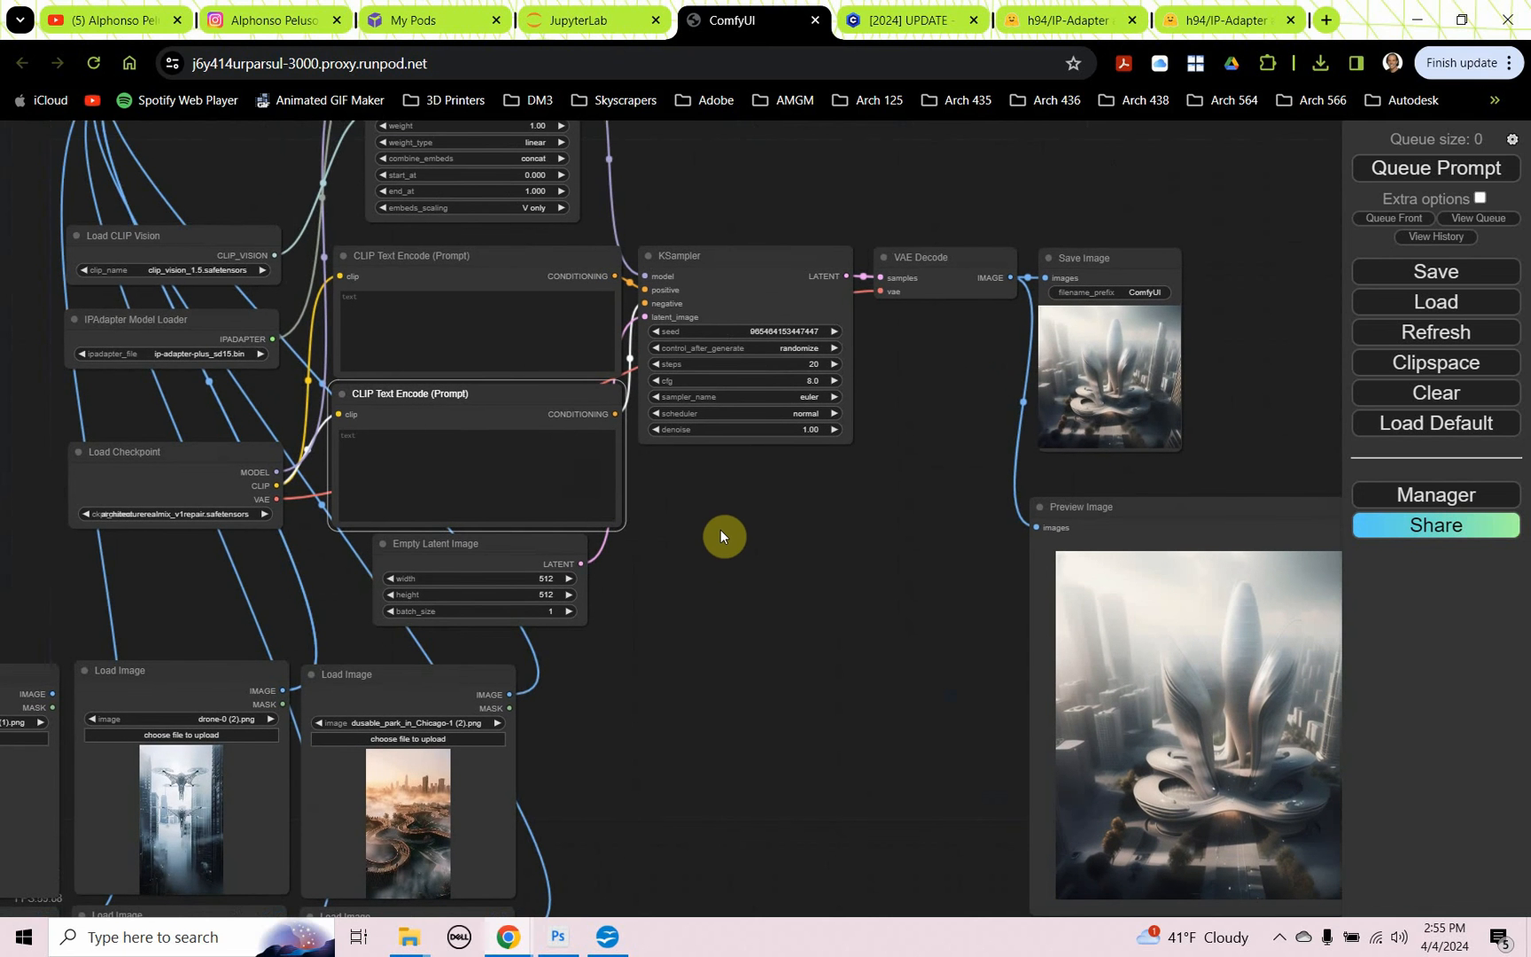
pyautogui.click(606, 935)
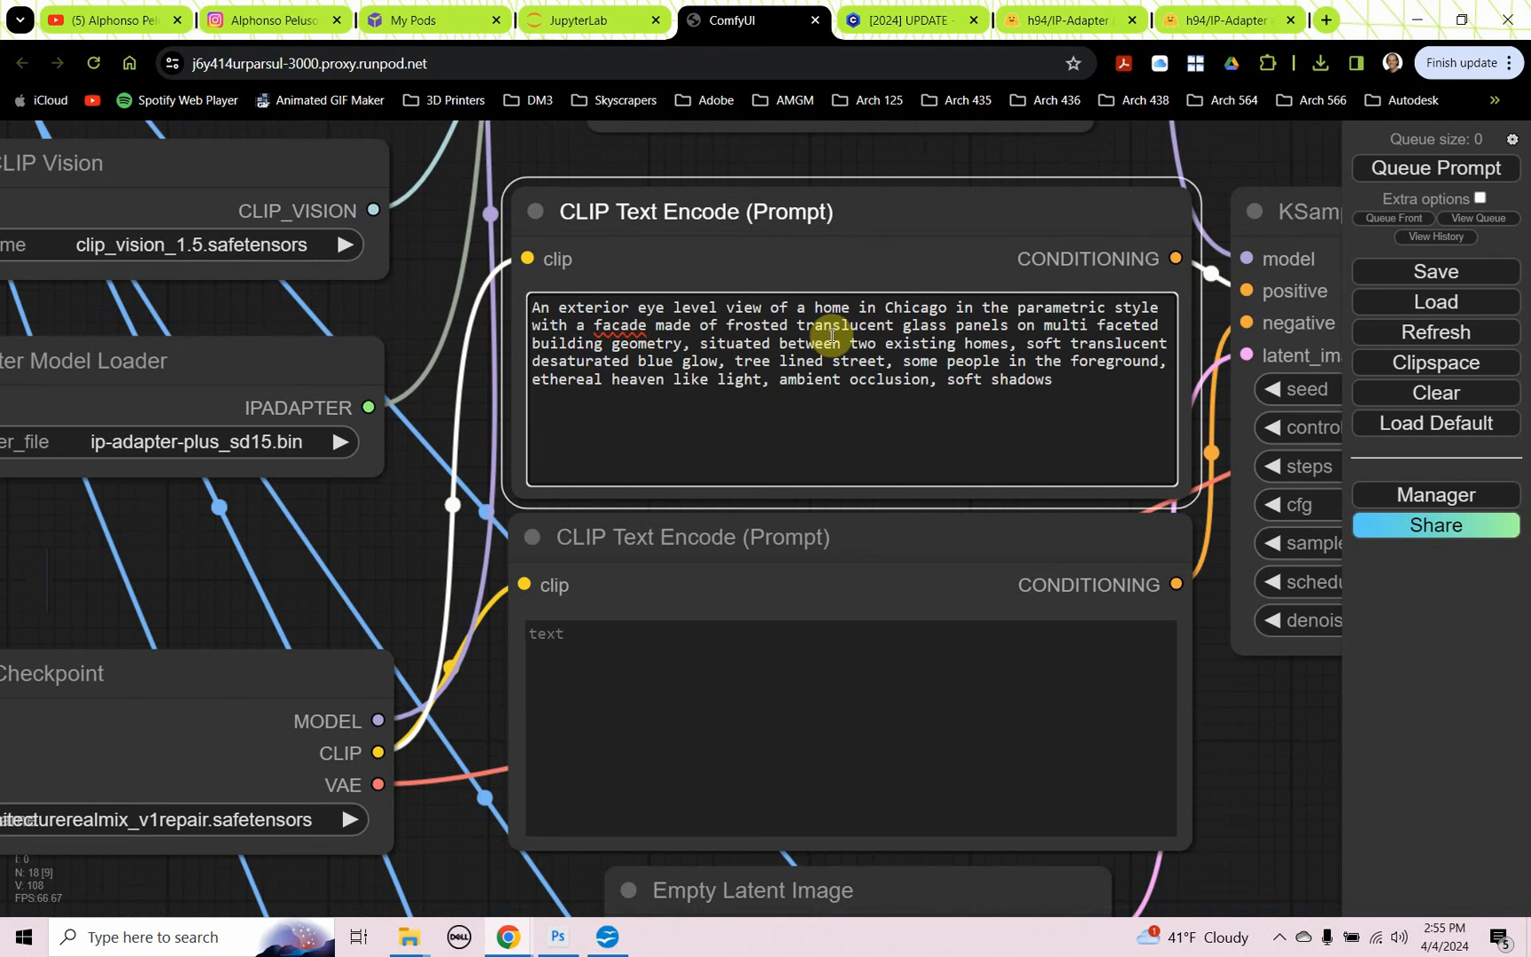
pyautogui.moveTo(968, 376)
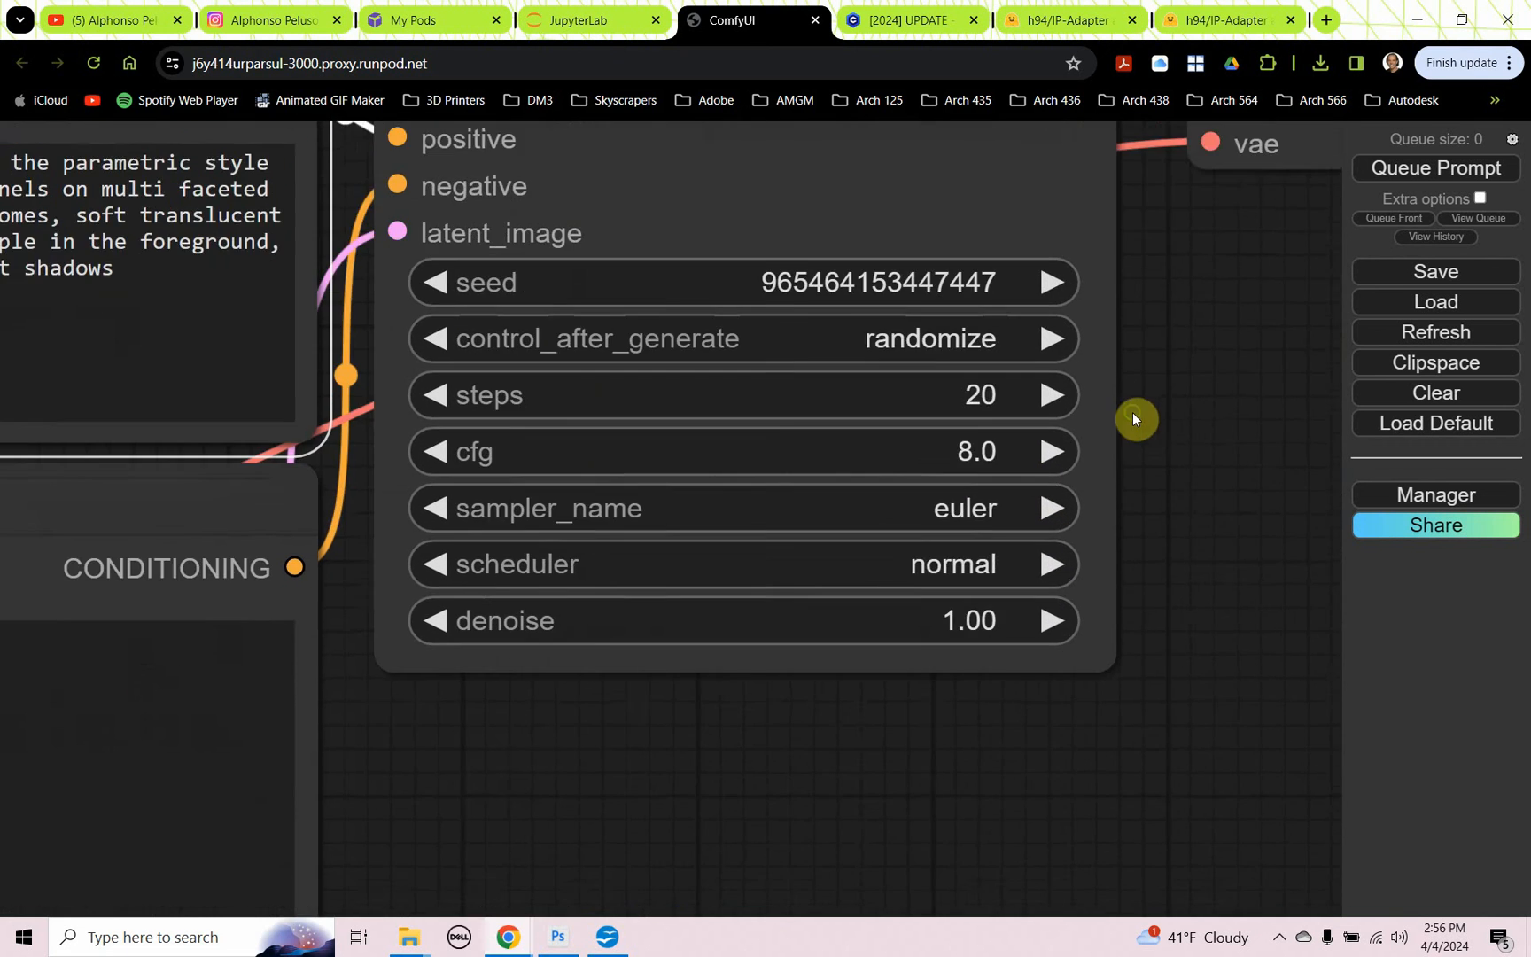
pyautogui.moveTo(1132, 420); pyautogui.dragTo(1088, 547)
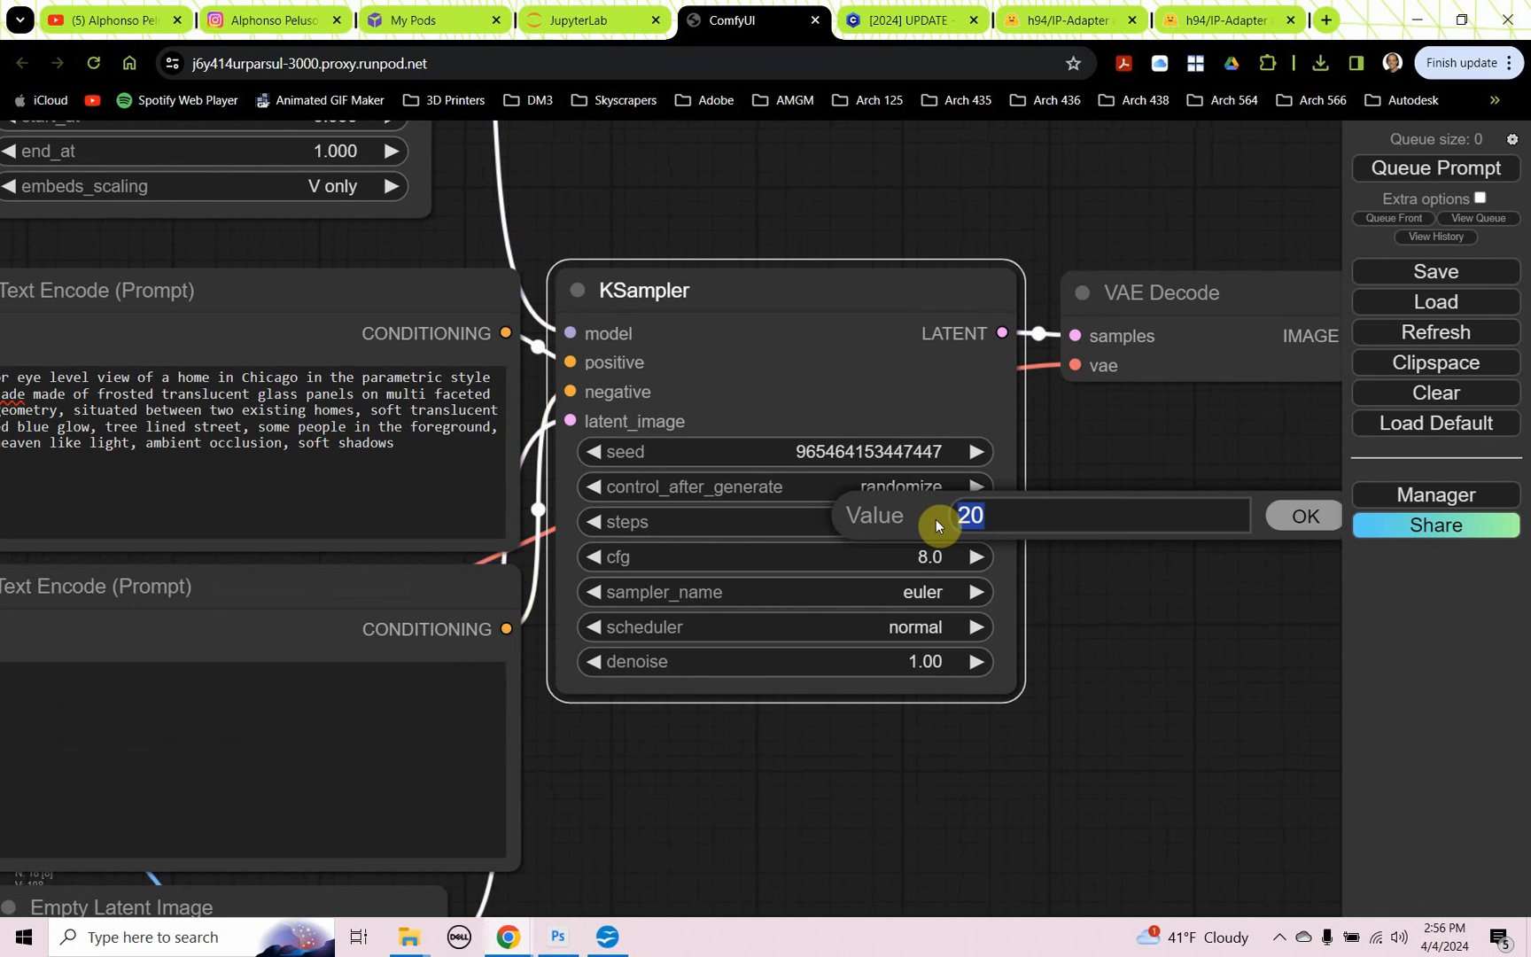
pyautogui.write('30')
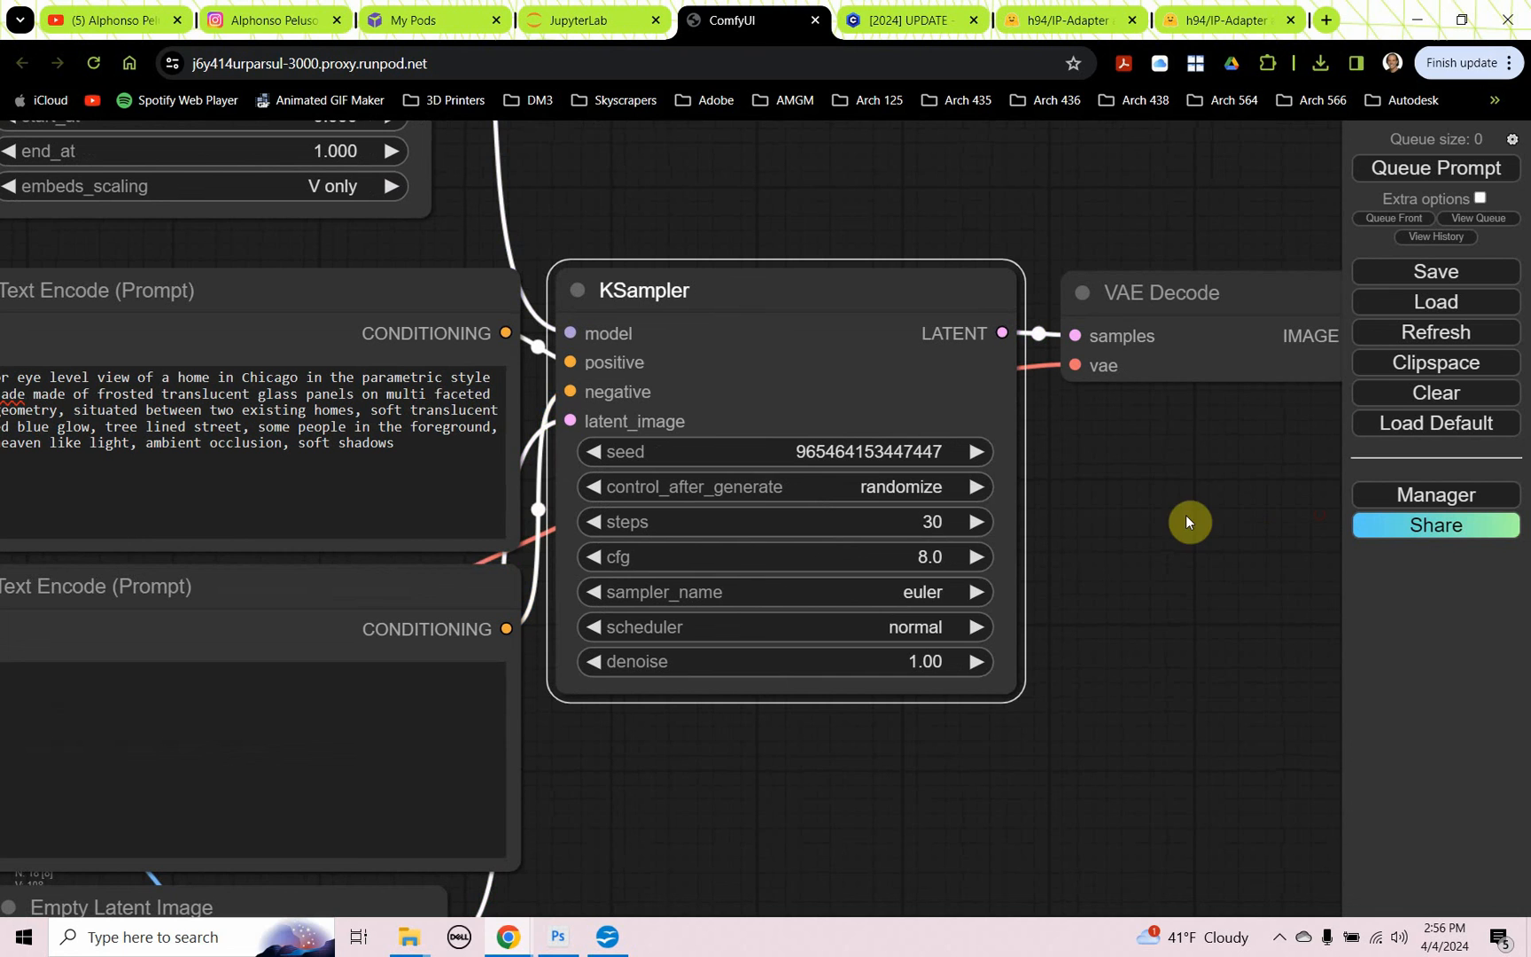
pyautogui.click(973, 592)
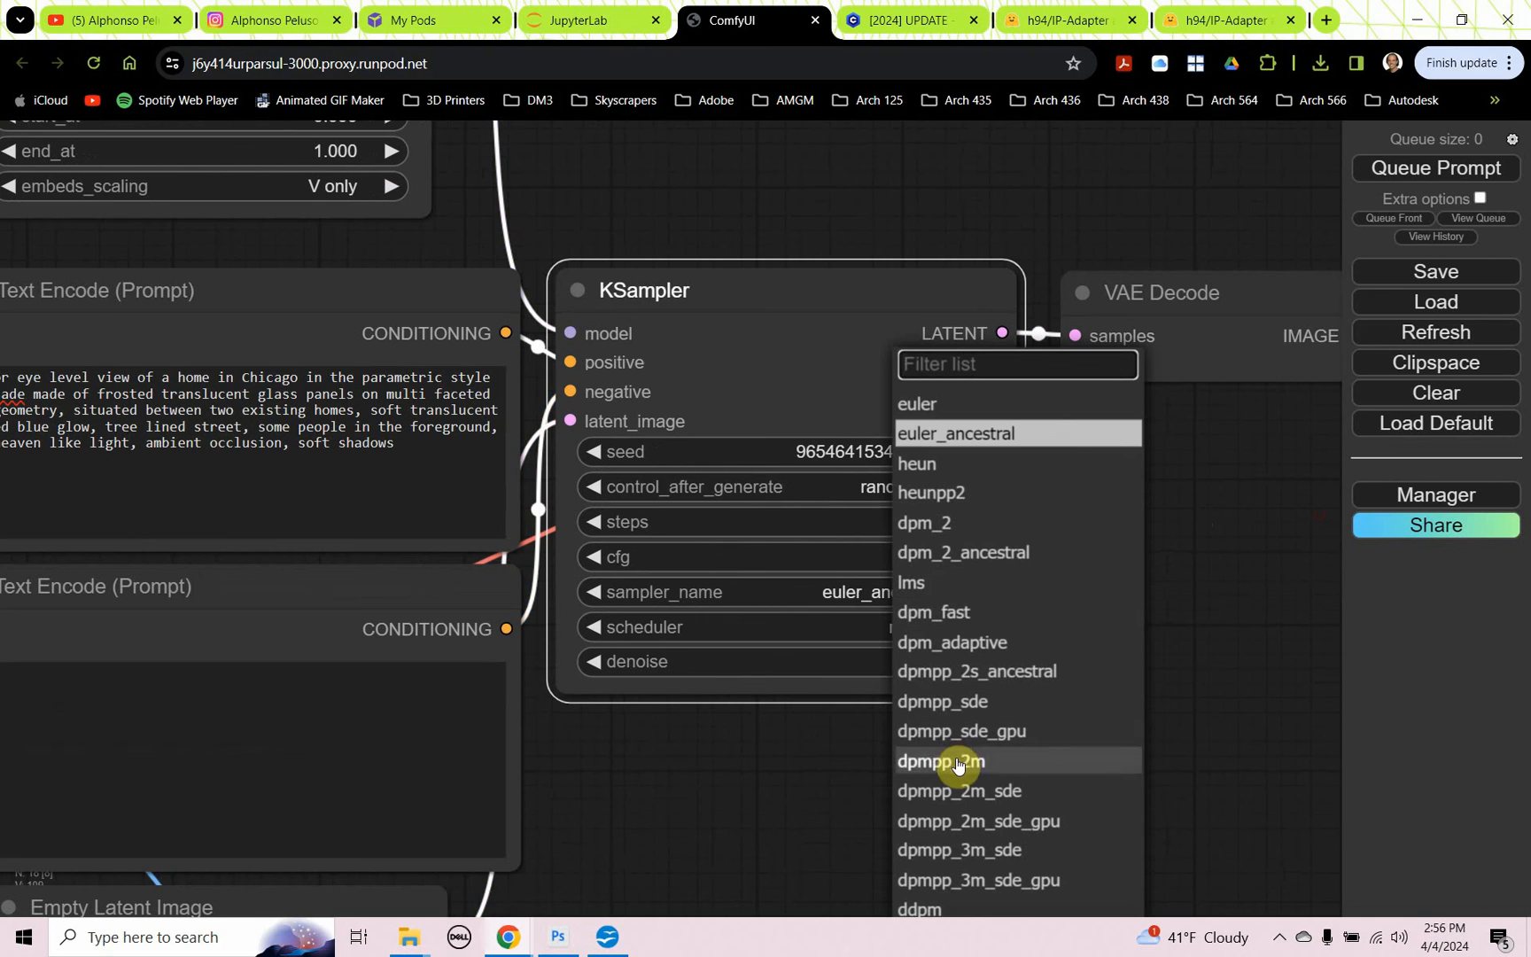
pyautogui.click(941, 760)
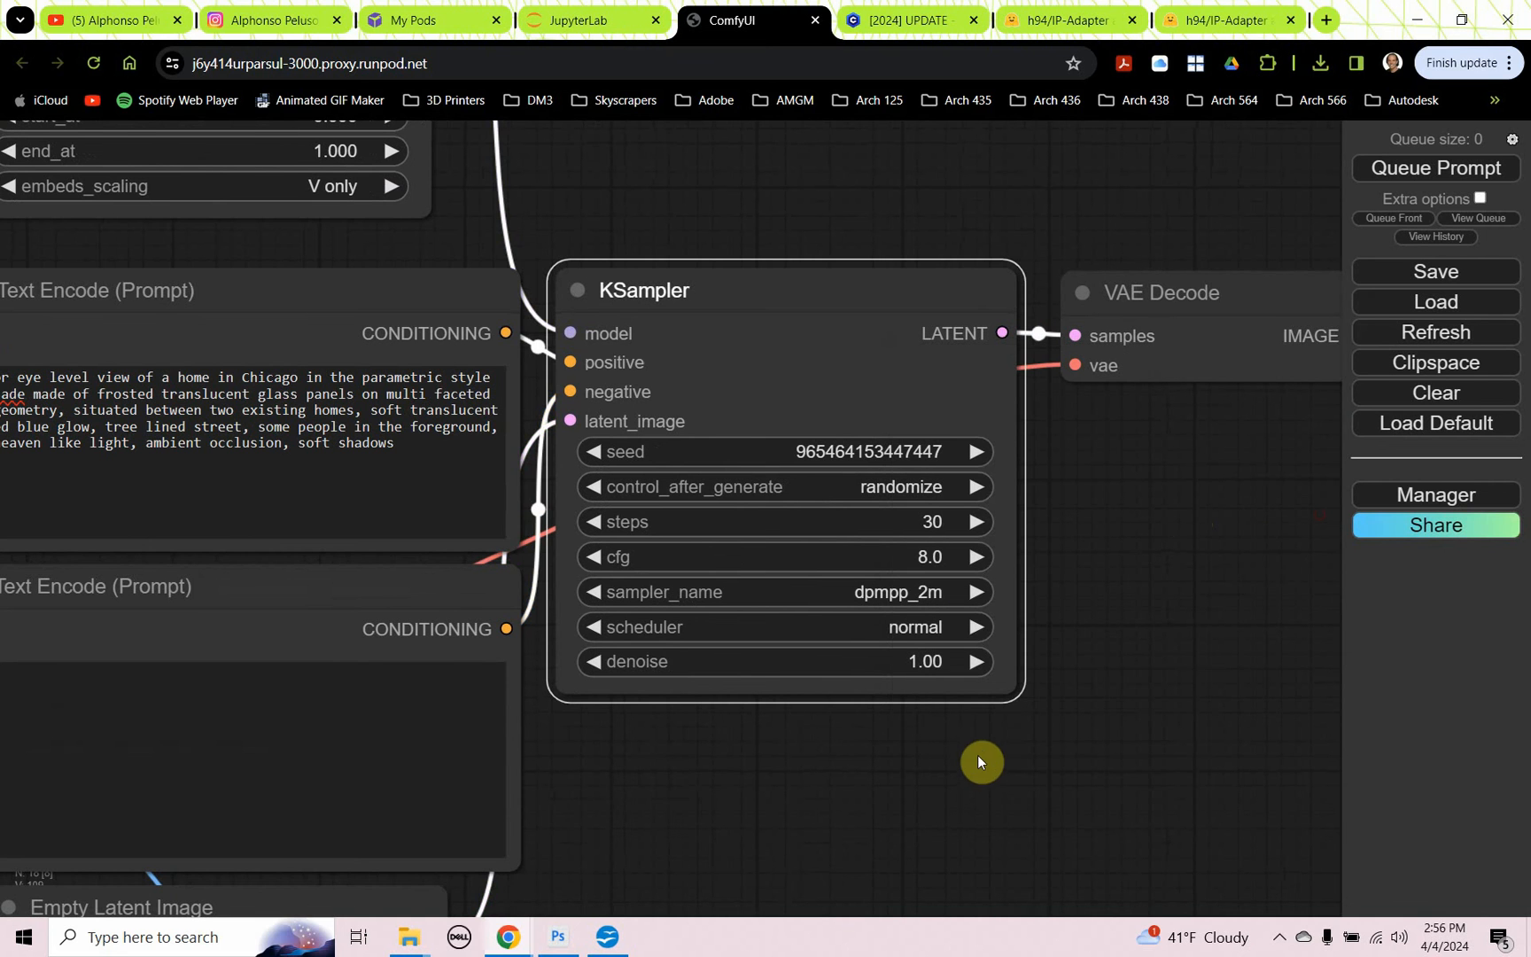
pyautogui.click(973, 627)
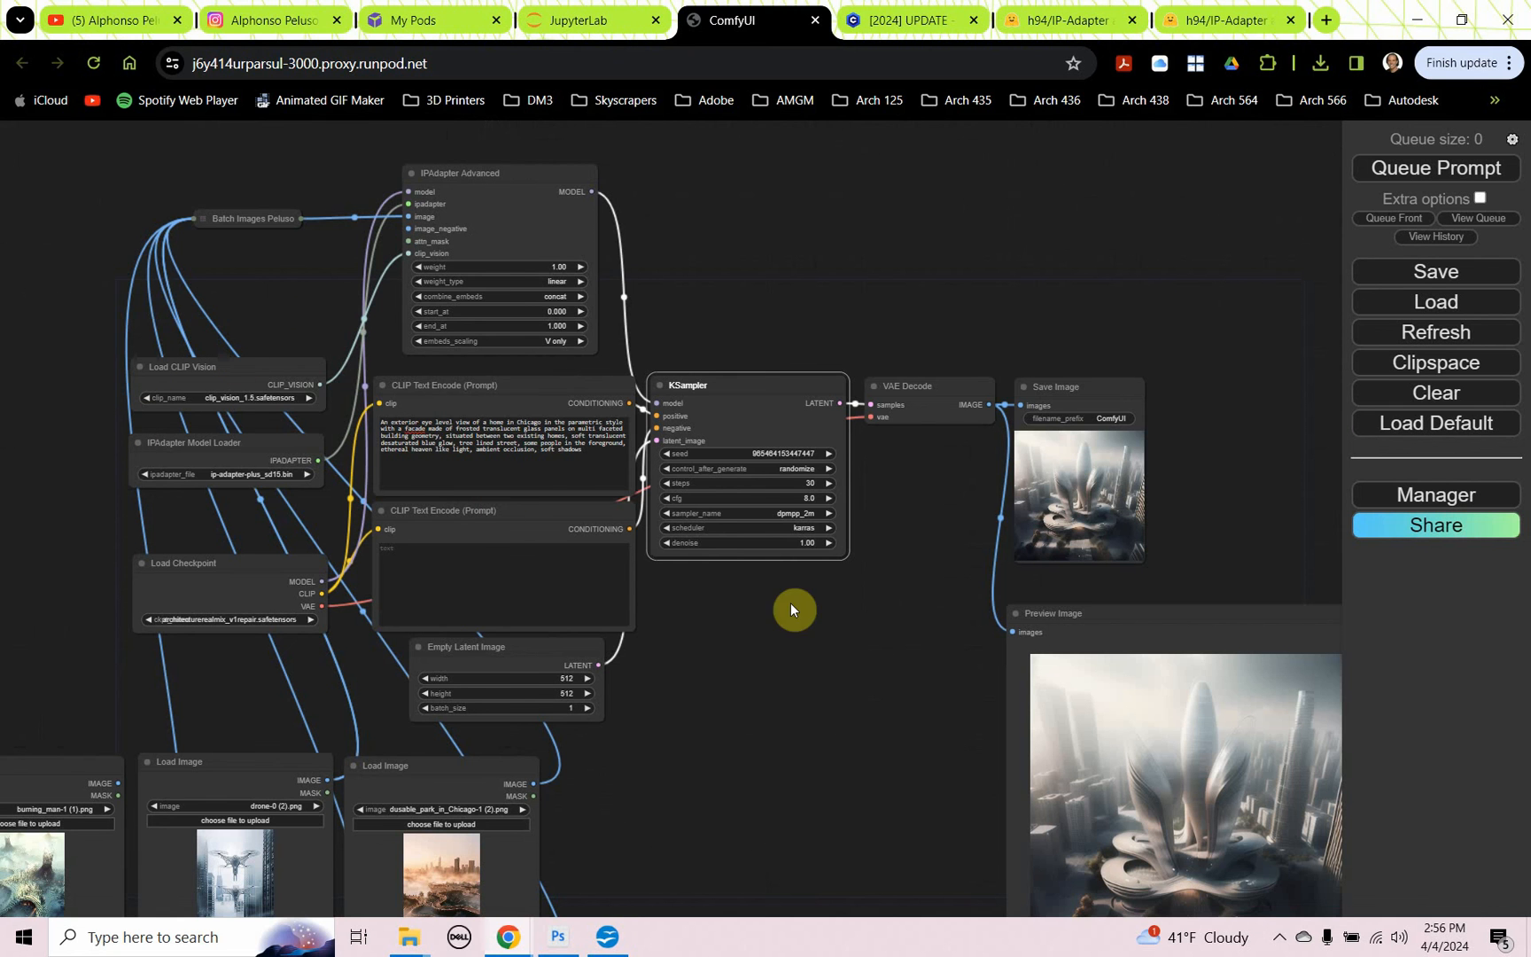
# Step: Confirm the IPAdapter weight at zero and queue the translucent blue glass house render
pyautogui.moveTo(790, 610); pyautogui.dragTo(810, 564)
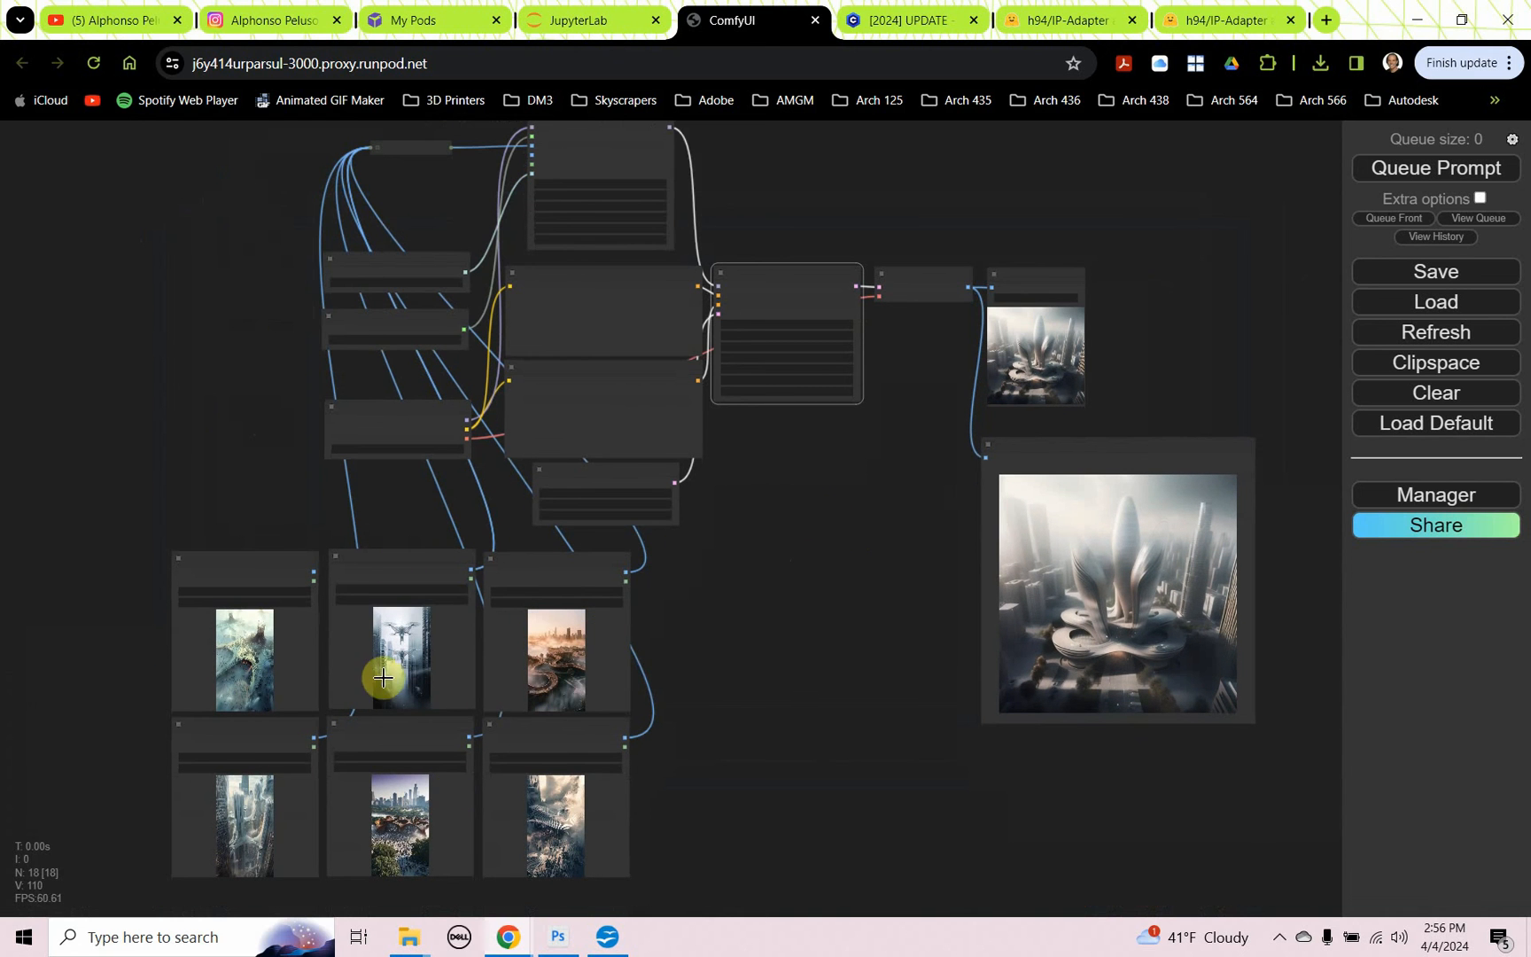
pyautogui.moveTo(380, 677); pyautogui.dragTo(560, 372)
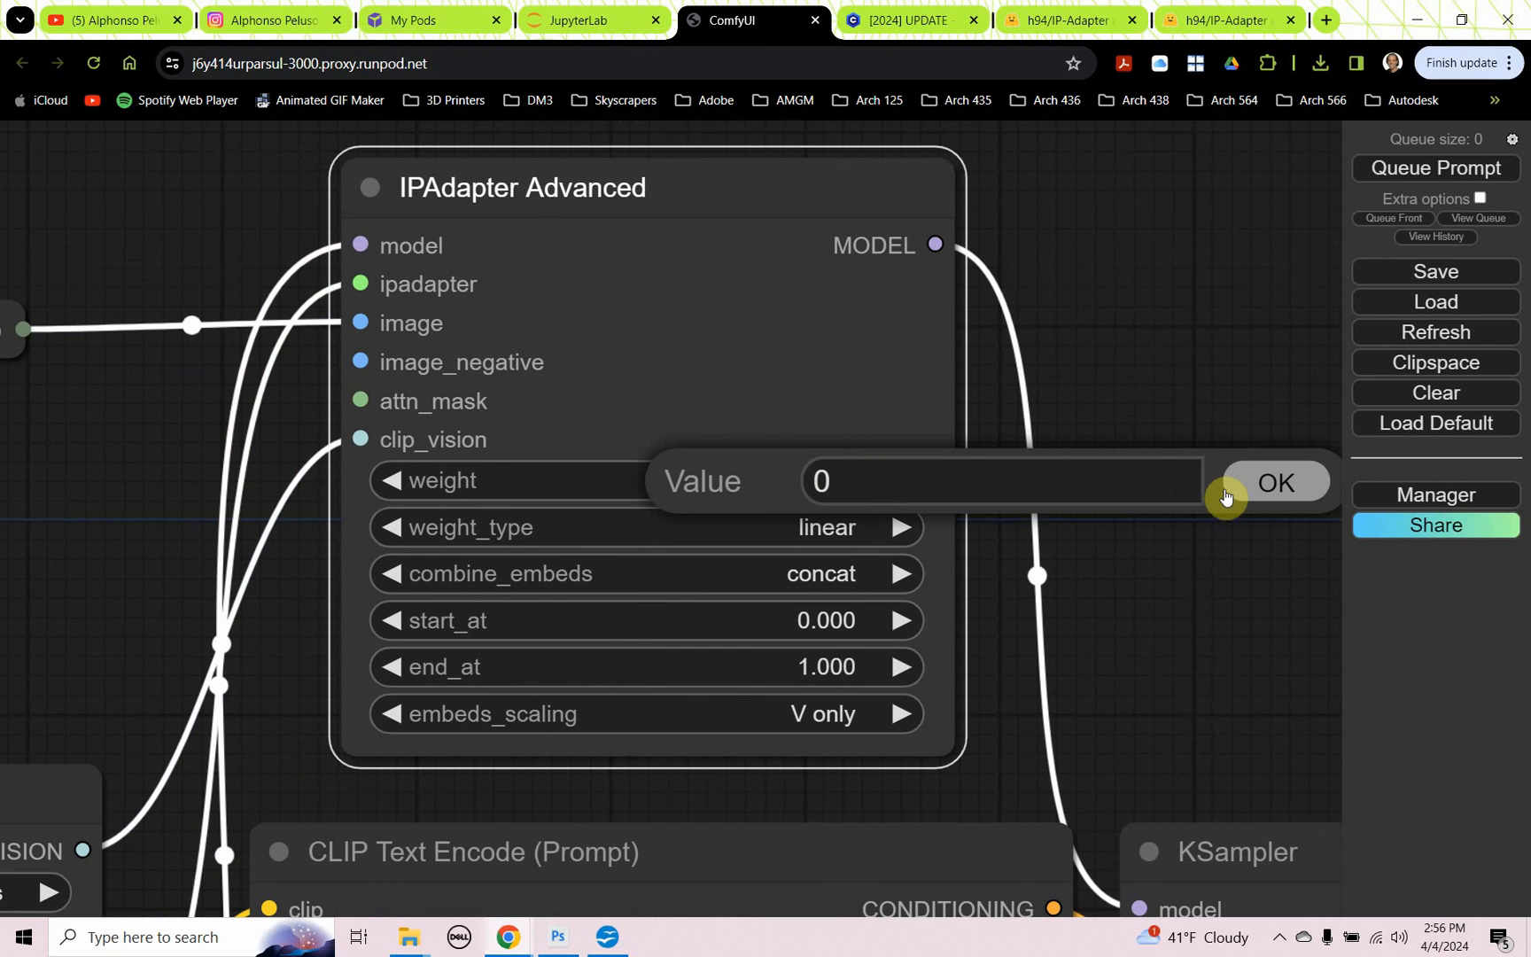
pyautogui.click(1274, 482)
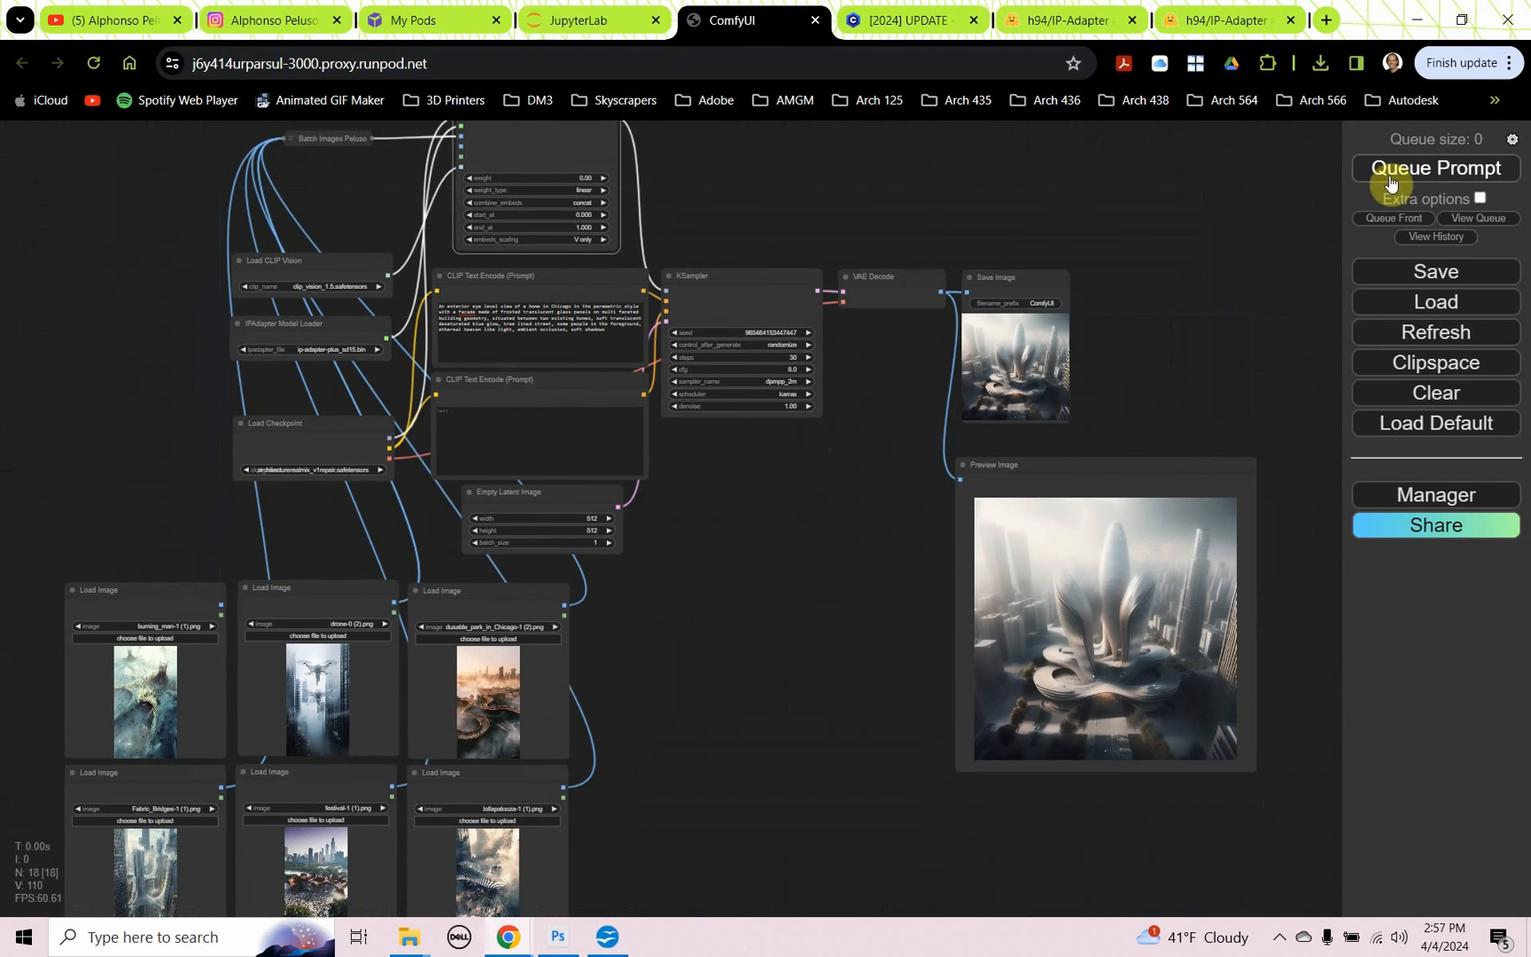
pyautogui.click(1434, 169)
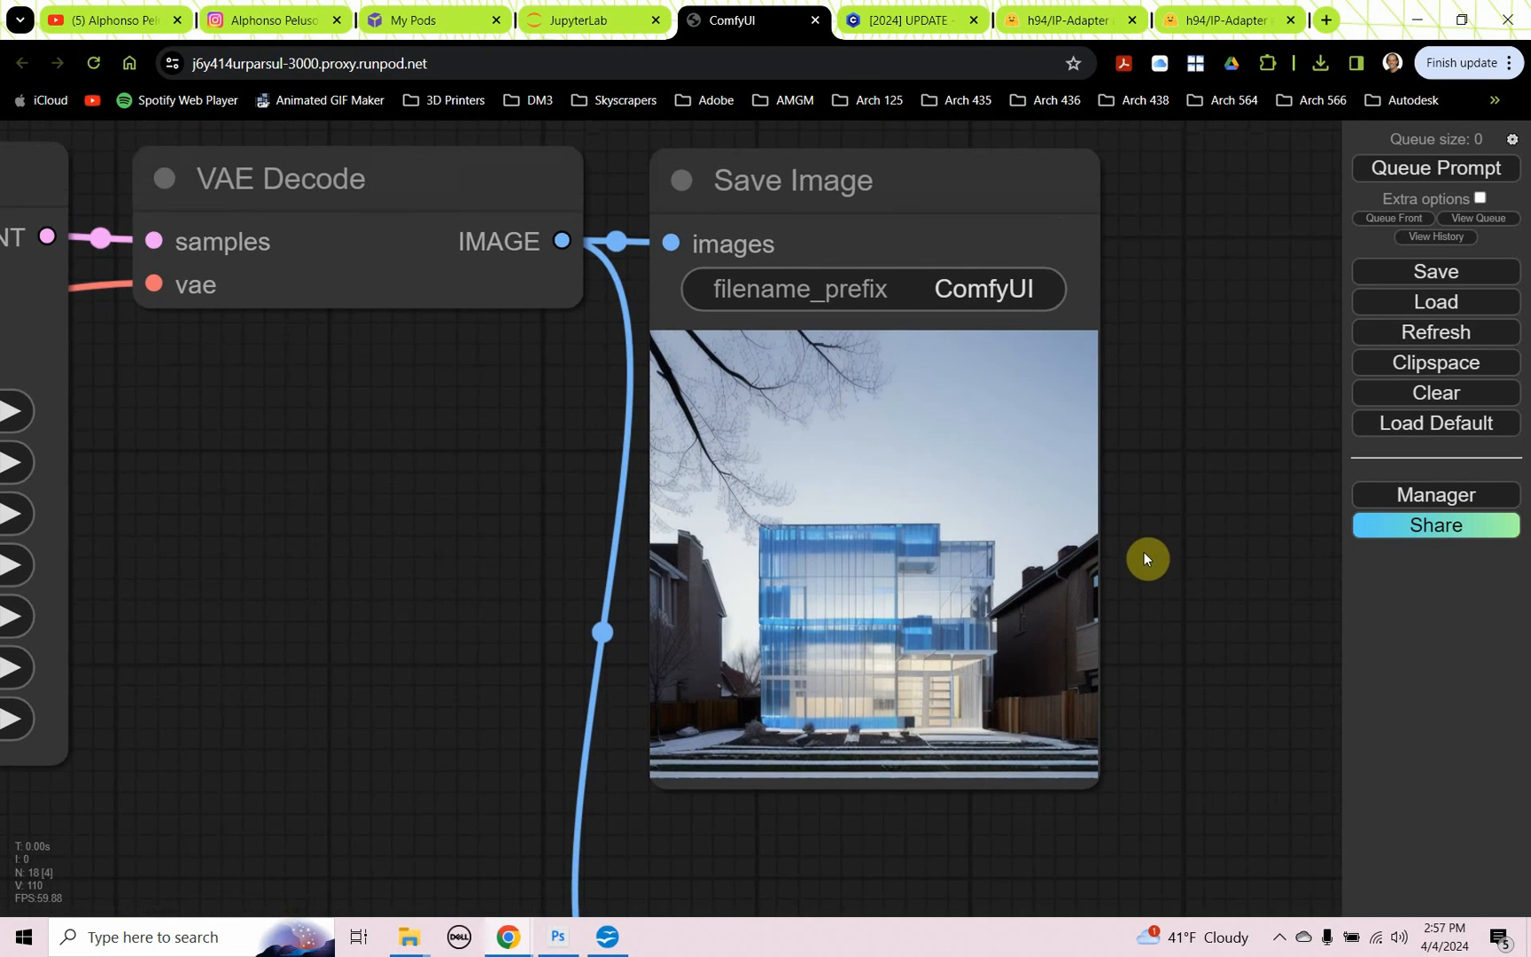
pyautogui.moveTo(801, 542)
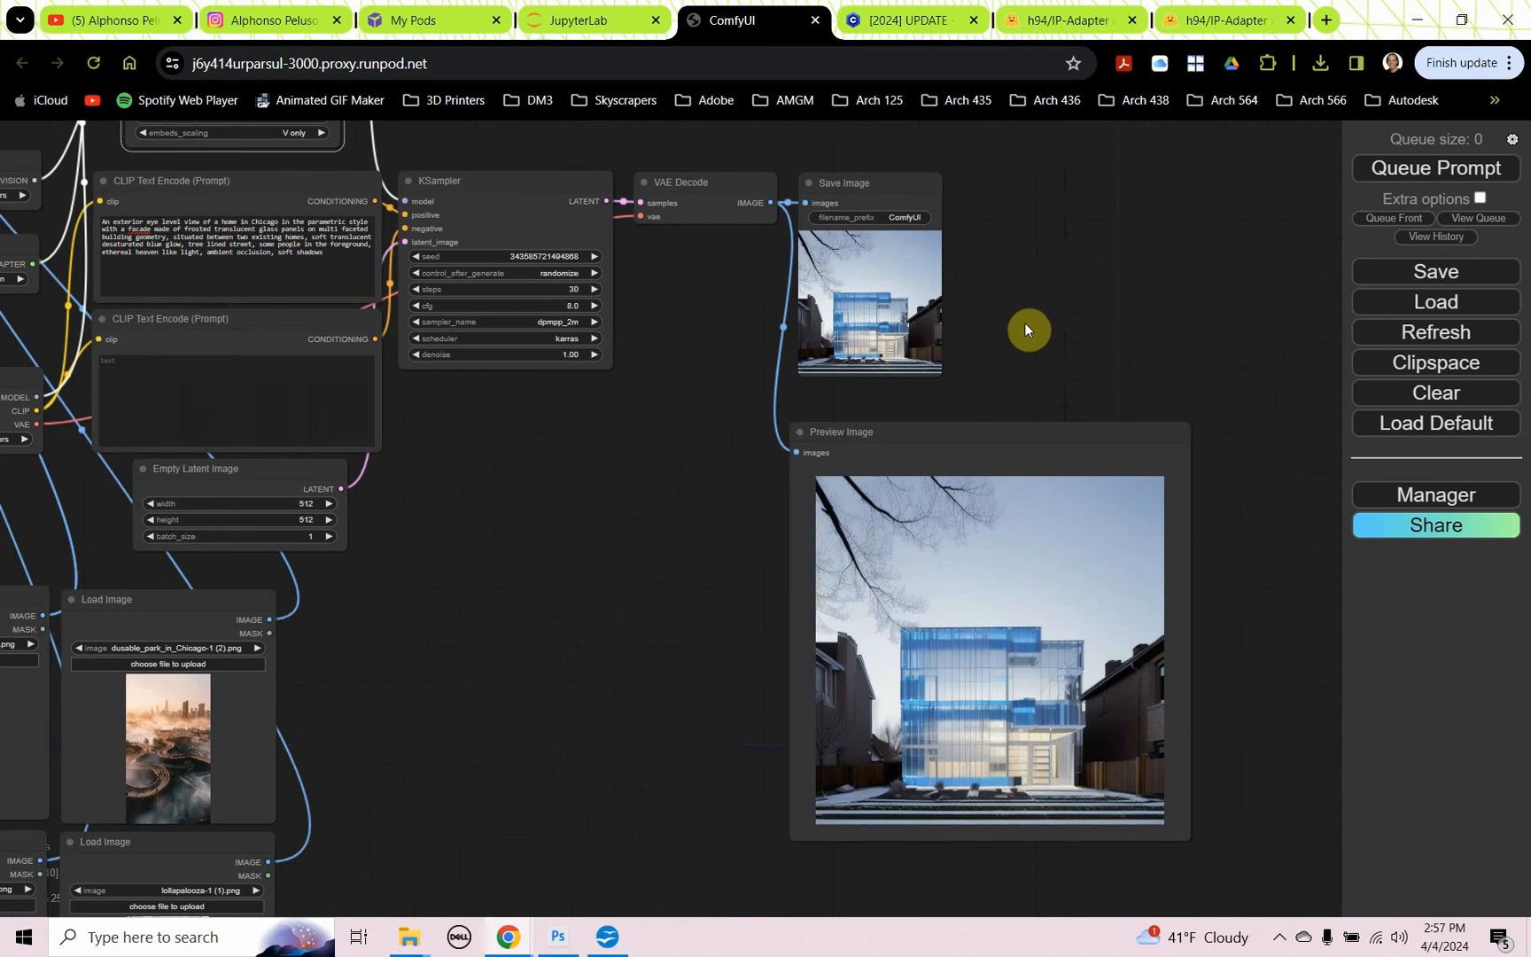
pyautogui.moveTo(1026, 329); pyautogui.dragTo(698, 496)
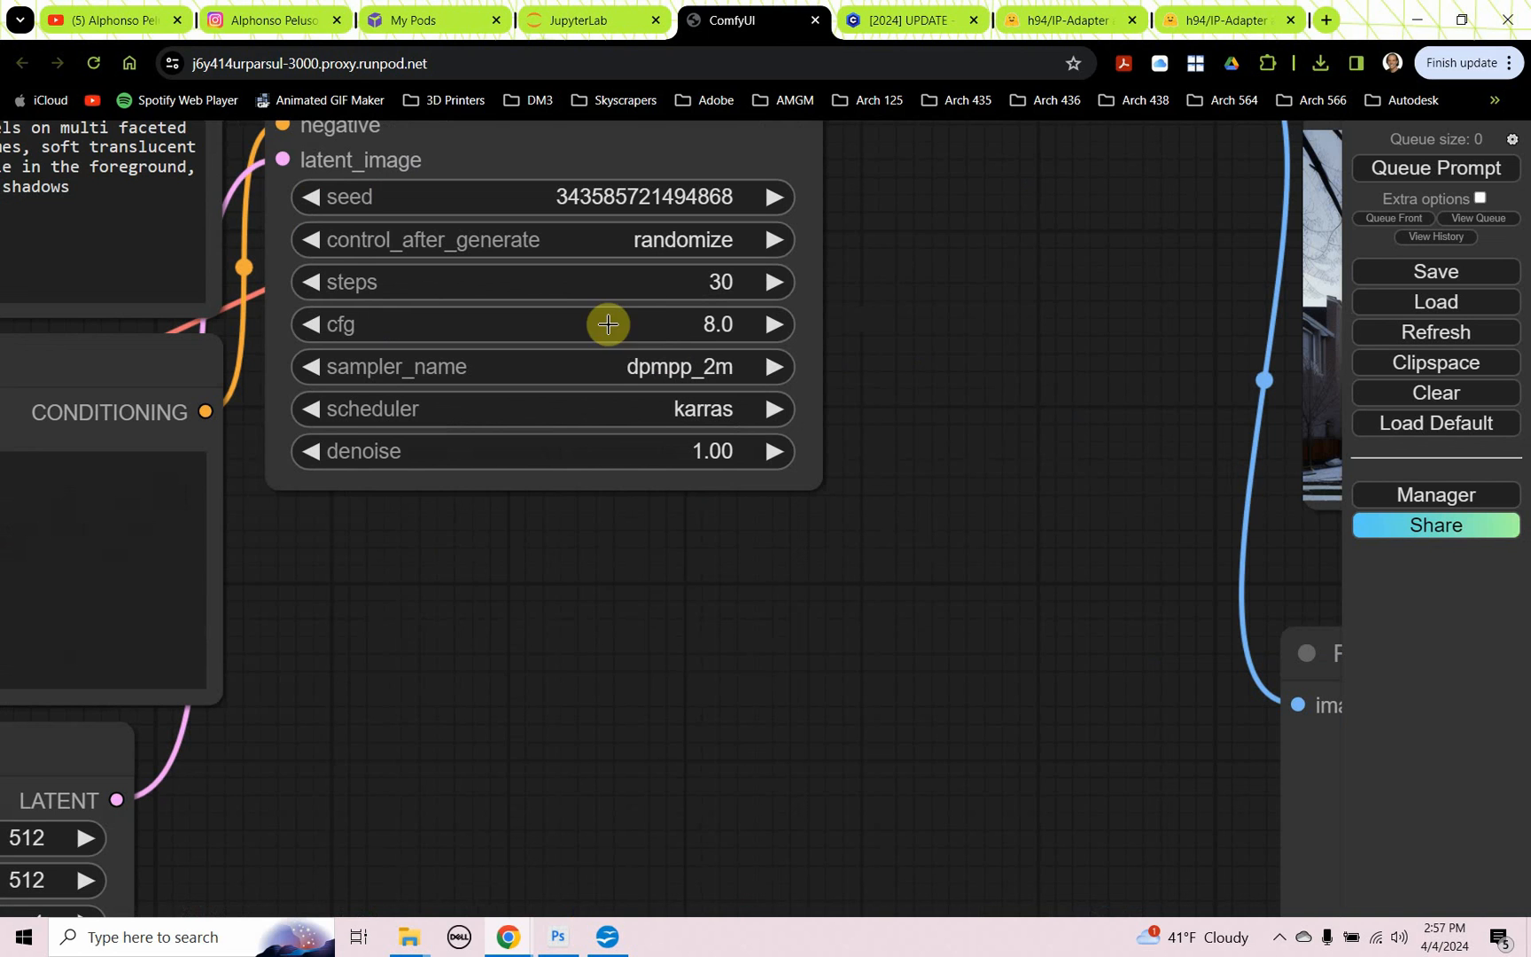
pyautogui.moveTo(694, 330)
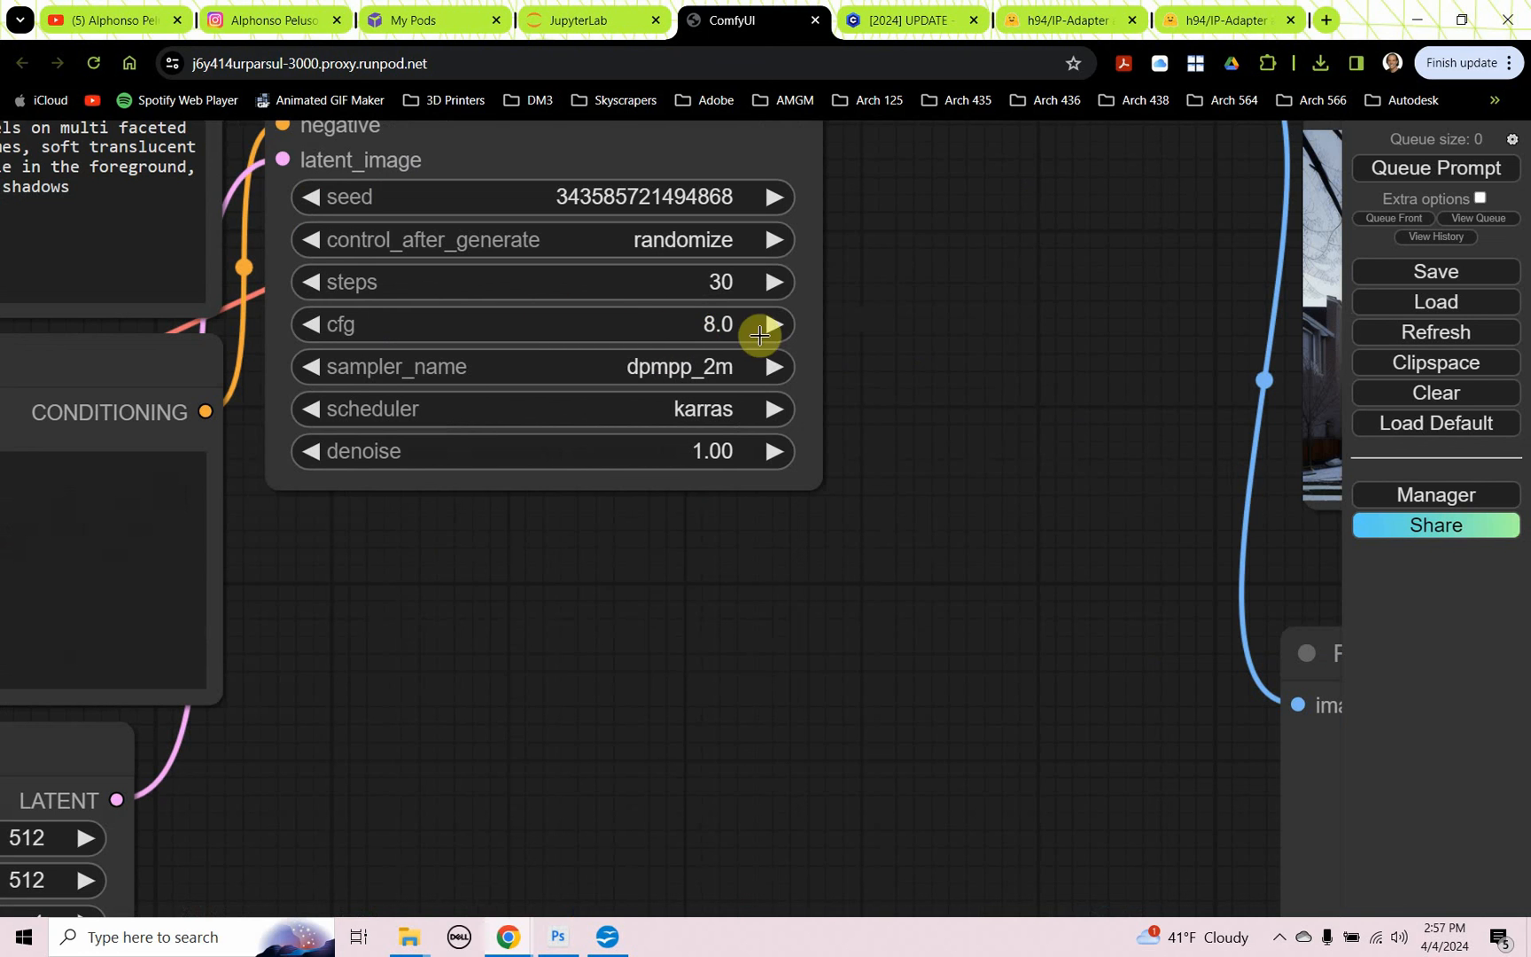
pyautogui.moveTo(744, 305)
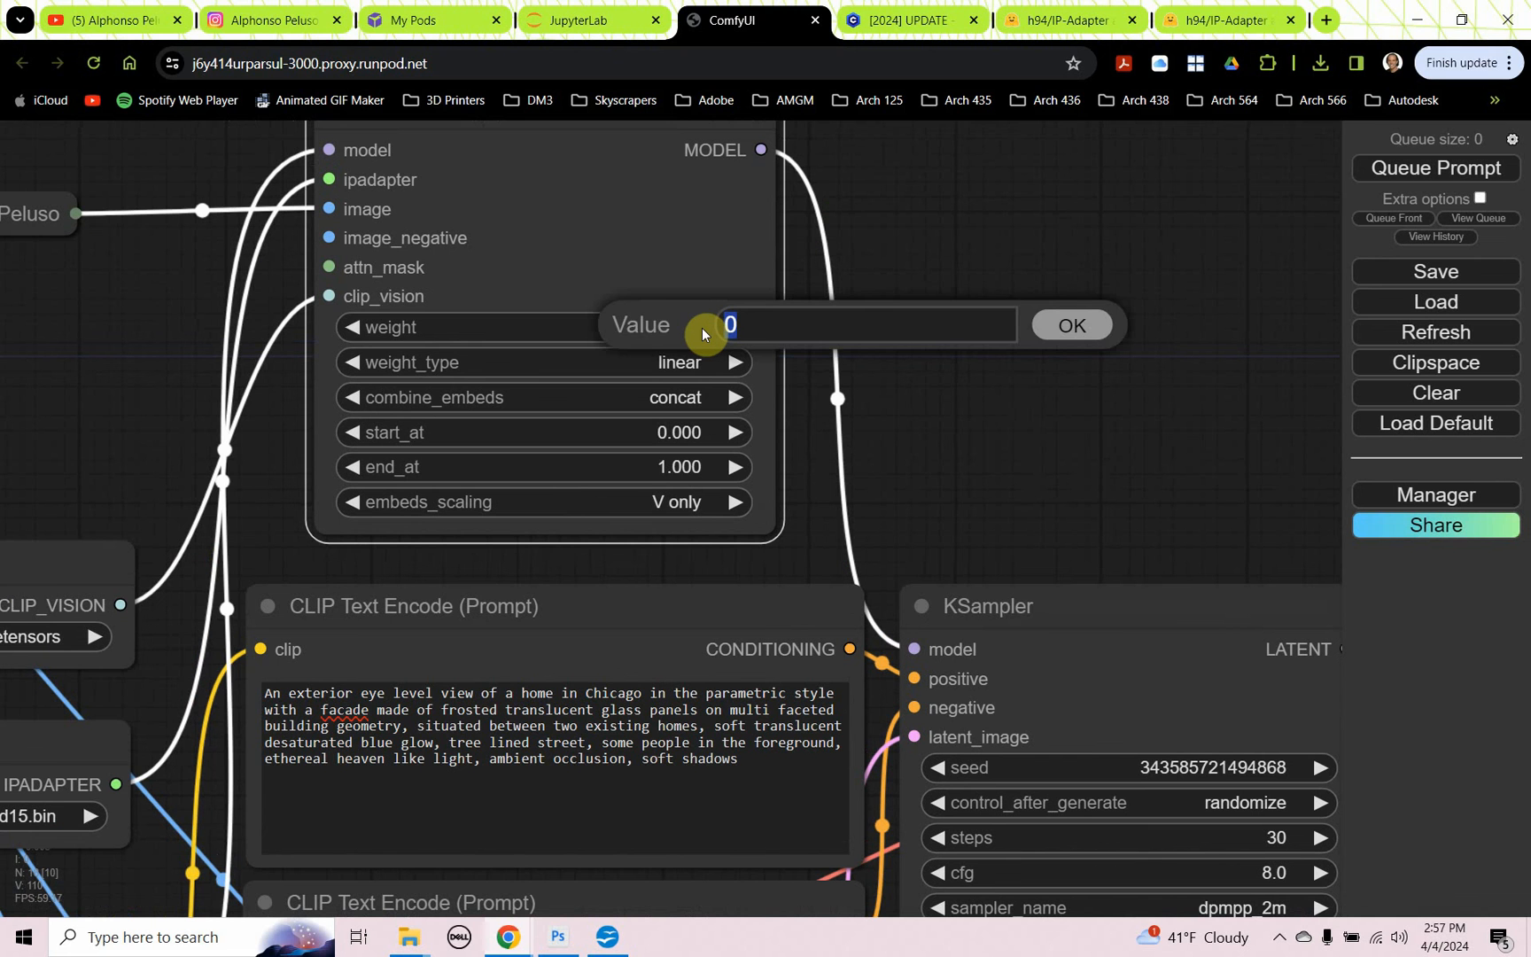
# Step: Set the IPAdapter weight to 1.00 and queue several runs giving glass twin-tower renders
pyautogui.write('1')
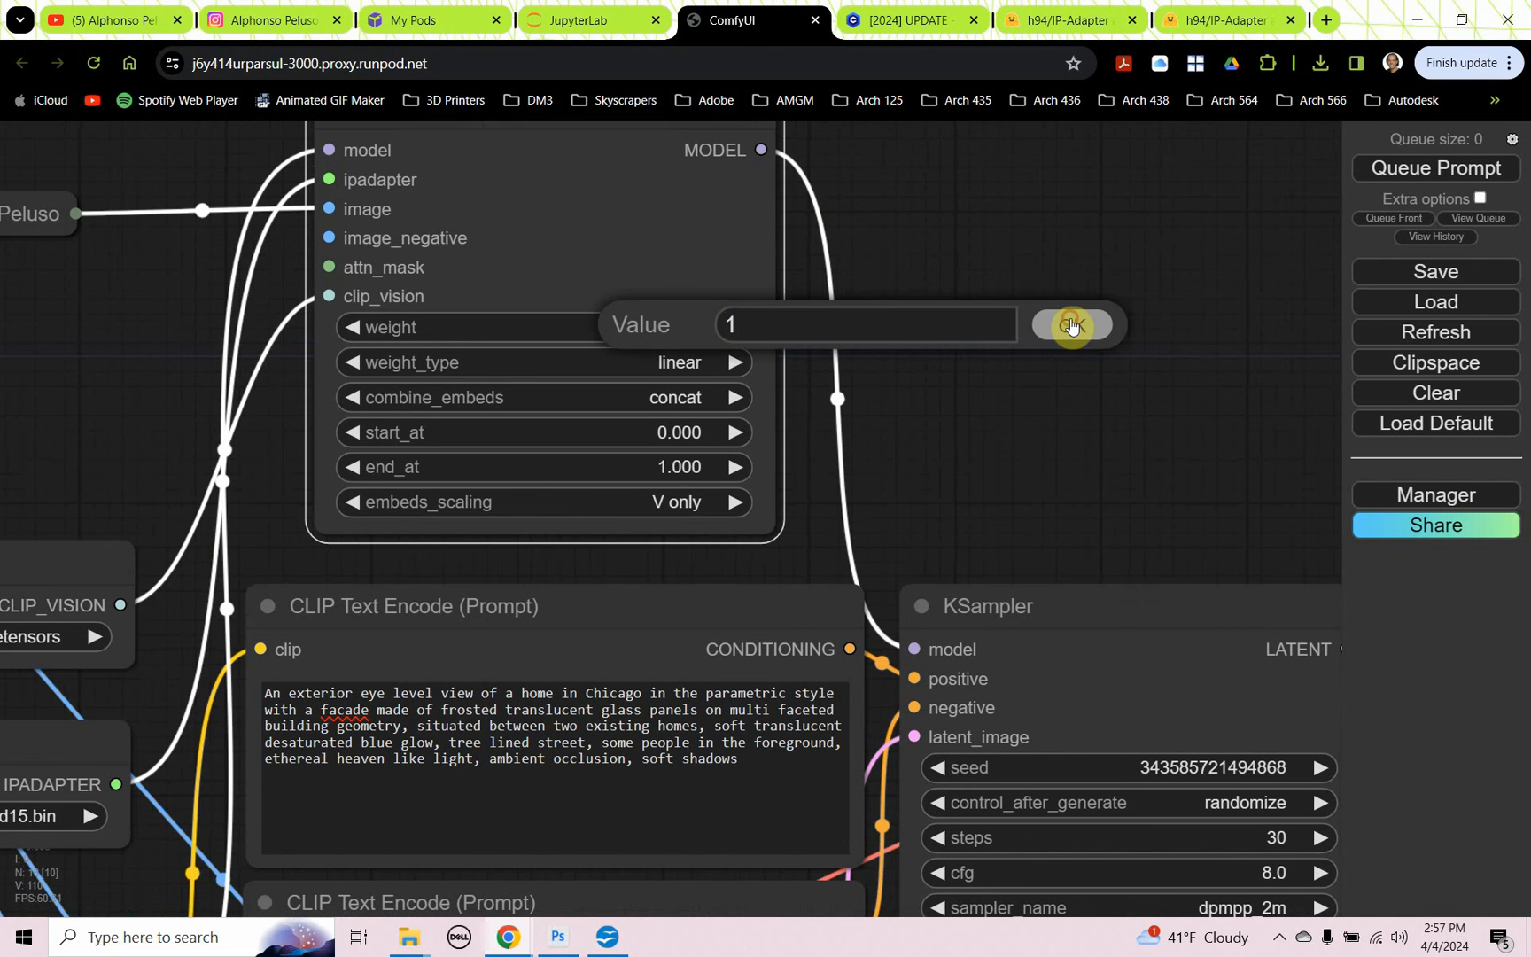
pyautogui.click(1071, 324)
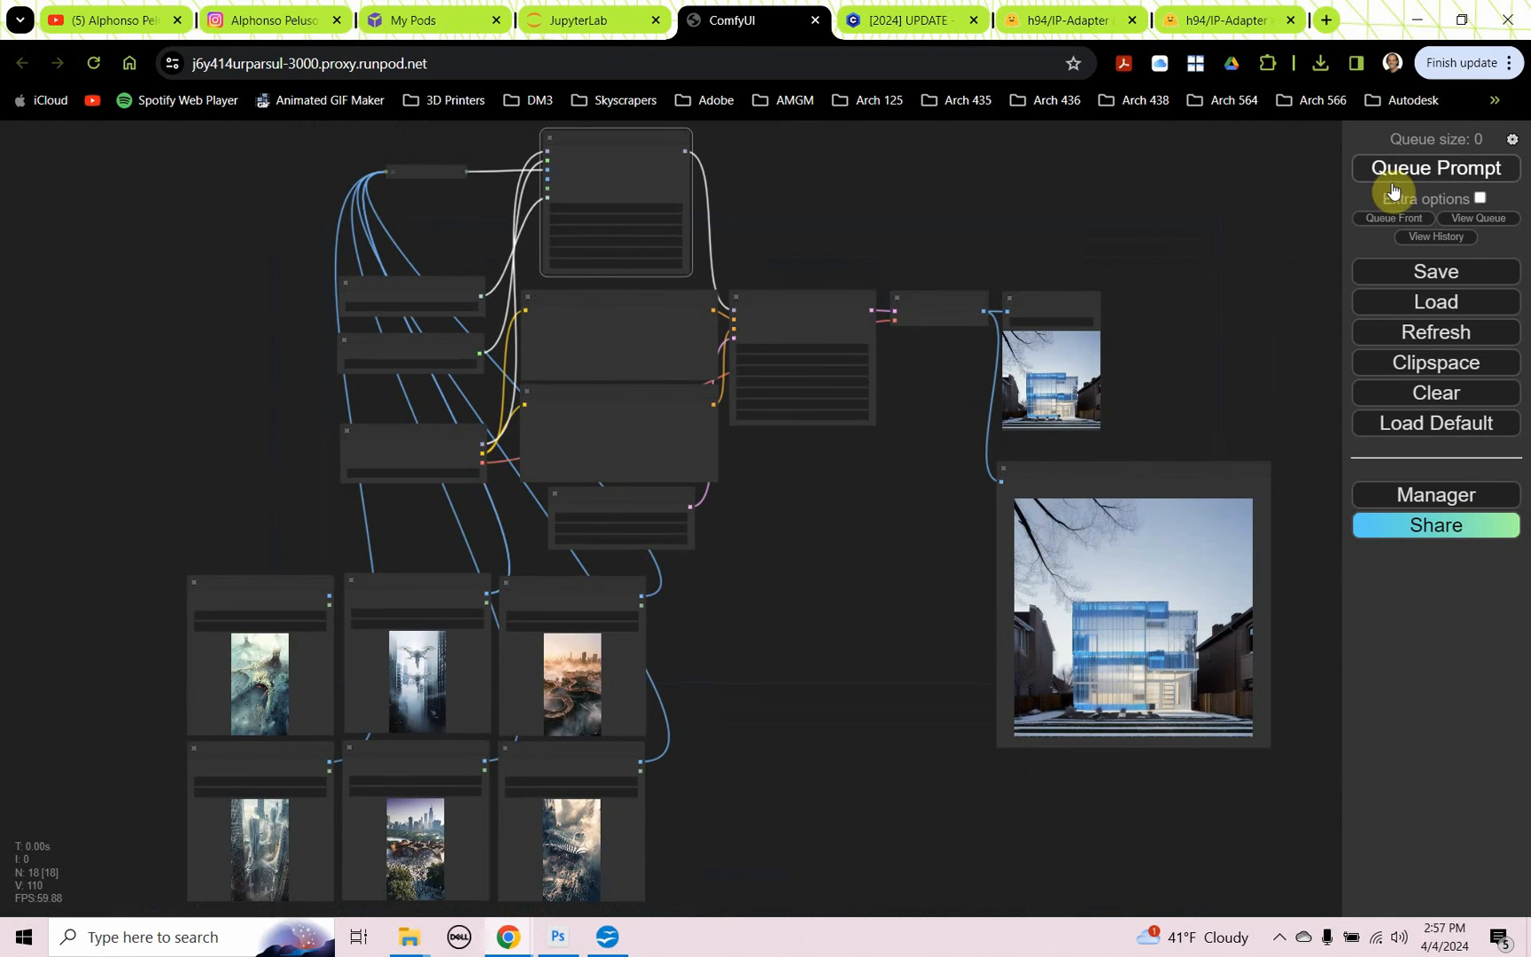
pyautogui.click(1434, 168)
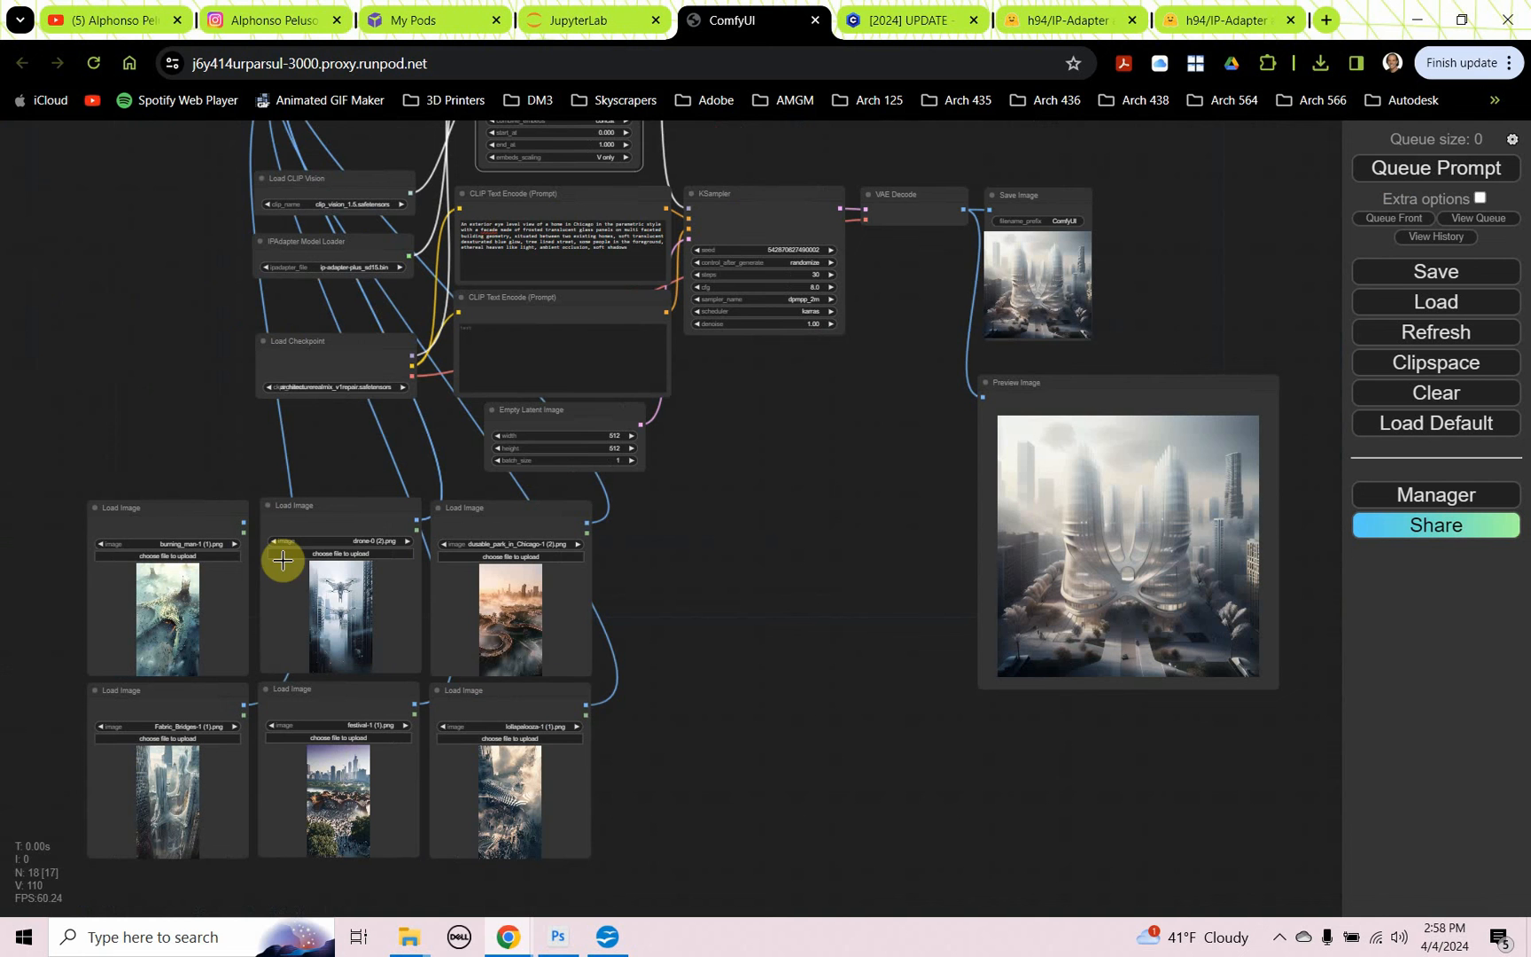
pyautogui.moveTo(519, 571)
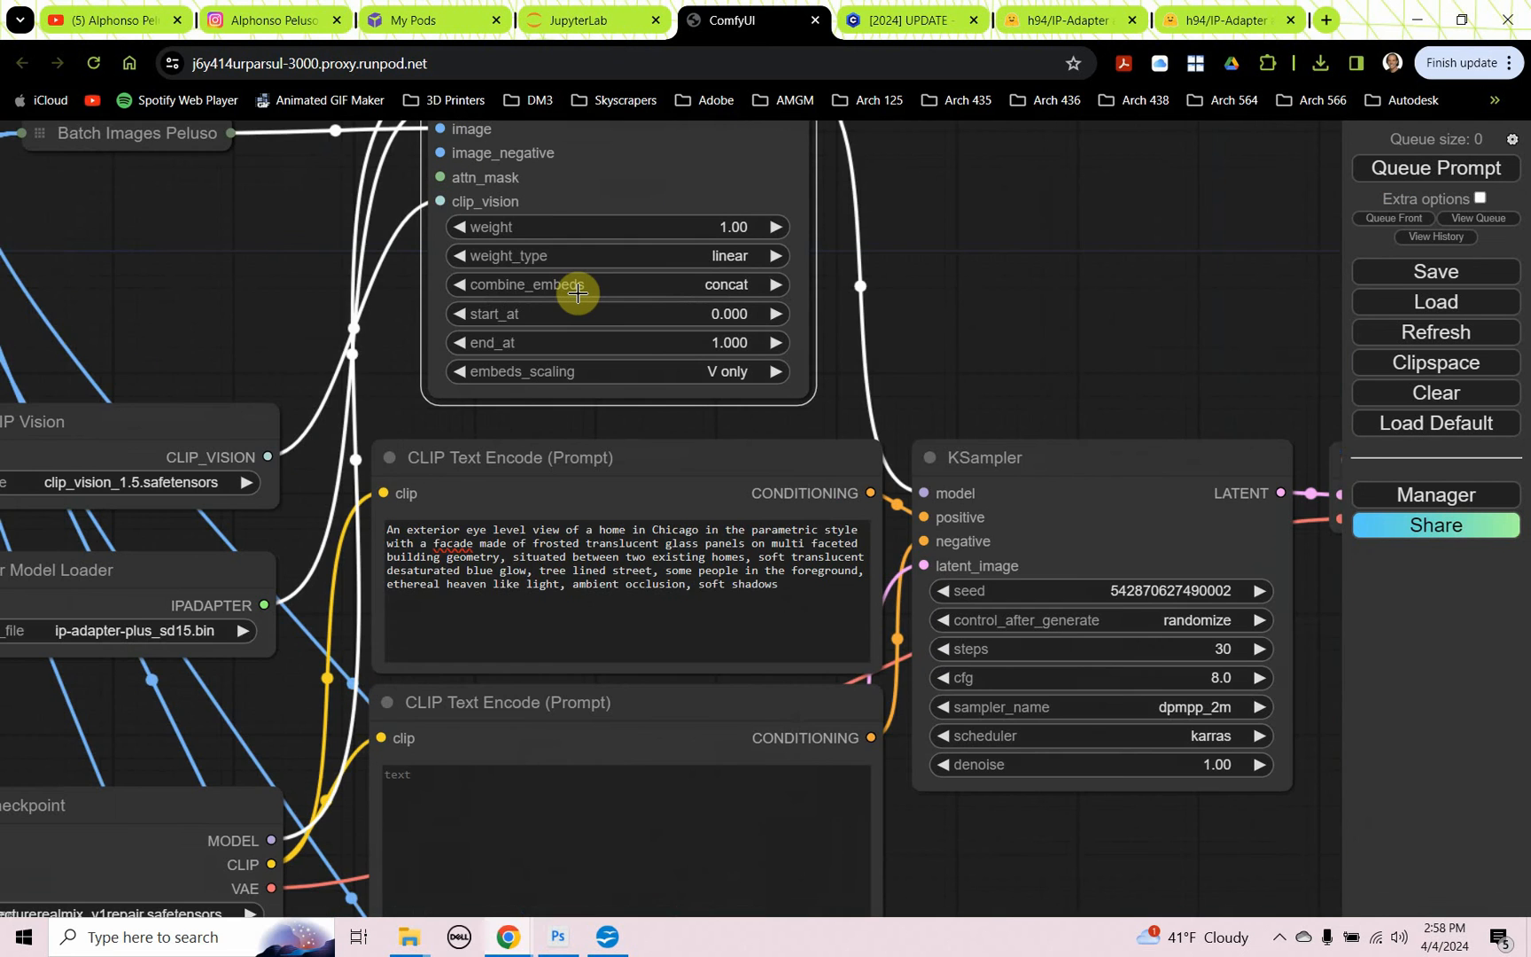
pyautogui.moveTo(579, 528)
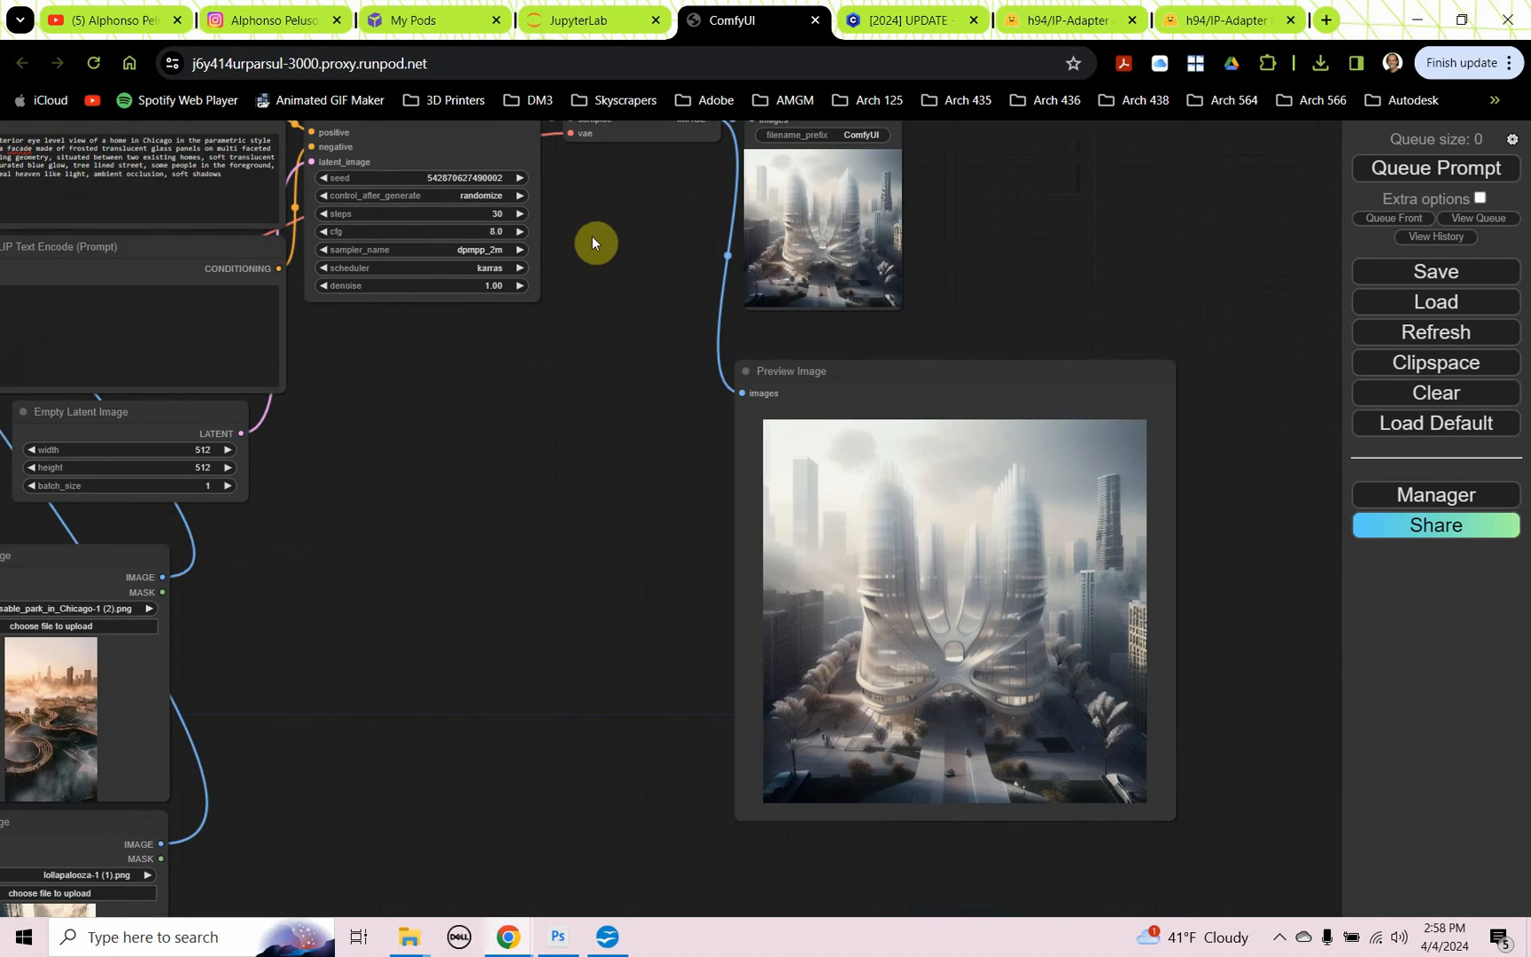
pyautogui.moveTo(957, 675)
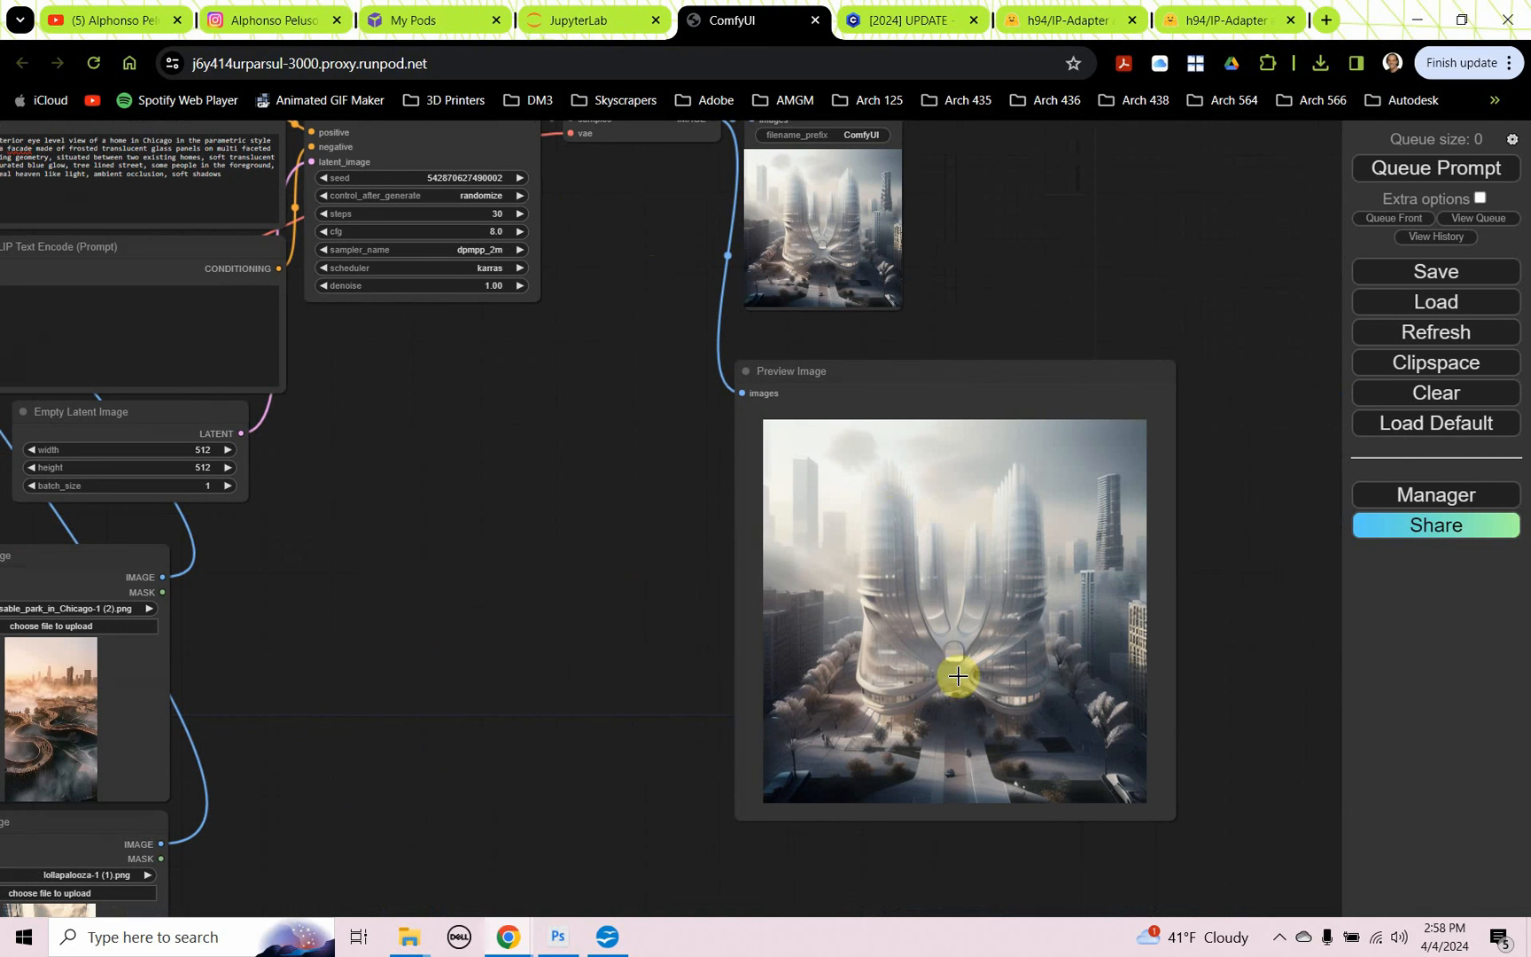
pyautogui.moveTo(1338, 511)
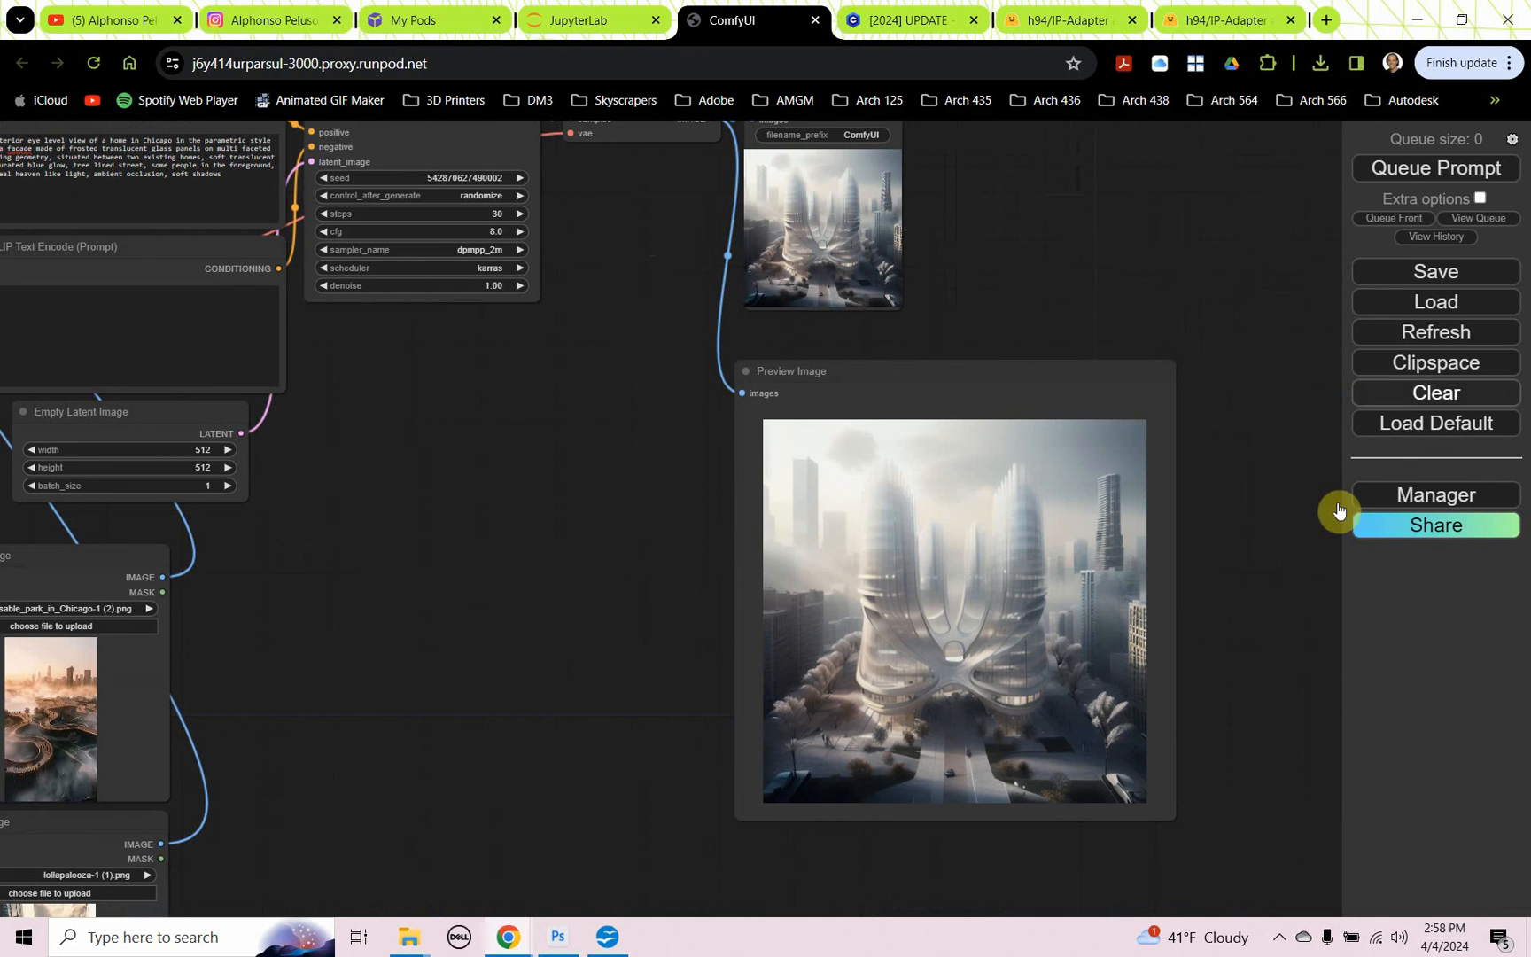
pyautogui.click(1433, 168)
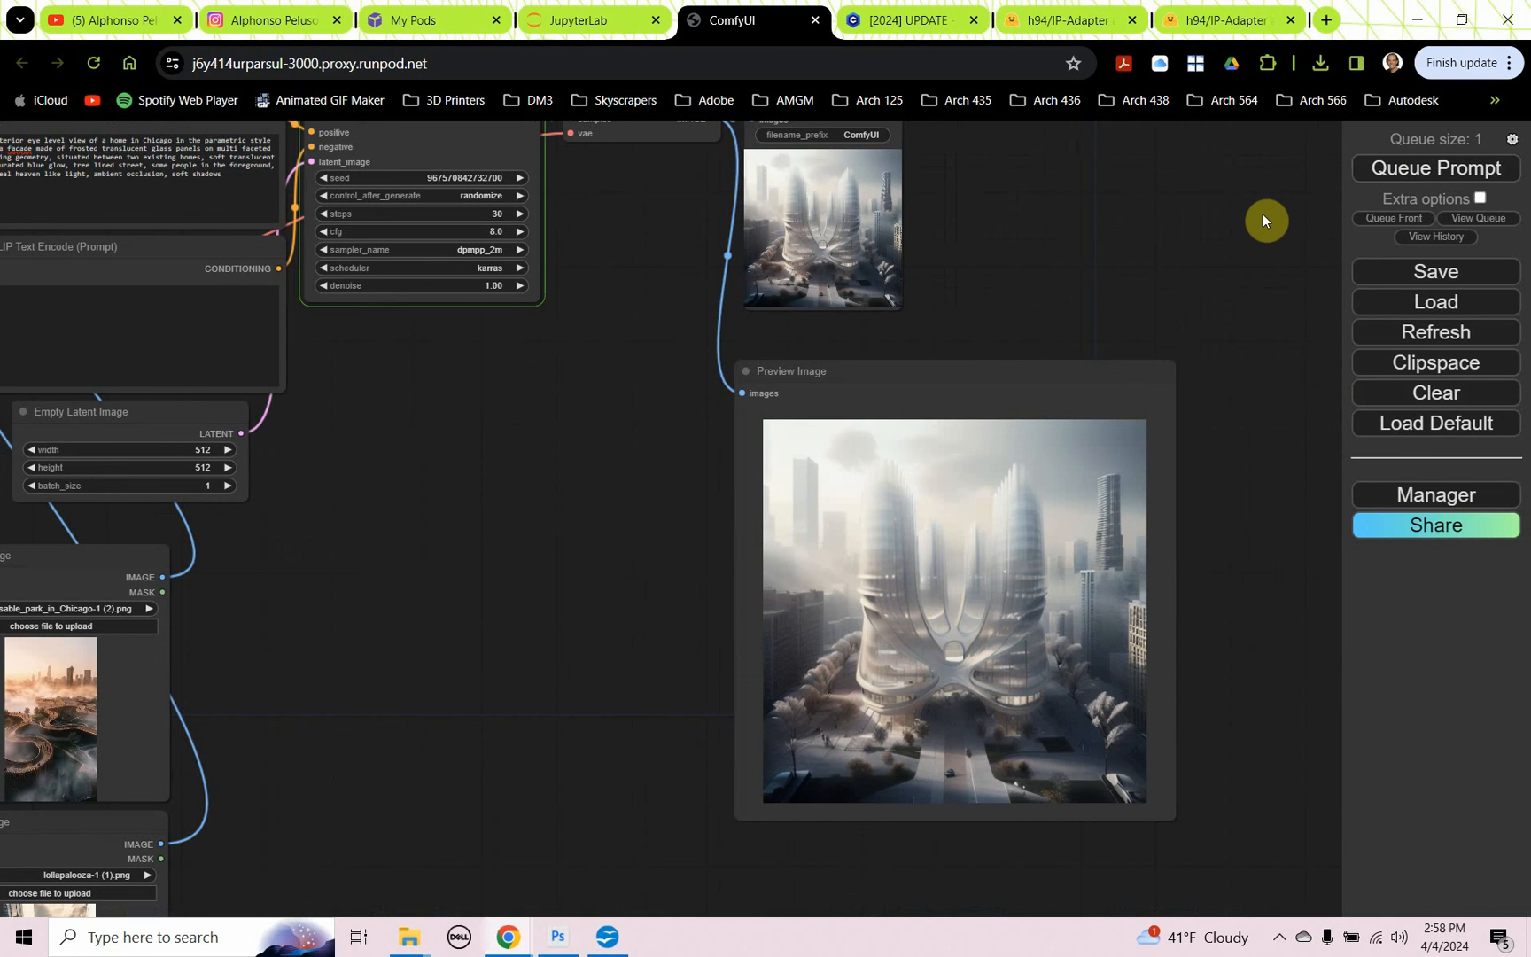
pyautogui.click(1436, 168)
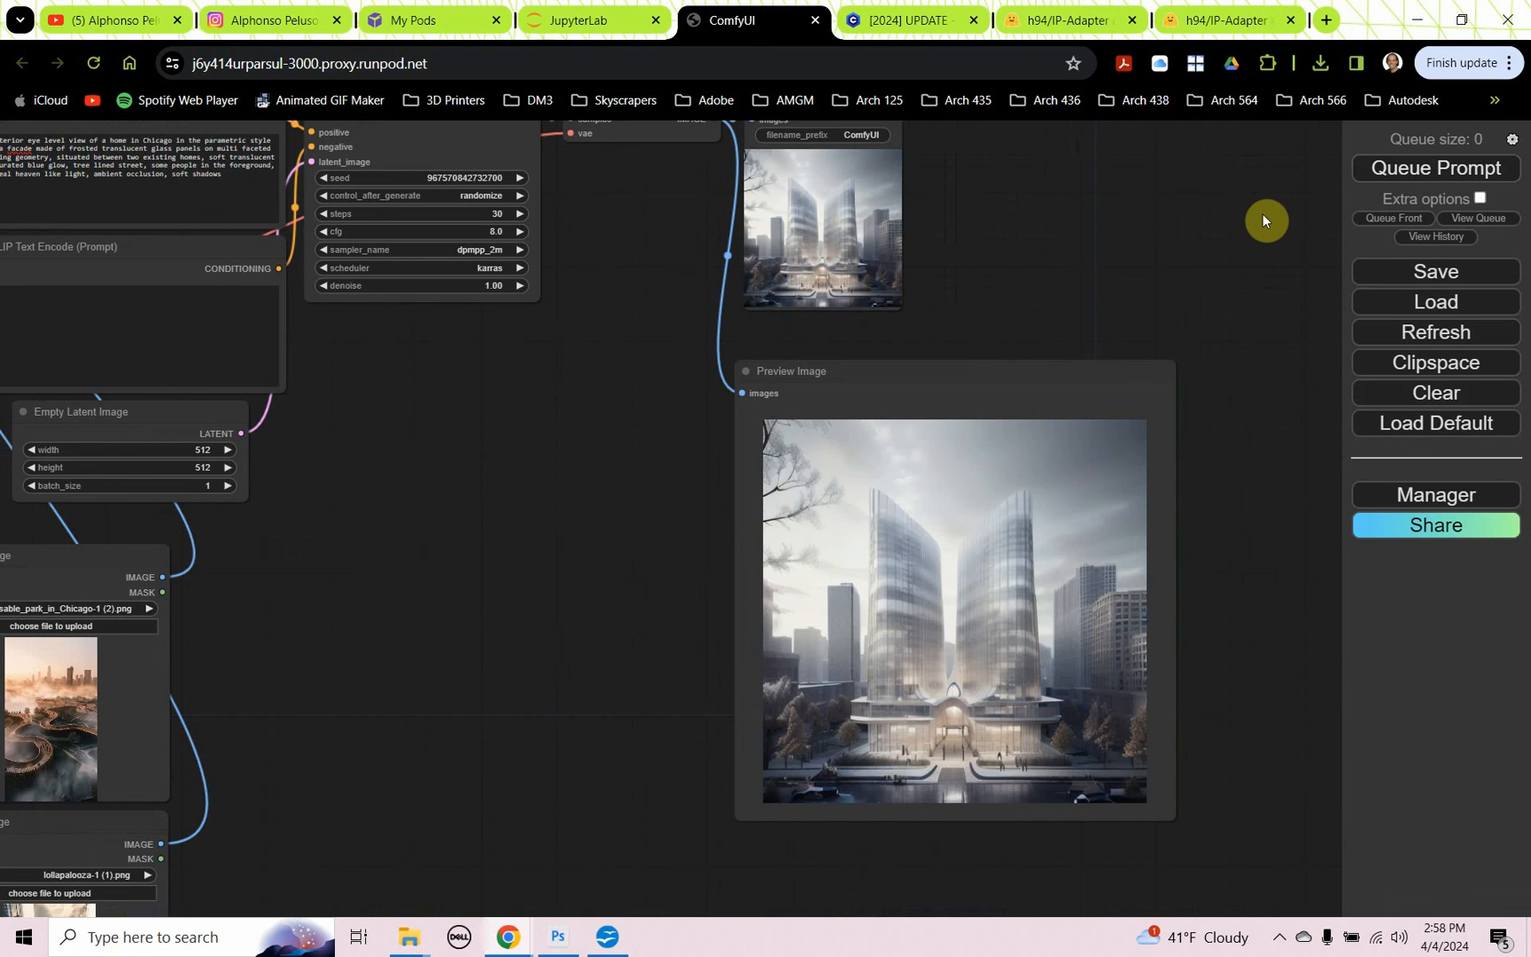
pyautogui.moveTo(1111, 741)
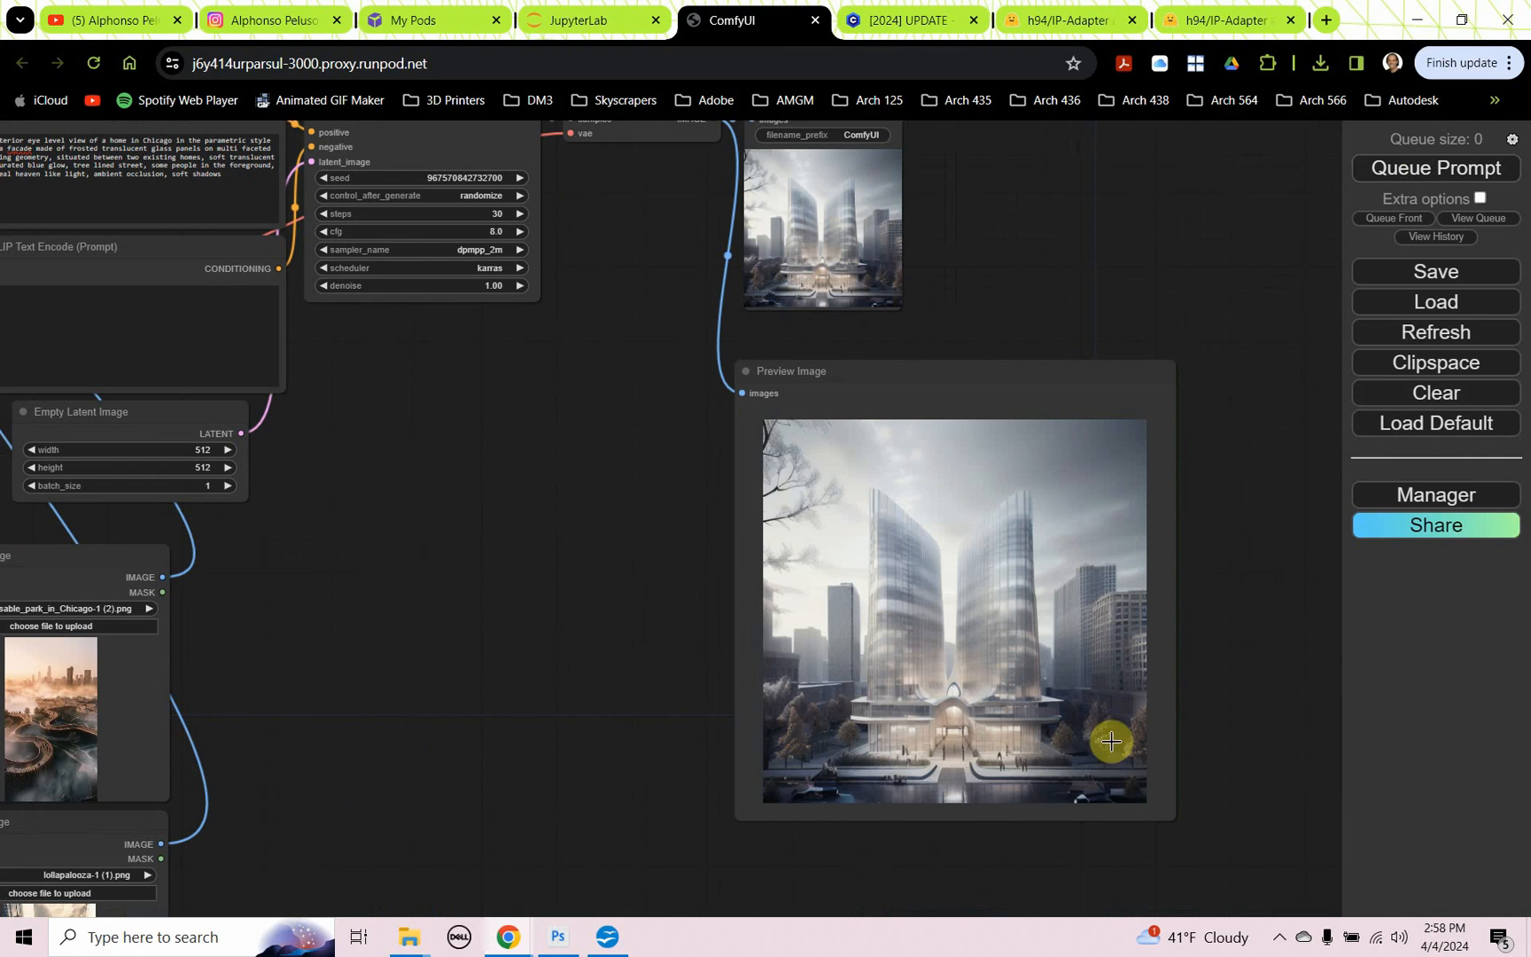
pyautogui.moveTo(948, 742)
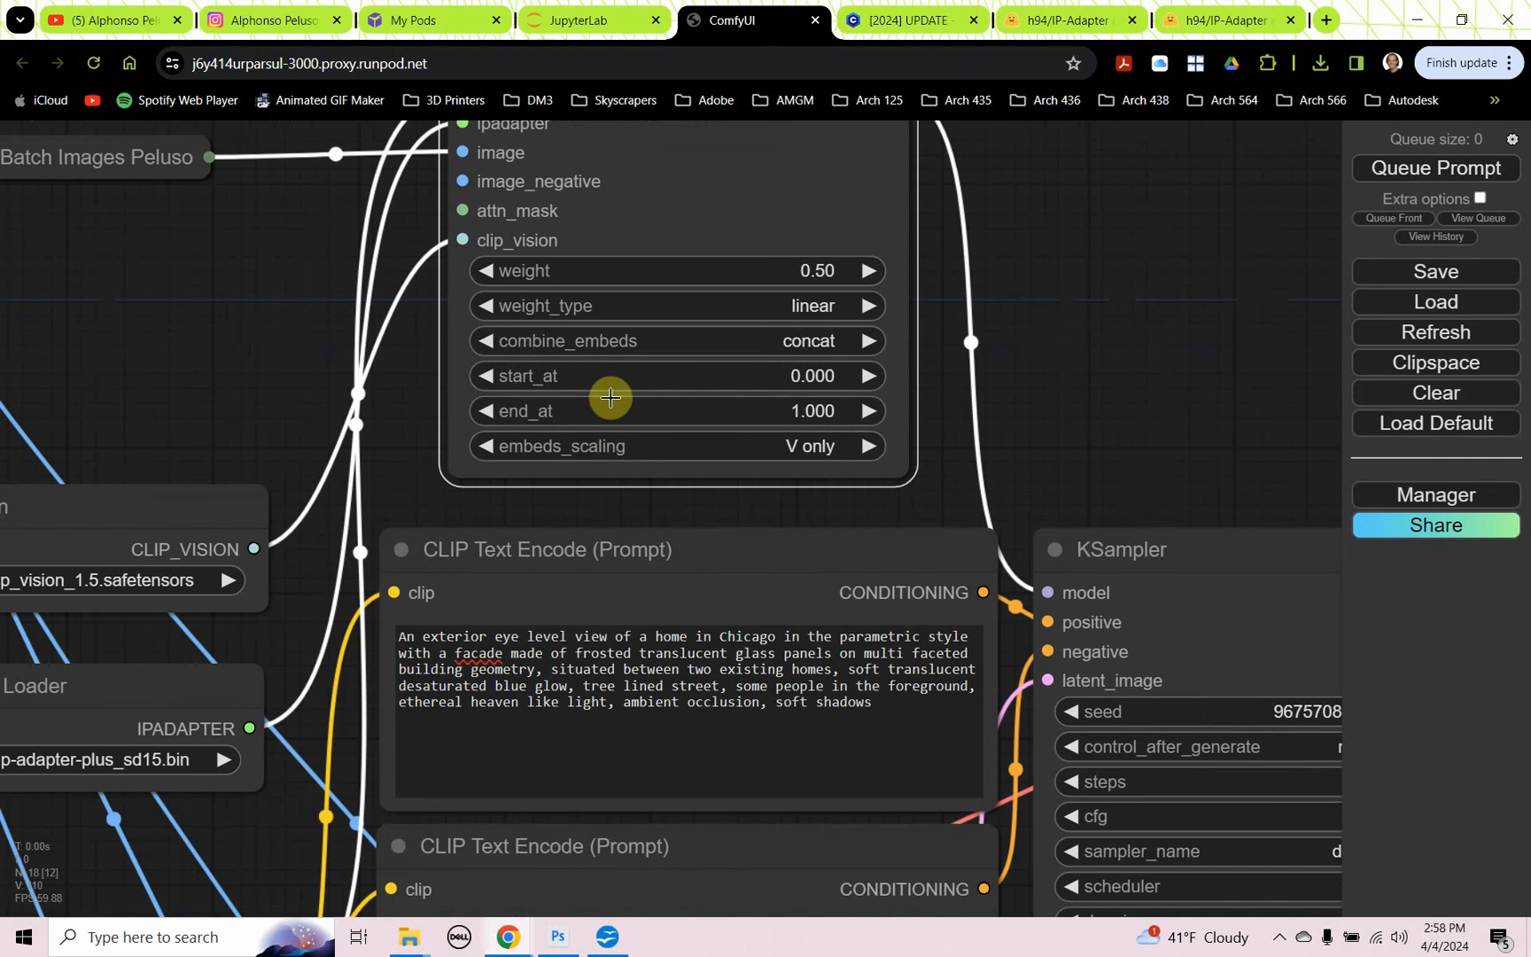
# Step: Set the IPAdapter reference weight to 0.25 and view the whole node graph
pyautogui.click(645, 271)
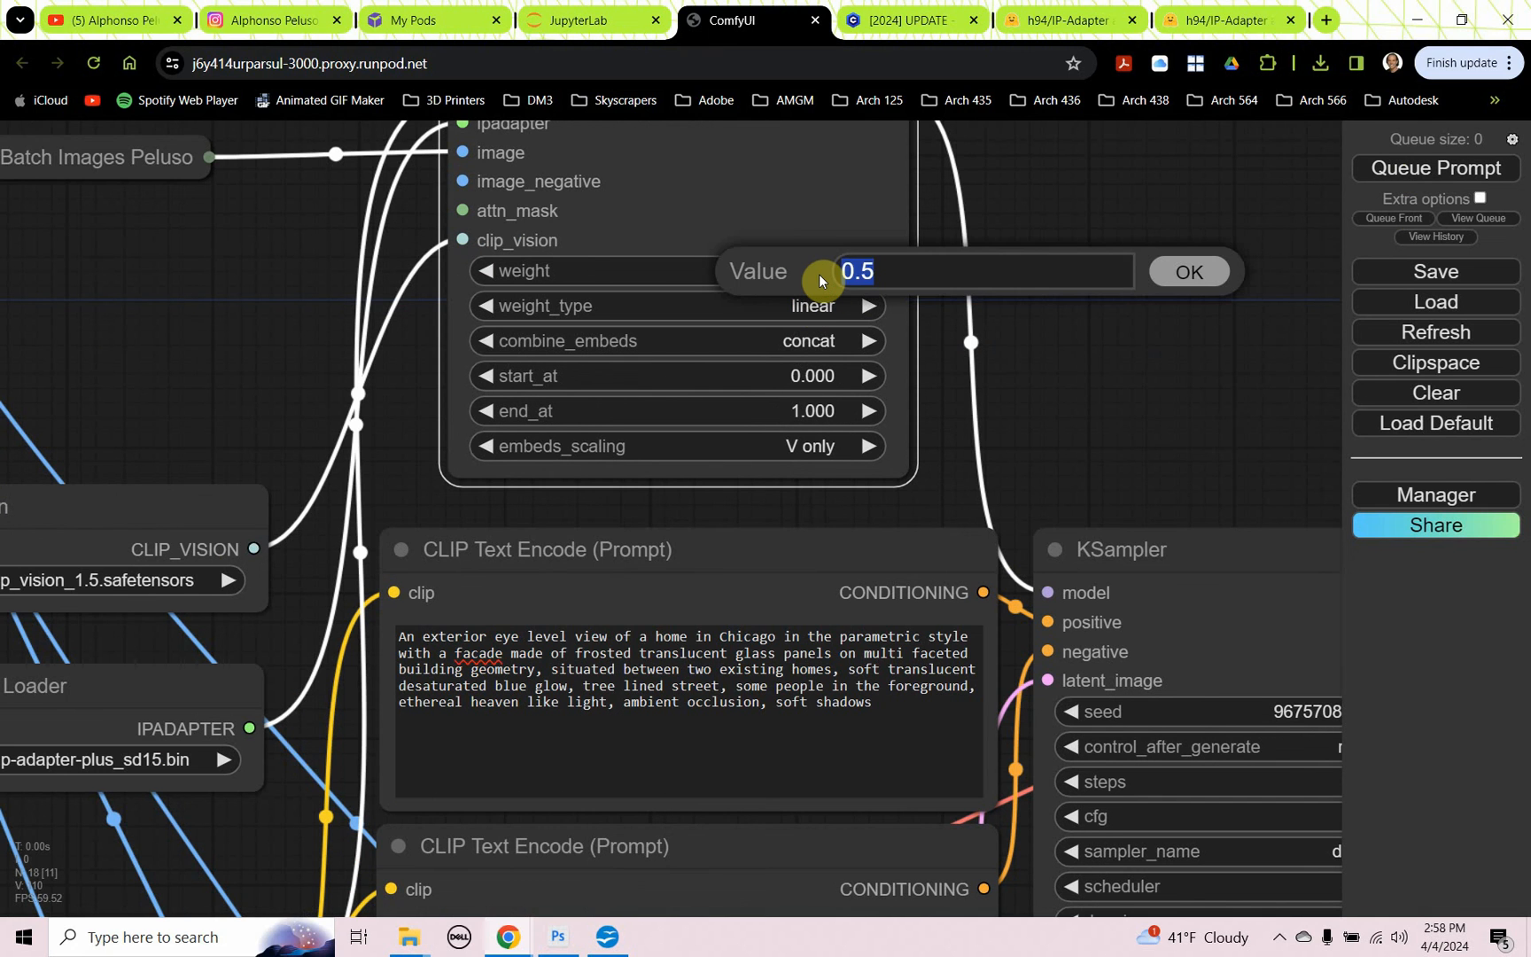
pyautogui.write('.25')
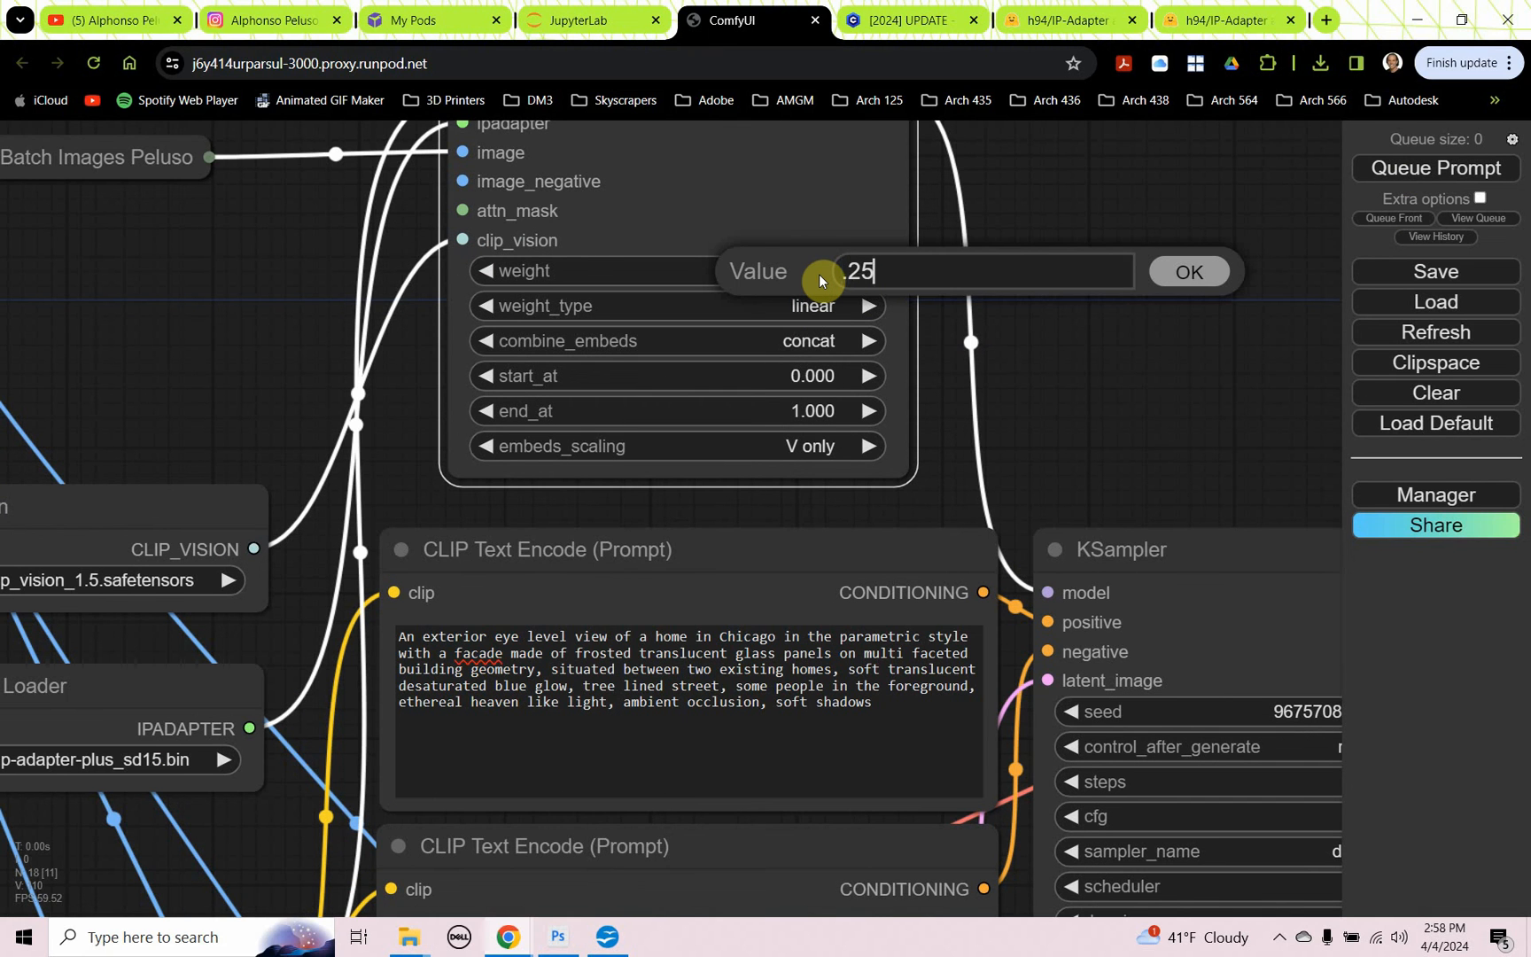
pyautogui.click(1188, 271)
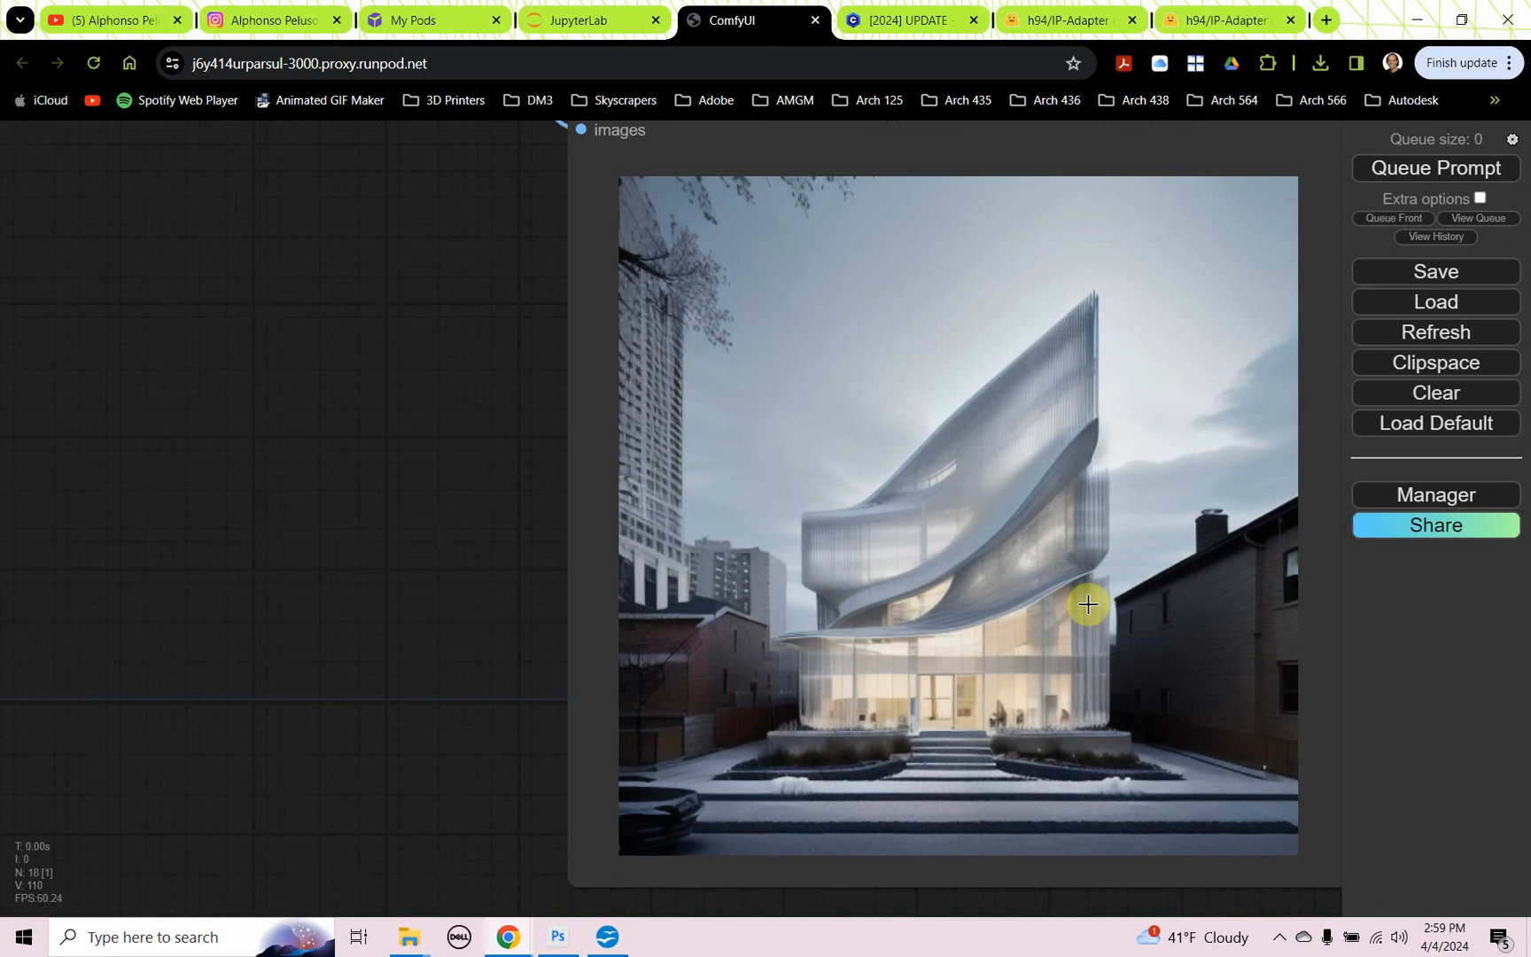
pyautogui.moveTo(978, 626)
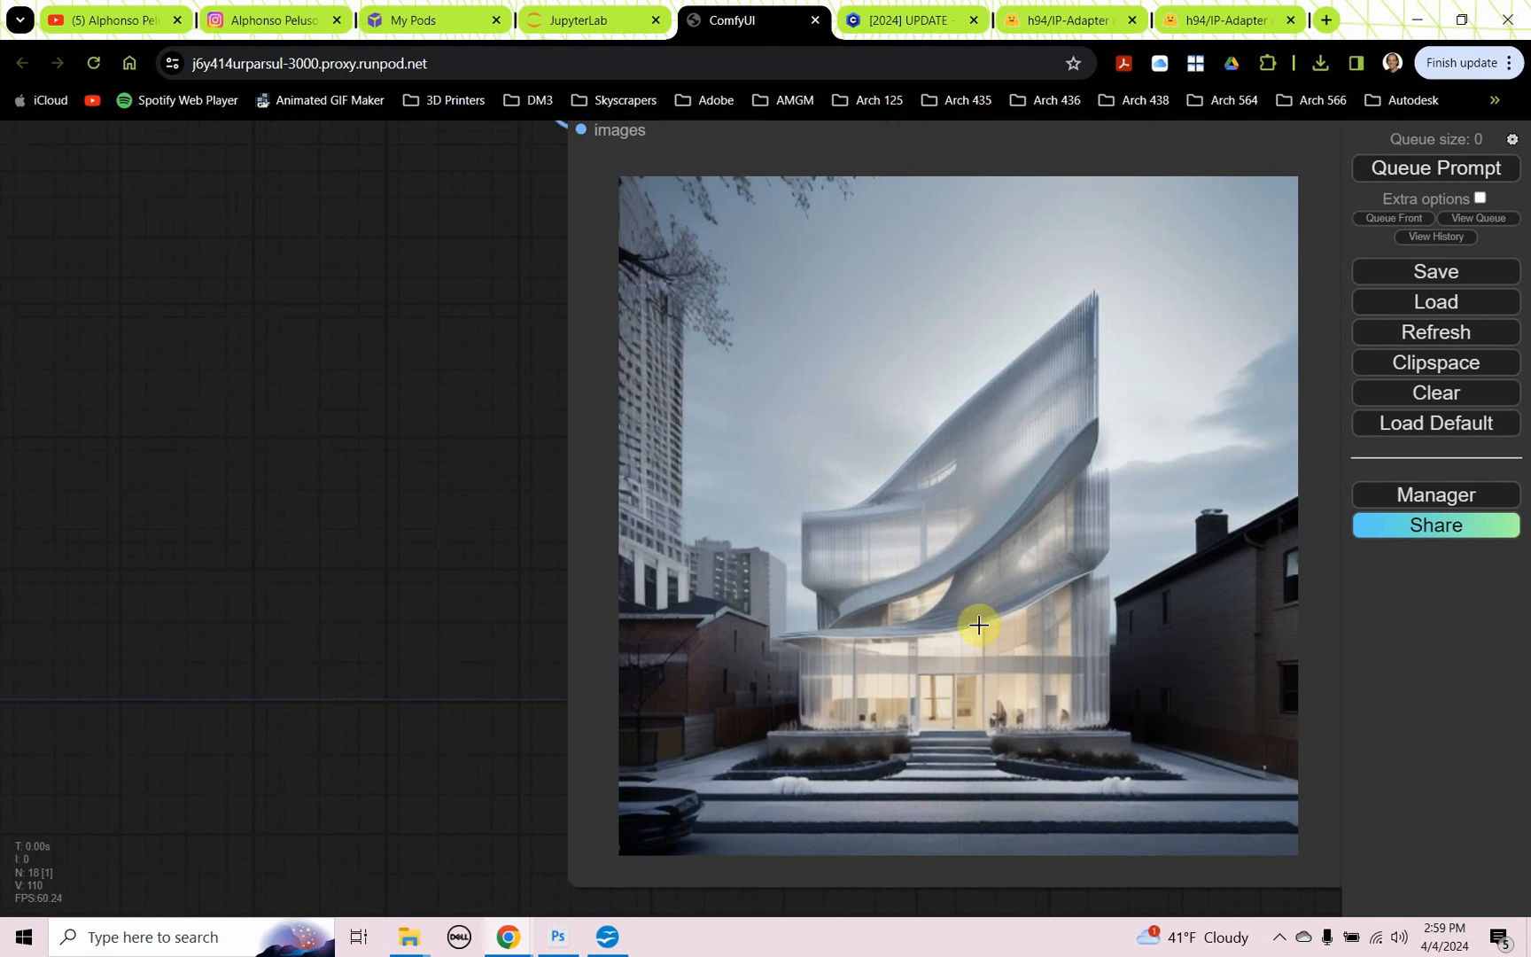
pyautogui.moveTo(1072, 631)
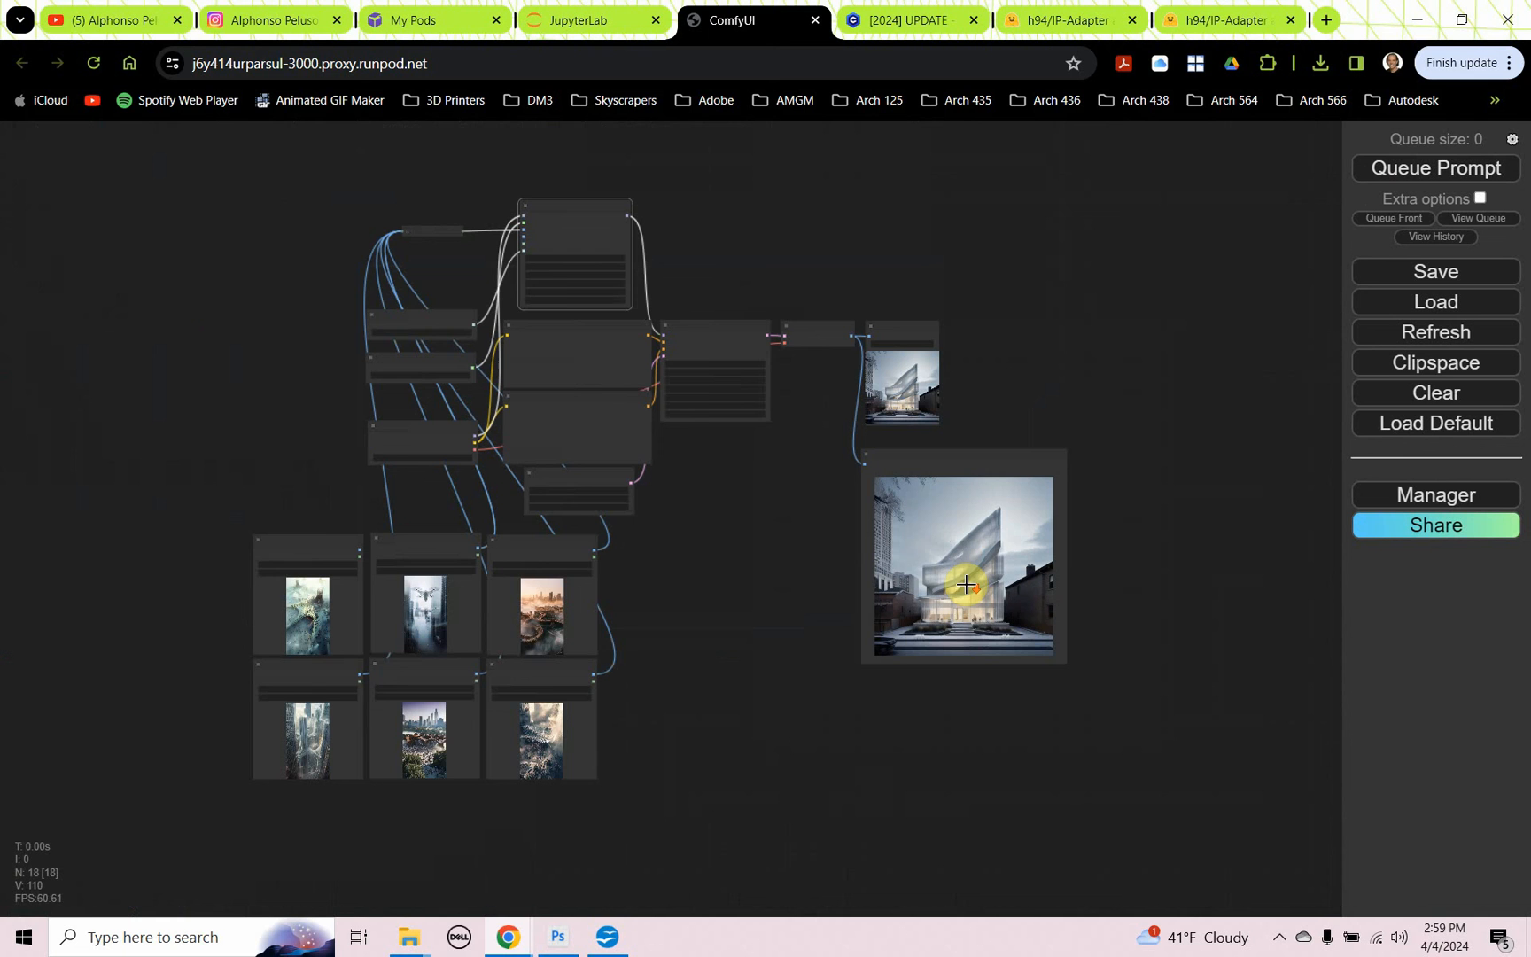
pyautogui.moveTo(964, 585); pyautogui.dragTo(482, 401)
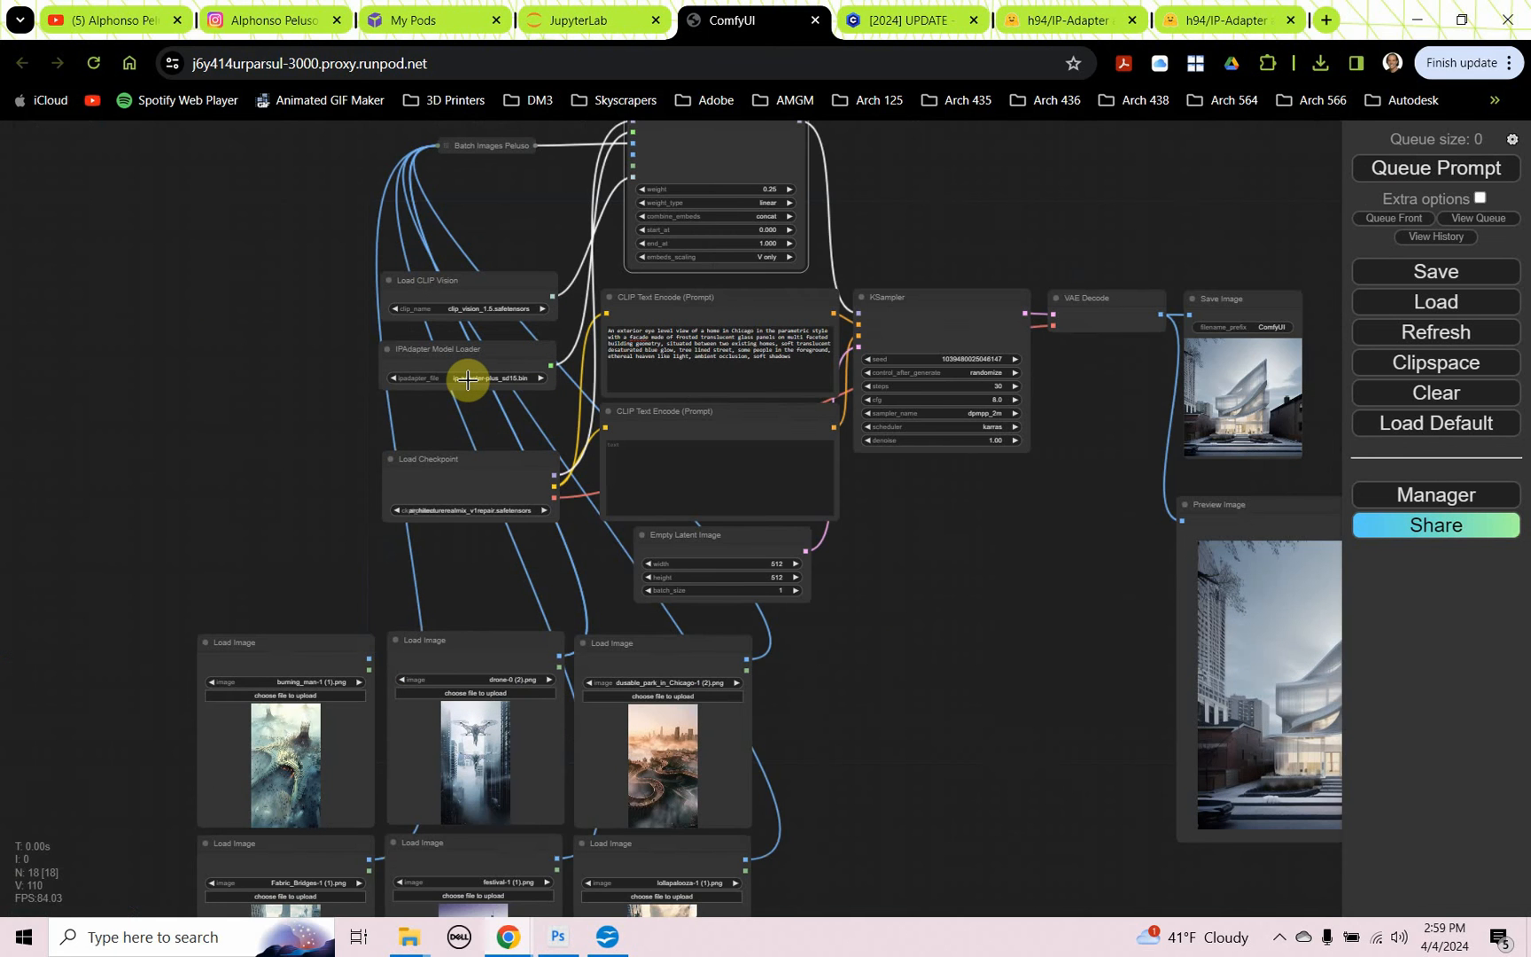
pyautogui.click(911, 19)
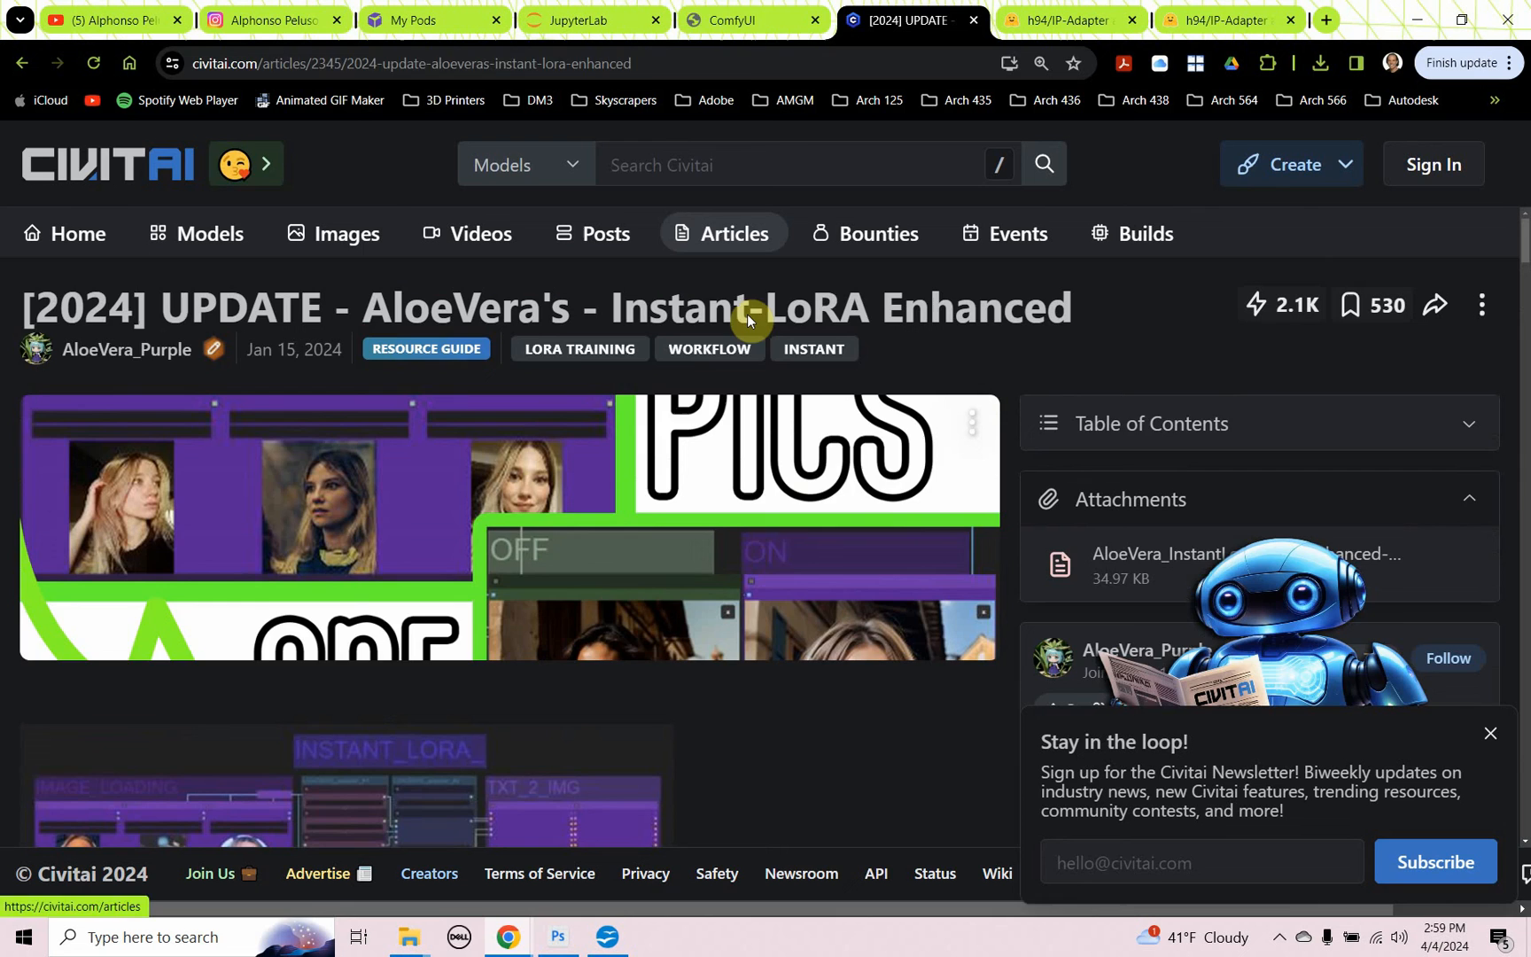
pyautogui.click(751, 20)
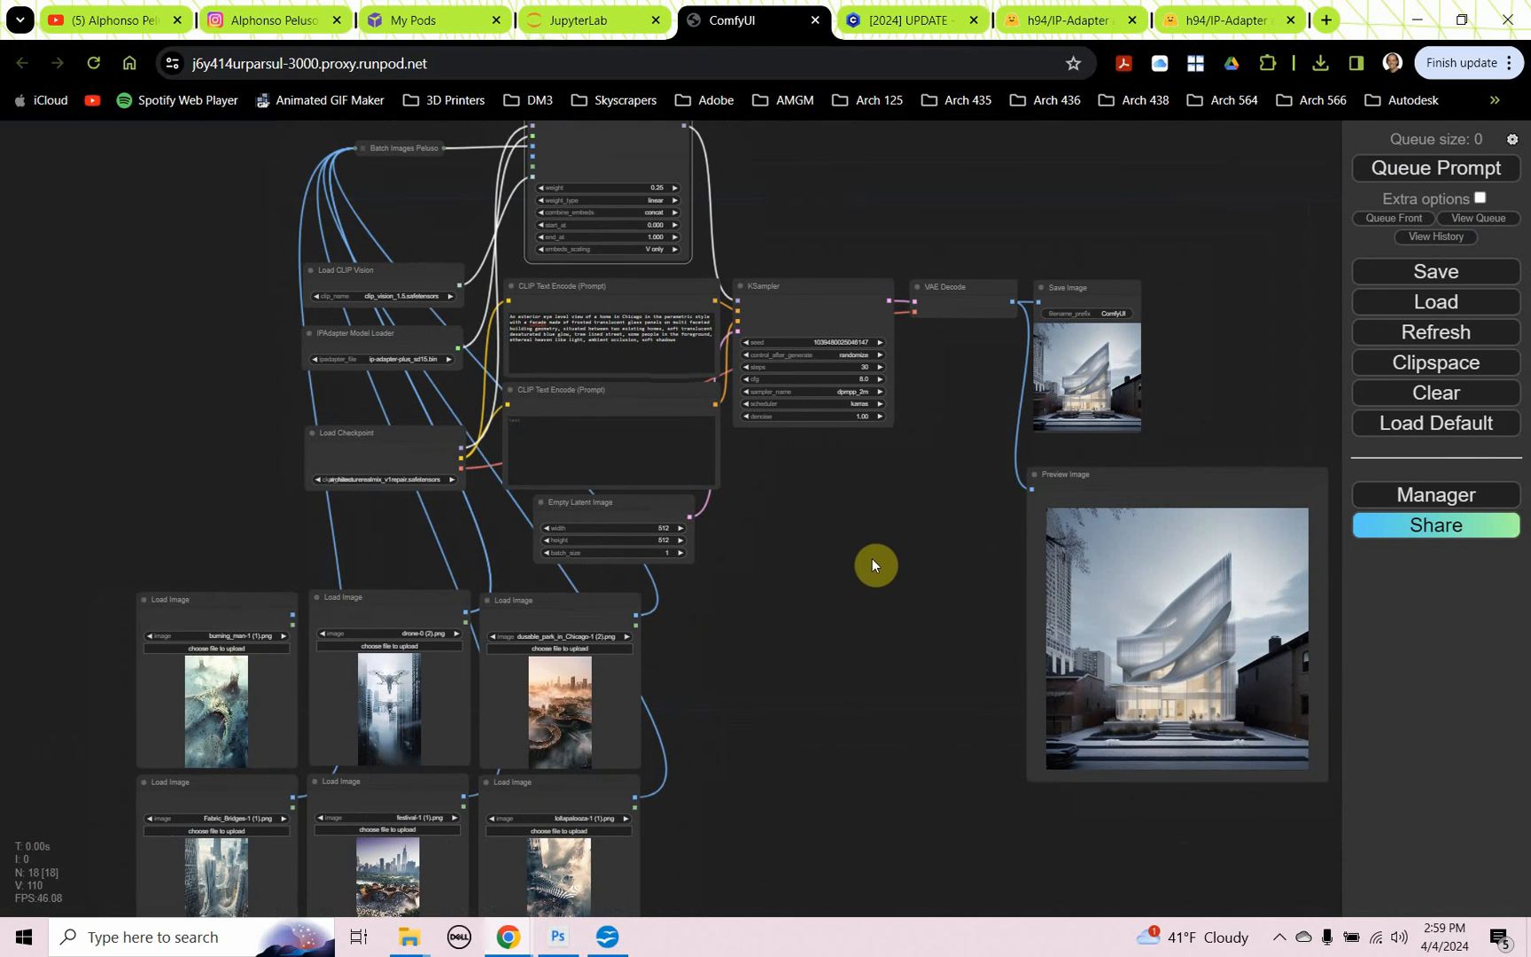
pyautogui.moveTo(868, 564)
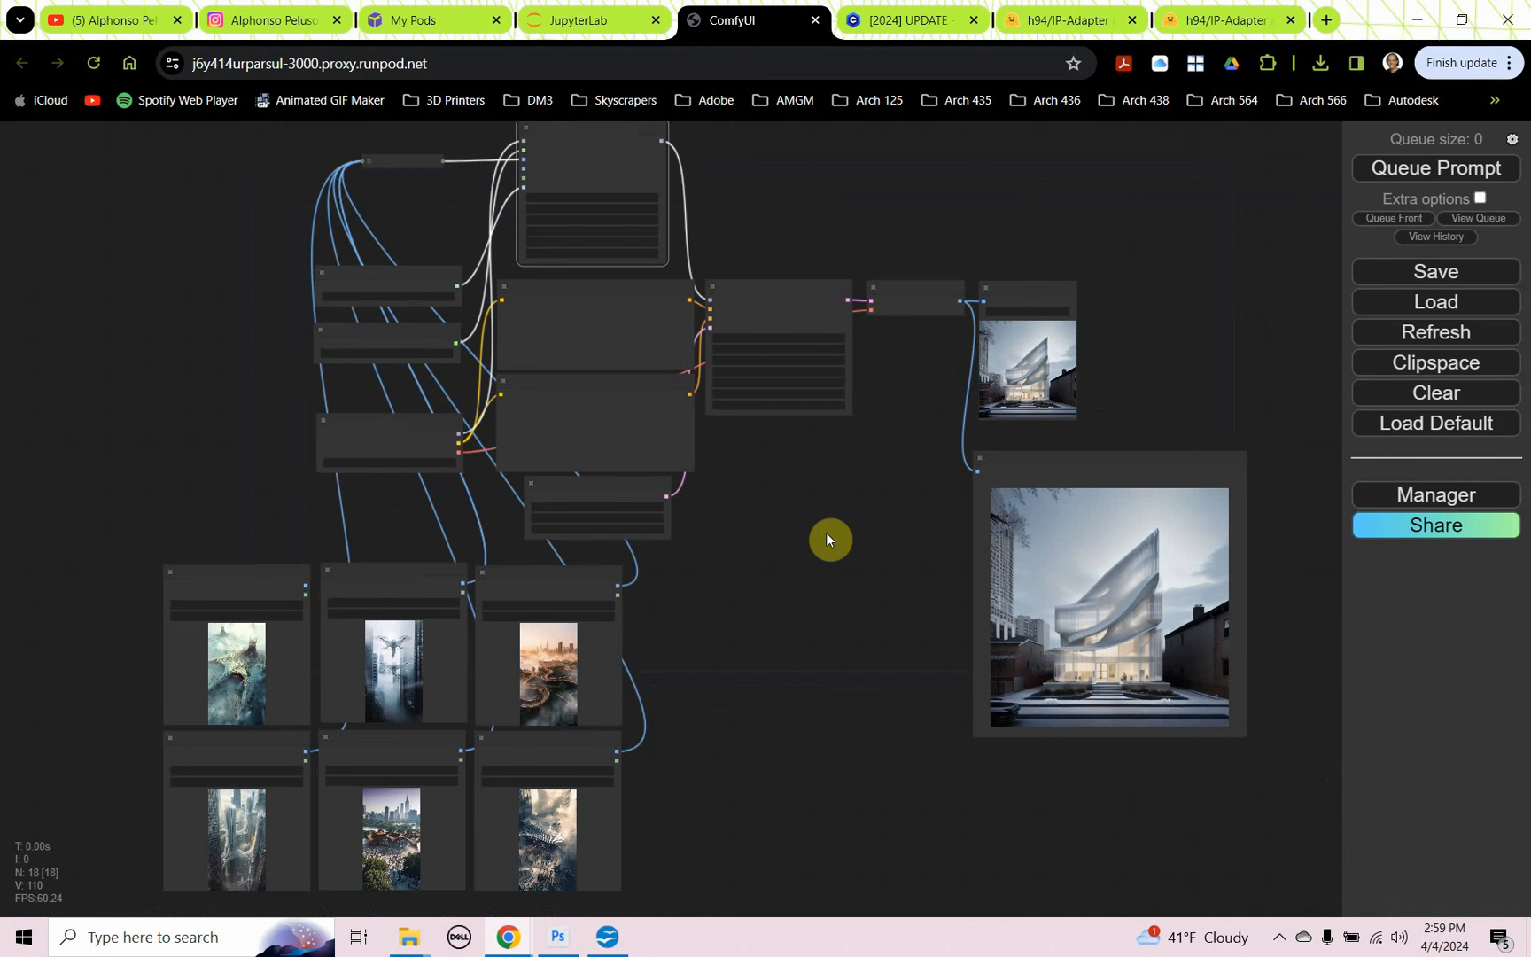
pyautogui.moveTo(829, 540); pyautogui.dragTo(813, 549)
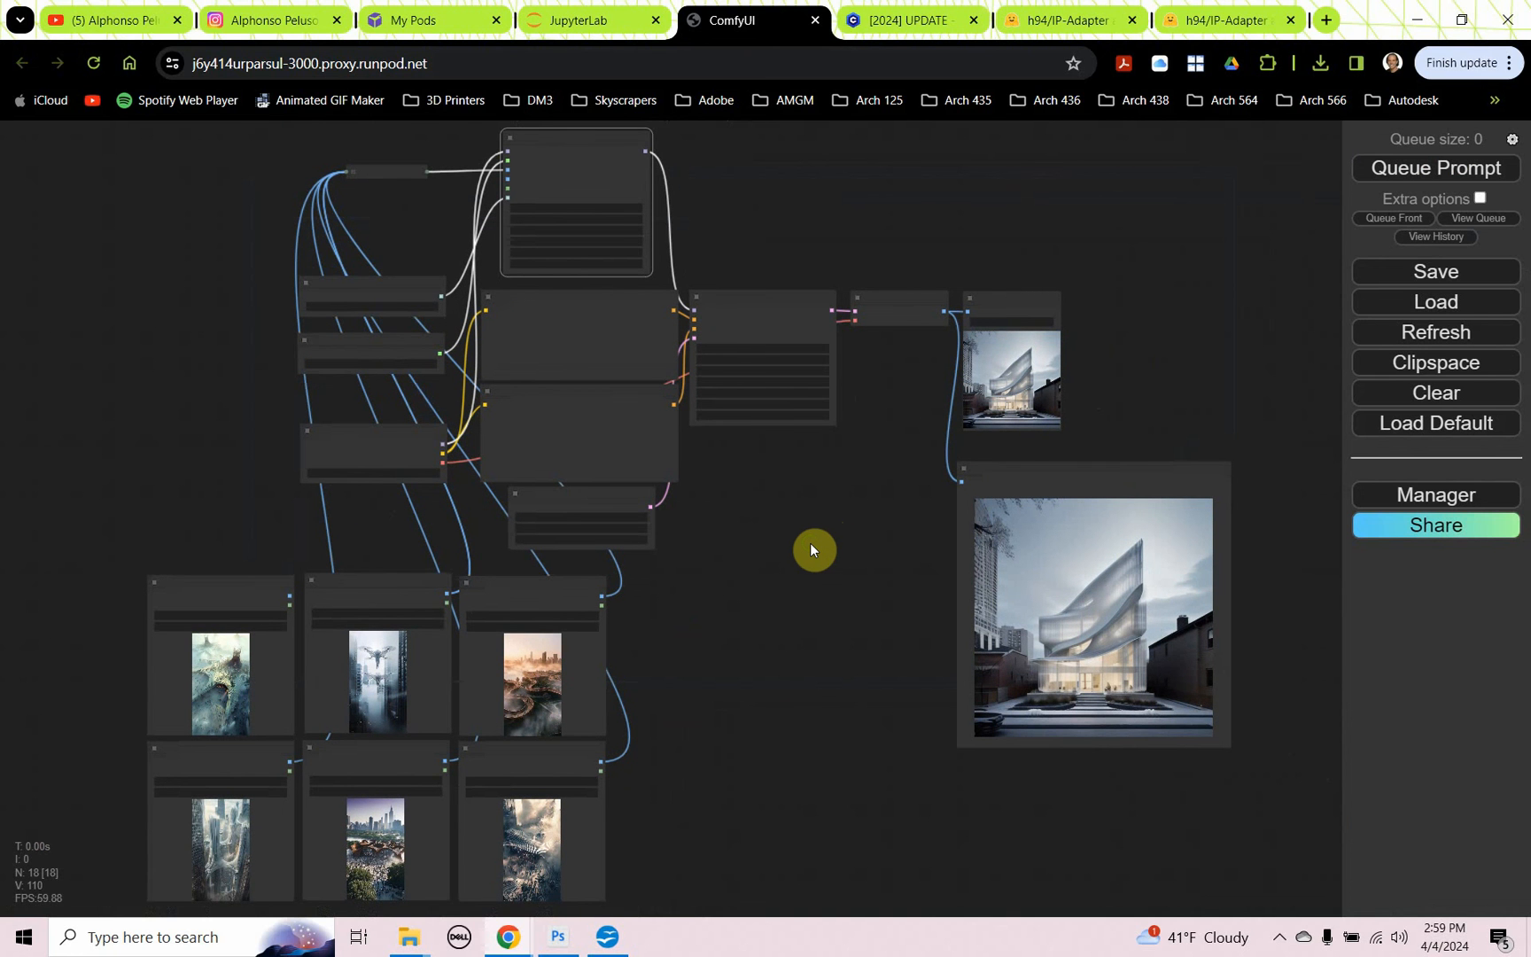